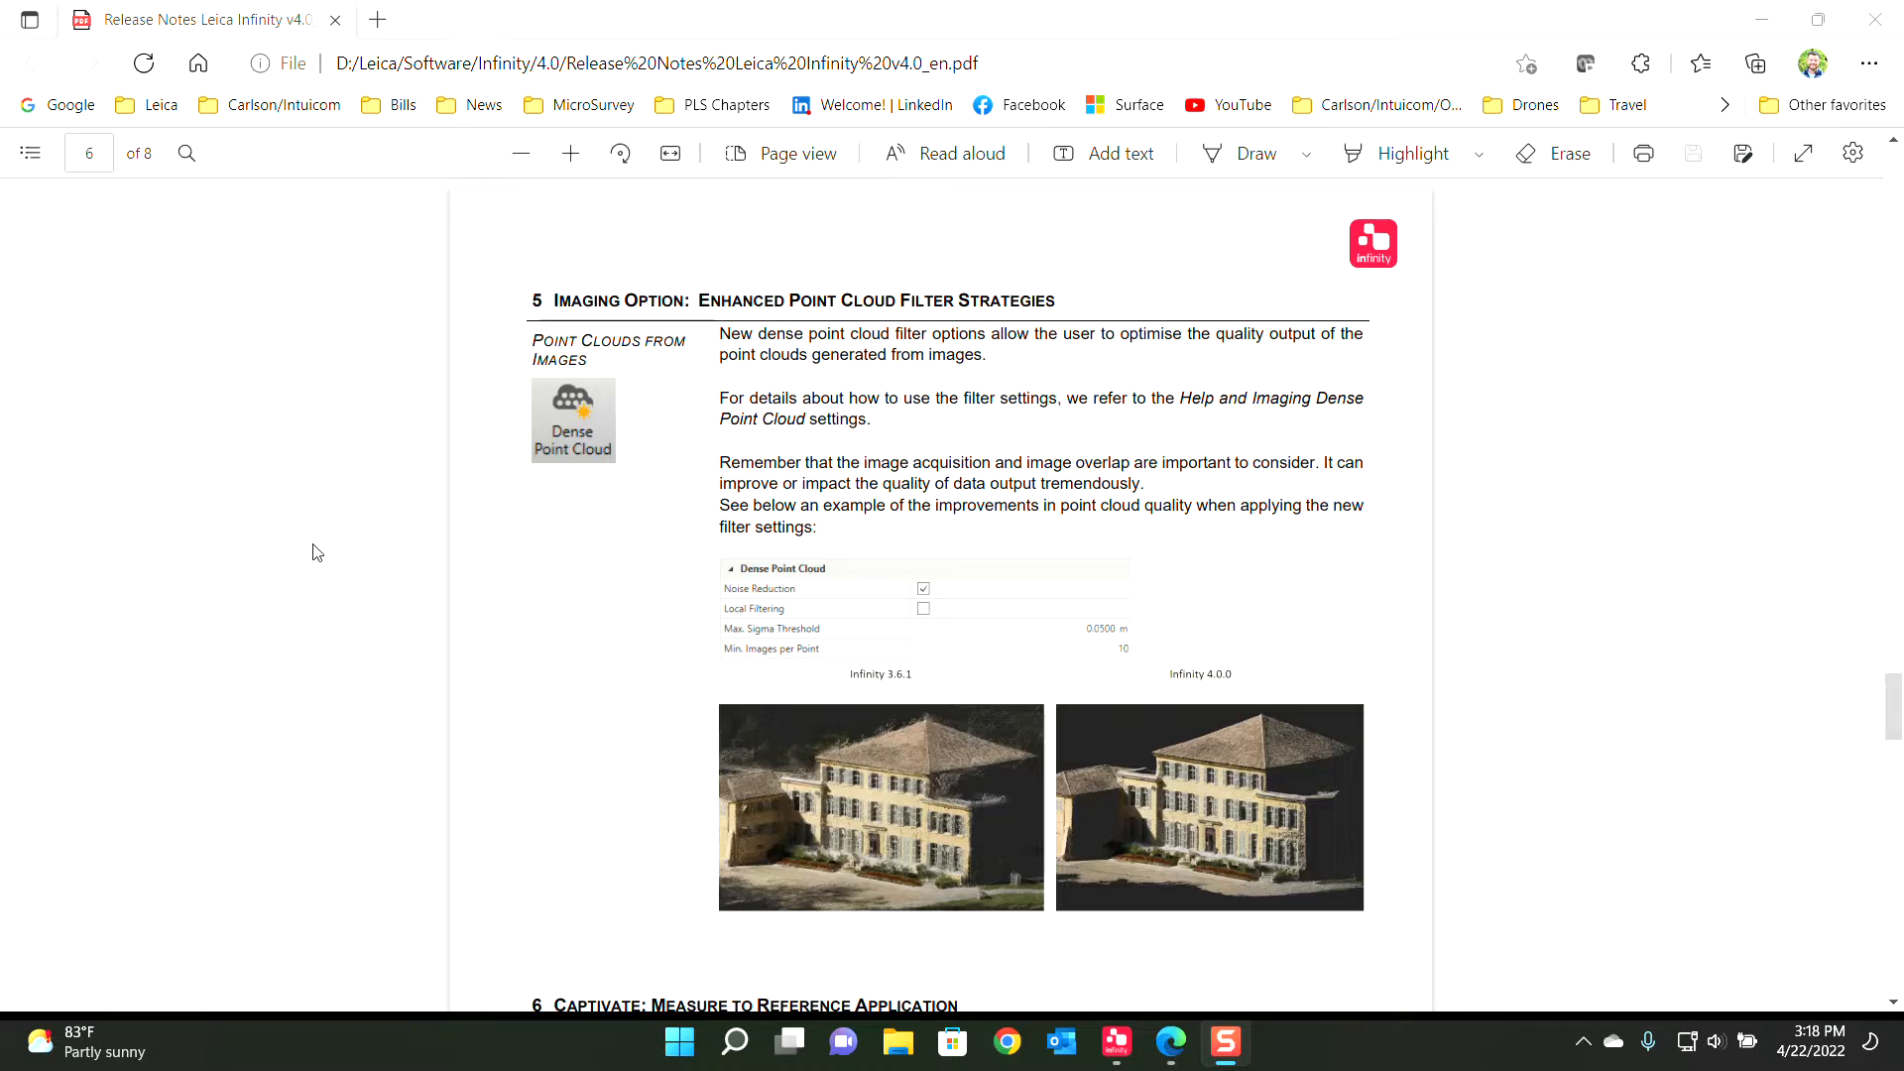
pyautogui.moveTo(474, 607)
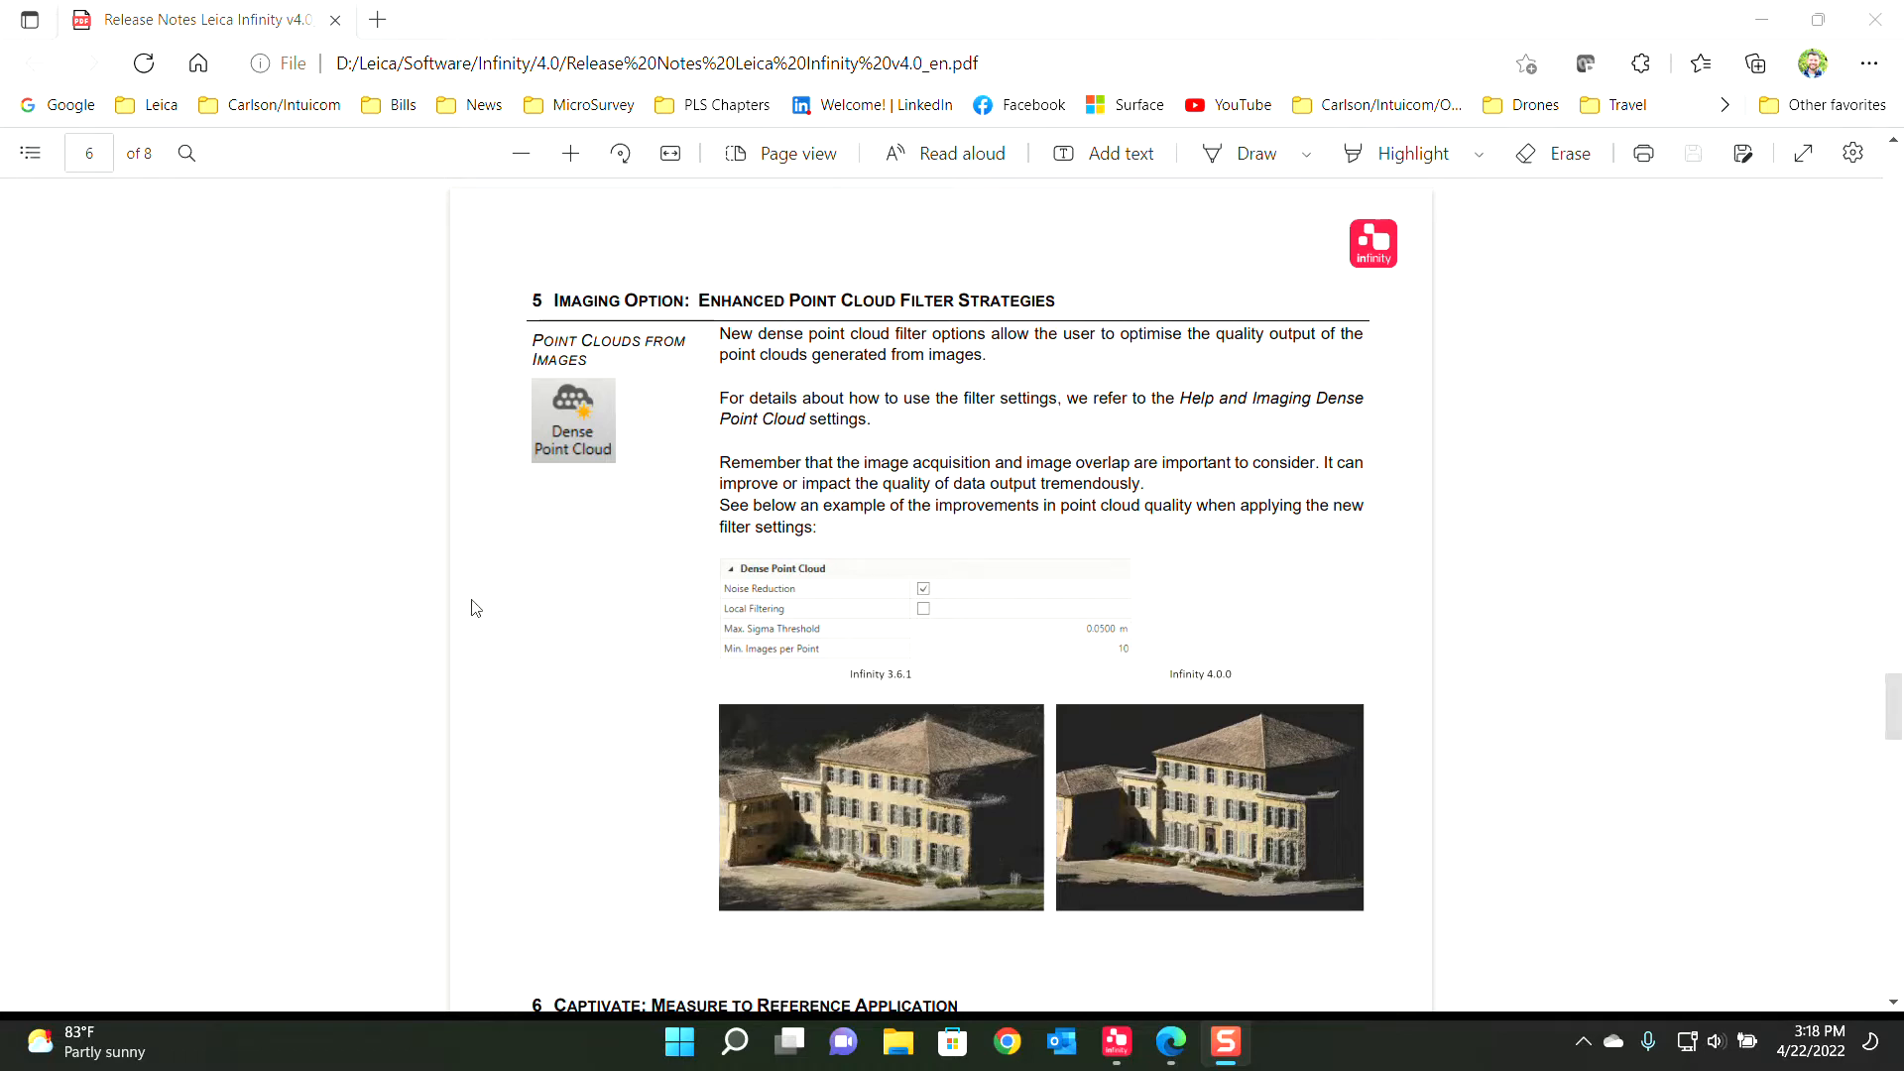
# Scroll the Infinity 4.0 release notes from page 4 to section 8, Local to Local Transformation, on page 7
pyautogui.scroll(3)
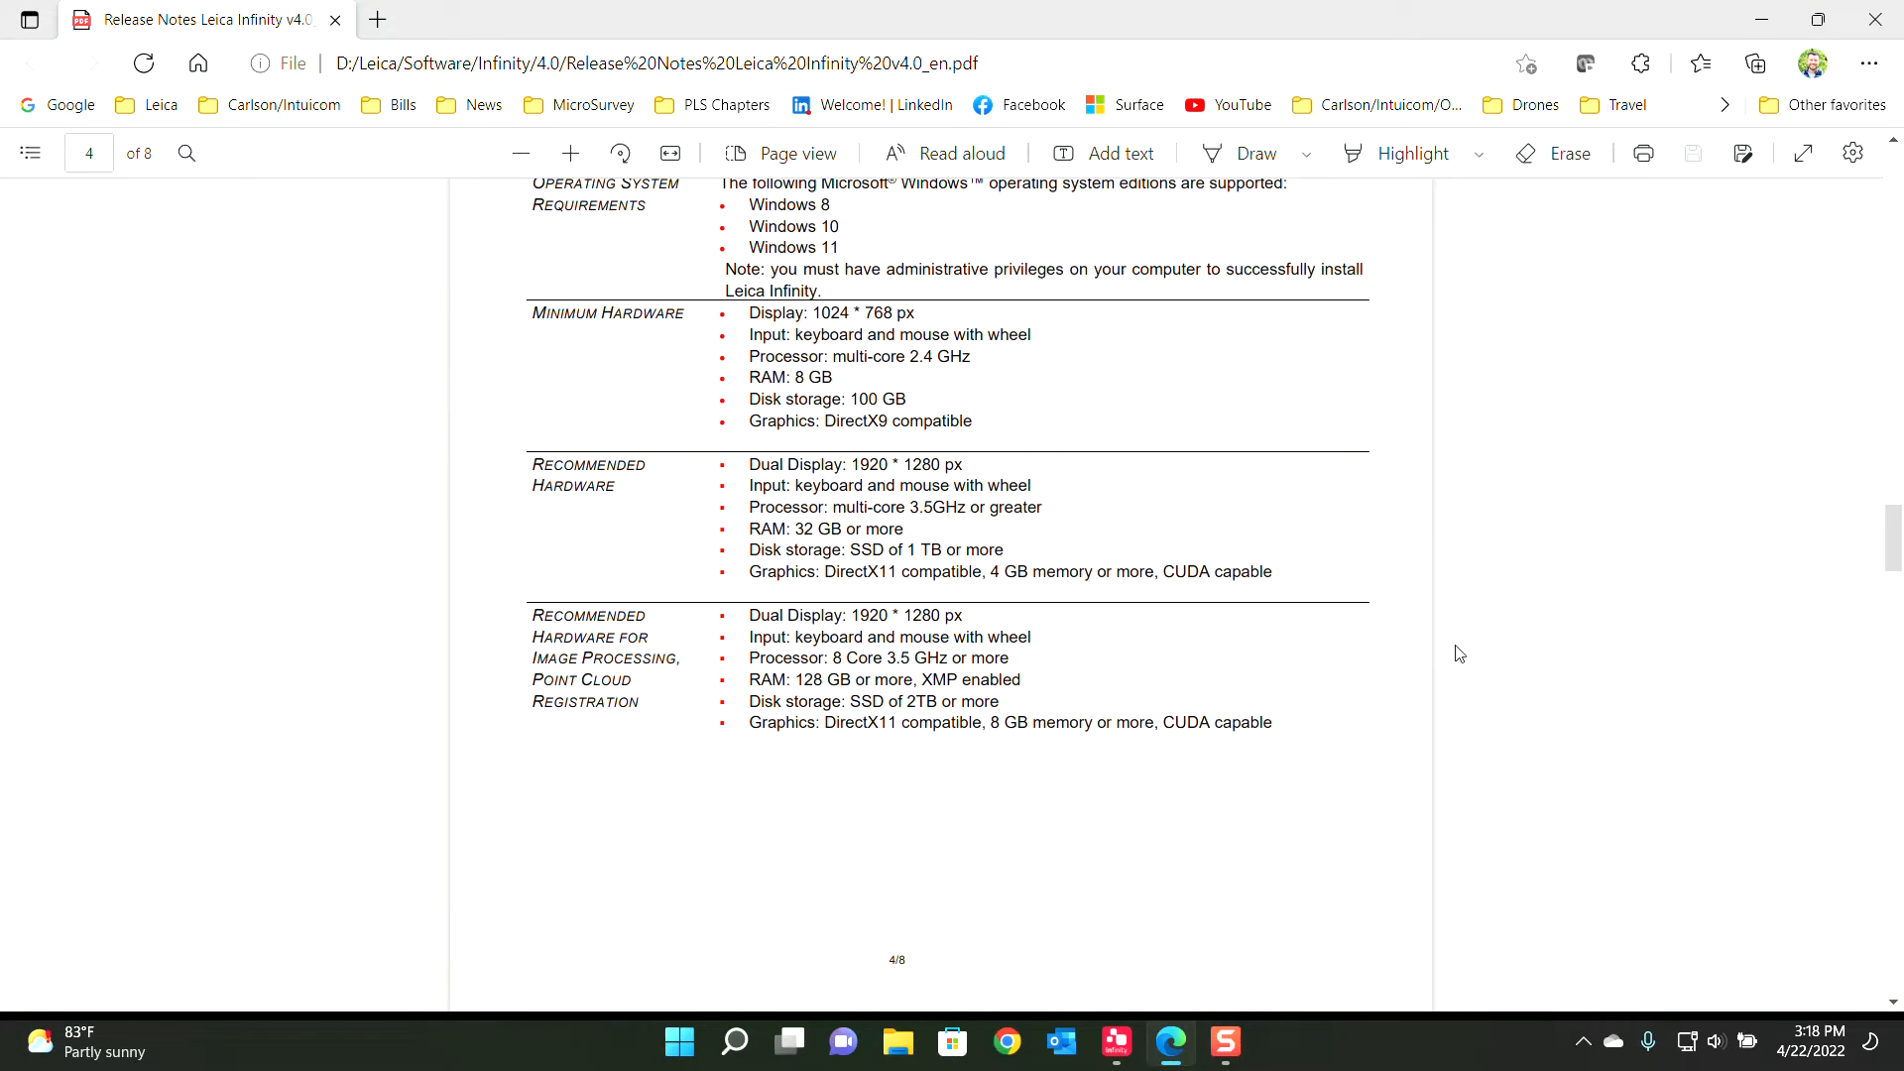
pyautogui.scroll(-3)
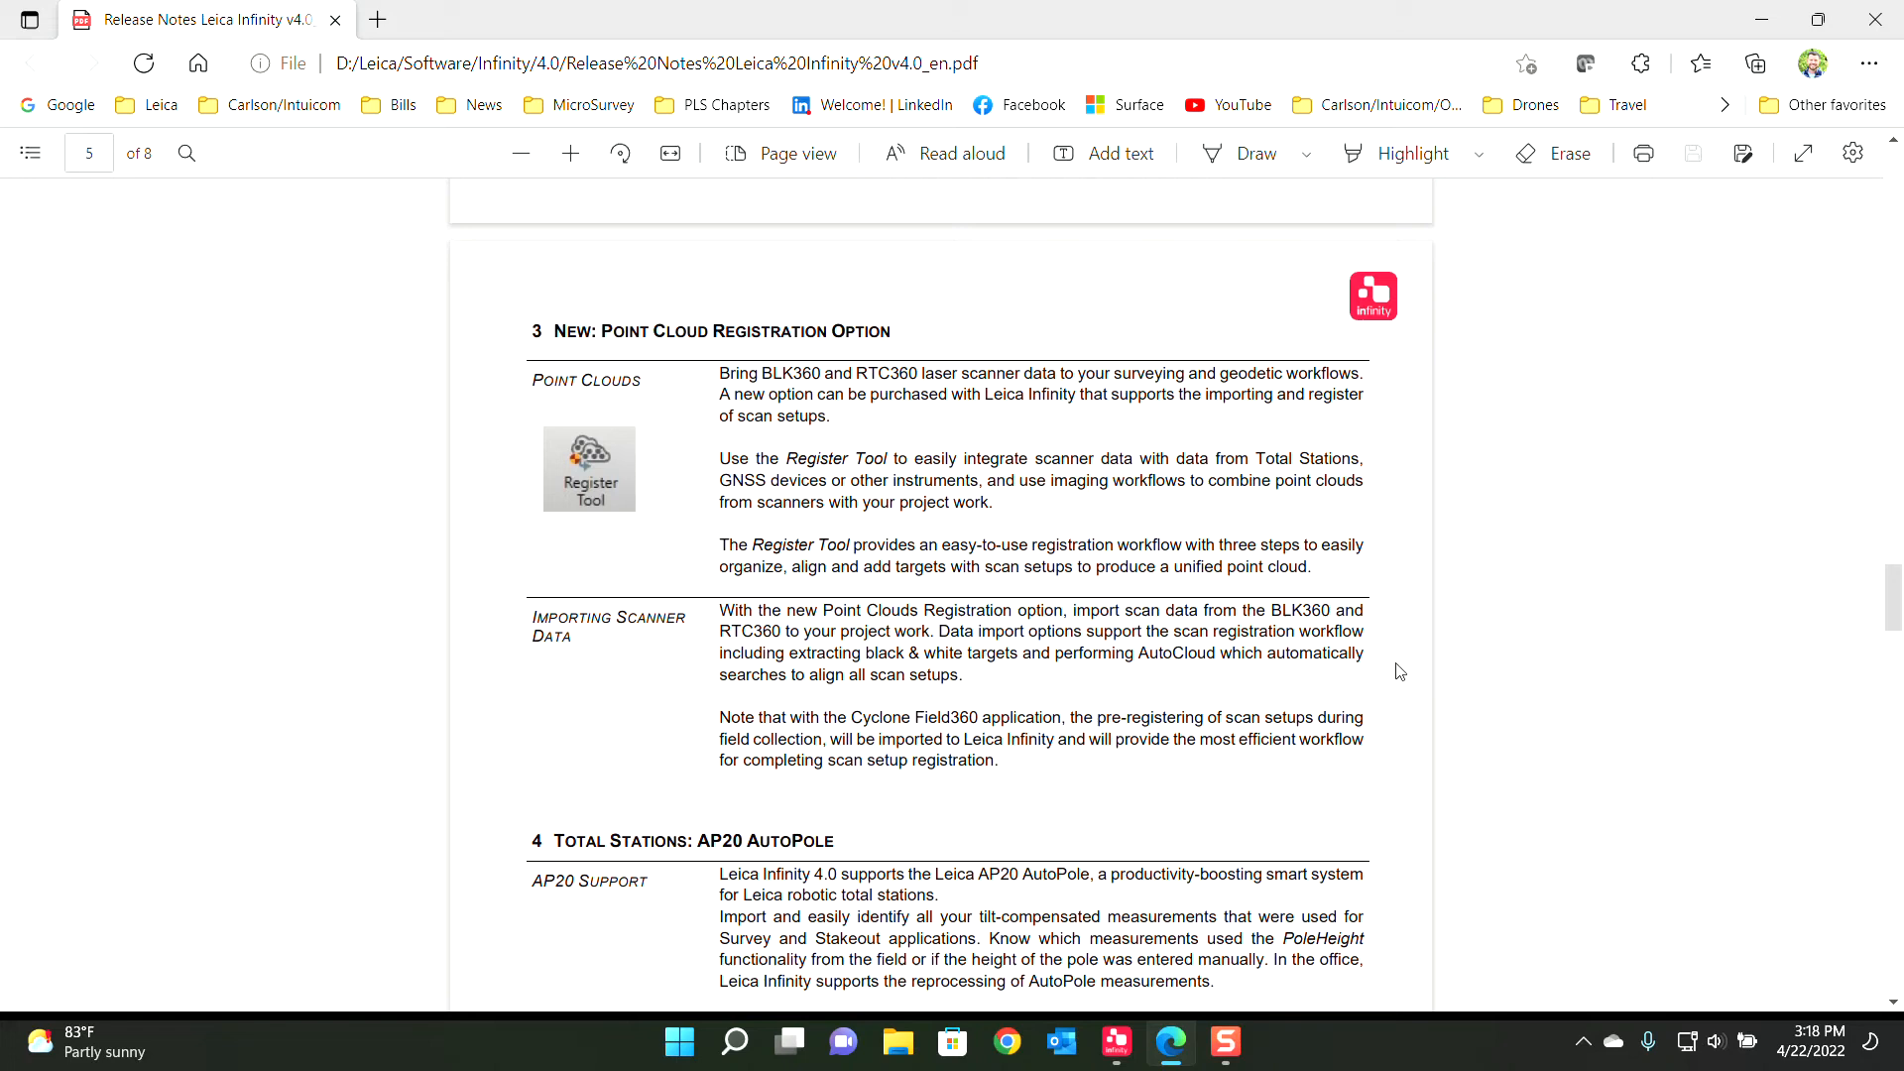
pyautogui.scroll(-3)
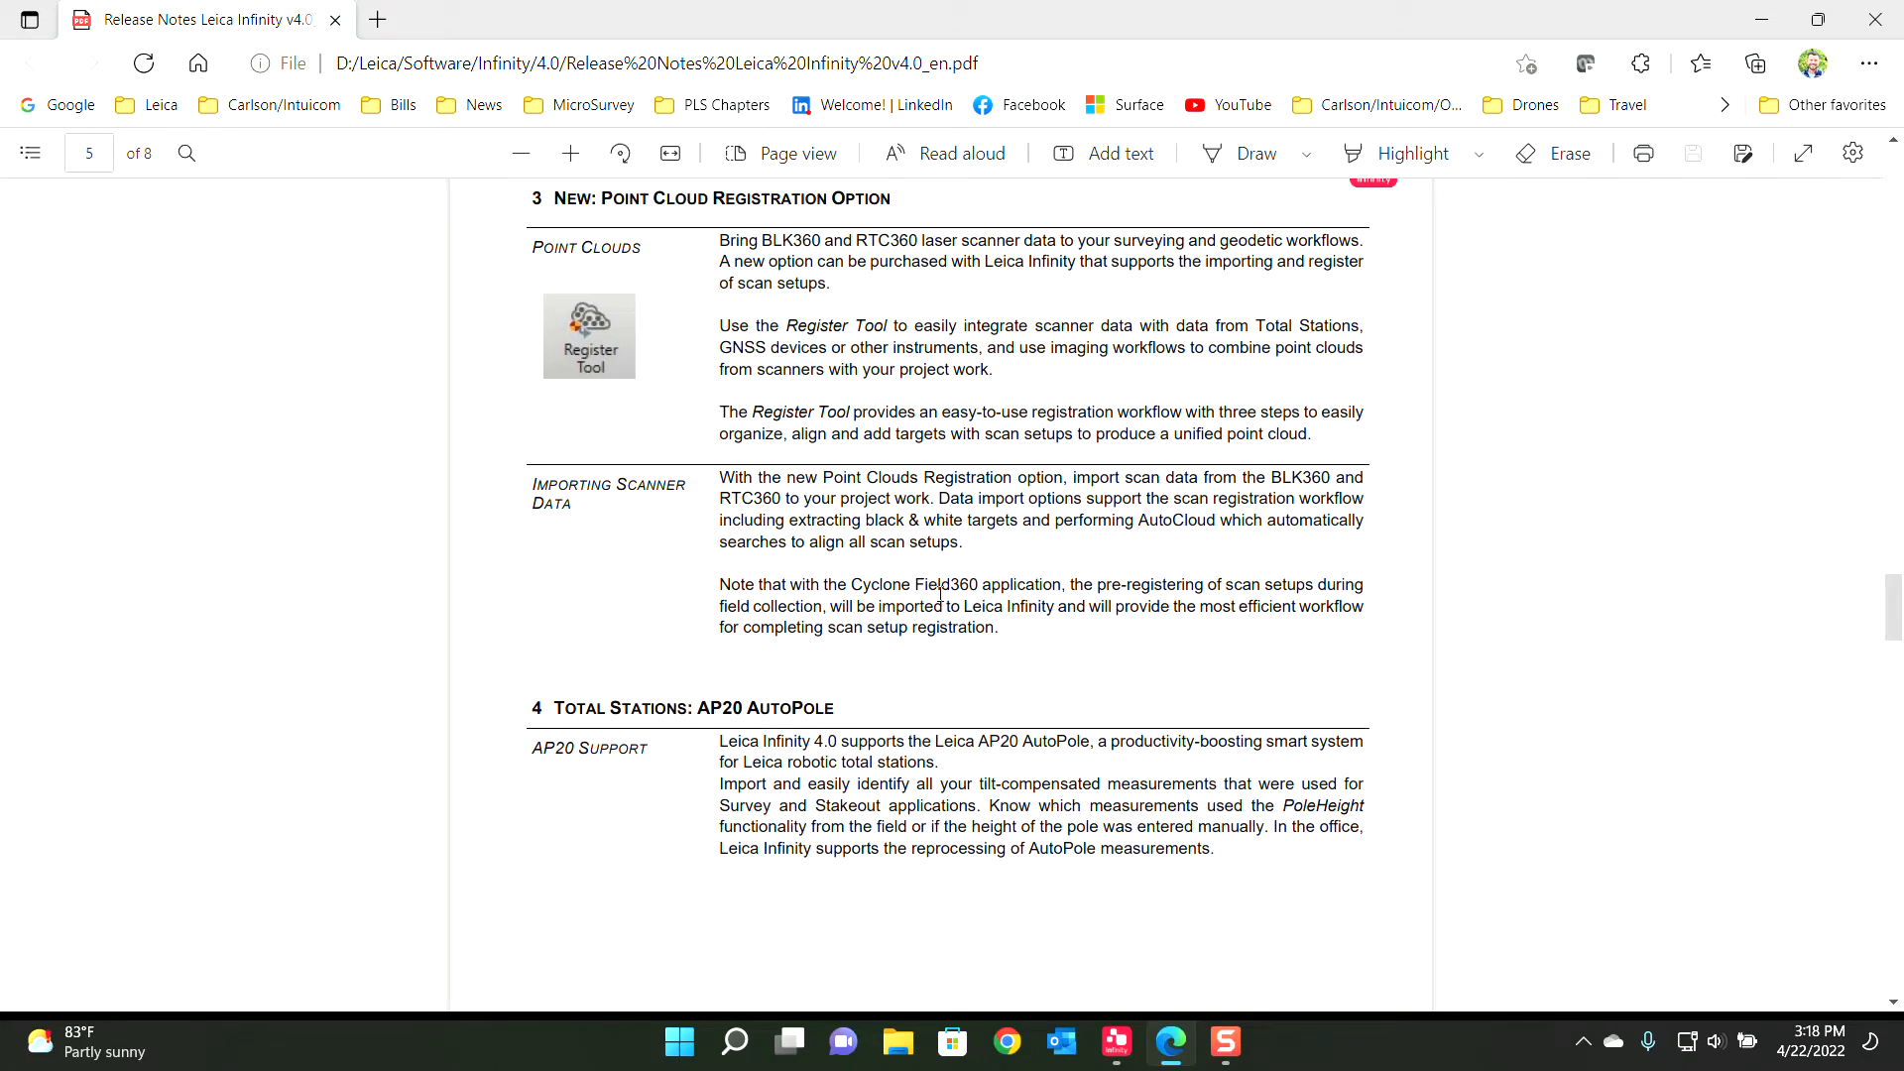
pyautogui.moveTo(509, 417)
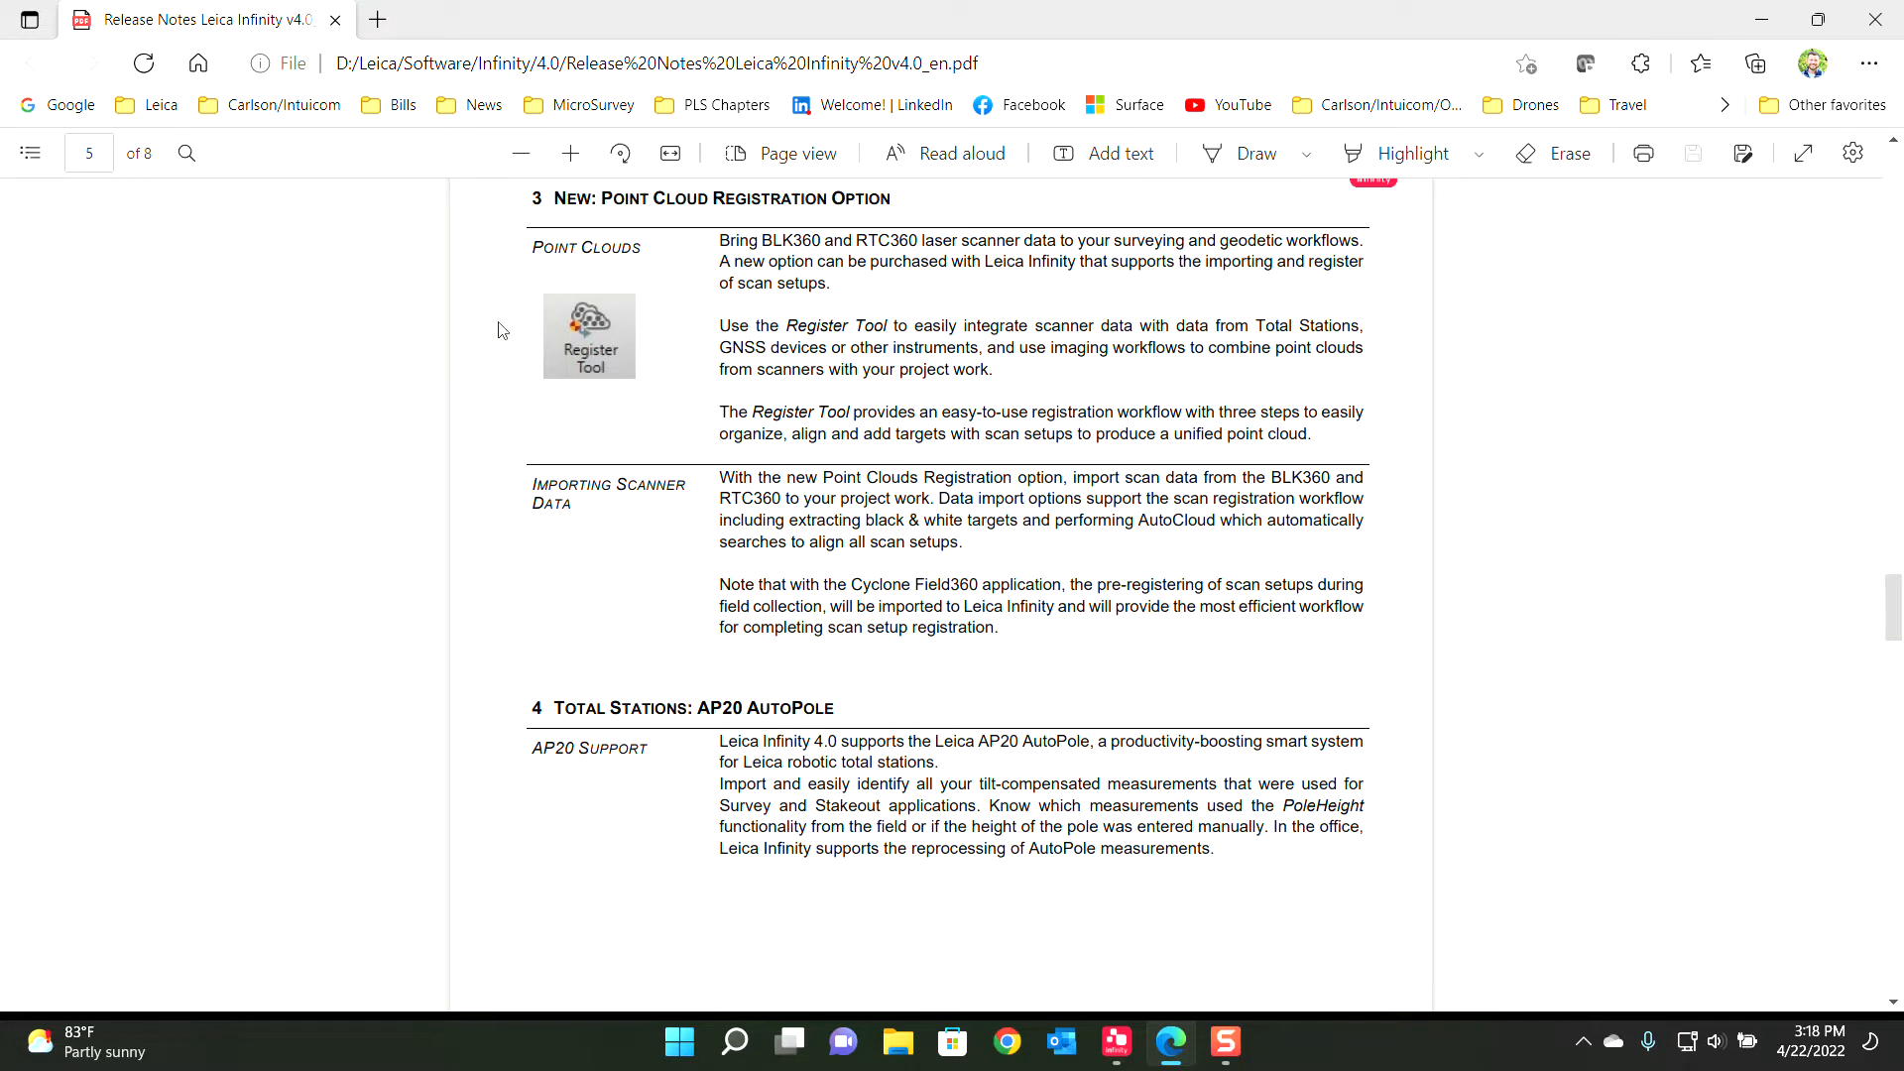
pyautogui.moveTo(811, 278)
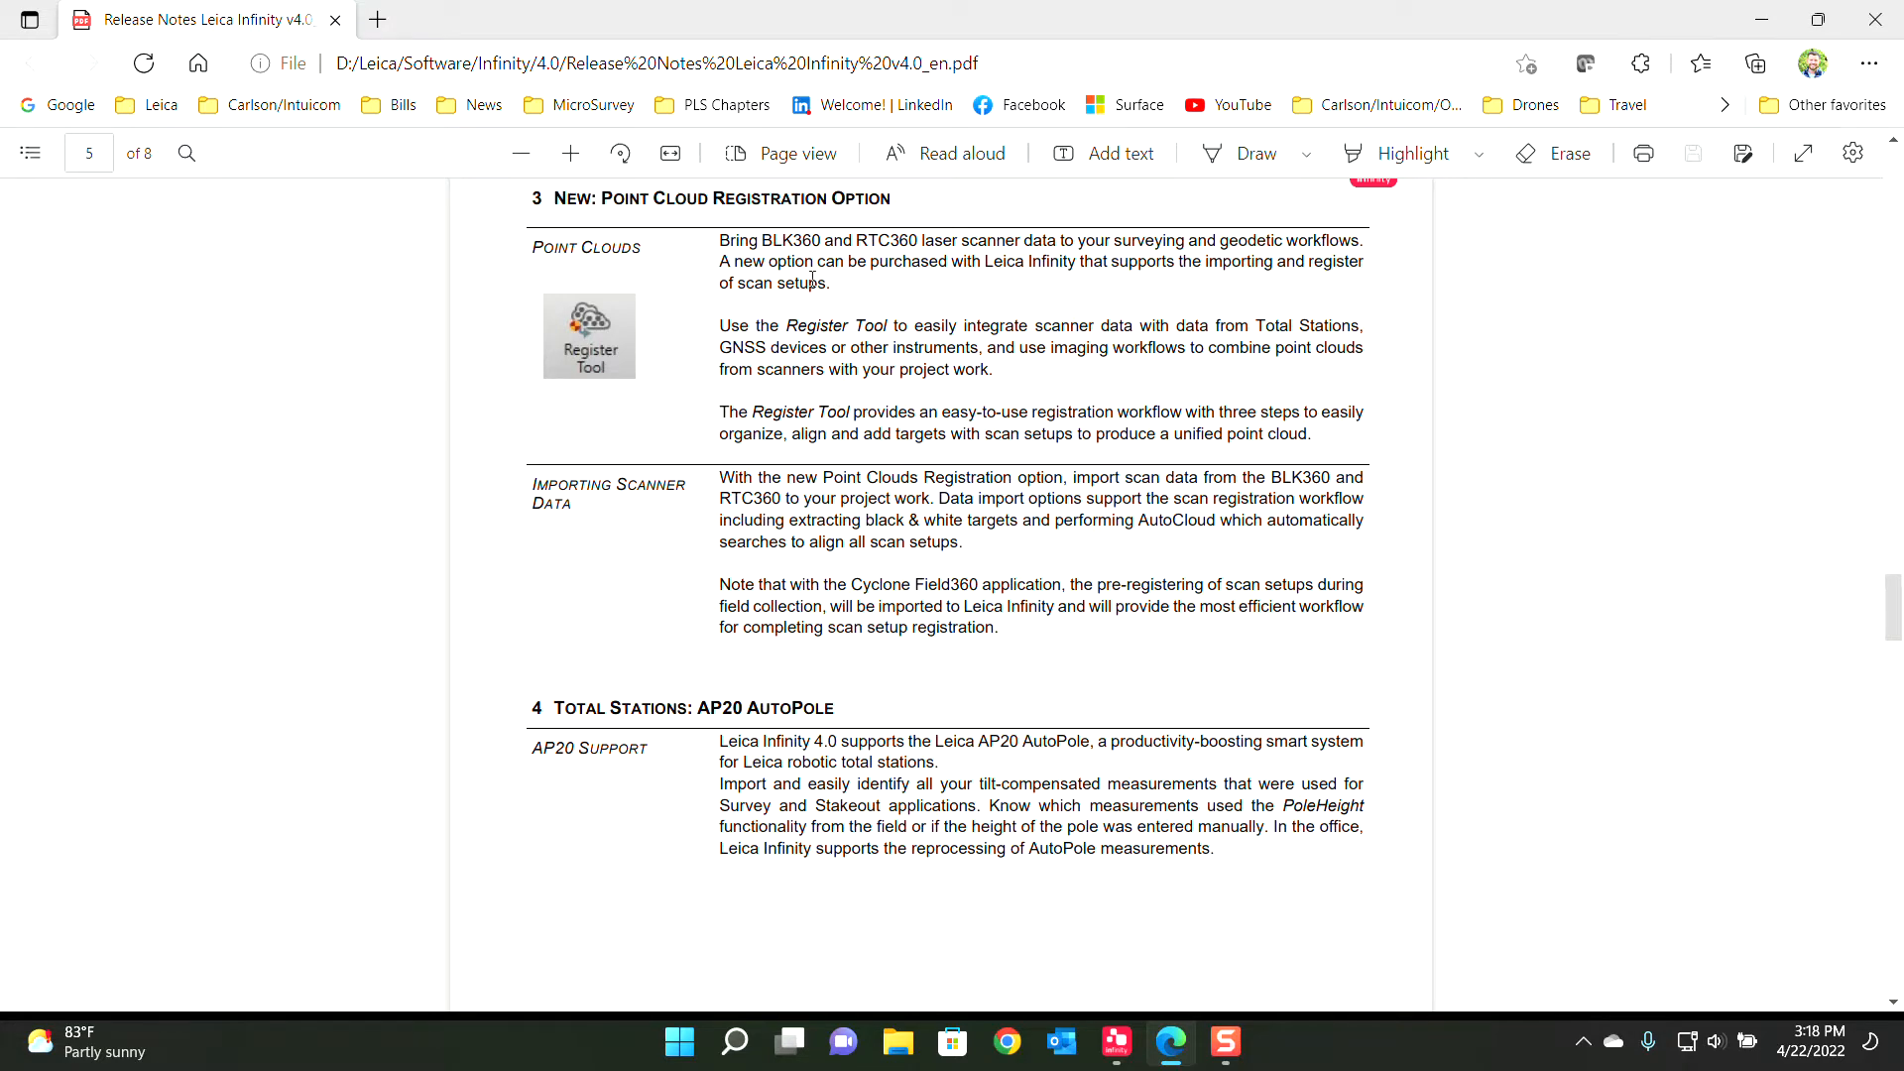
pyautogui.scroll(-3)
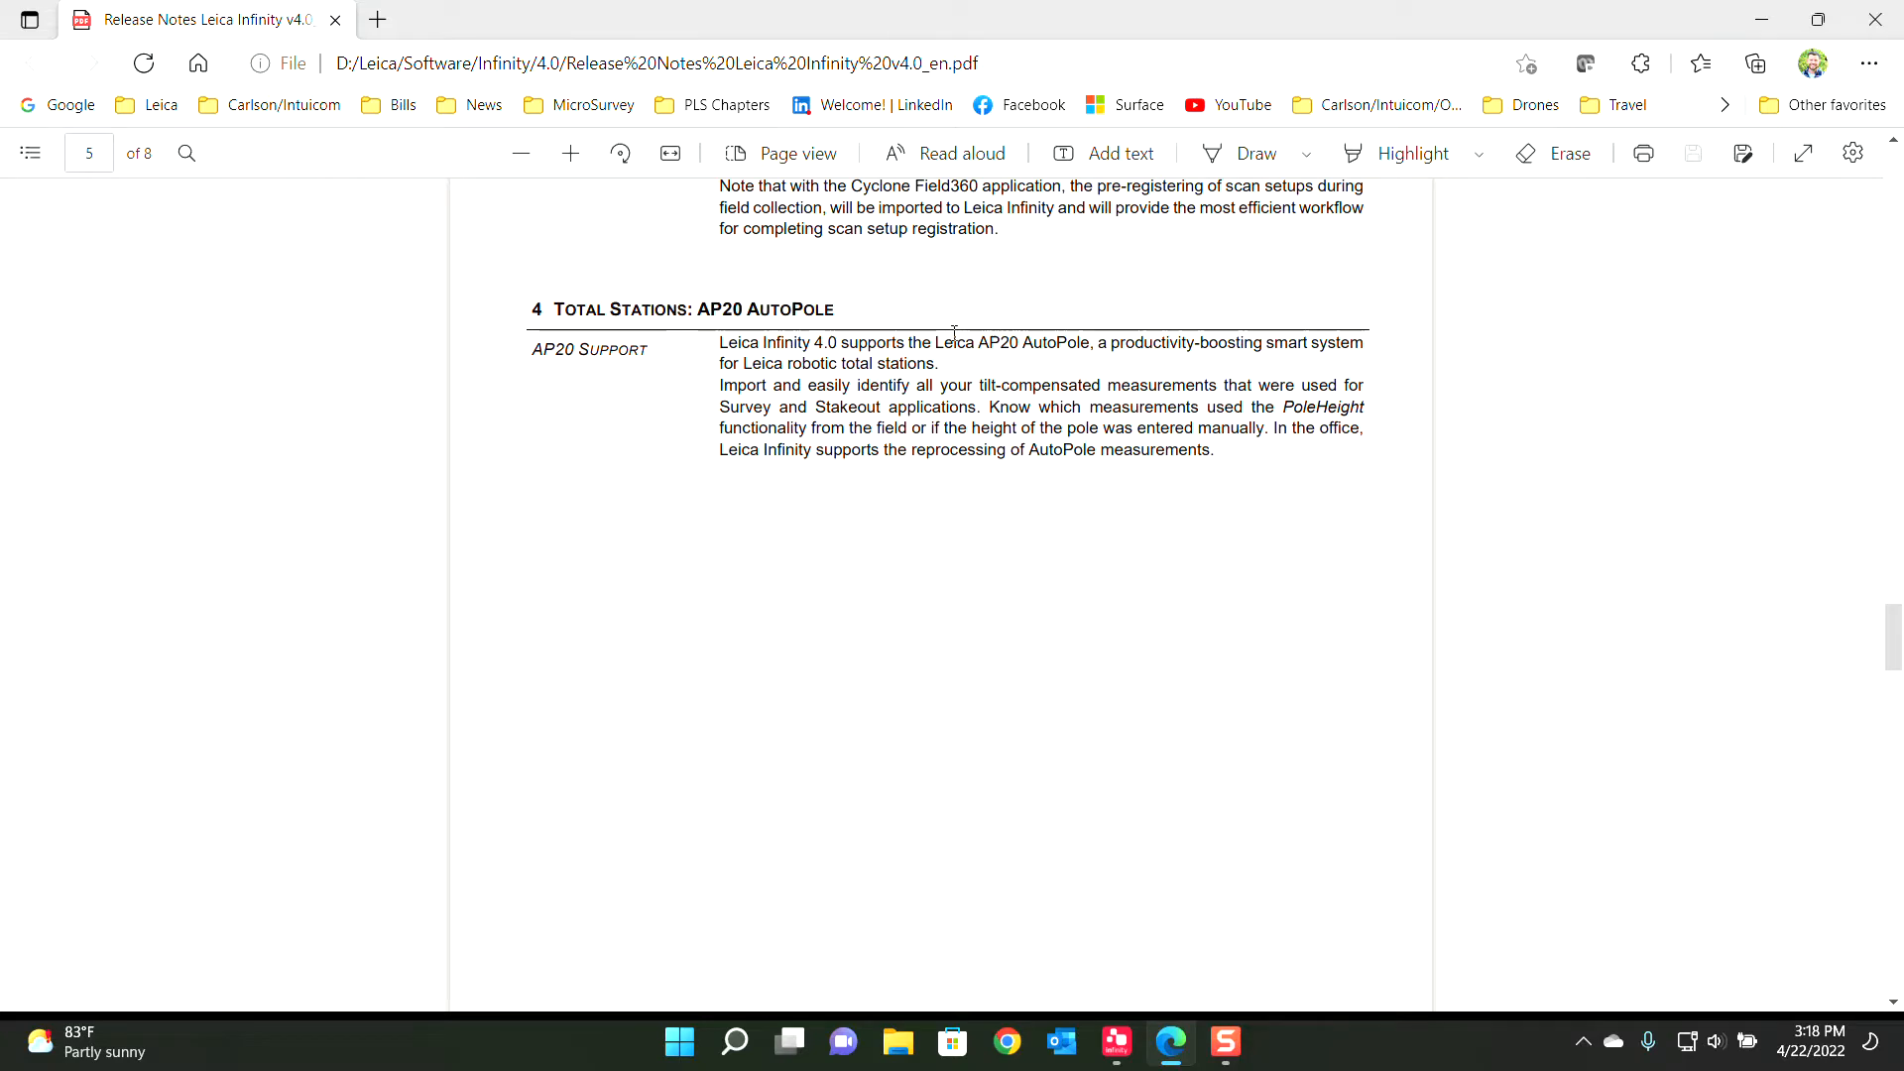
pyautogui.moveTo(728, 371)
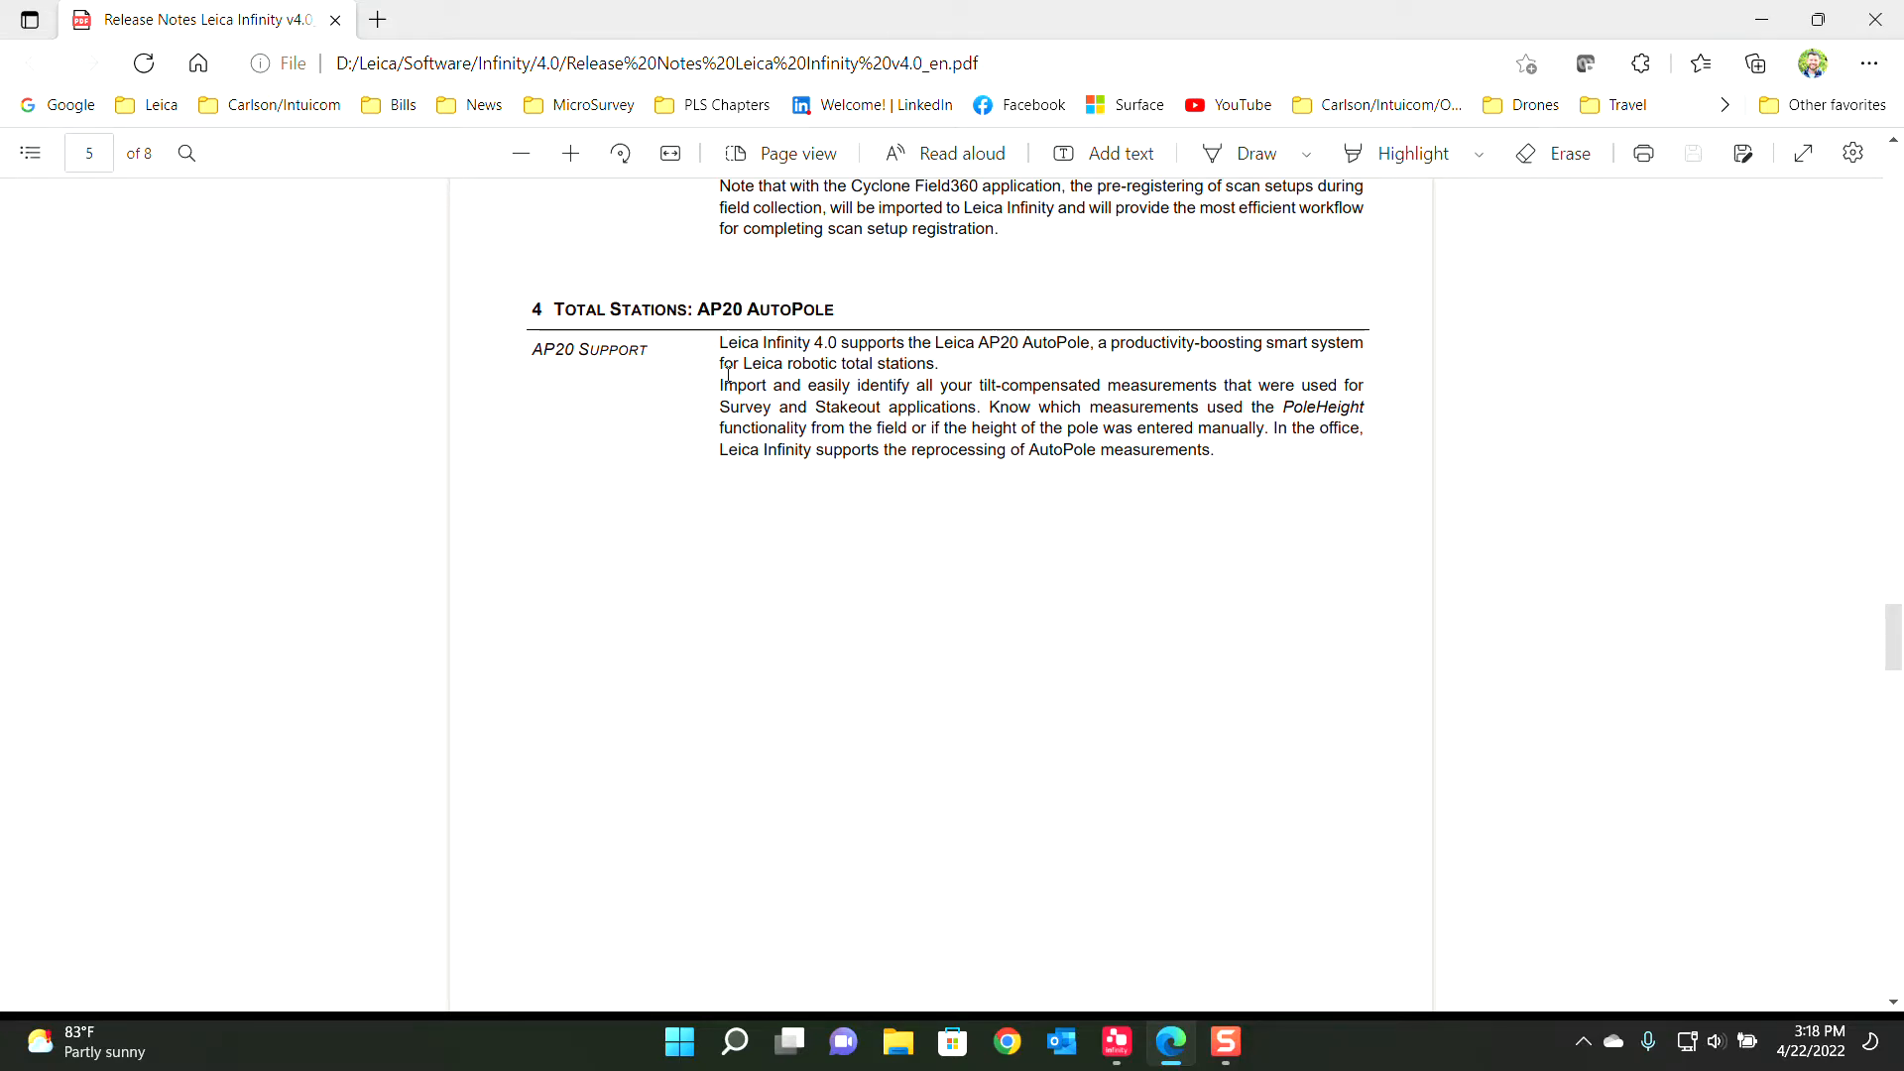
pyautogui.scroll(-3)
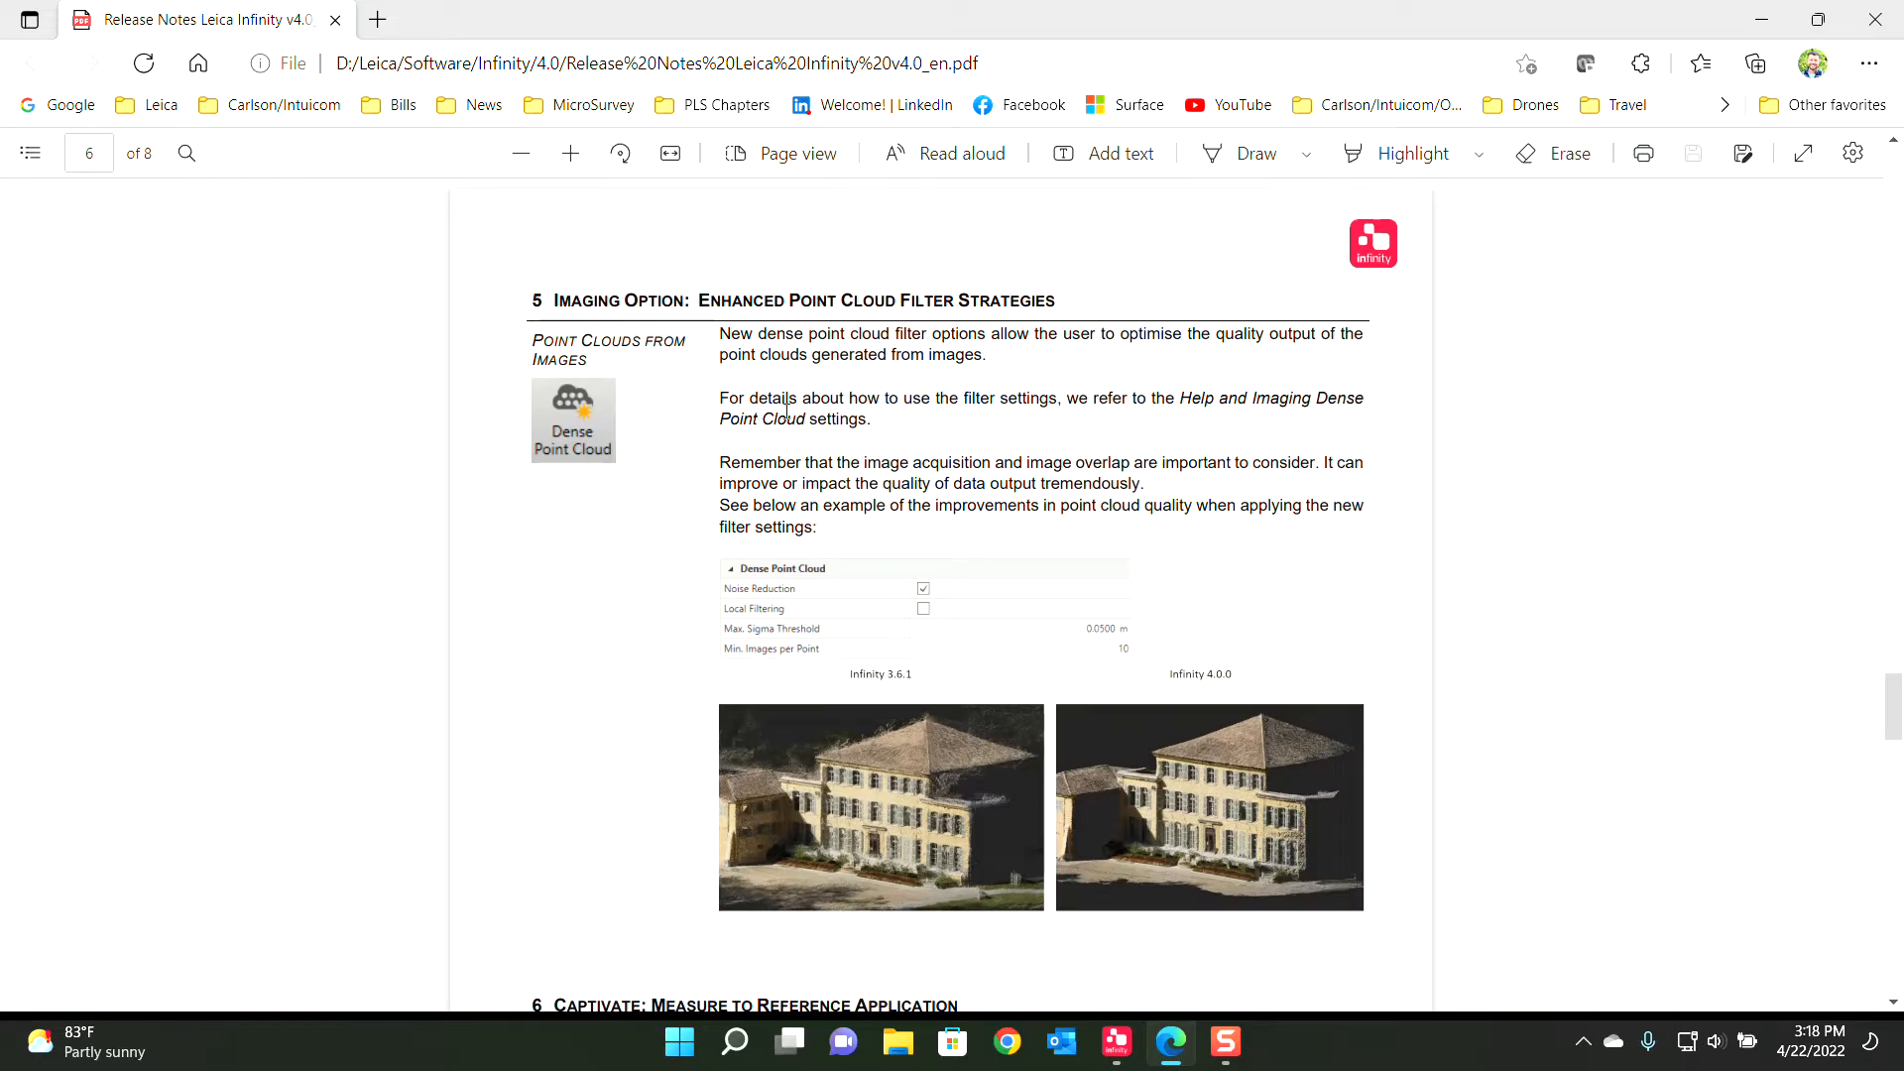
pyautogui.moveTo(782, 805)
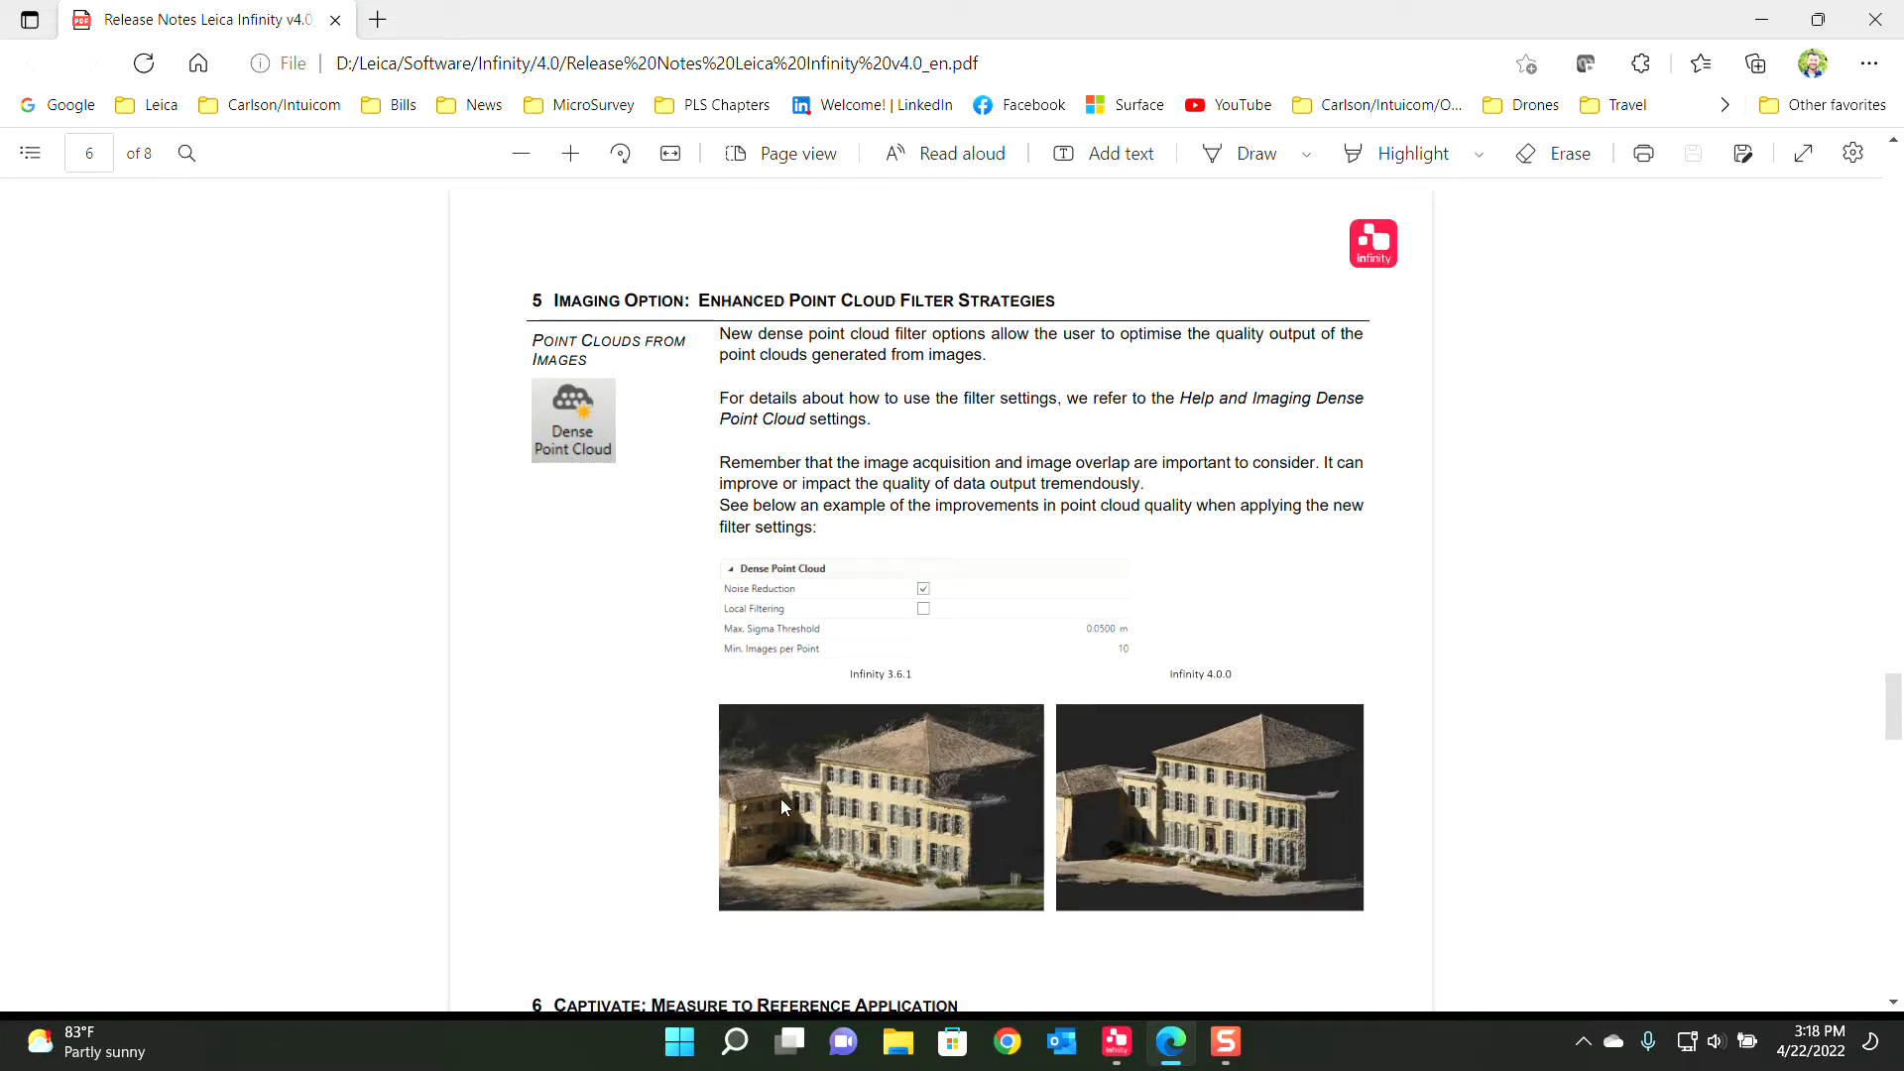
pyautogui.scroll(-3)
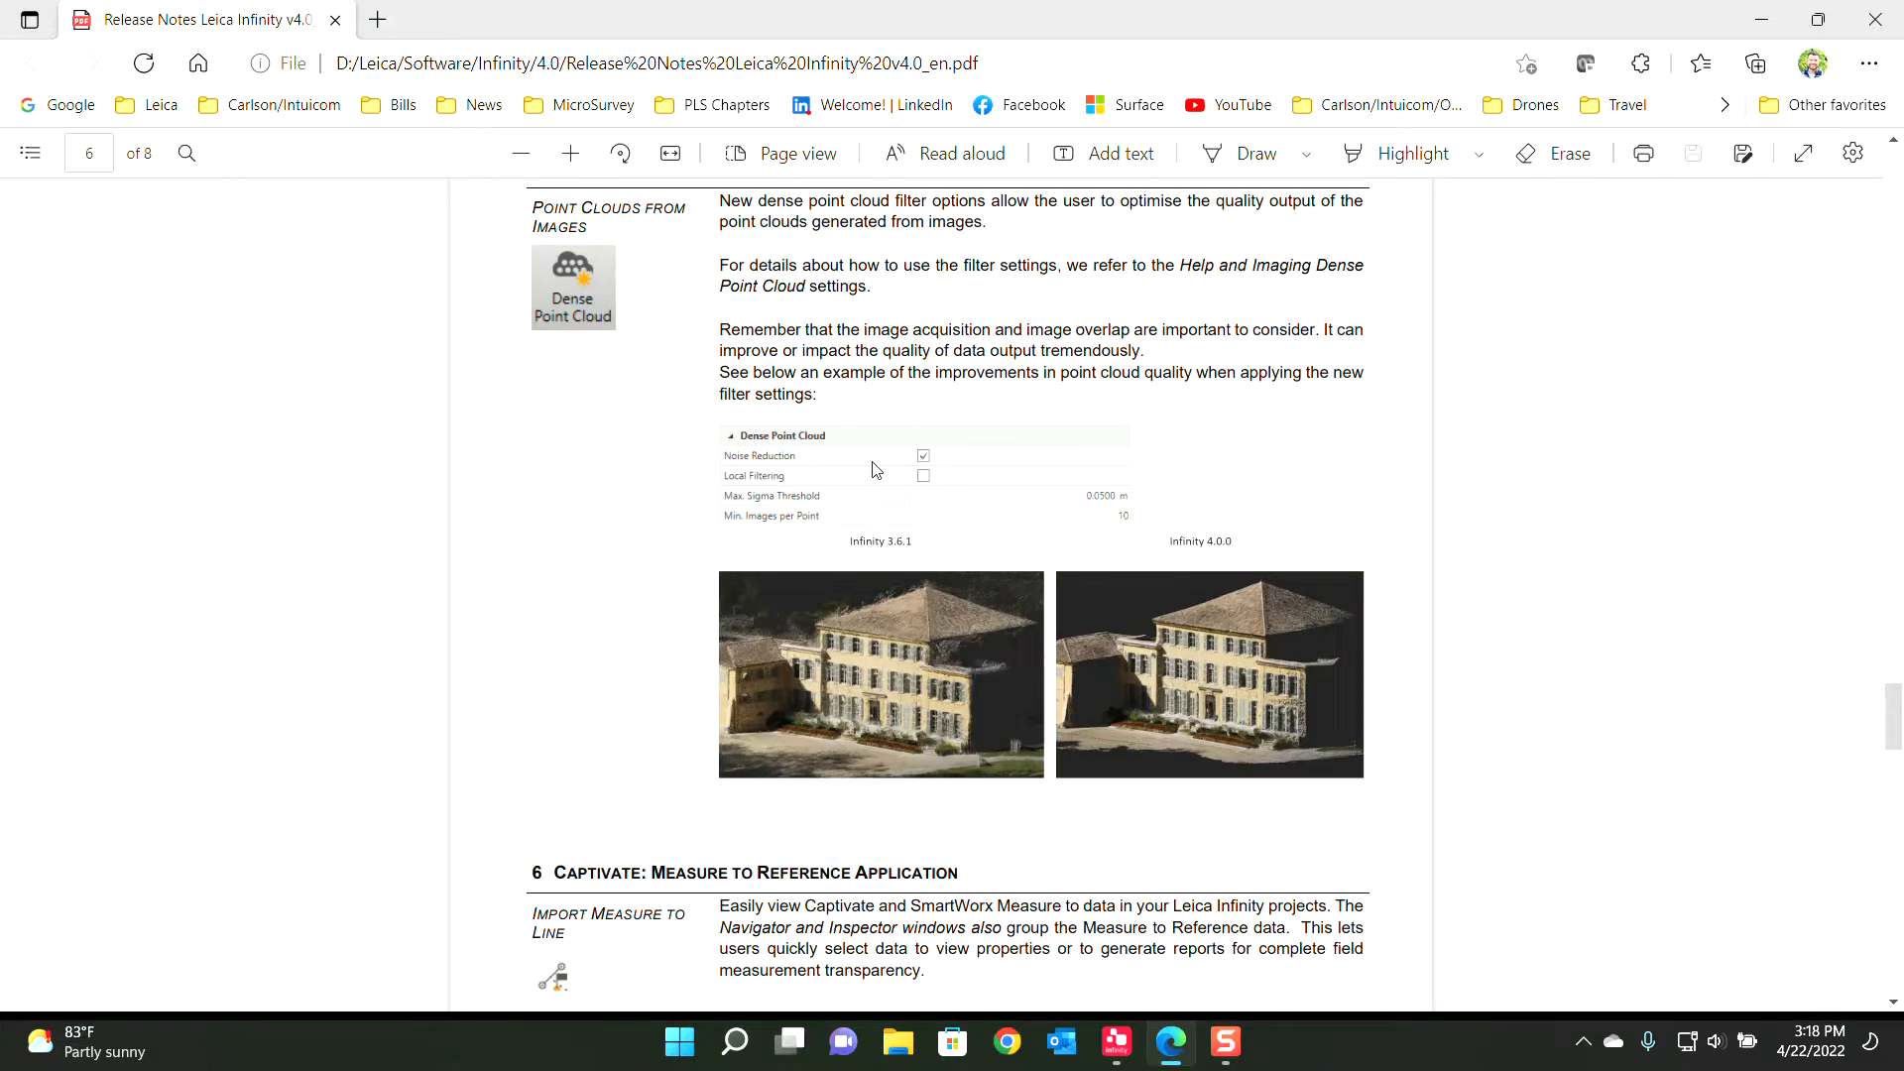
pyautogui.moveTo(918, 476)
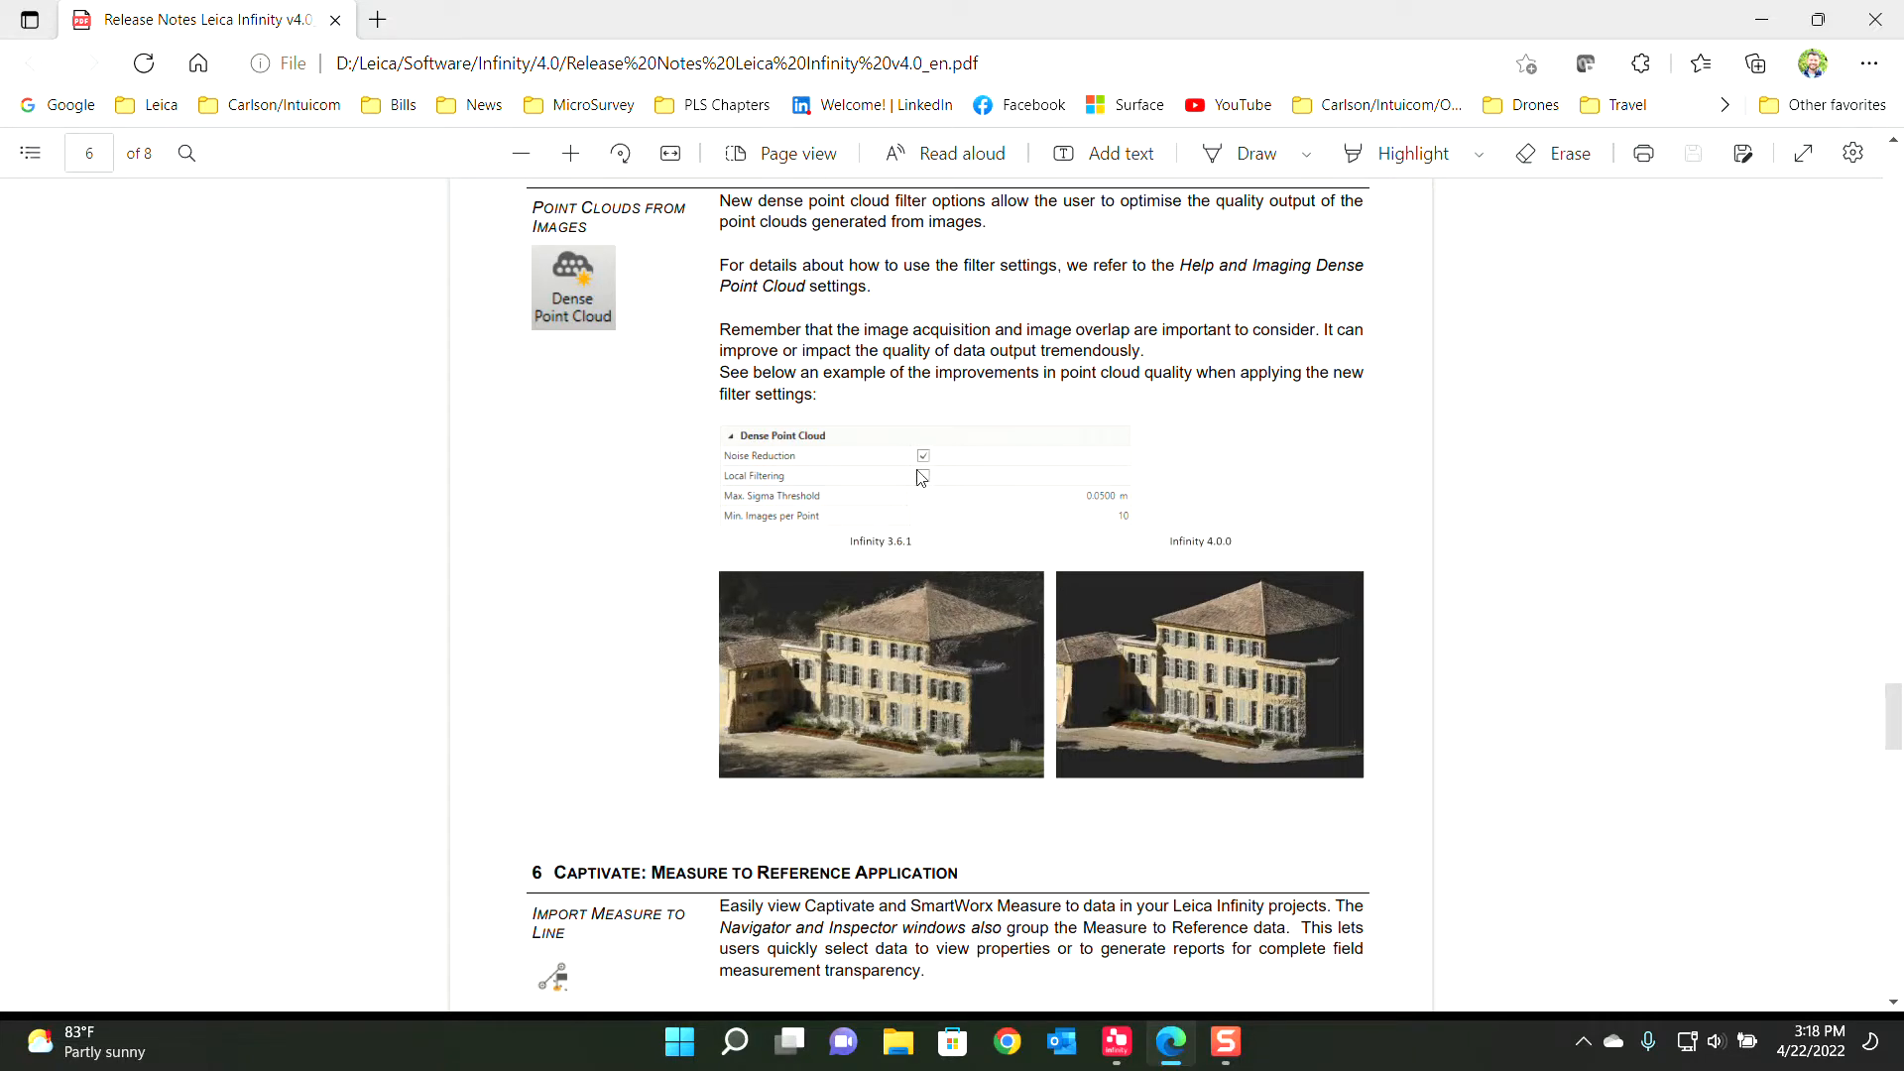
pyautogui.scroll(-3)
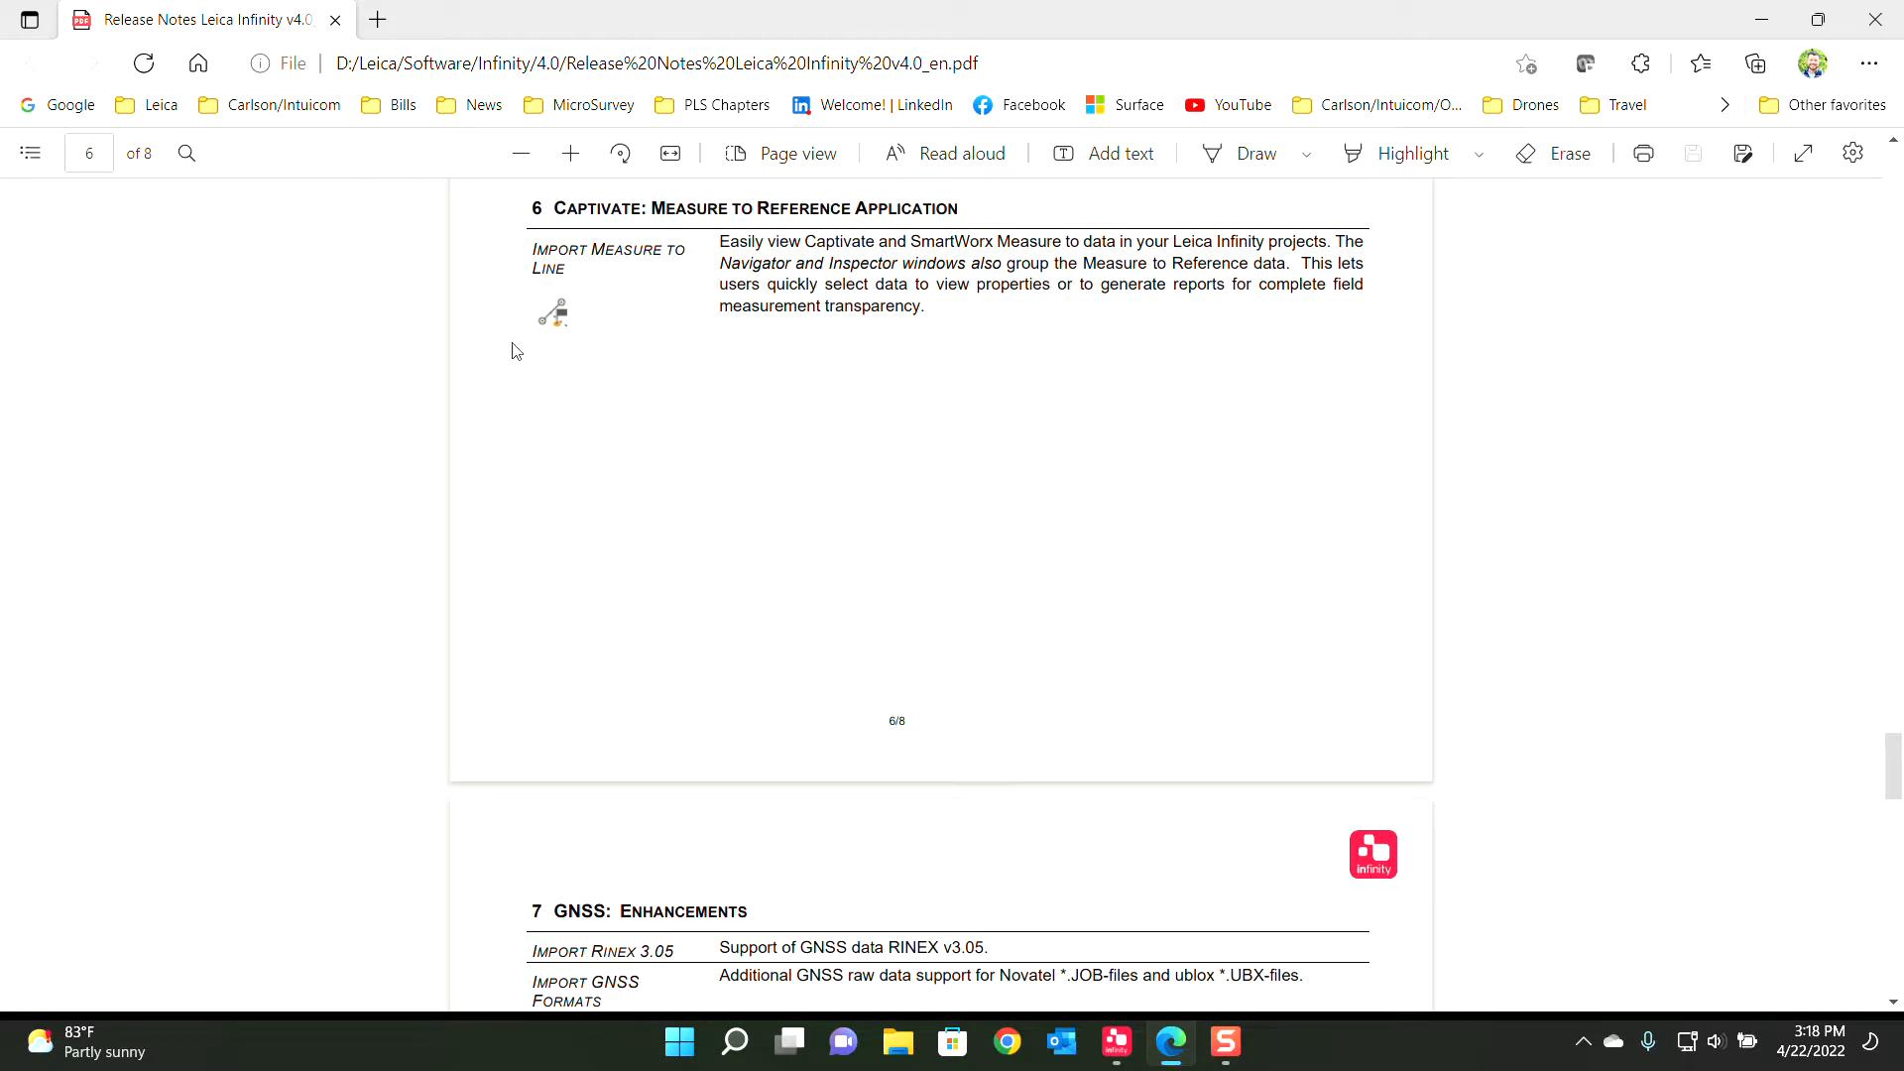
pyautogui.moveTo(597, 403)
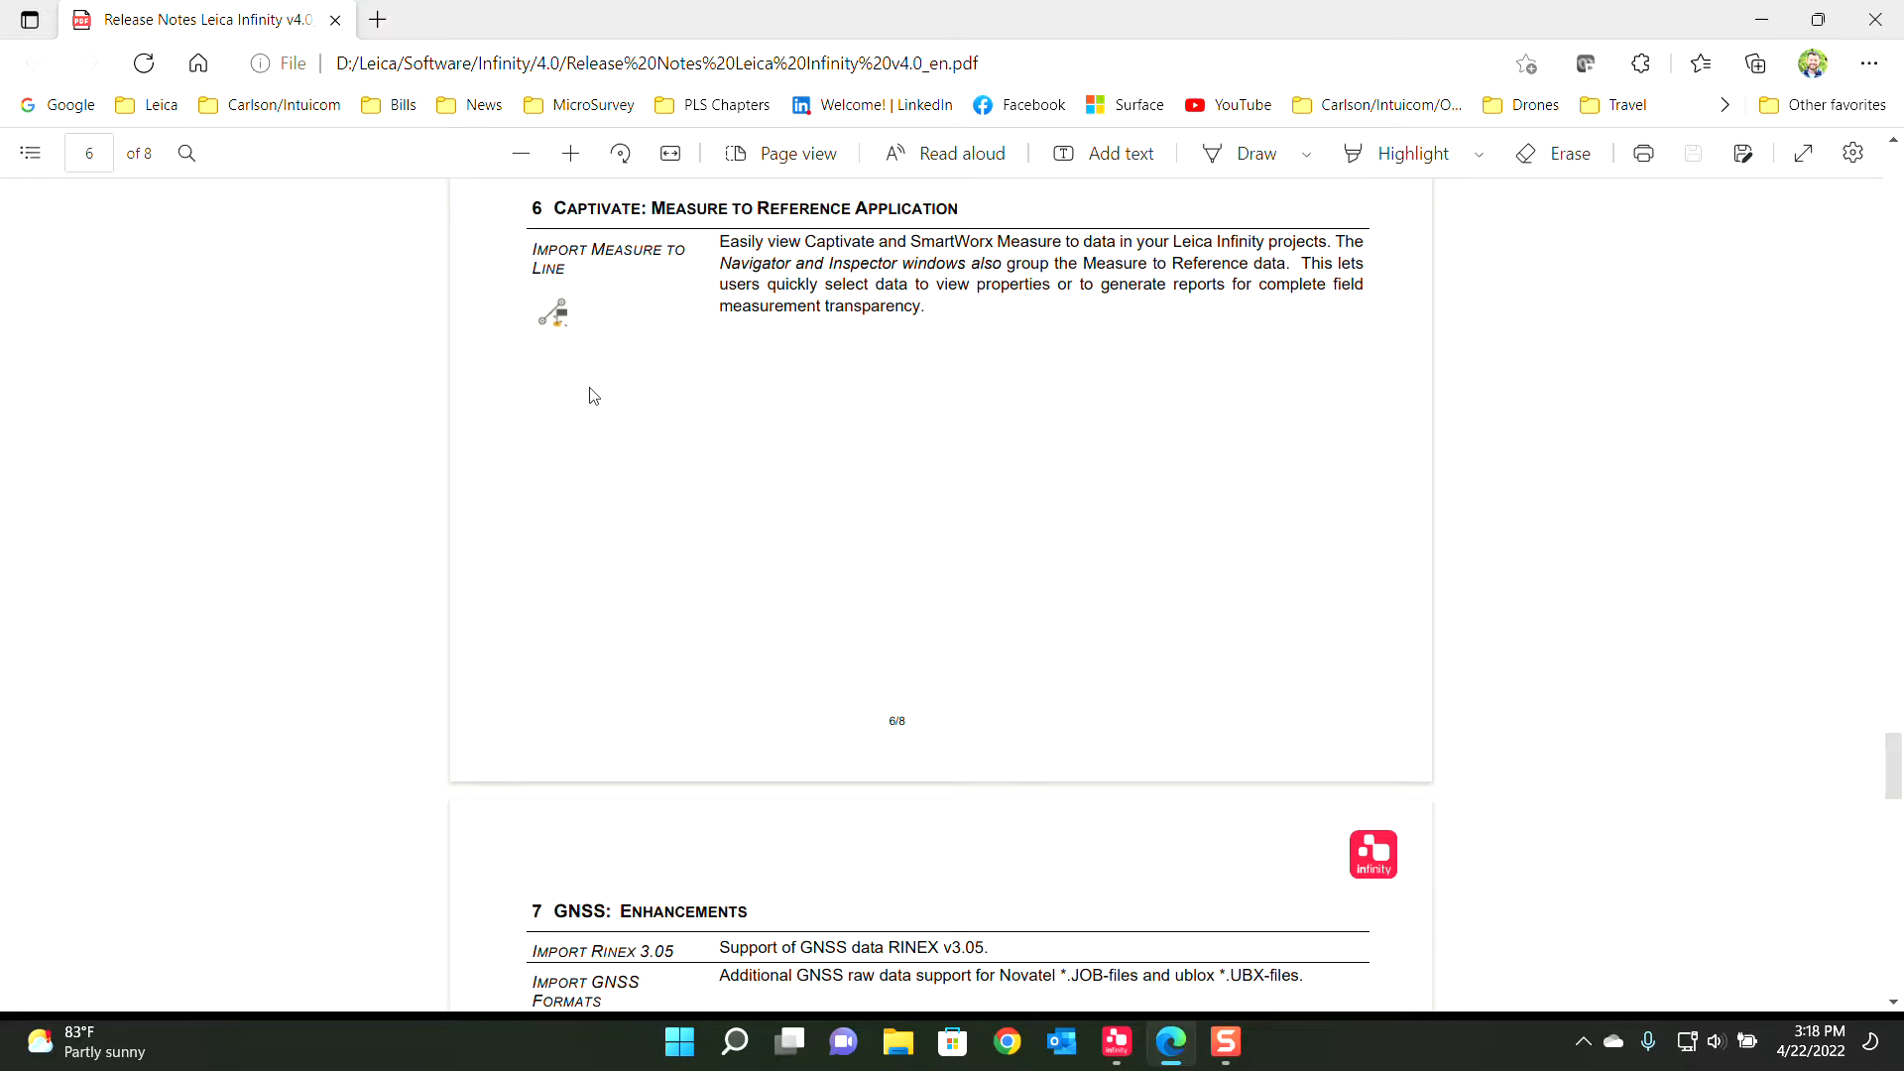
pyautogui.scroll(-3)
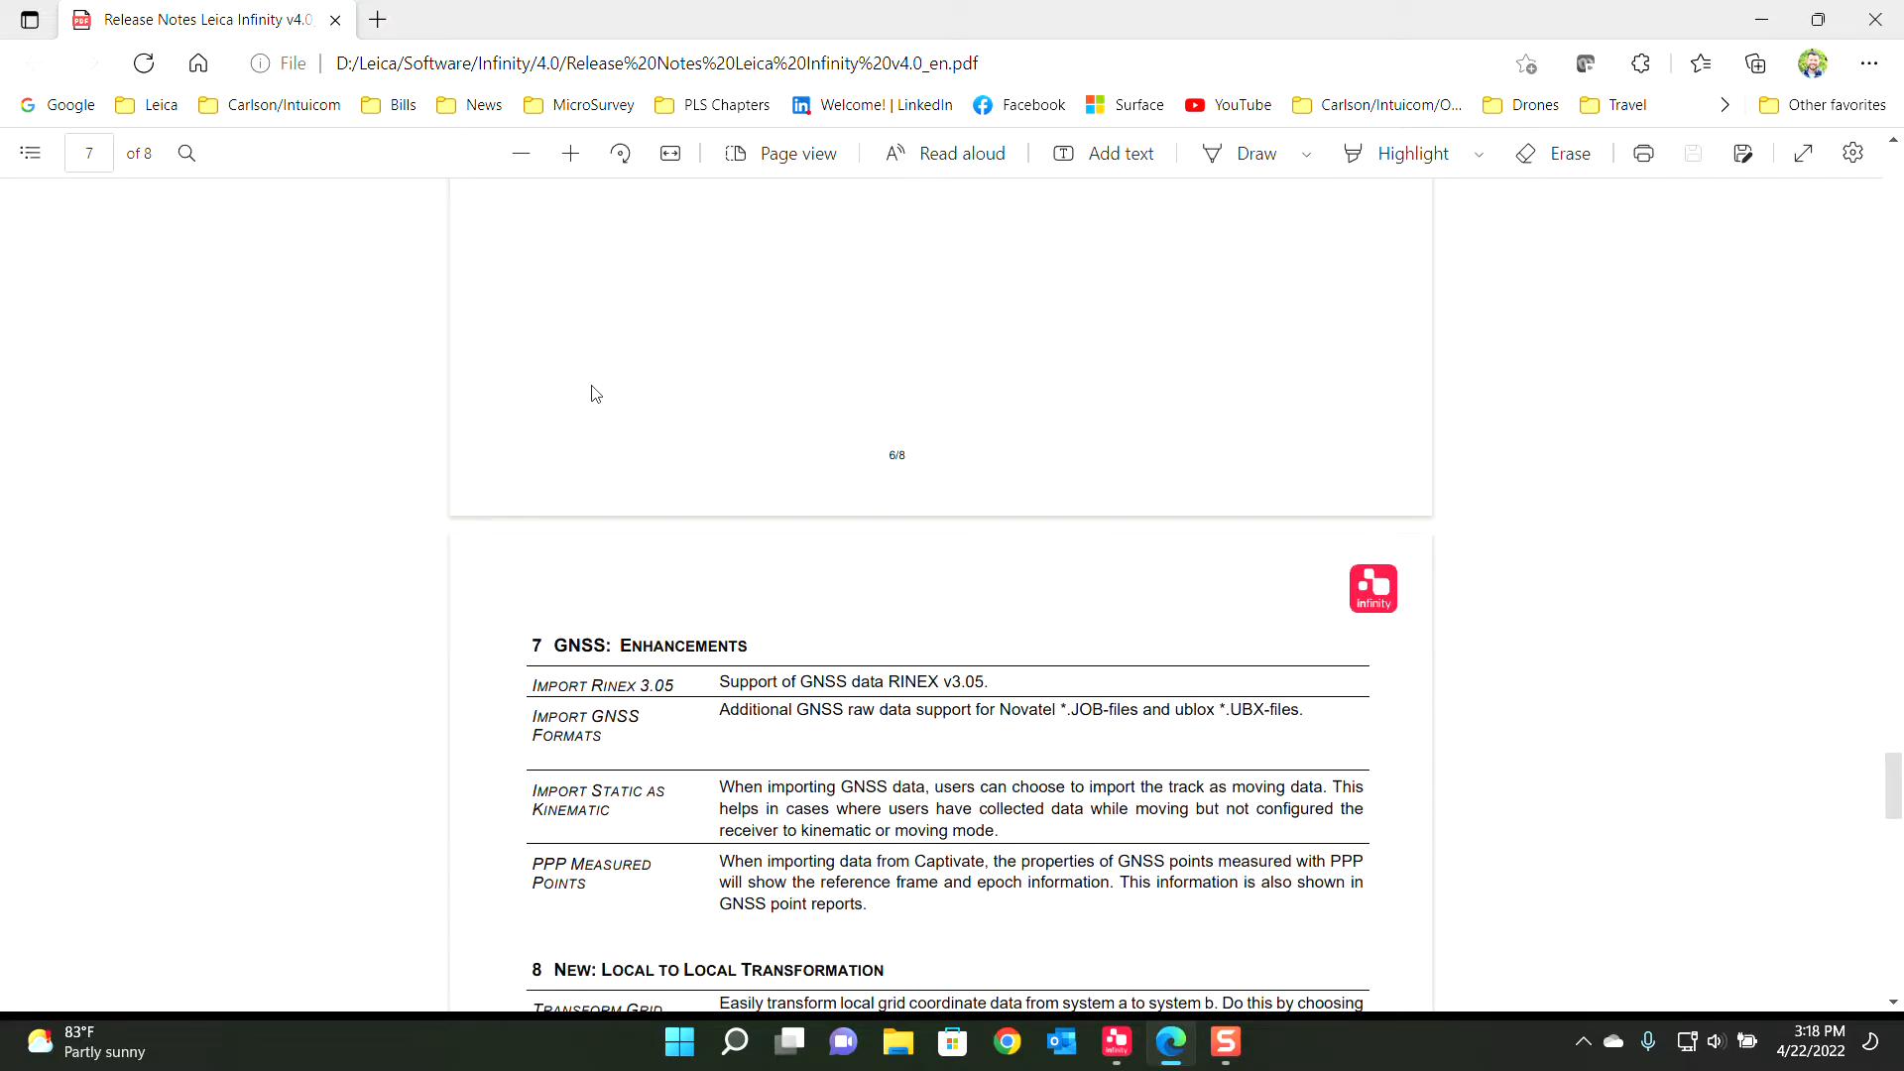
pyautogui.scroll(-3)
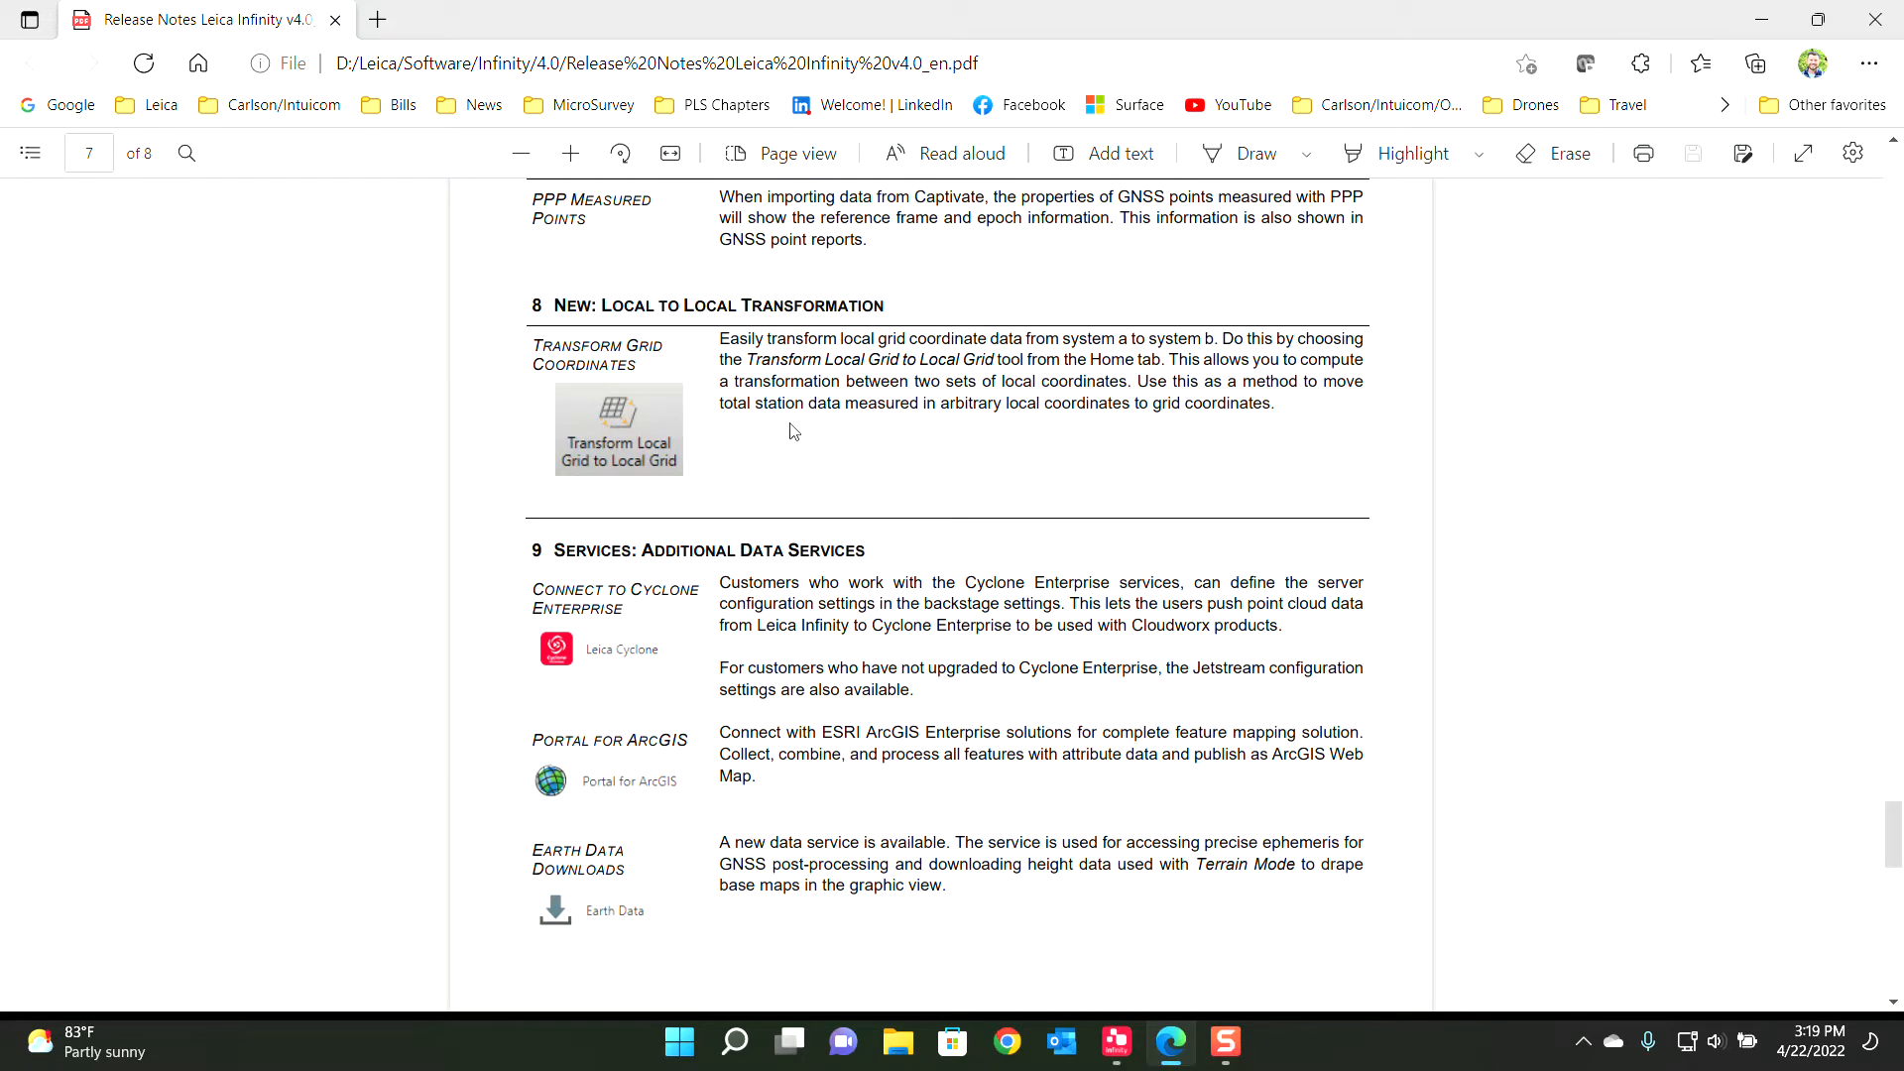
pyautogui.moveTo(1372, 462)
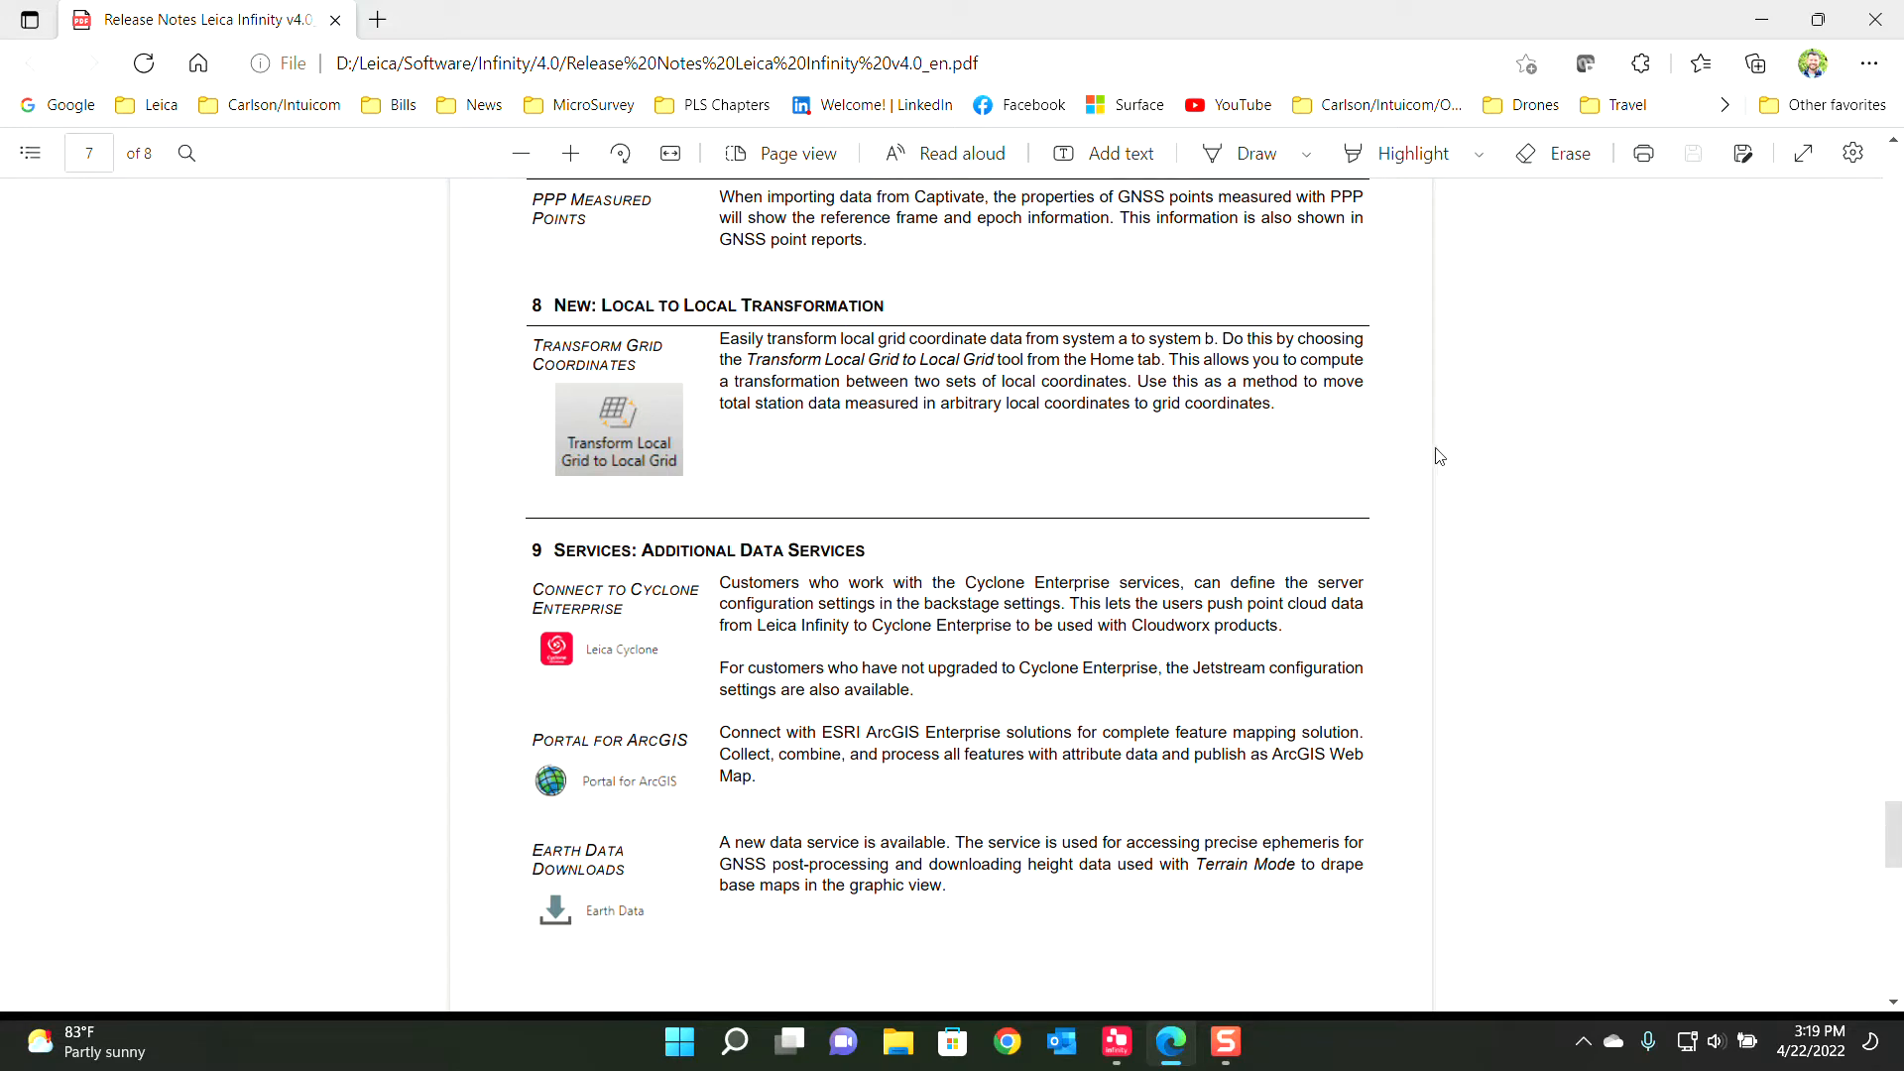
pyautogui.moveTo(678, 533)
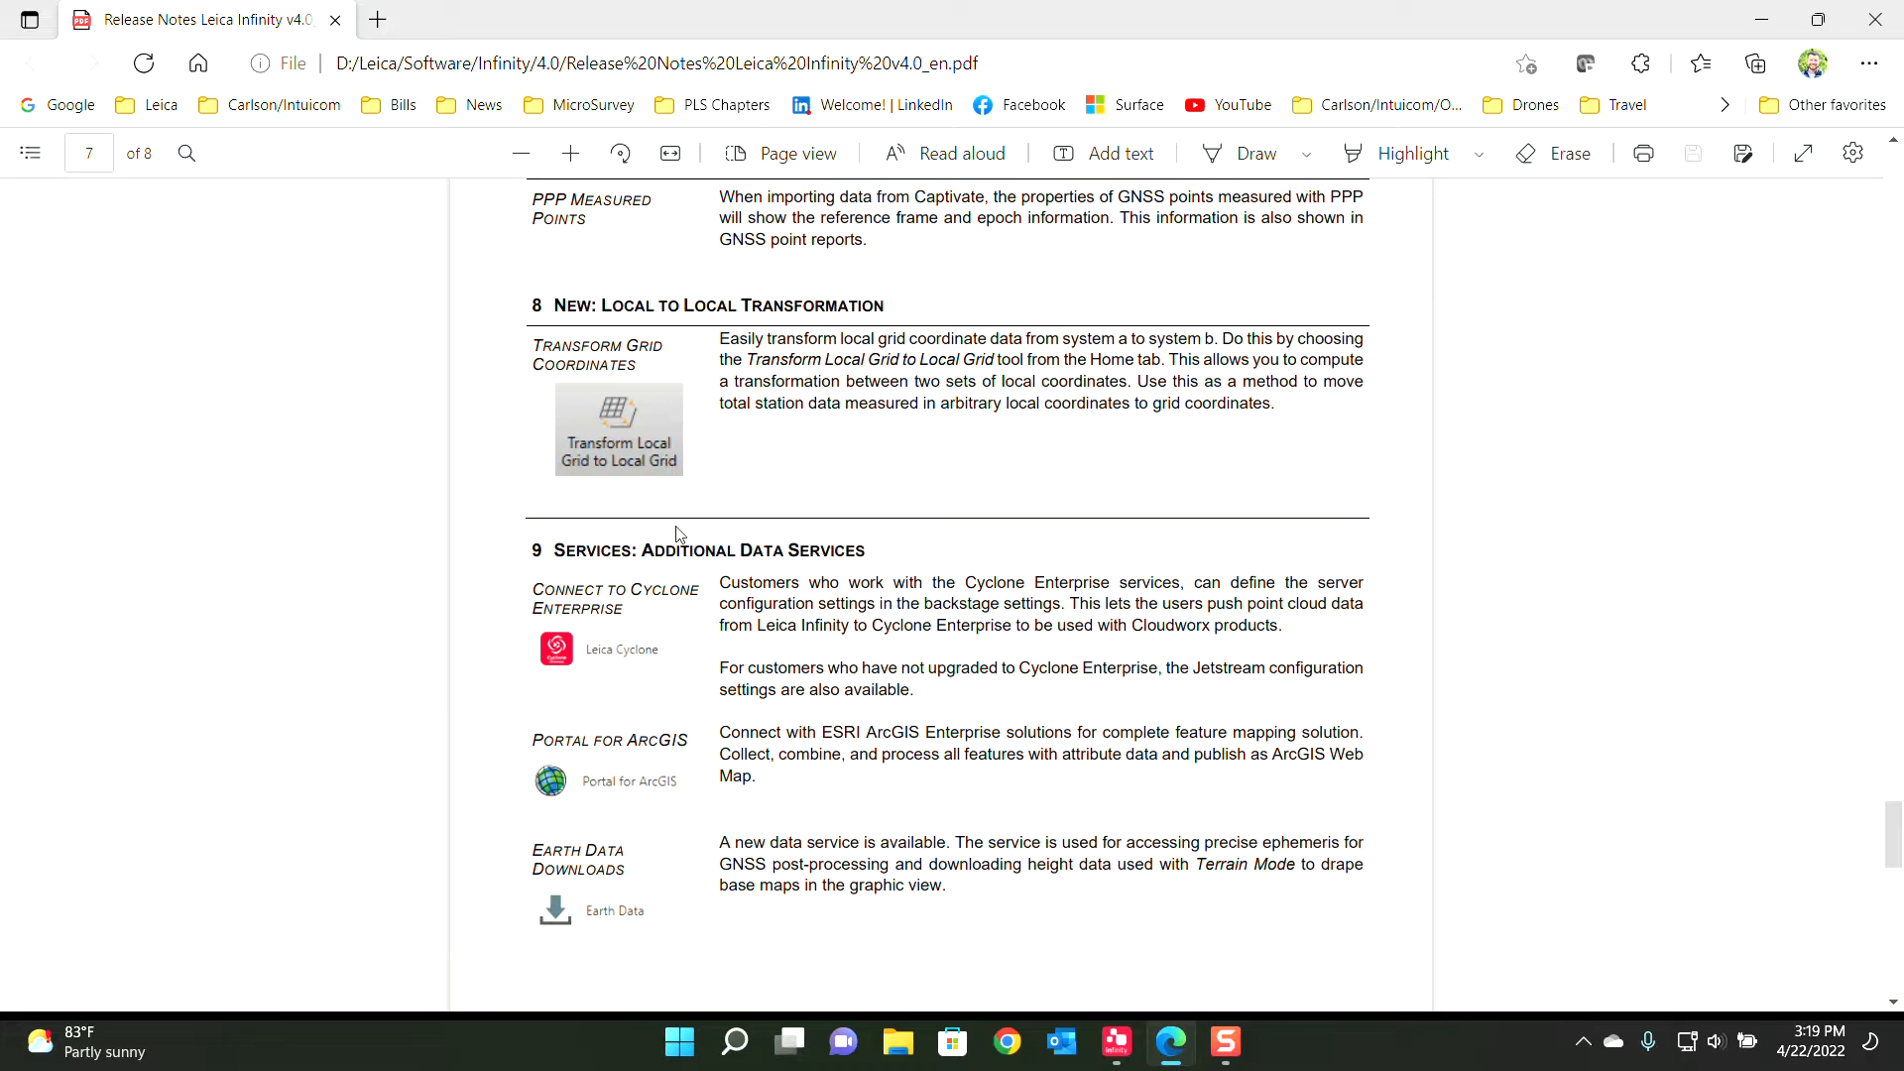
pyautogui.moveTo(702, 472)
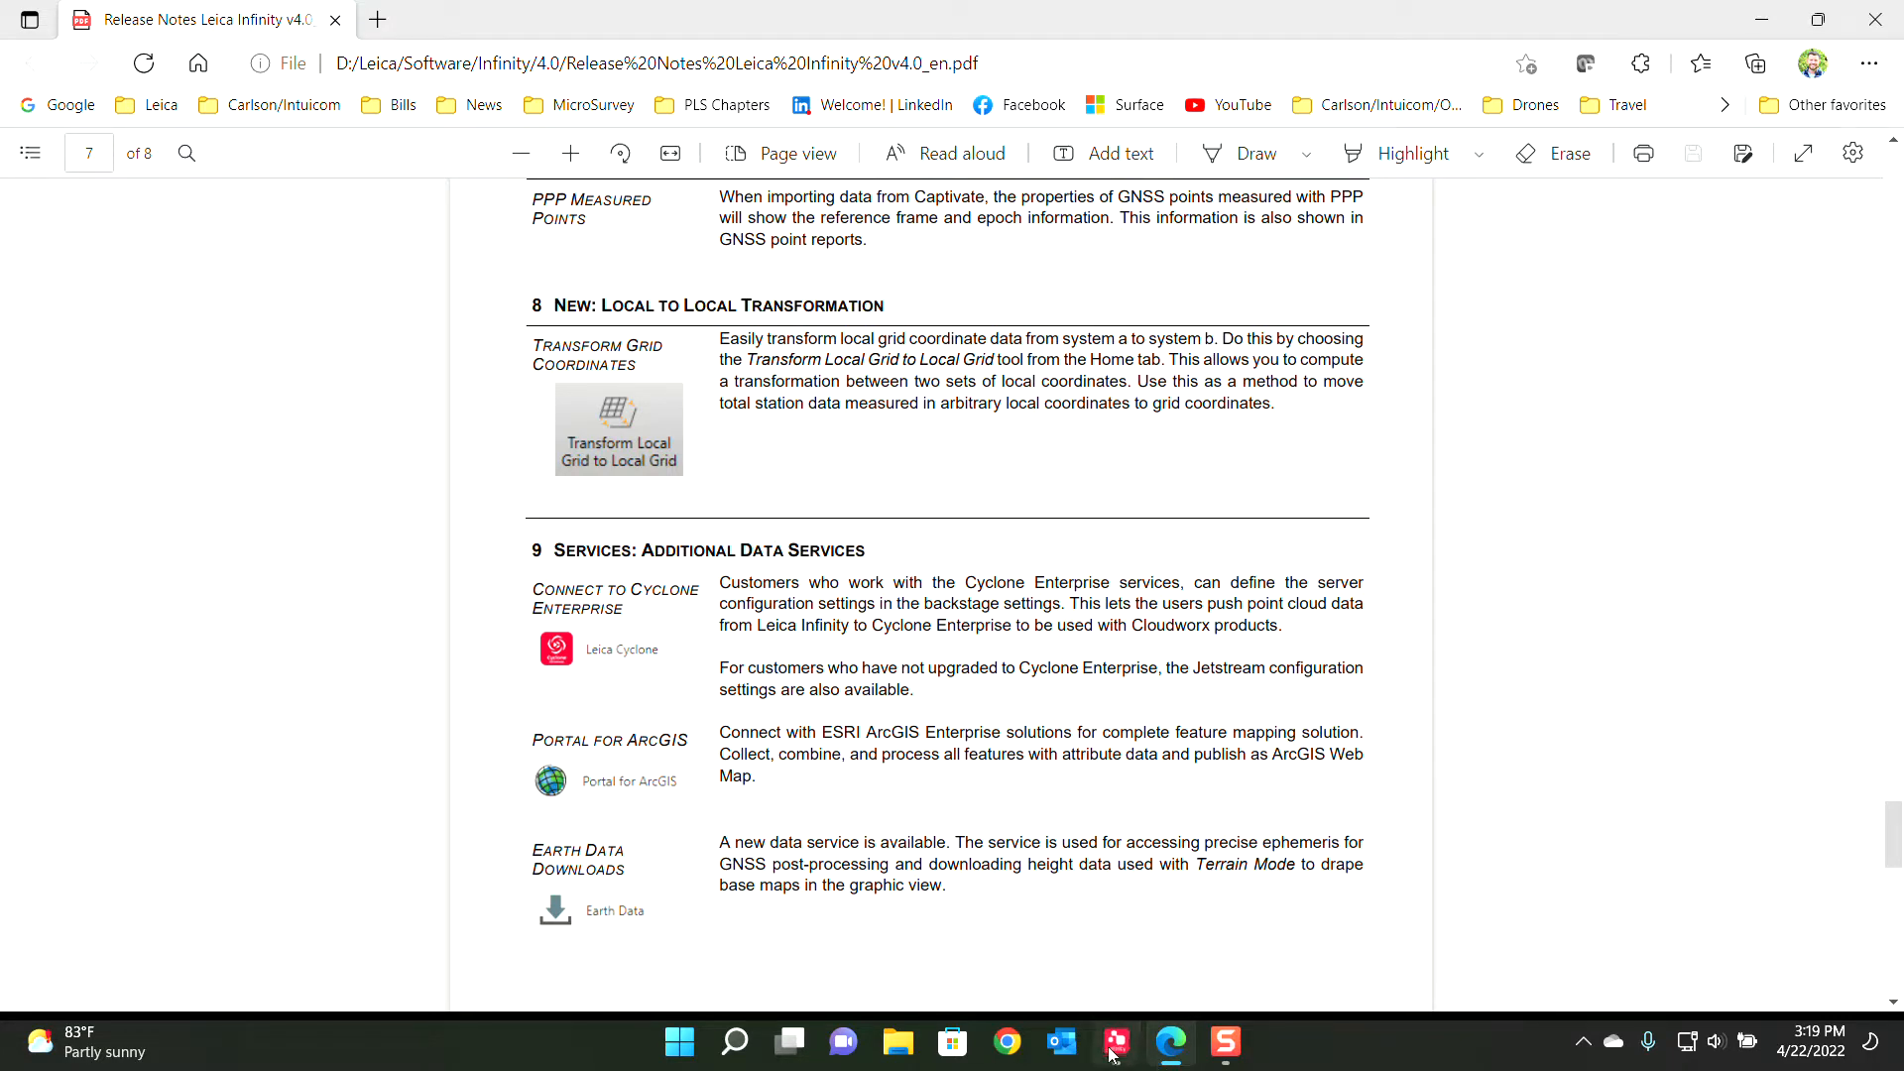
# Bring Infinity forward and make the Test GS Coords data visible beside the total station points
pyautogui.click(1115, 1041)
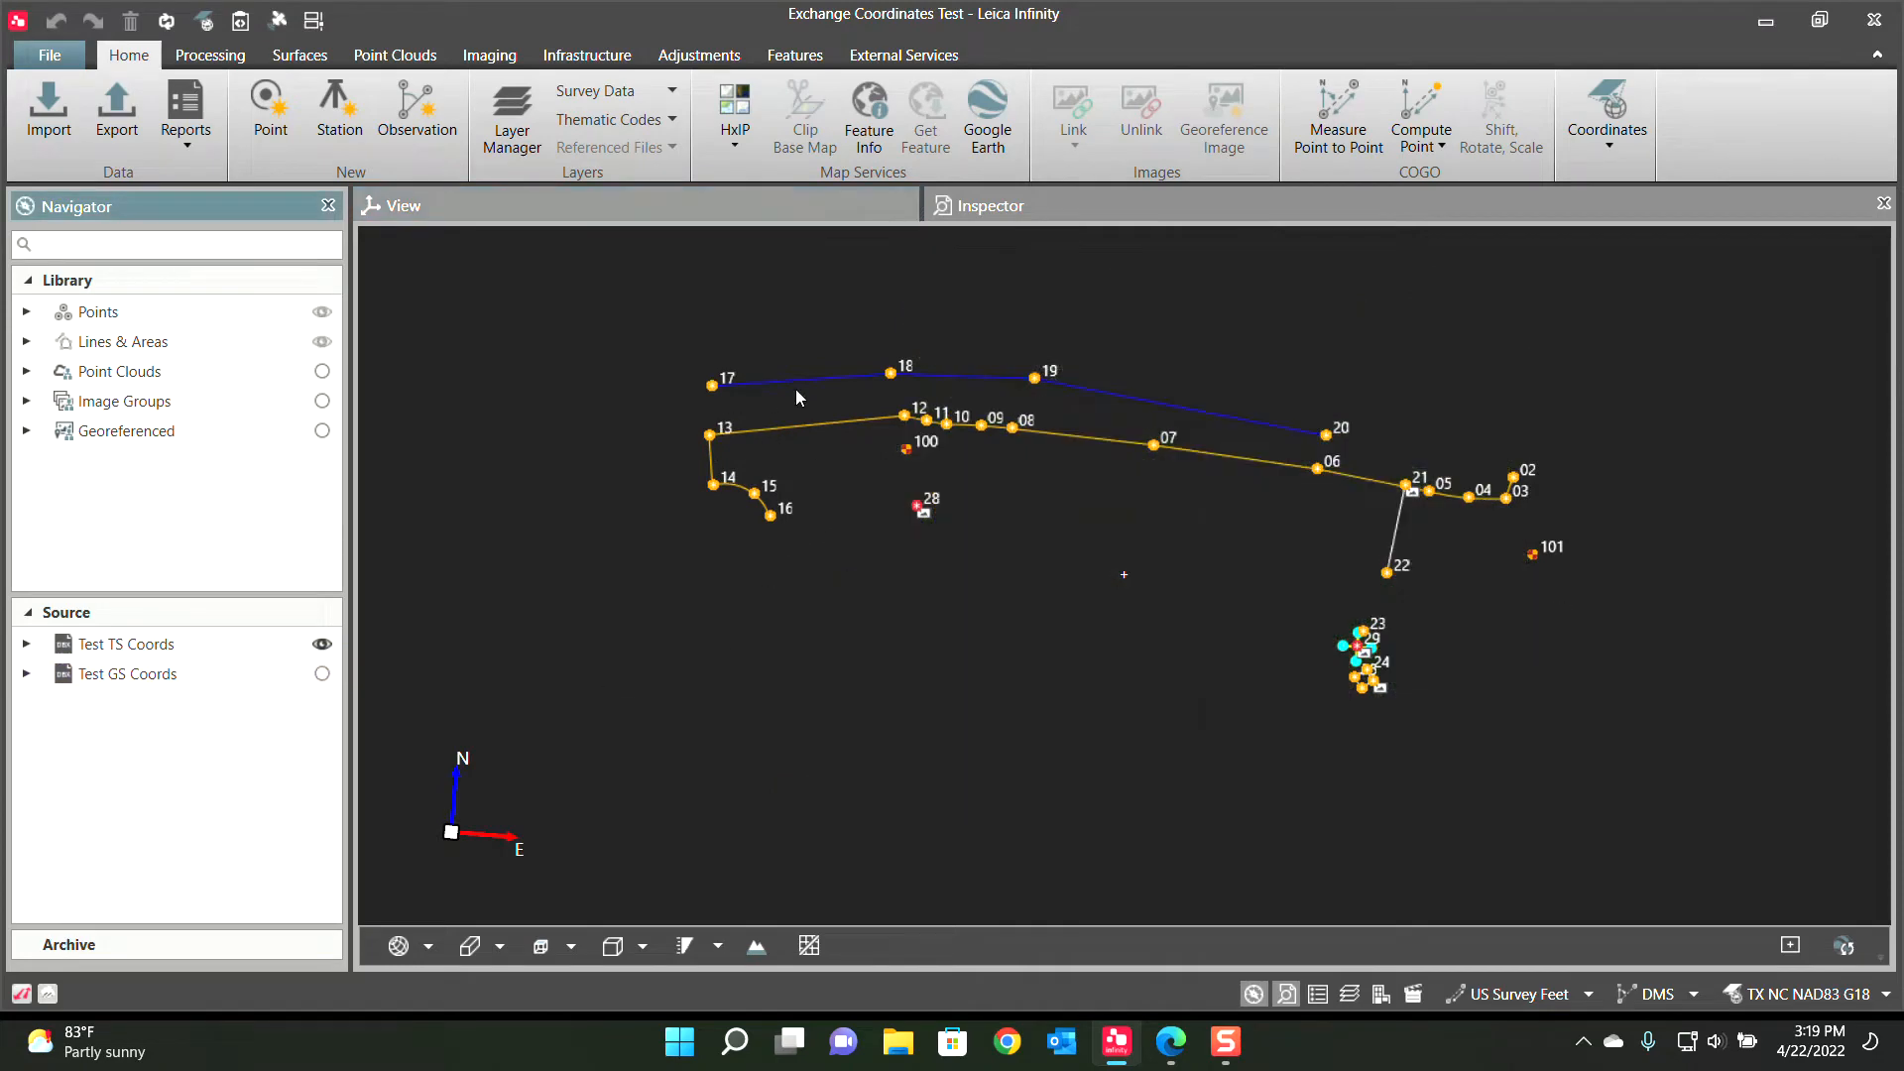
pyautogui.moveTo(786, 621)
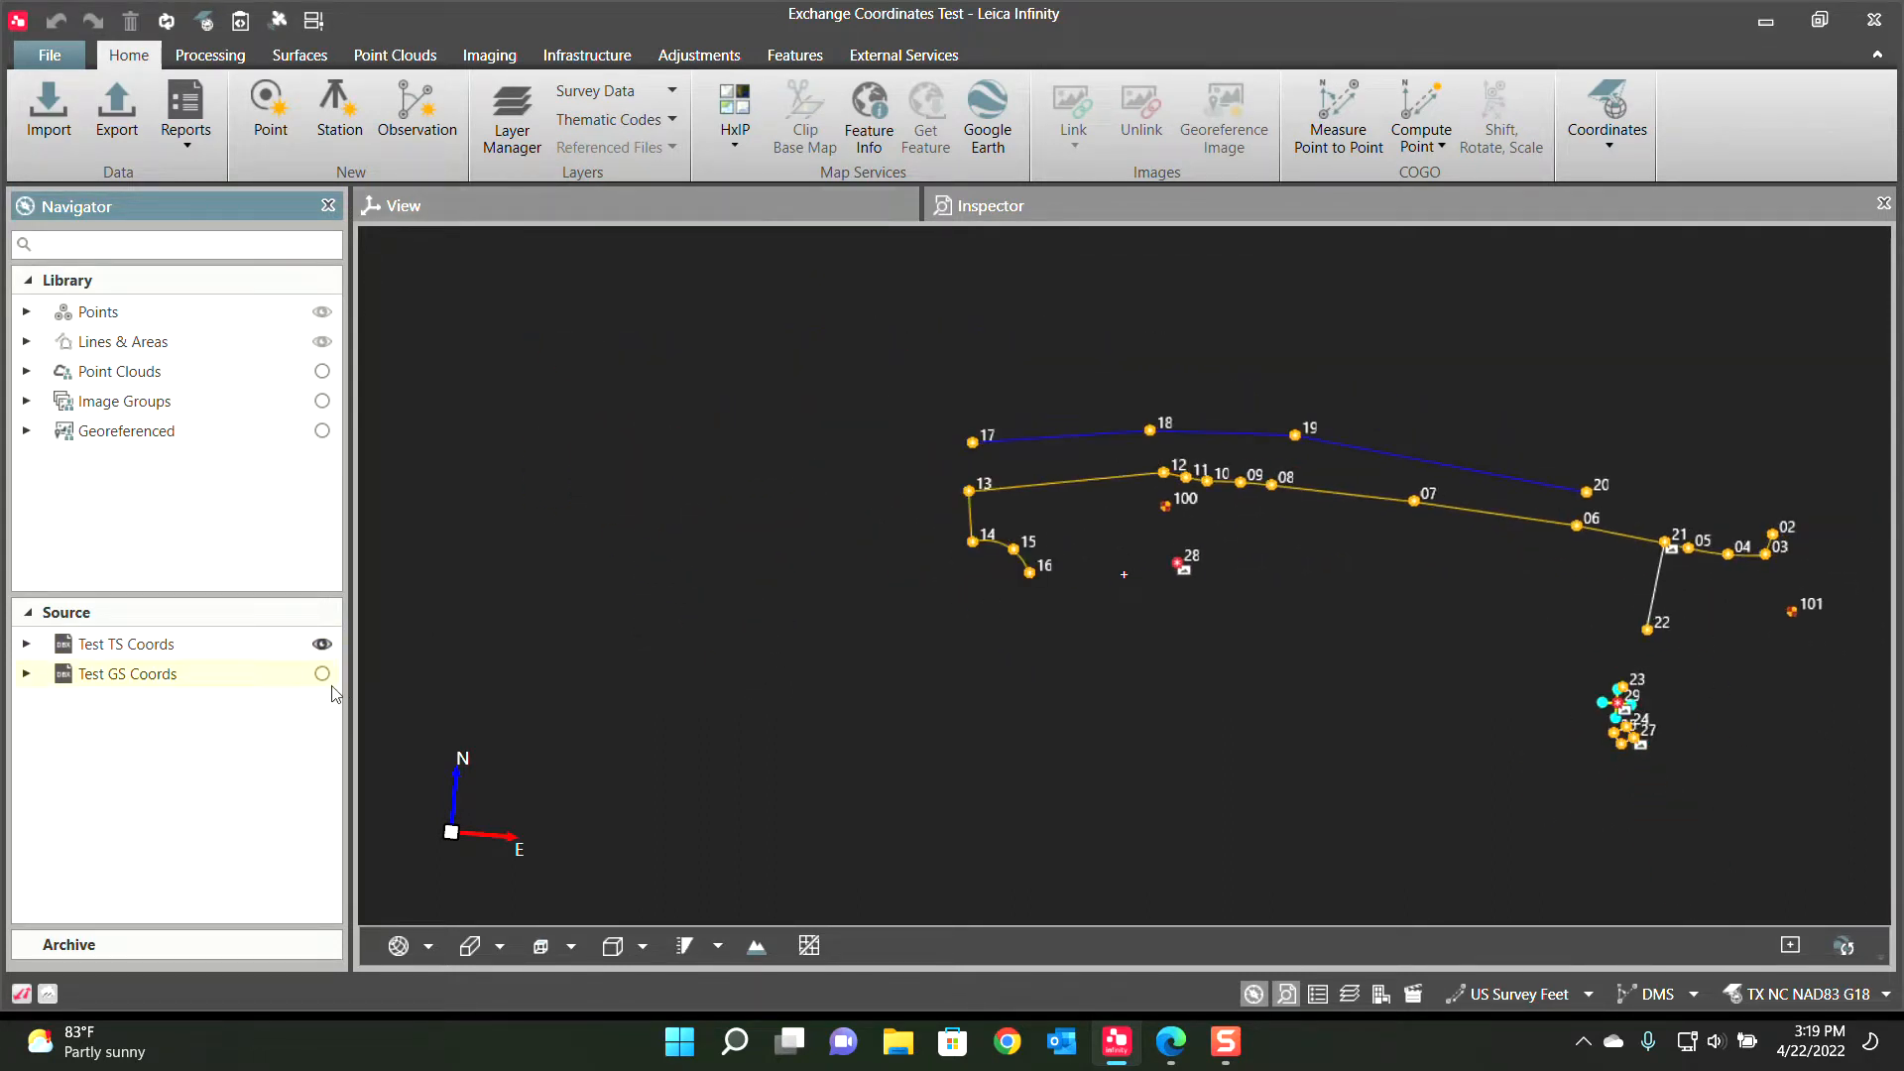
pyautogui.click(321, 674)
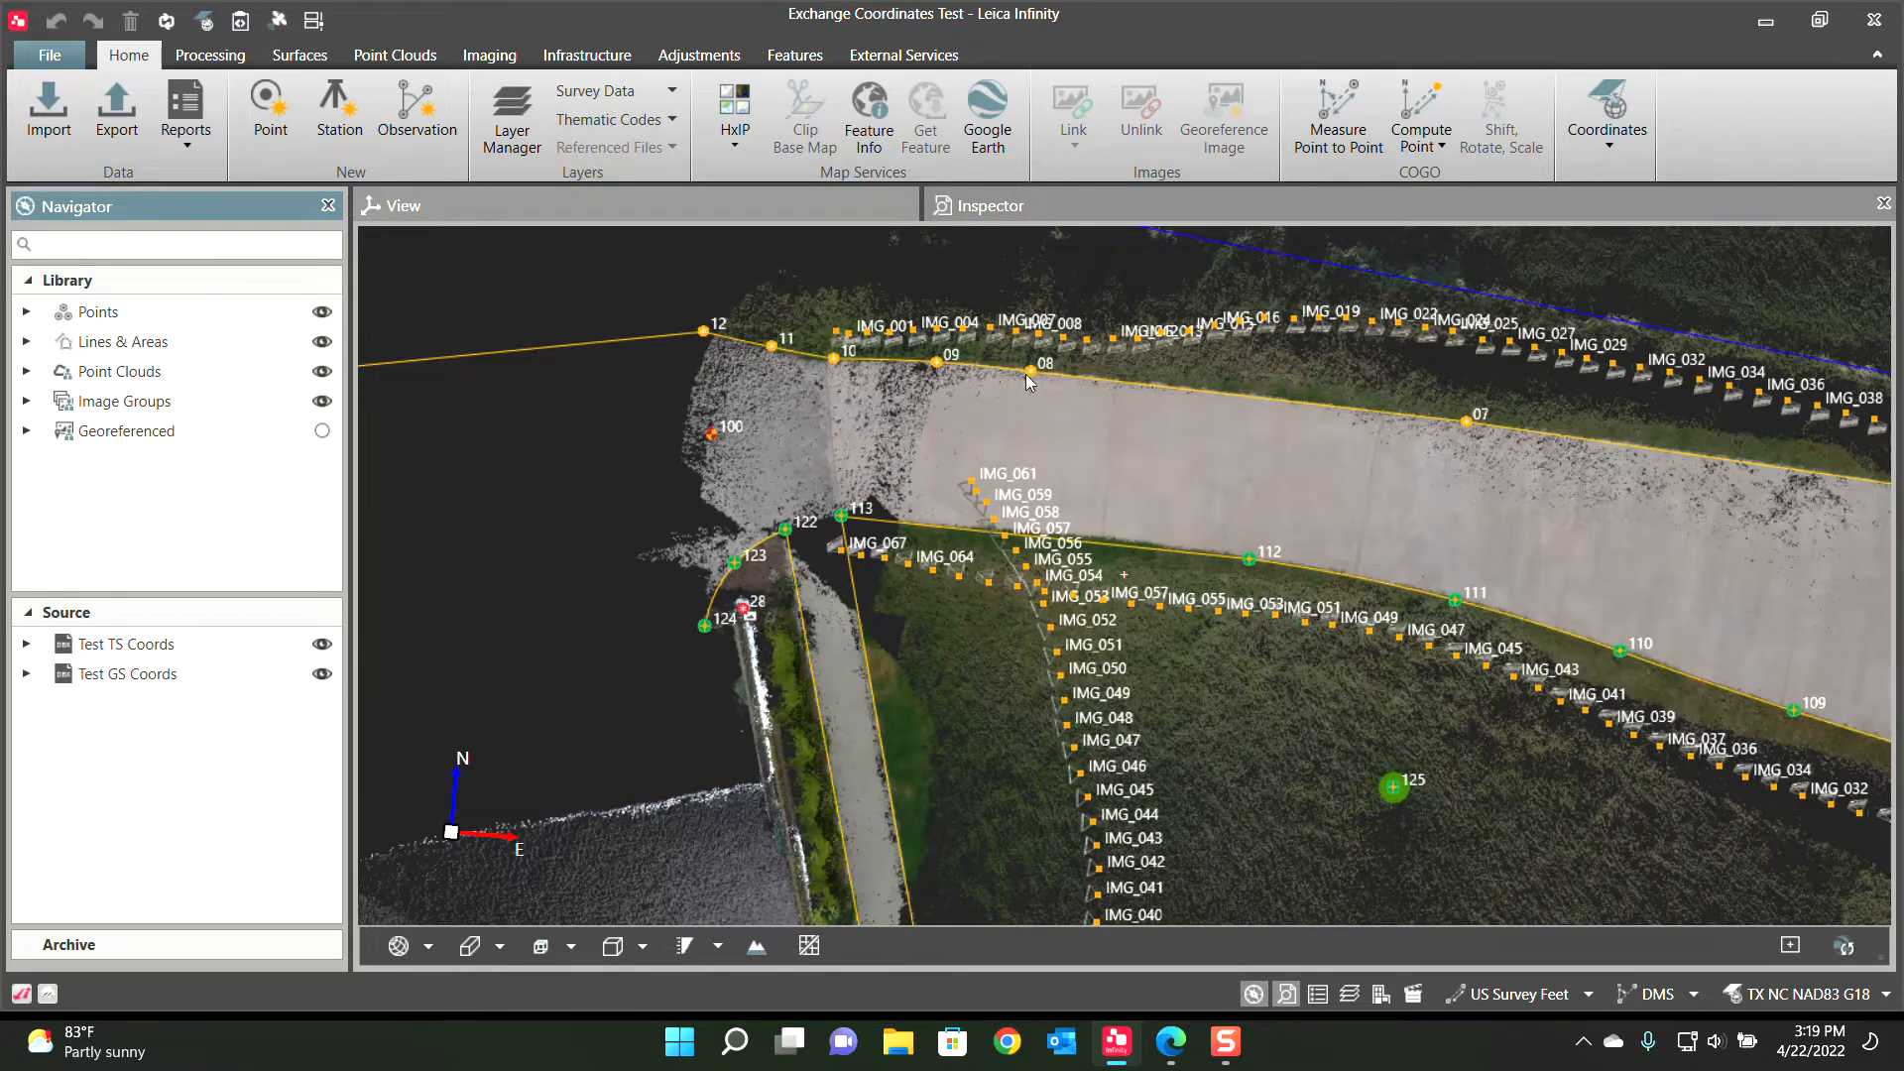
pyautogui.moveTo(1592, 648)
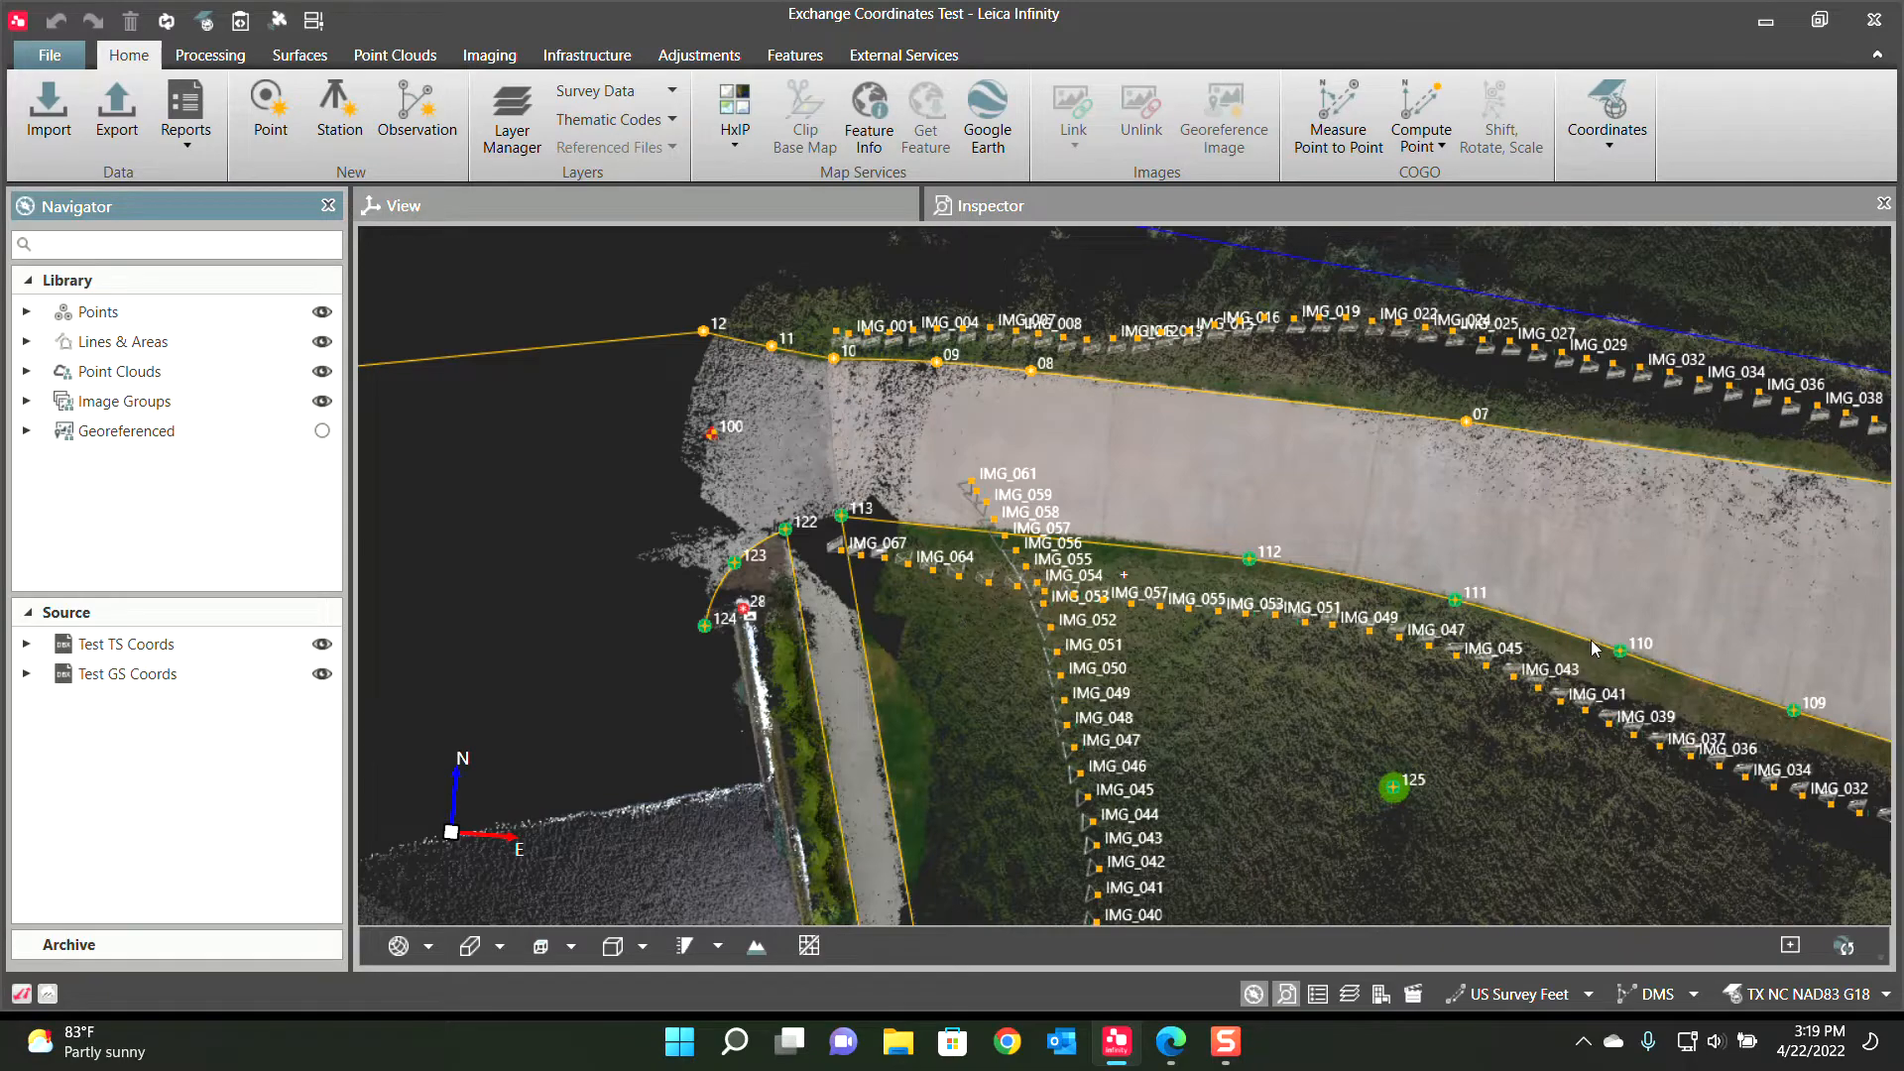
pyautogui.moveTo(869, 684)
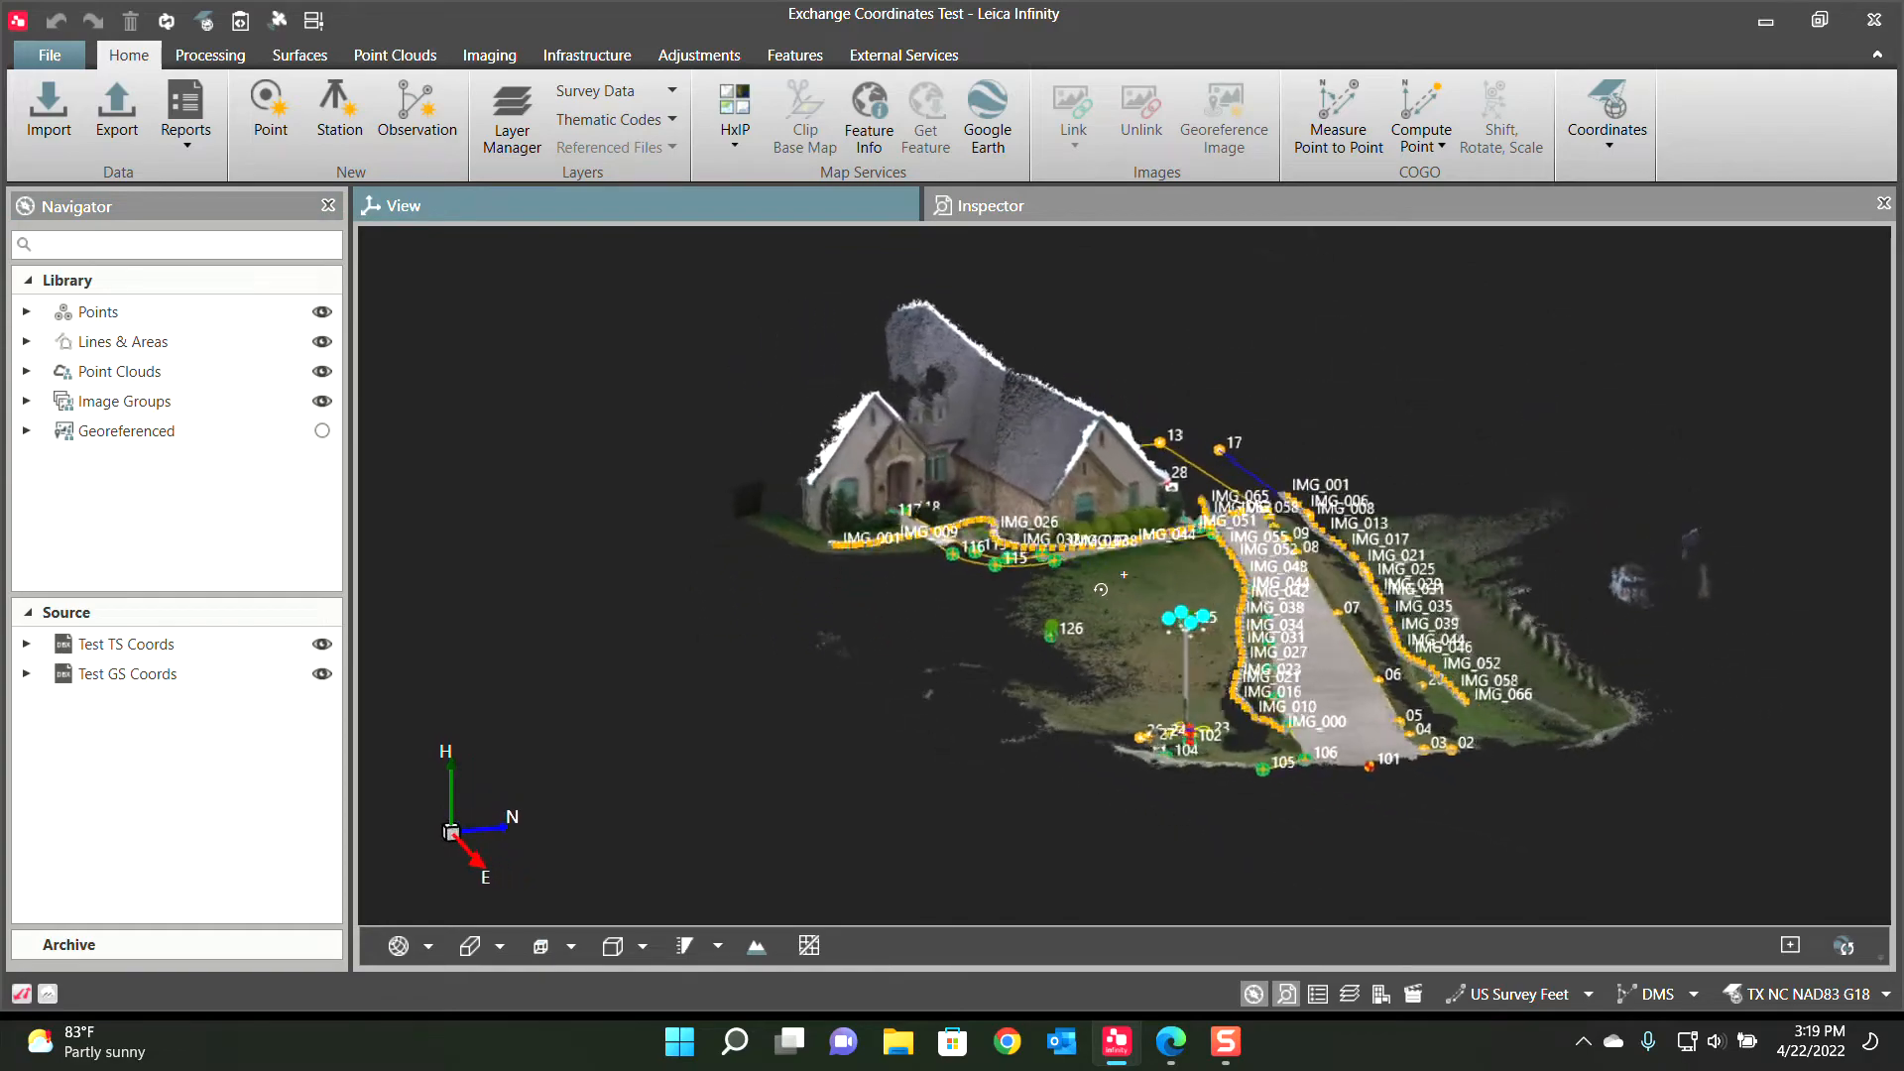
pyautogui.scroll(3)
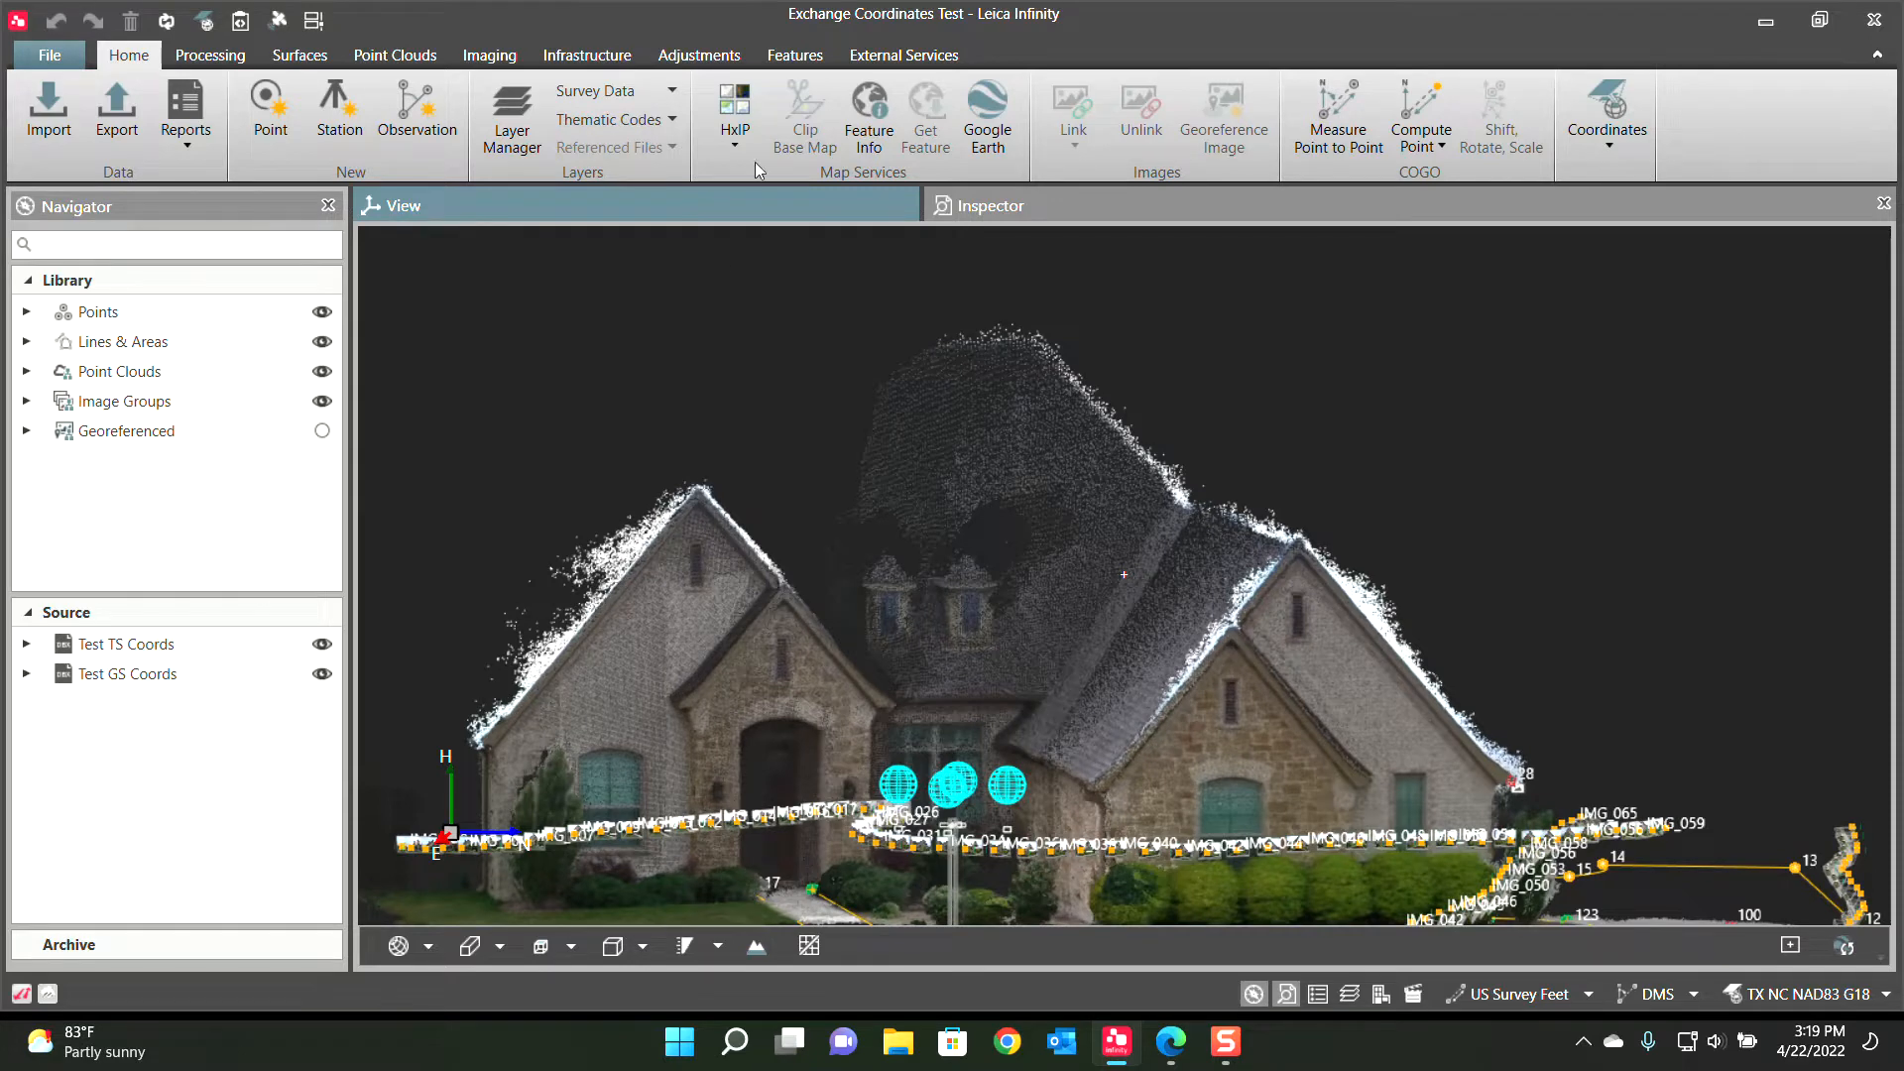
pyautogui.moveTo(395, 55)
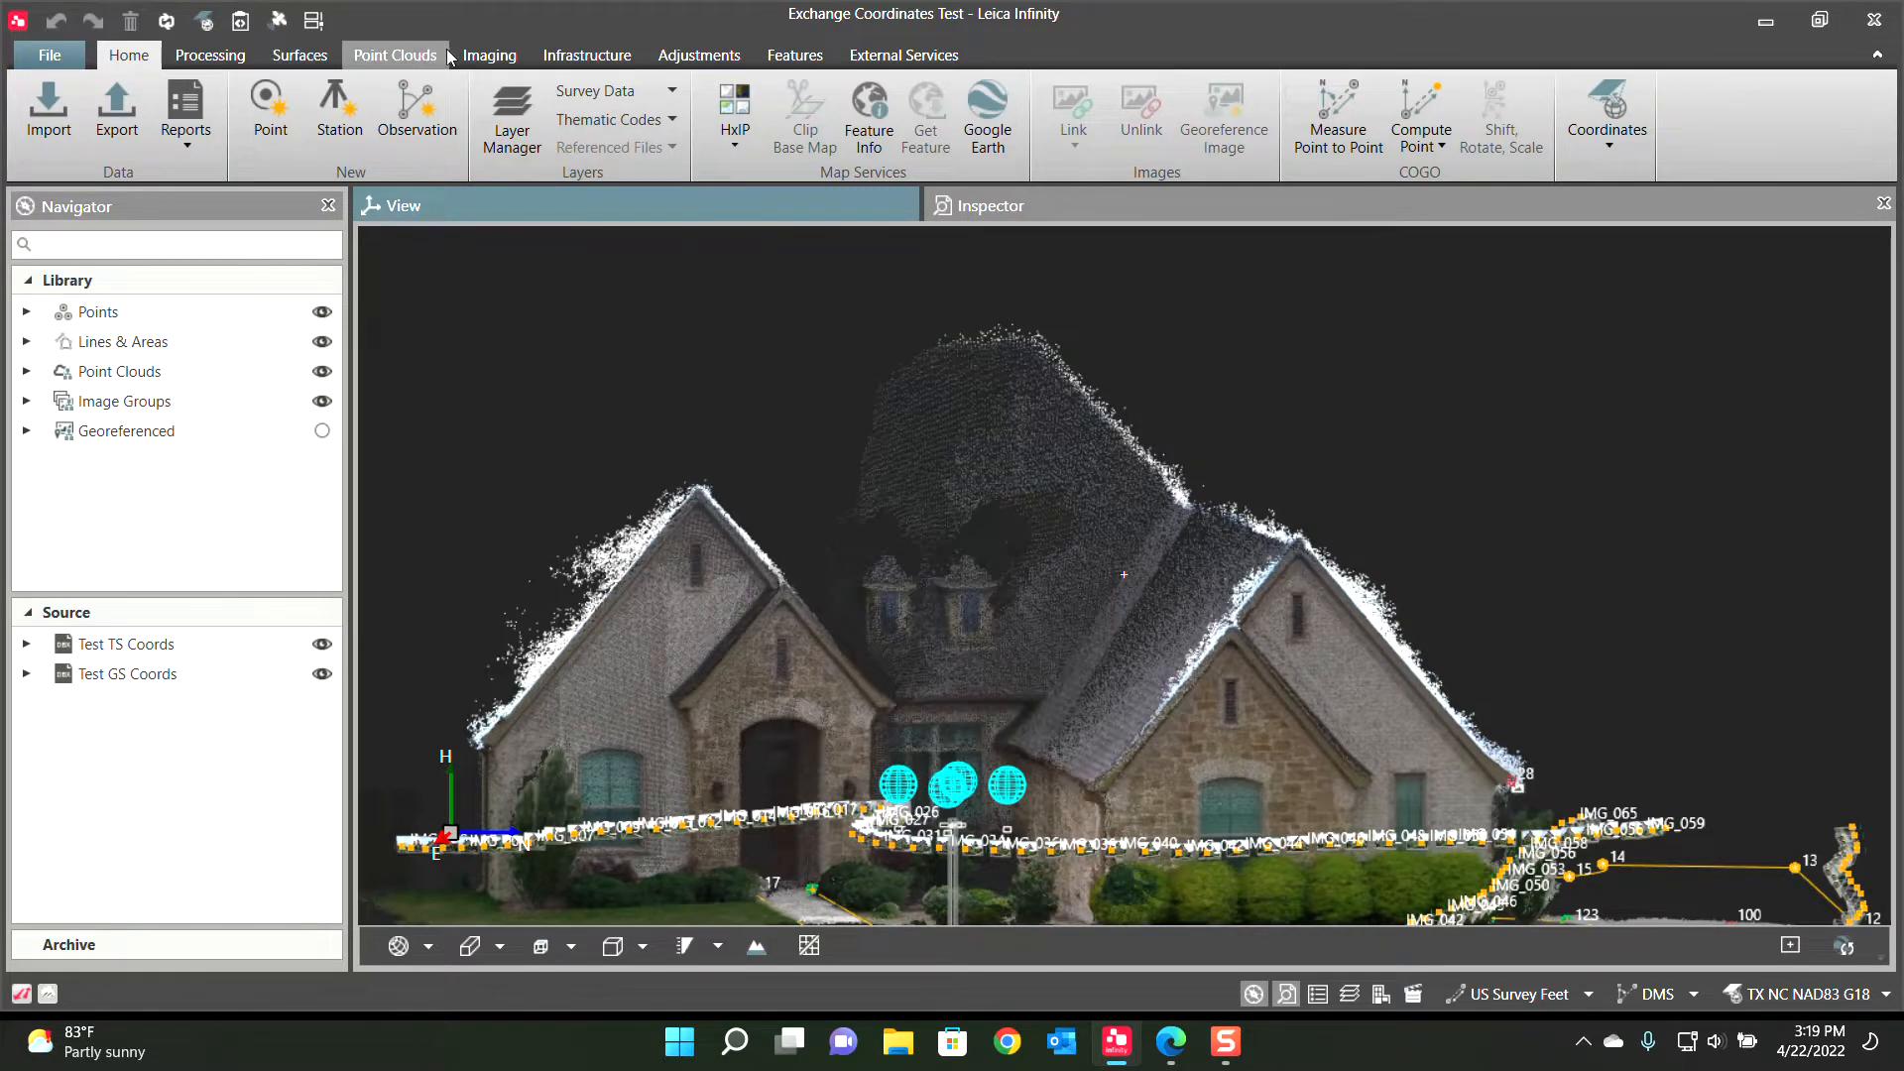
# Review and confirm the image processing settings (full resolution, Distortion Model 2)
pyautogui.click(488, 55)
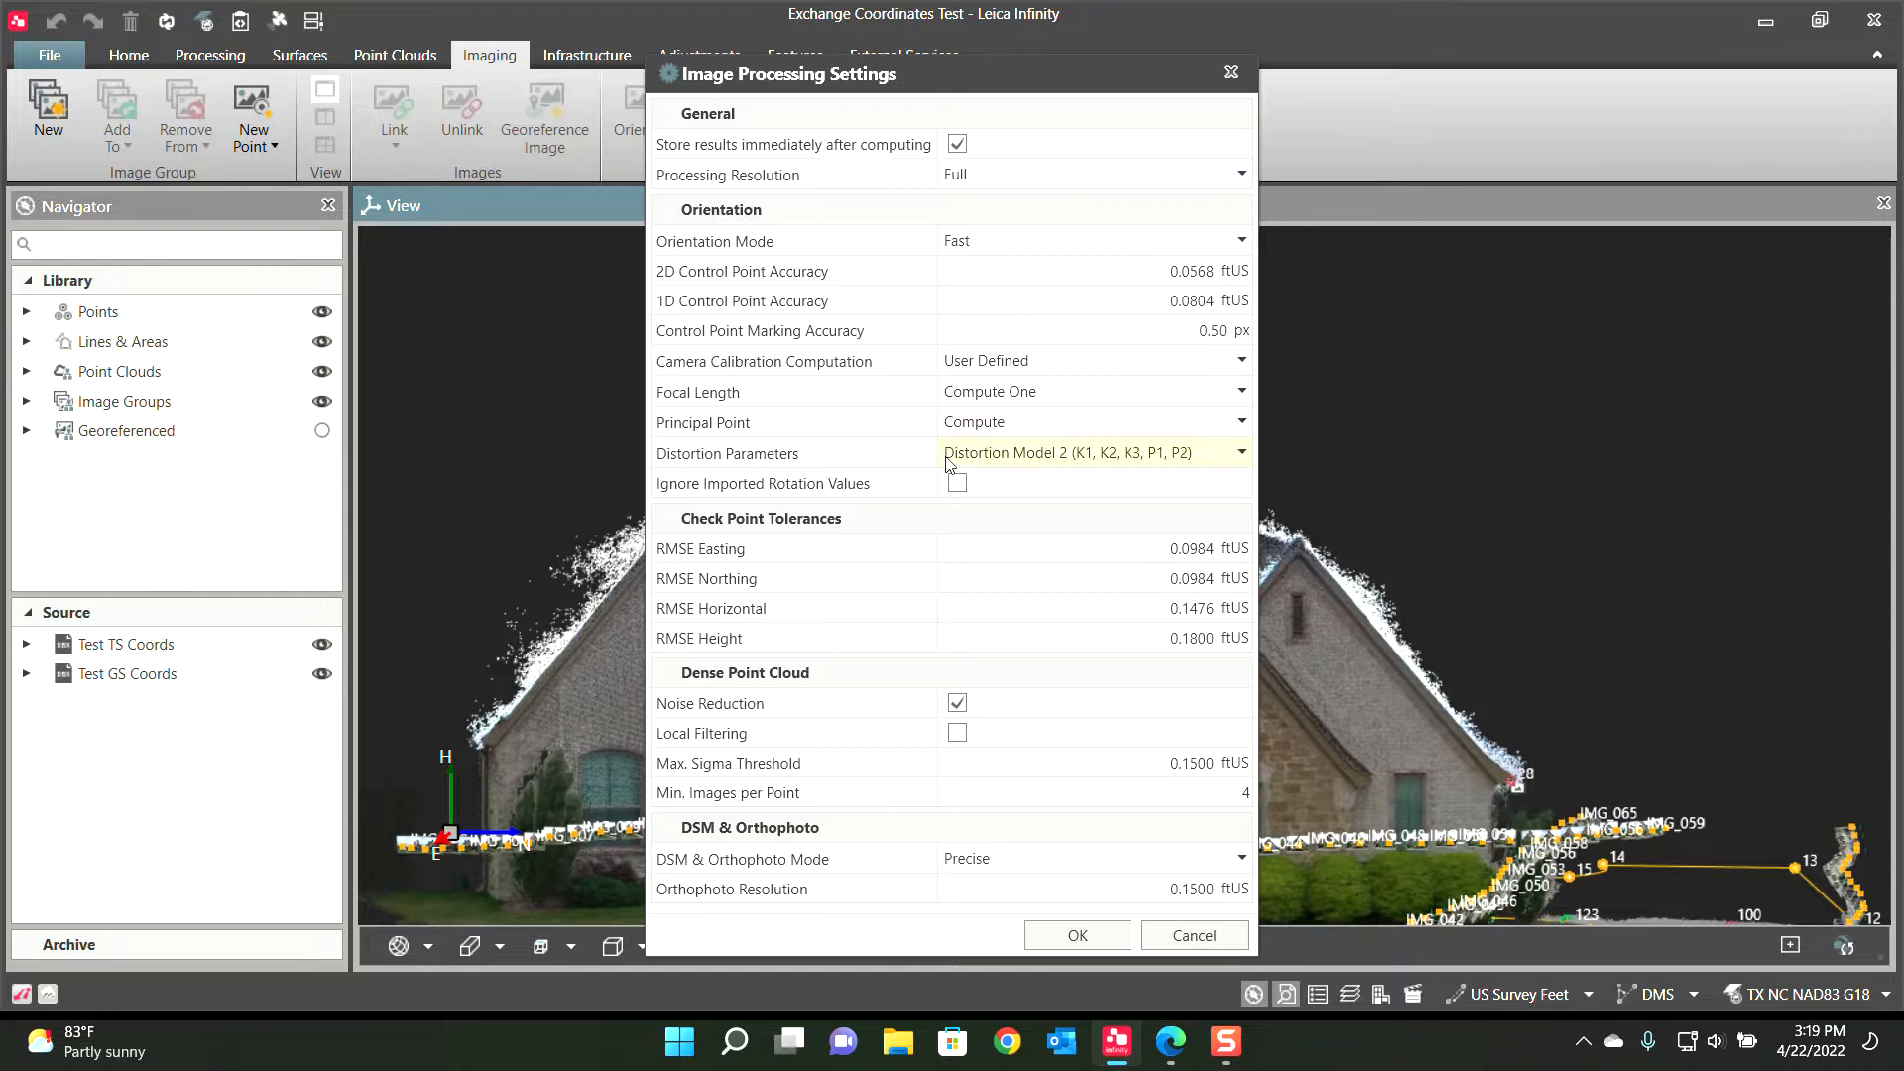
pyautogui.moveTo(948, 708)
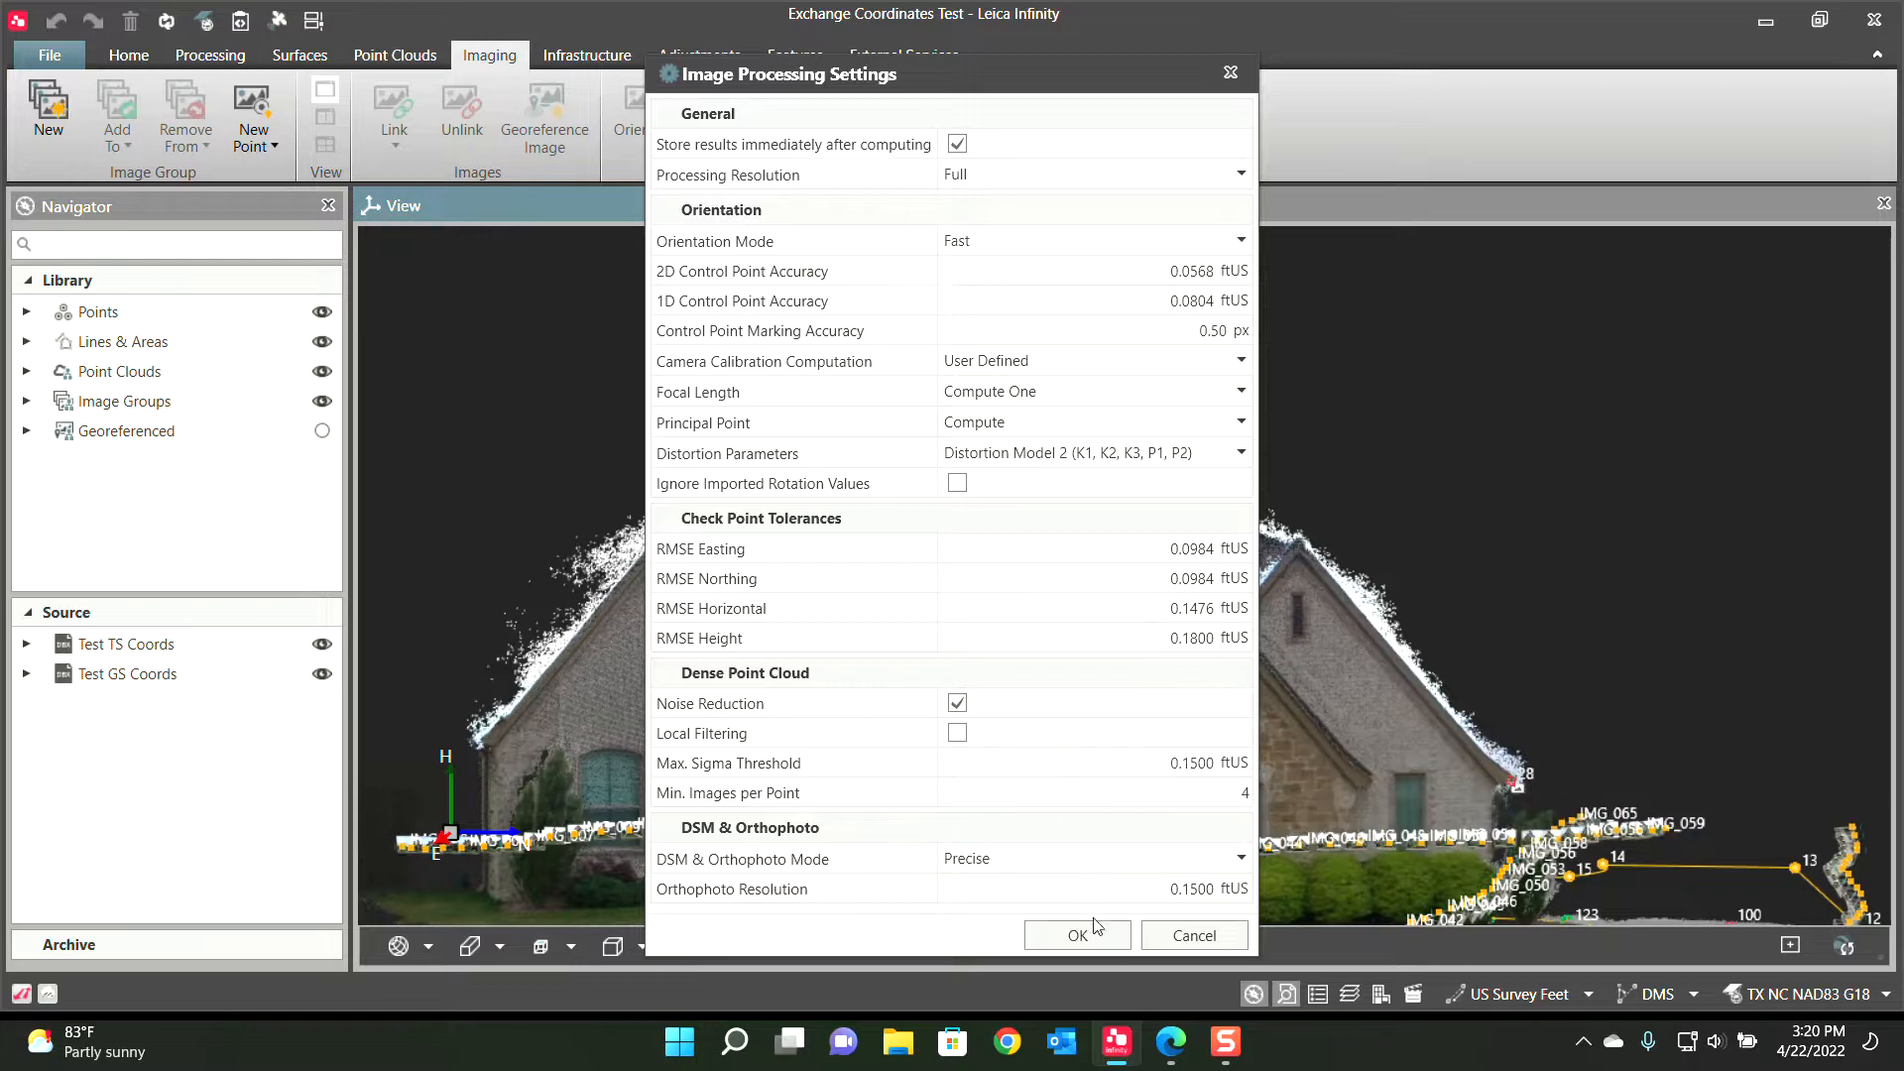
pyautogui.click(1075, 934)
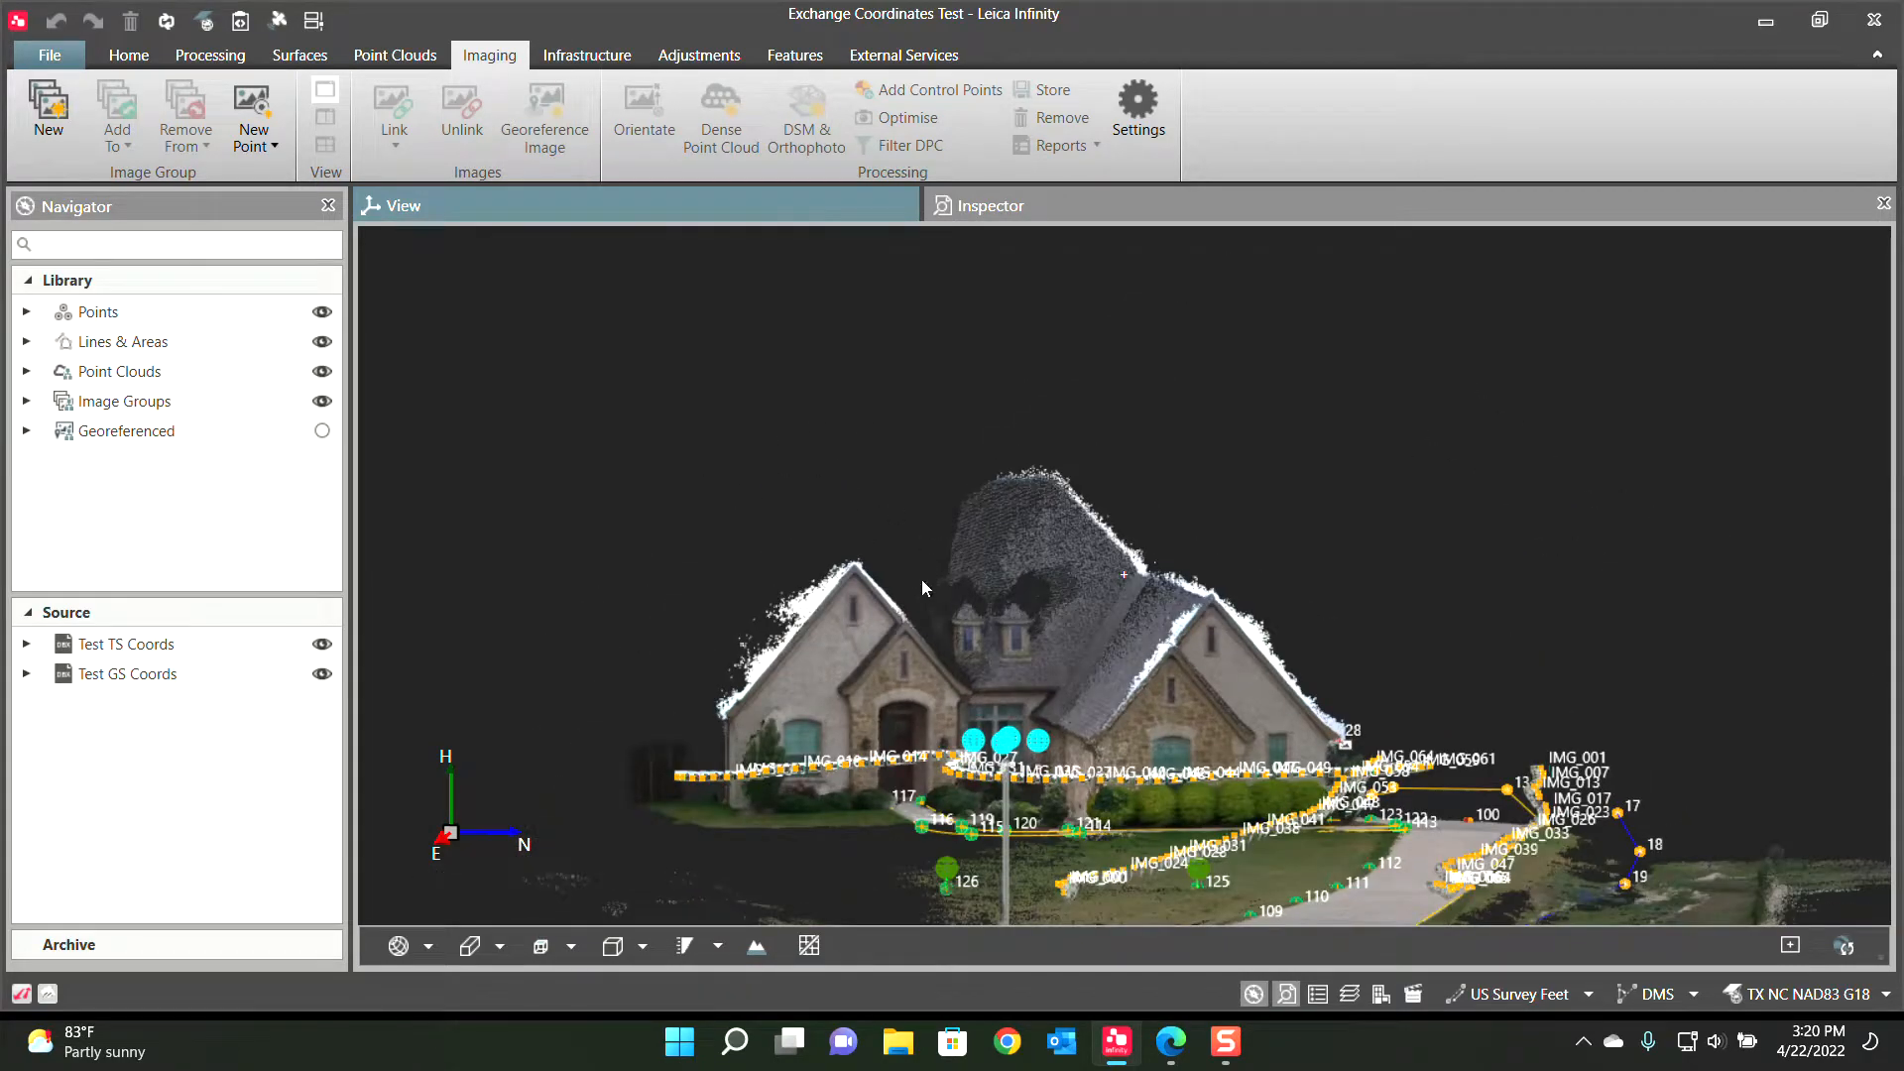
# Zoom toward the house point cloud to view the site from above
pyautogui.scroll(3)
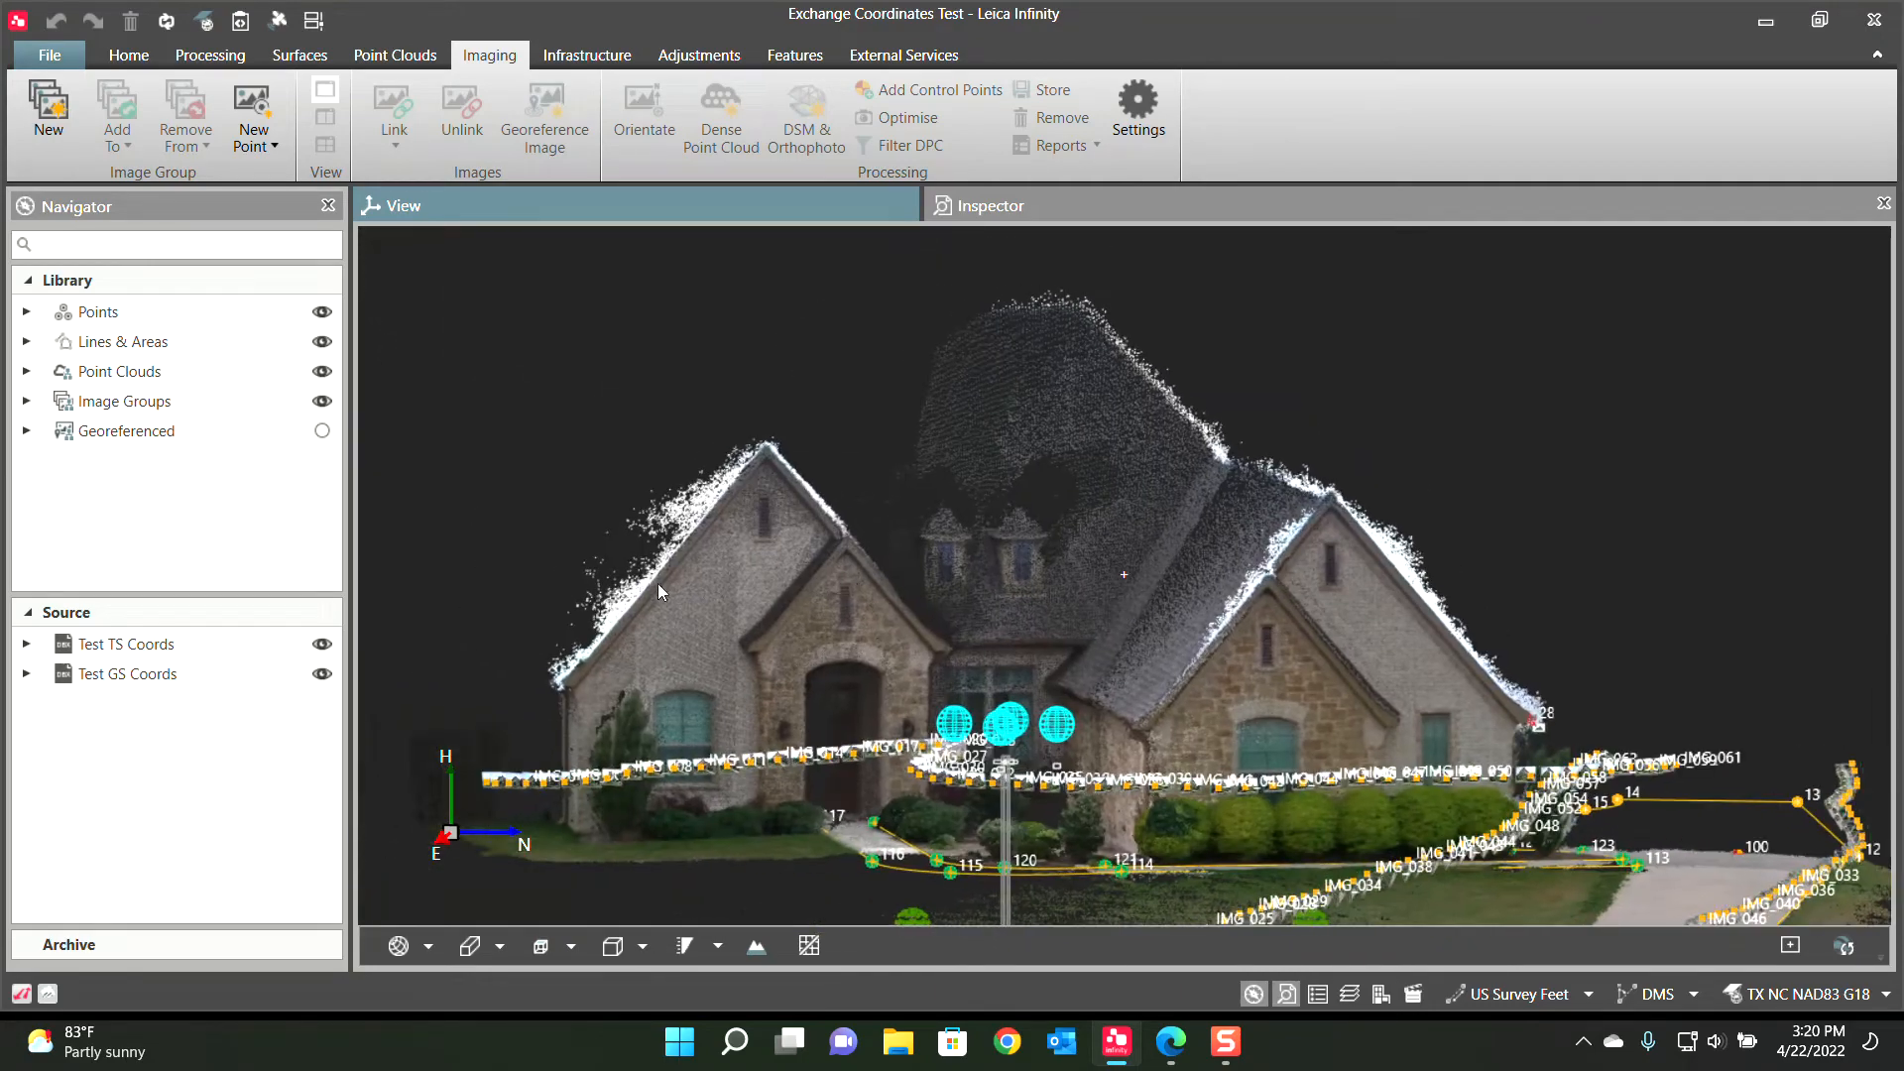
pyautogui.moveTo(651, 613)
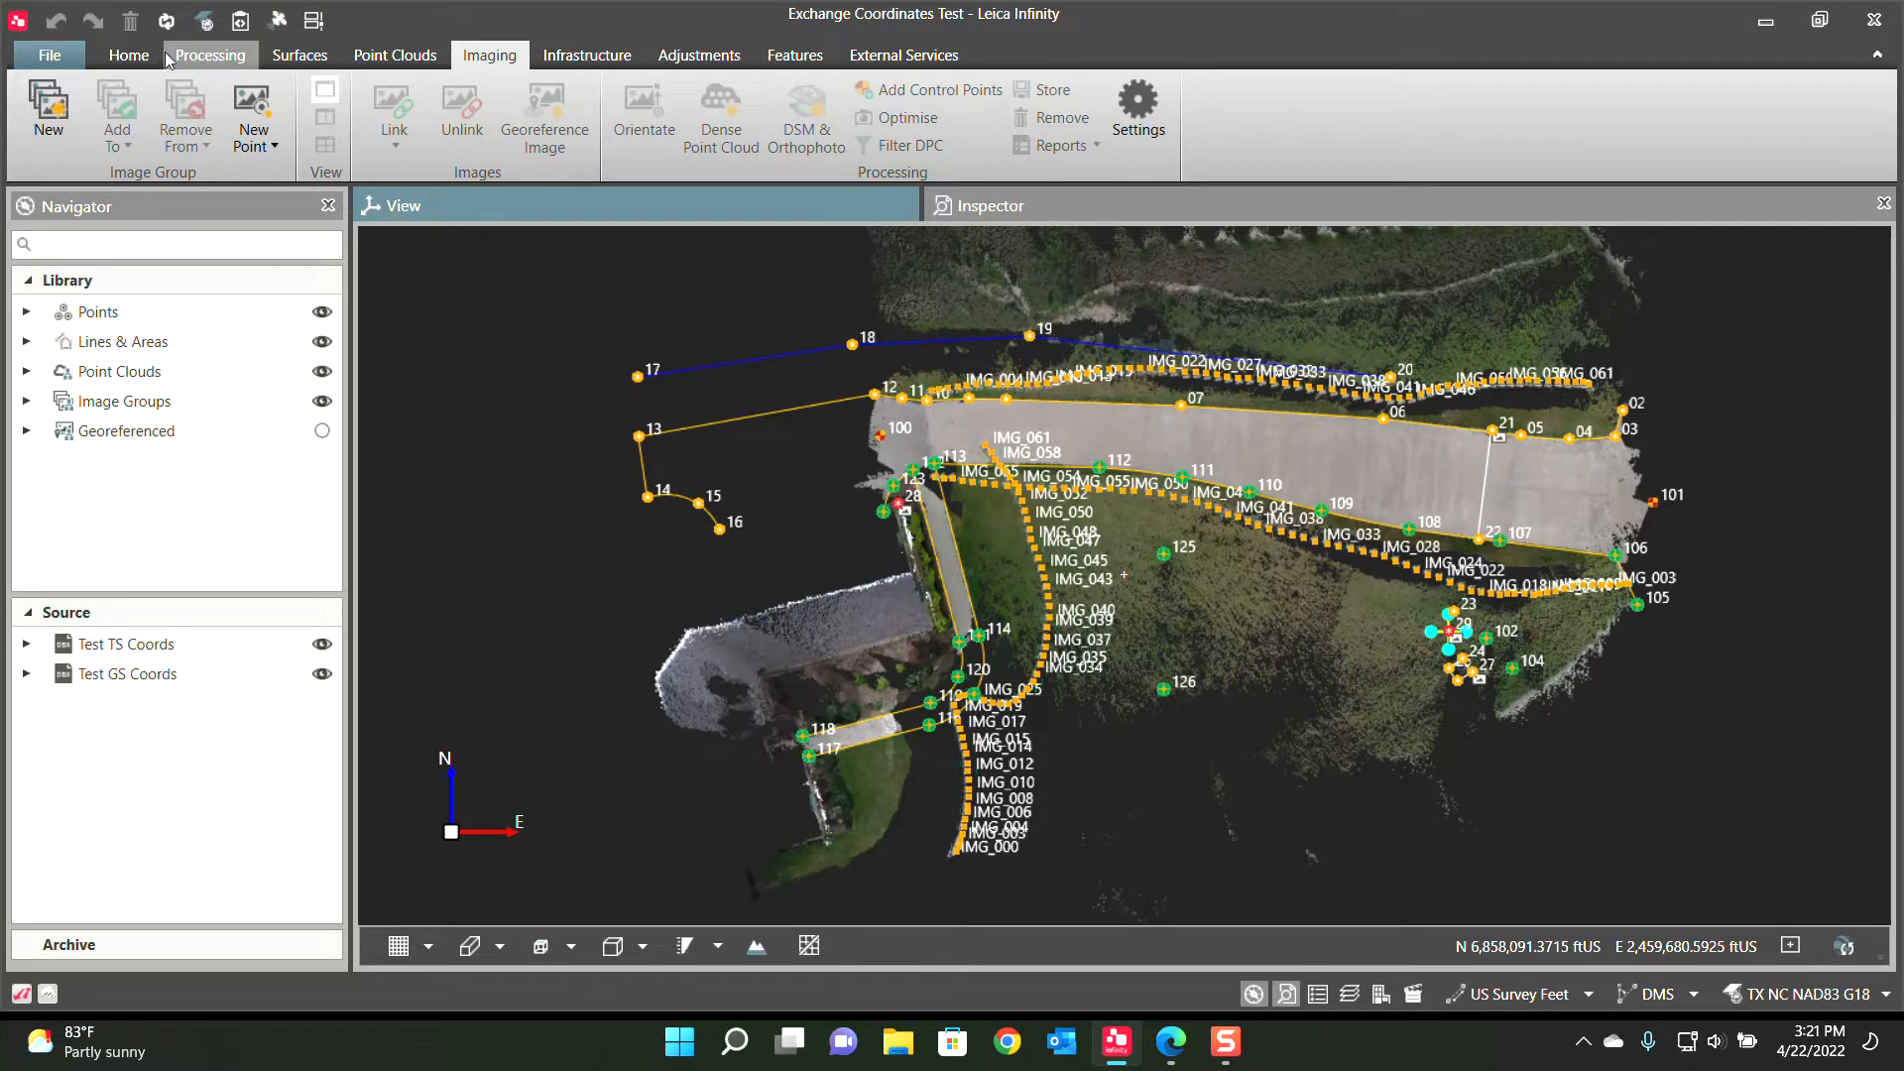
# Switch on the TPS Observations layer in the Layer Manager to show station 100's observation lines
pyautogui.click(127, 56)
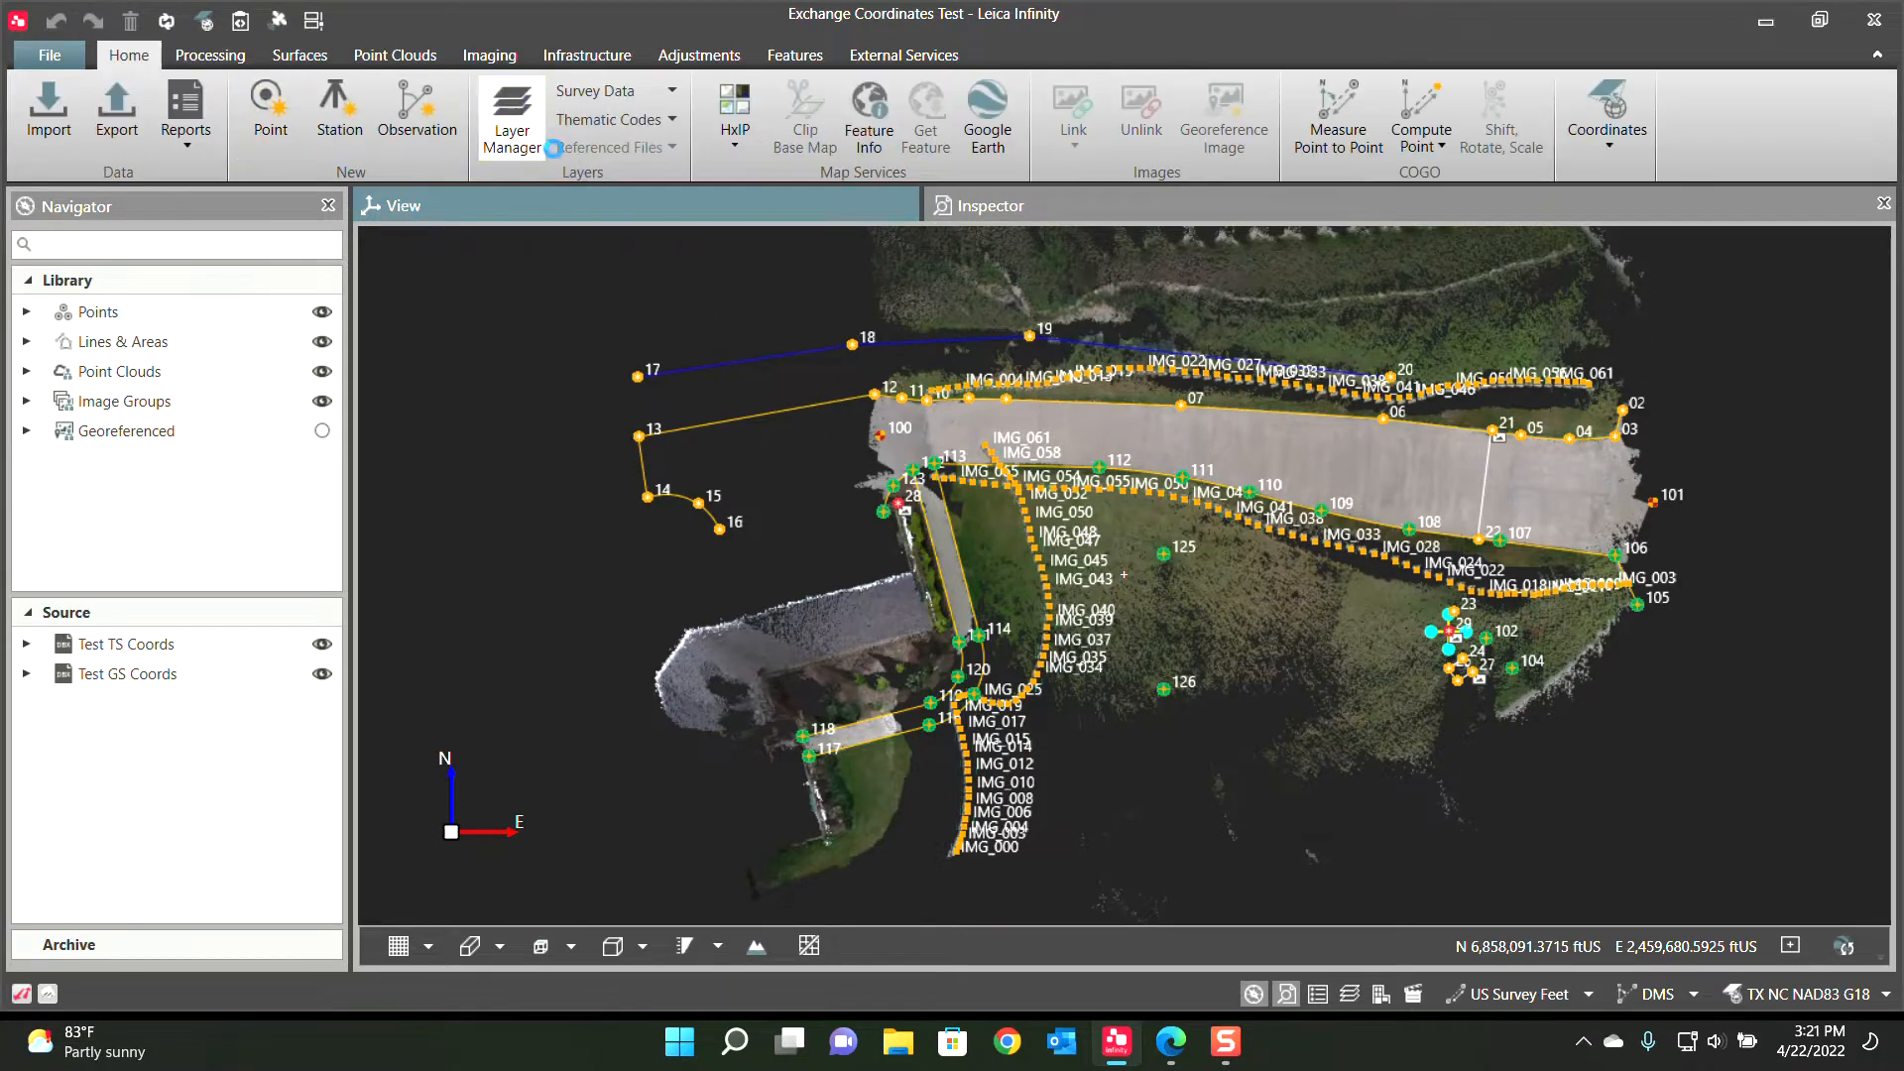
pyautogui.click(511, 115)
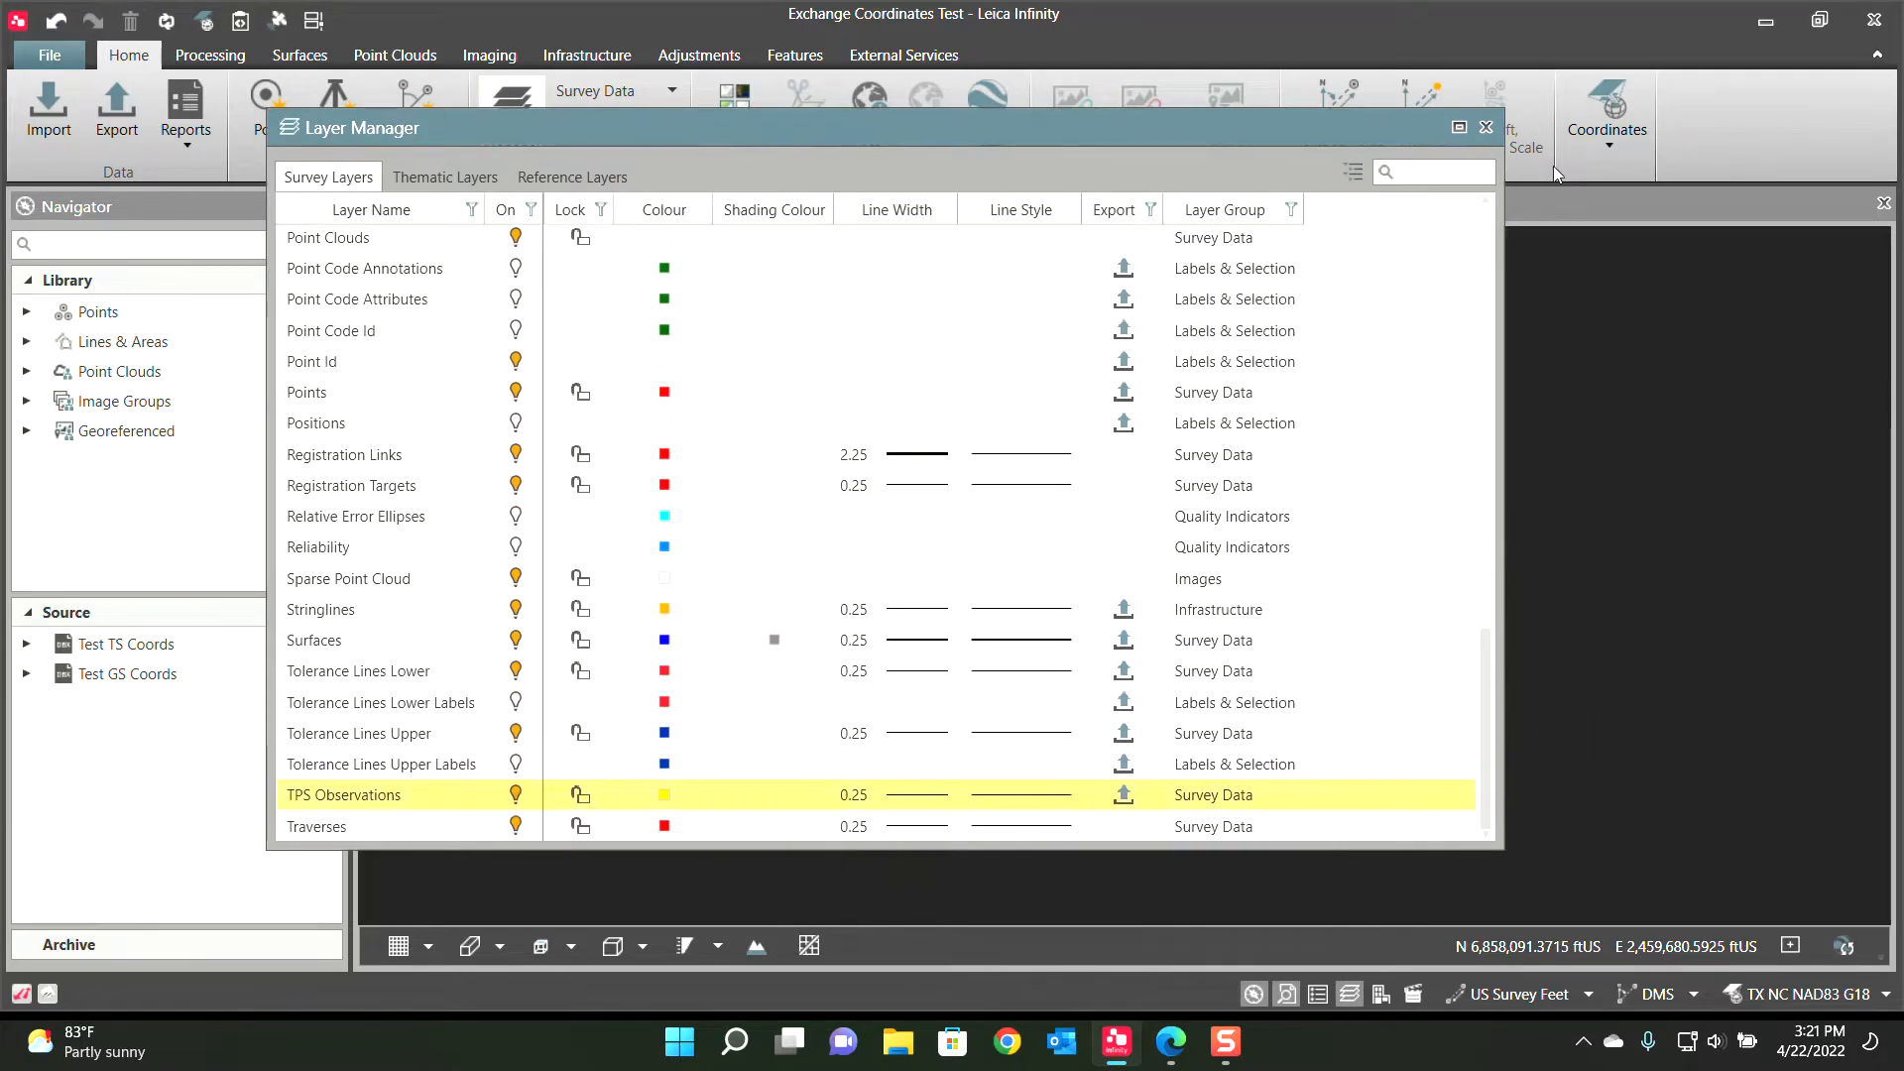
pyautogui.click(1486, 126)
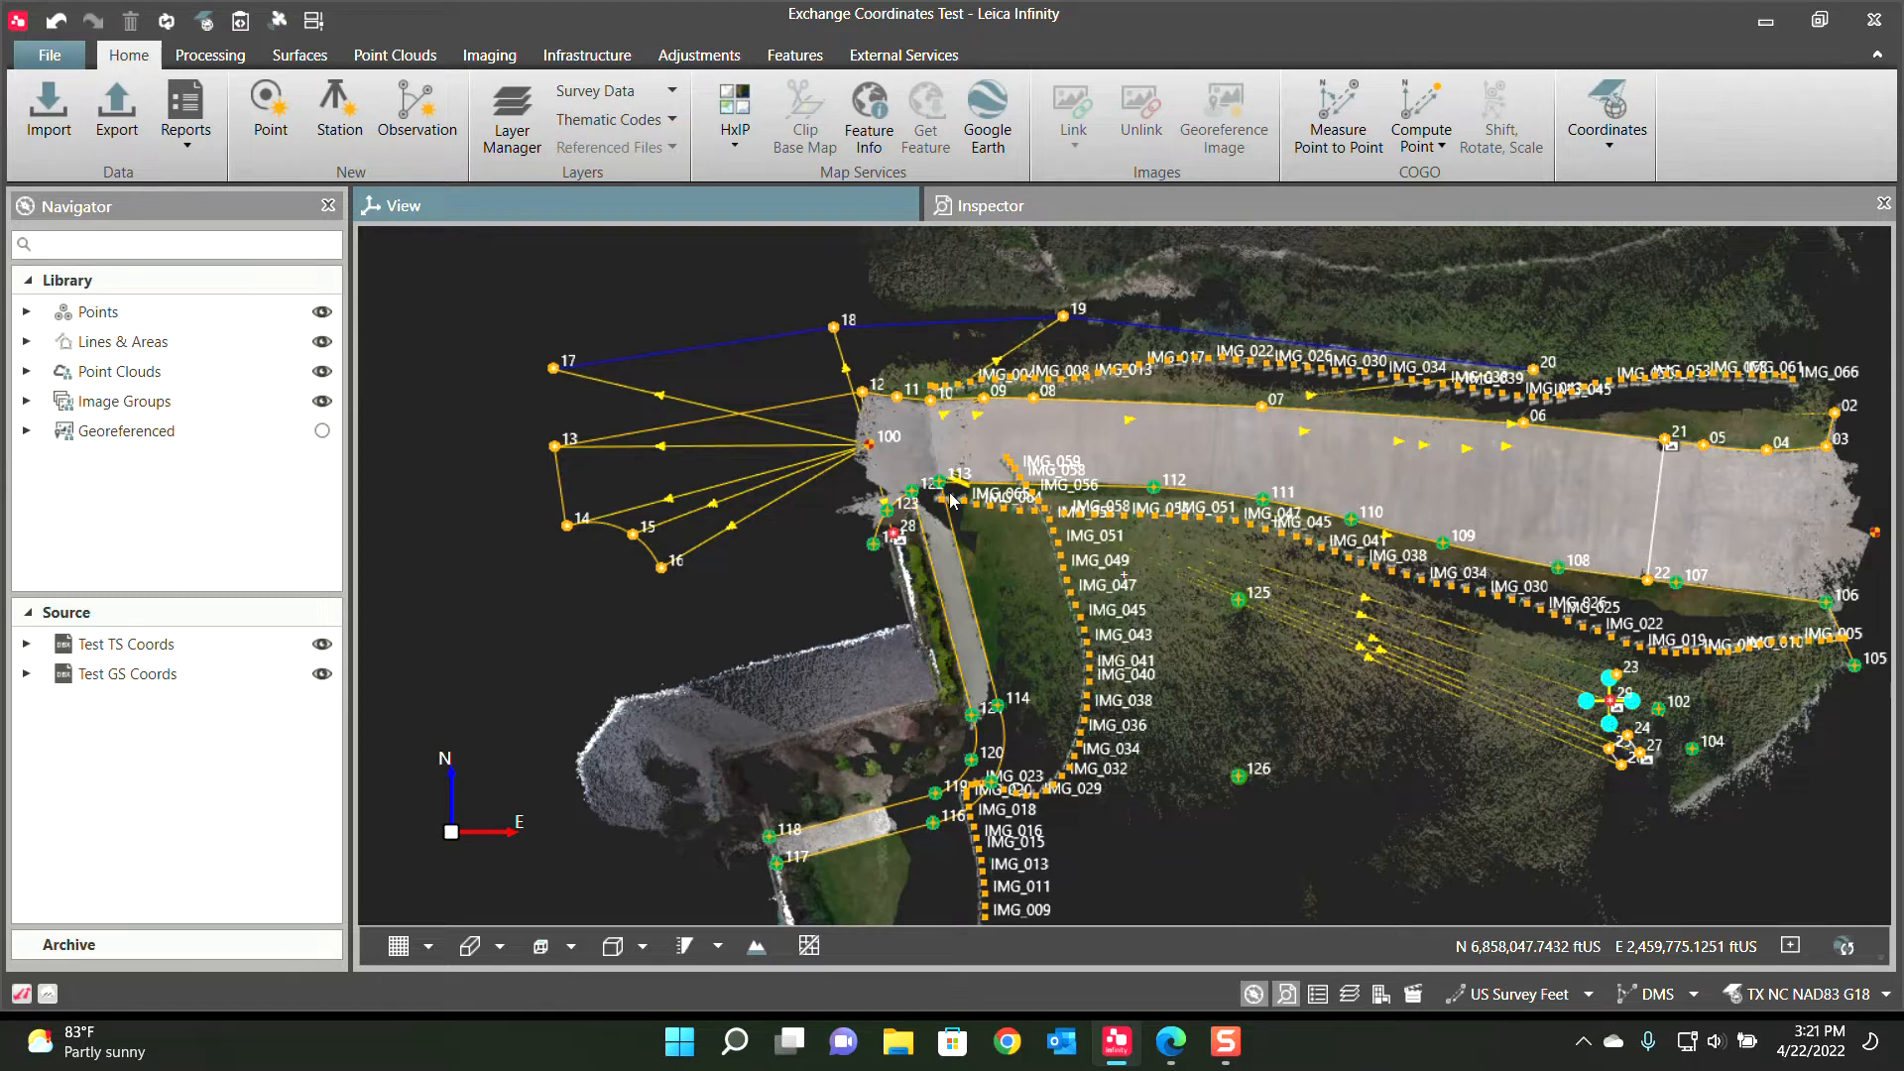
pyautogui.moveTo(869, 450)
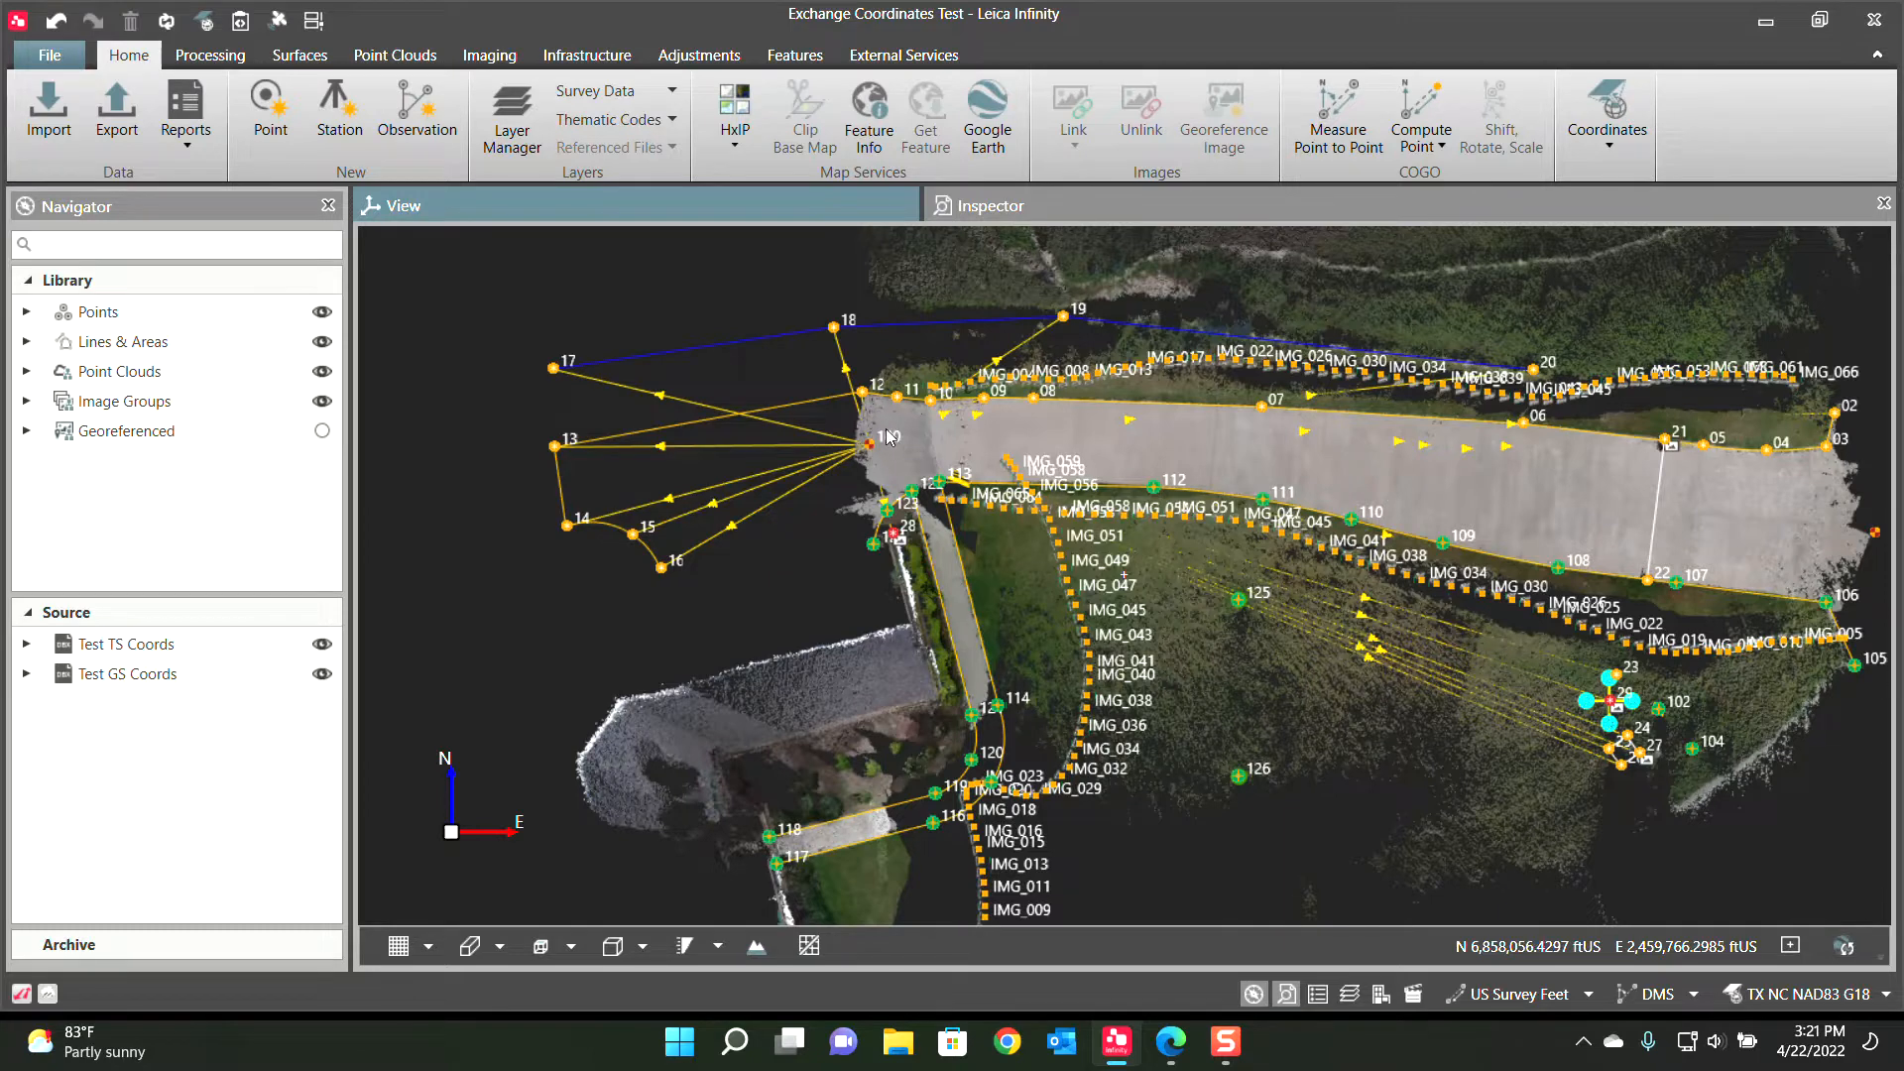
pyautogui.moveTo(893, 450)
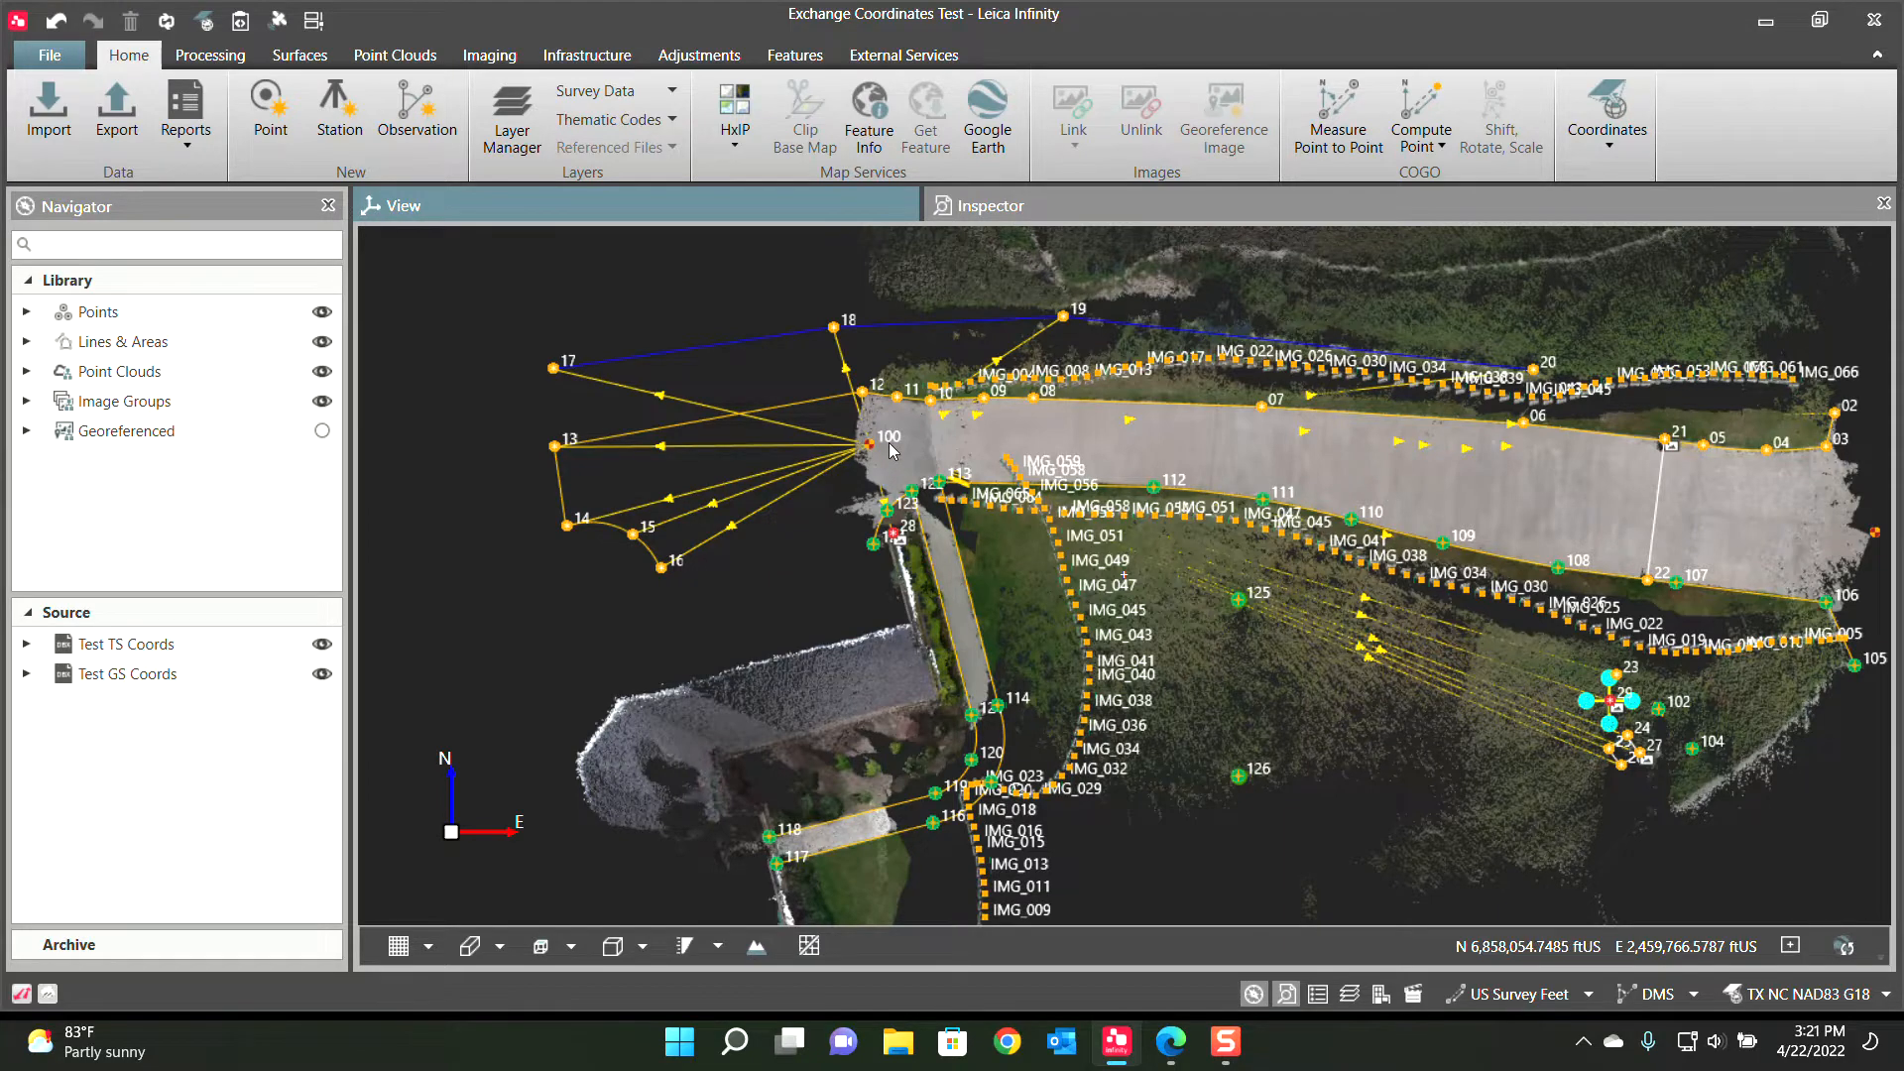
# Select setup 100 under Test TS Coords and review its atmospheric PPM (70 °F, 29.2 inHg, 60%, 15.2 ppm)
pyautogui.click(127, 643)
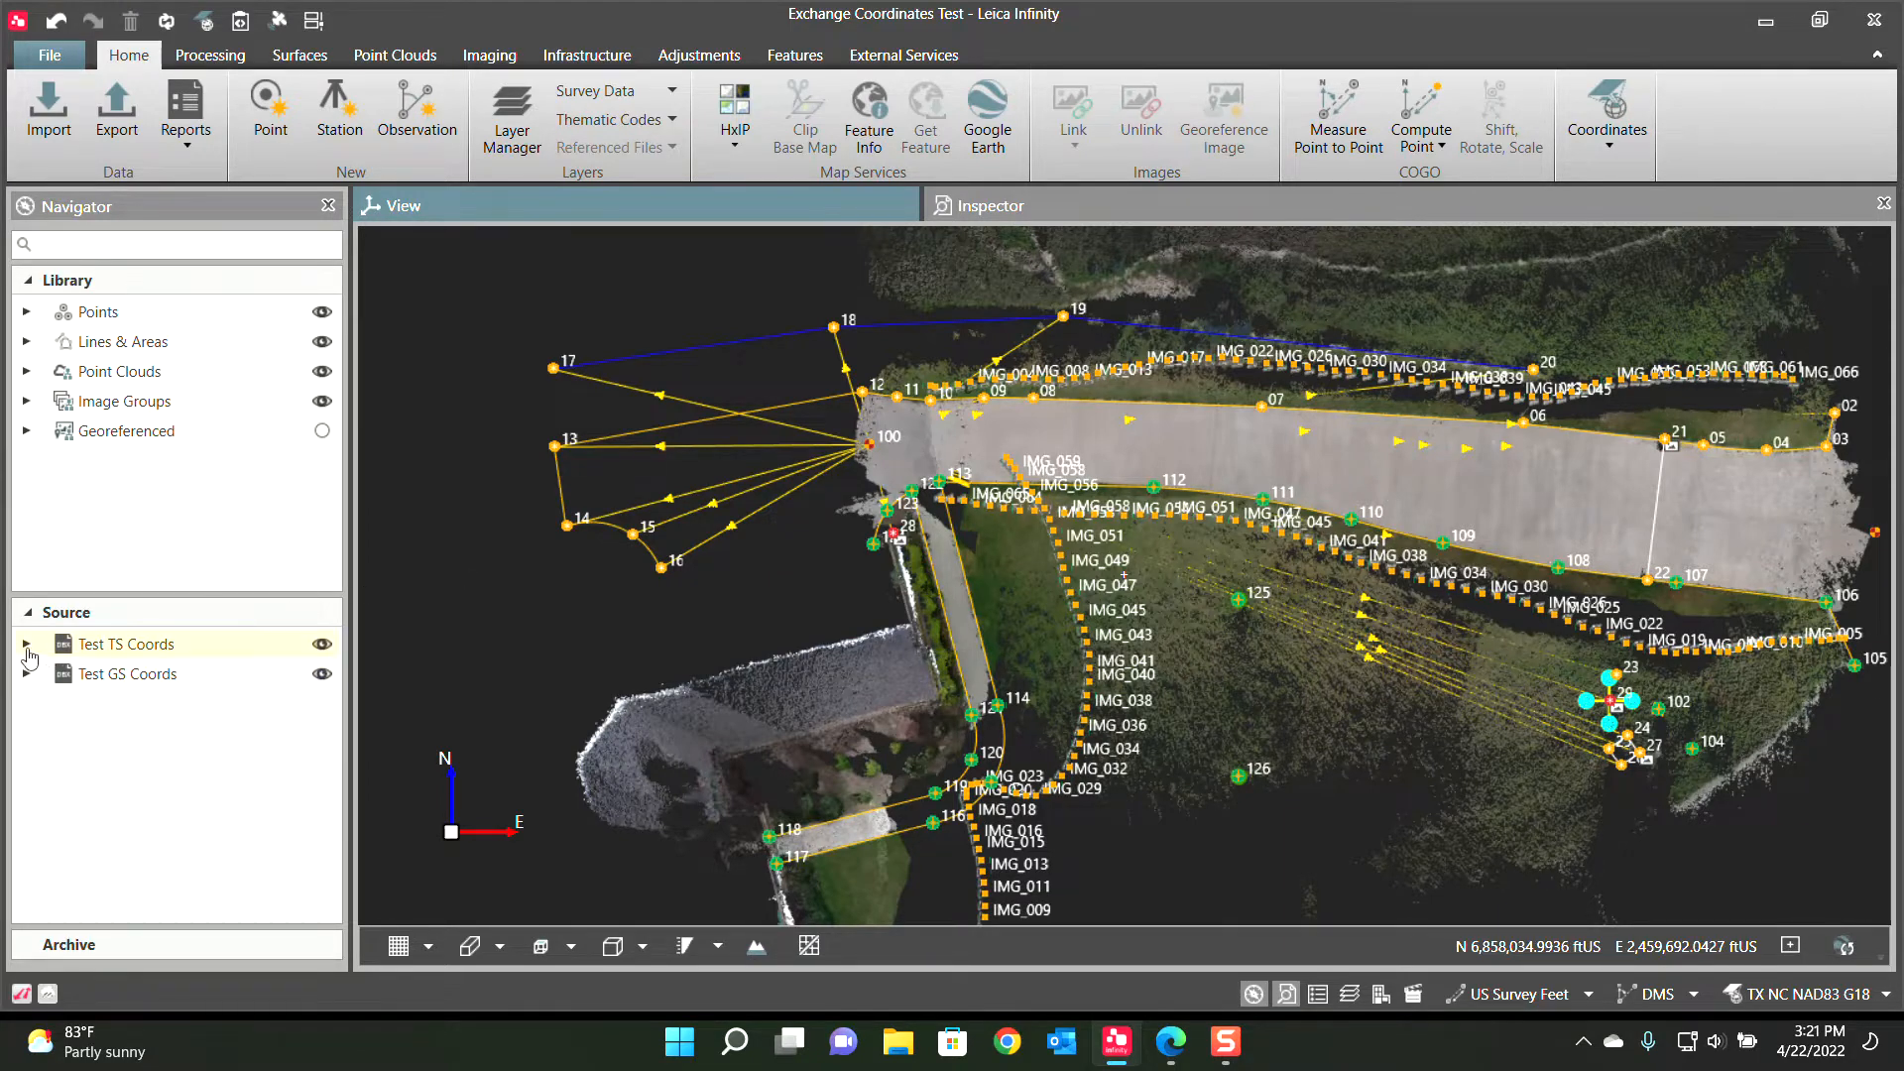
pyautogui.click(25, 642)
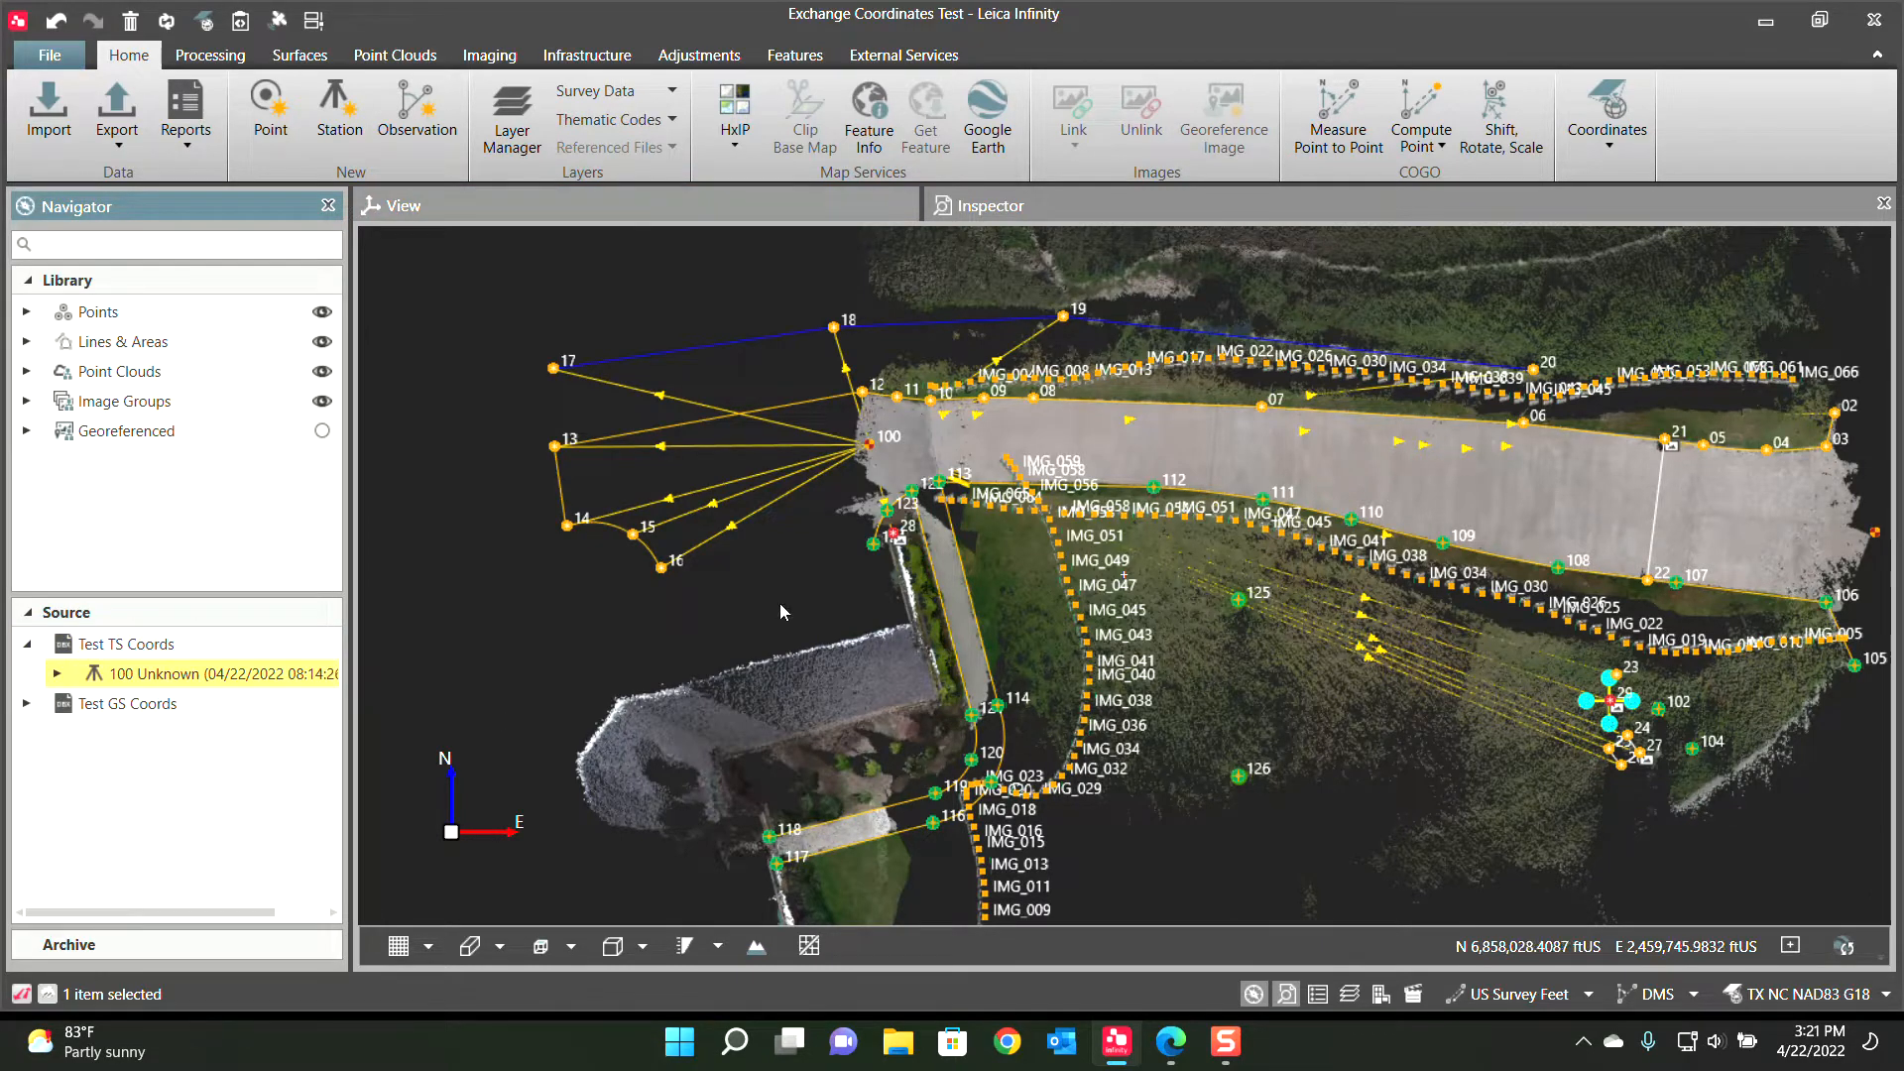
pyautogui.click(125, 702)
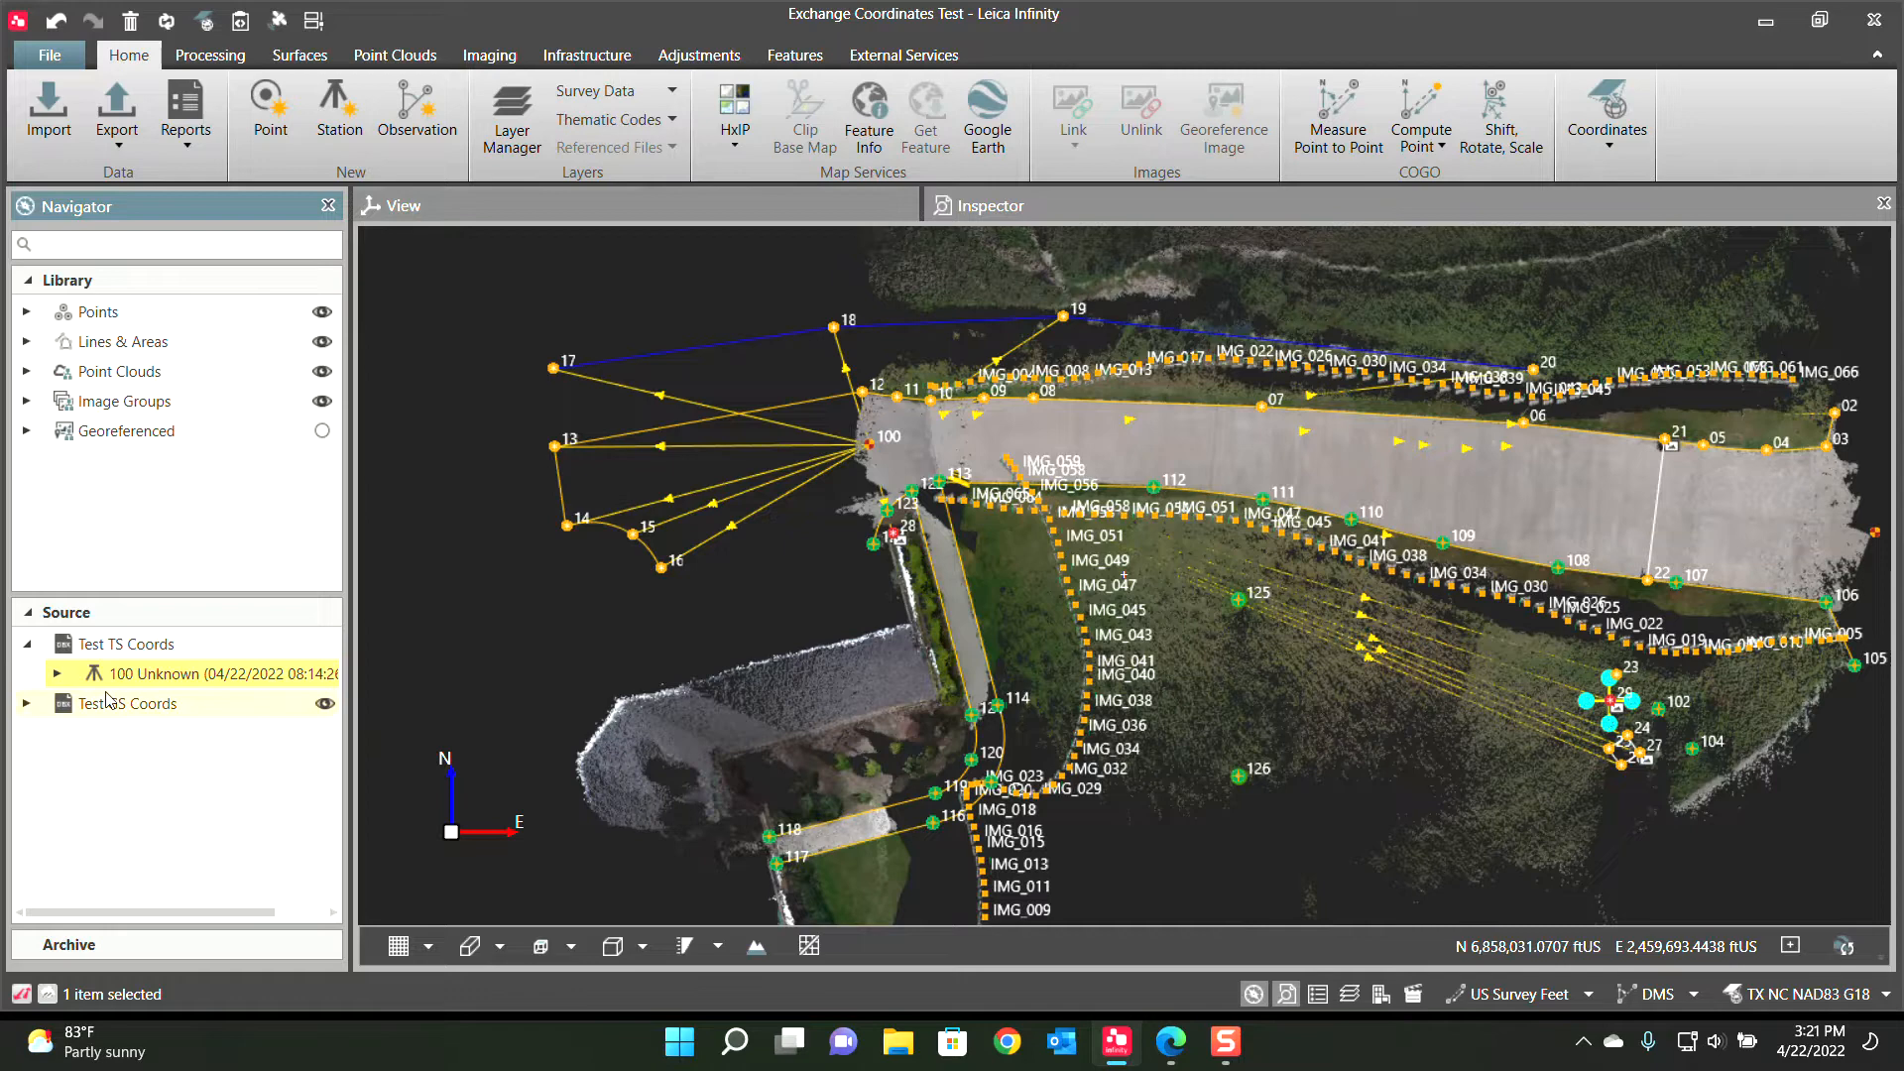
pyautogui.moveTo(177, 674)
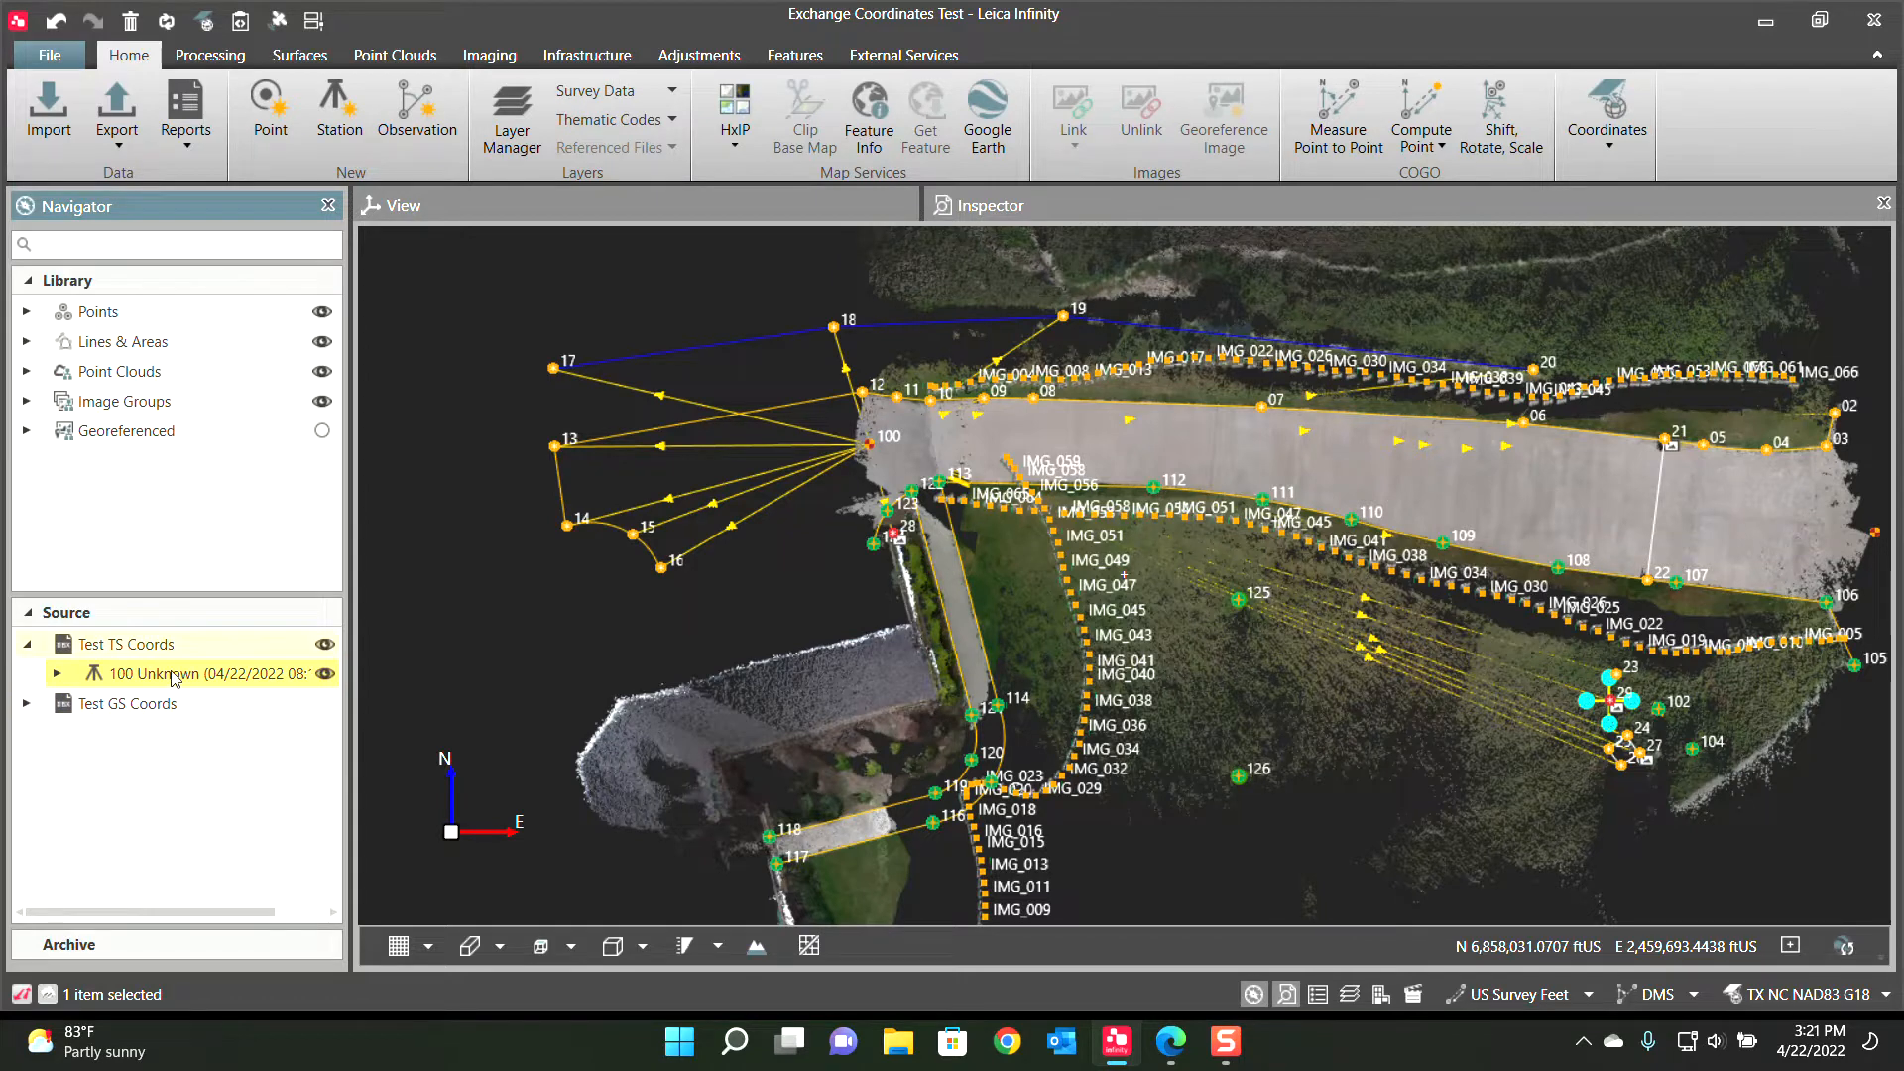
pyautogui.rightClick(170, 674)
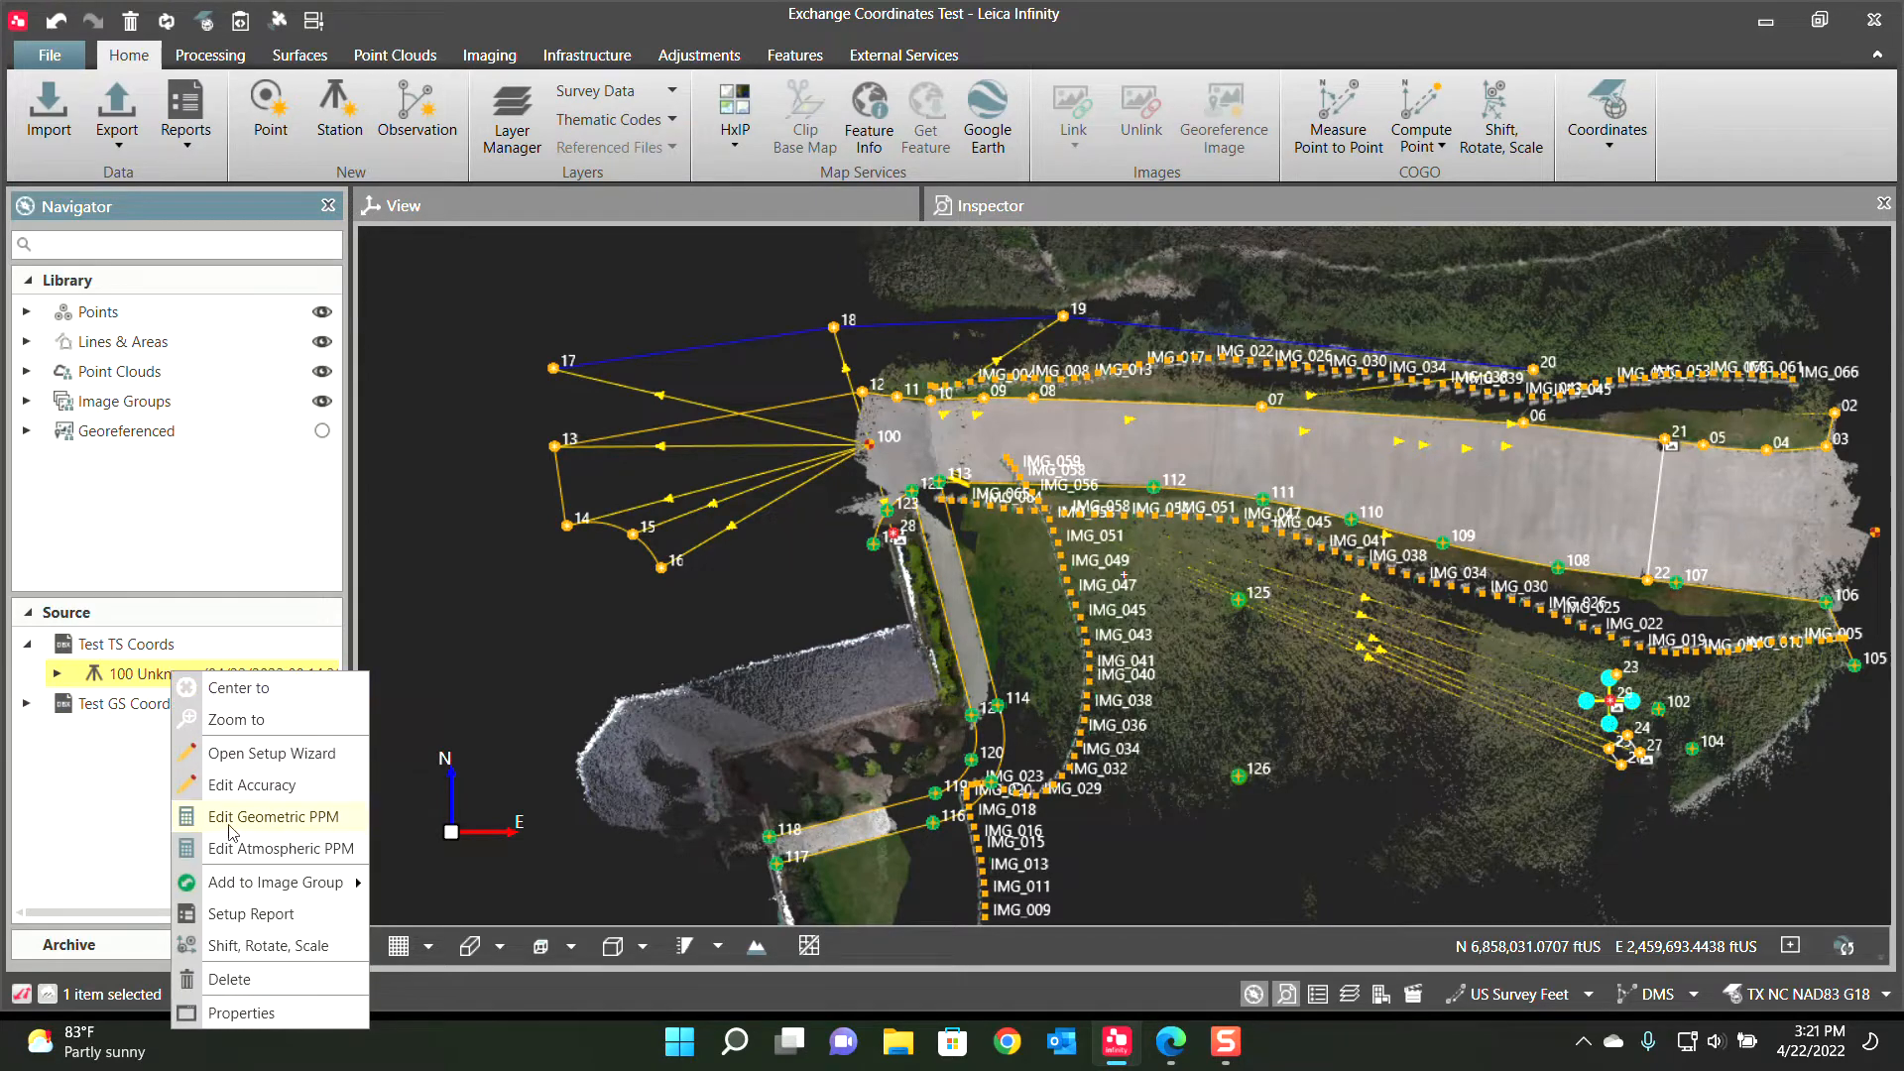
pyautogui.moveTo(268, 823)
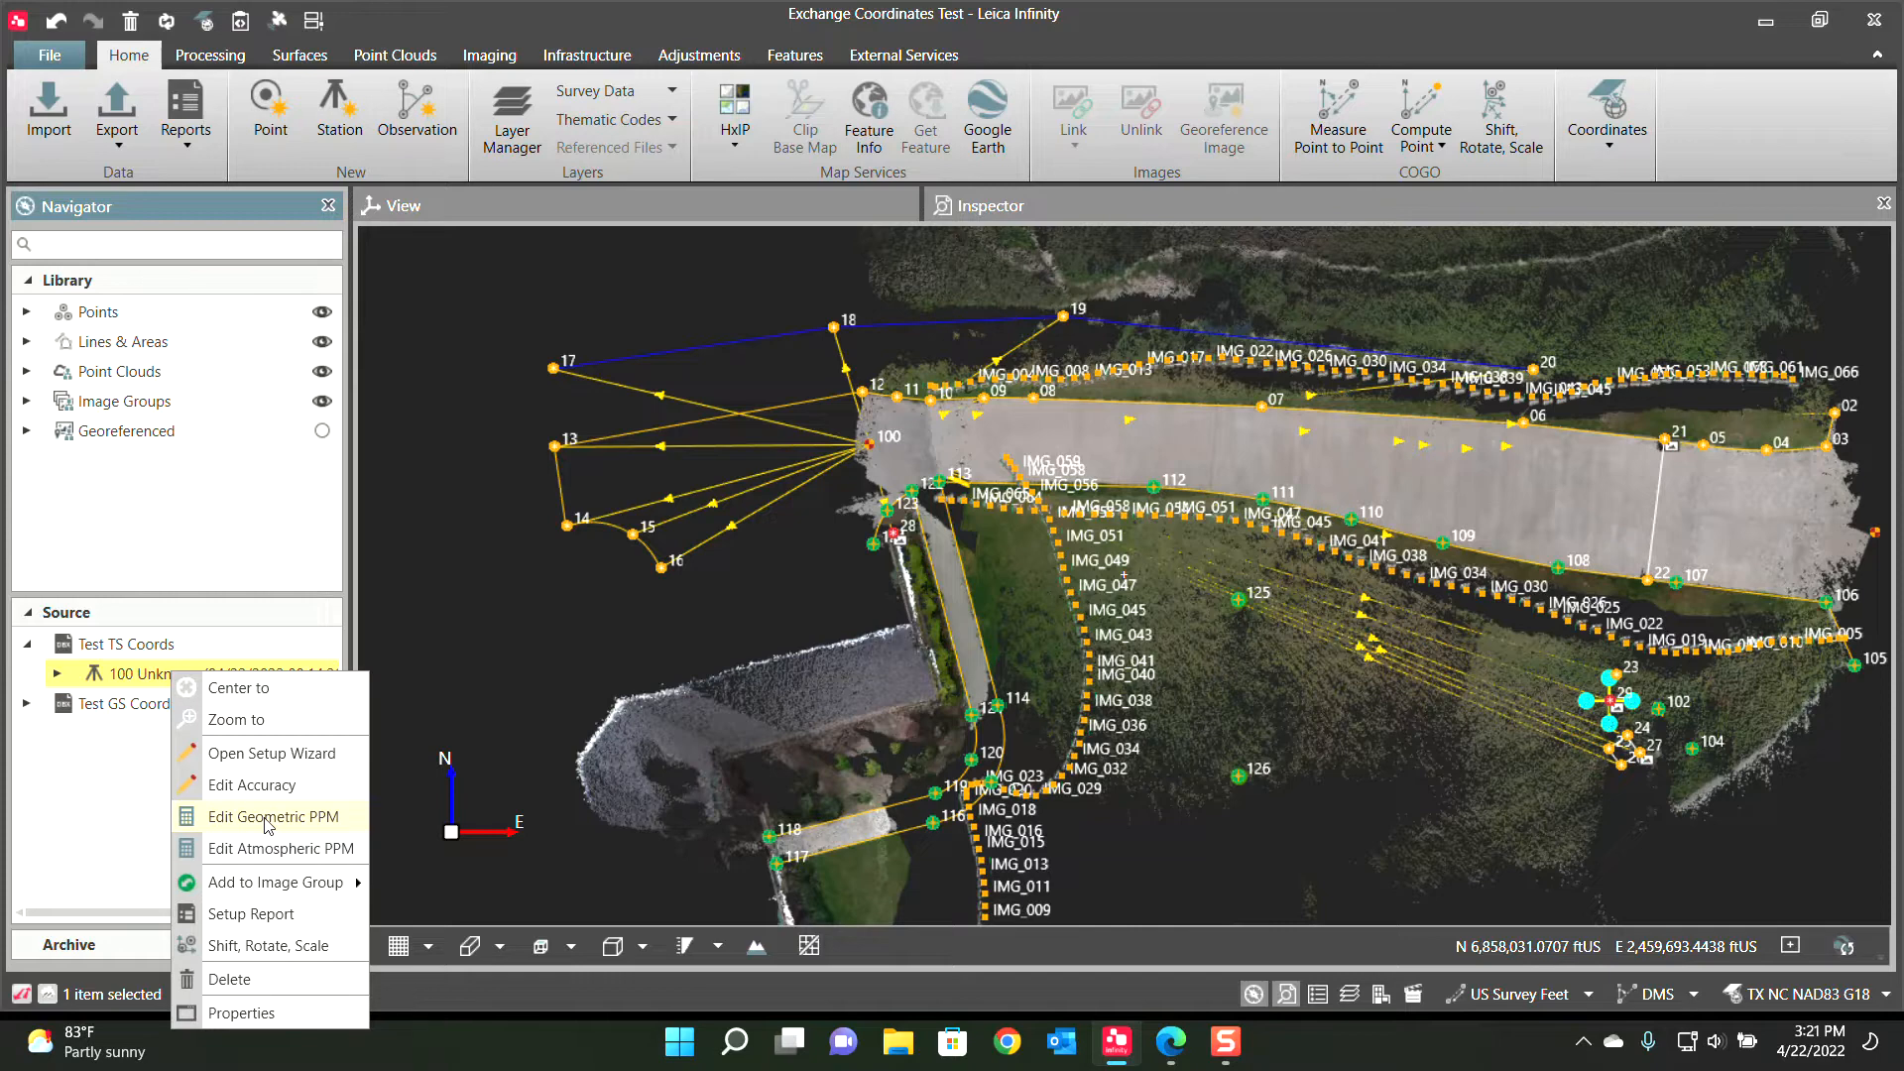
pyautogui.click(286, 847)
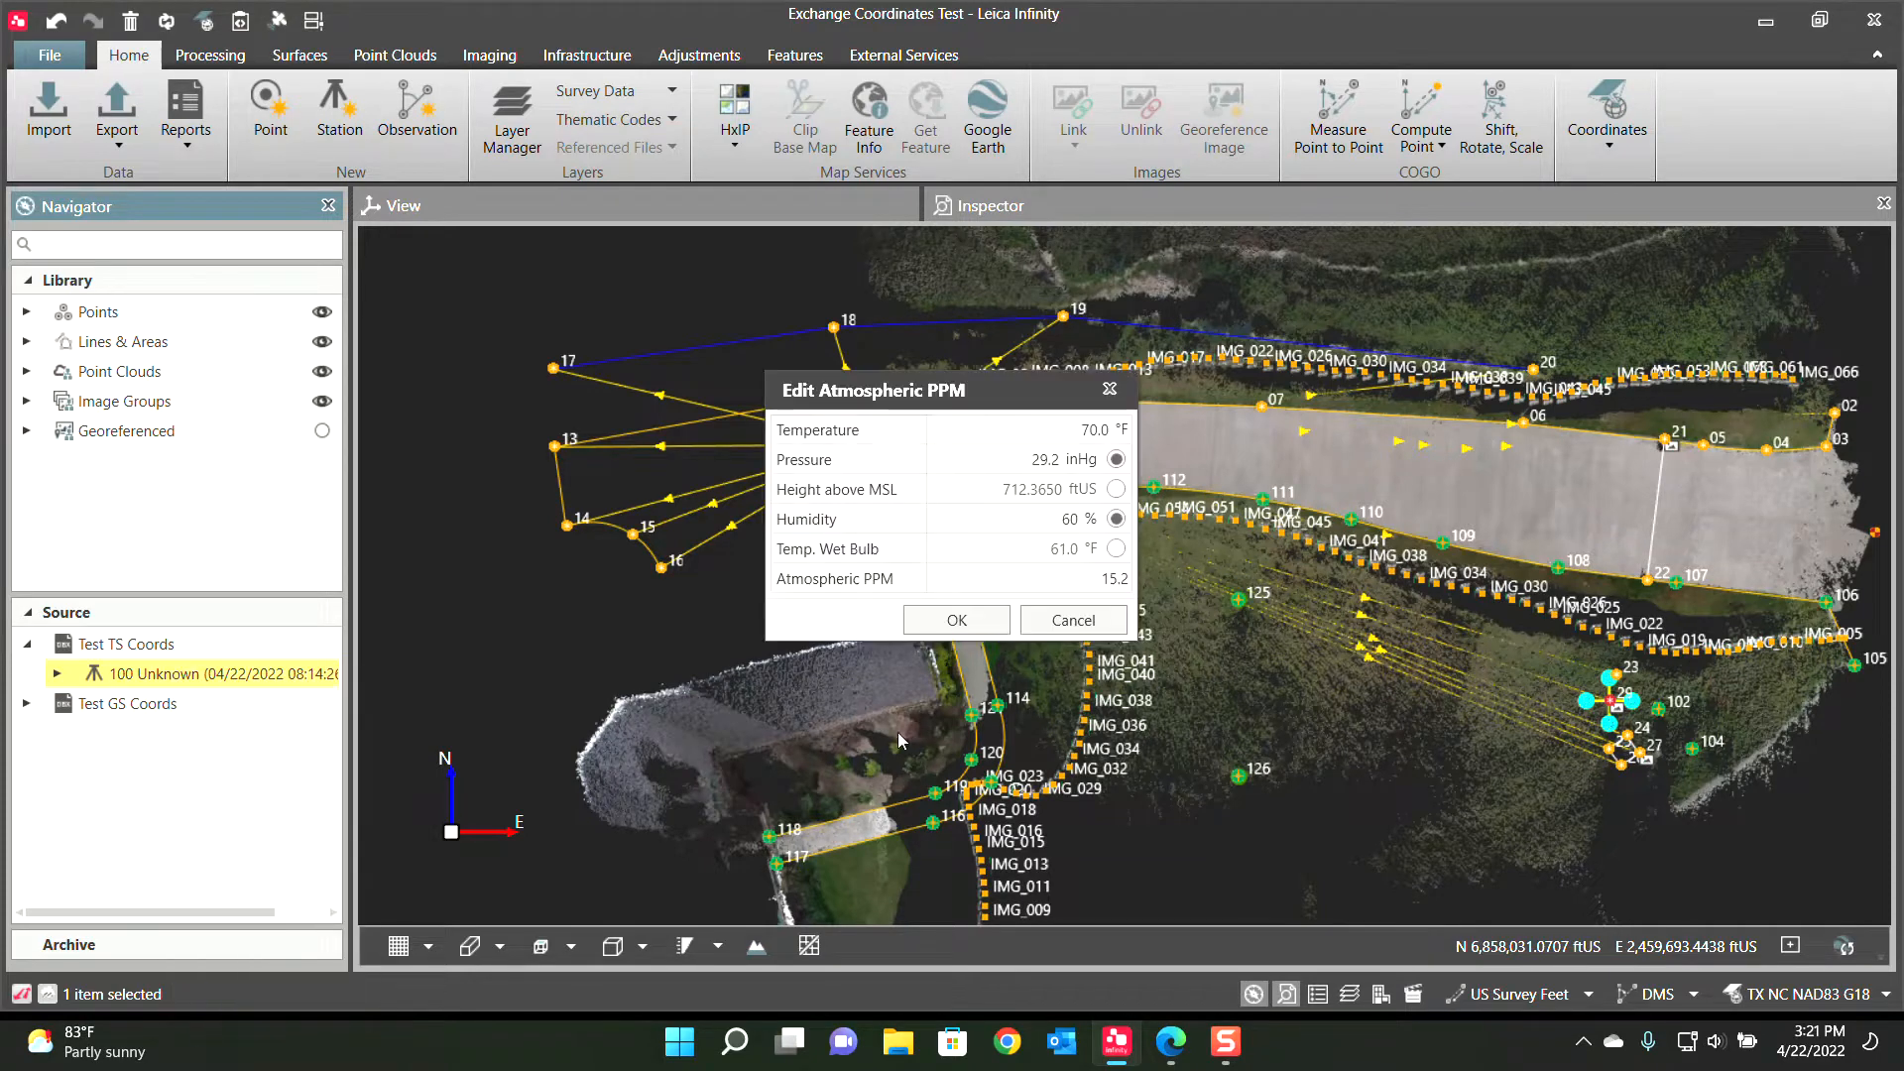
pyautogui.rightClick(159, 673)
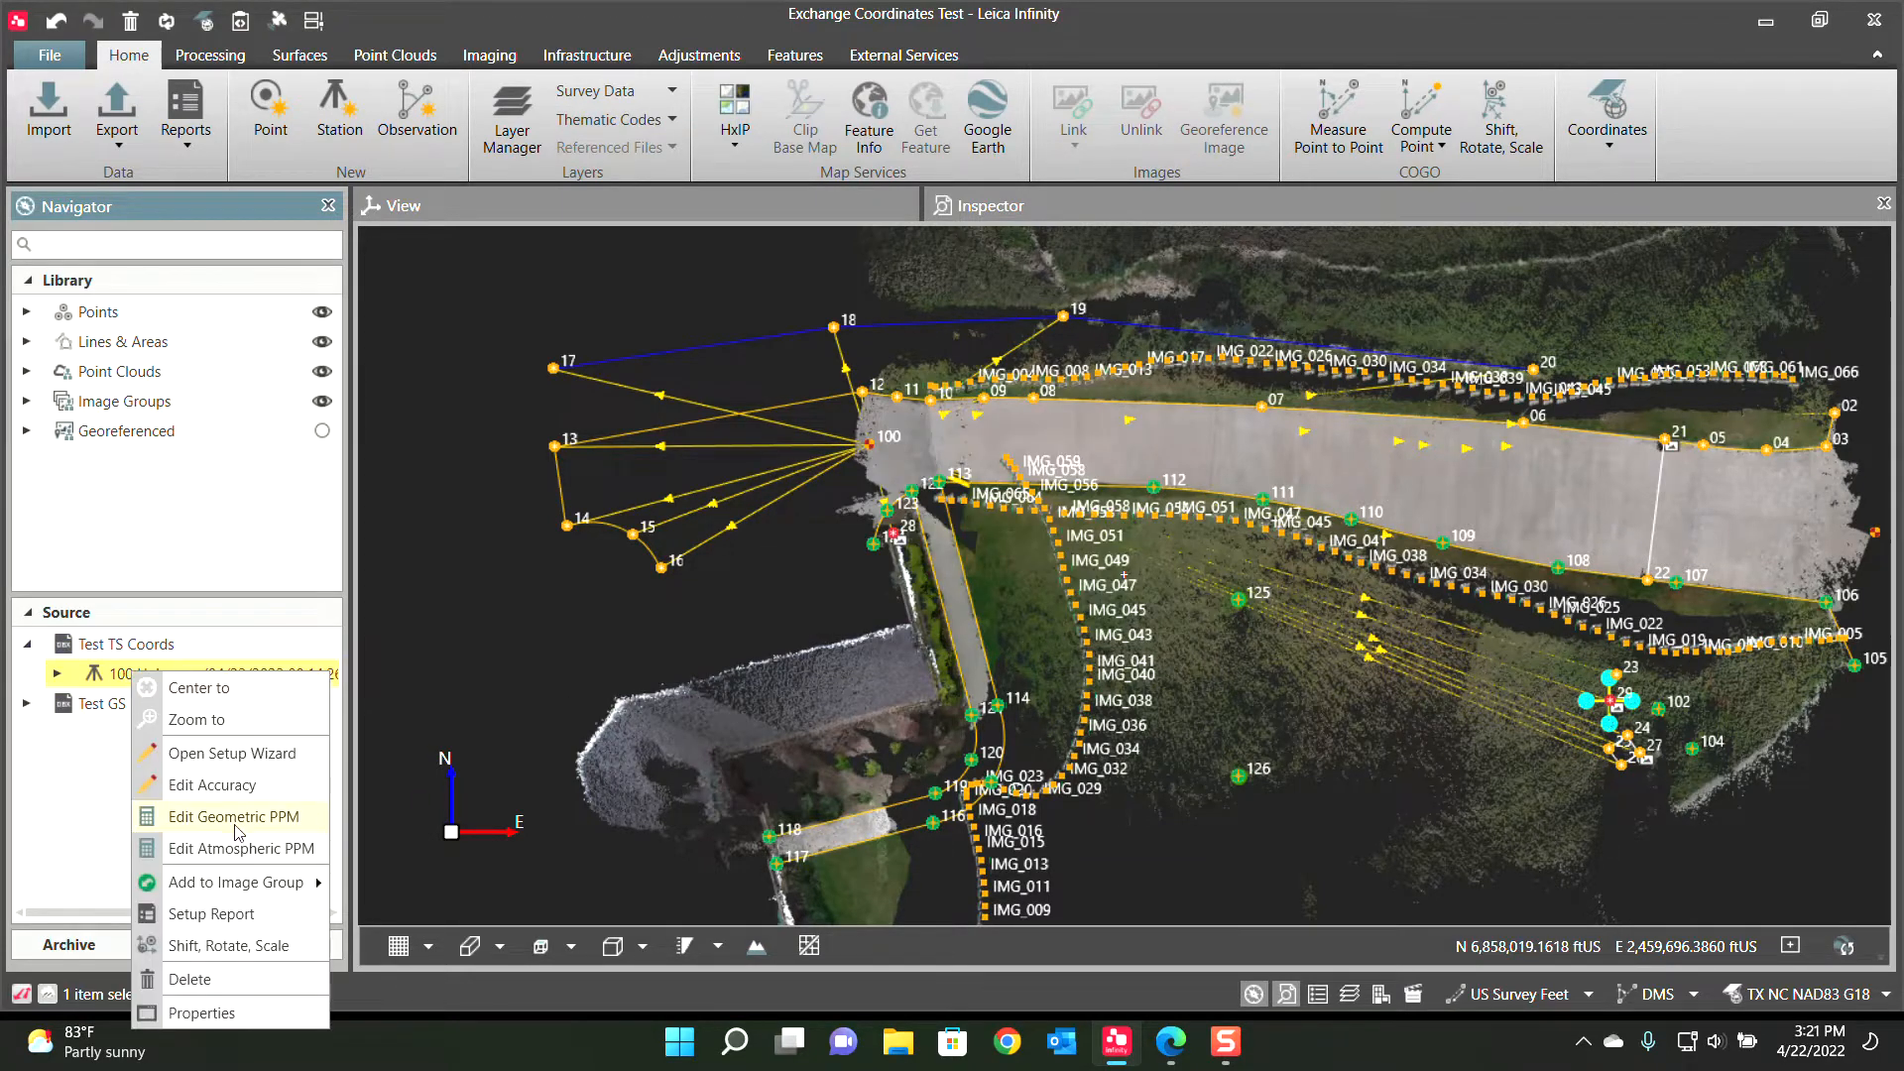
# Set setup 100's geometric PPM mode to Coordinate System, giving −106.2 ppm, and apply it
pyautogui.click(232, 816)
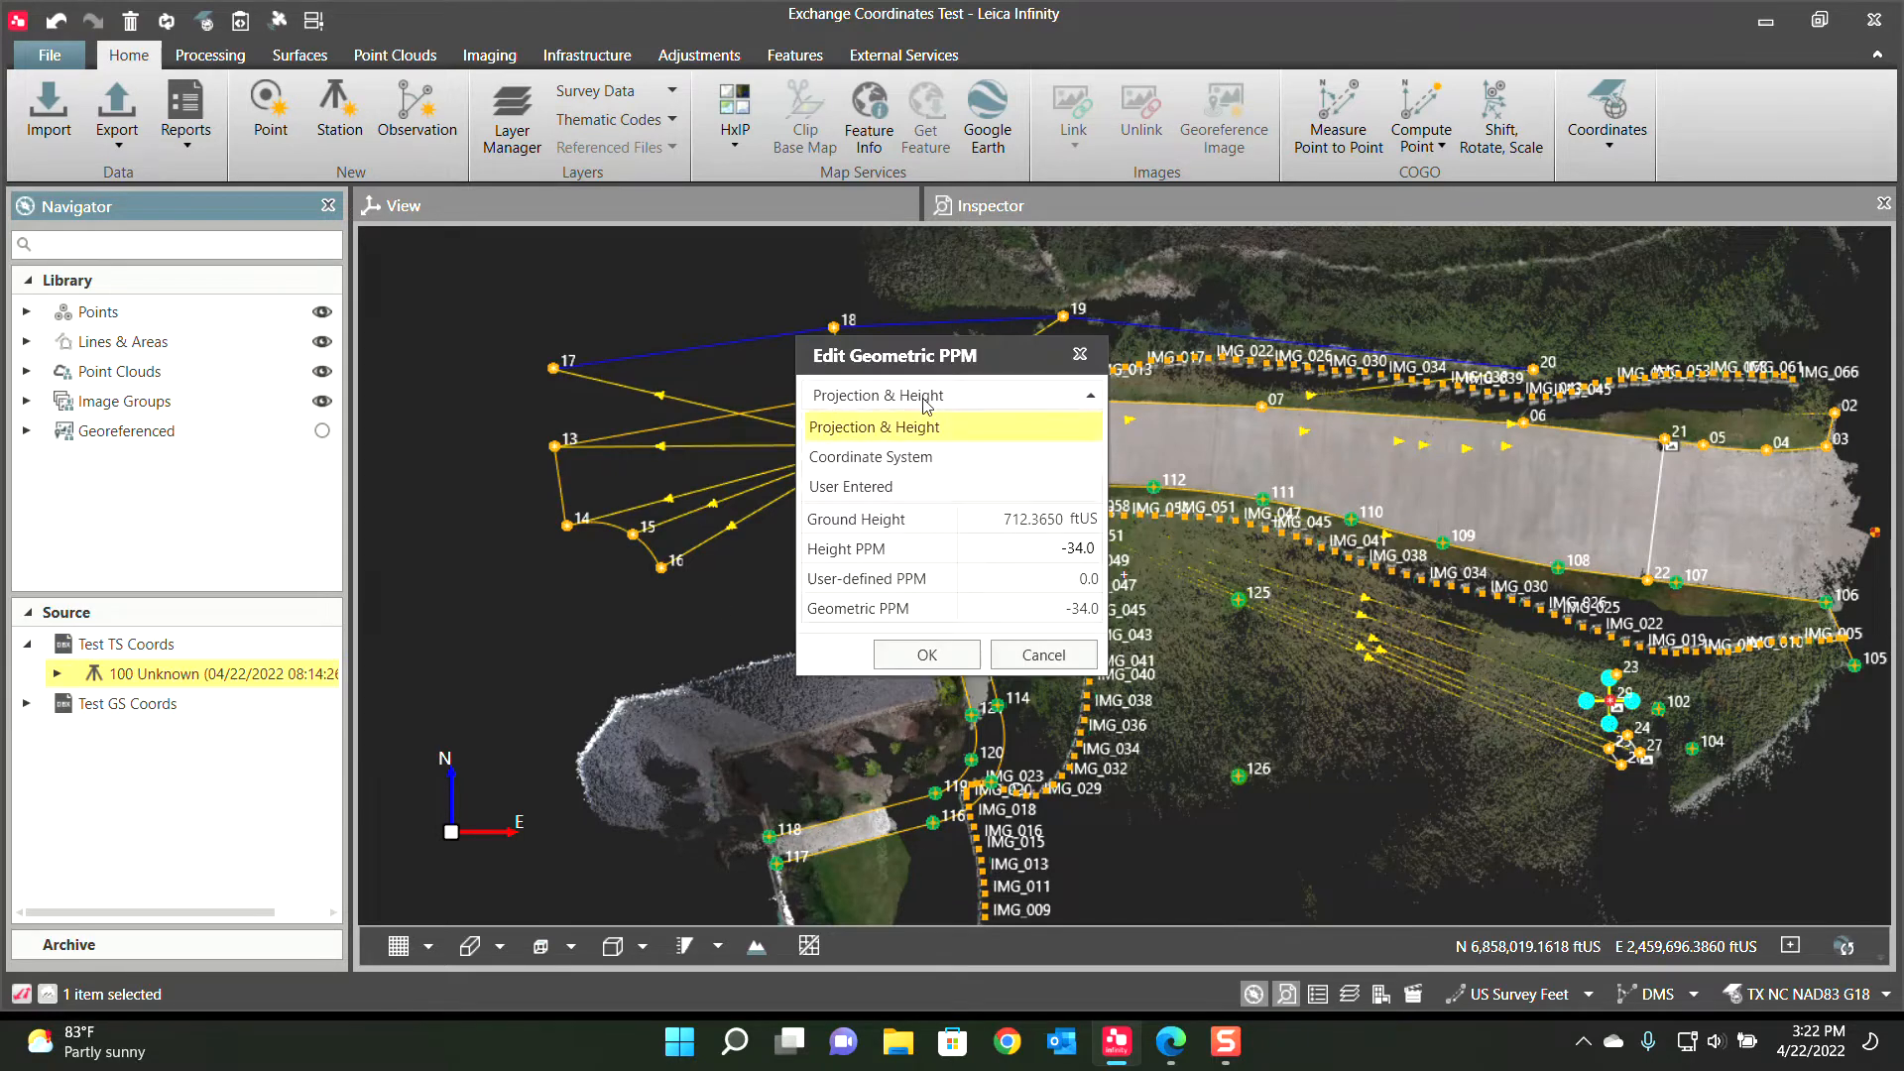
pyautogui.click(870, 458)
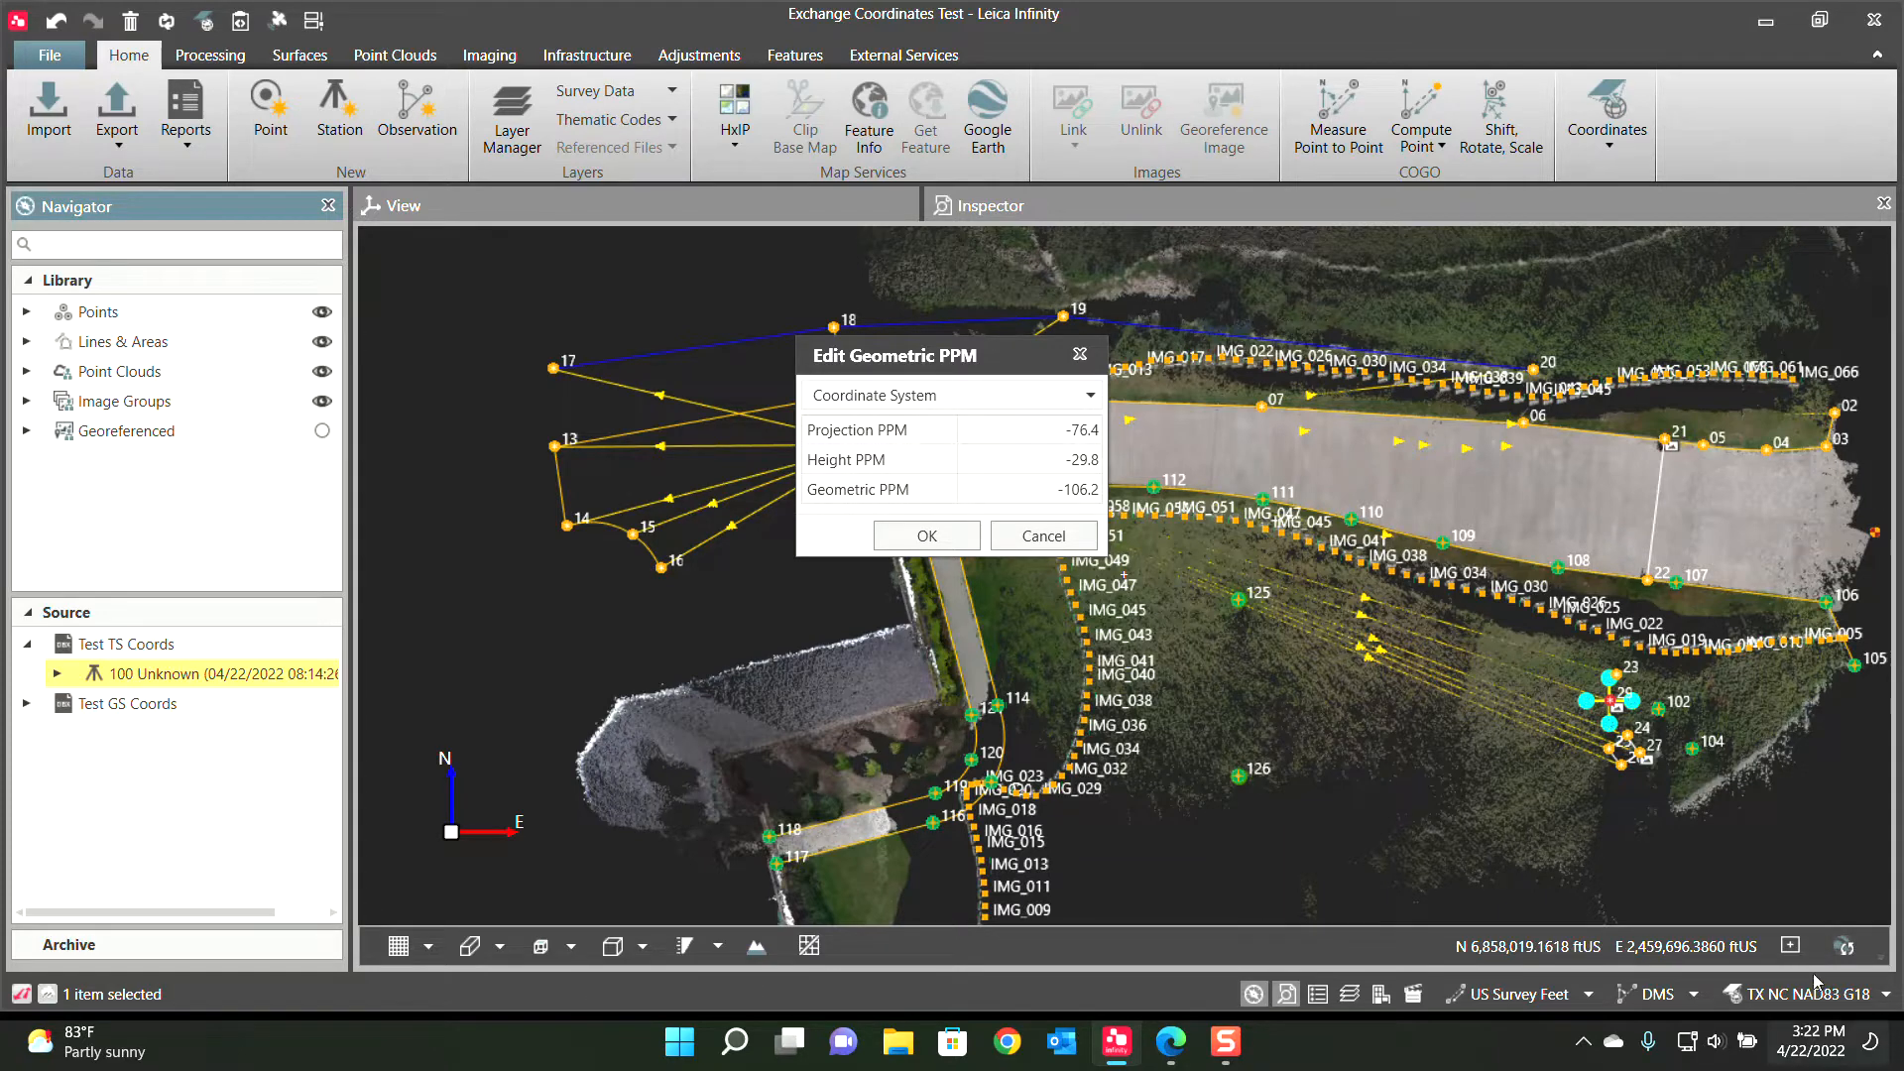
pyautogui.moveTo(1245, 718)
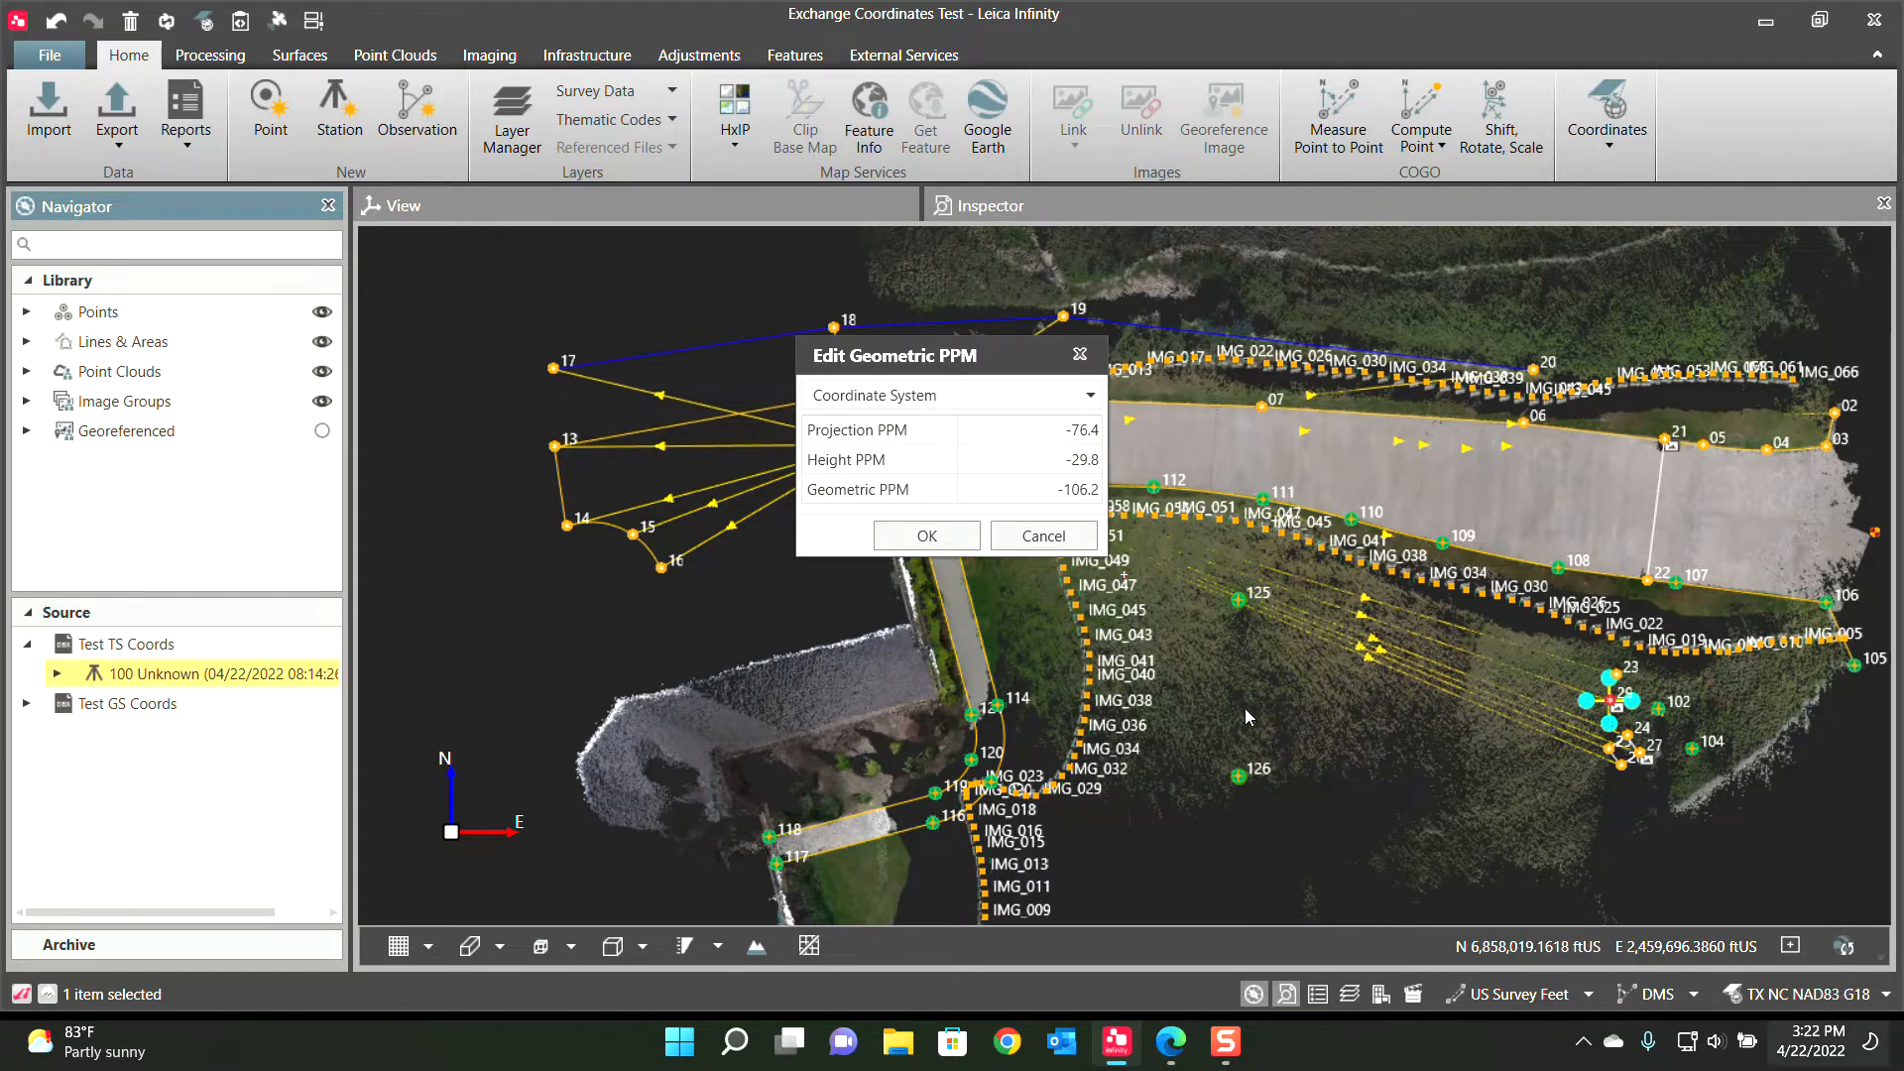
pyautogui.click(990, 490)
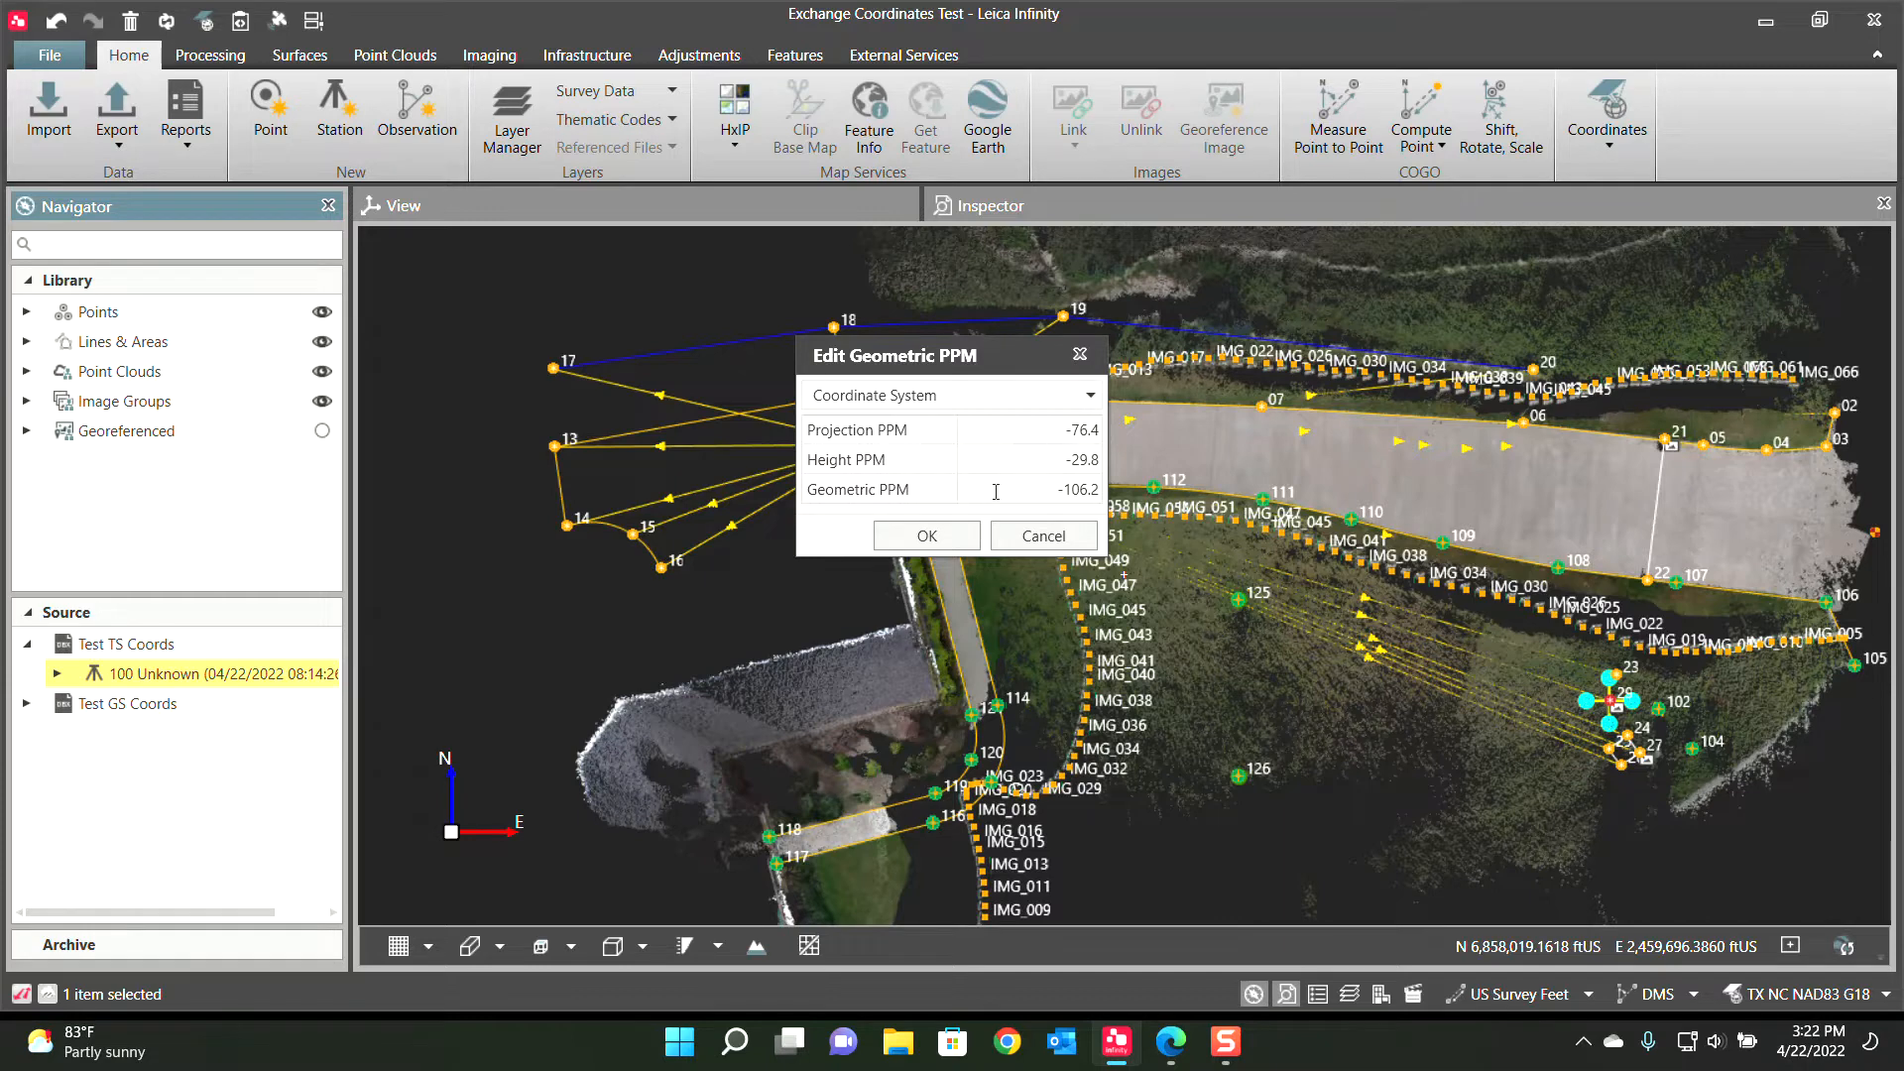
pyautogui.moveTo(956, 450)
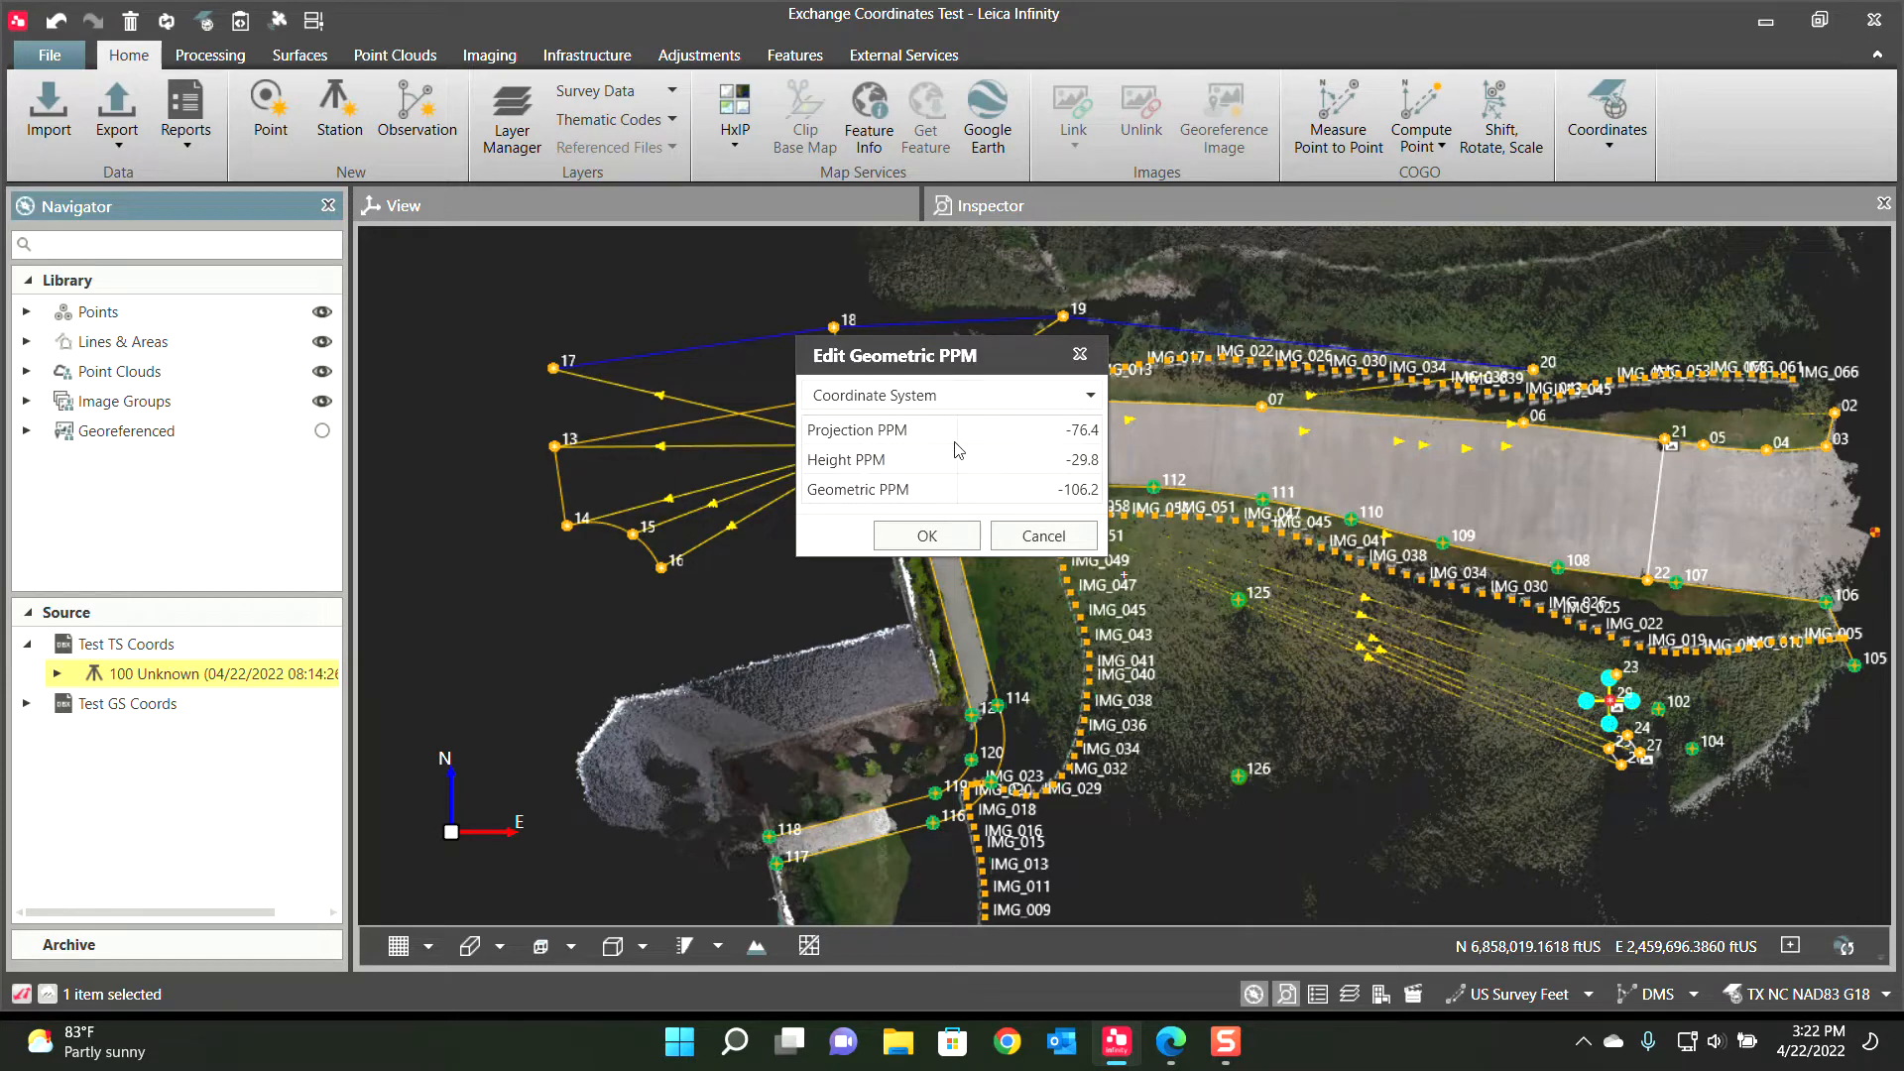
pyautogui.moveTo(981, 512)
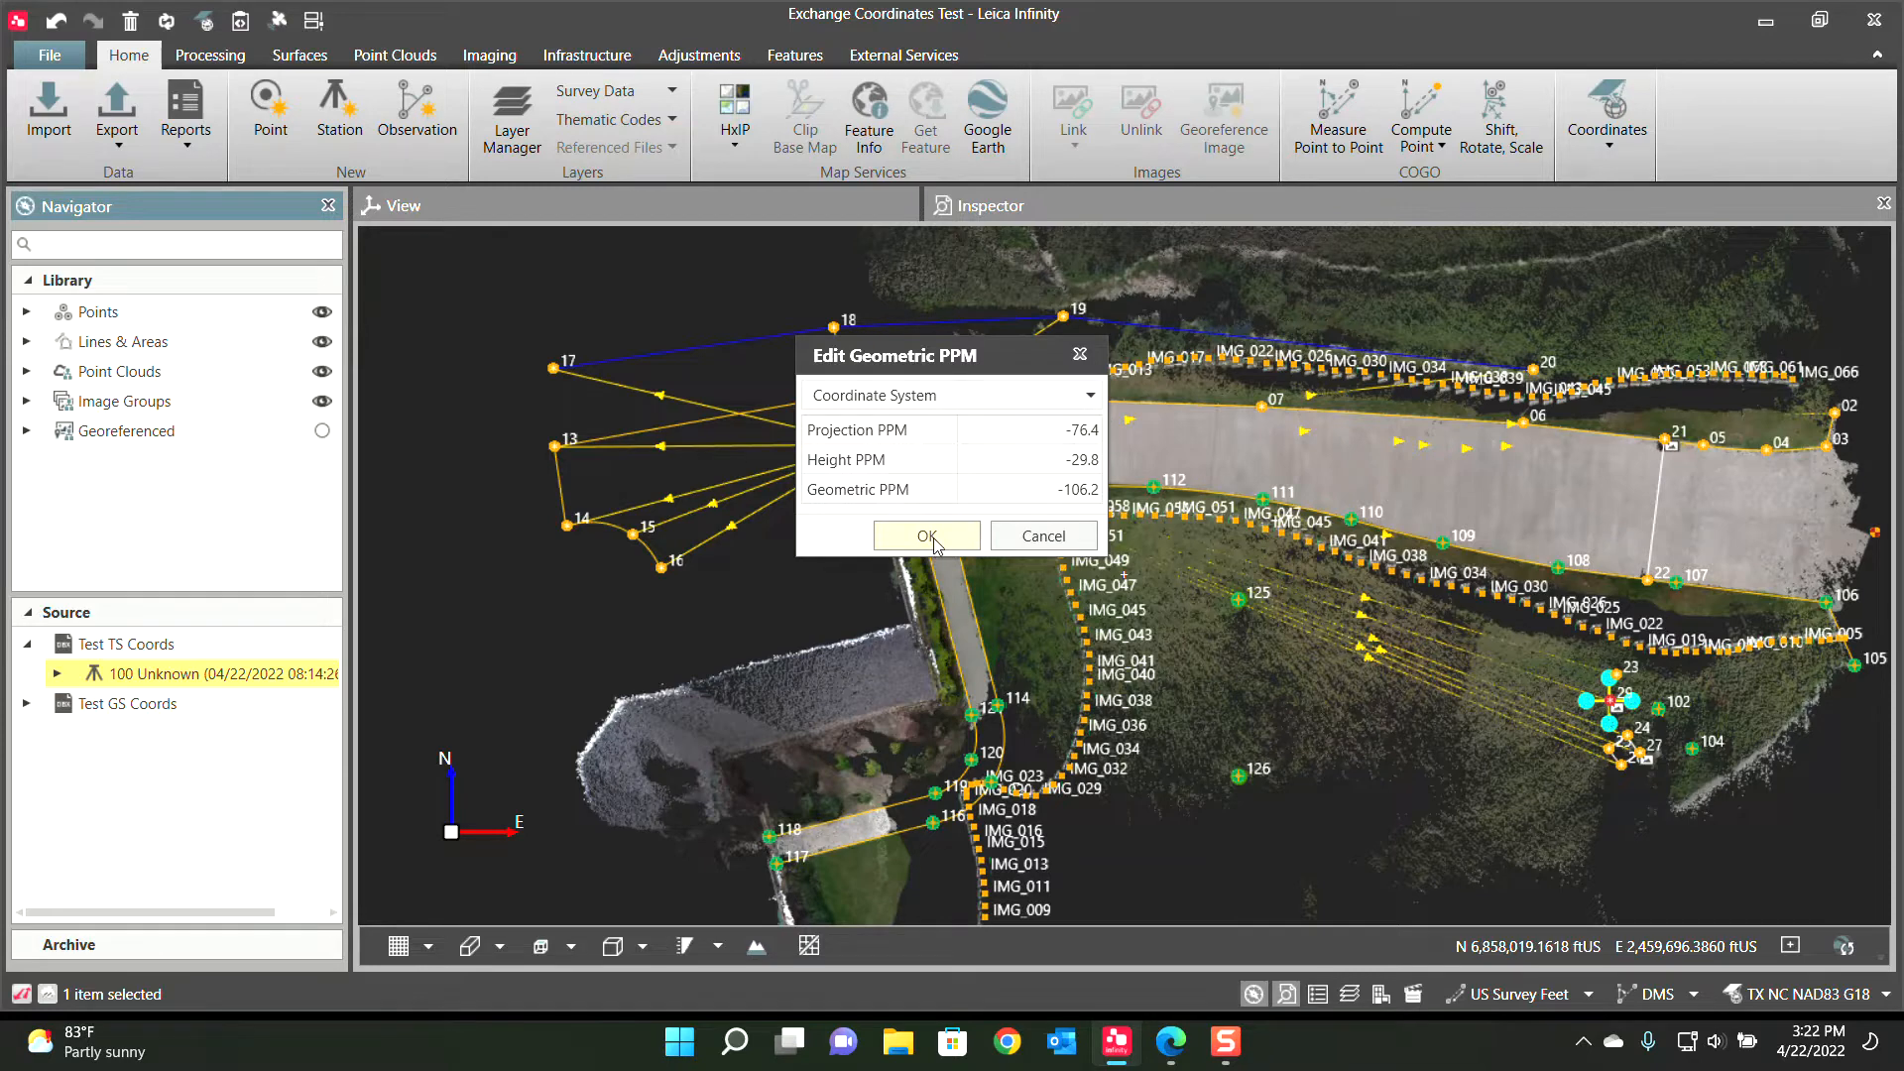
pyautogui.click(924, 535)
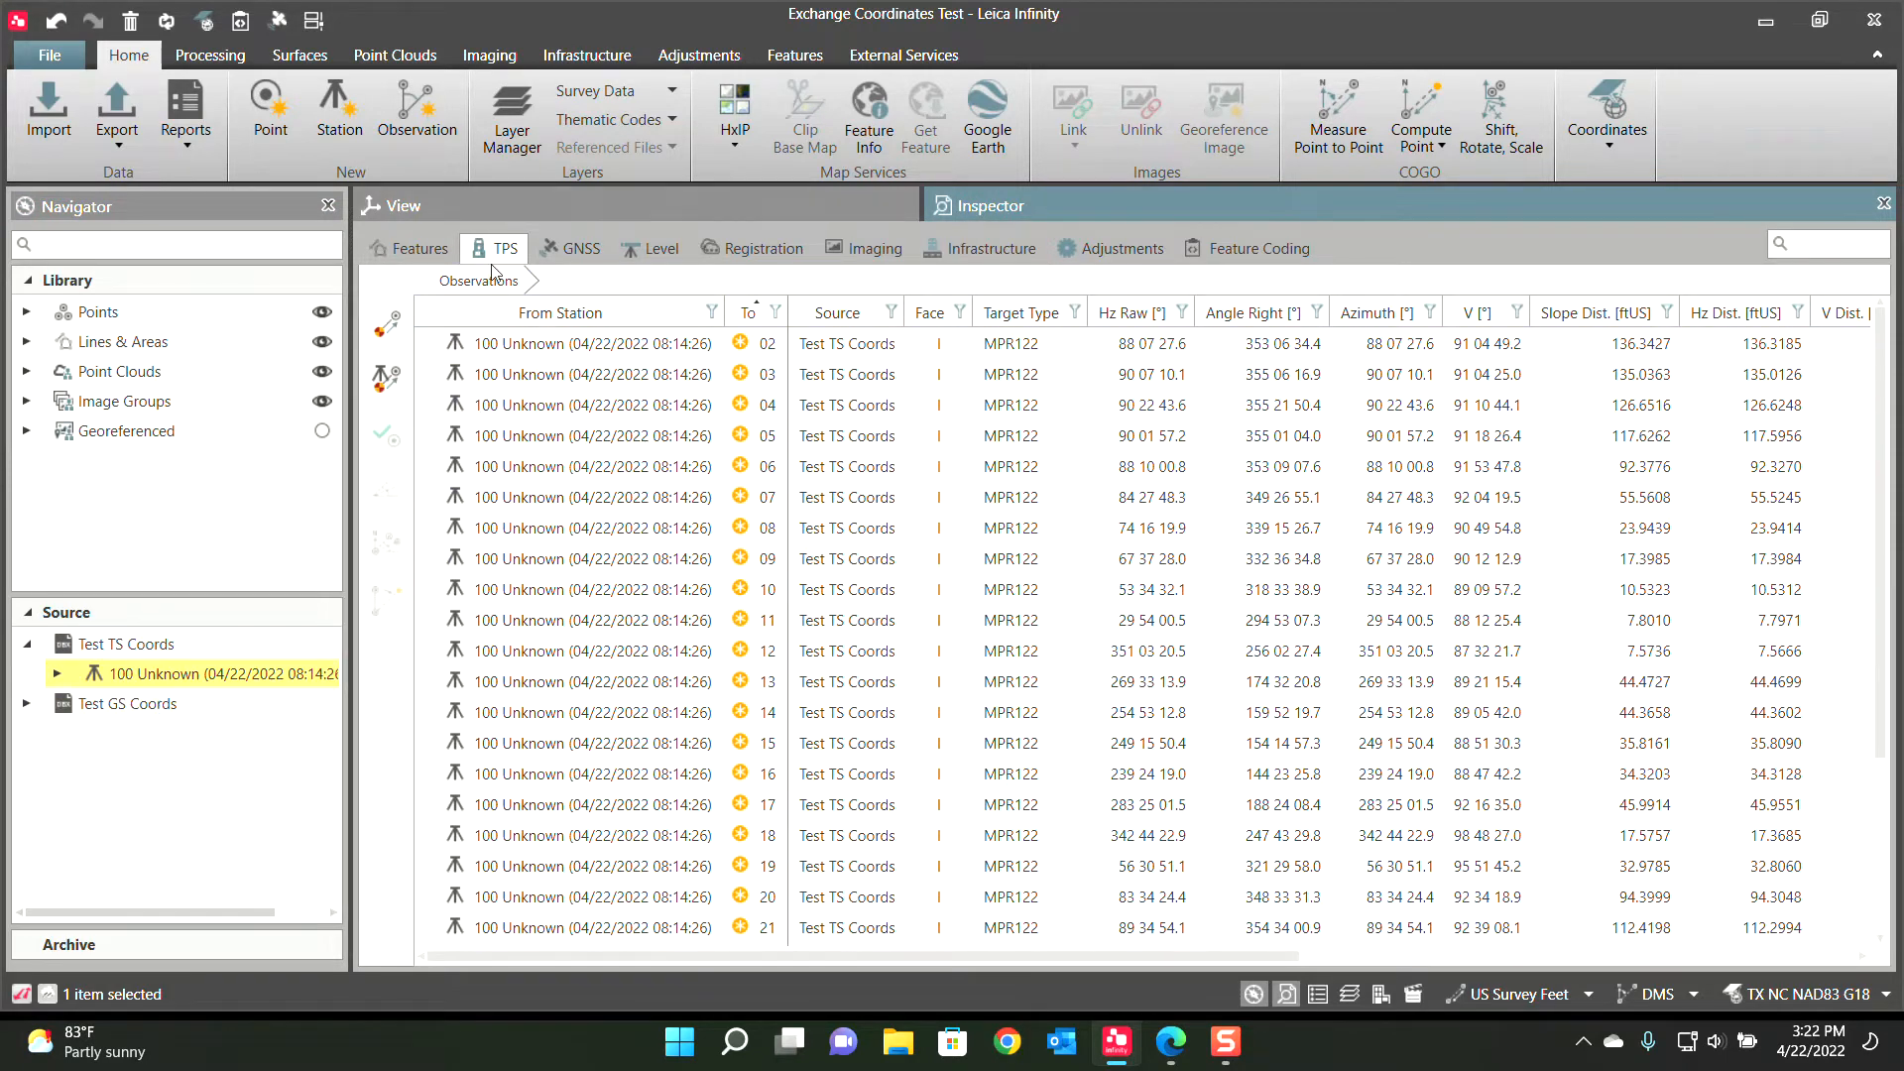
# Apply the −106.2 geometric PPM to all 28 TPS observations, accepting the warning, and return to the site view
pyautogui.click(595, 343)
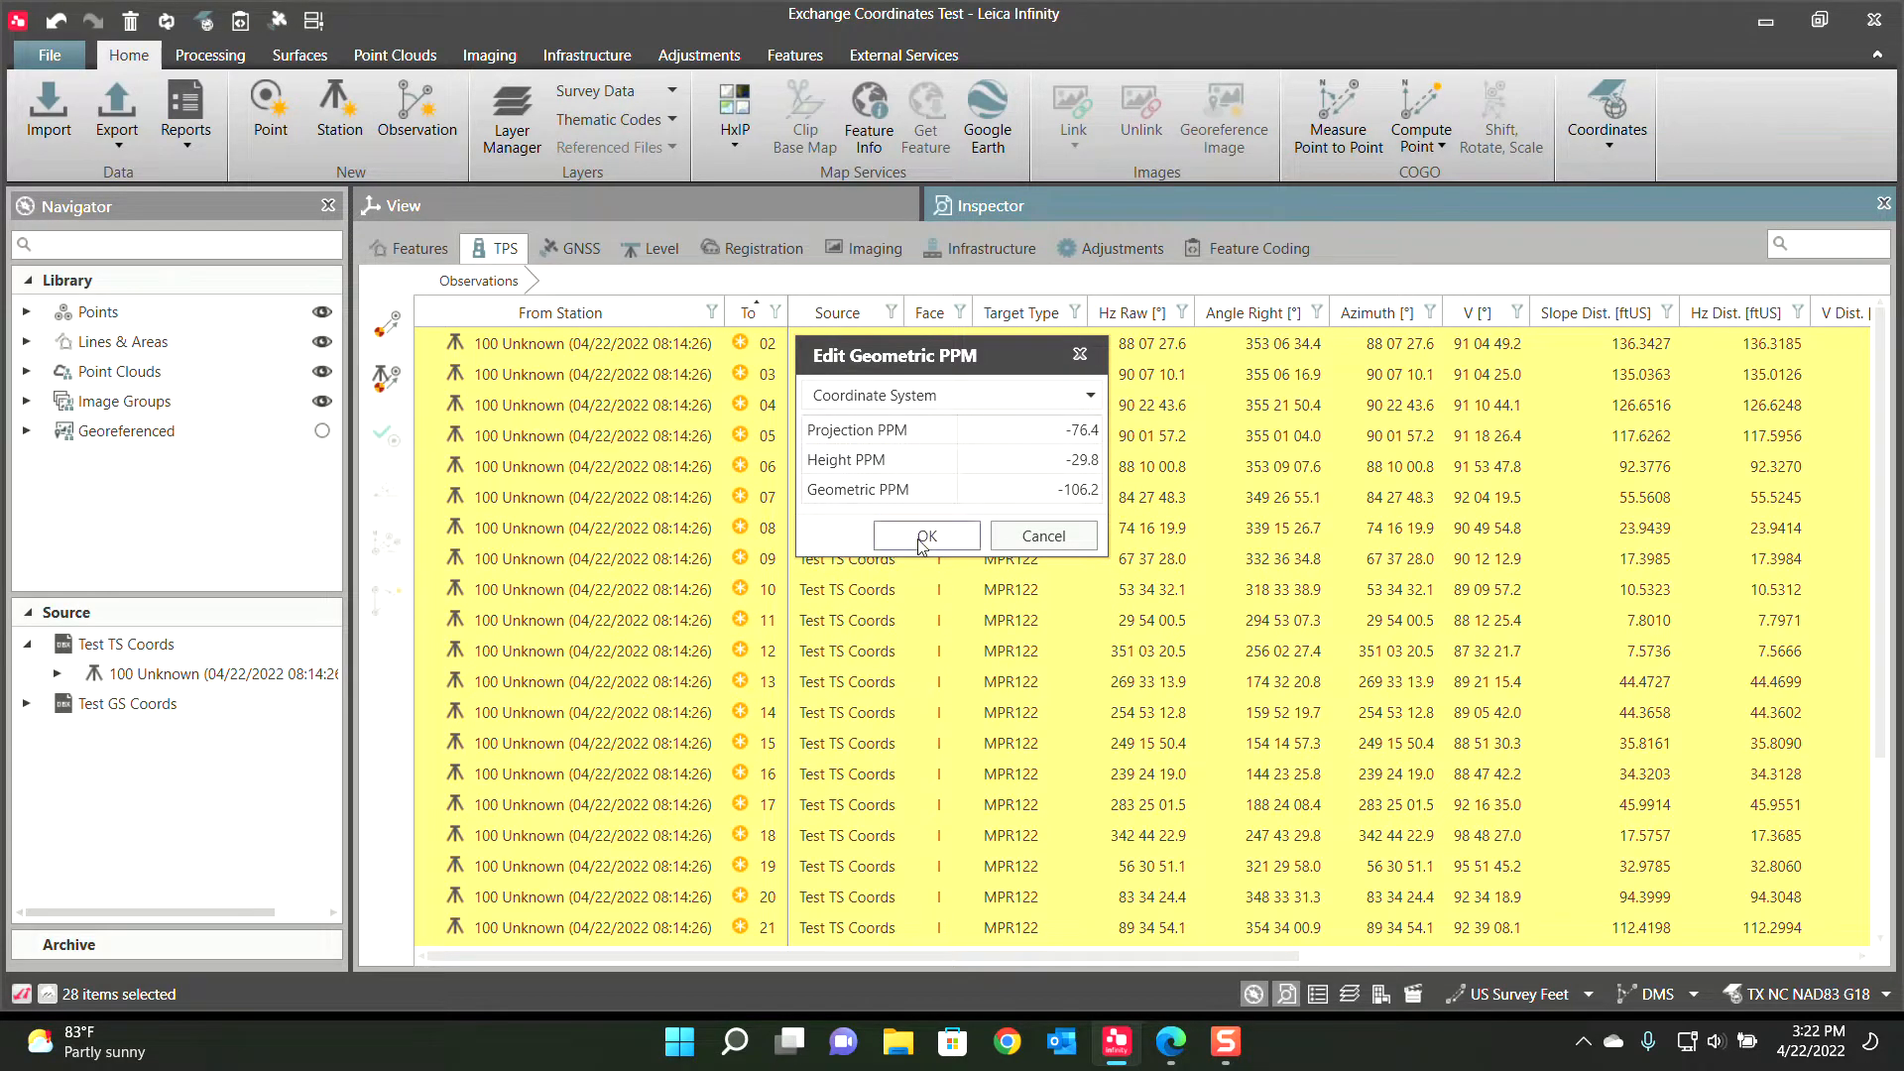
pyautogui.click(926, 535)
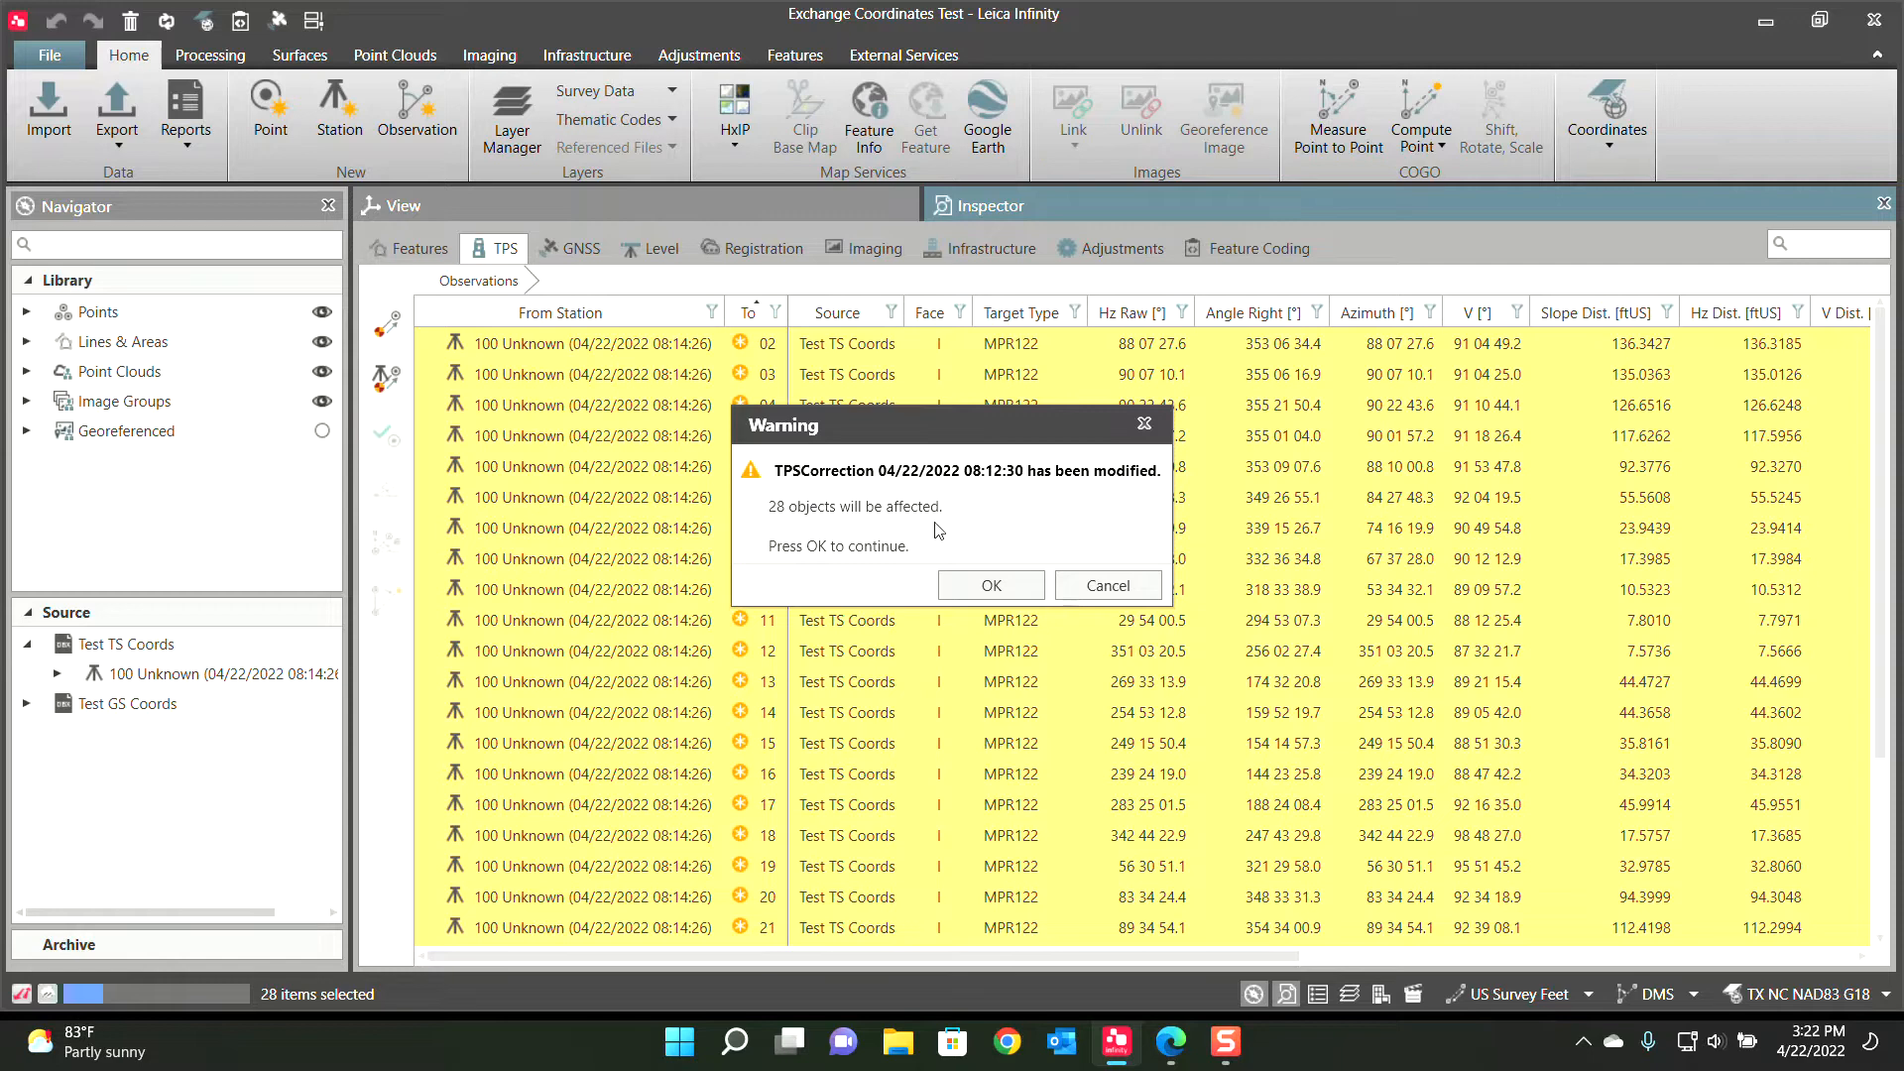
pyautogui.click(989, 583)
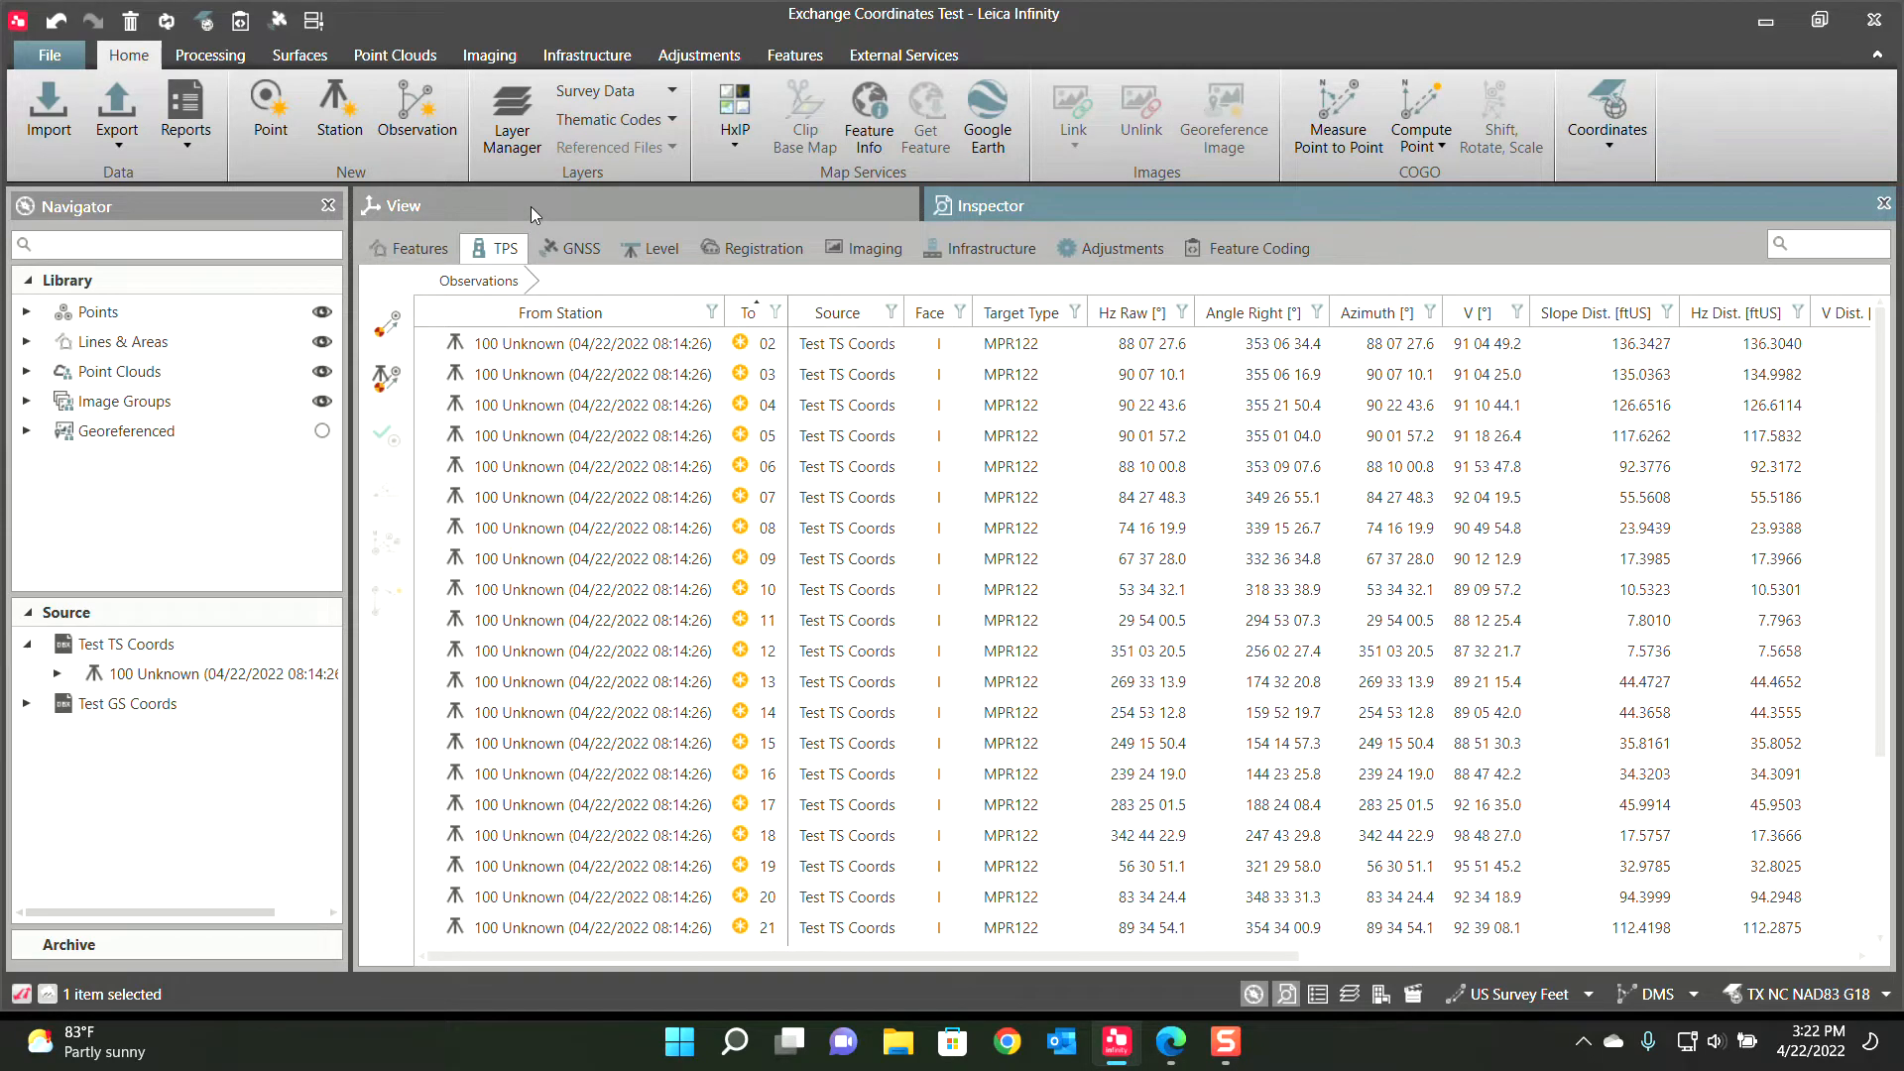
pyautogui.click(398, 205)
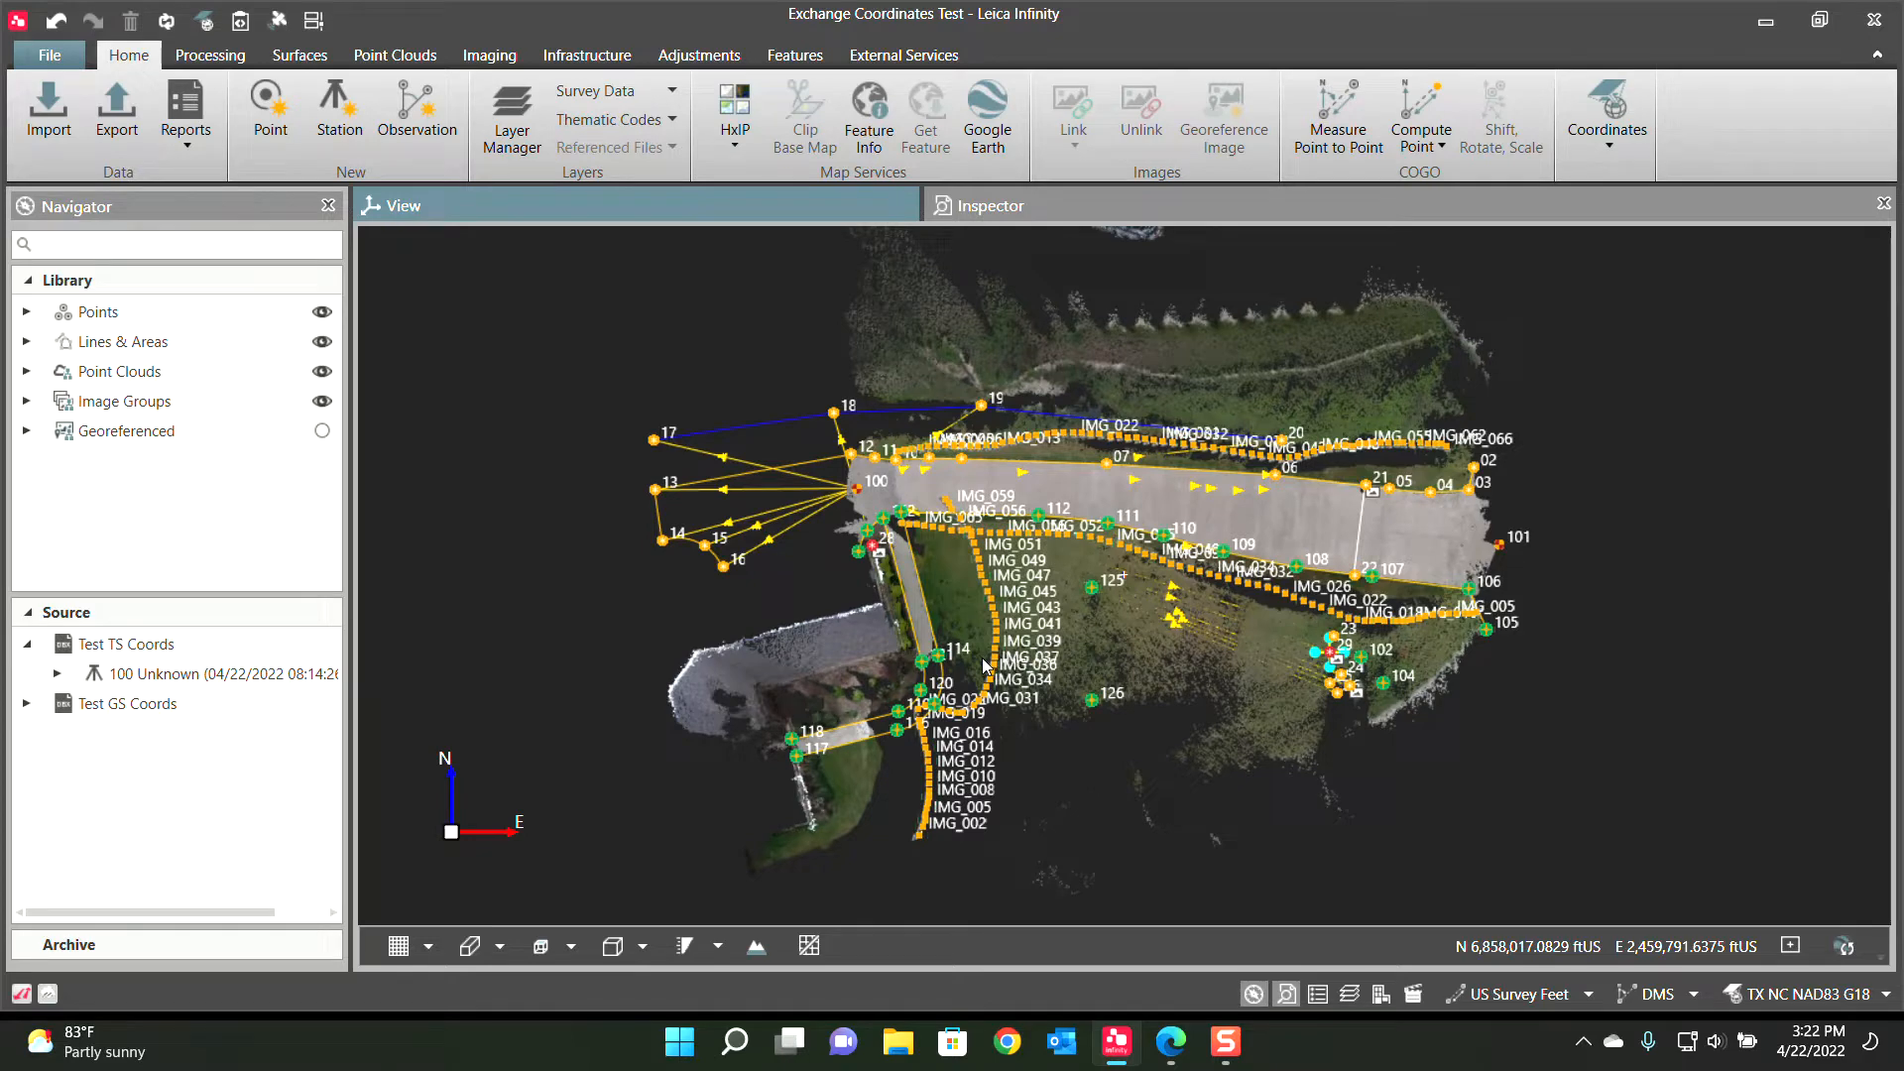
# Review the Points table coordinates with the coordinate system set to None, then return to the 3D view
pyautogui.click(988, 204)
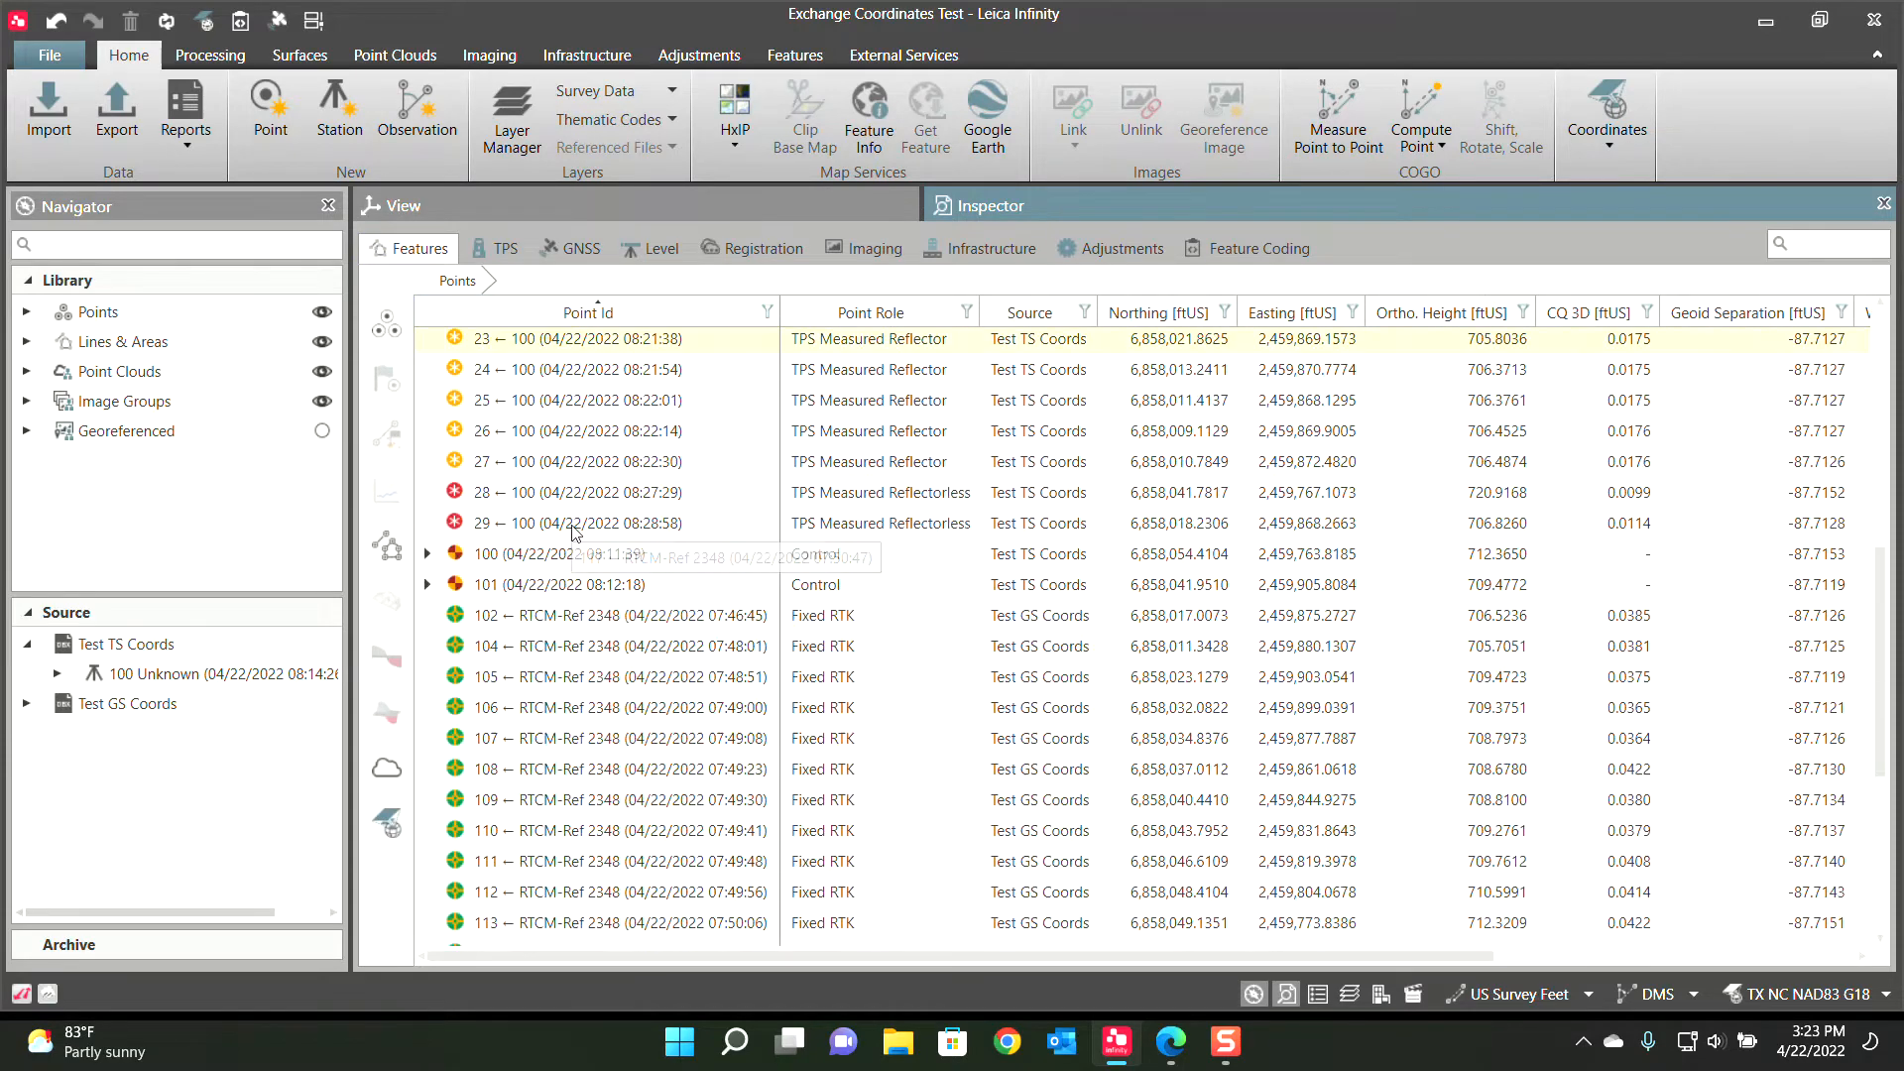
pyautogui.scroll(-3)
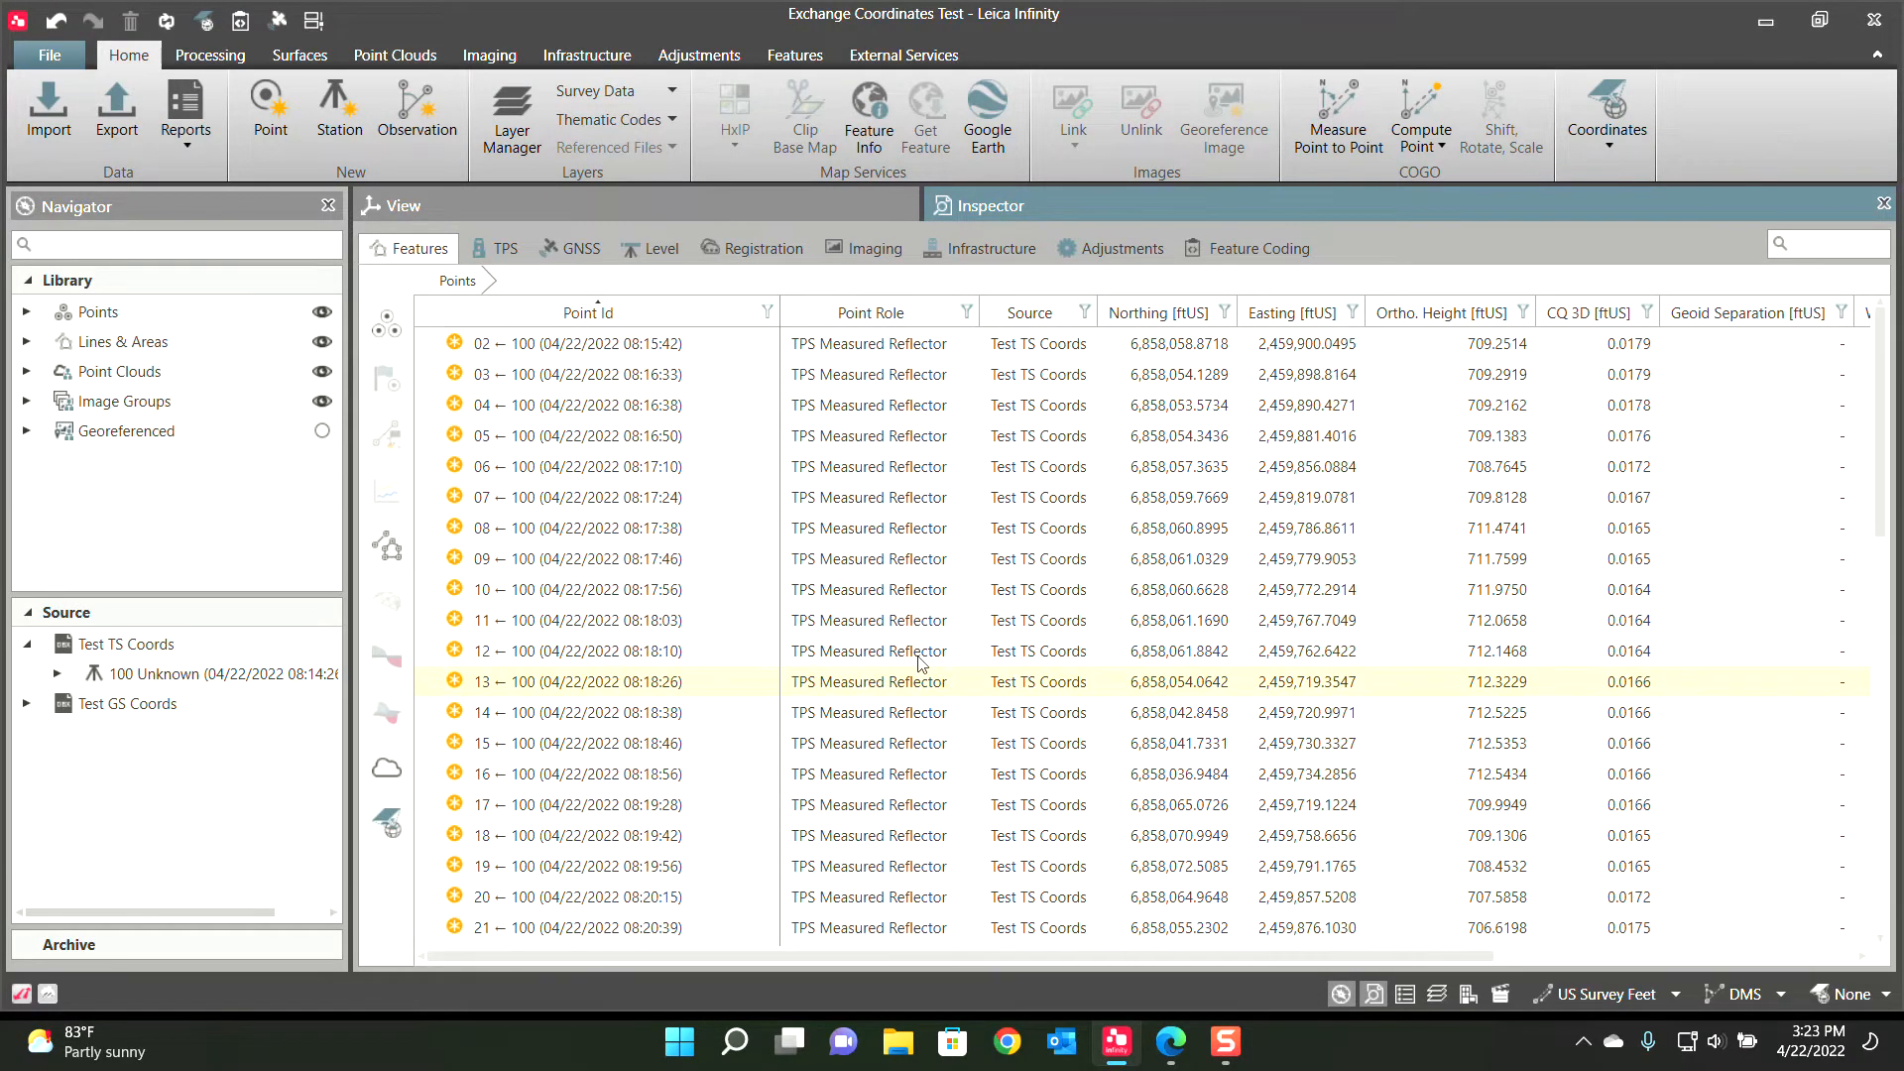
pyautogui.scroll(-3)
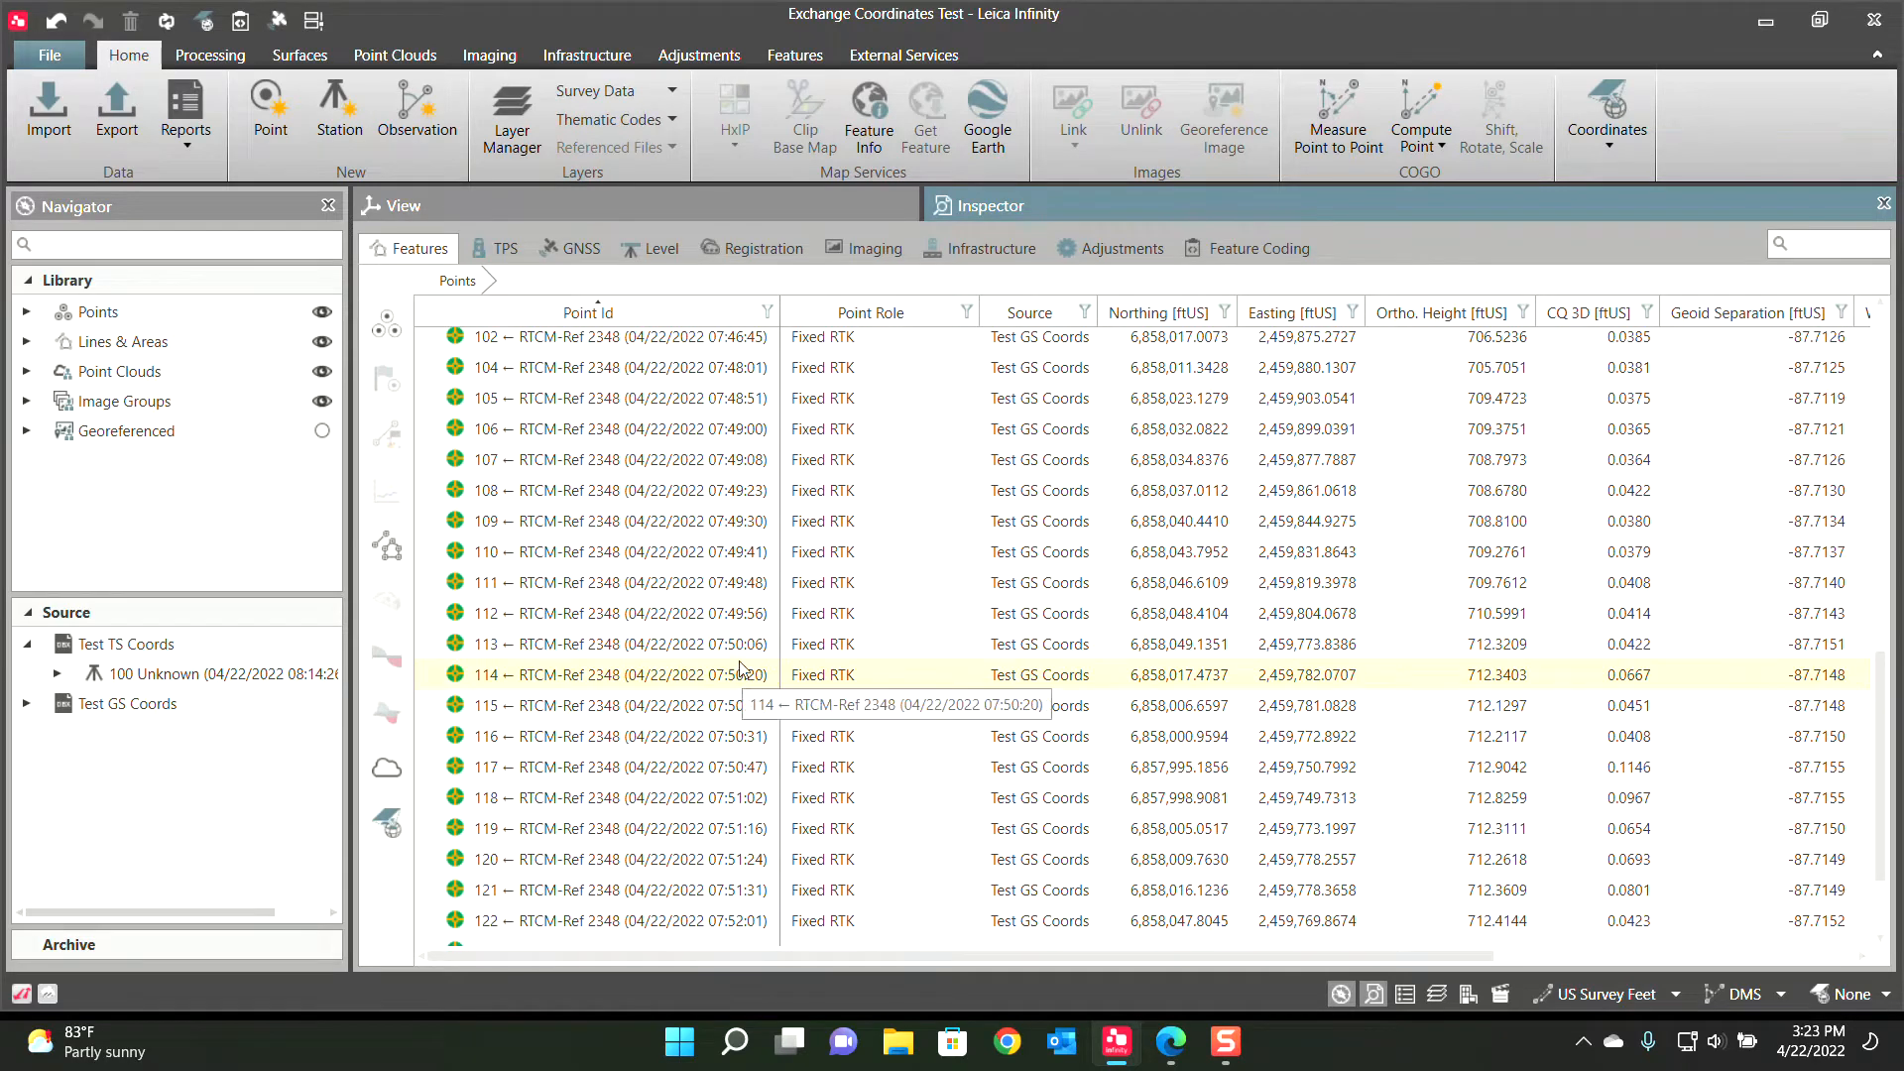
pyautogui.hscroll(3)
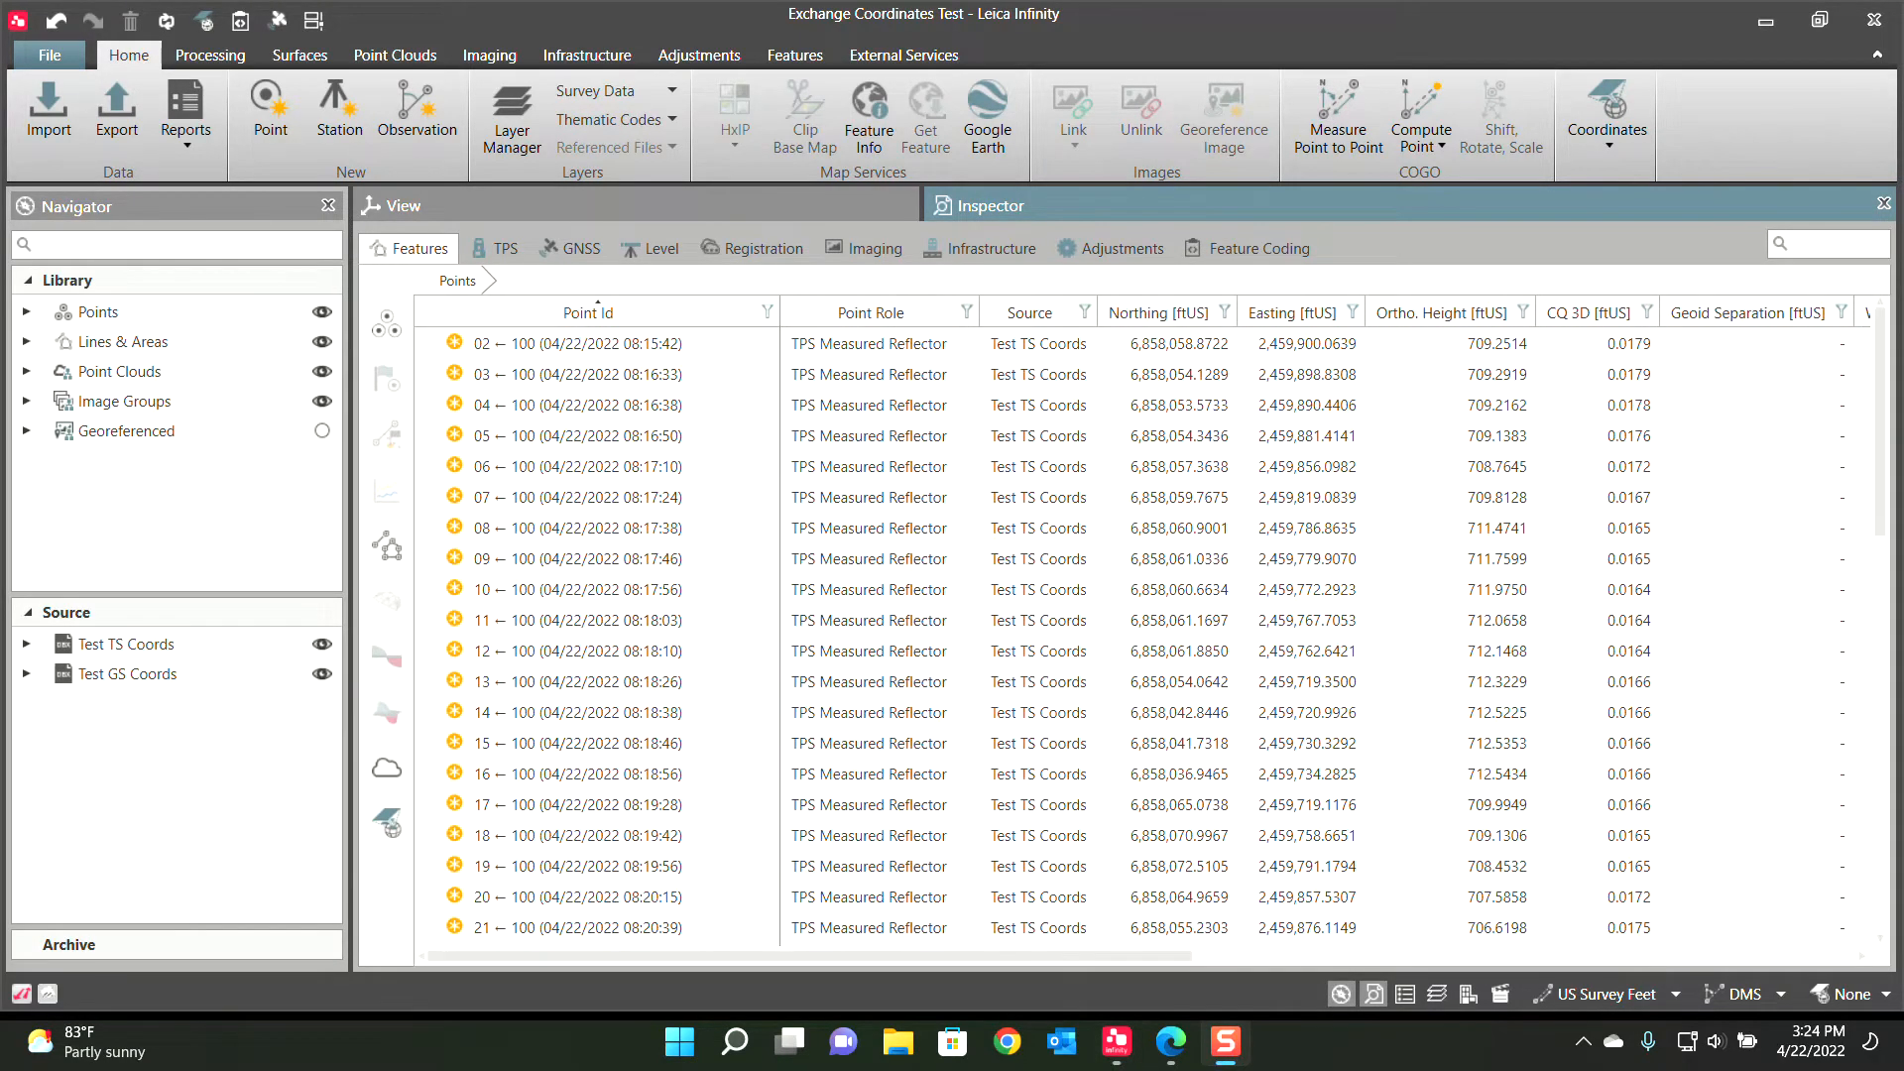
pyautogui.click(869, 619)
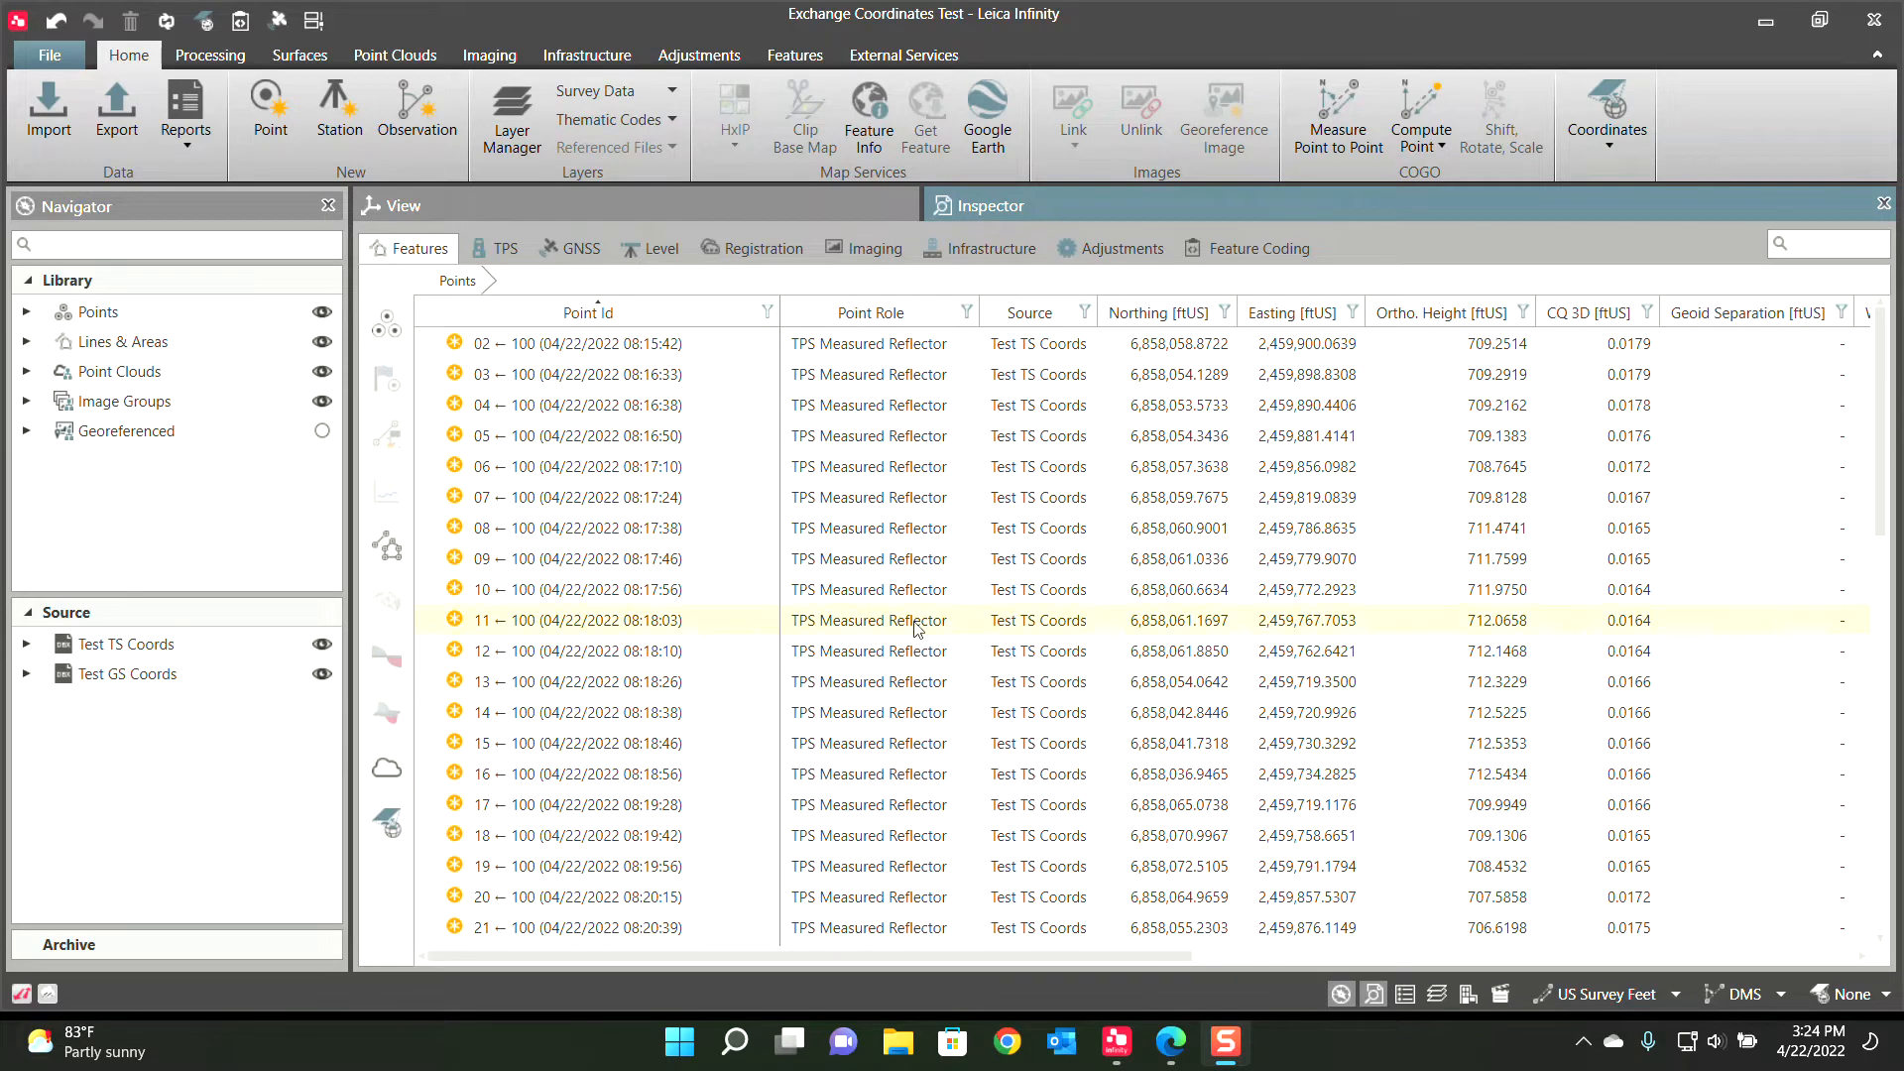
pyautogui.click(400, 204)
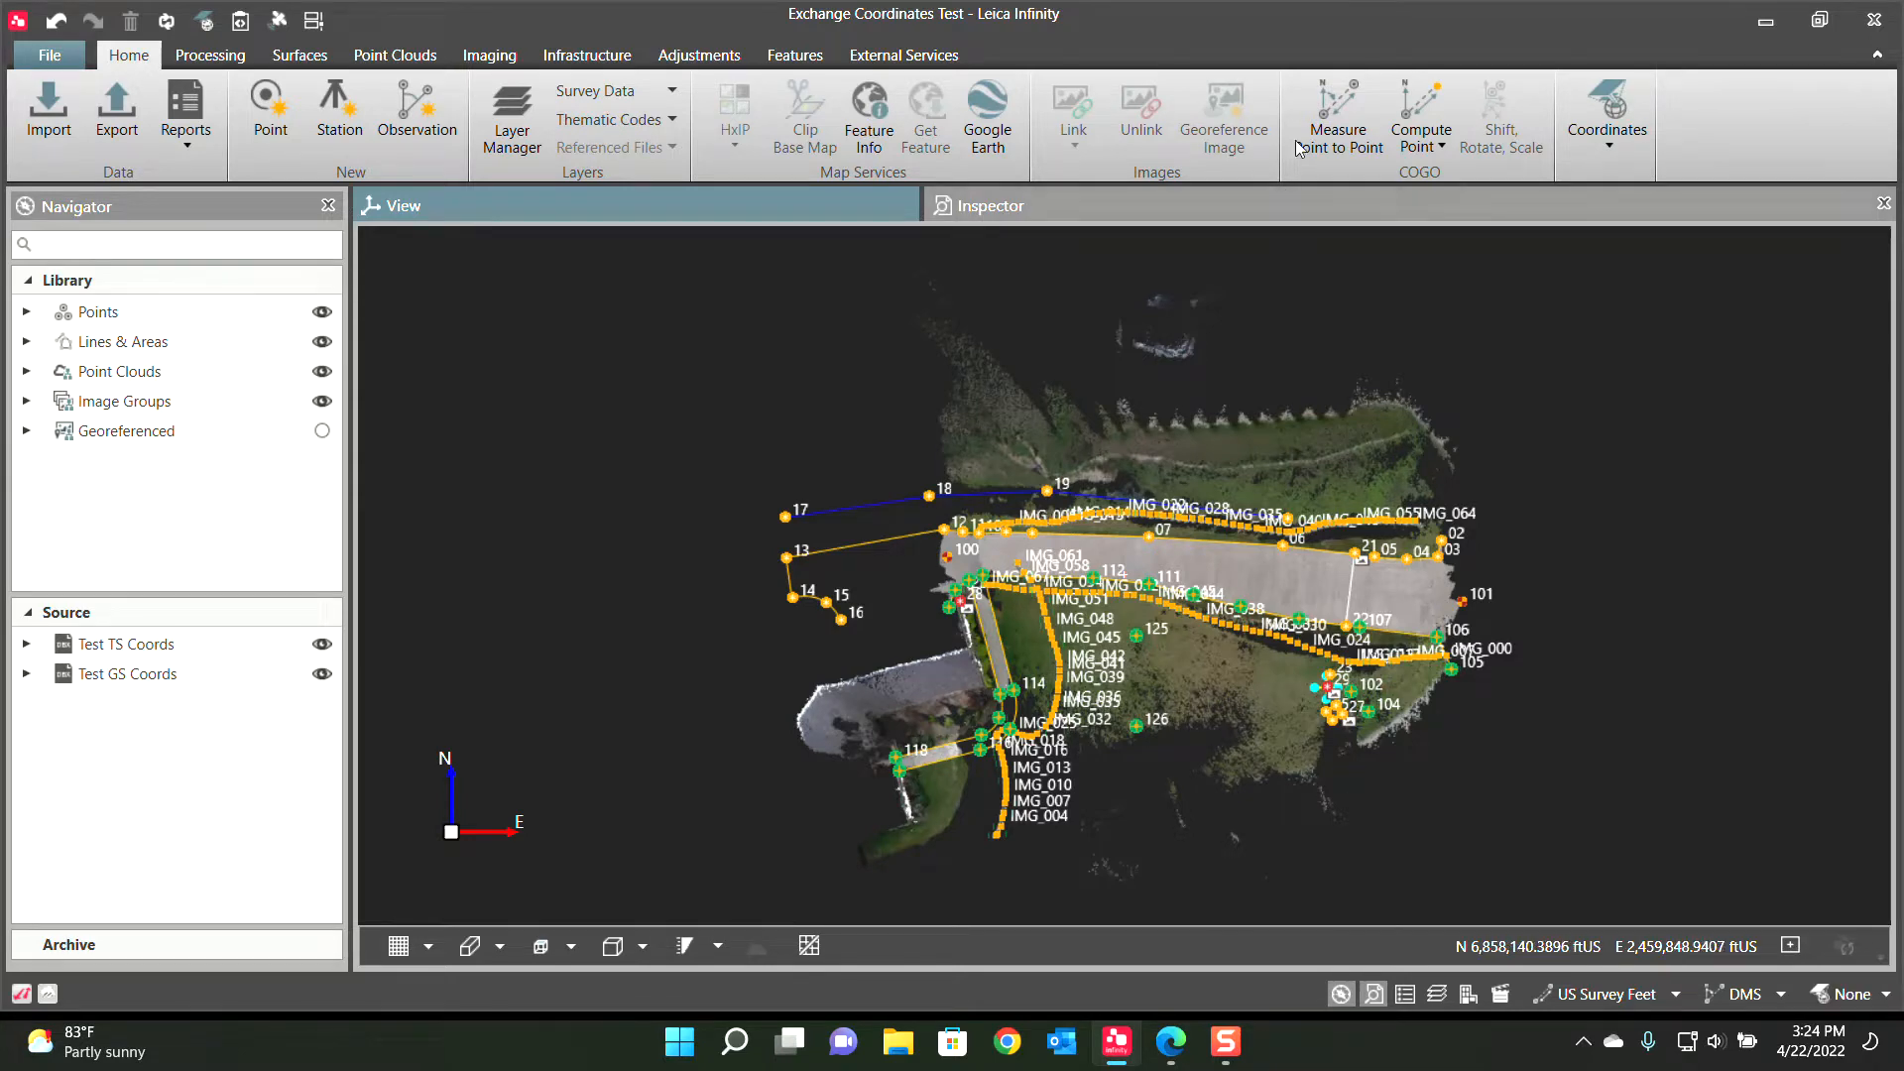
# Set the project coordinate system to TX NC NAD83 G18, giving the TS points geoid separations near −87.7
pyautogui.click(987, 204)
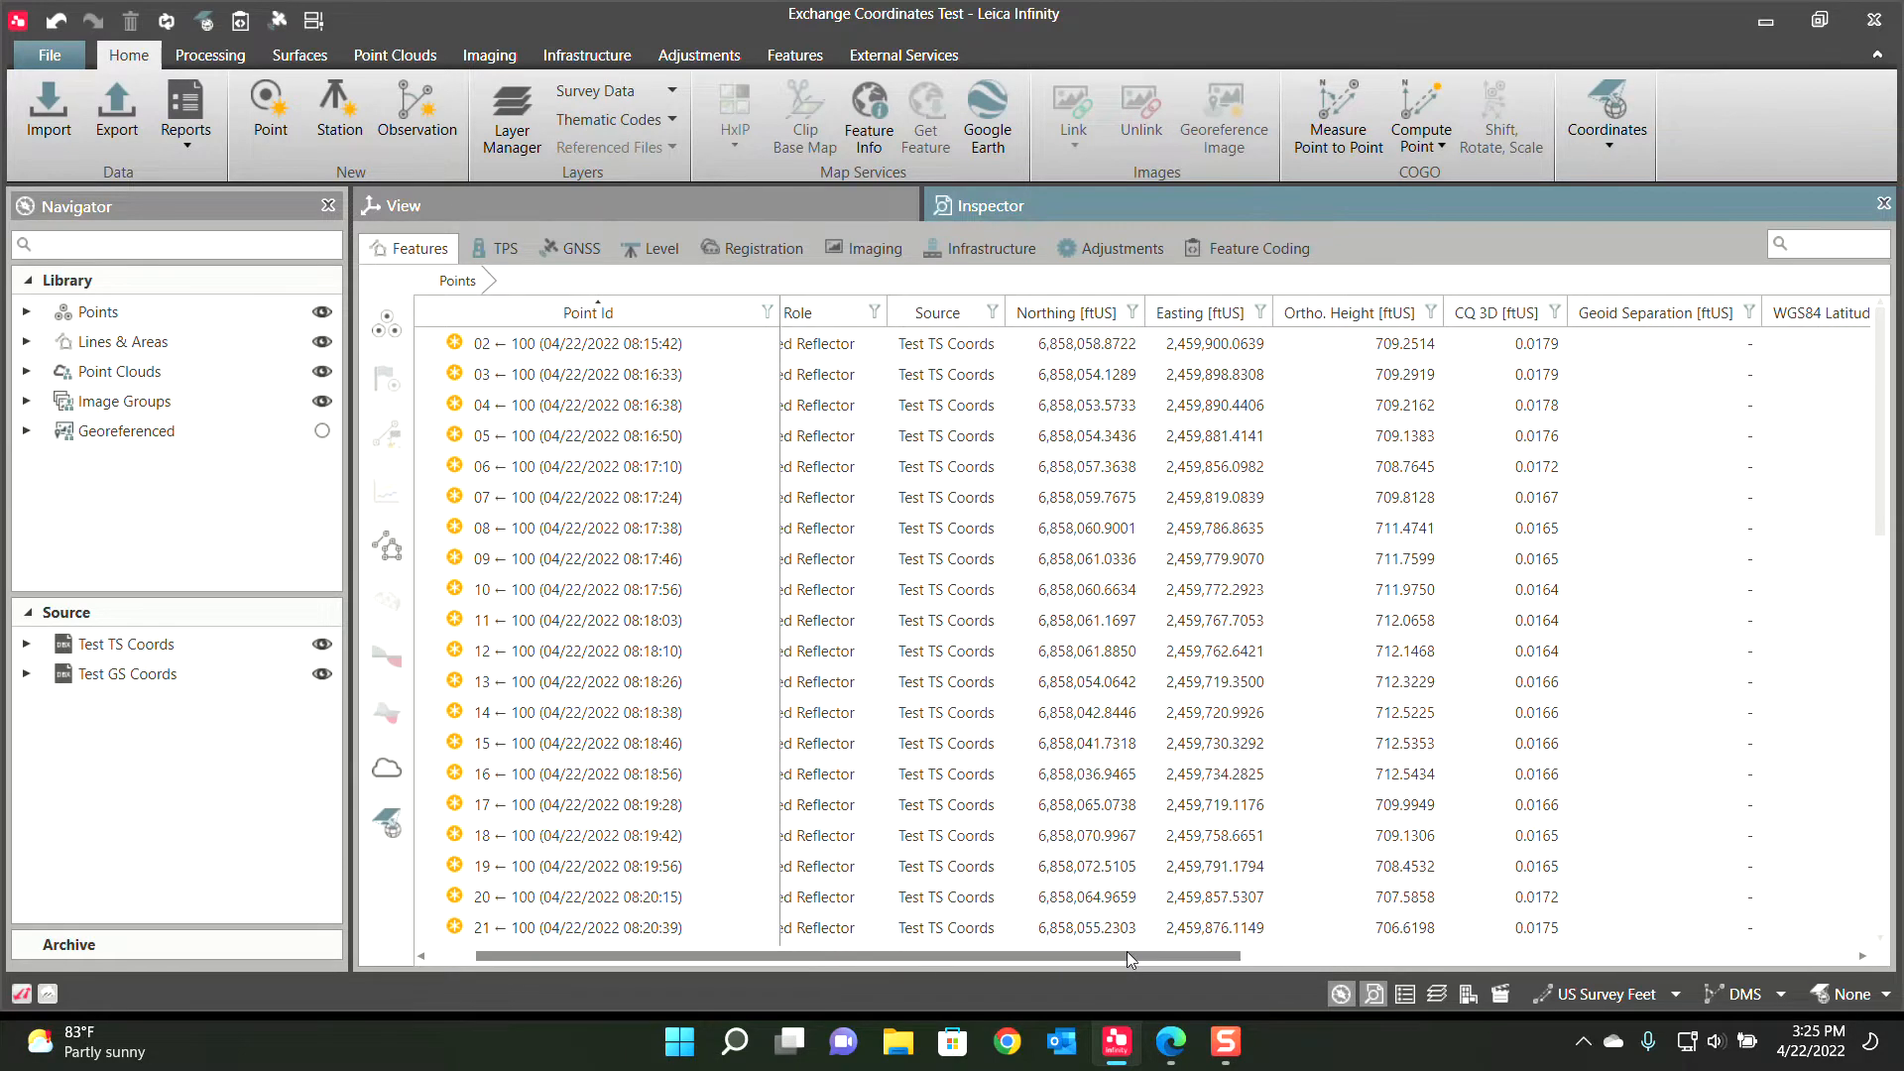
pyautogui.click(583, 557)
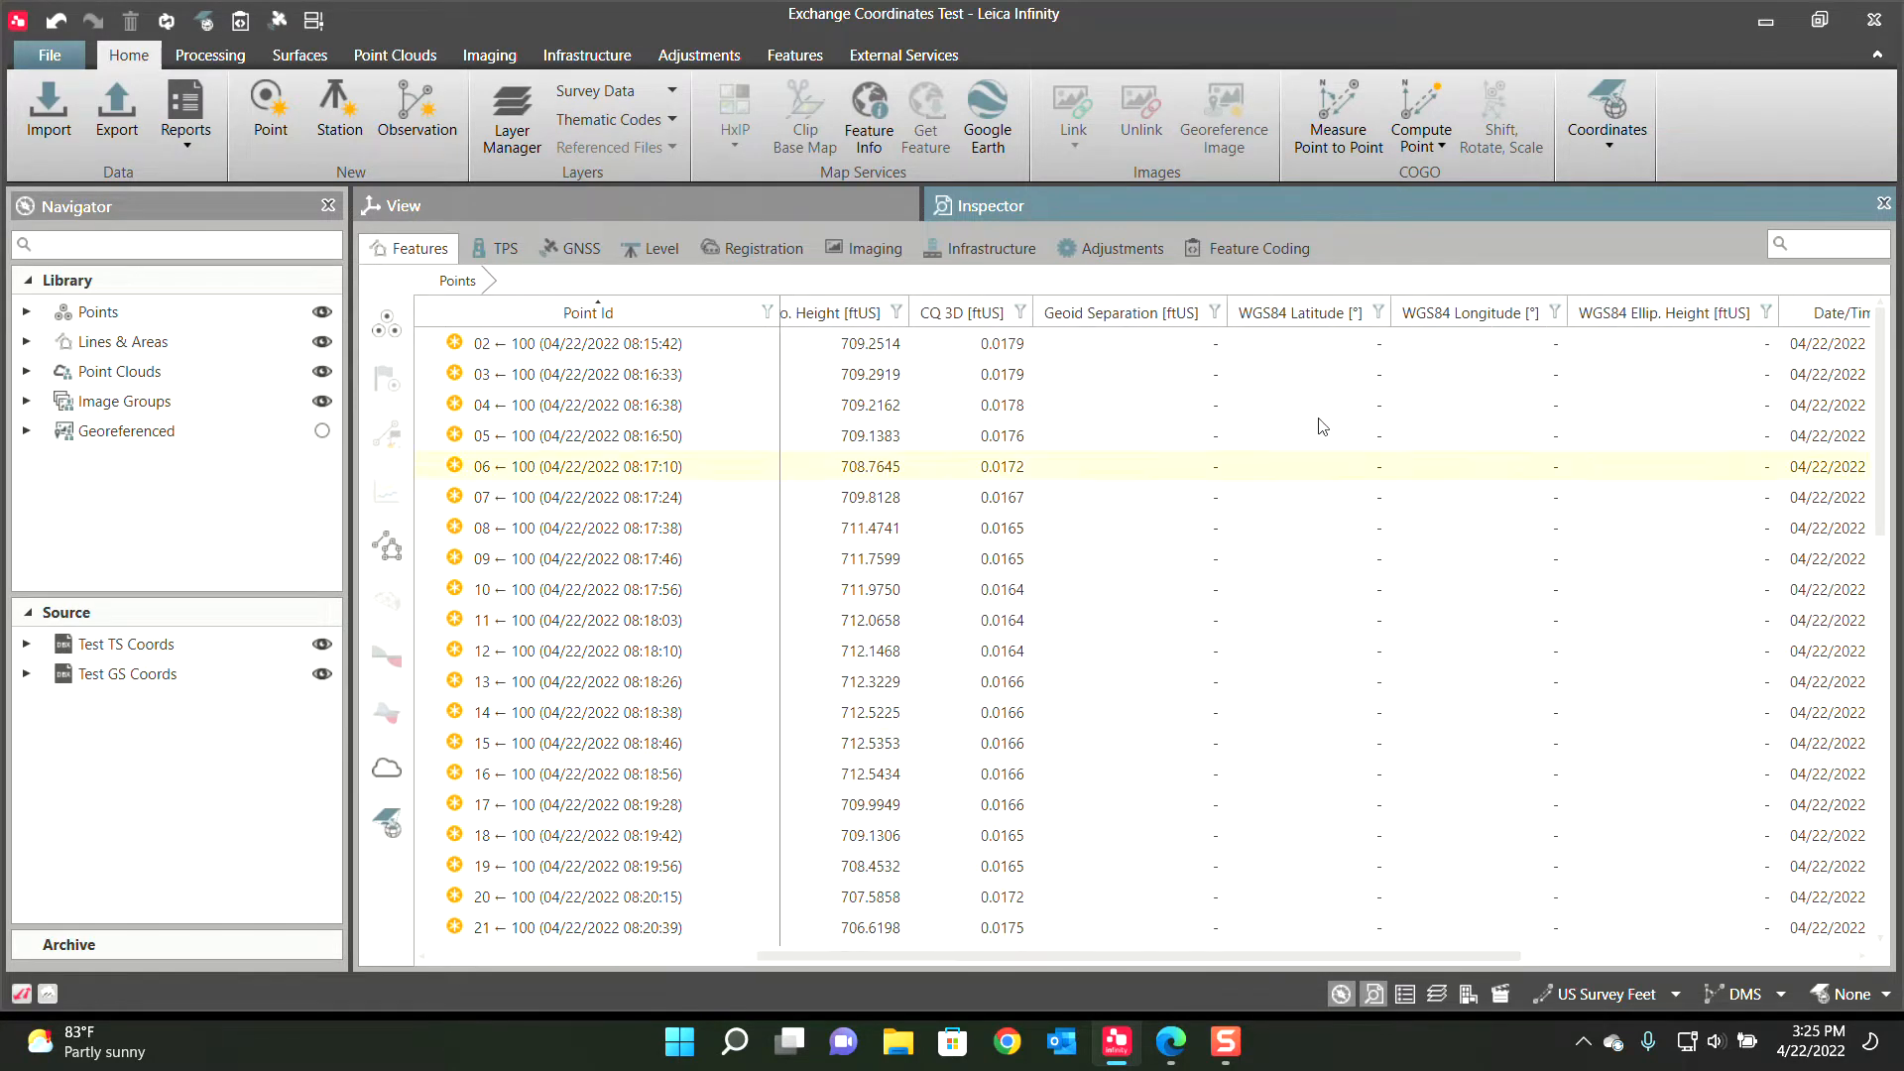
pyautogui.scroll(-3)
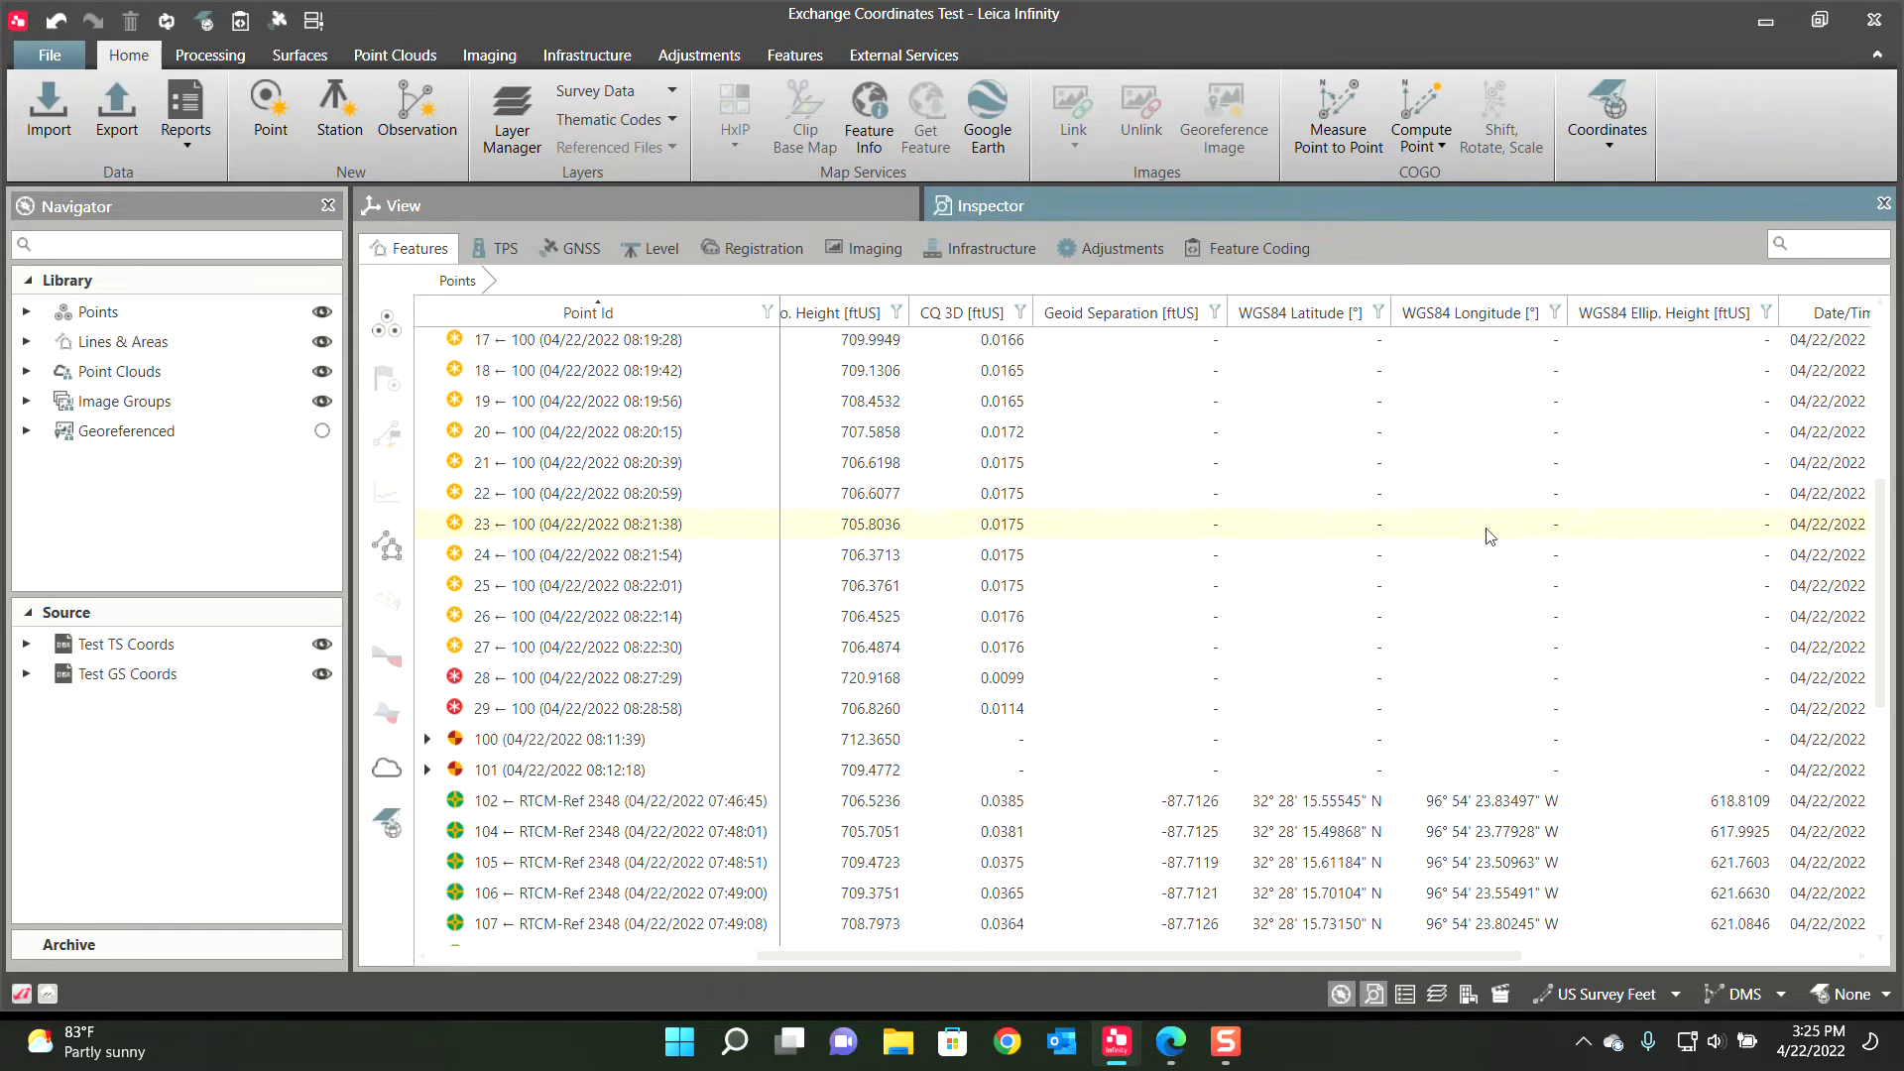
pyautogui.scroll(-3)
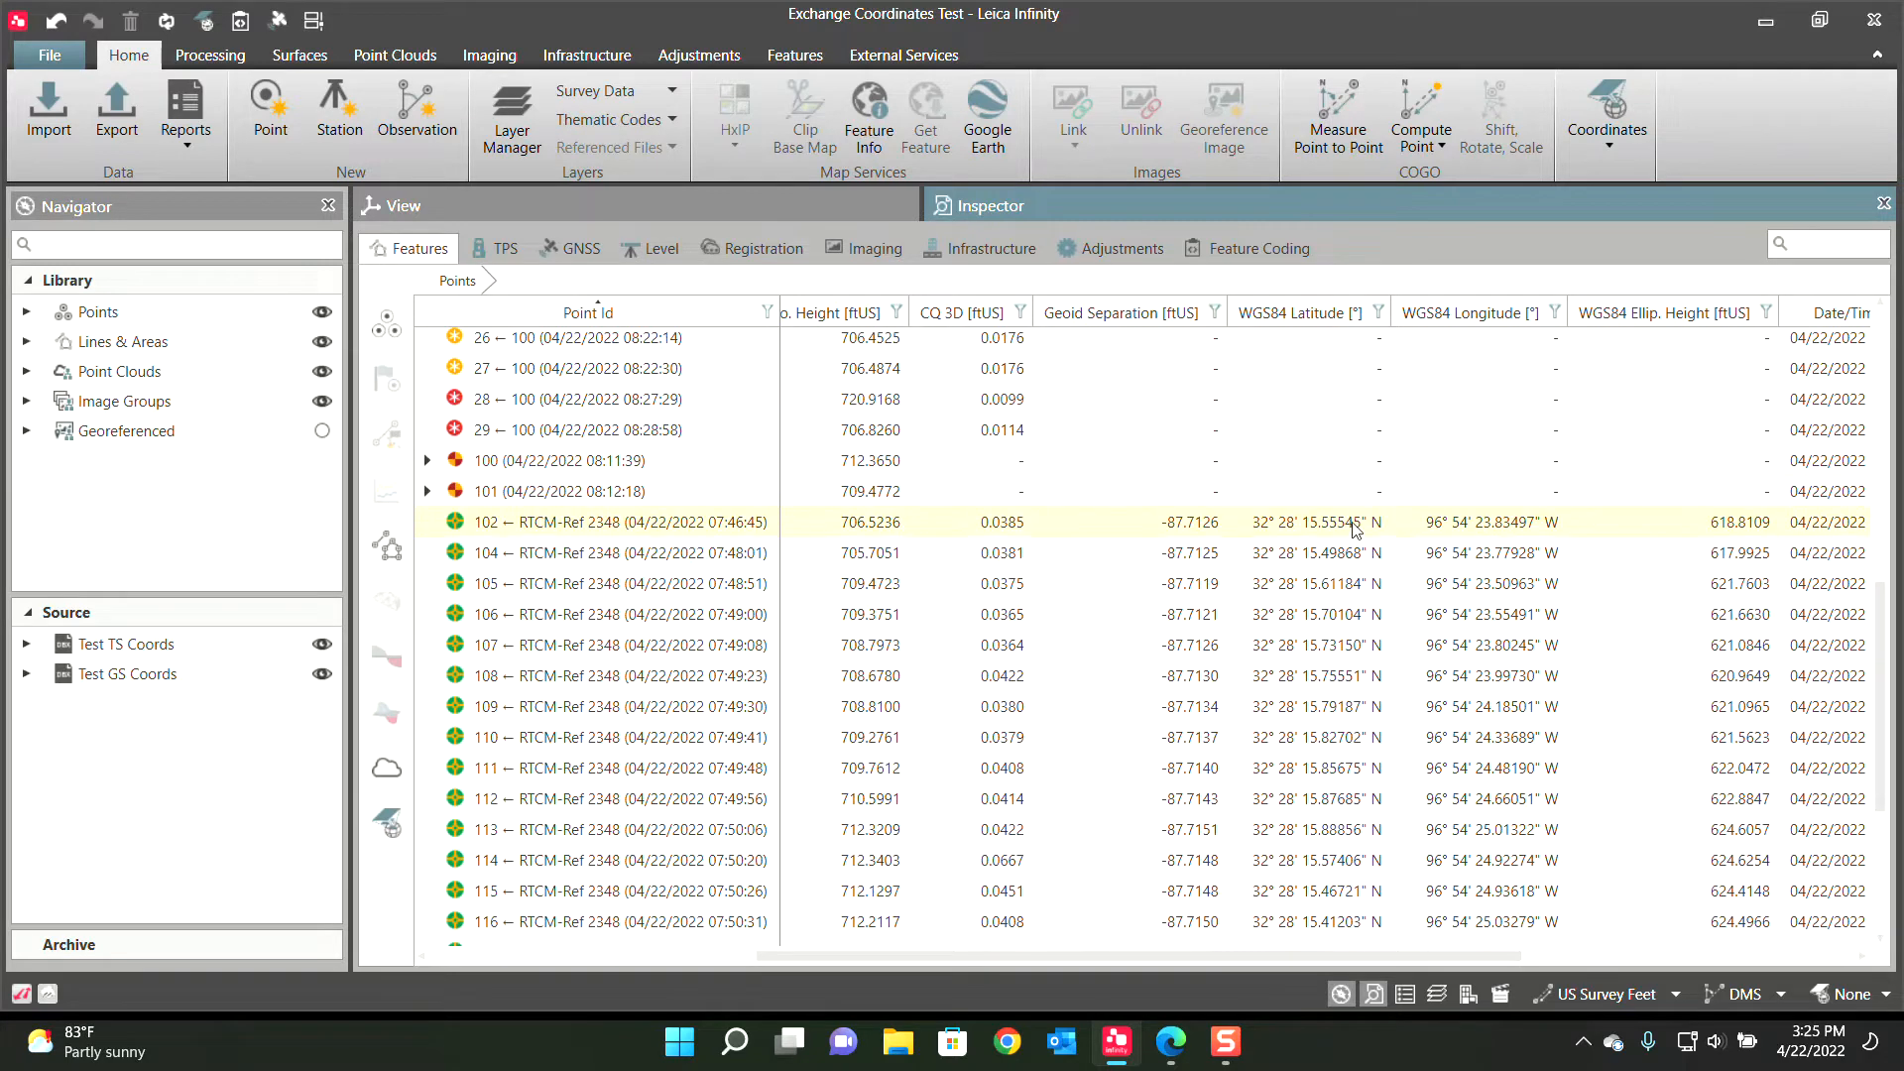
pyautogui.moveTo(528, 547)
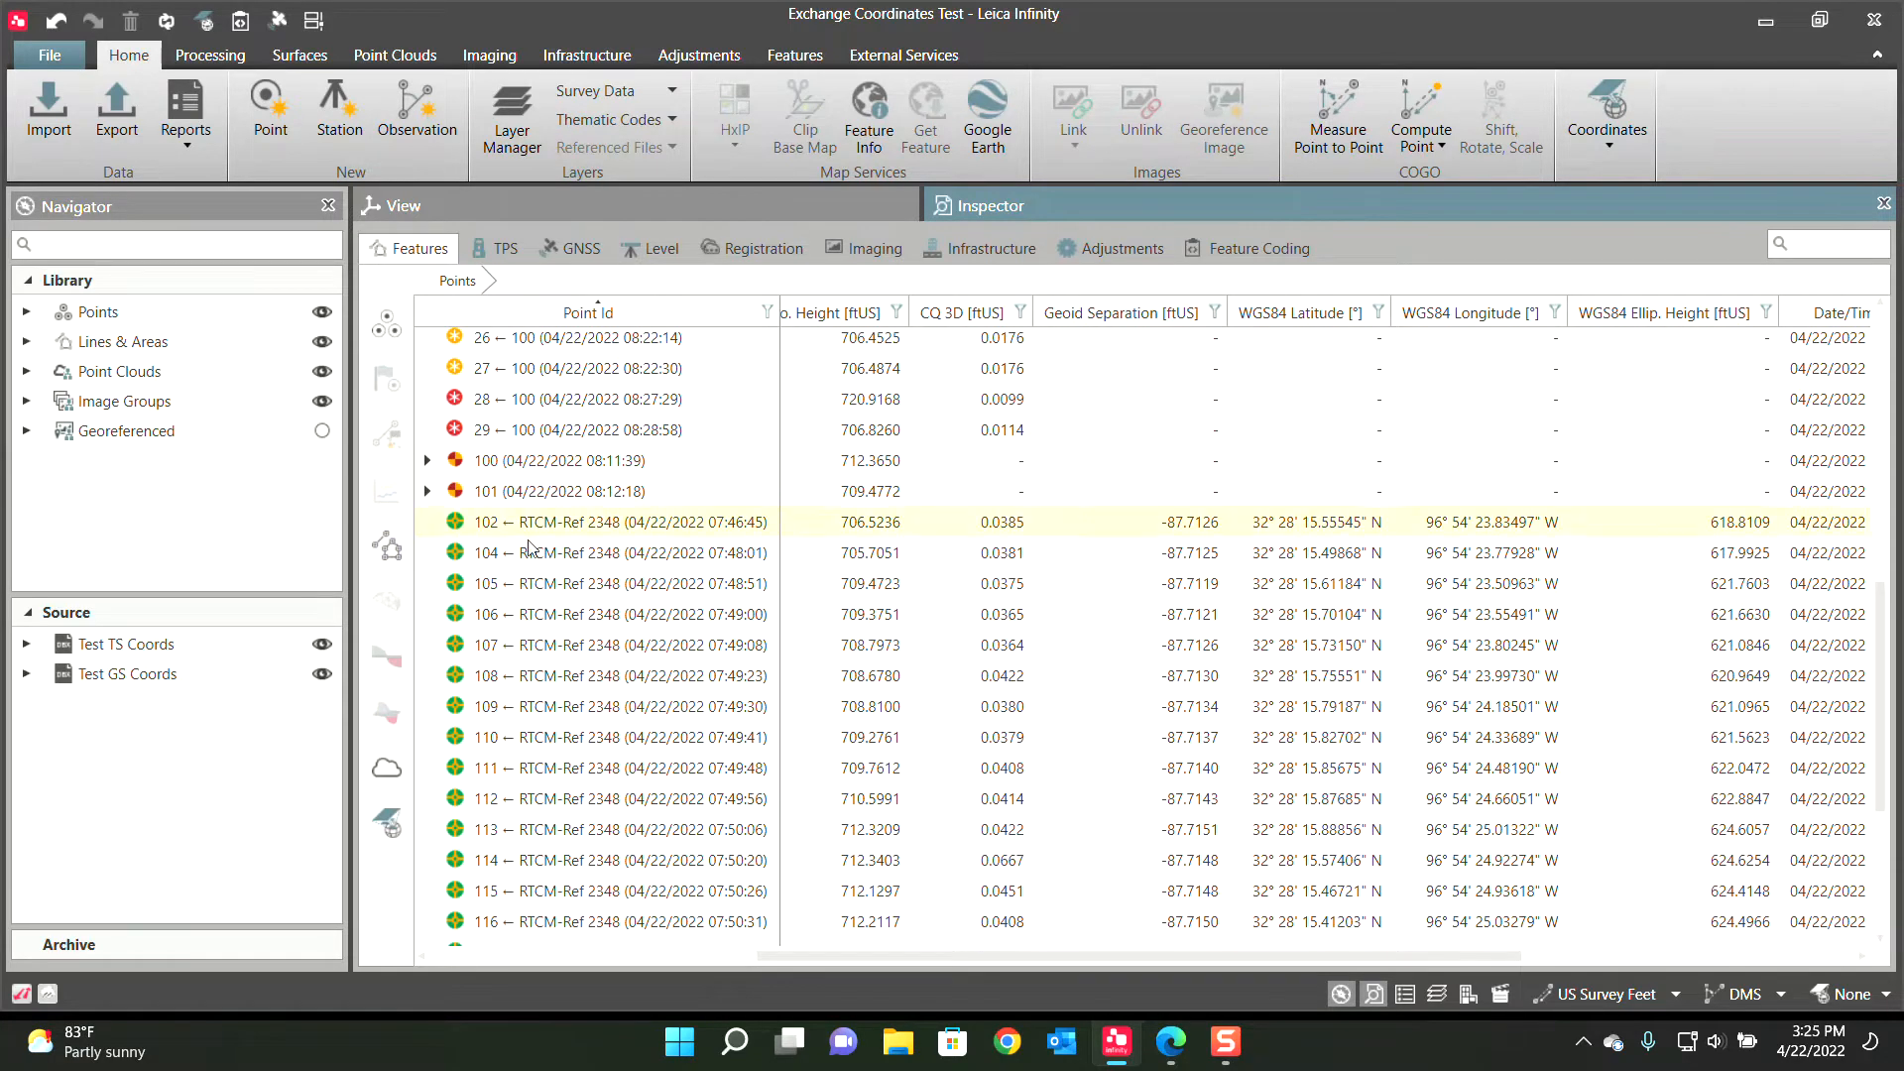
pyautogui.click(566, 337)
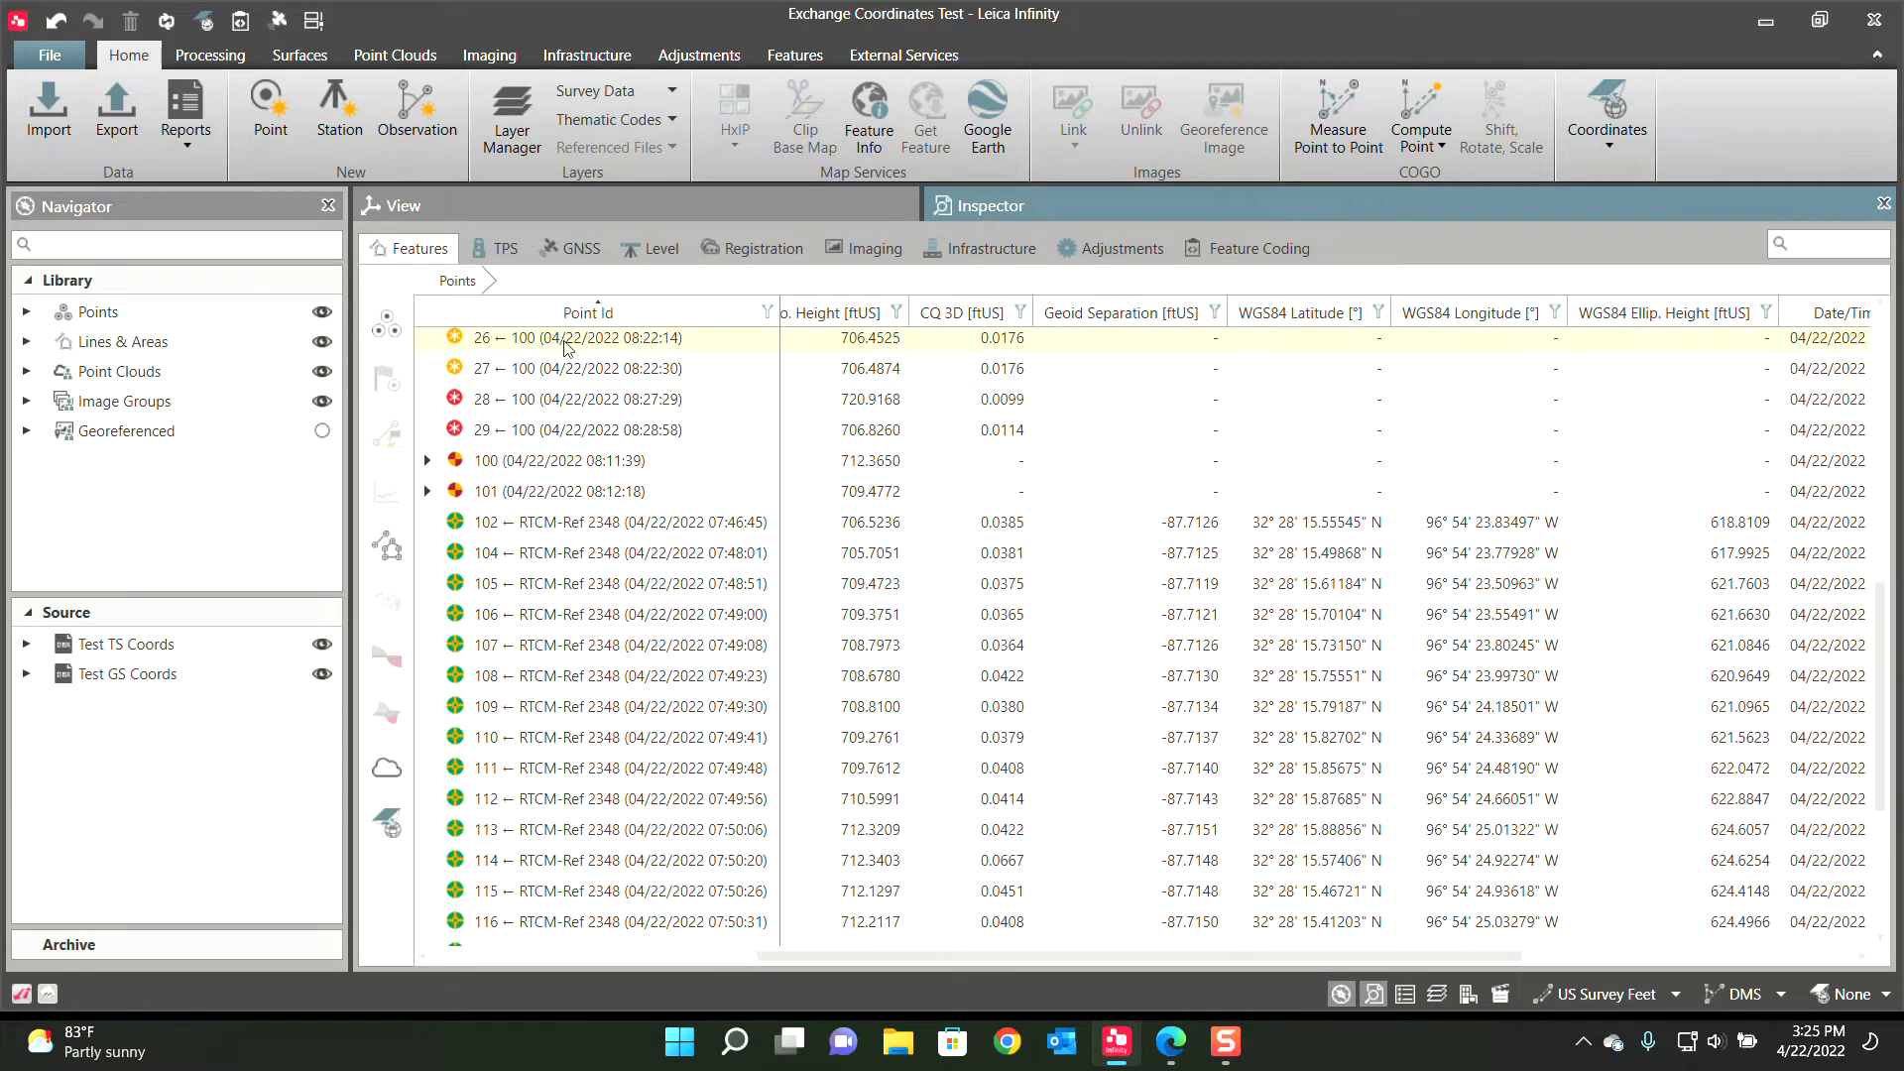
pyautogui.click(619, 644)
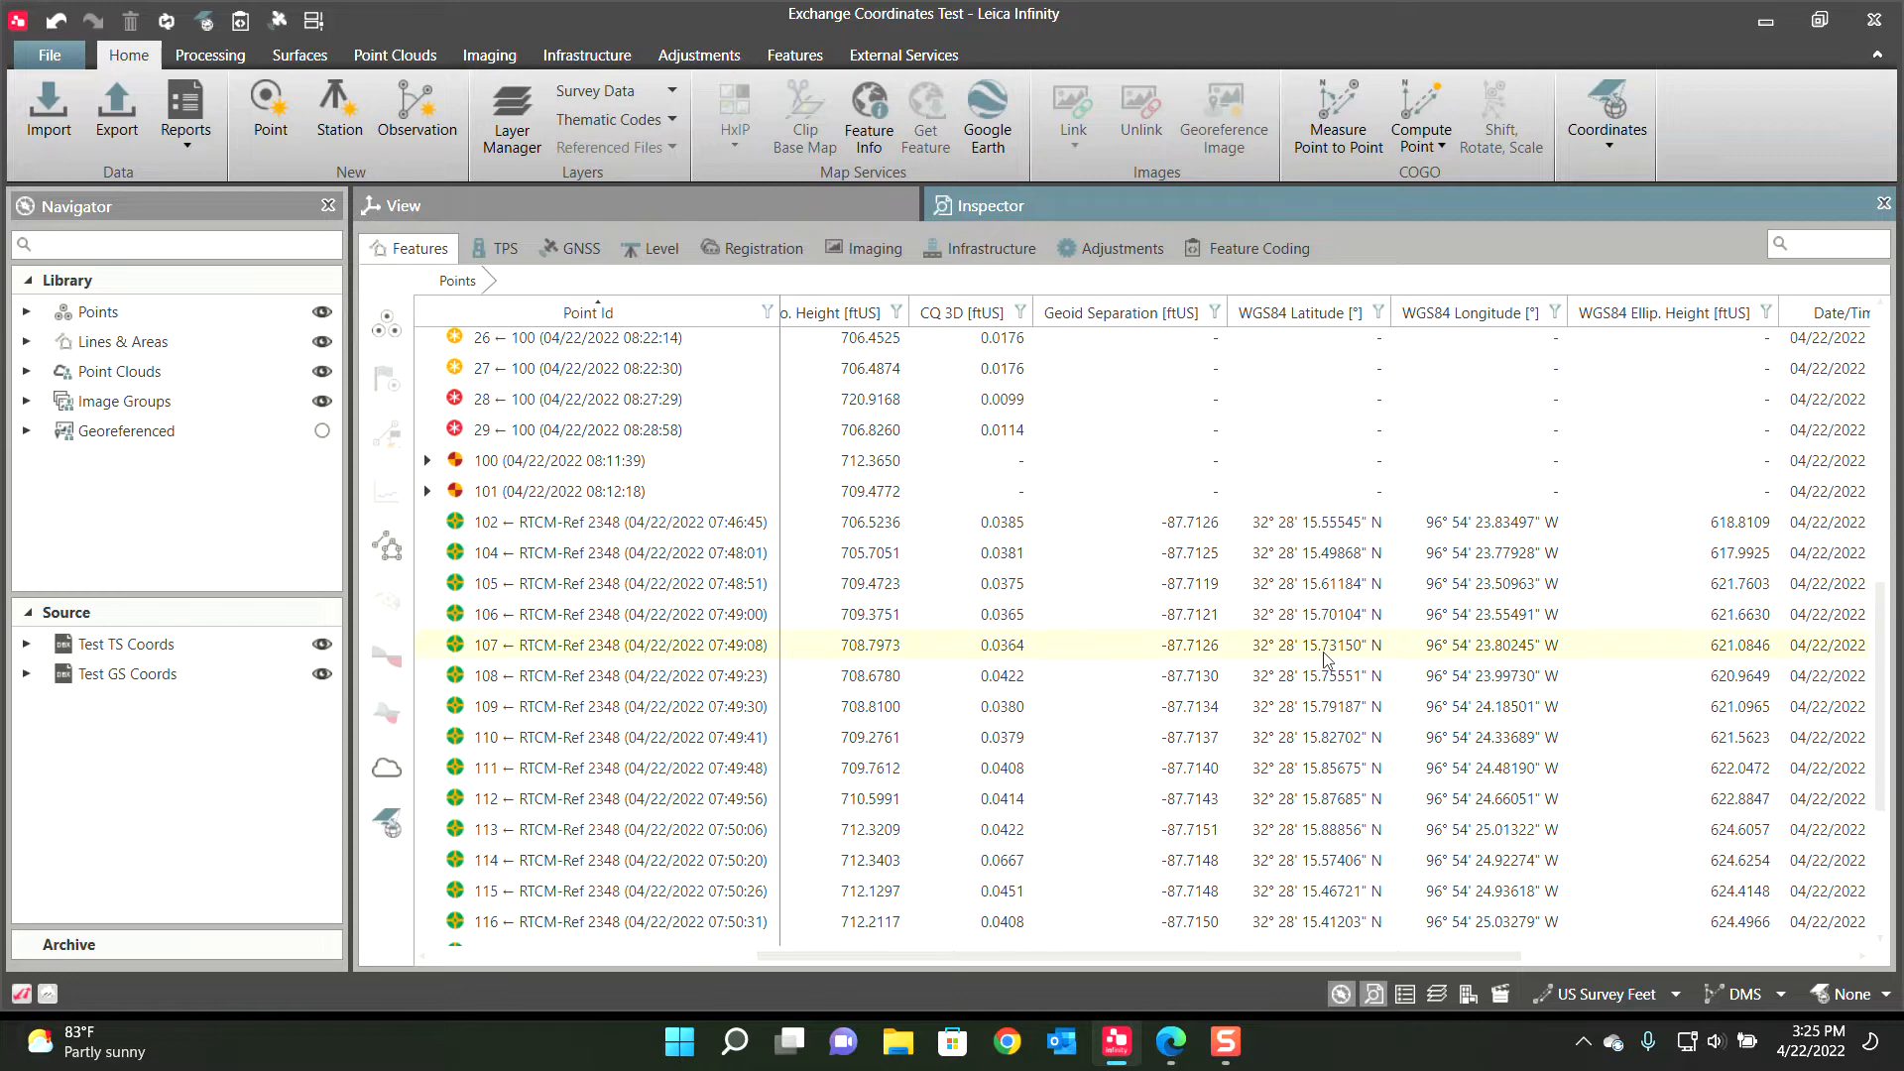
pyautogui.scroll(3)
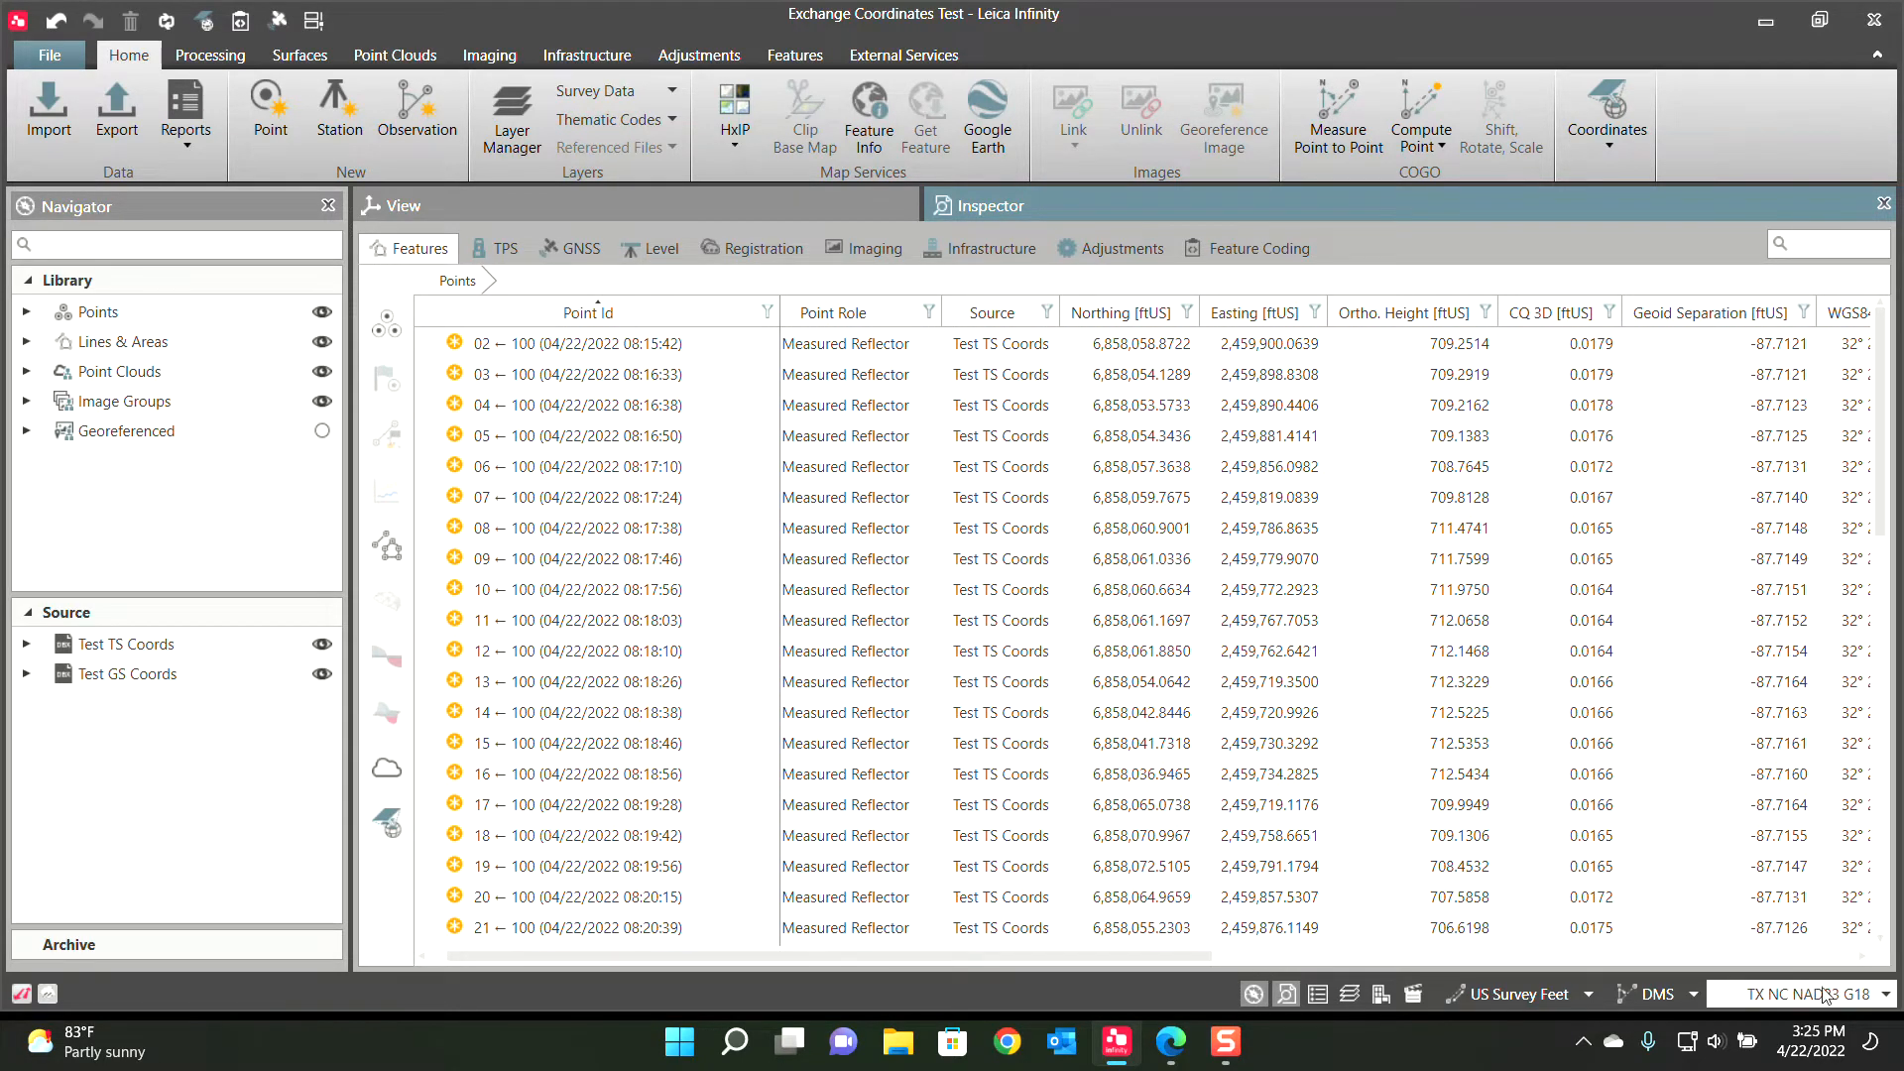
# Scroll the Points table to the WGS84 latitude, longitude and ellipsoidal height columns
pyautogui.hscroll(3)
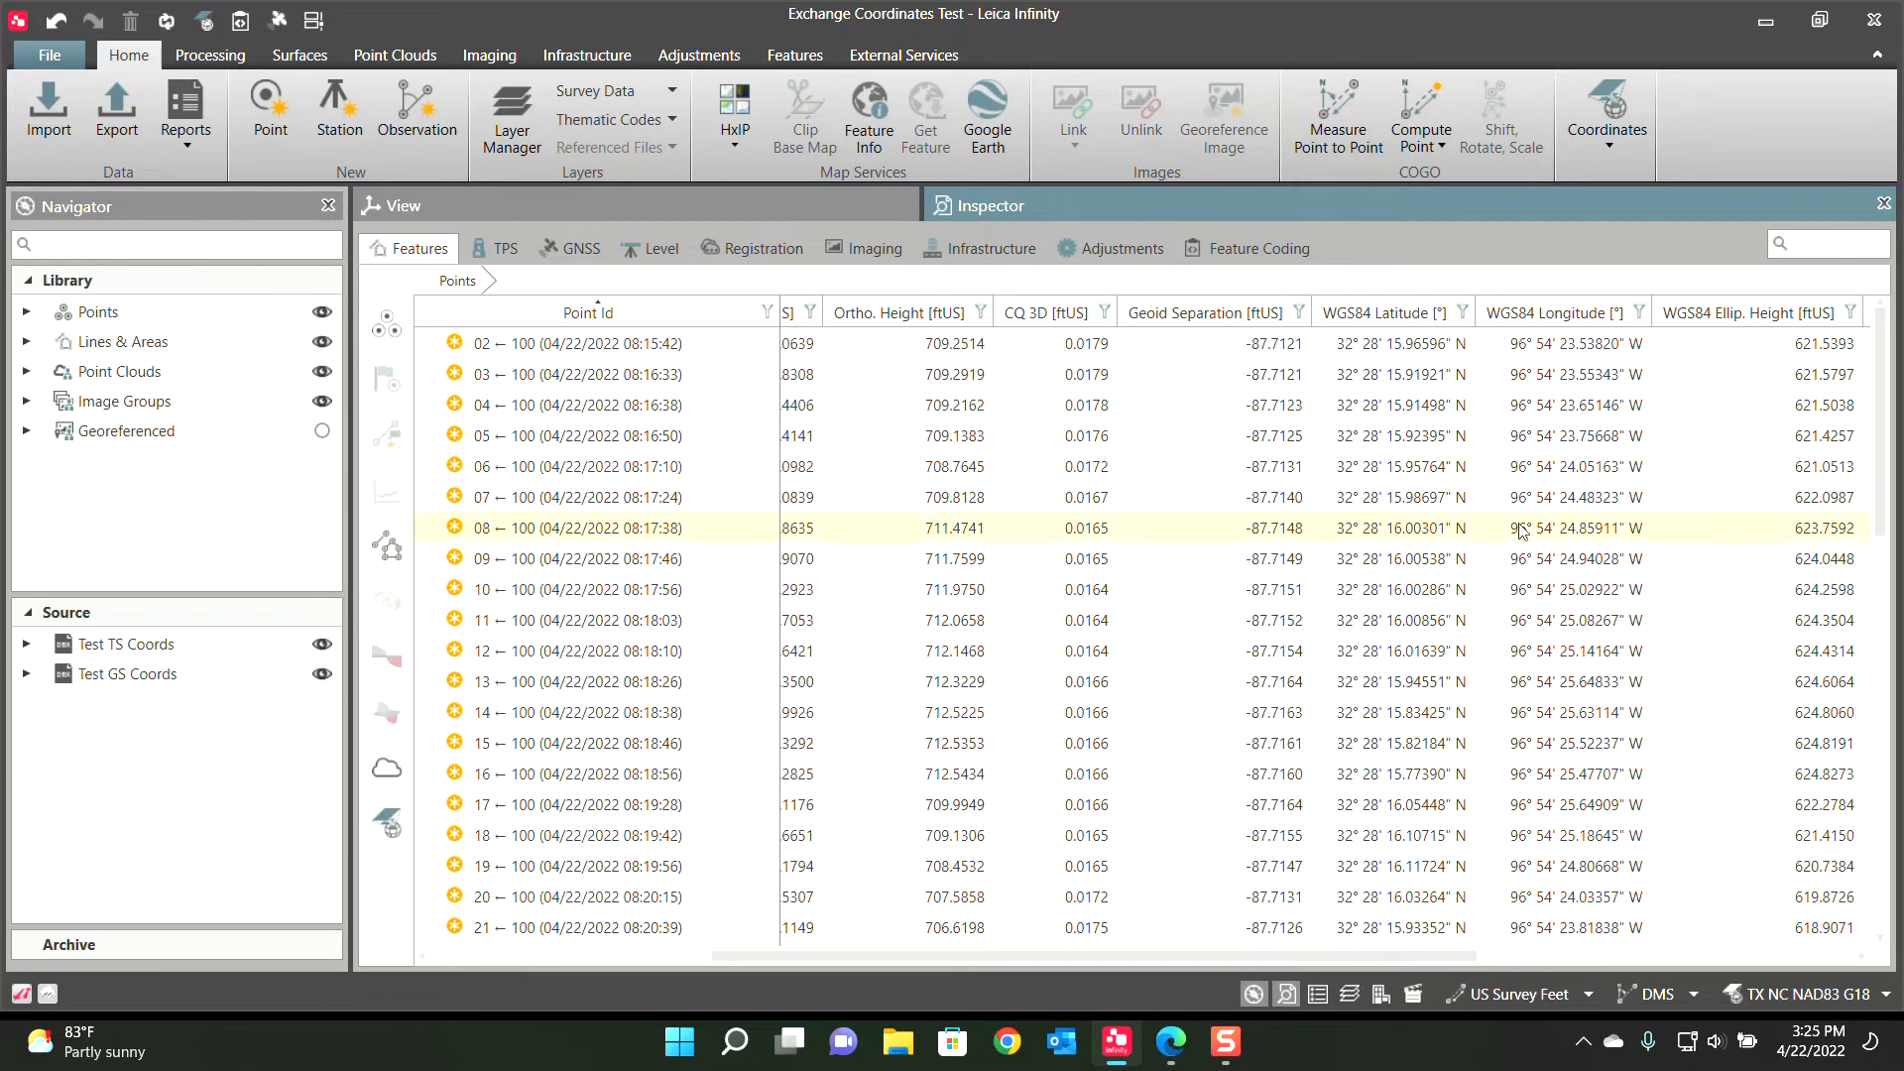
pyautogui.scroll(-3)
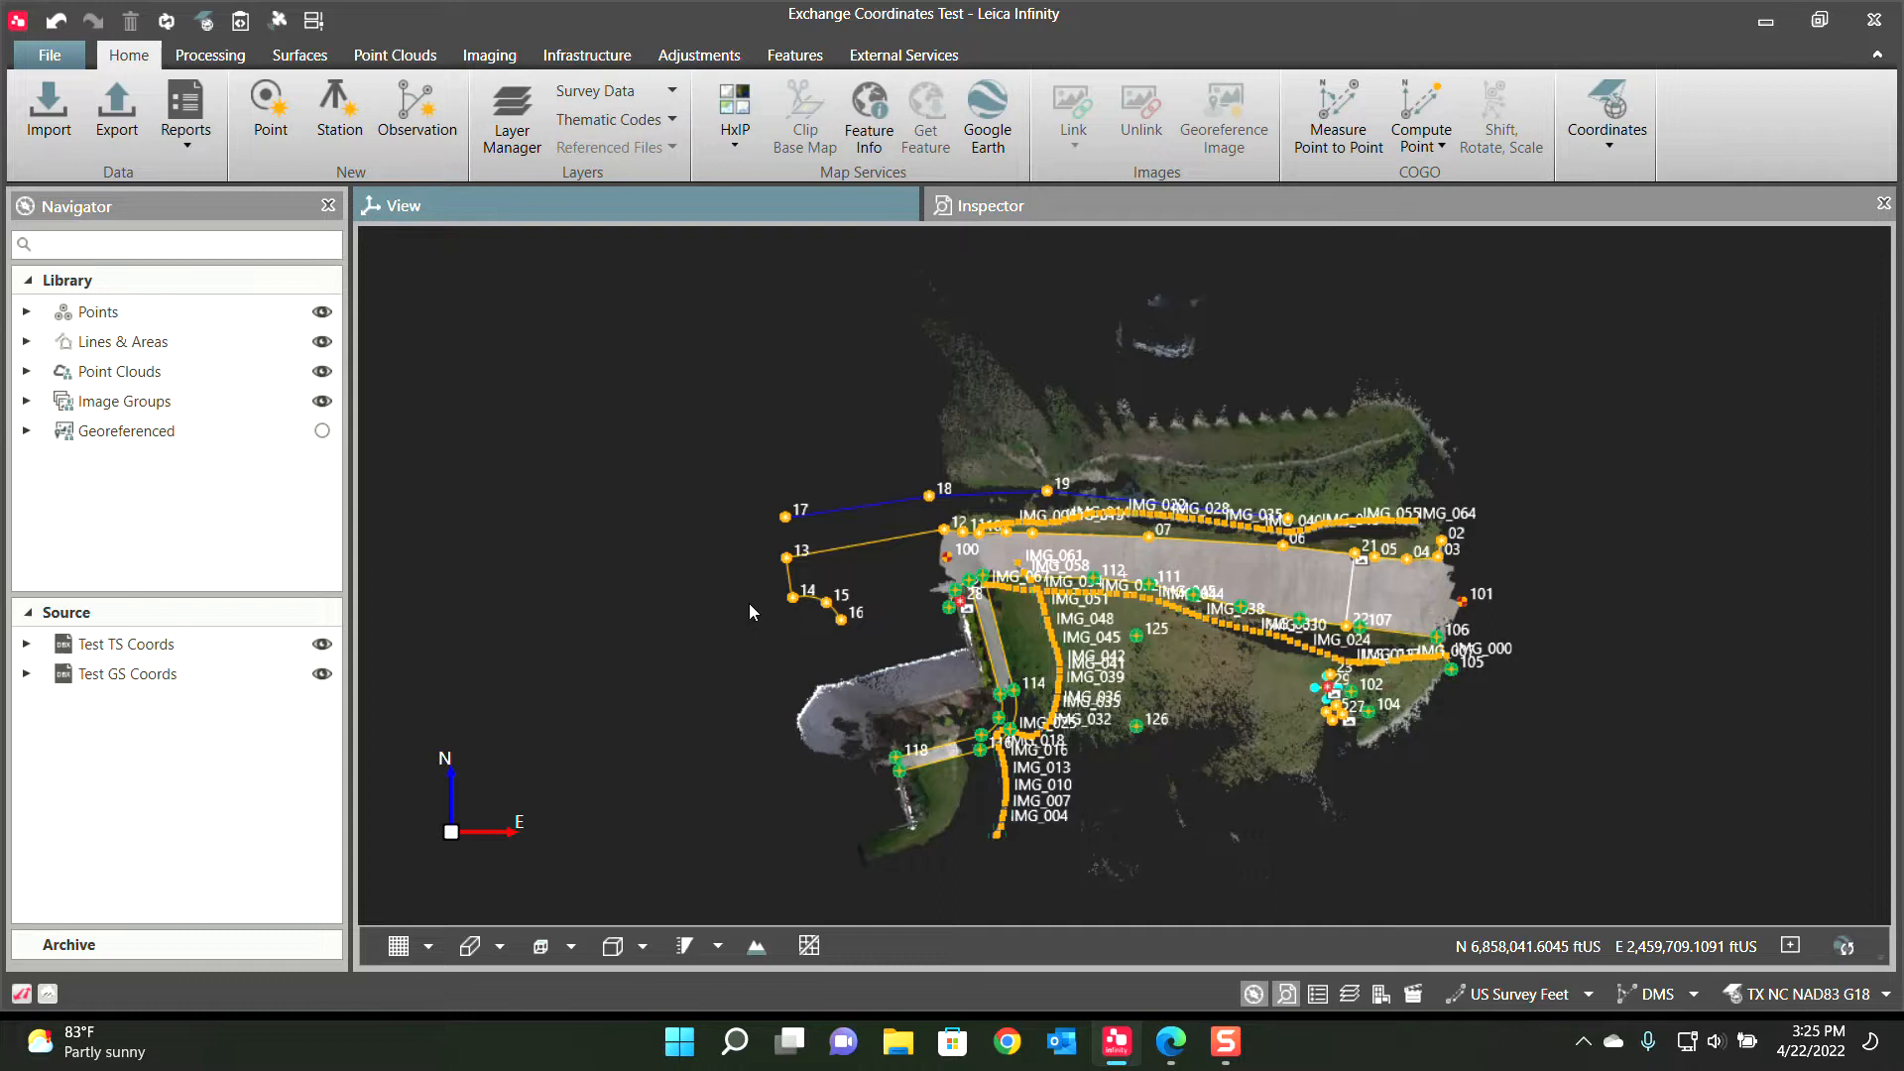
pyautogui.moveTo(1093, 541)
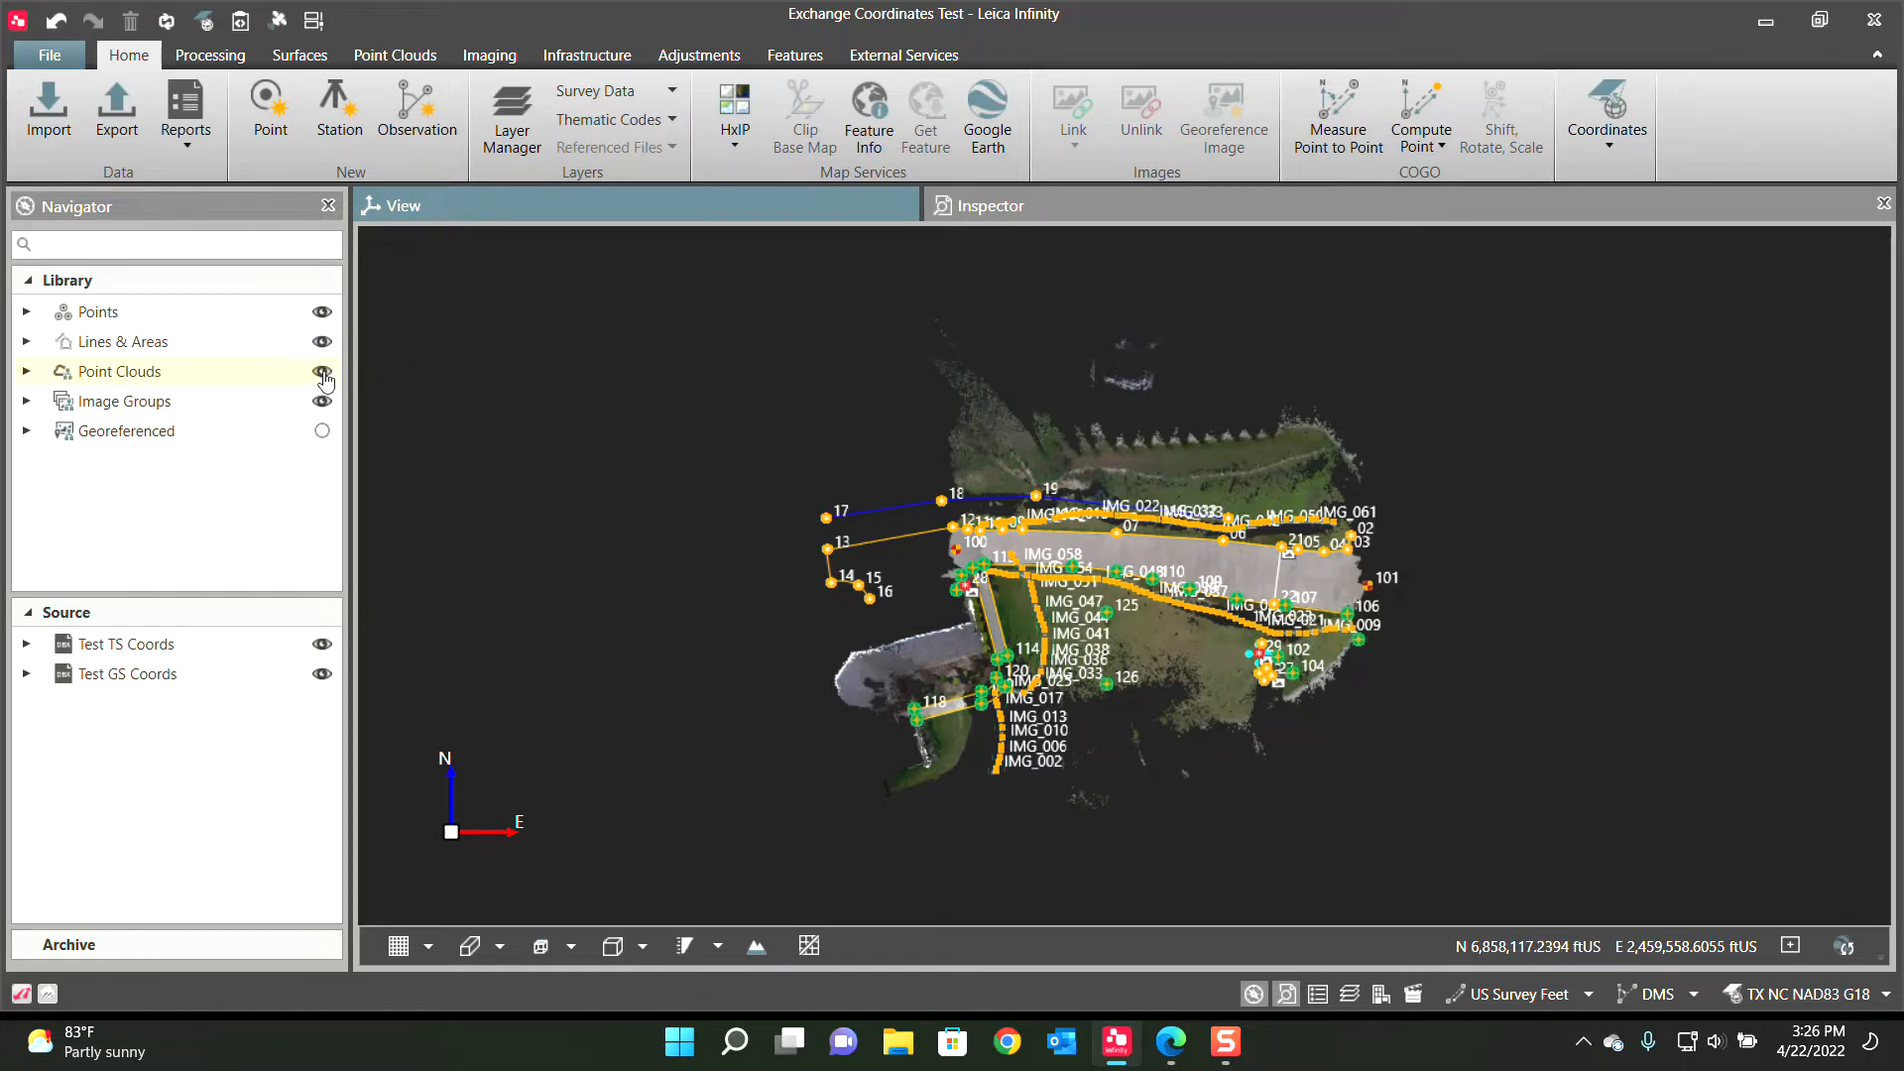
# Hide Point Clouds in the Navigator and bring up the Coordinate System Manager
pyautogui.click(321, 371)
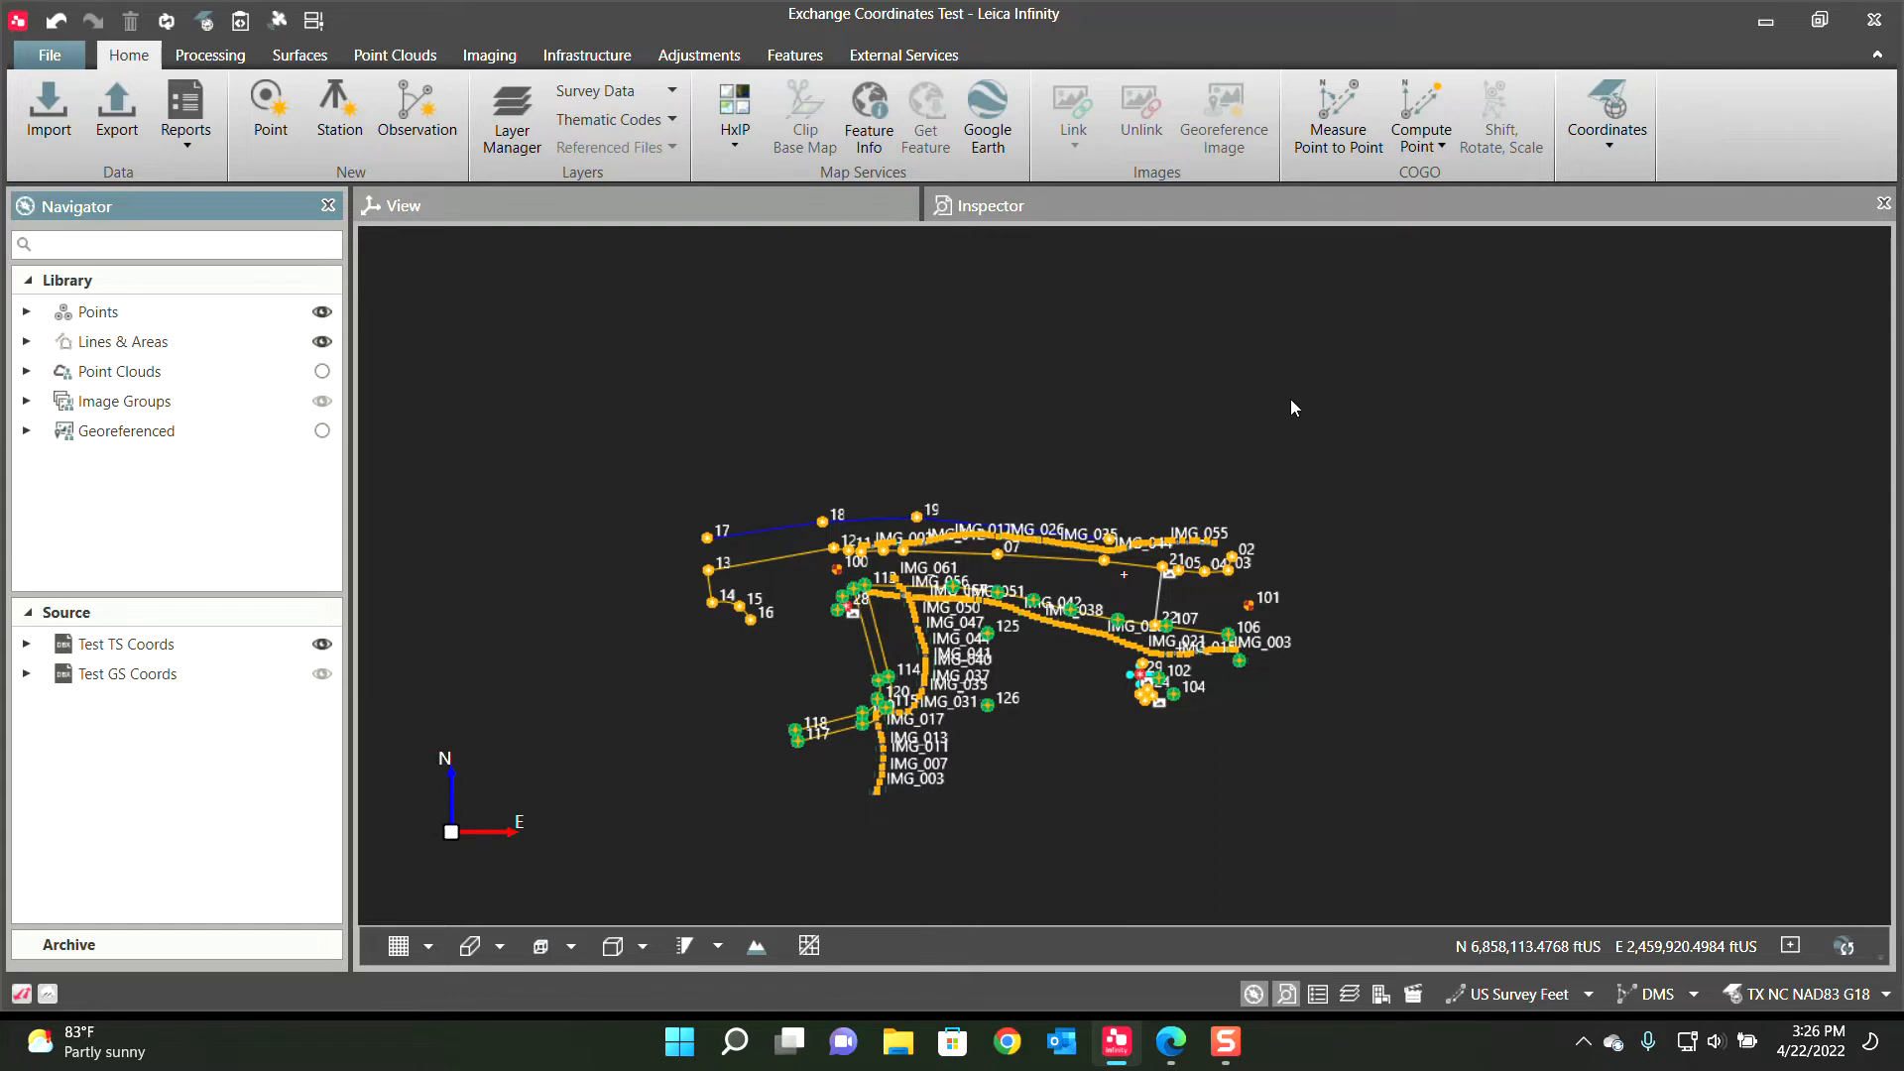
pyautogui.moveTo(1235, 440)
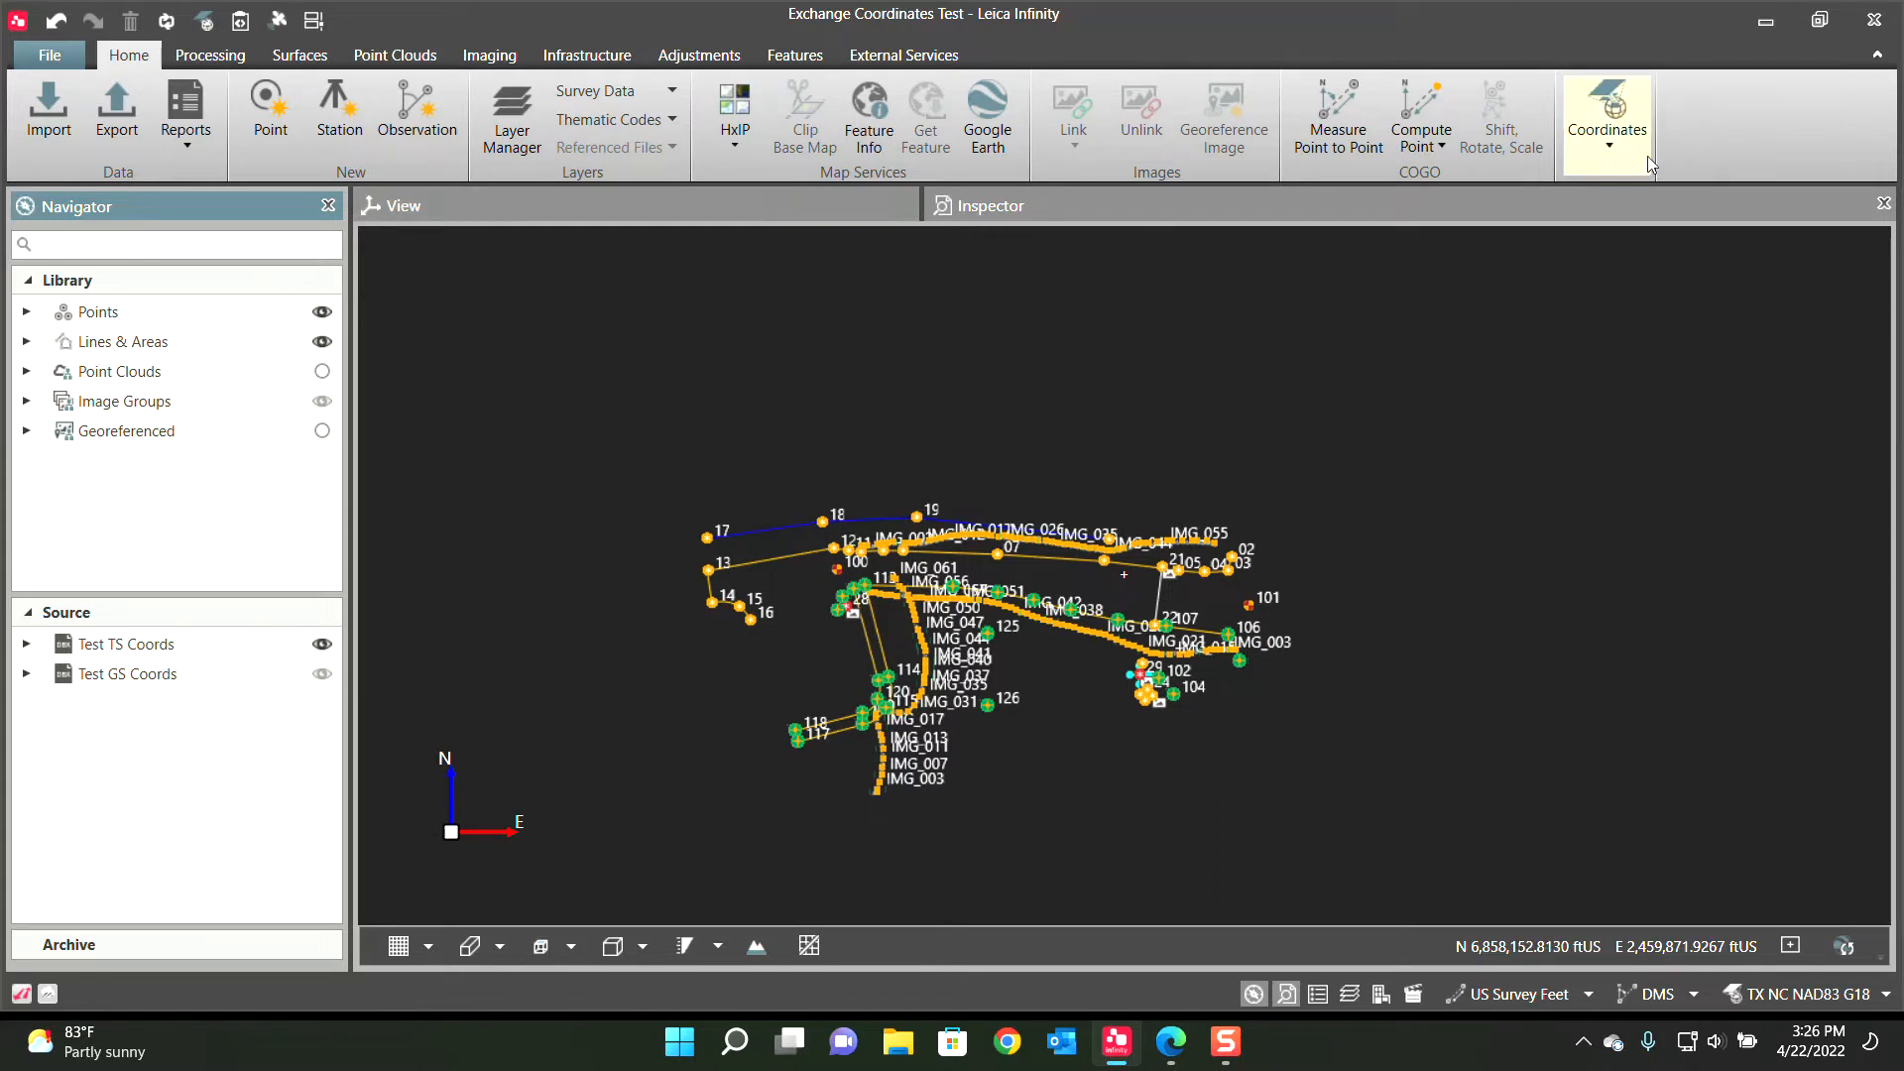
pyautogui.click(1604, 121)
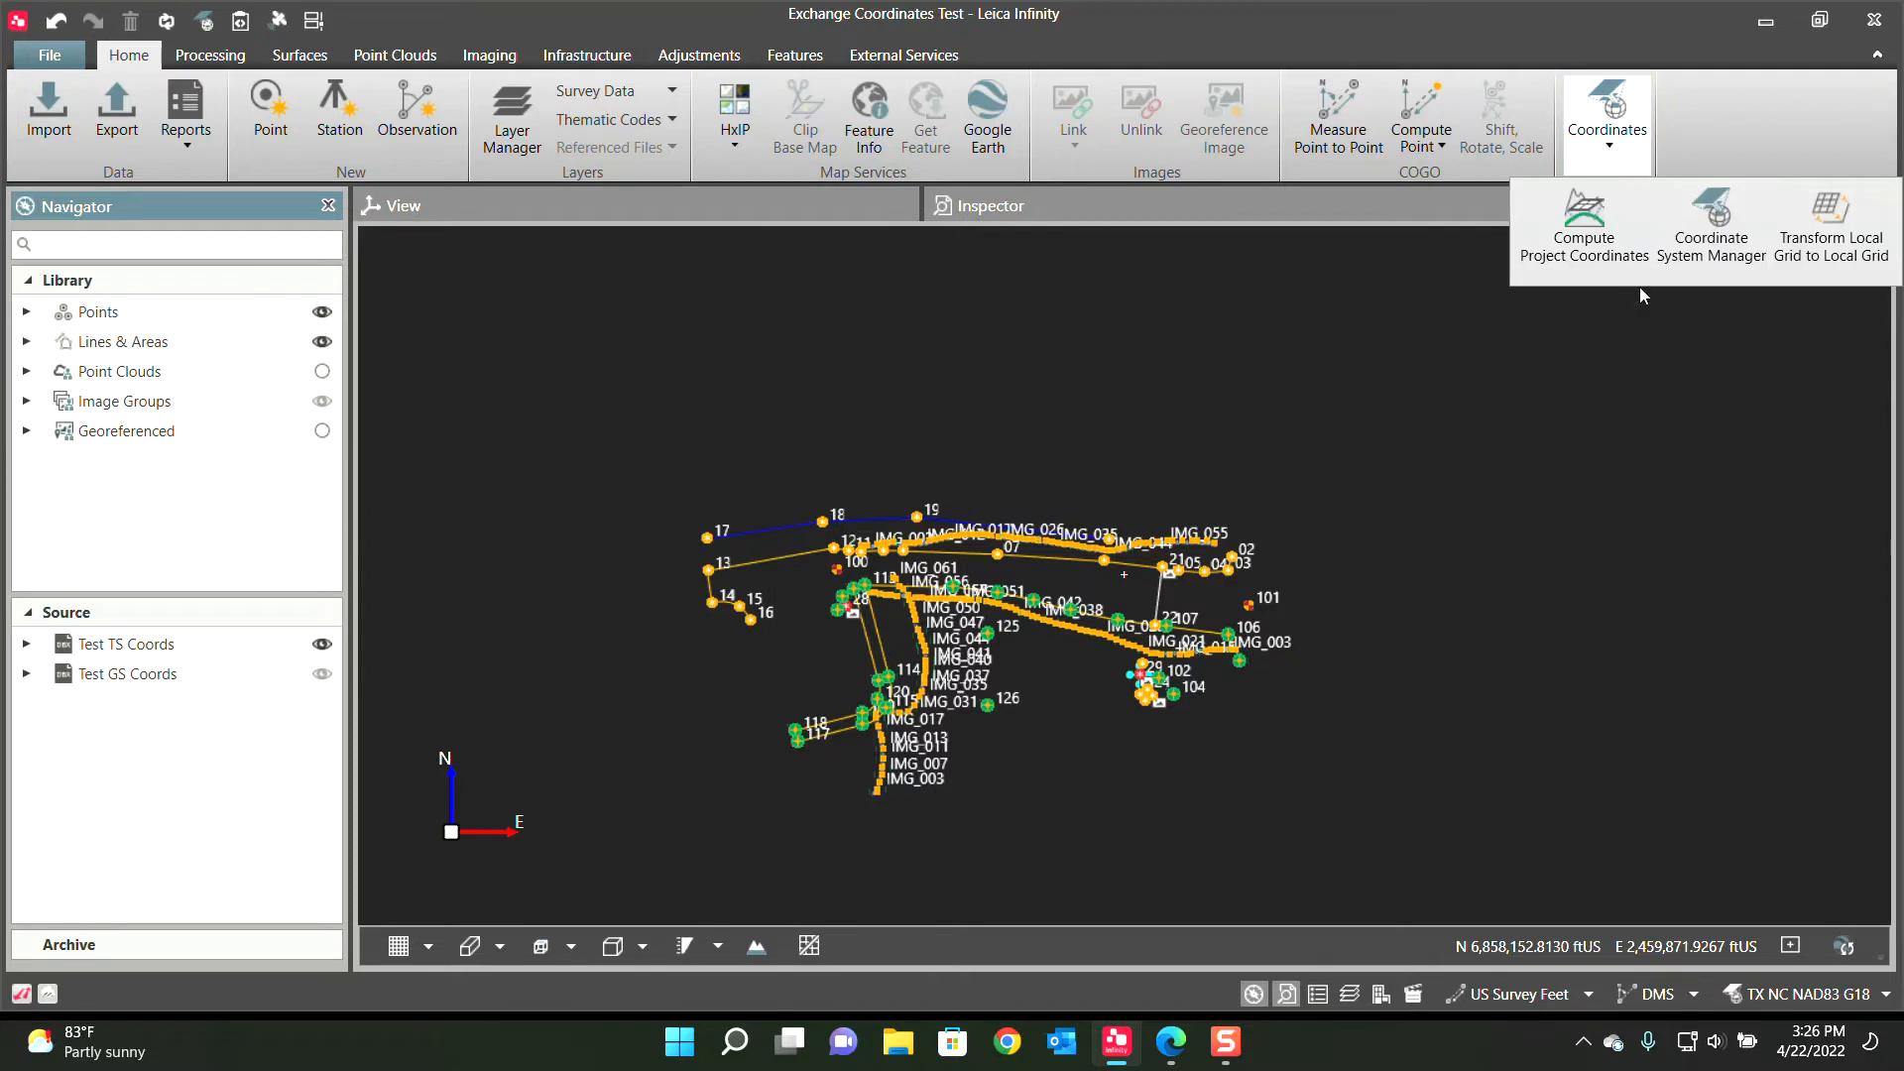
pyautogui.click(1709, 225)
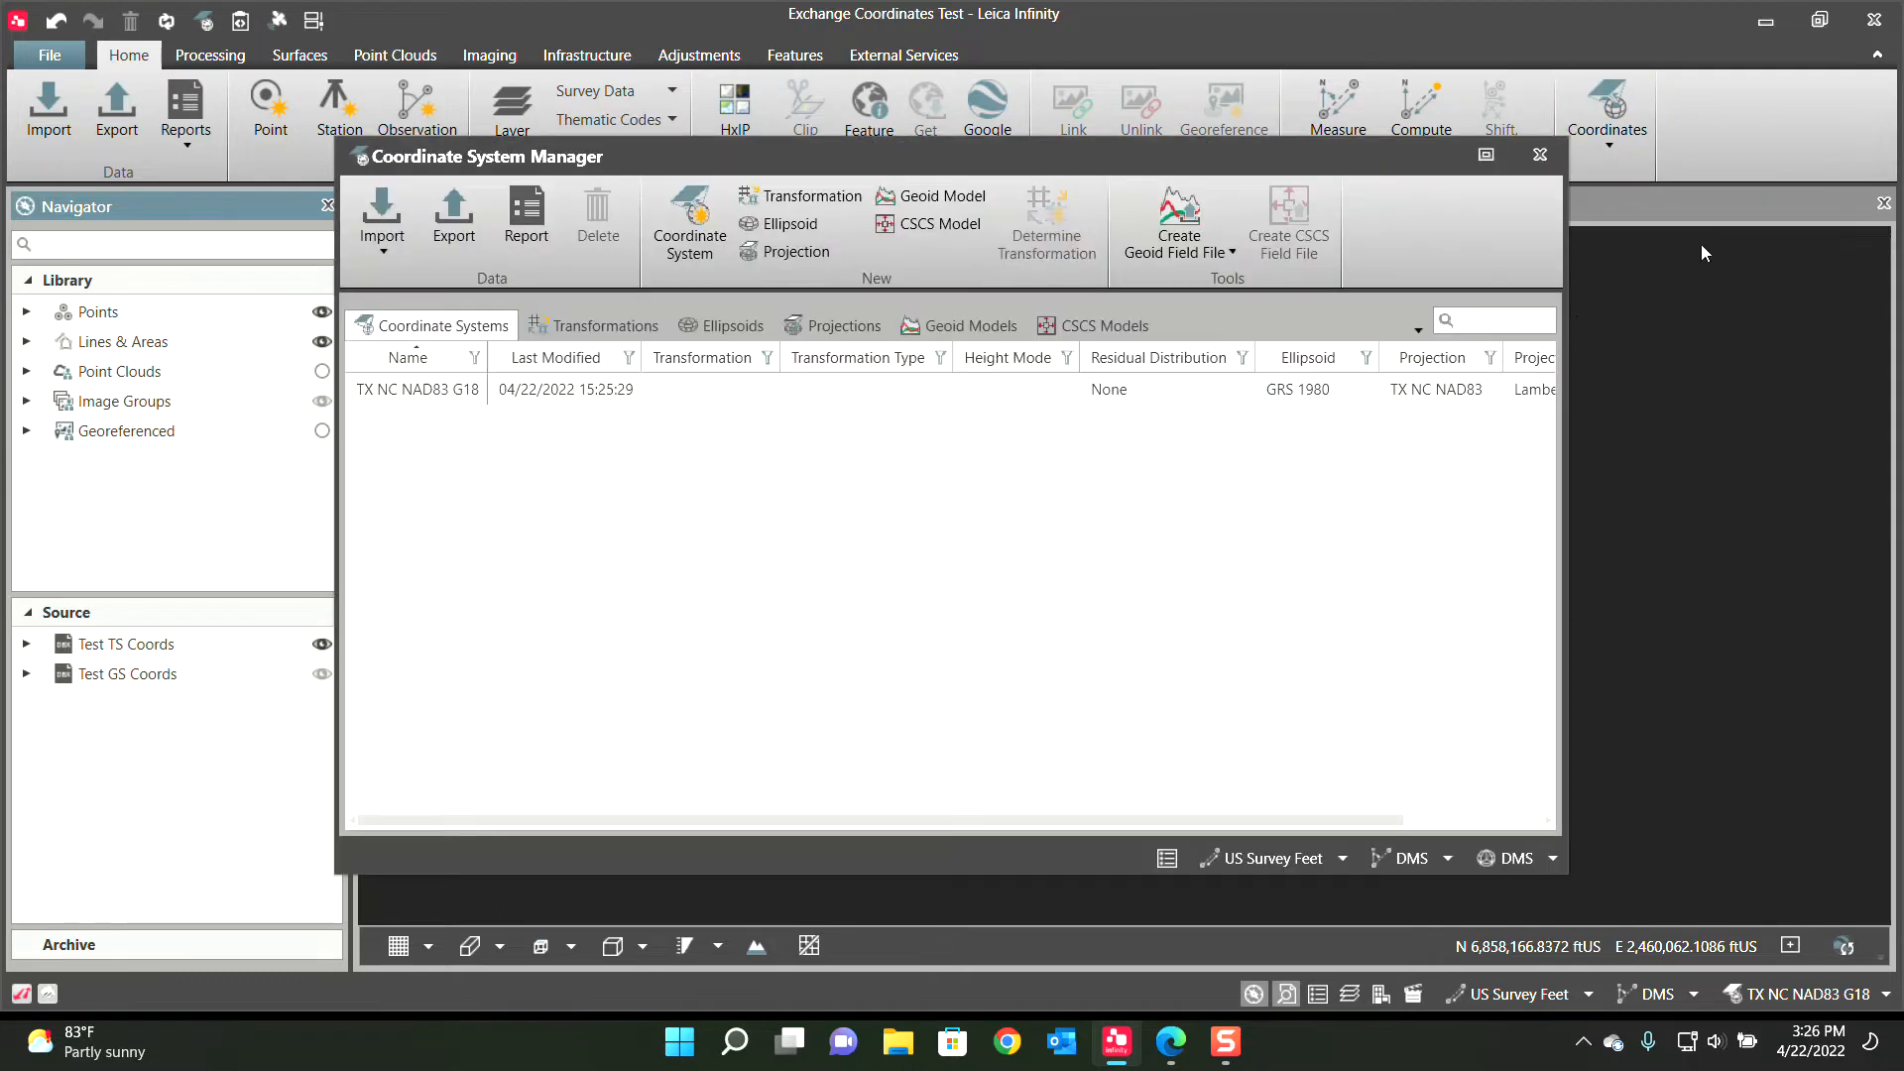
pyautogui.moveTo(1047, 224)
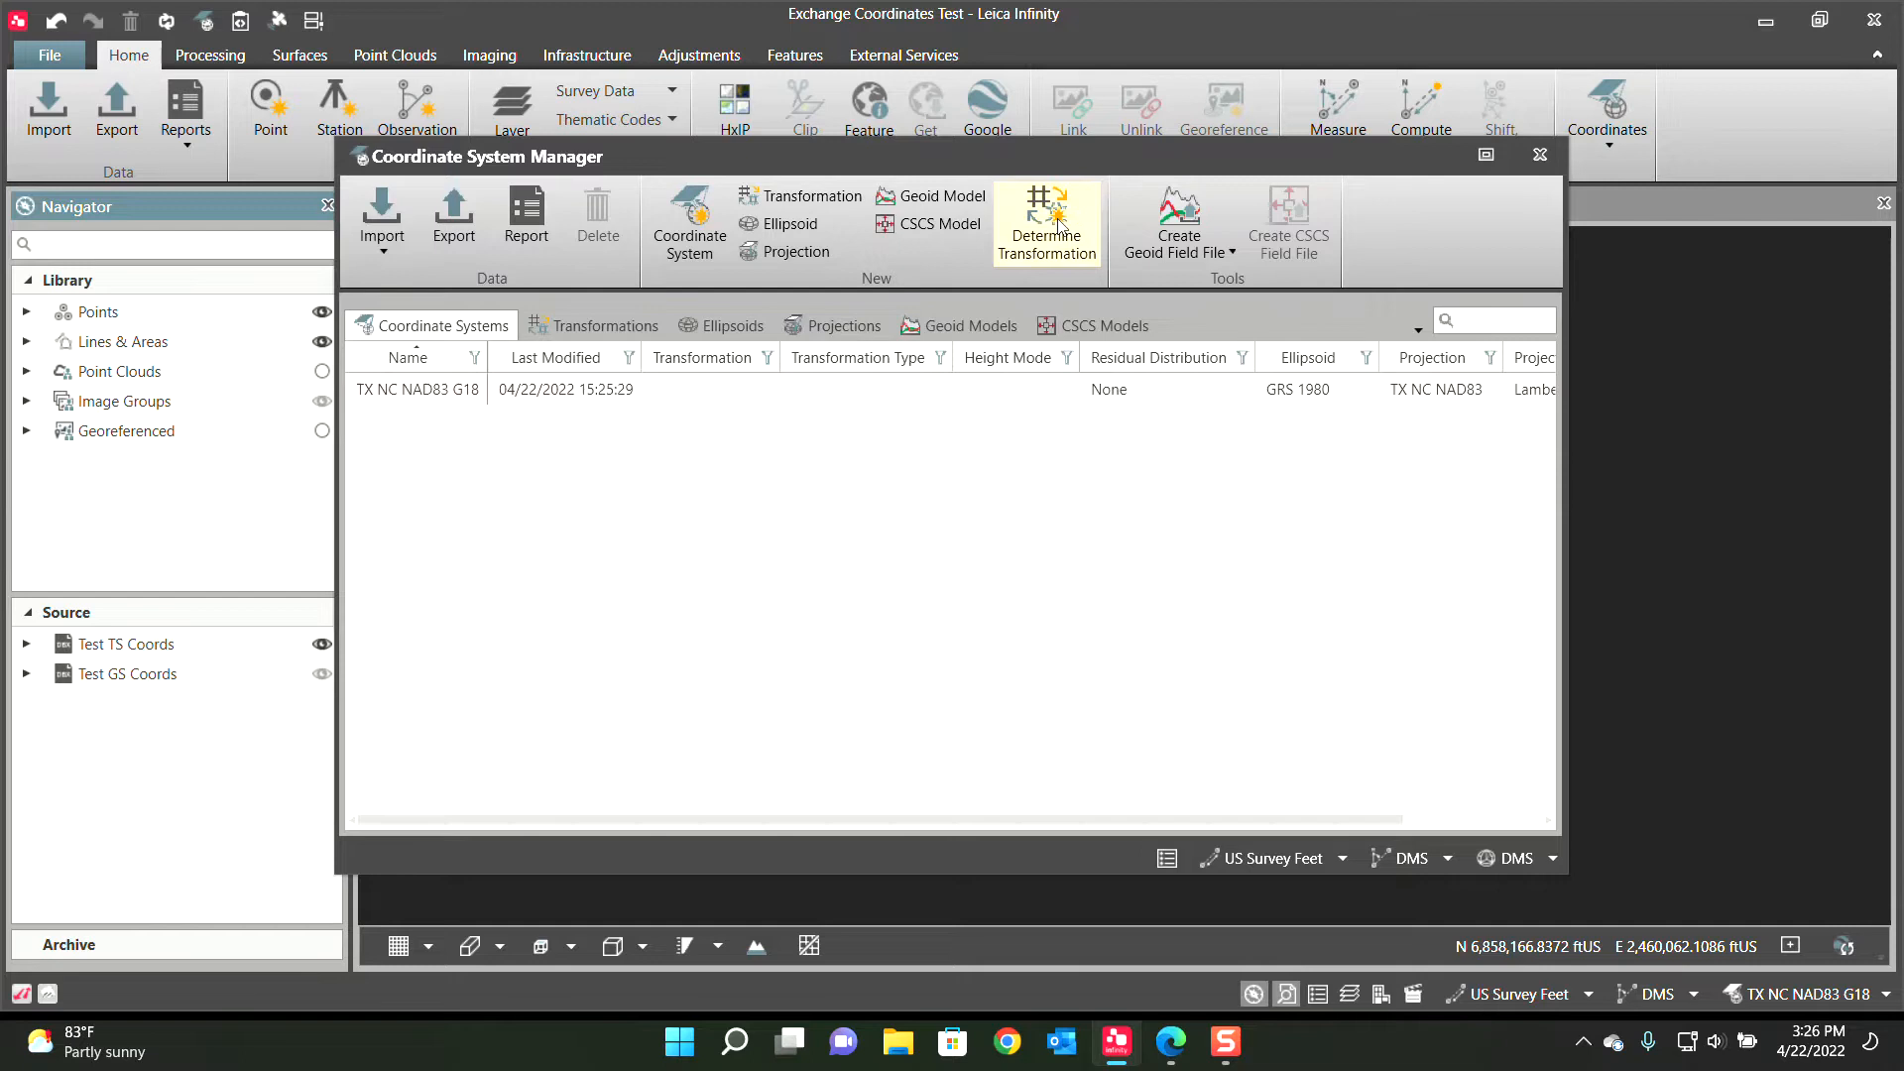
# Begin a Quick Ground transformation on TX NC NAD83 G18 and continue to its results
pyautogui.click(1045, 222)
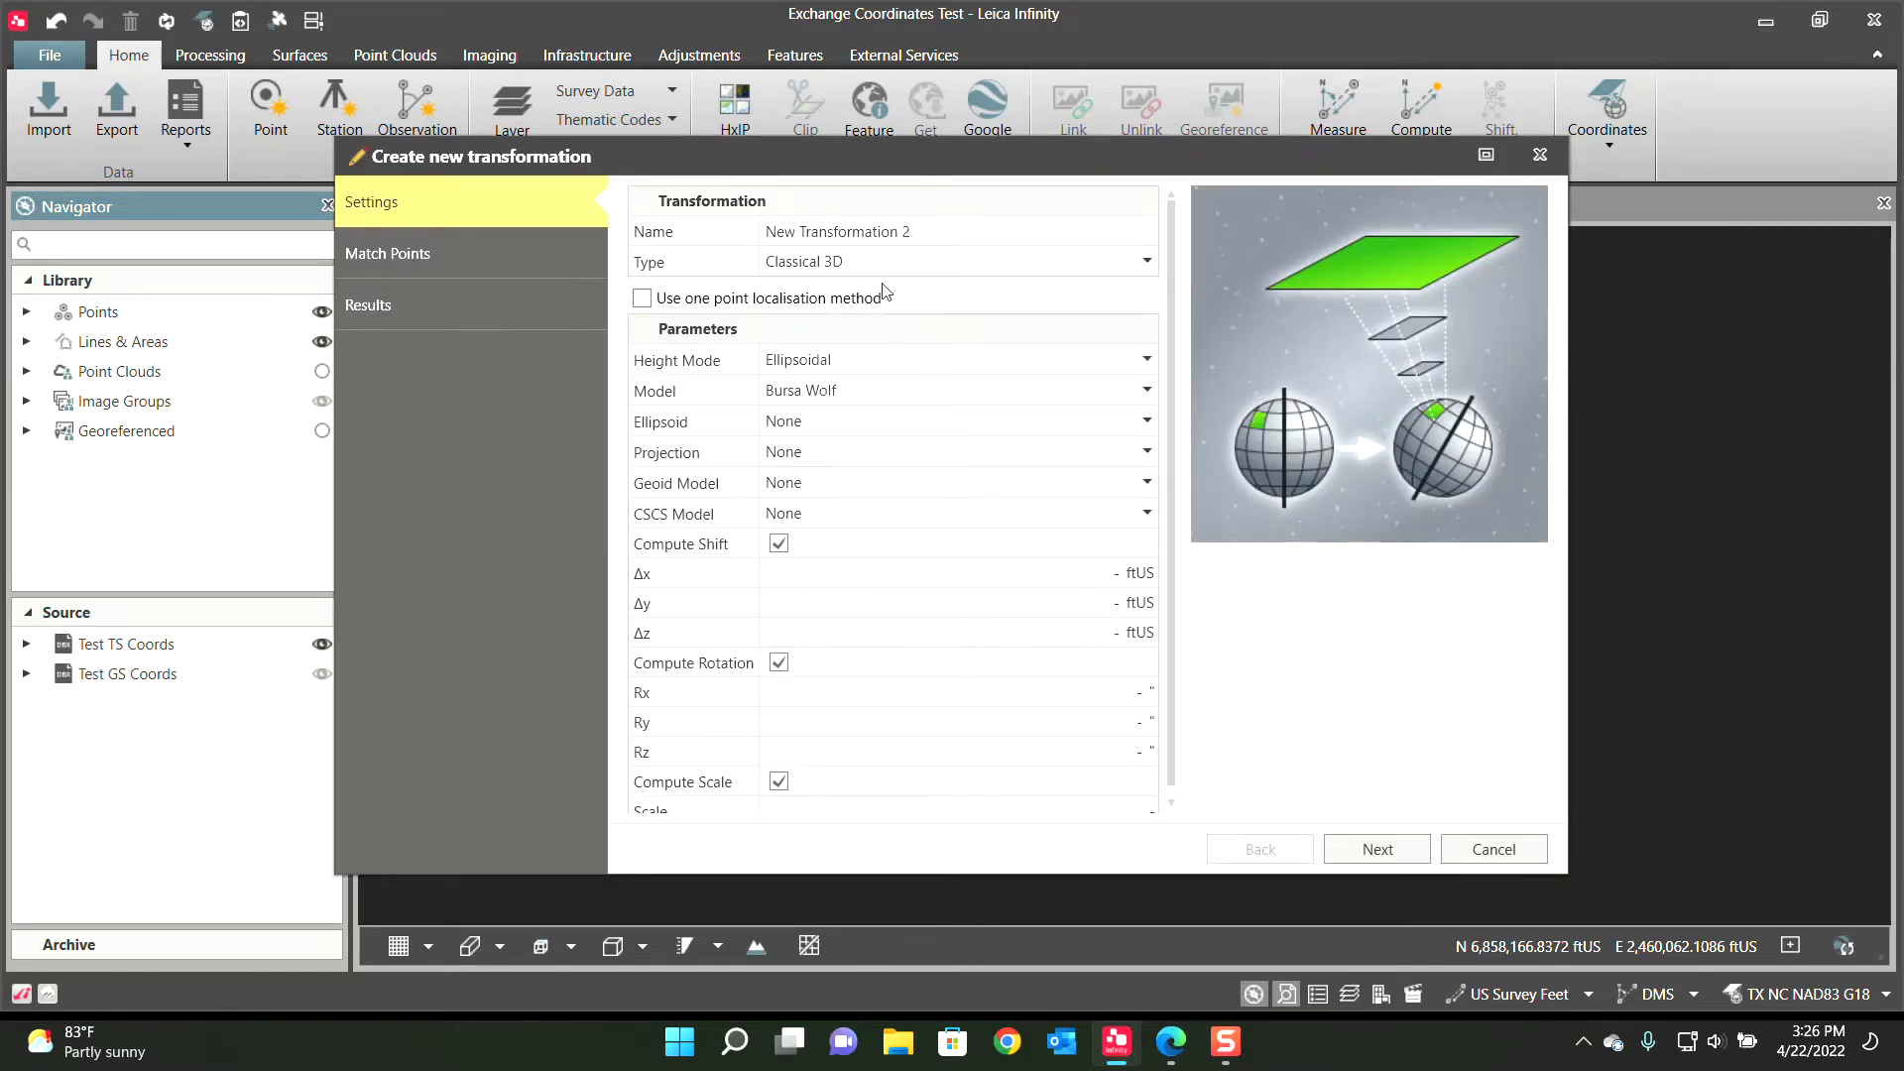
pyautogui.click(956, 262)
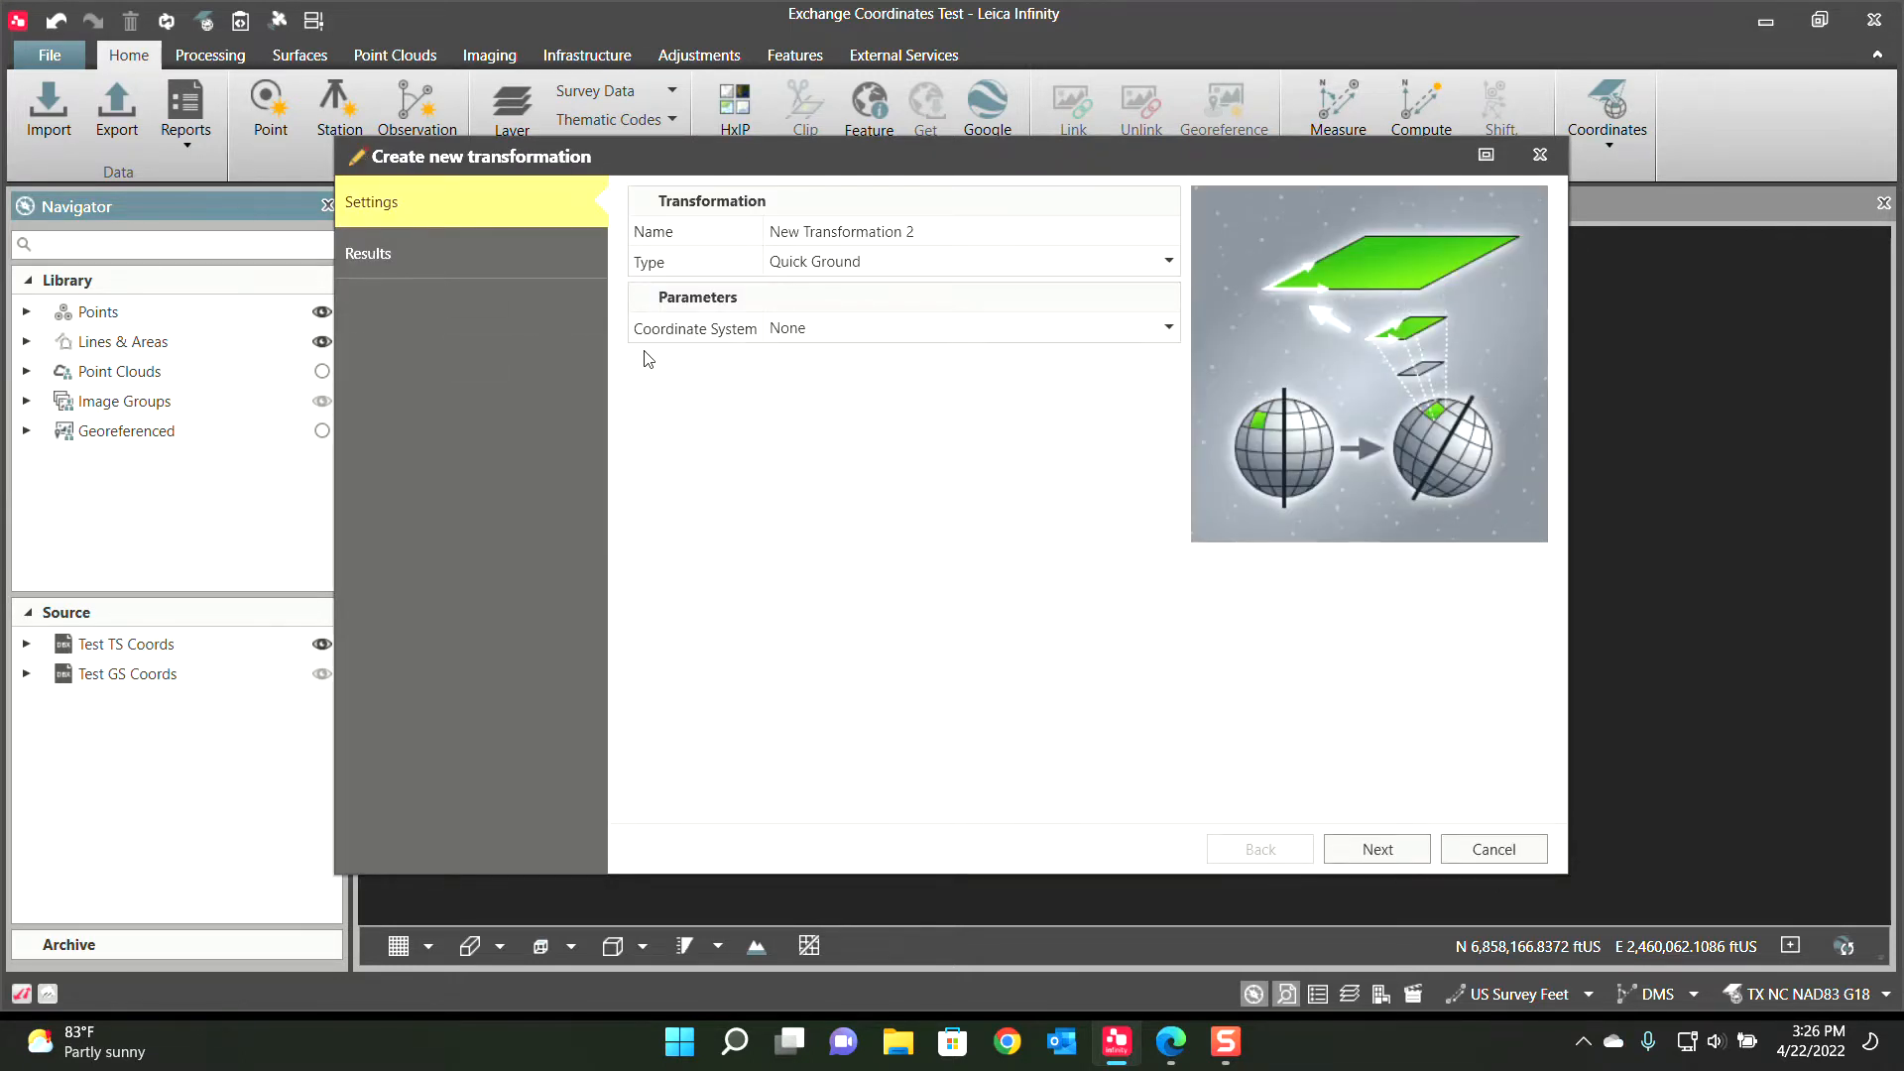
pyautogui.click(1164, 327)
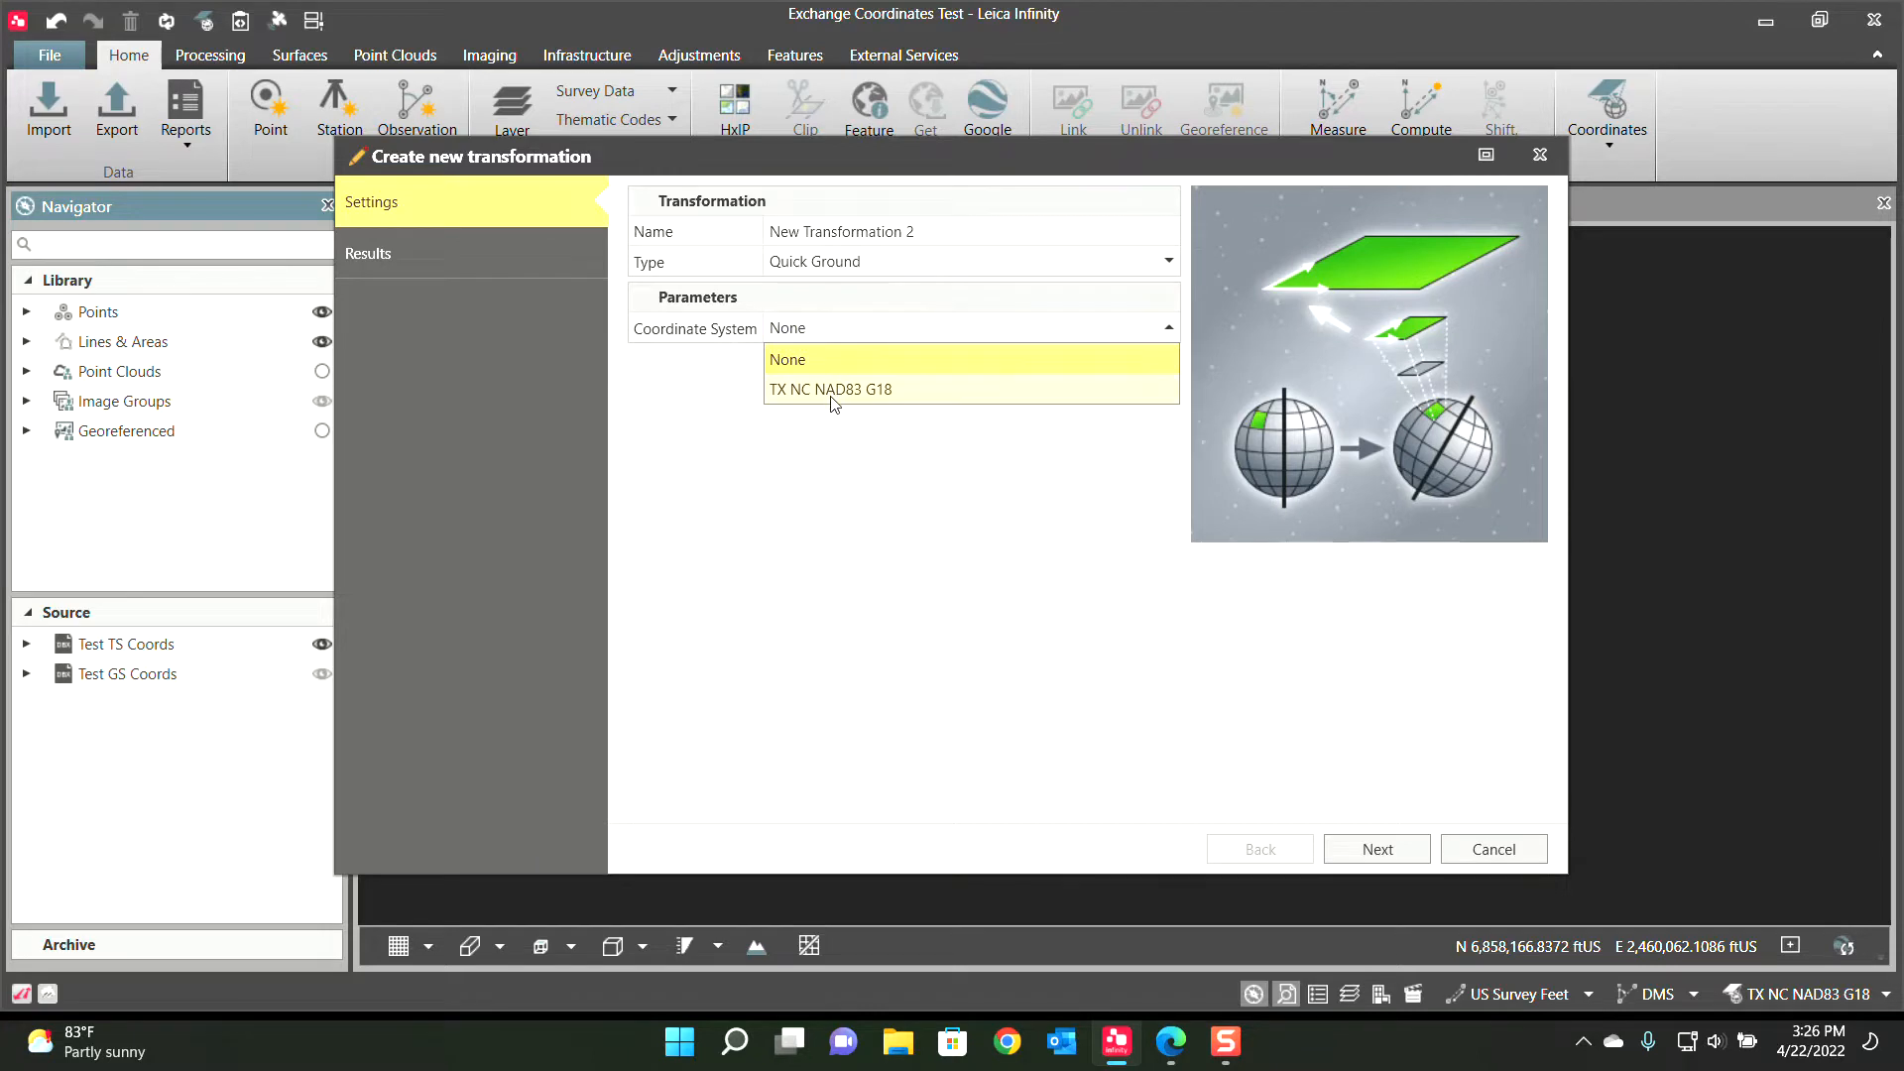
pyautogui.click(830, 389)
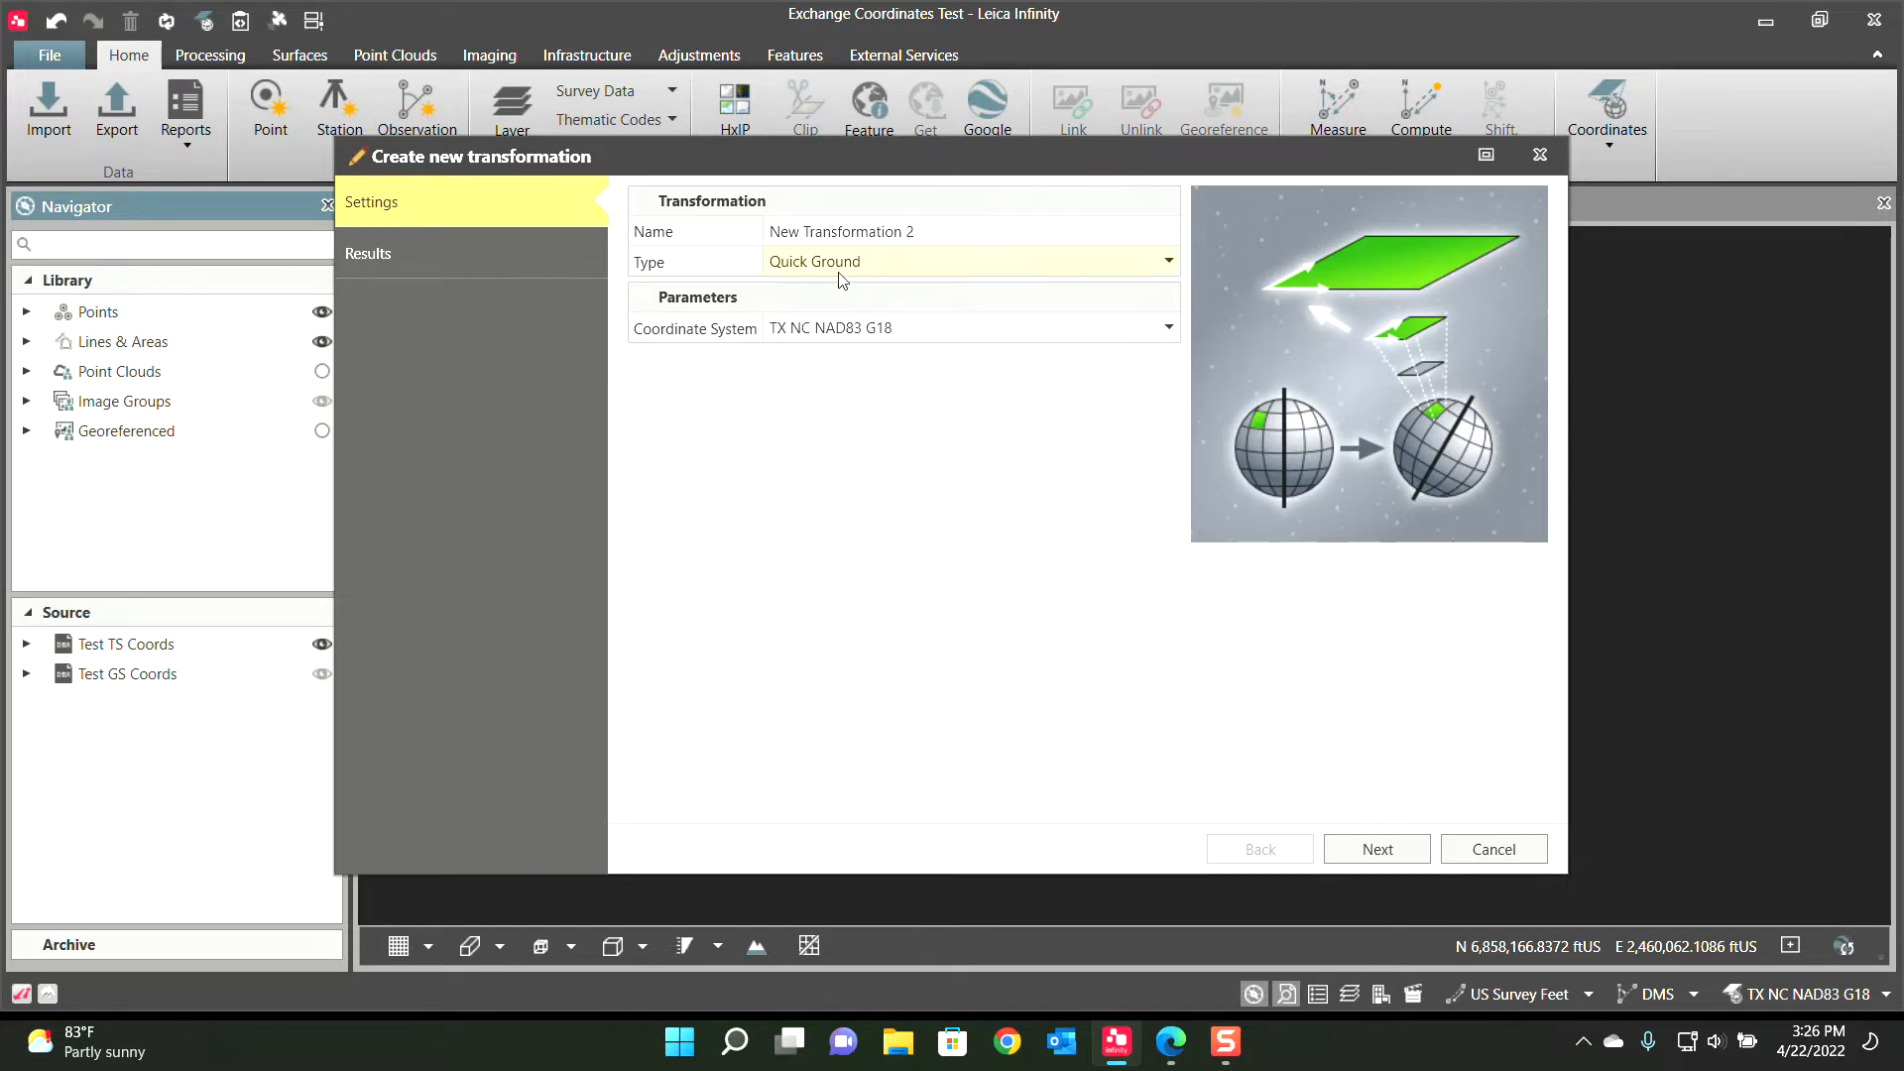
pyautogui.moveTo(835, 349)
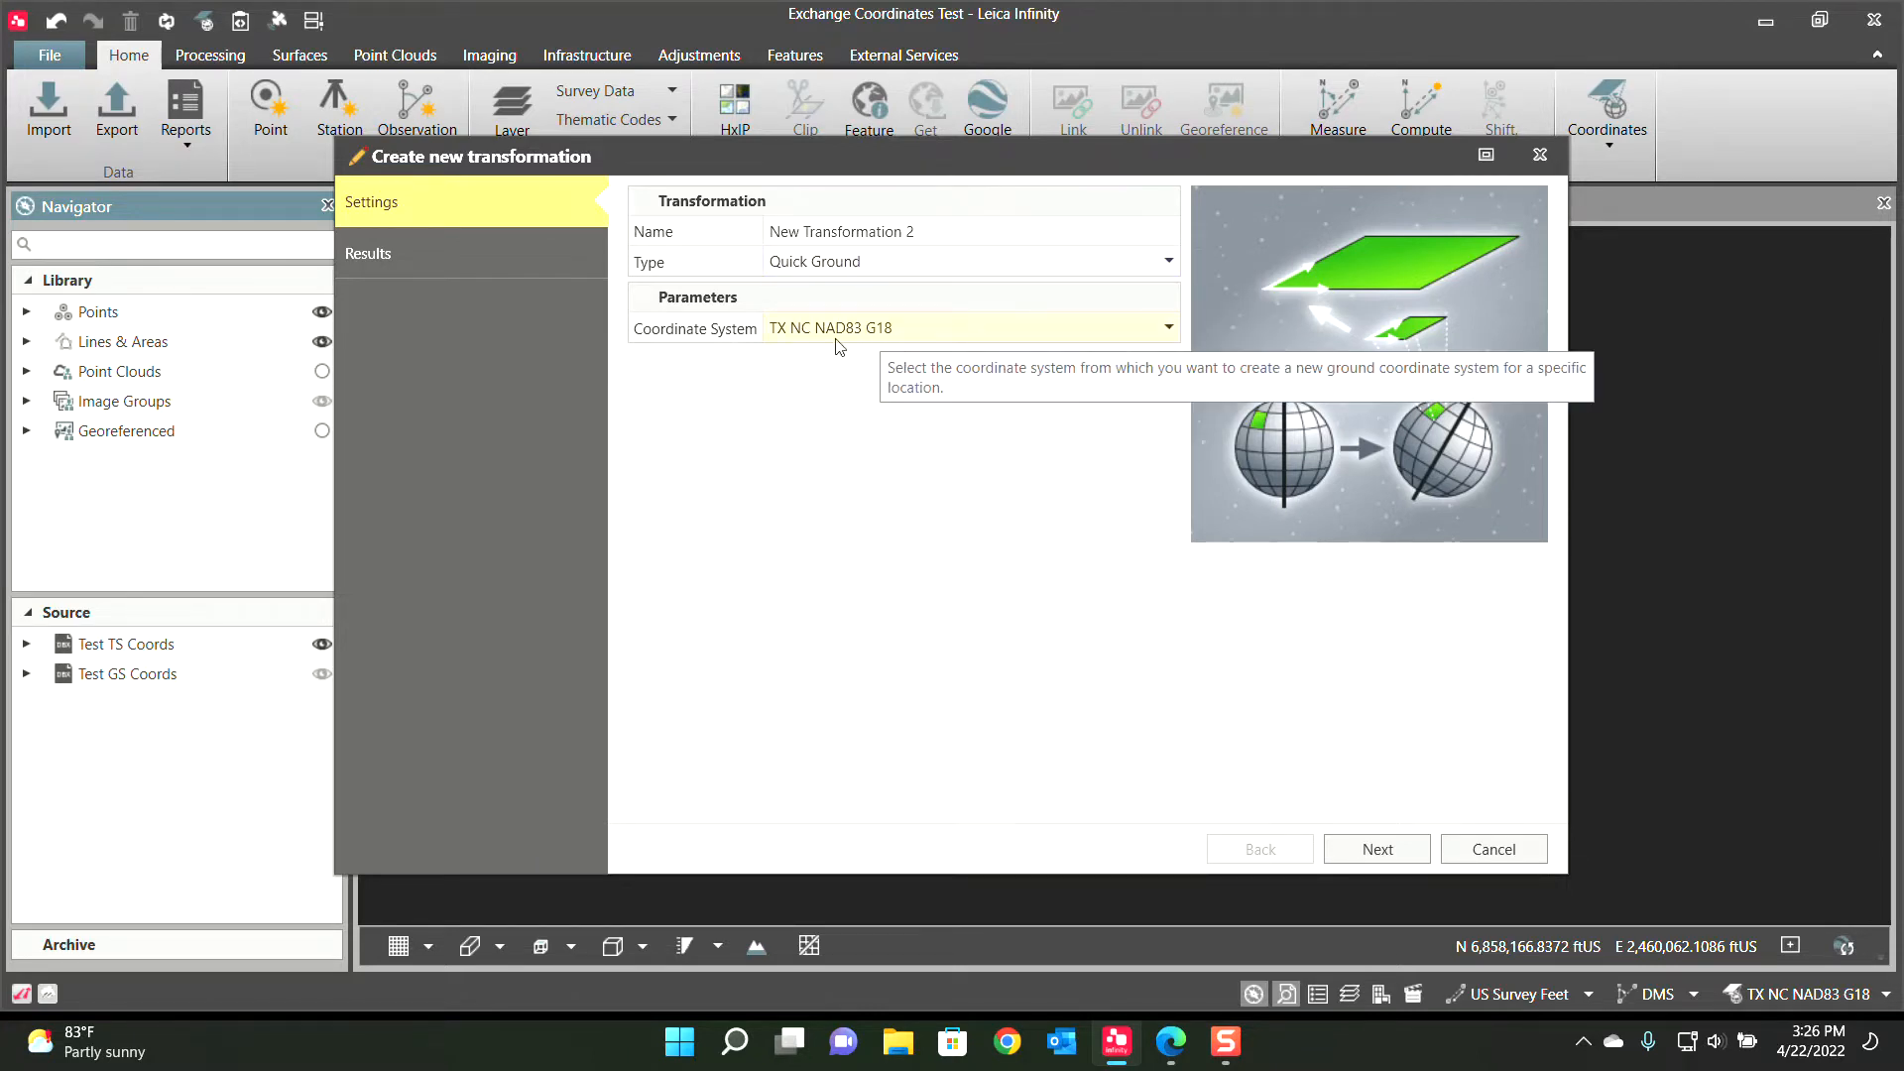
pyautogui.click(1377, 849)
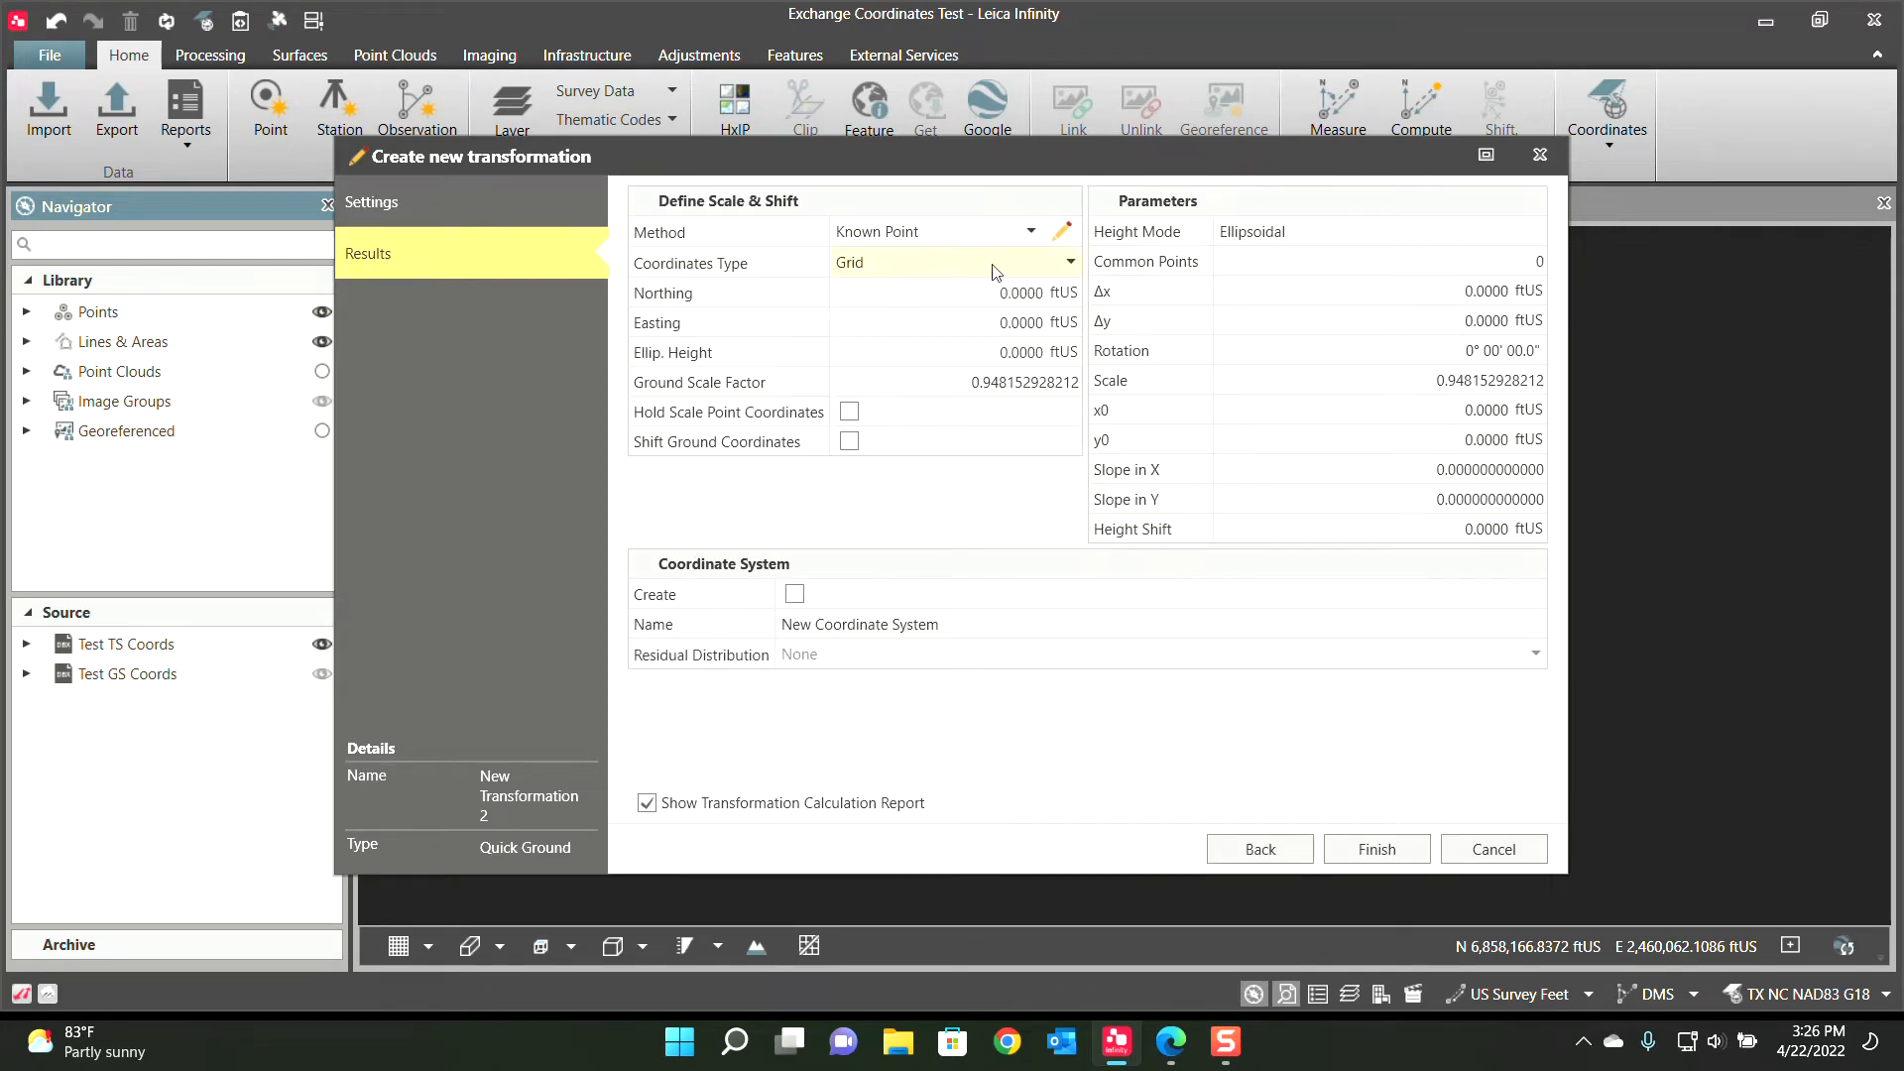
# Use RTK point 100 as the known ground point and leave Hold Scale Point Coordinates unticked
pyautogui.click(1059, 230)
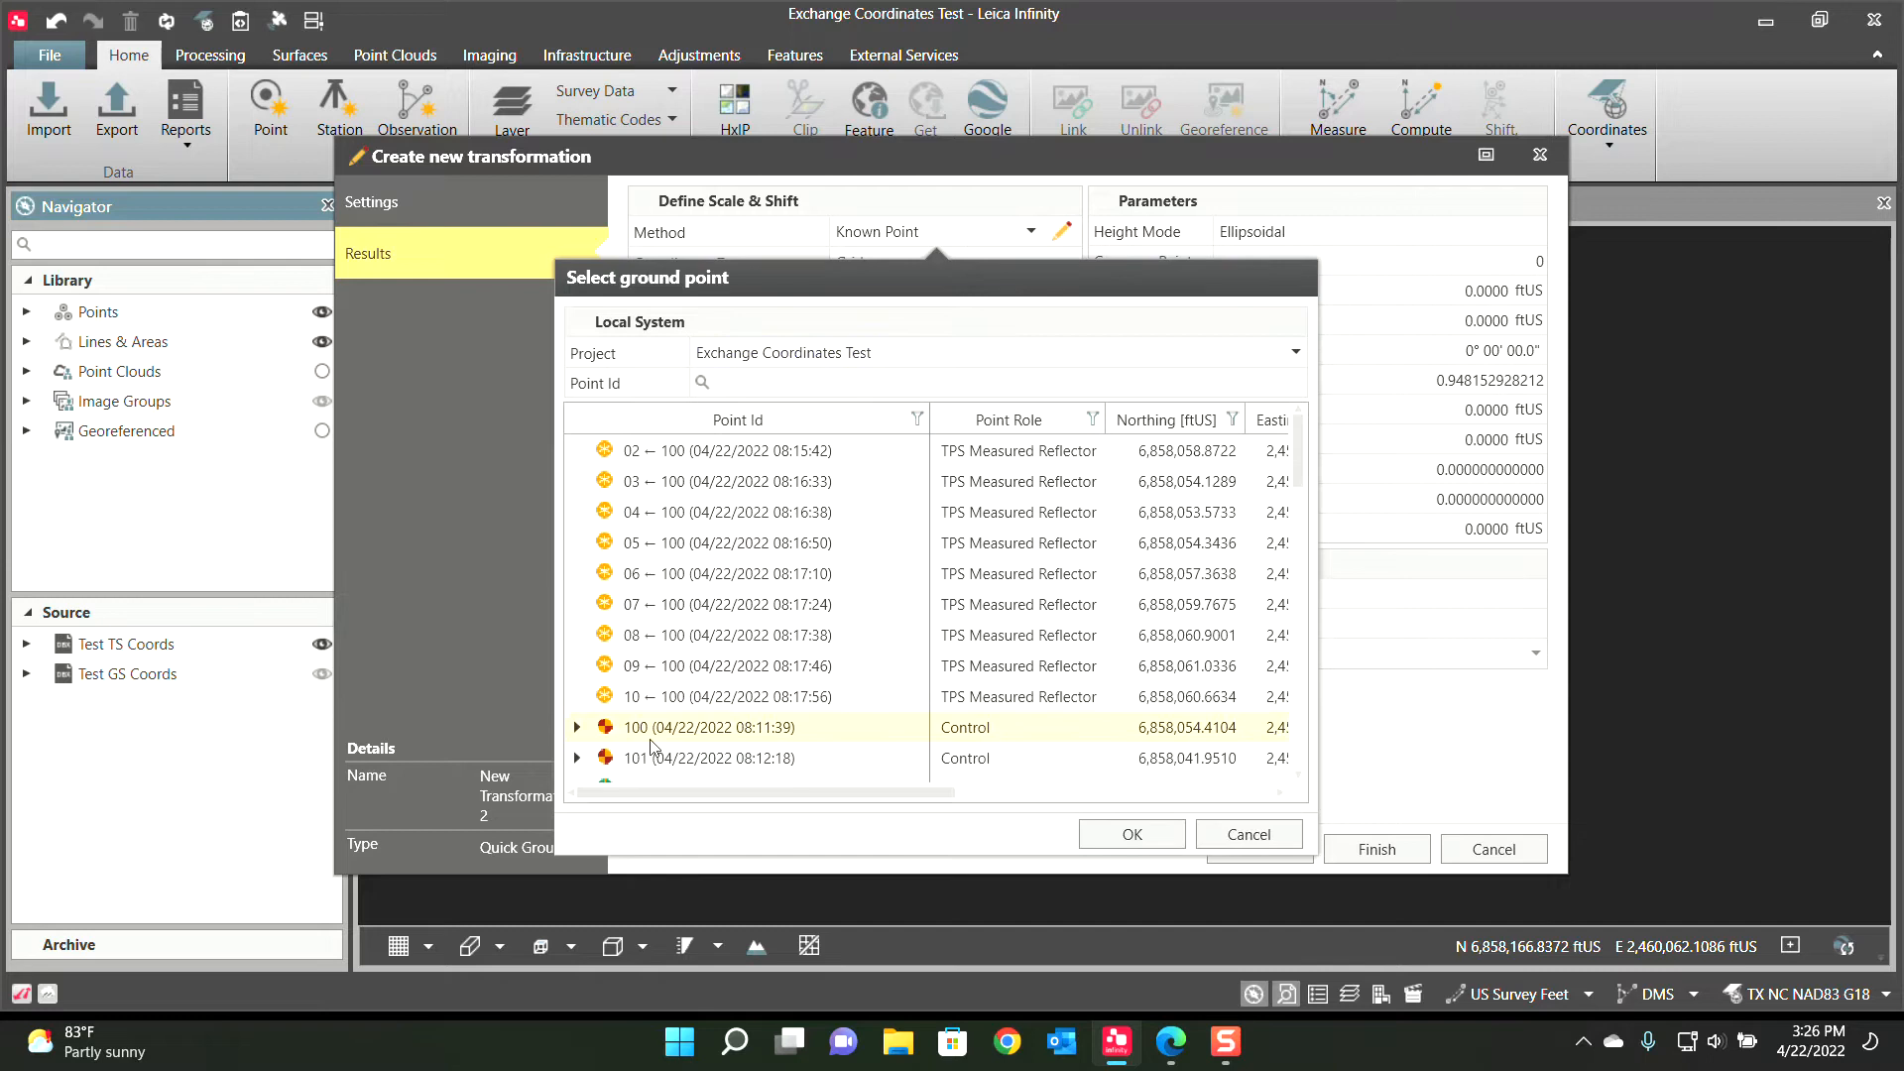
pyautogui.click(579, 726)
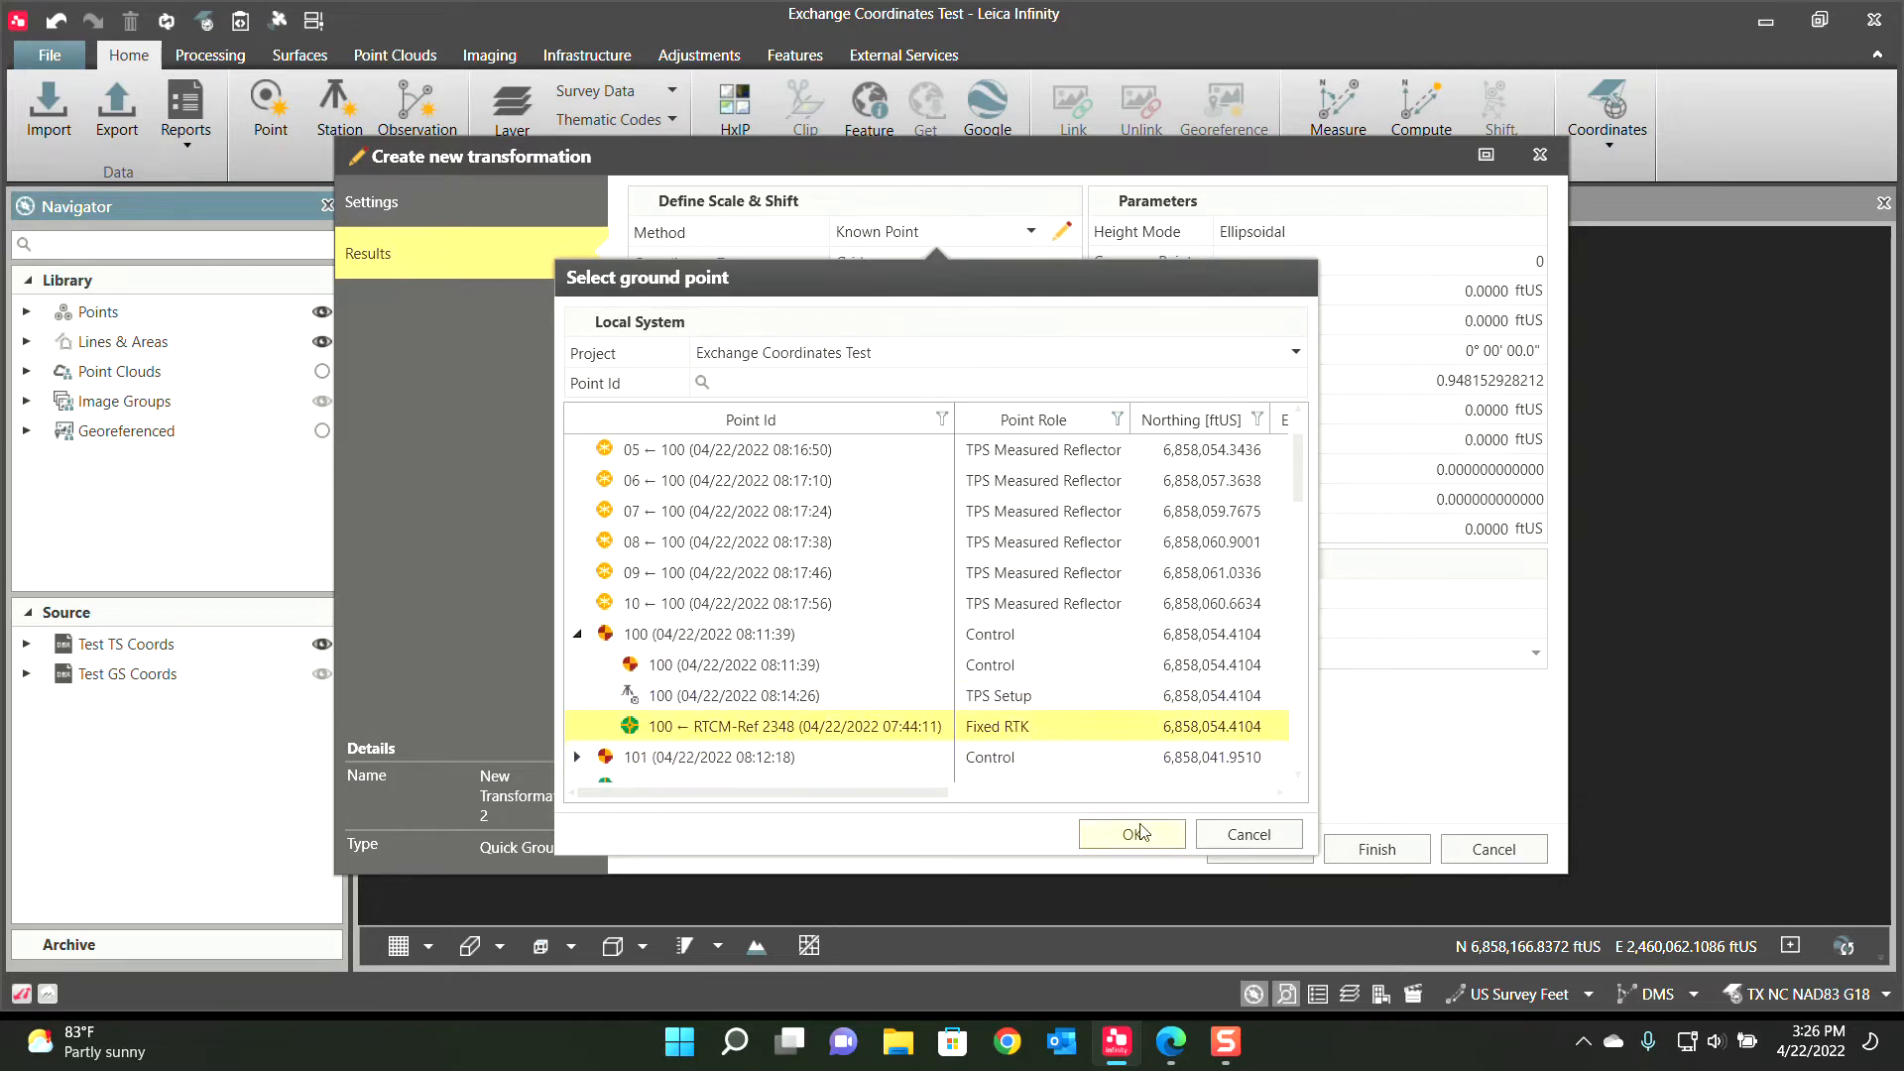
pyautogui.click(1130, 835)
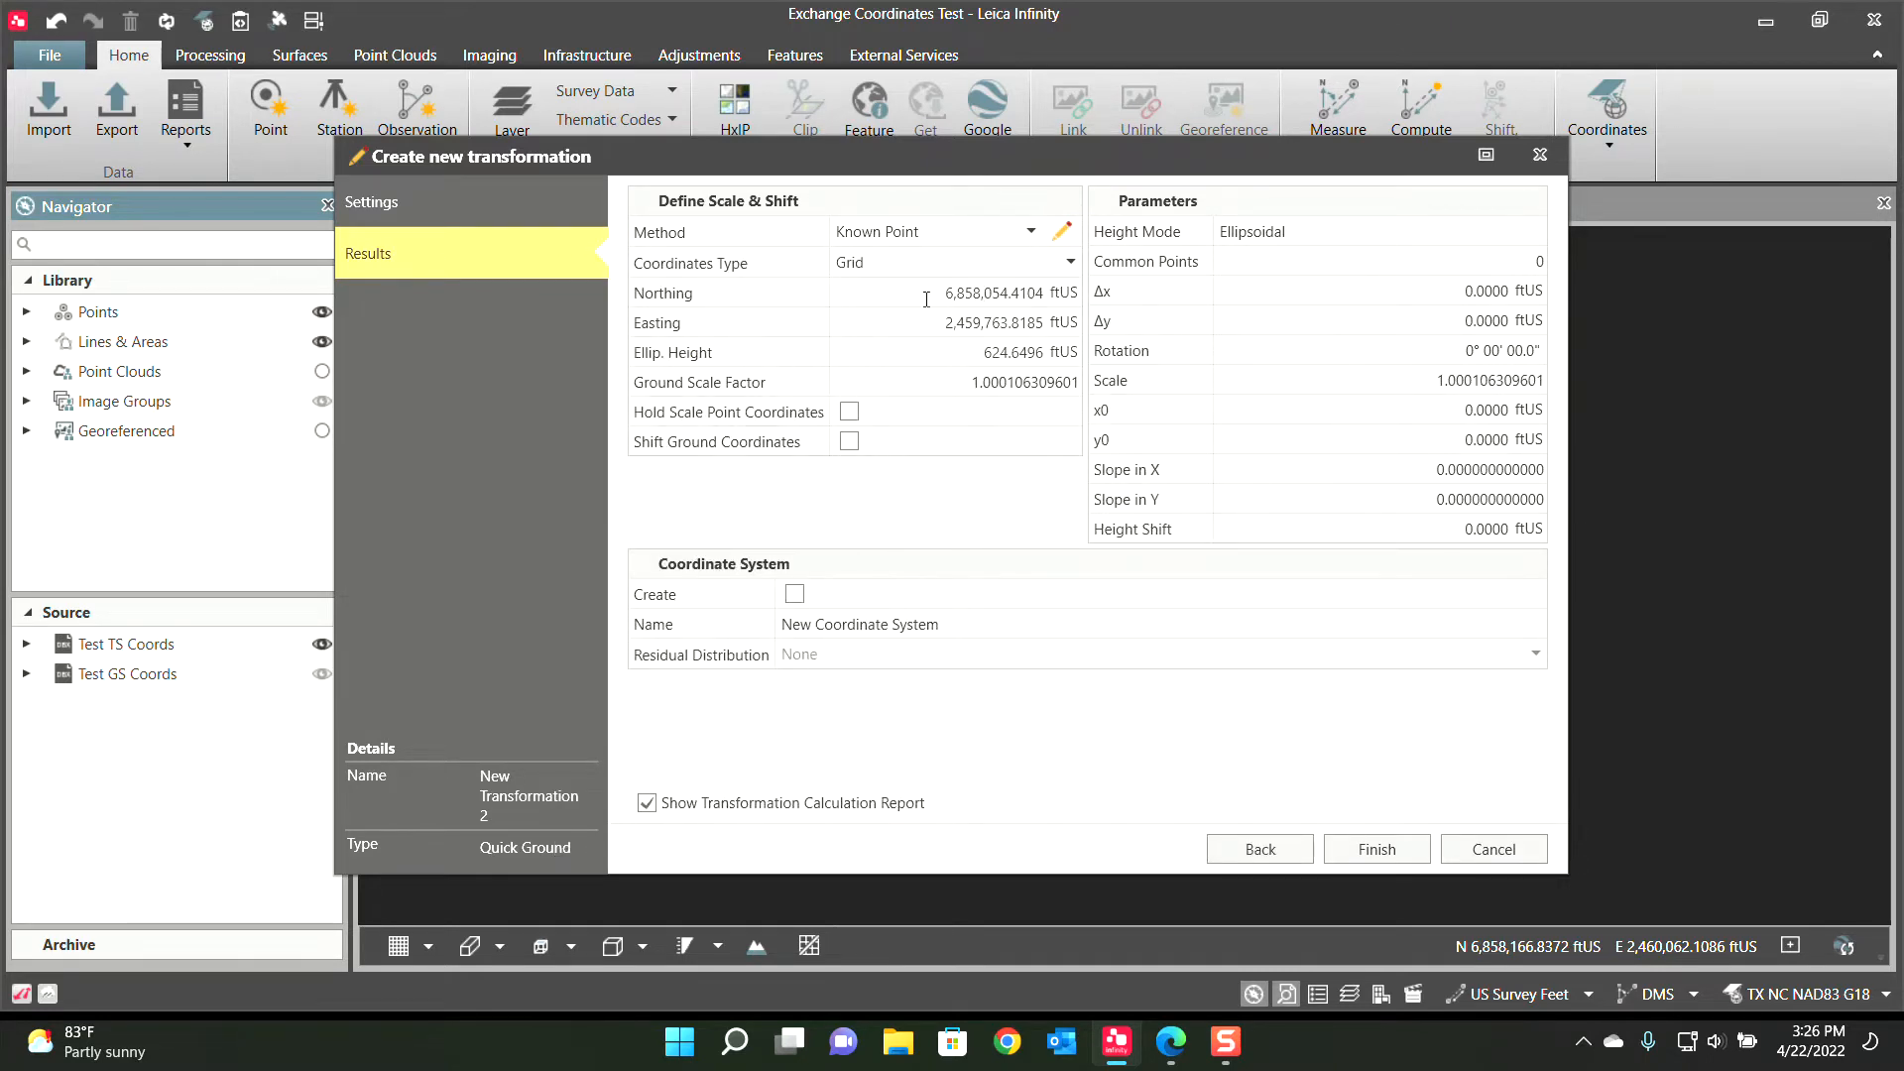
pyautogui.moveTo(978, 386)
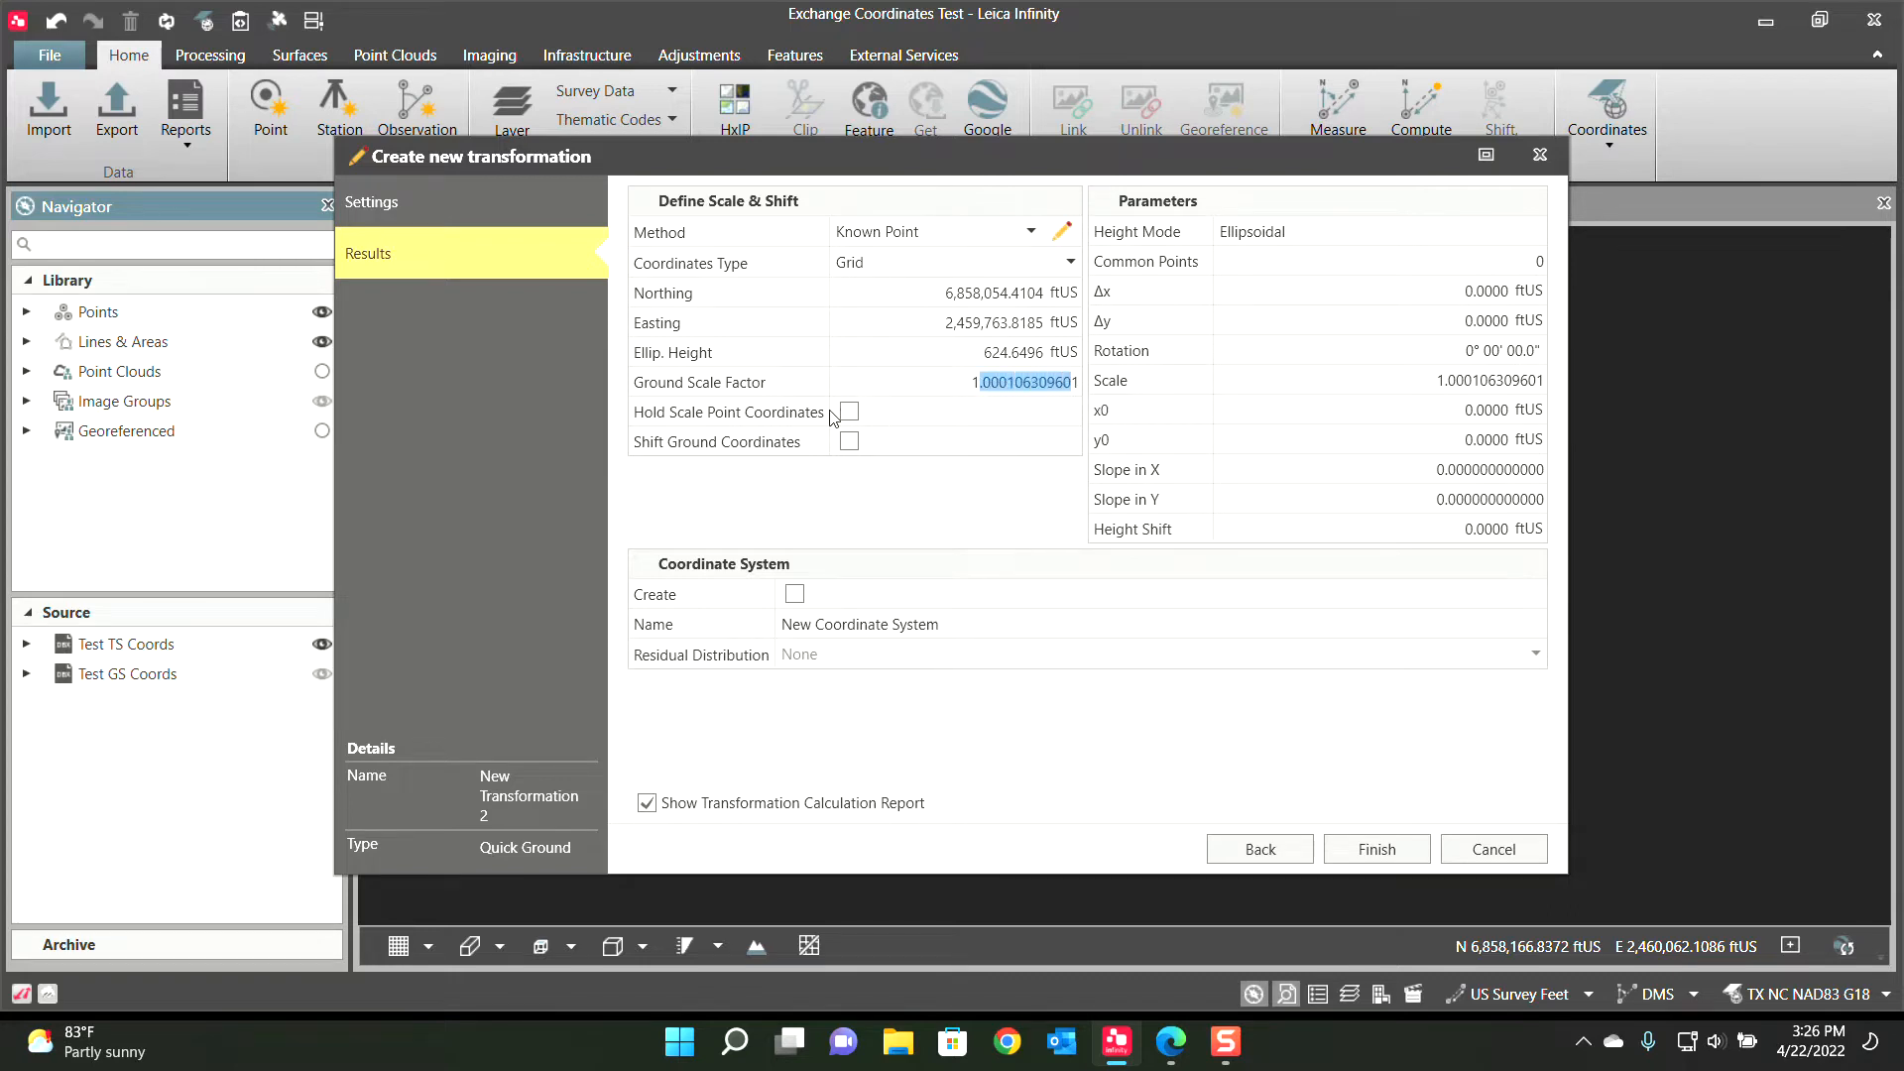
pyautogui.moveTo(847, 413)
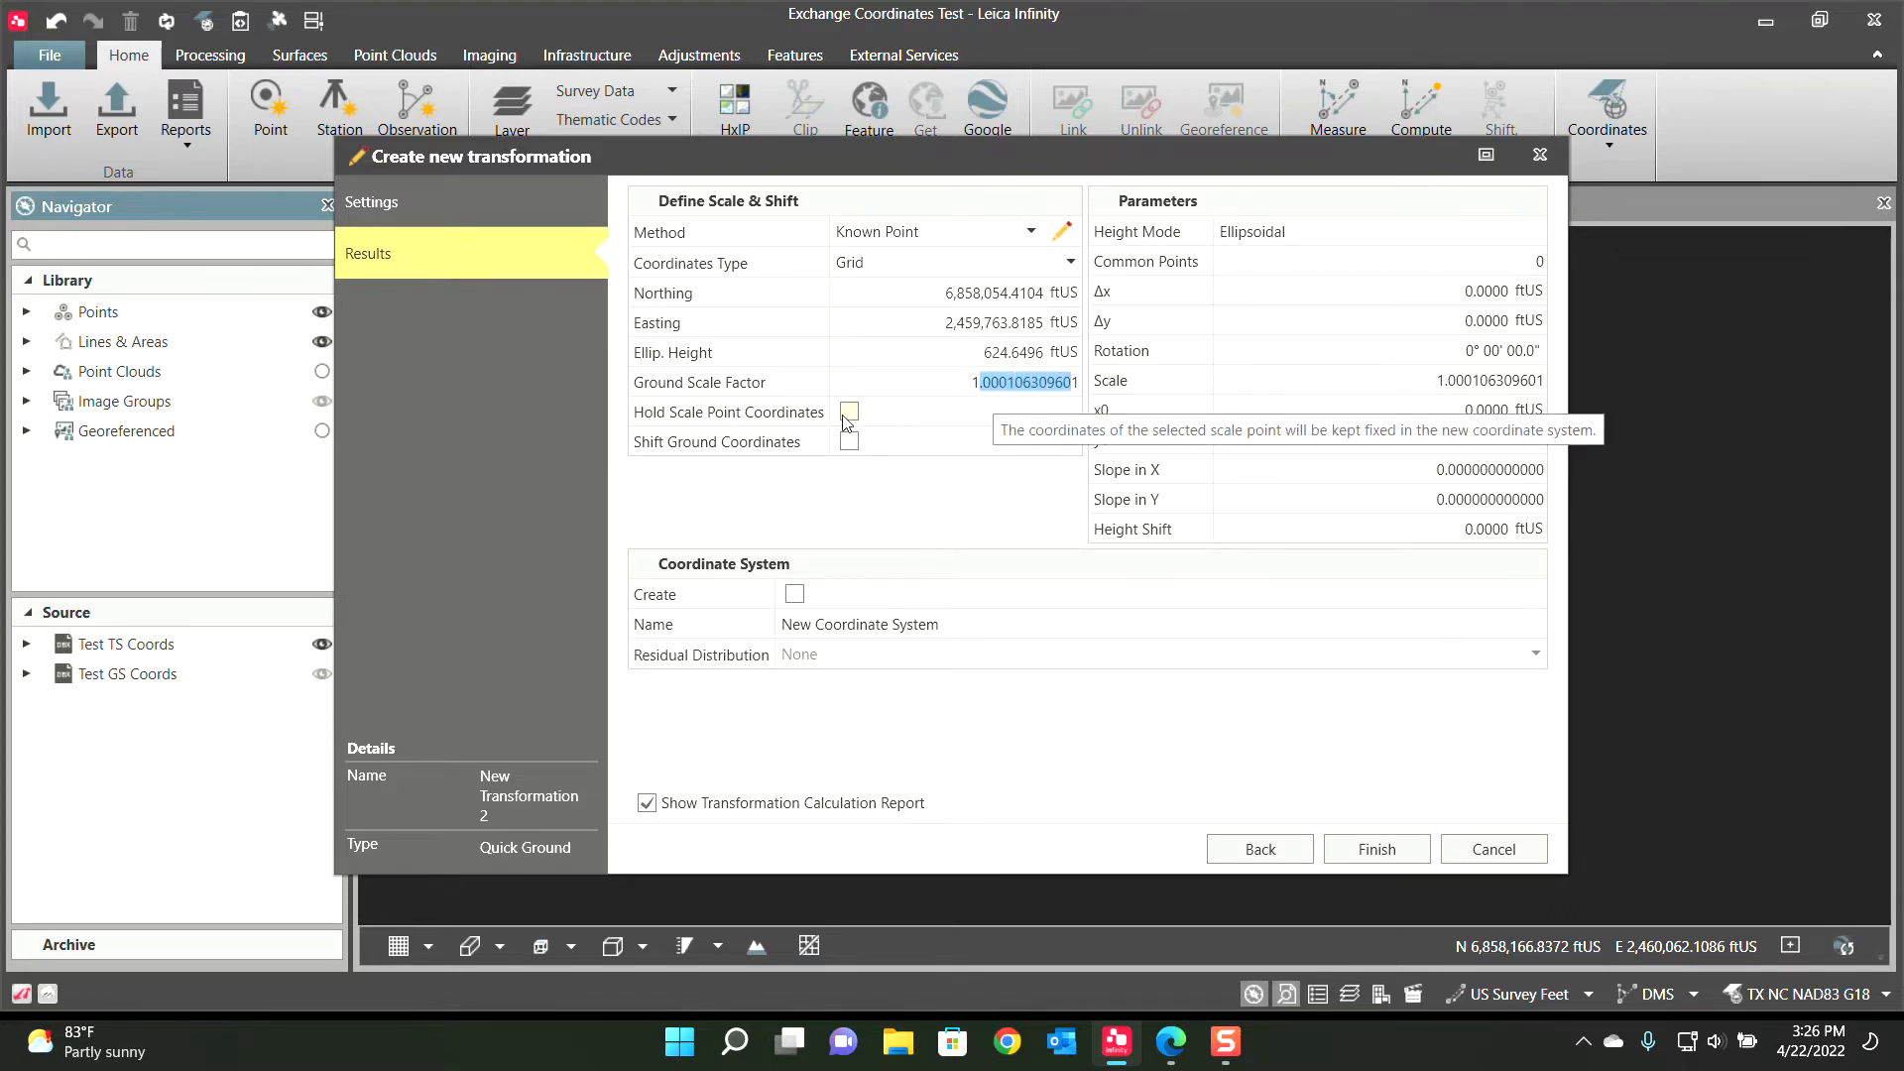
pyautogui.click(849, 412)
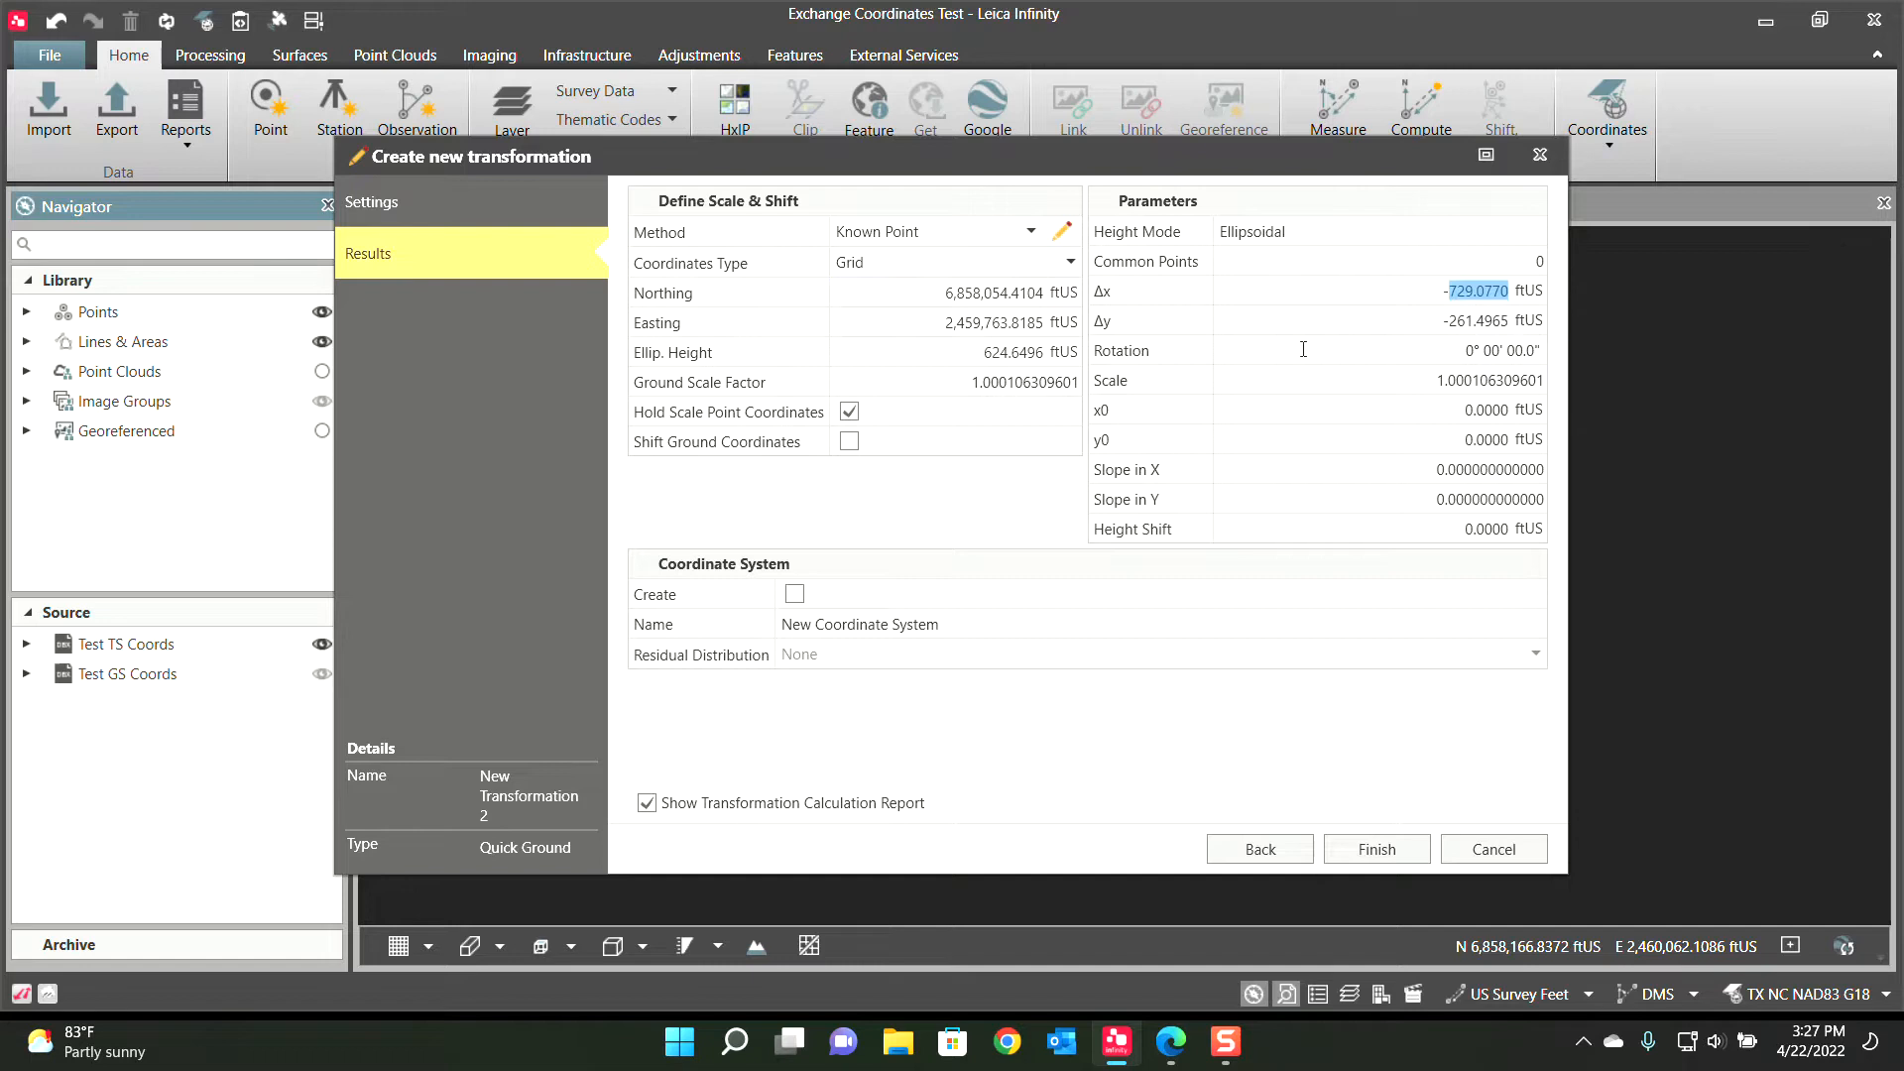
pyautogui.moveTo(1303, 349)
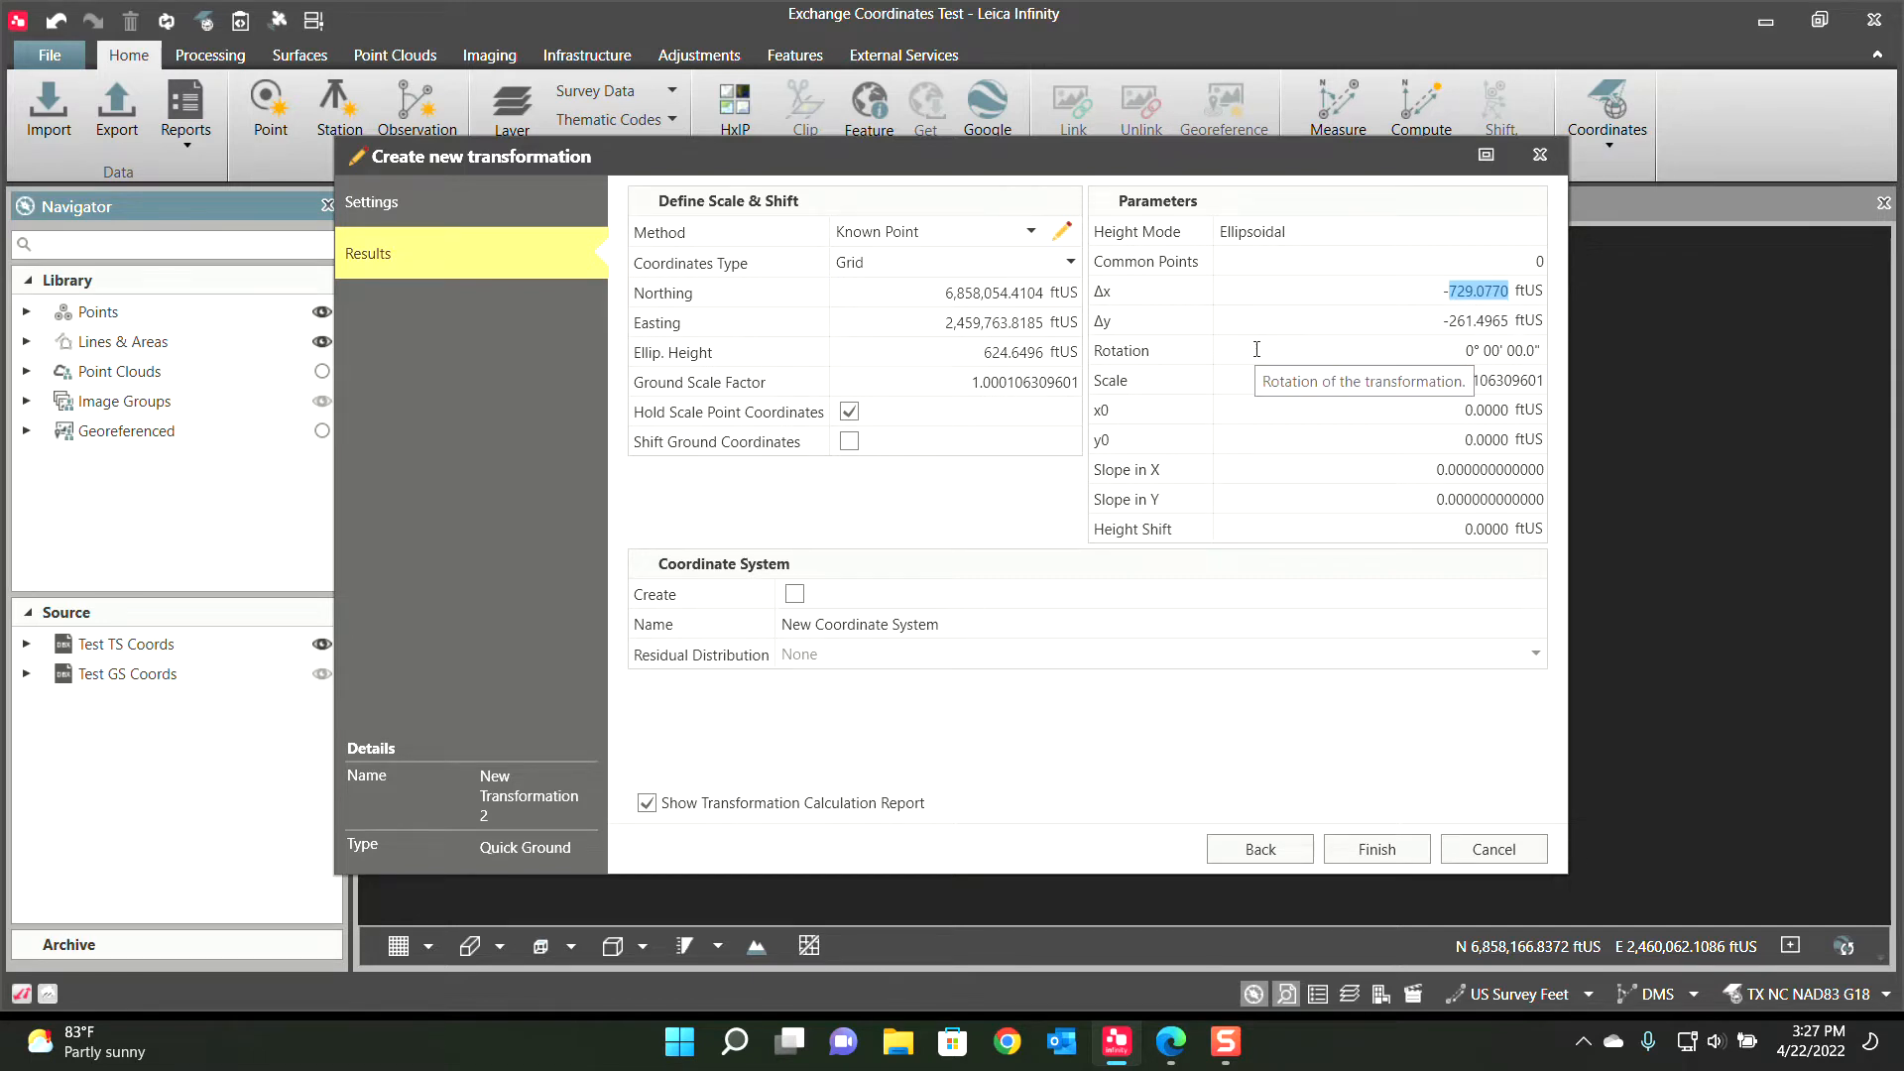
pyautogui.moveTo(866, 433)
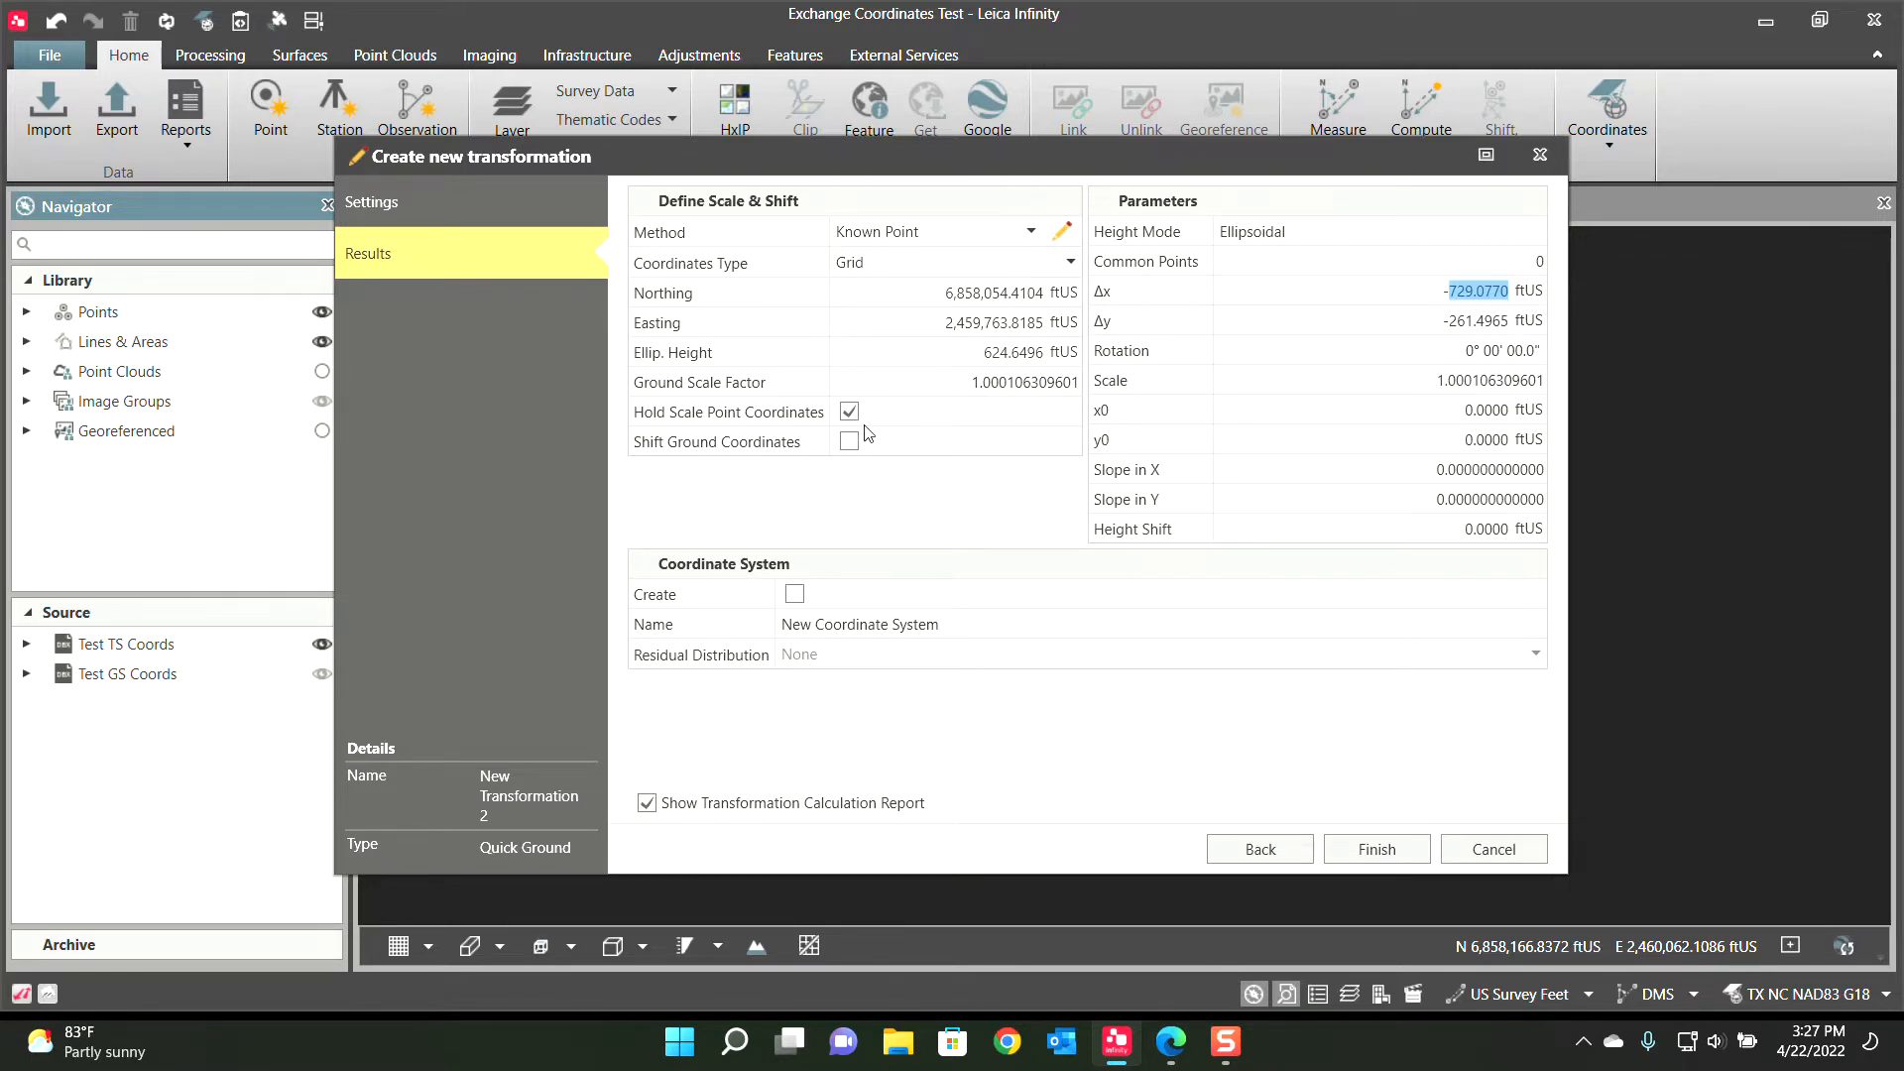
pyautogui.click(849, 413)
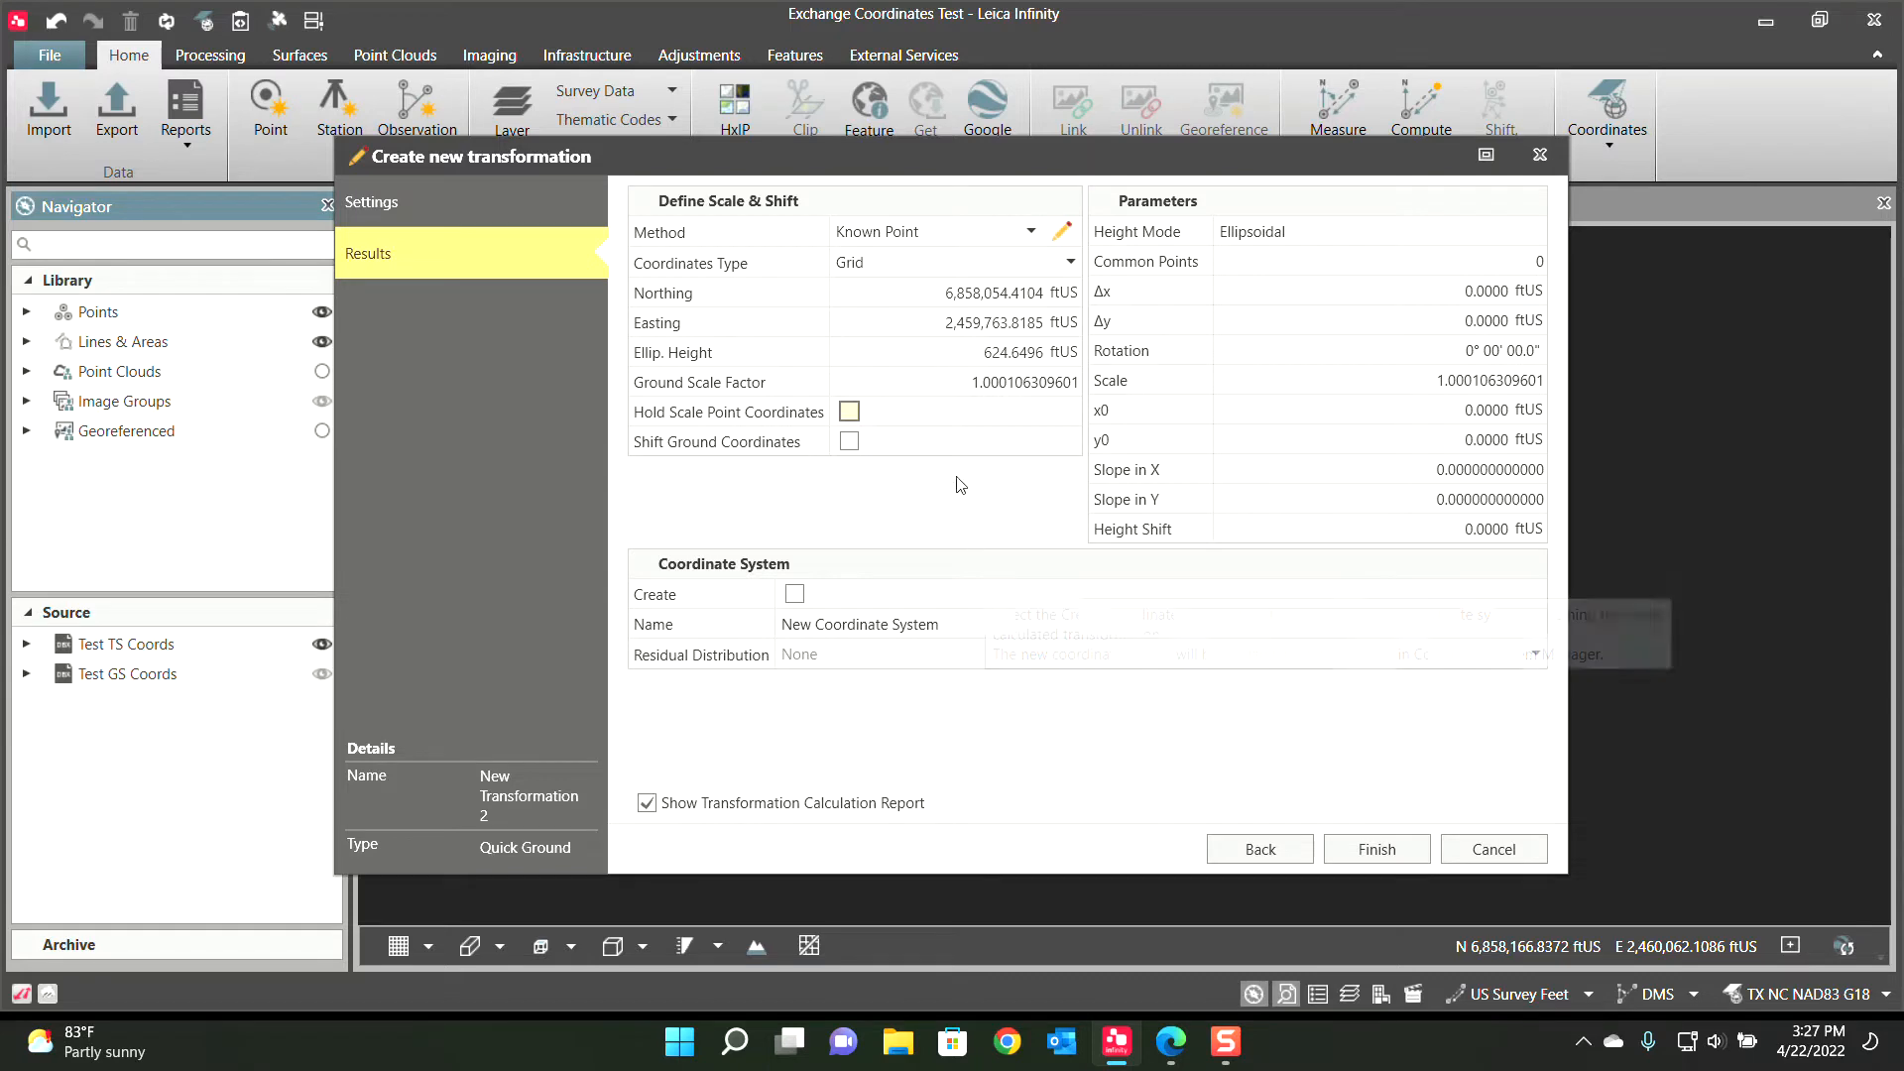
# Finish the transformation creating a new coordinate system named TX NC Ground
pyautogui.click(793, 593)
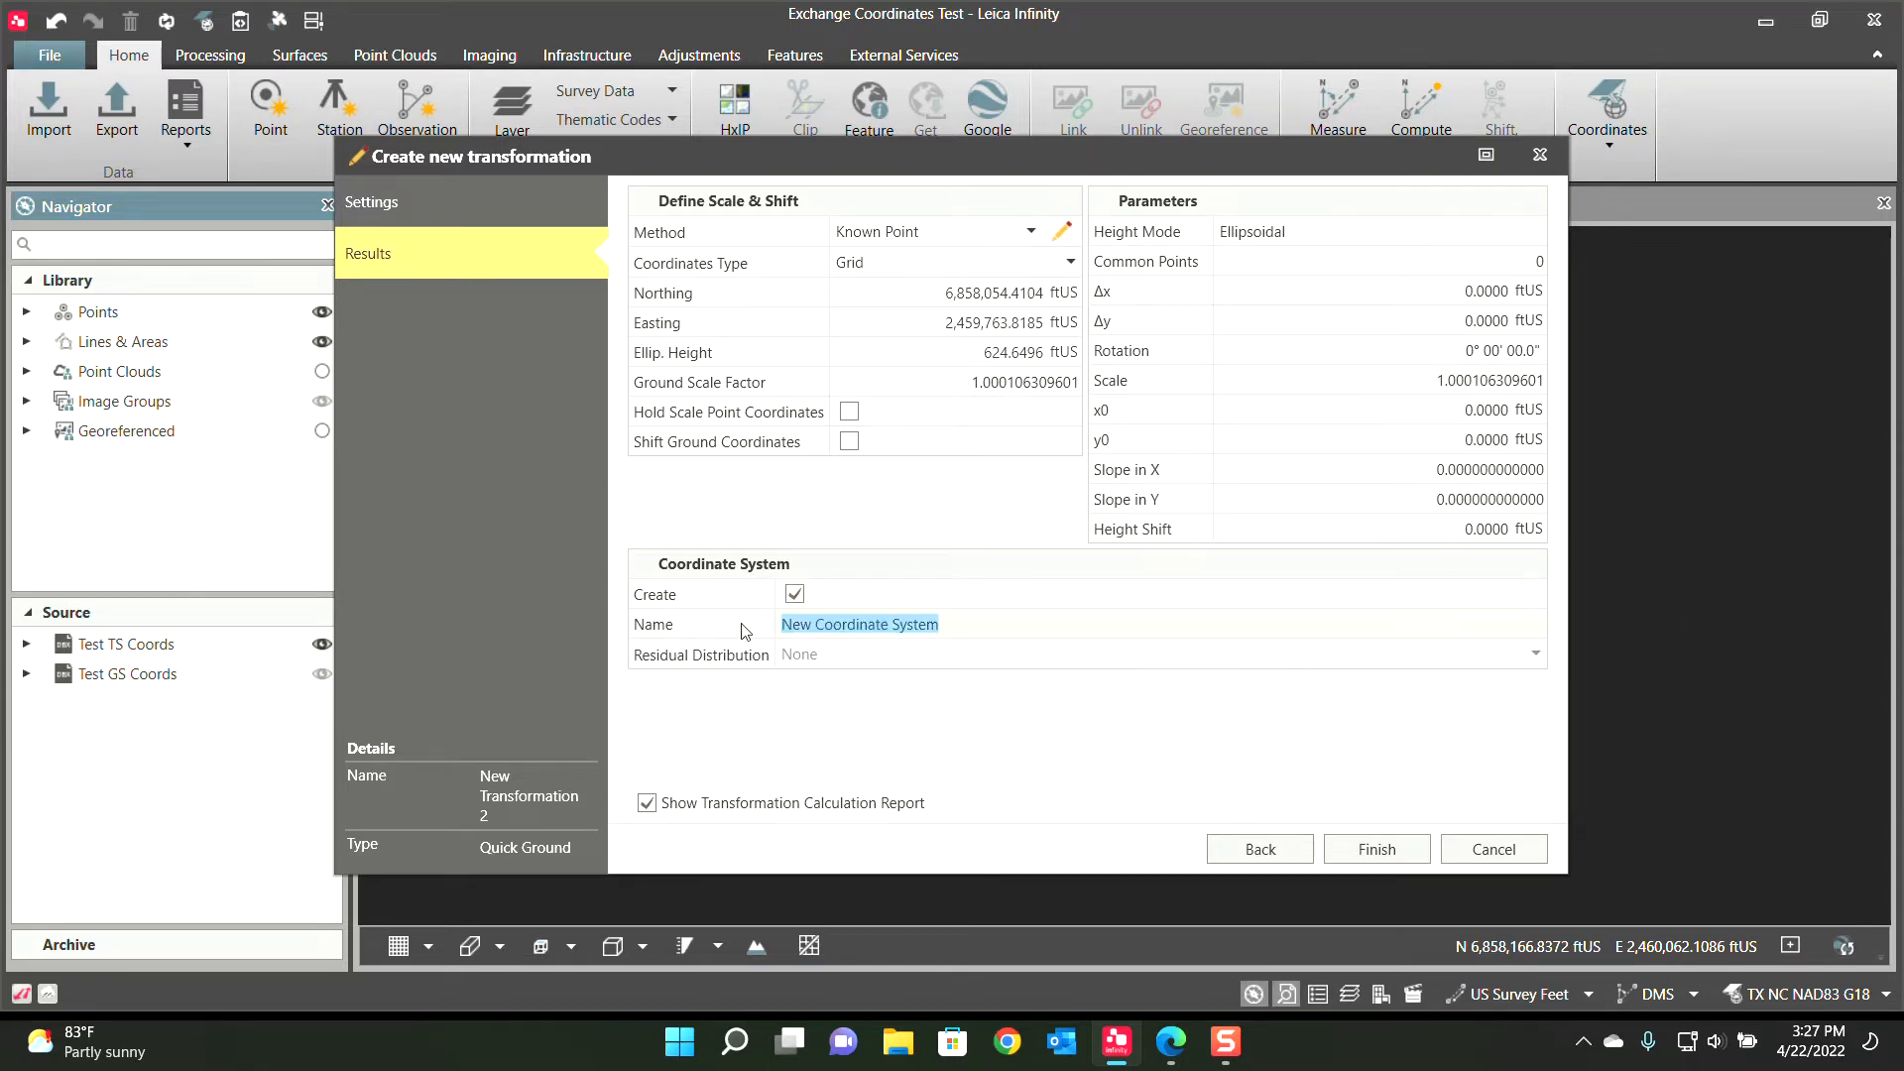
pyautogui.write('TX N')
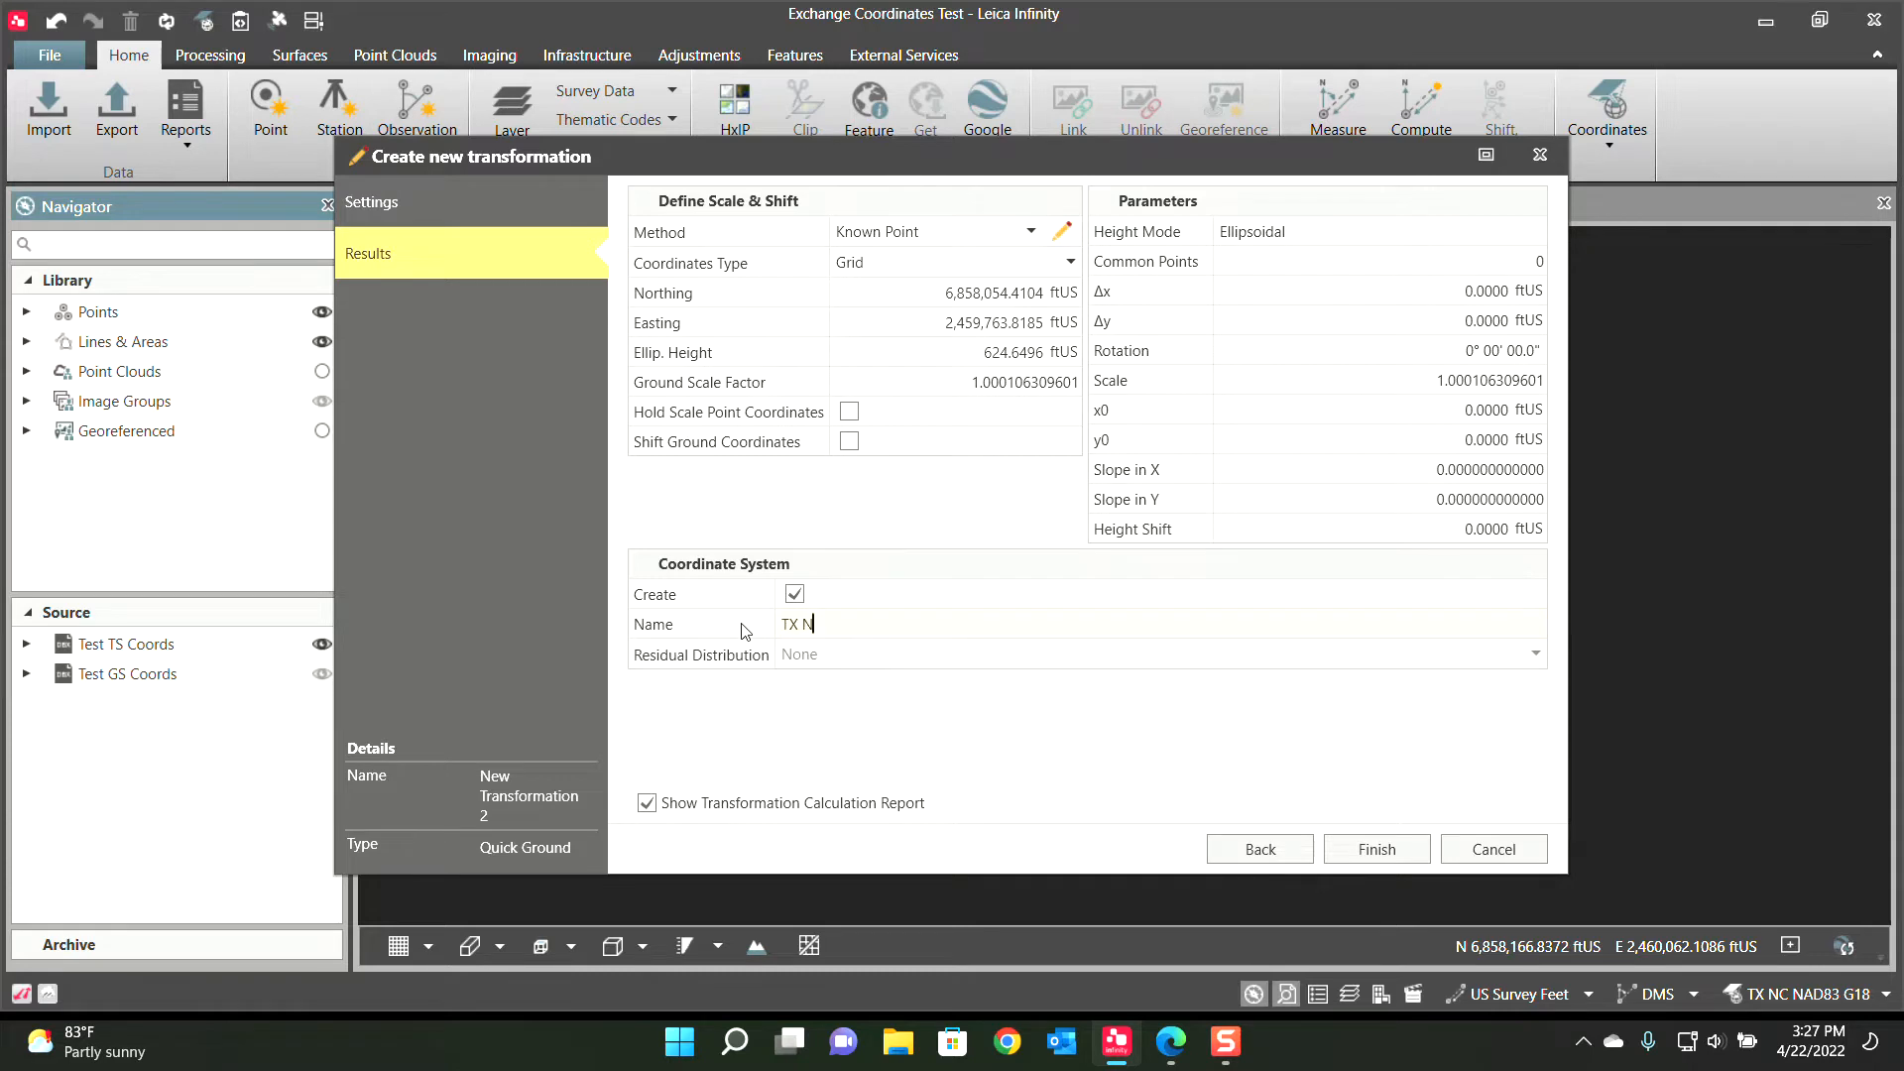
pyautogui.write('C Ground')
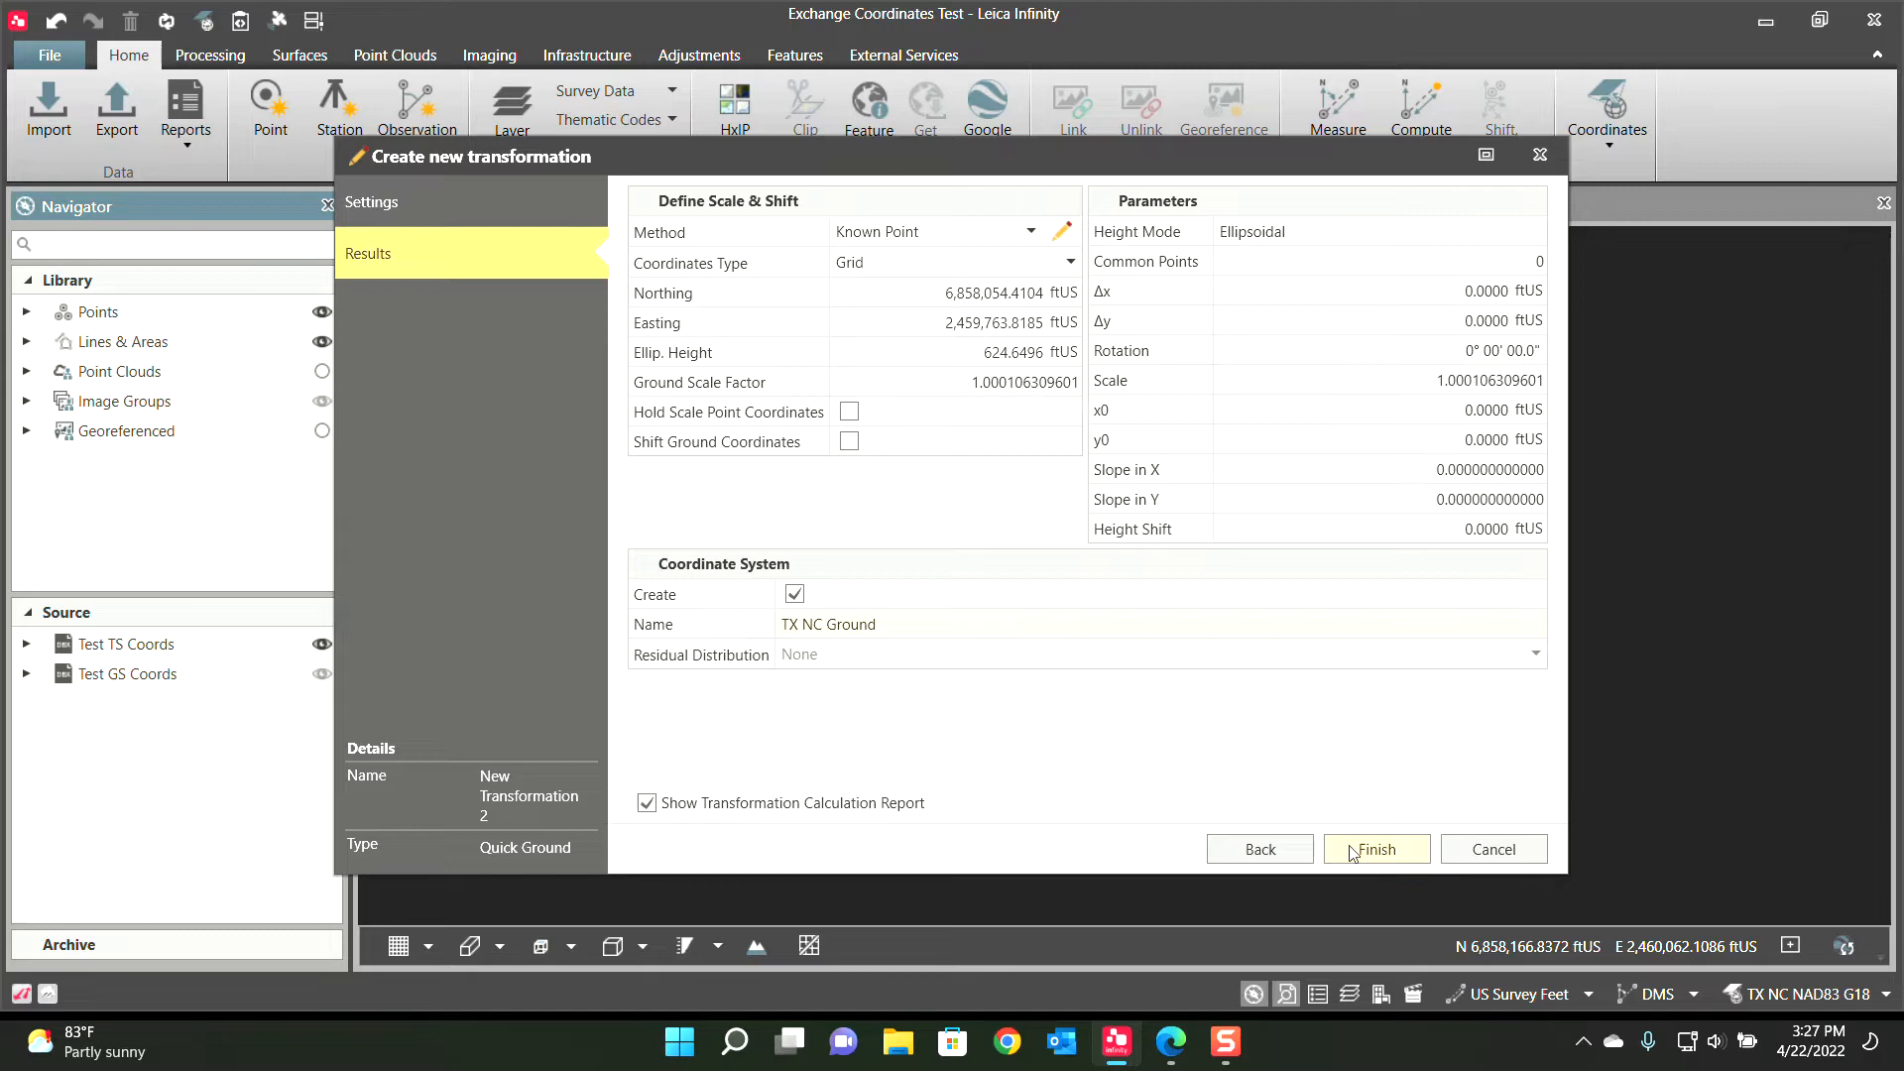
pyautogui.click(1375, 849)
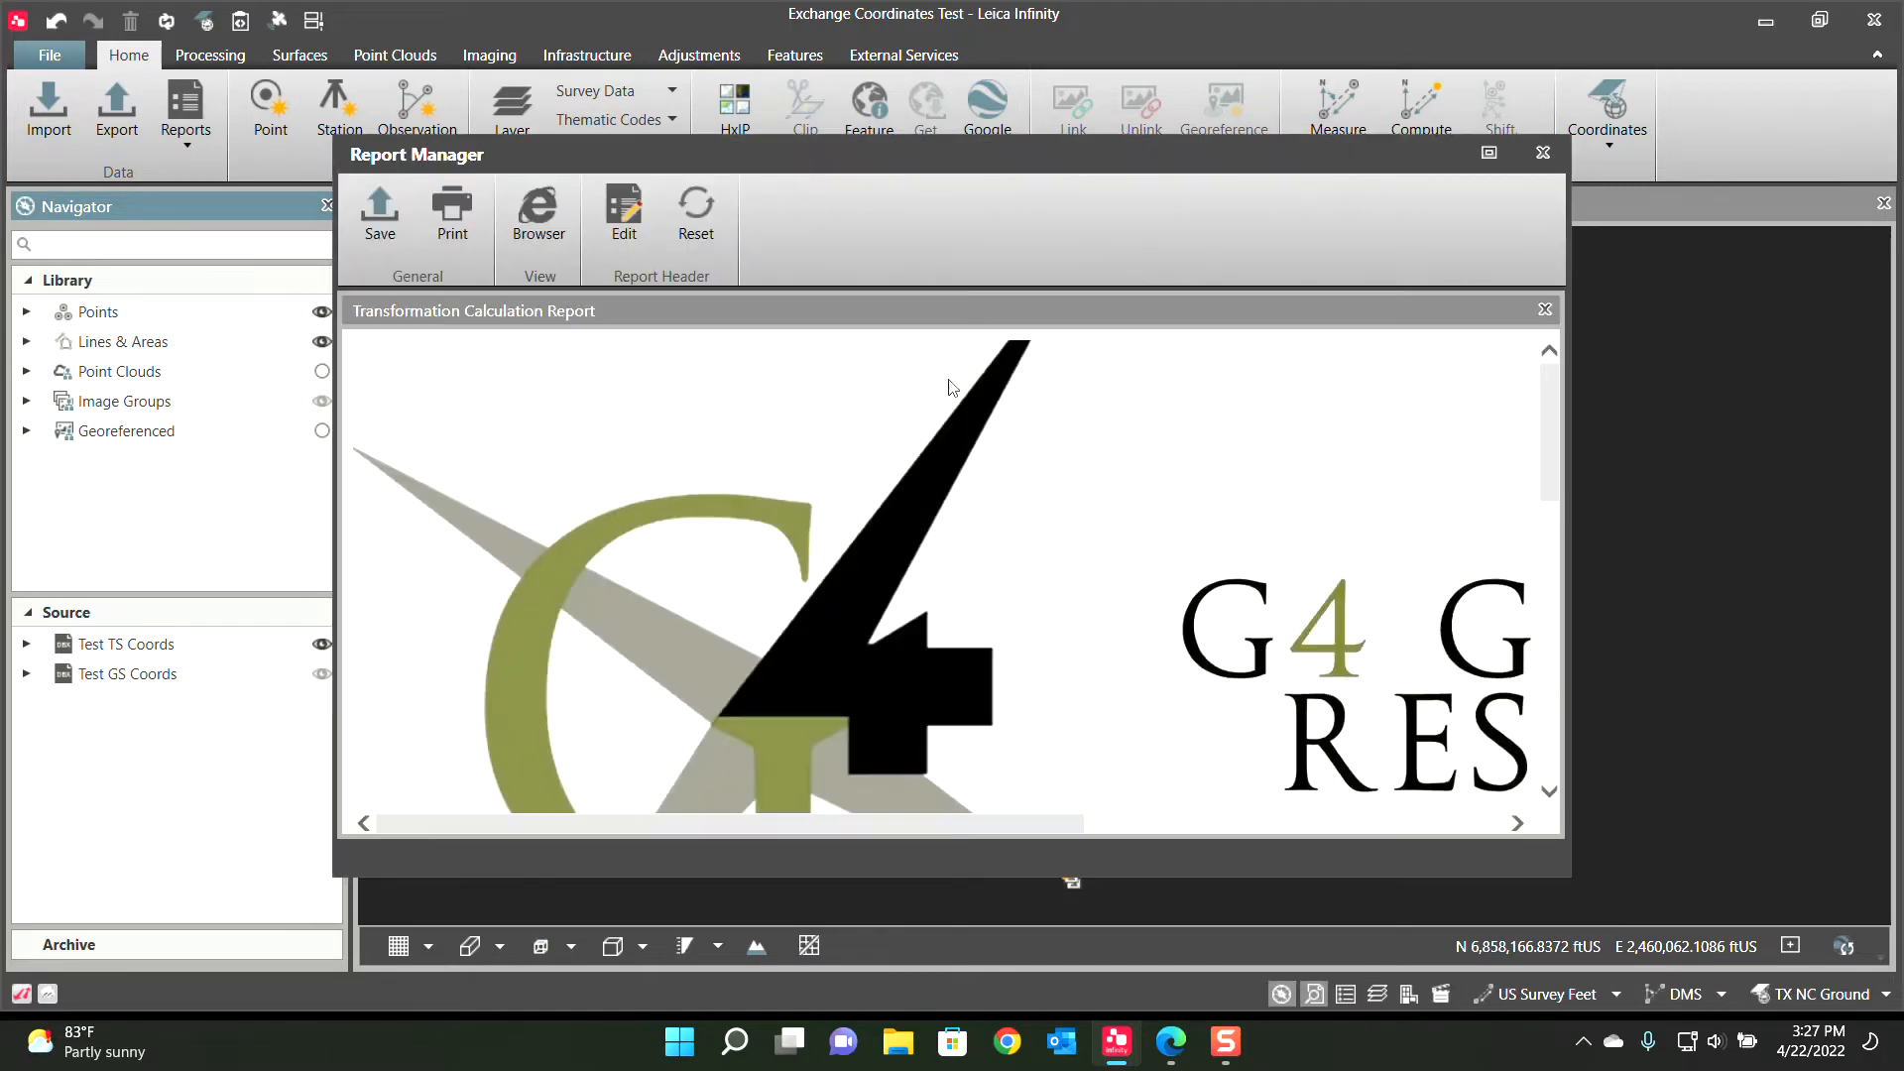
pyautogui.moveTo(1551, 127)
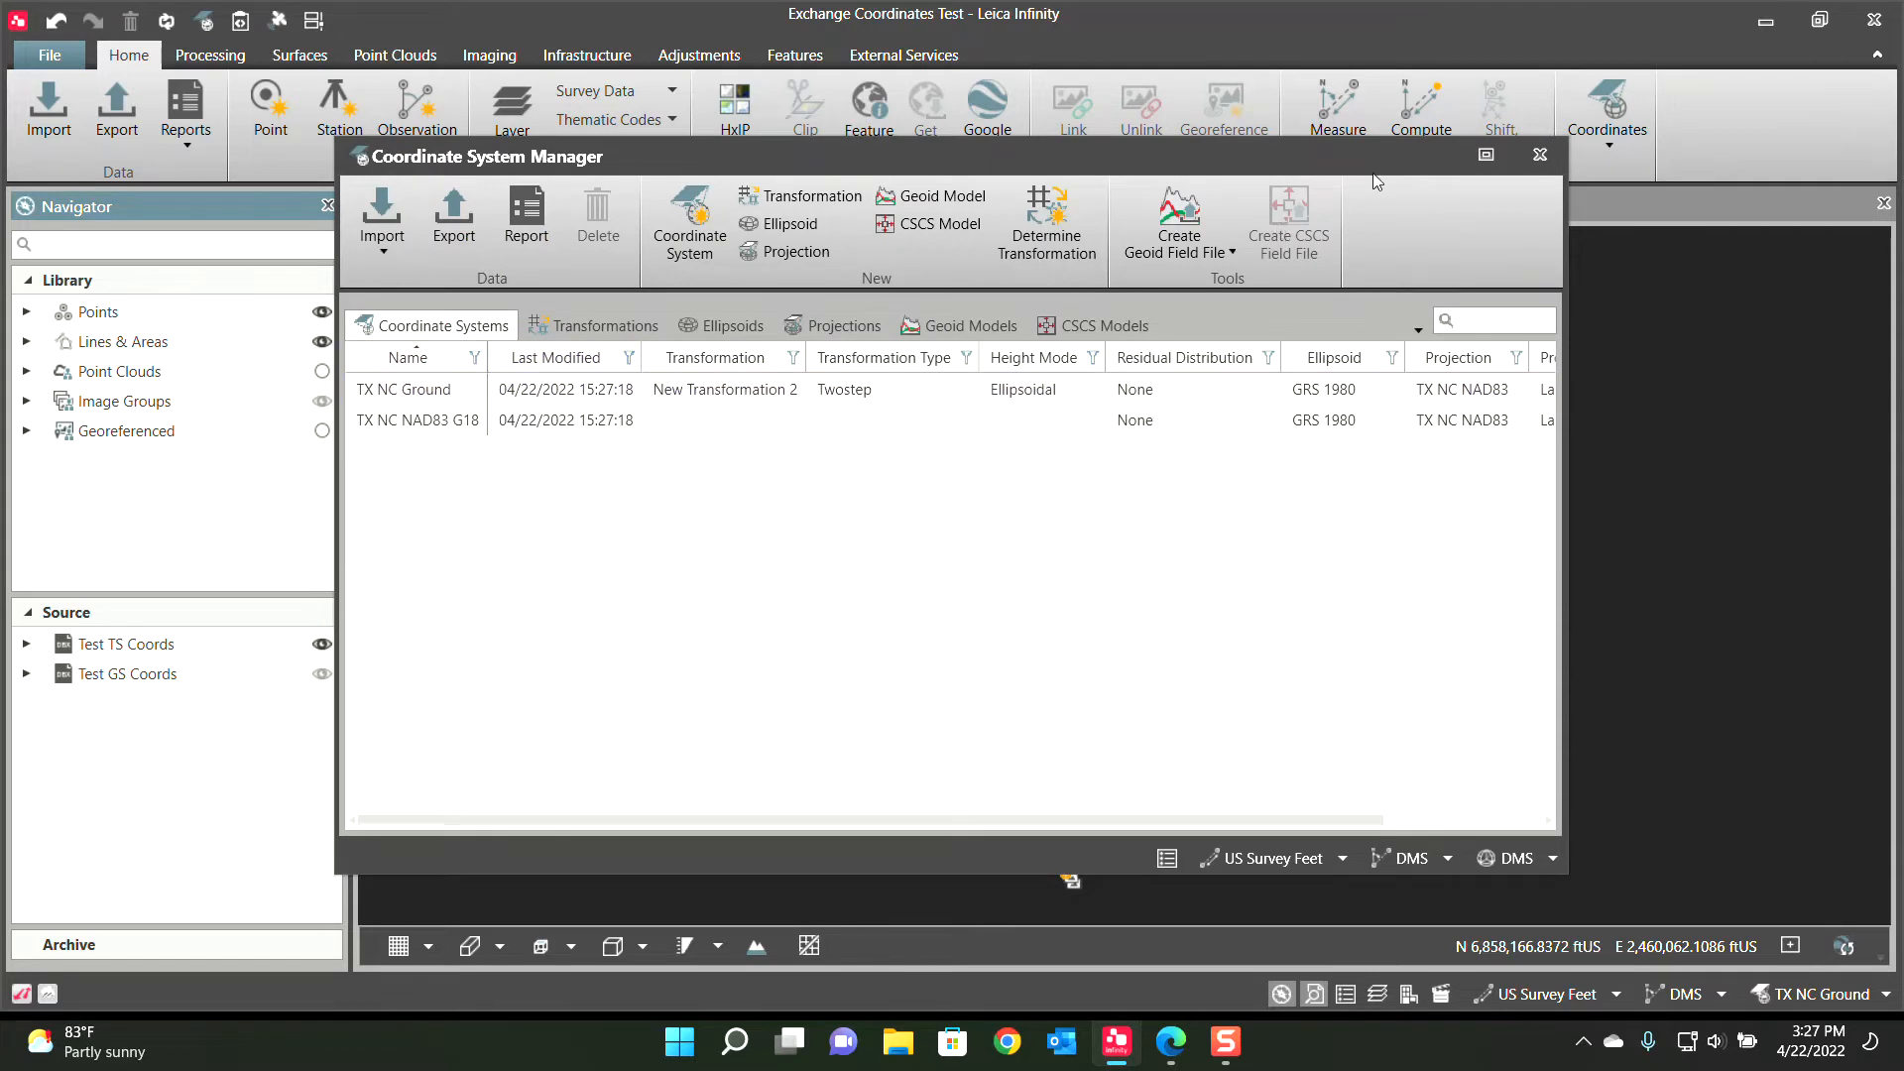
# Close the Coordinate System Manager to return to the site plan on TX NC Ground
pyautogui.click(1539, 155)
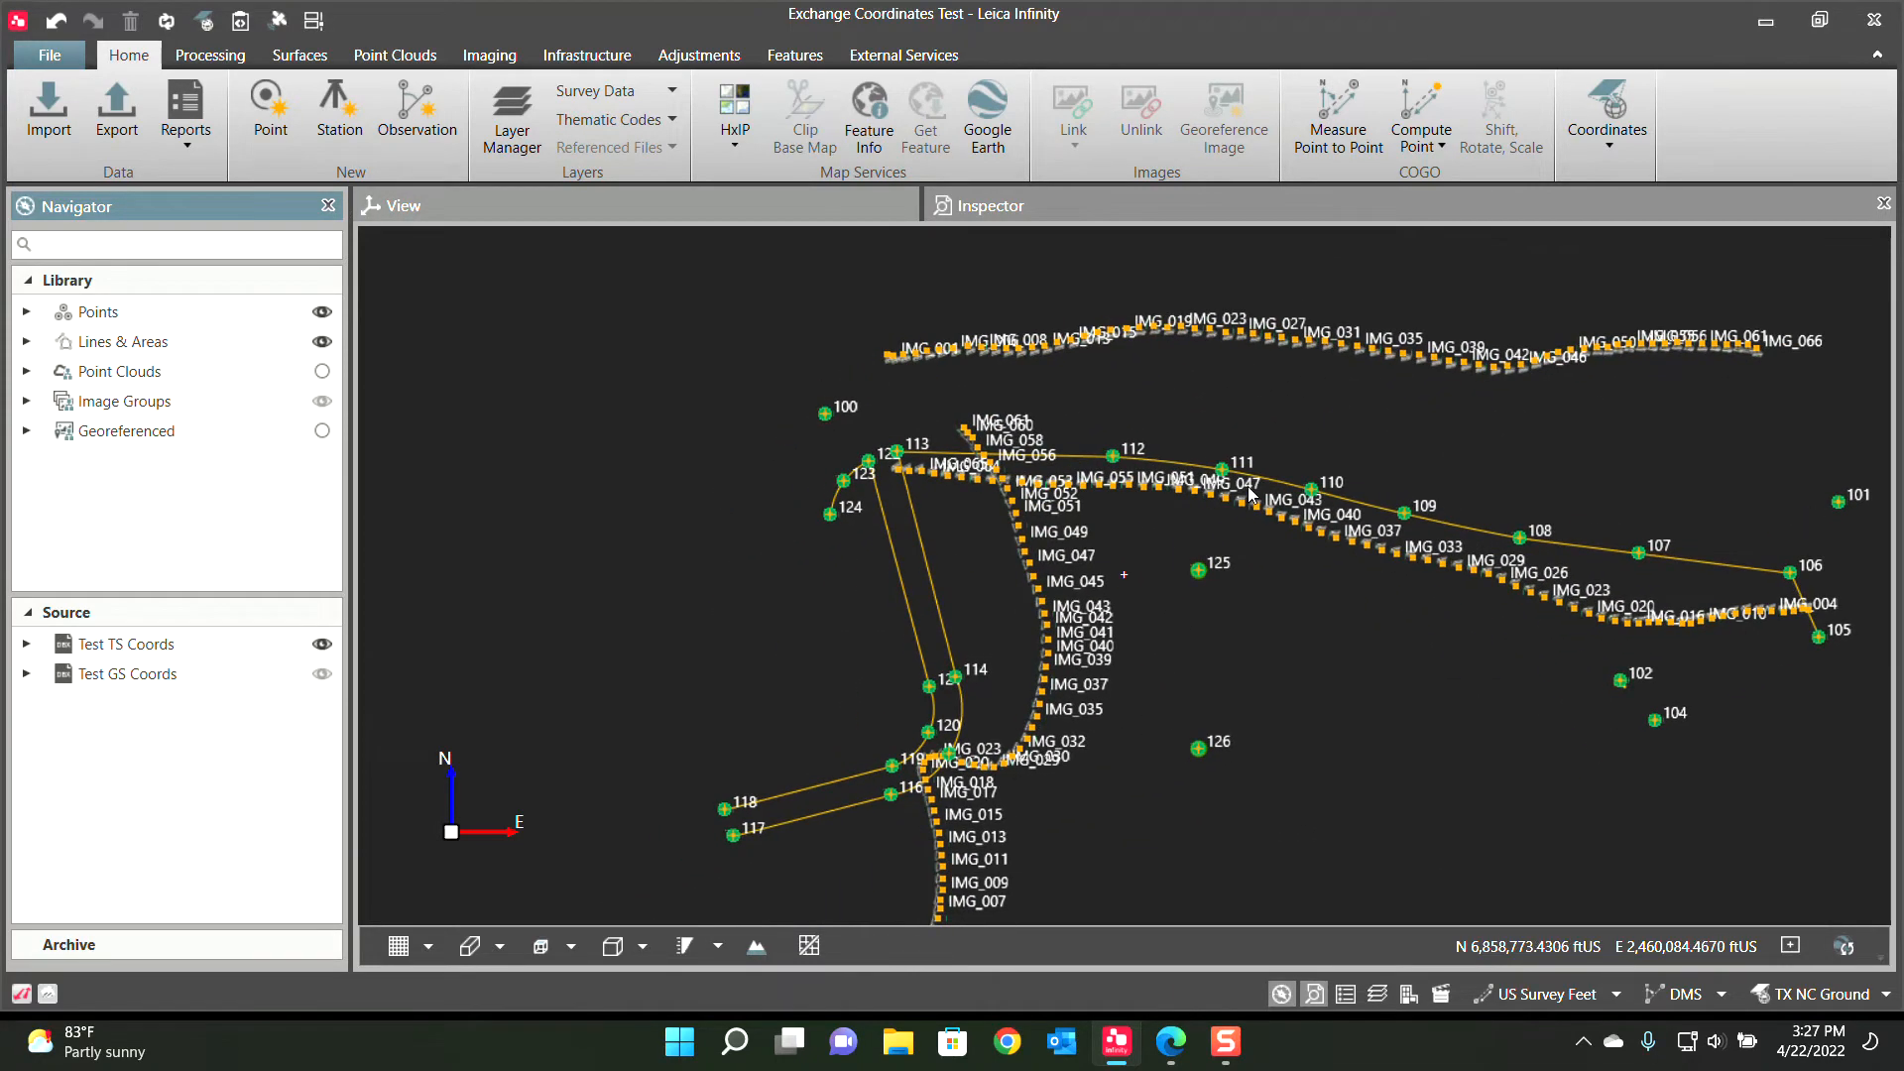
# Switch the project coordinate system back to TX NC NAD83 G18 from the status bar
pyautogui.scroll(-3)
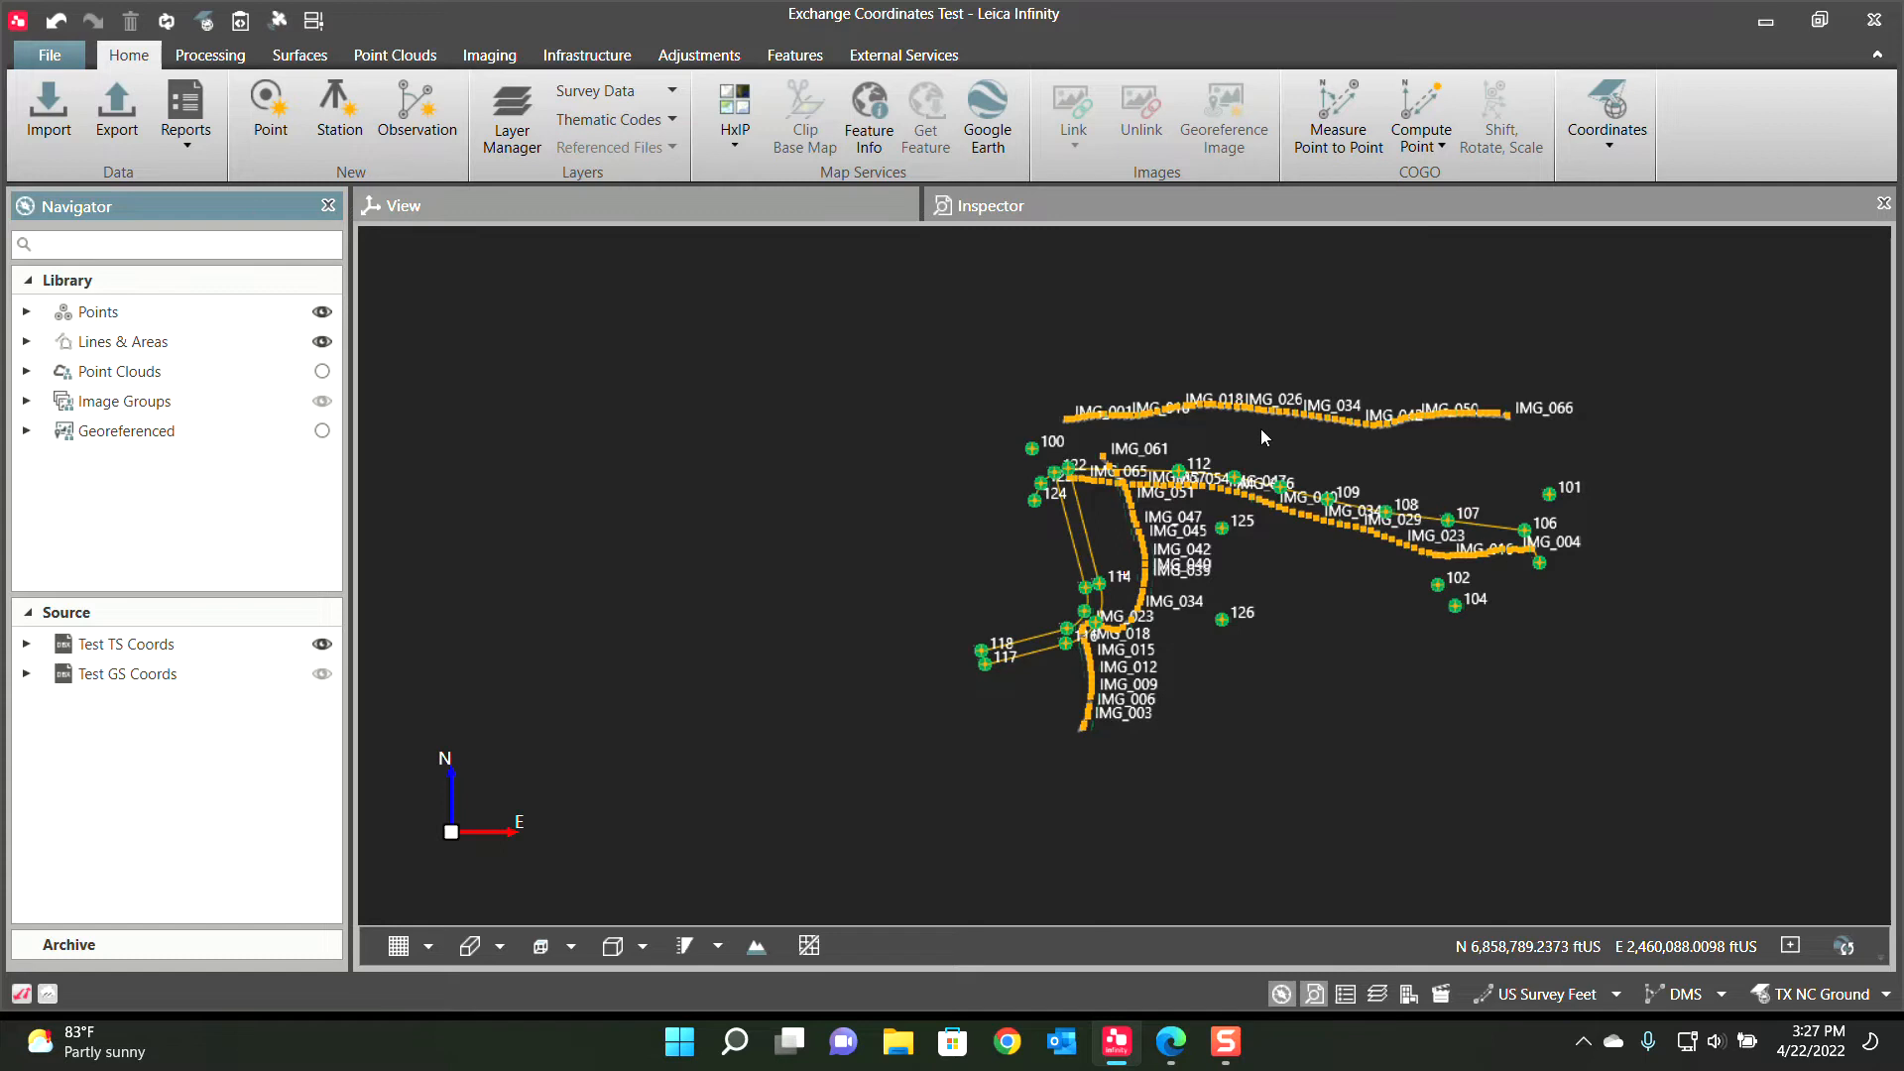
pyautogui.scroll(-3)
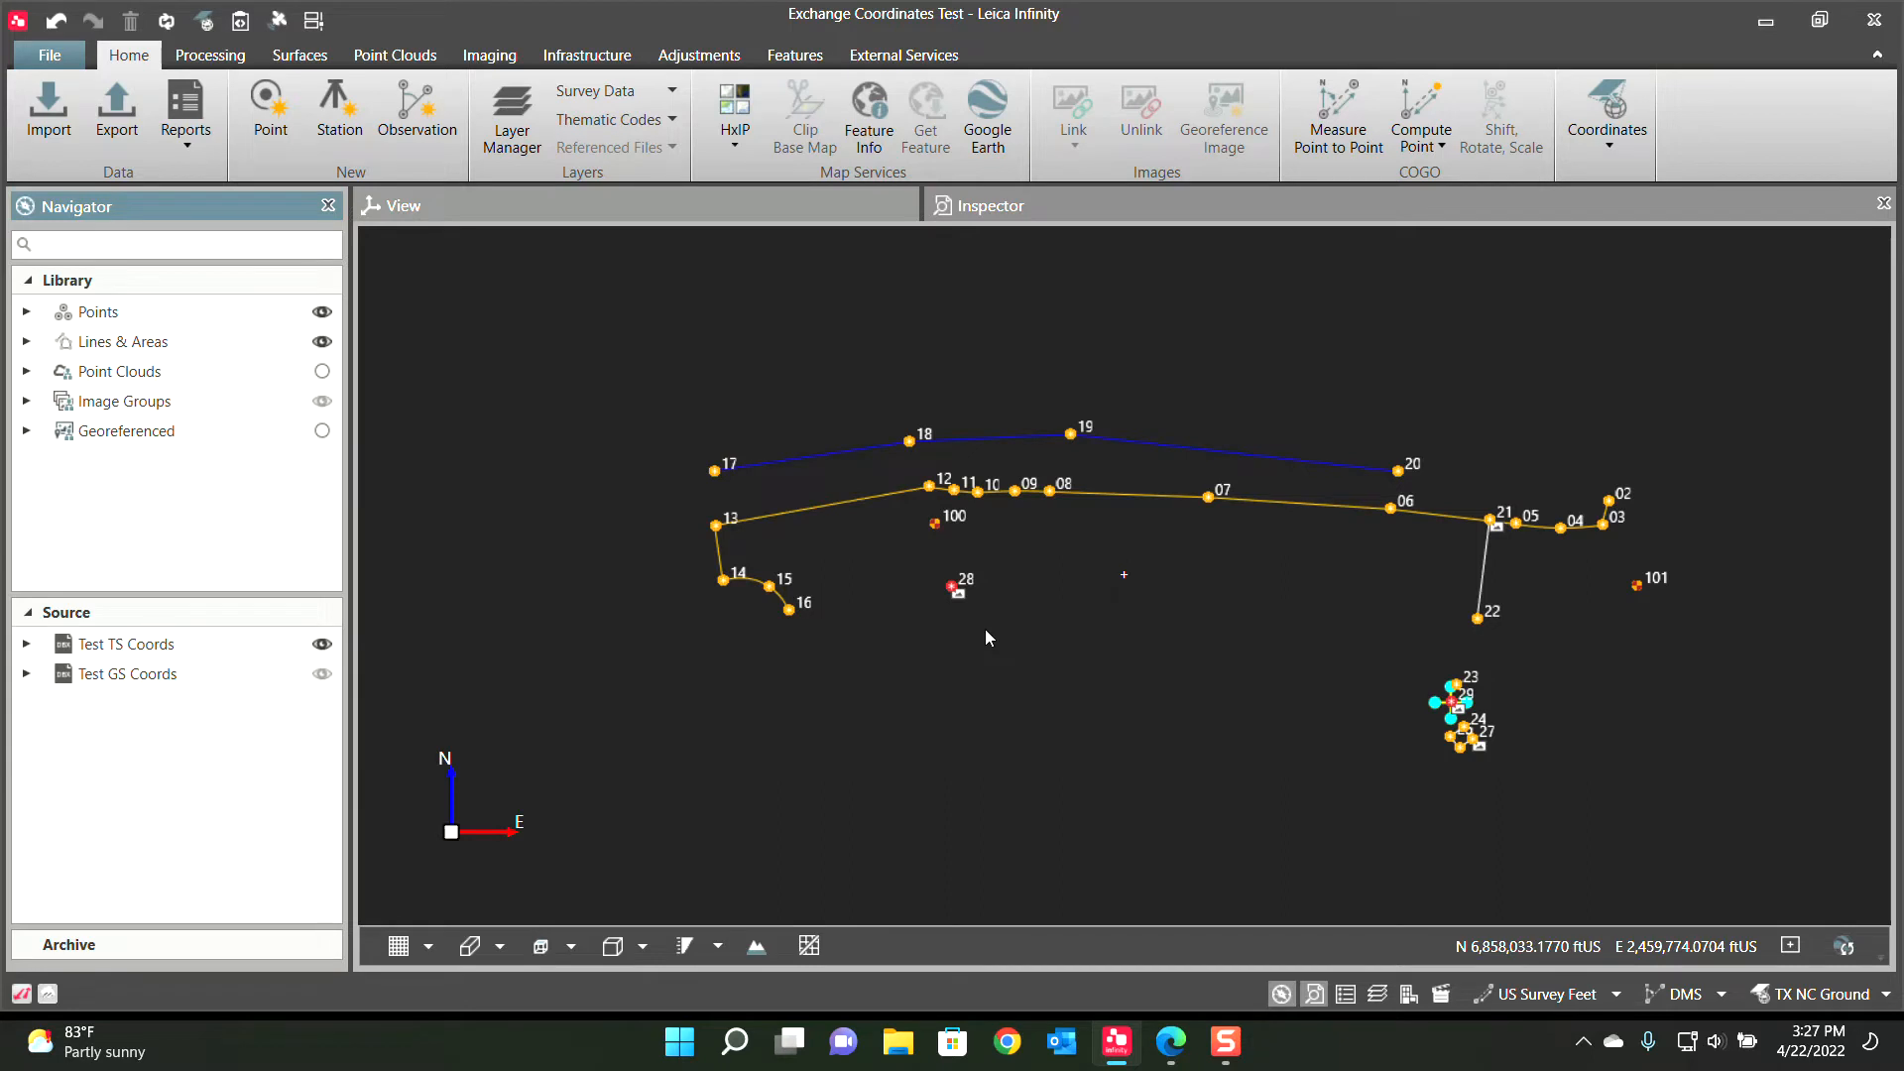
pyautogui.moveTo(1154, 577)
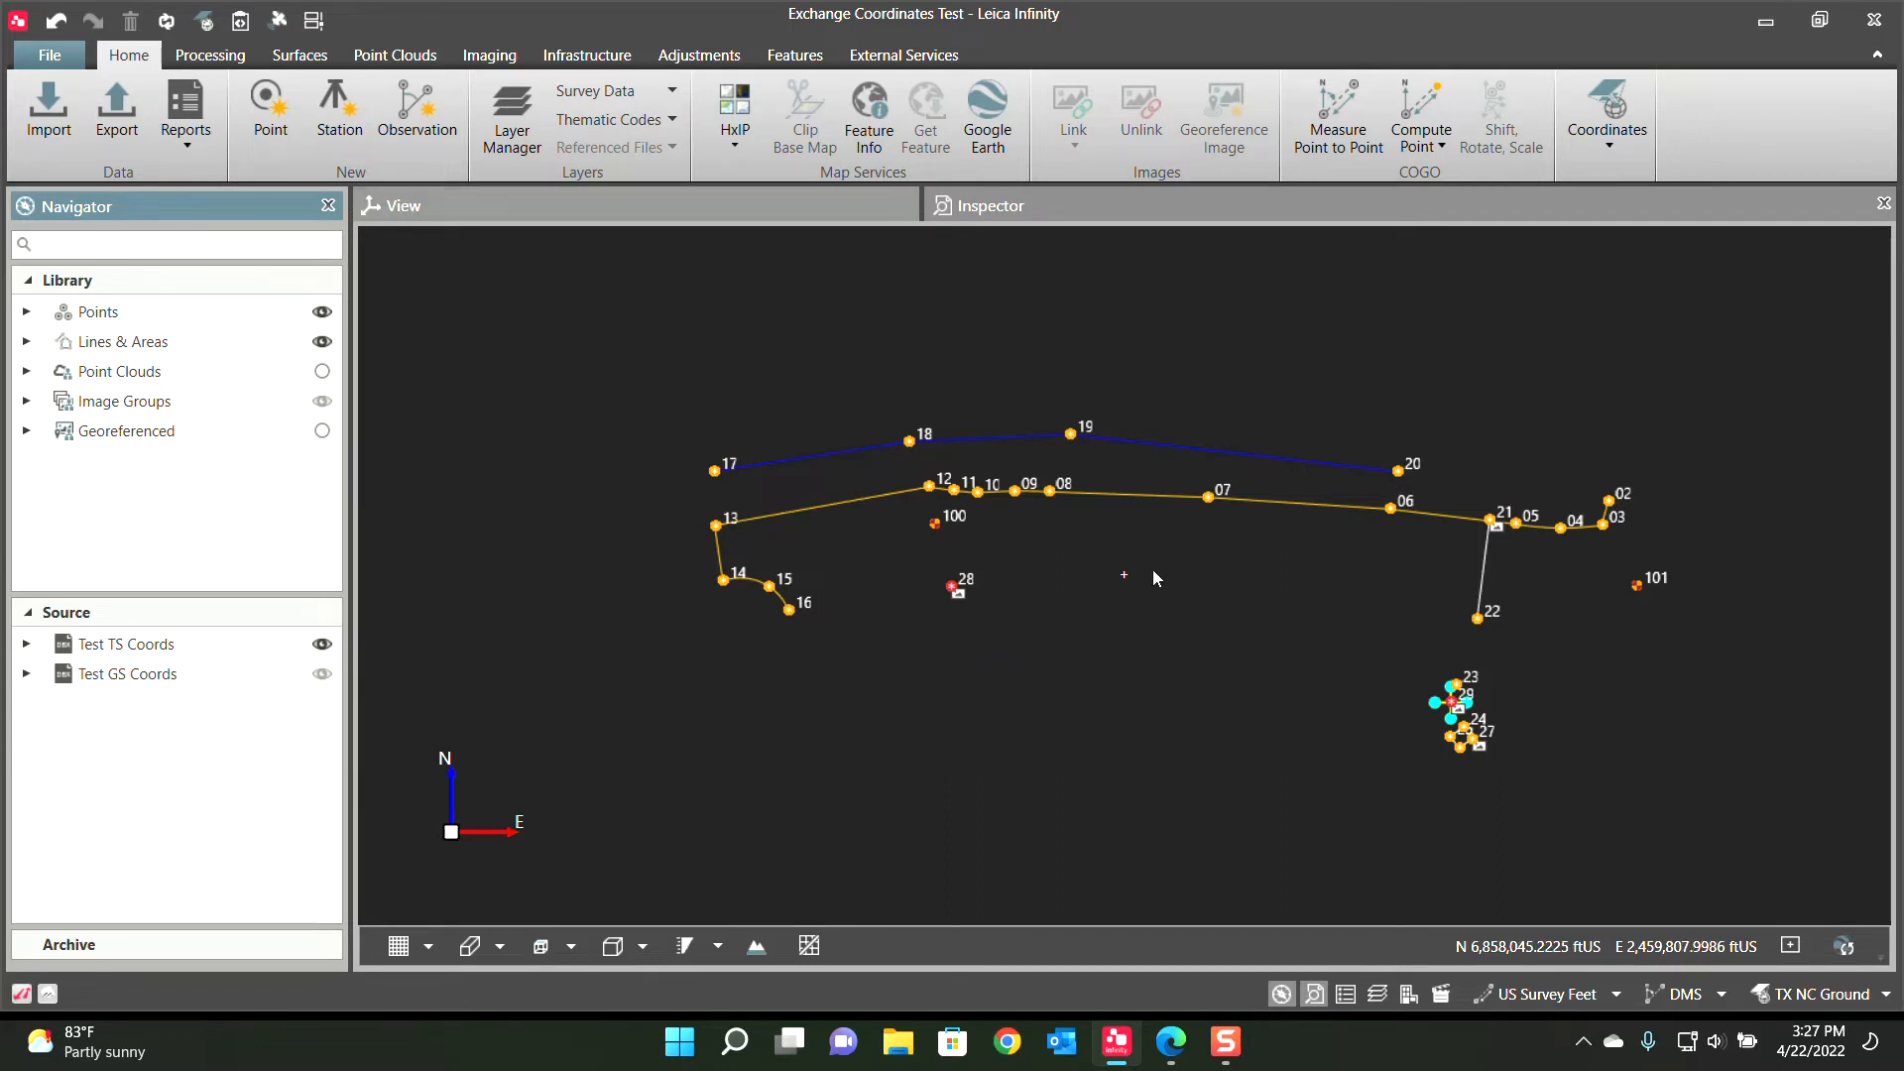
pyautogui.scroll(-3)
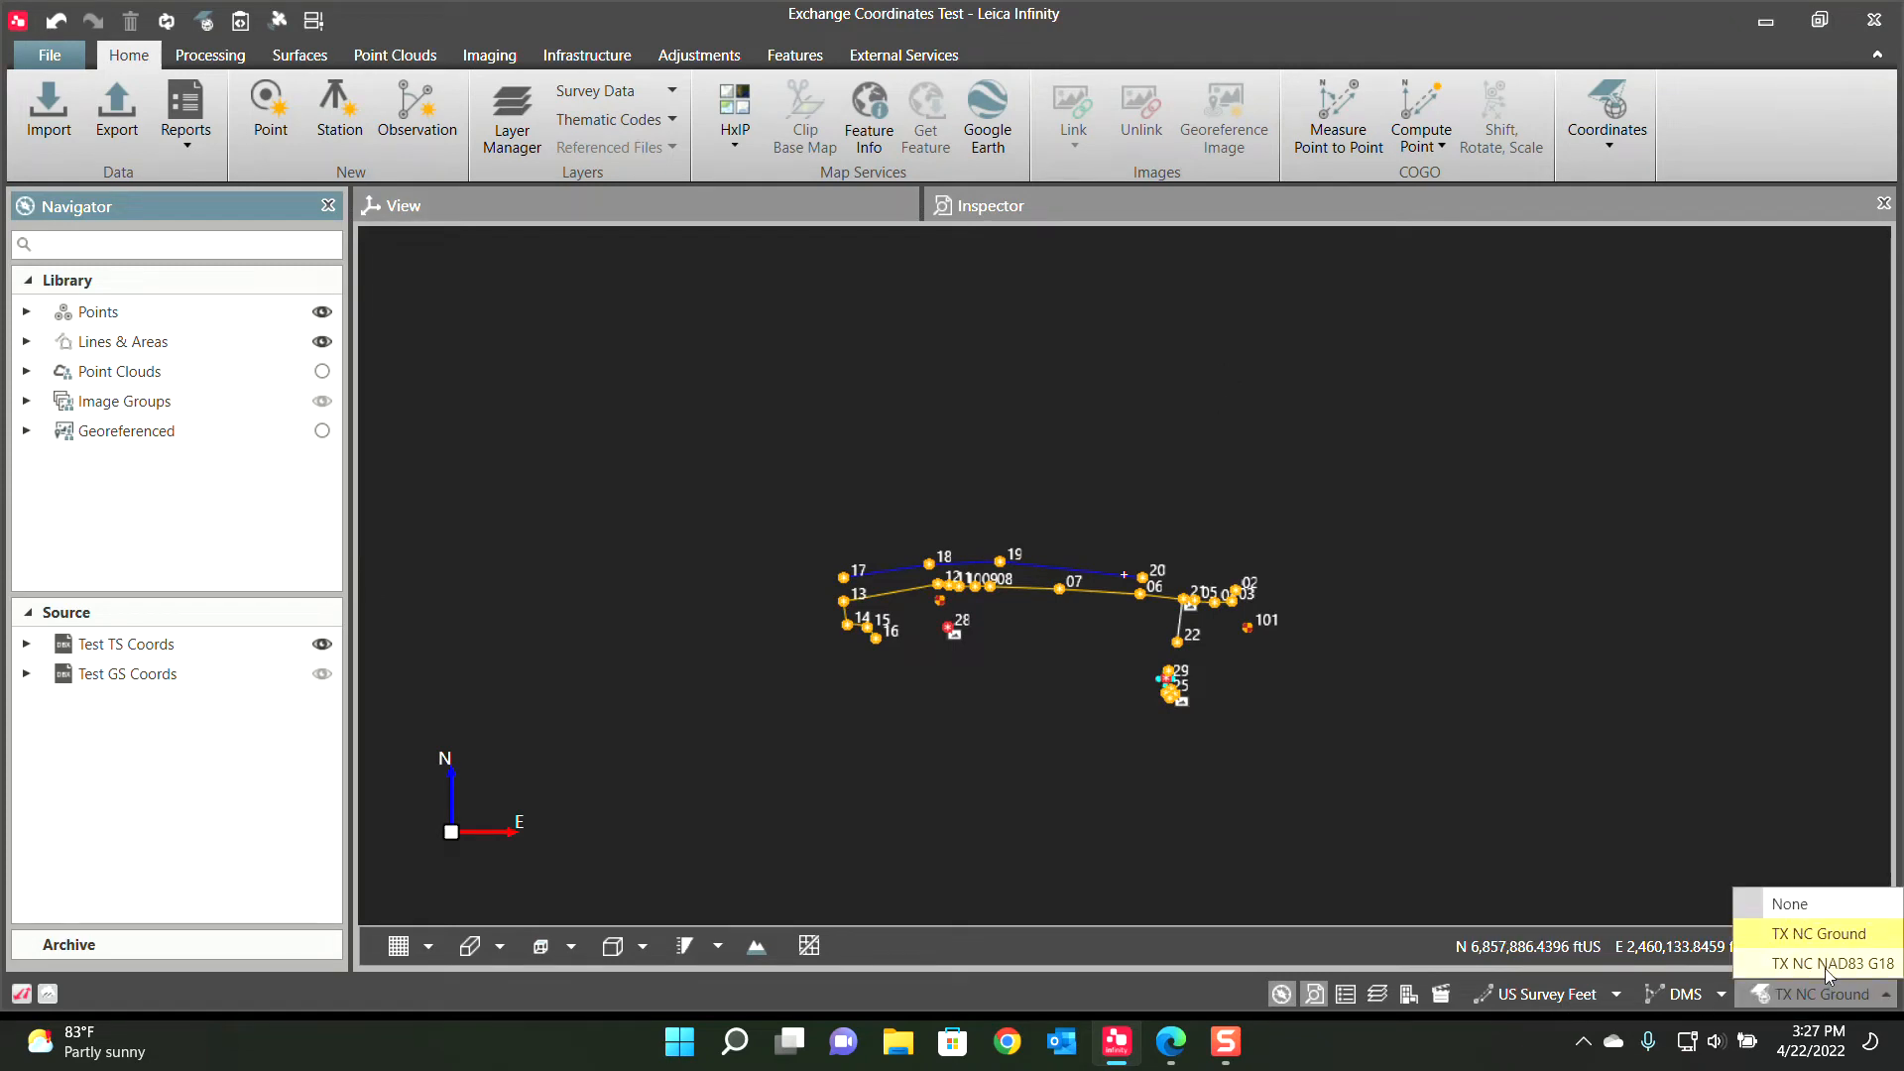
pyautogui.click(1832, 964)
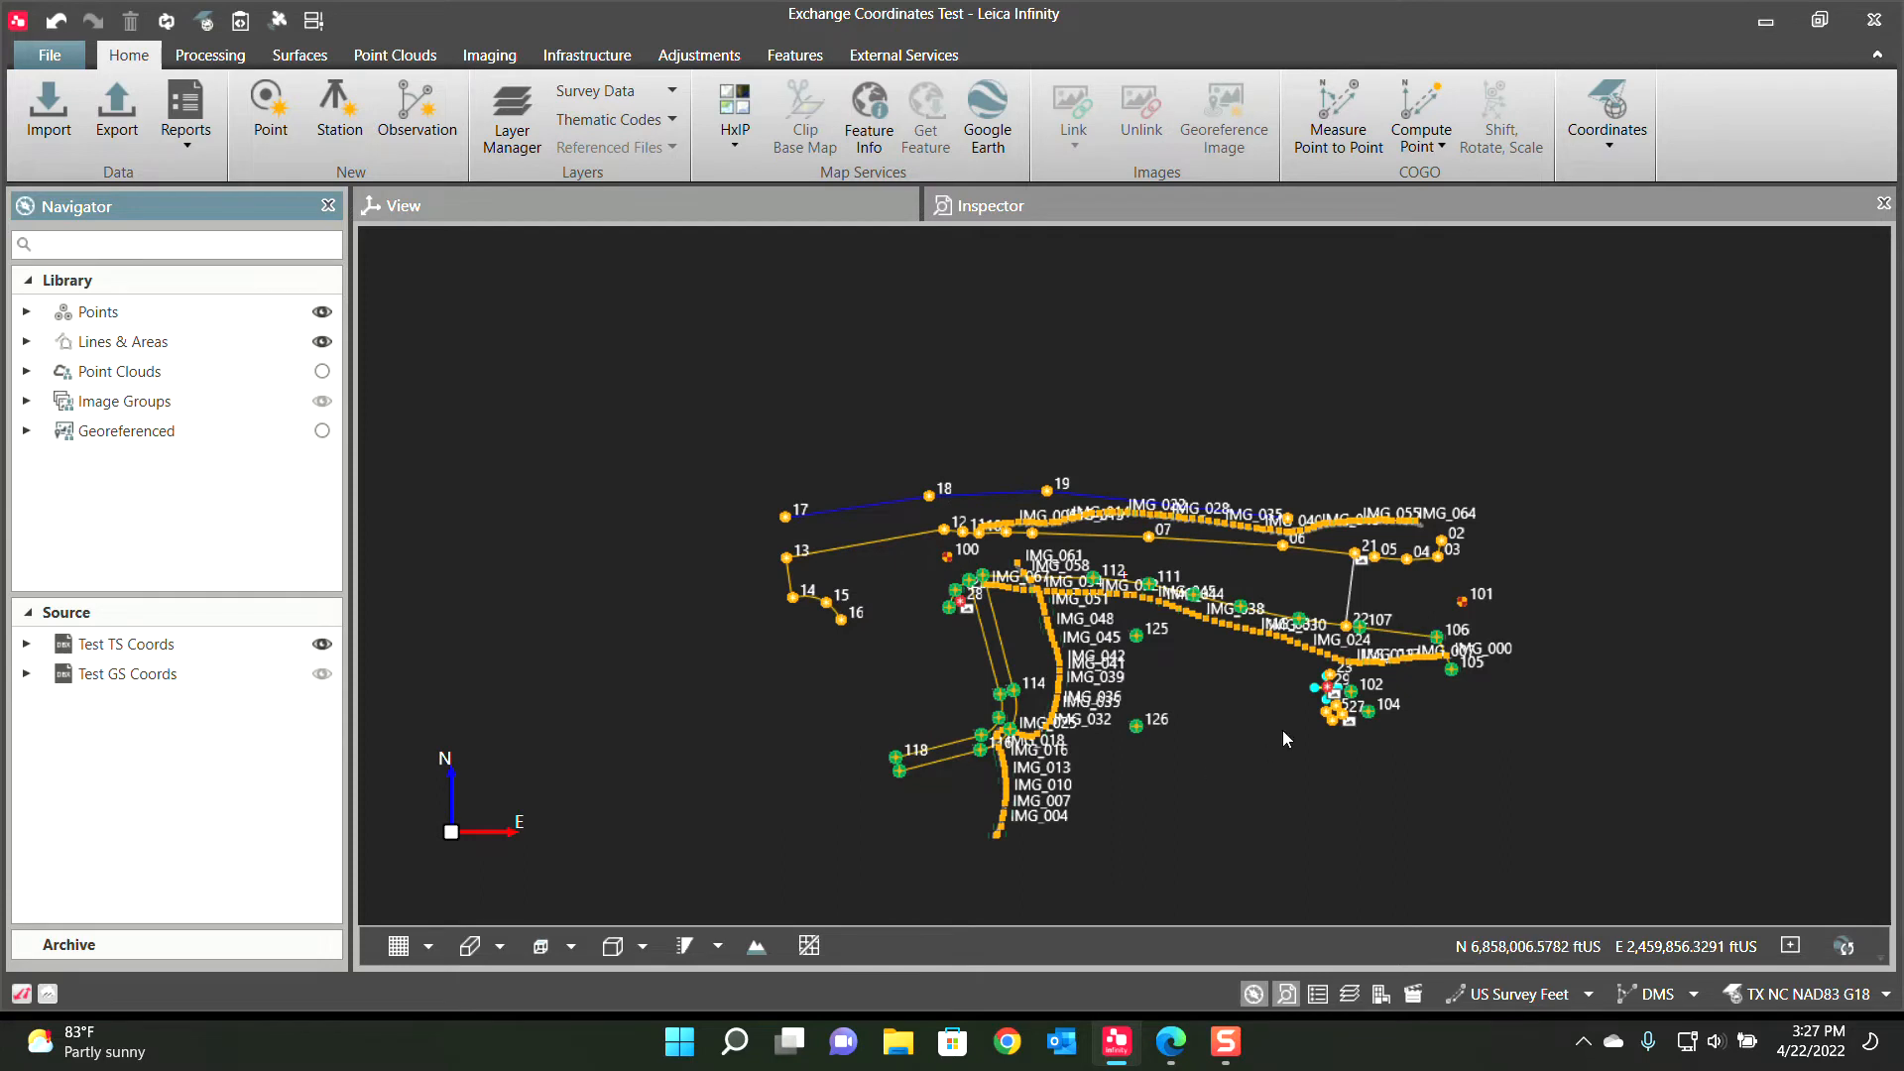
pyautogui.moveTo(1300, 605)
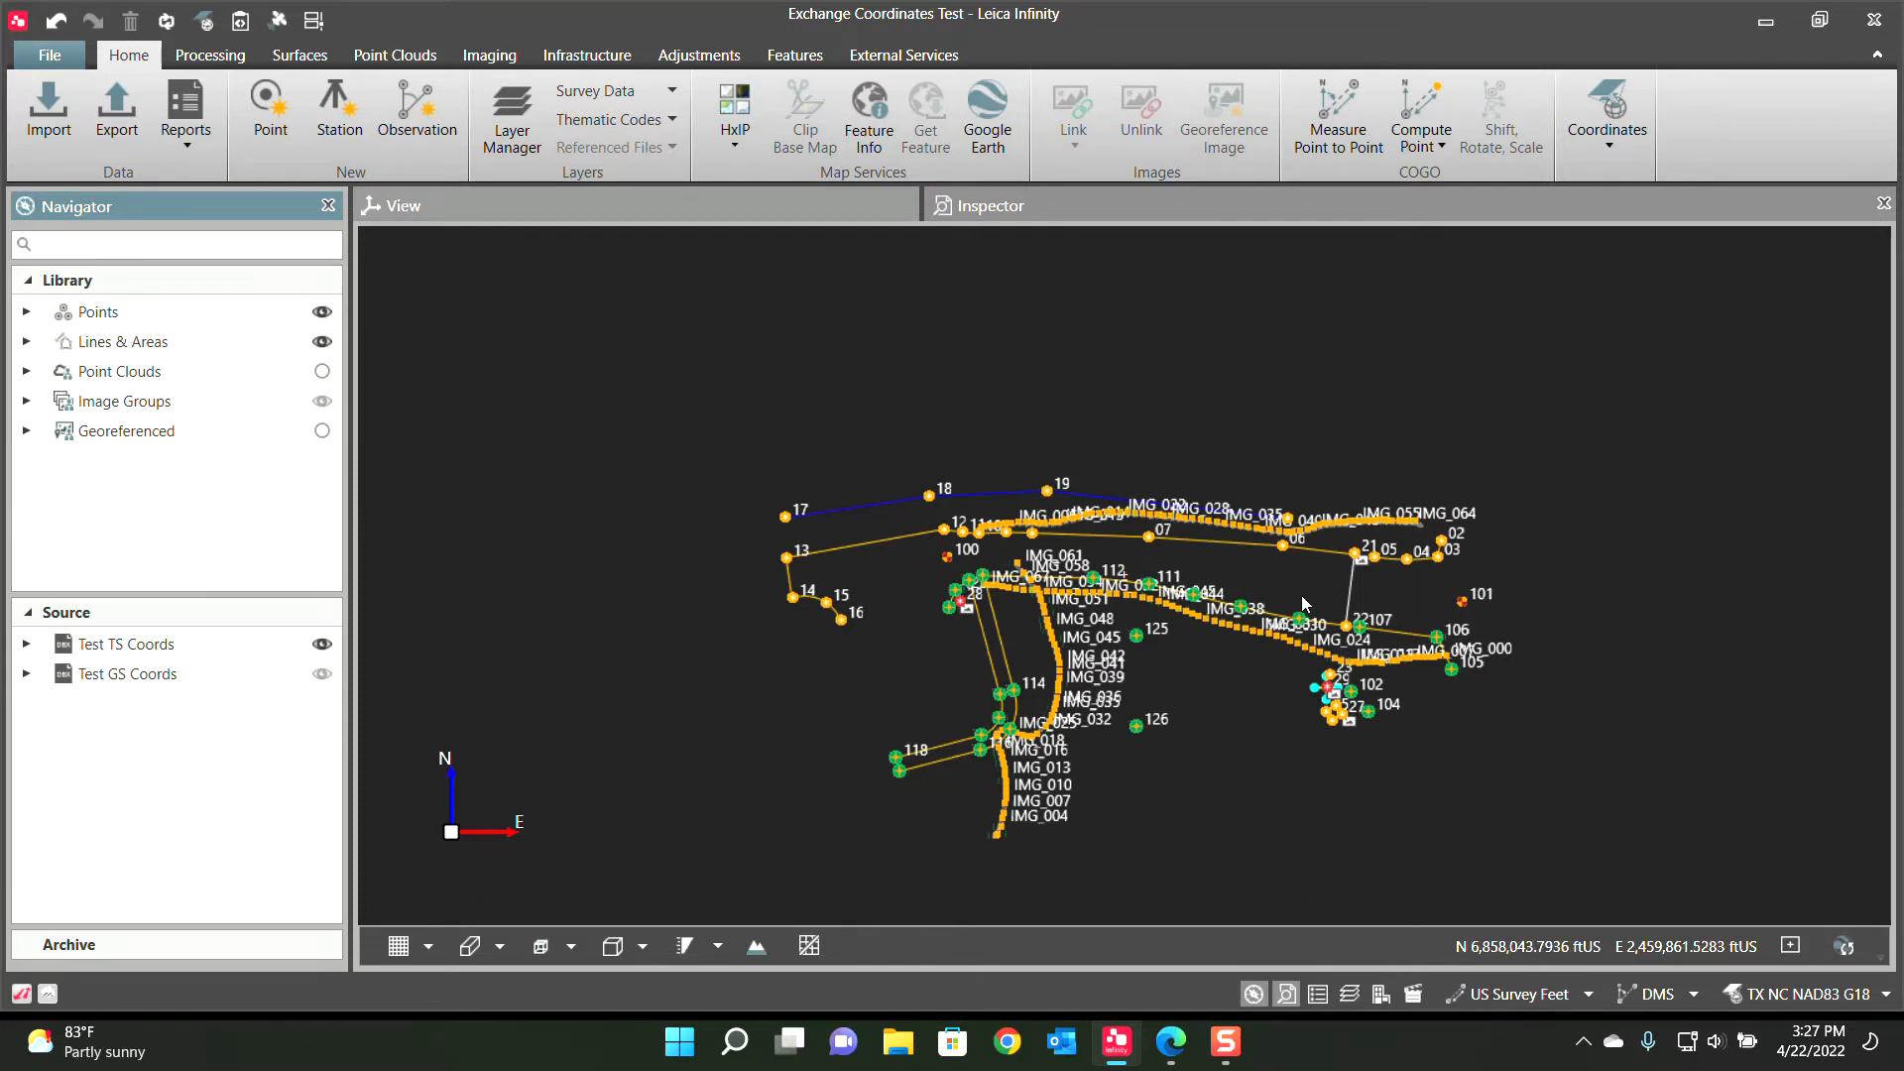
pyautogui.moveTo(977, 554)
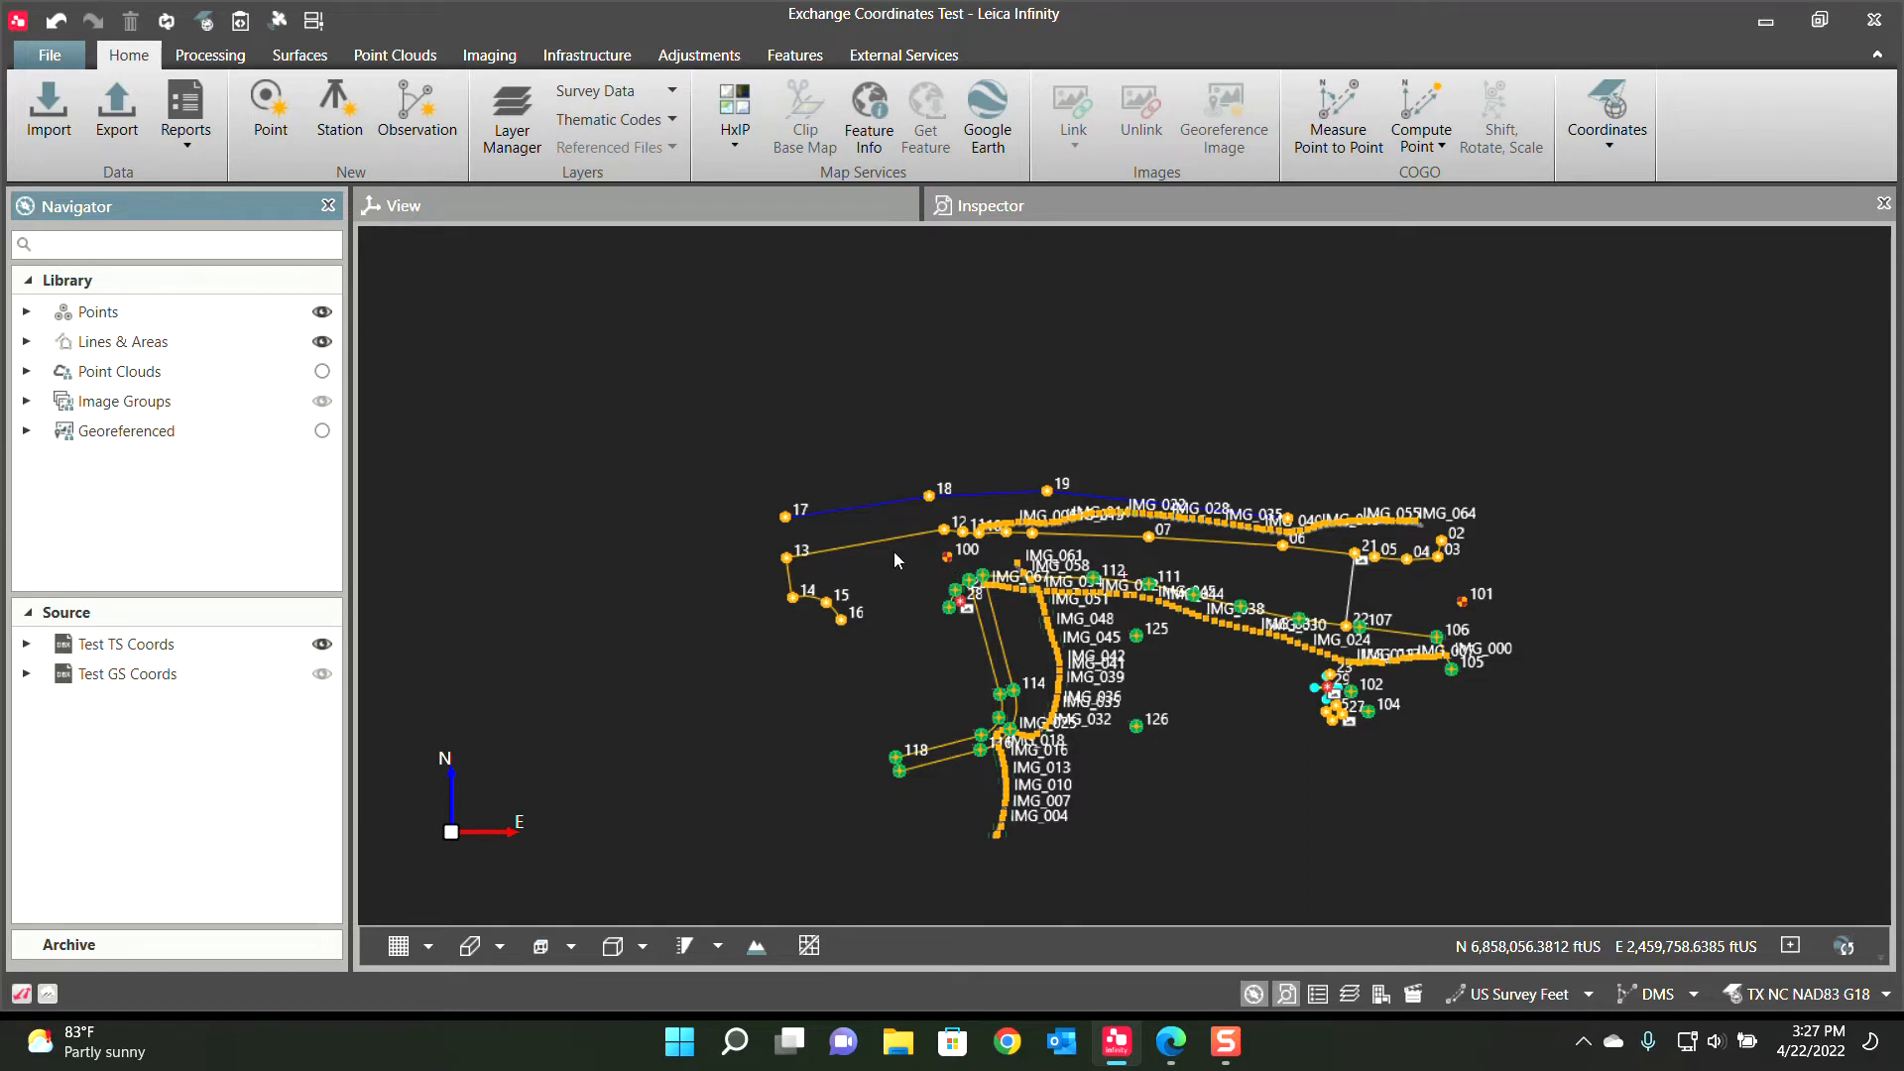
# Review station 100's setup in the Setup Wizard under Test TS Coords and cancel without changes
pyautogui.click(125, 643)
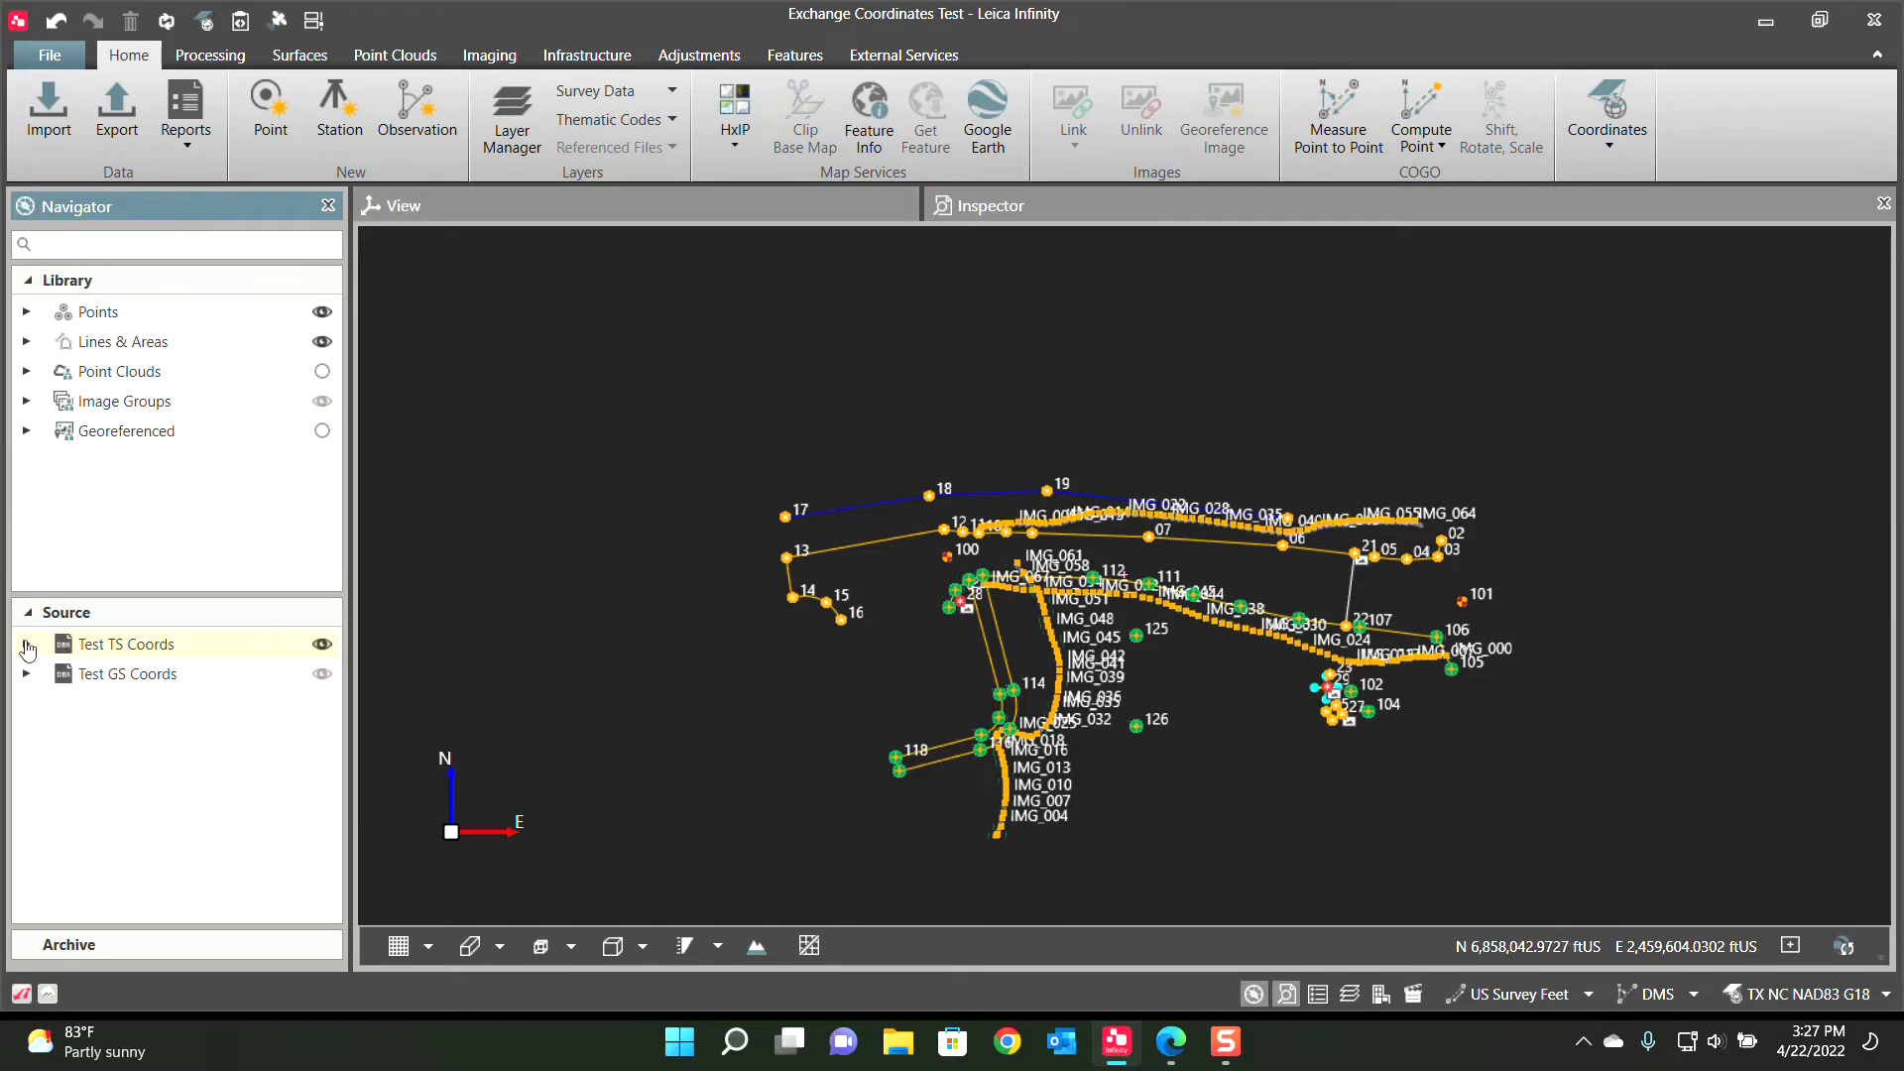
pyautogui.rightClick(121, 672)
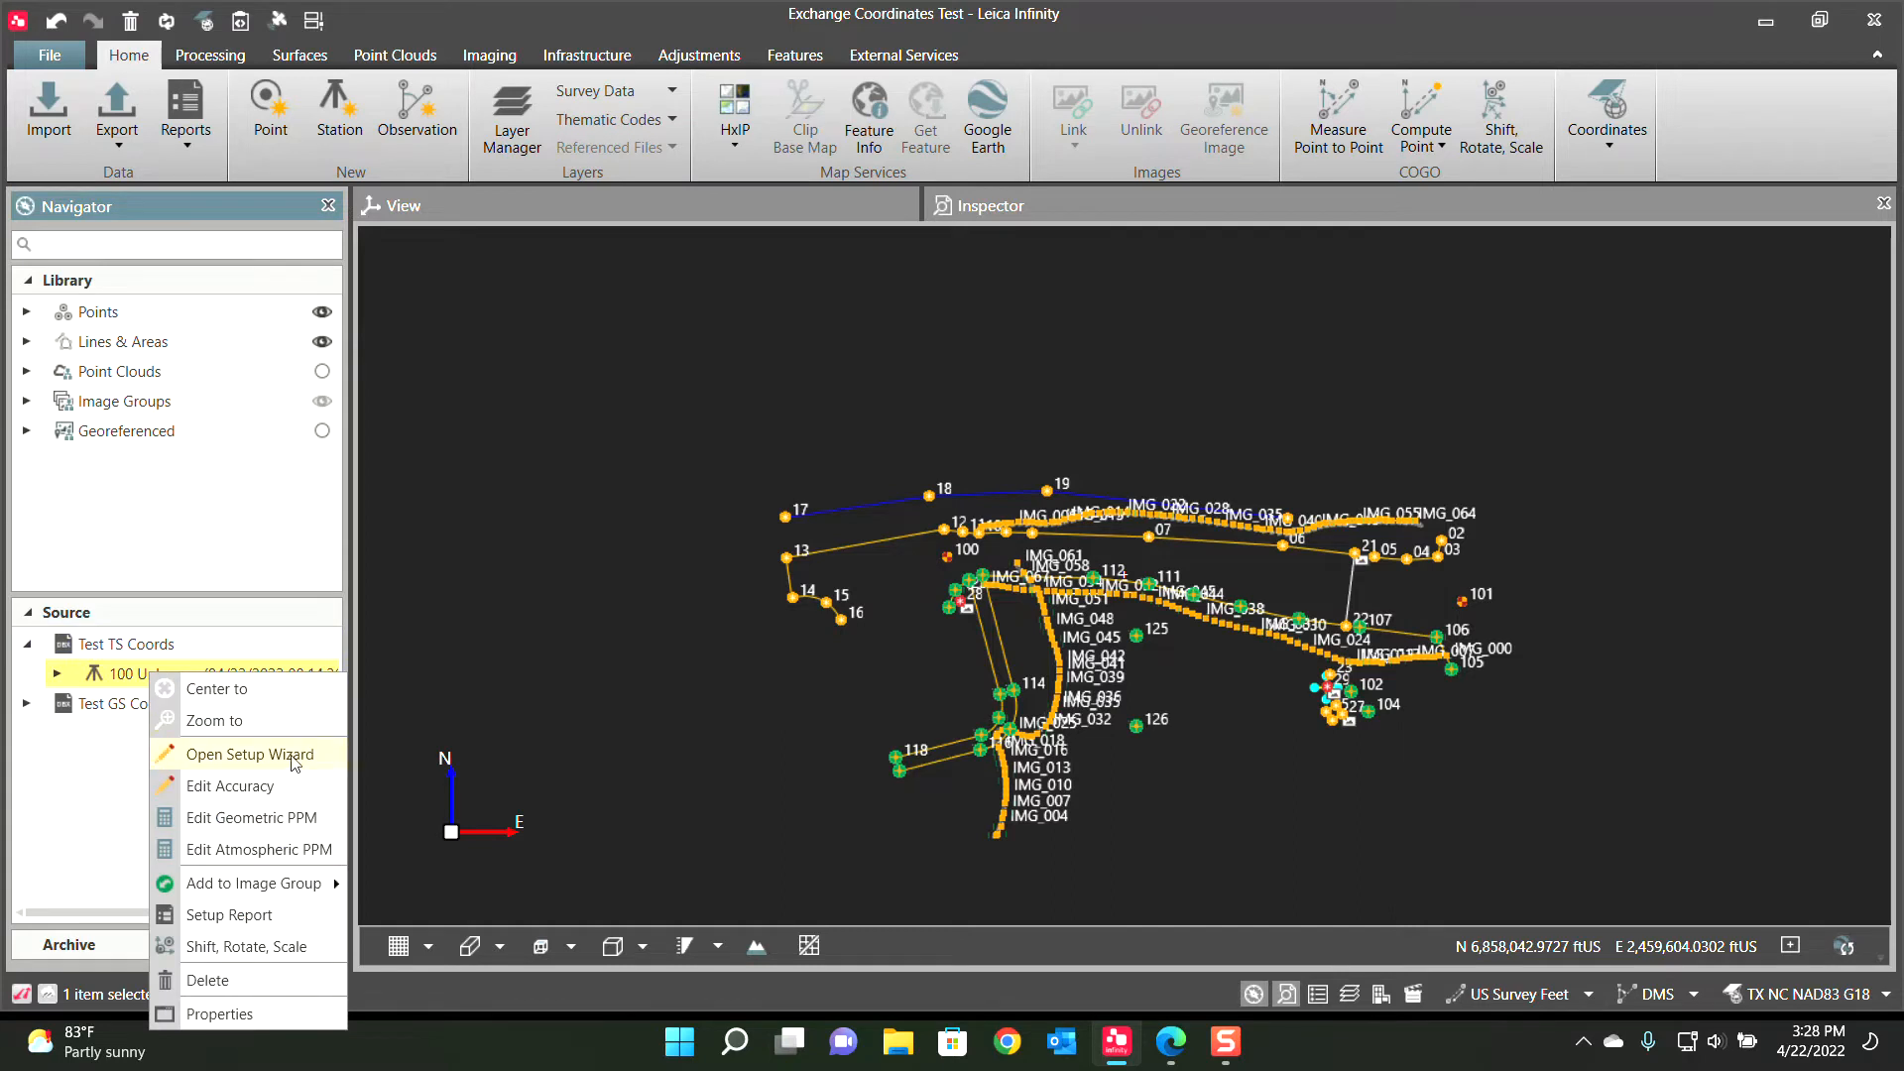
pyautogui.click(250, 754)
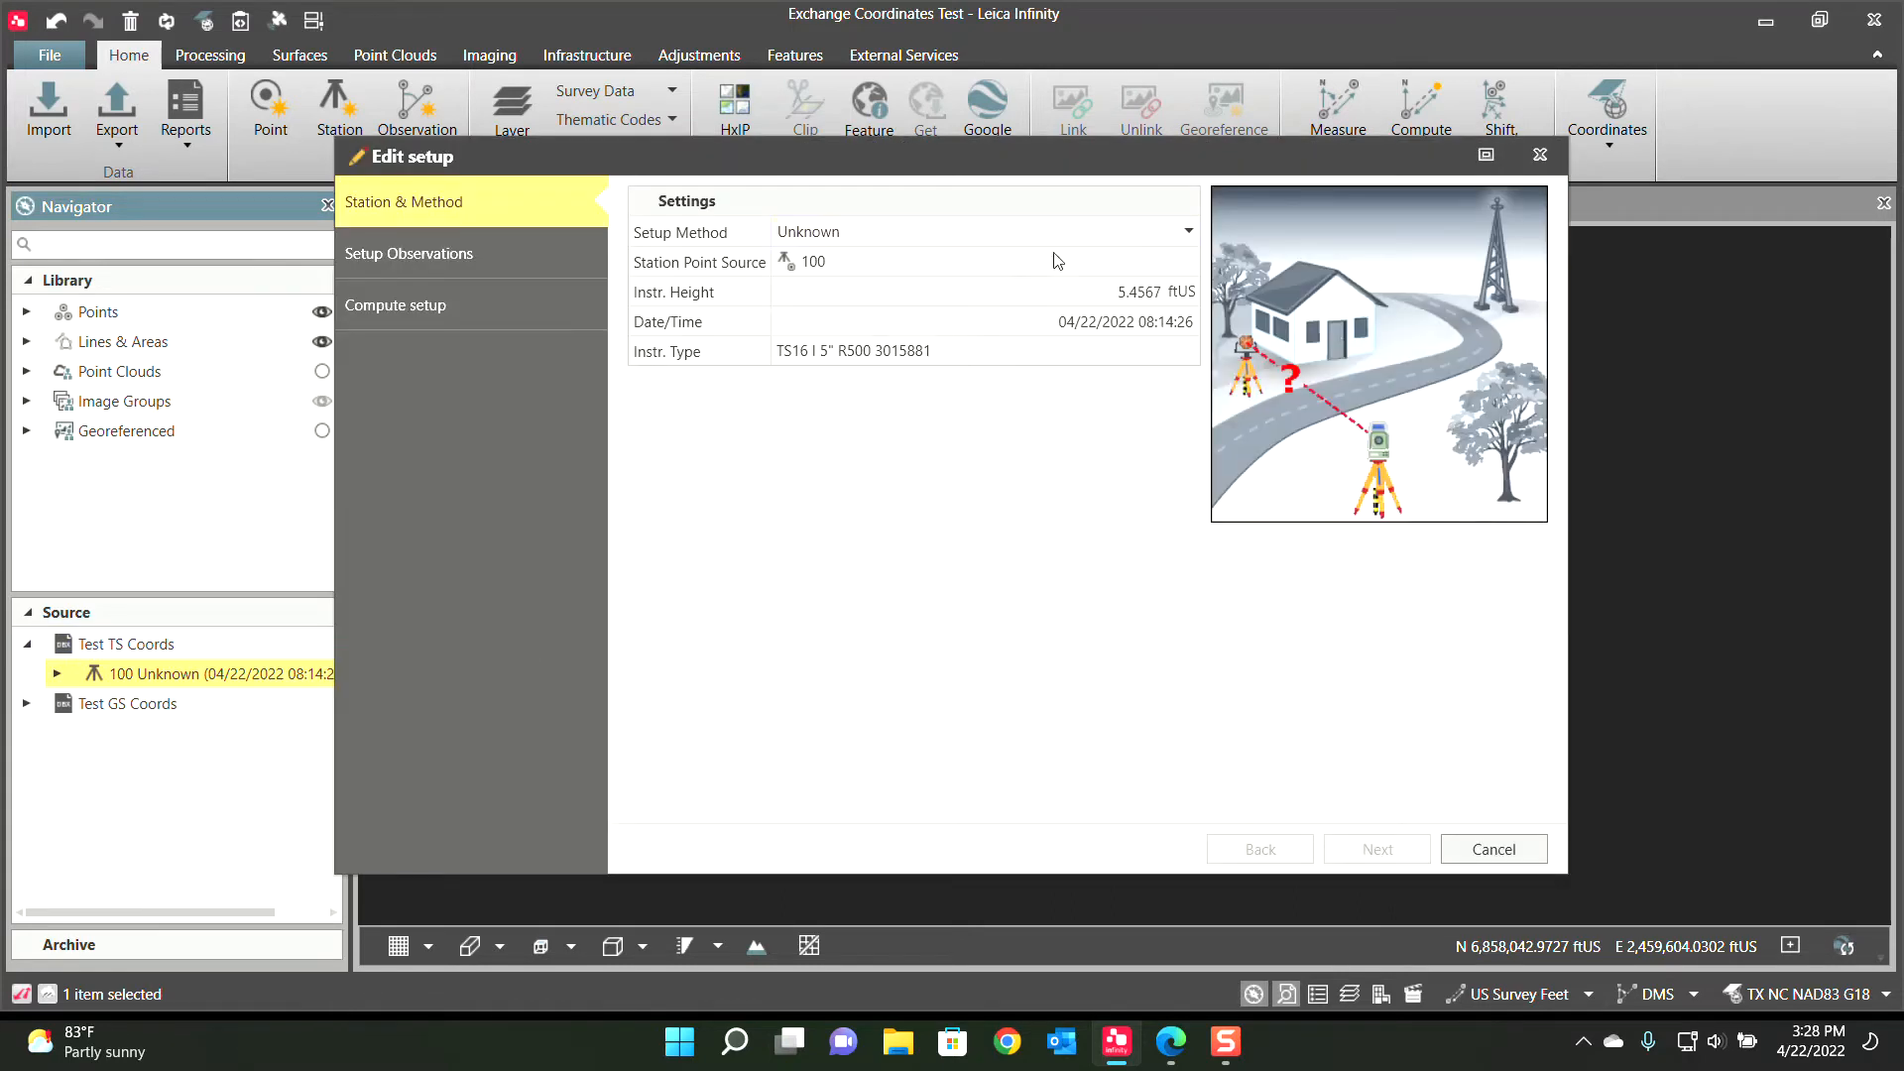
pyautogui.moveTo(851, 279)
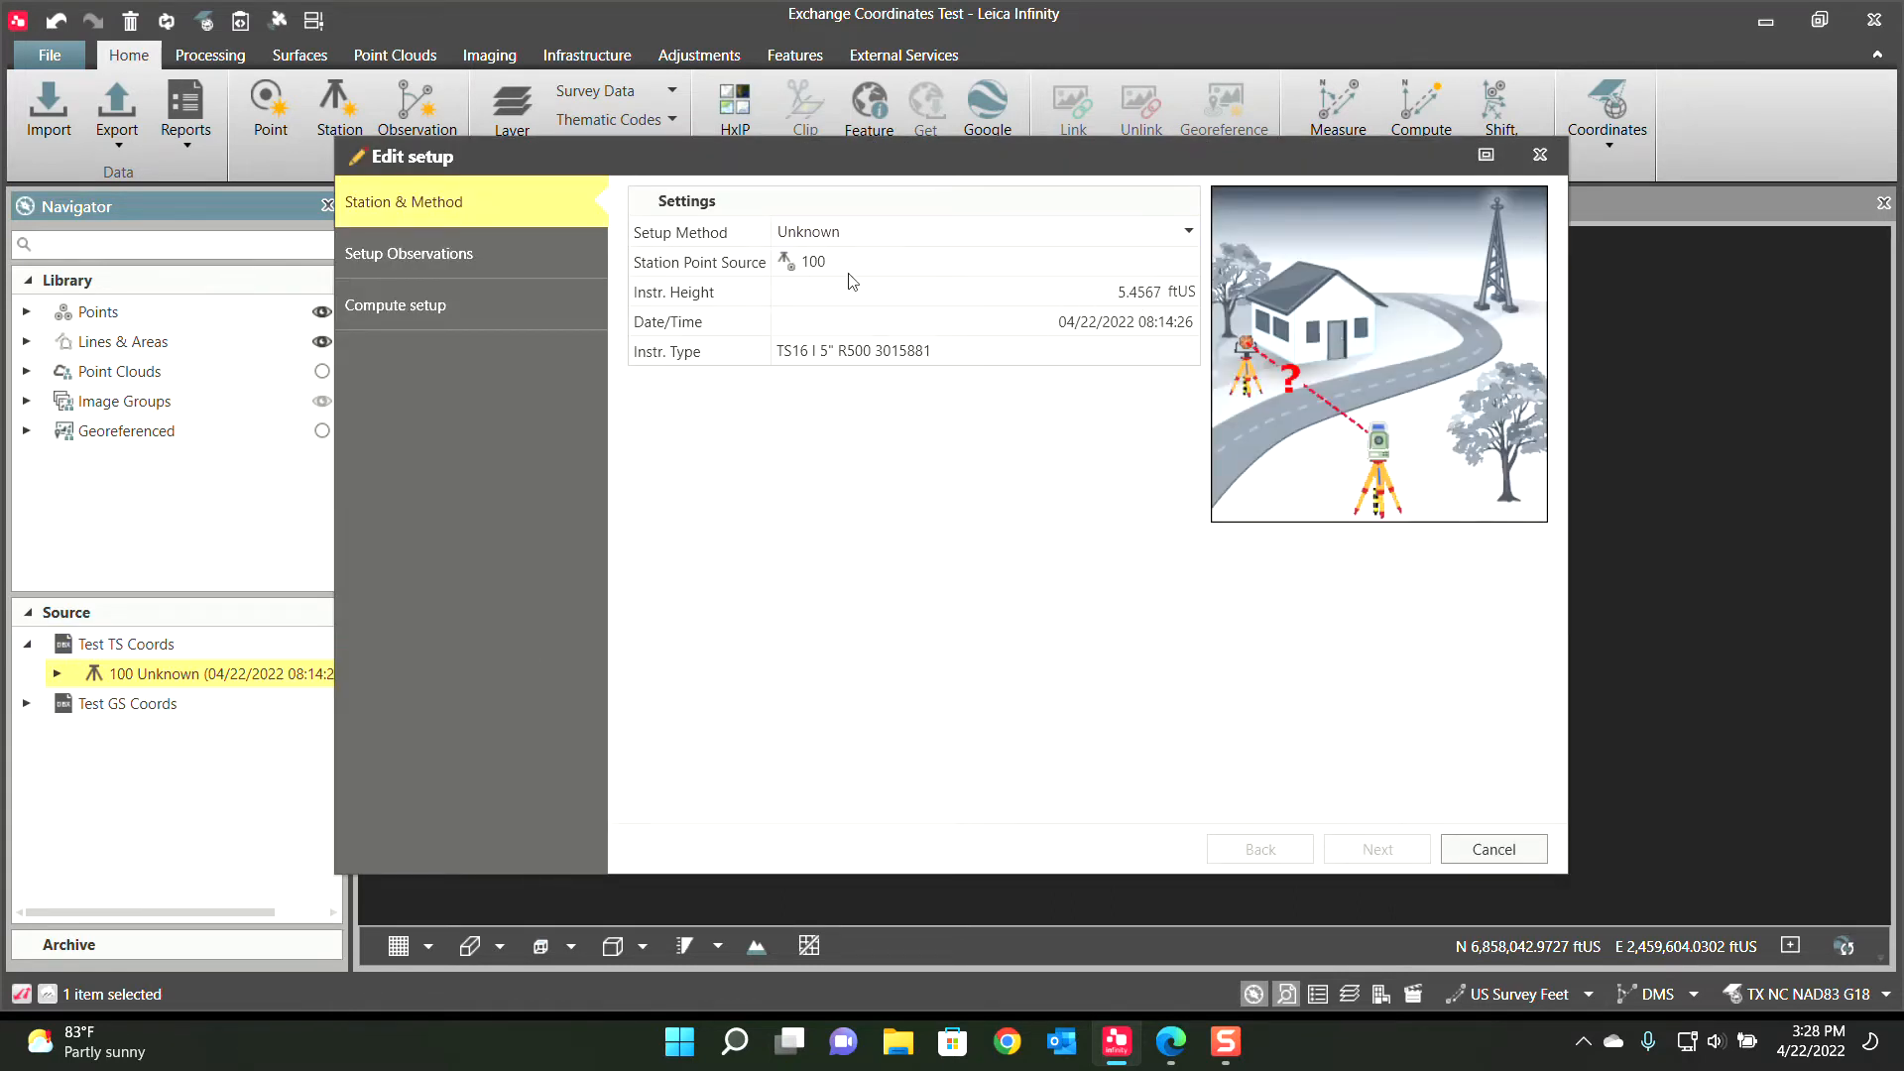
pyautogui.moveTo(1491, 849)
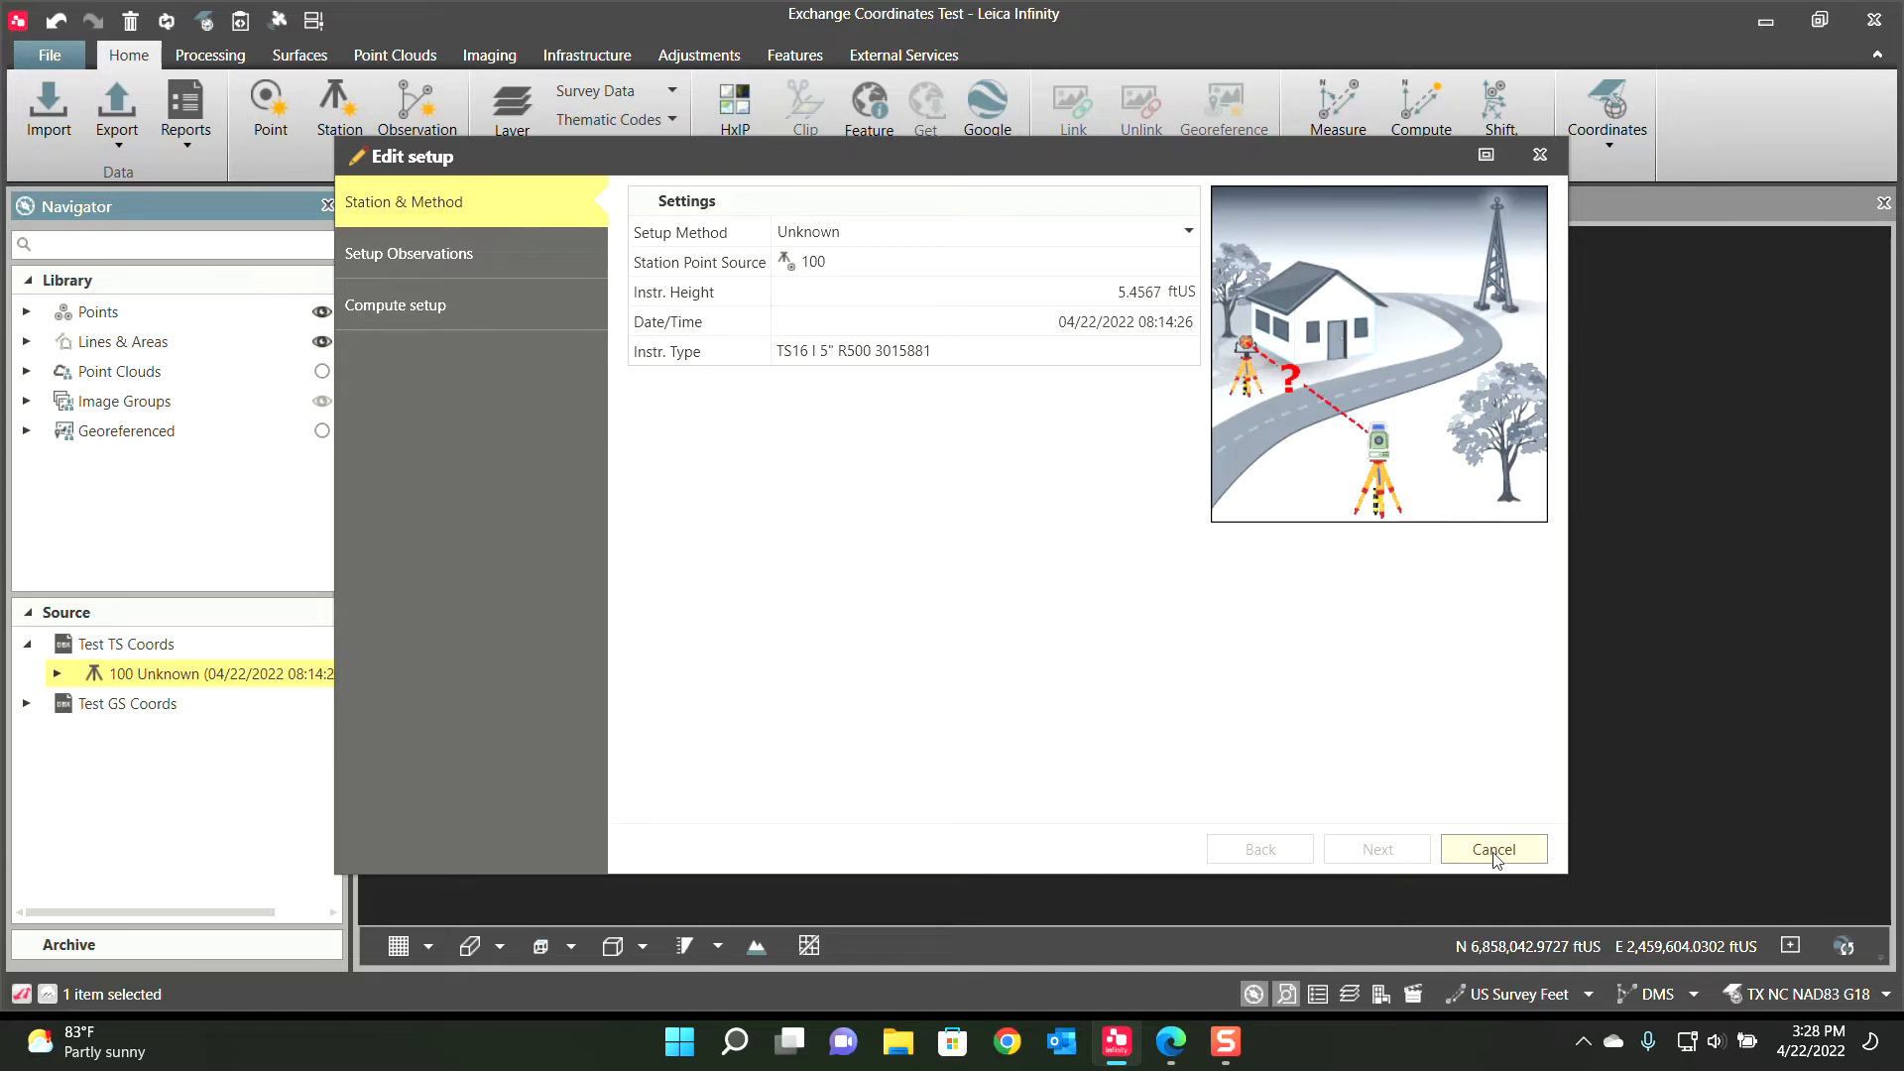
pyautogui.click(1491, 849)
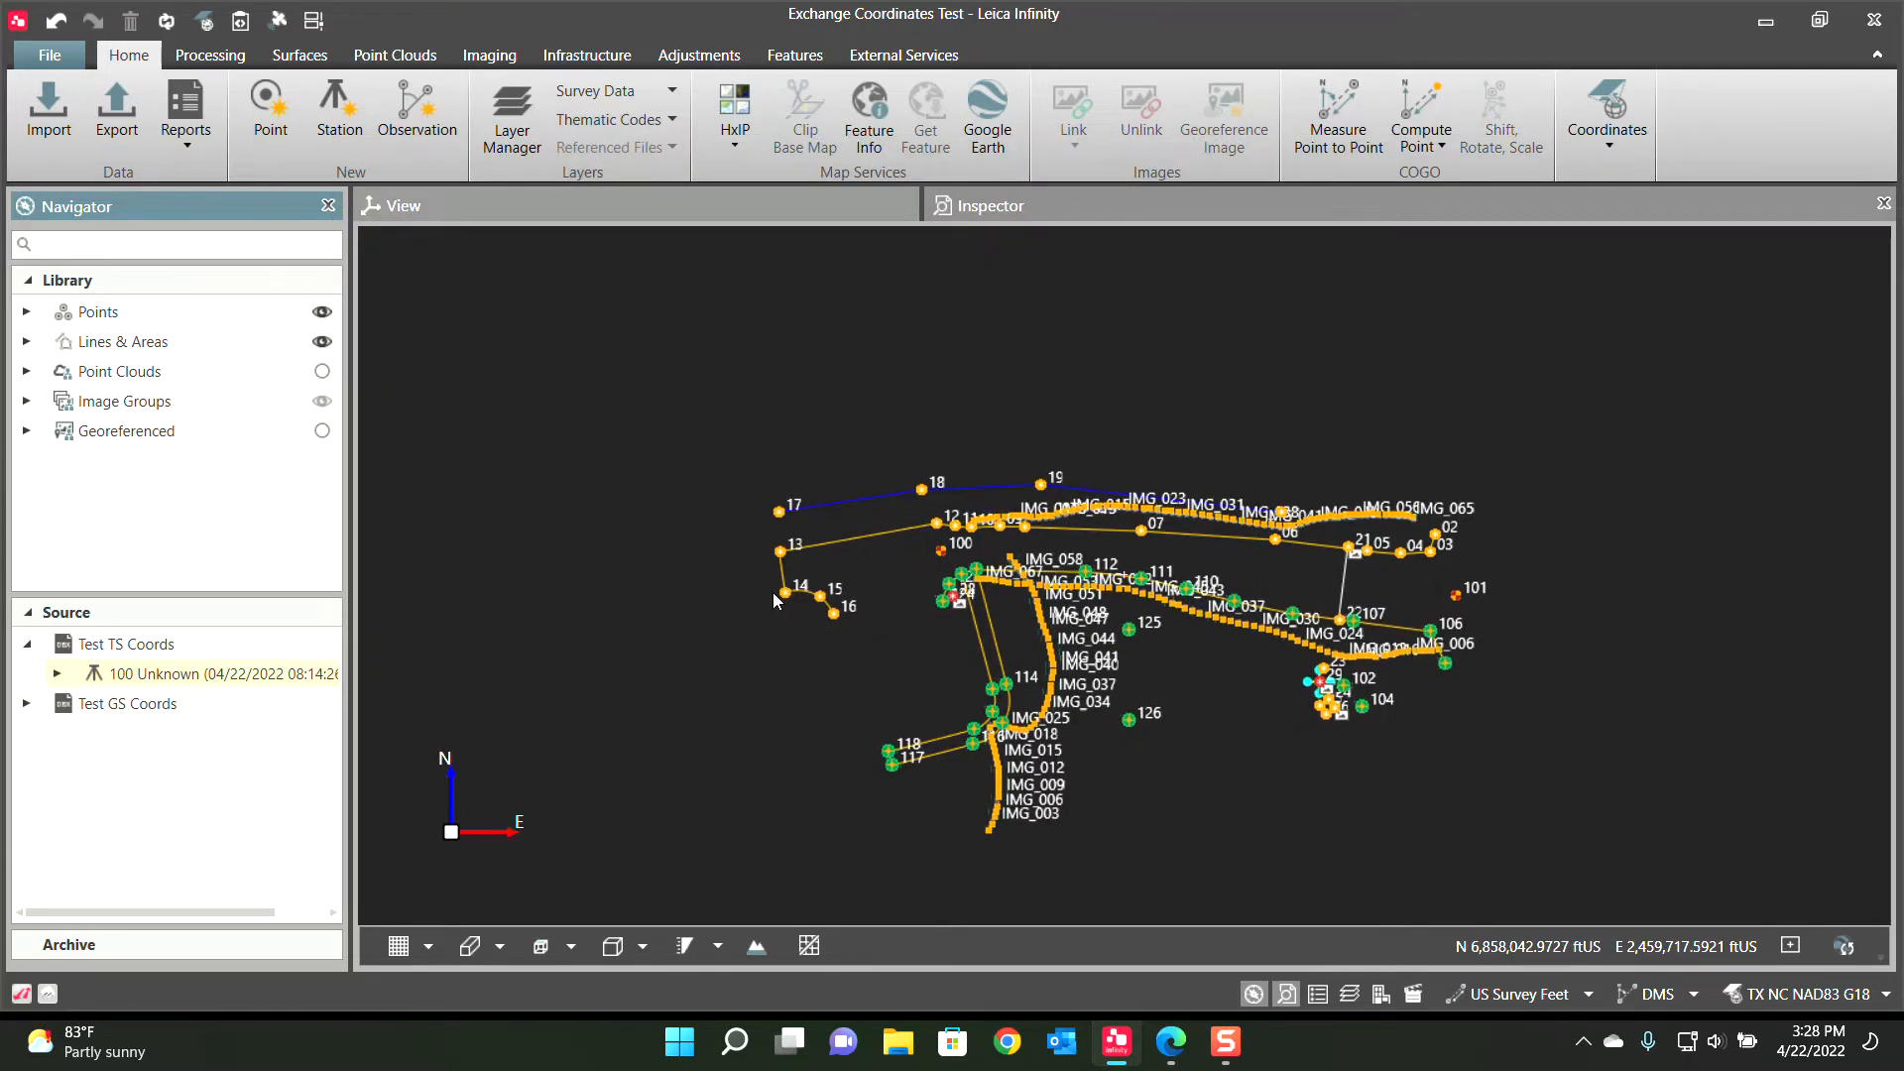
# Bring up Transform Local Grid to Local Grid with System A on TX NC NAD83 G18
pyautogui.click(1604, 117)
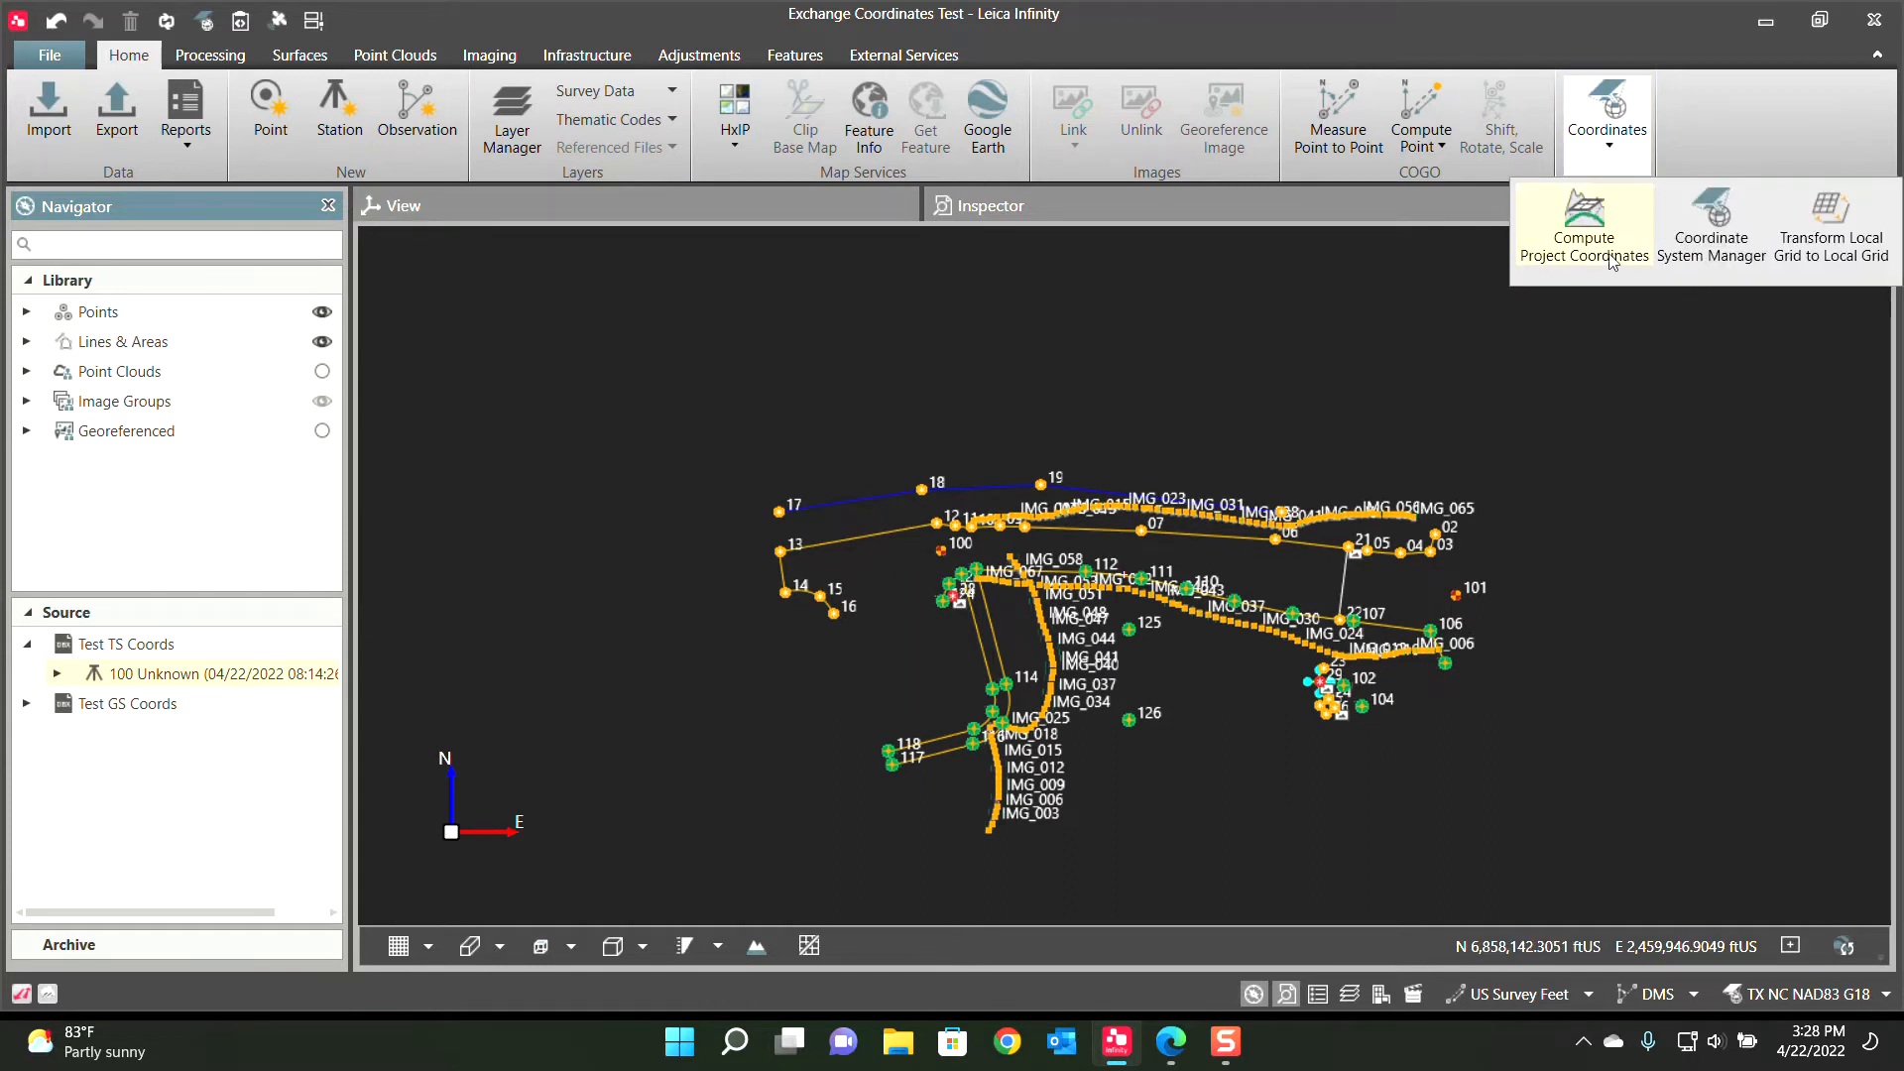
pyautogui.moveTo(1830, 224)
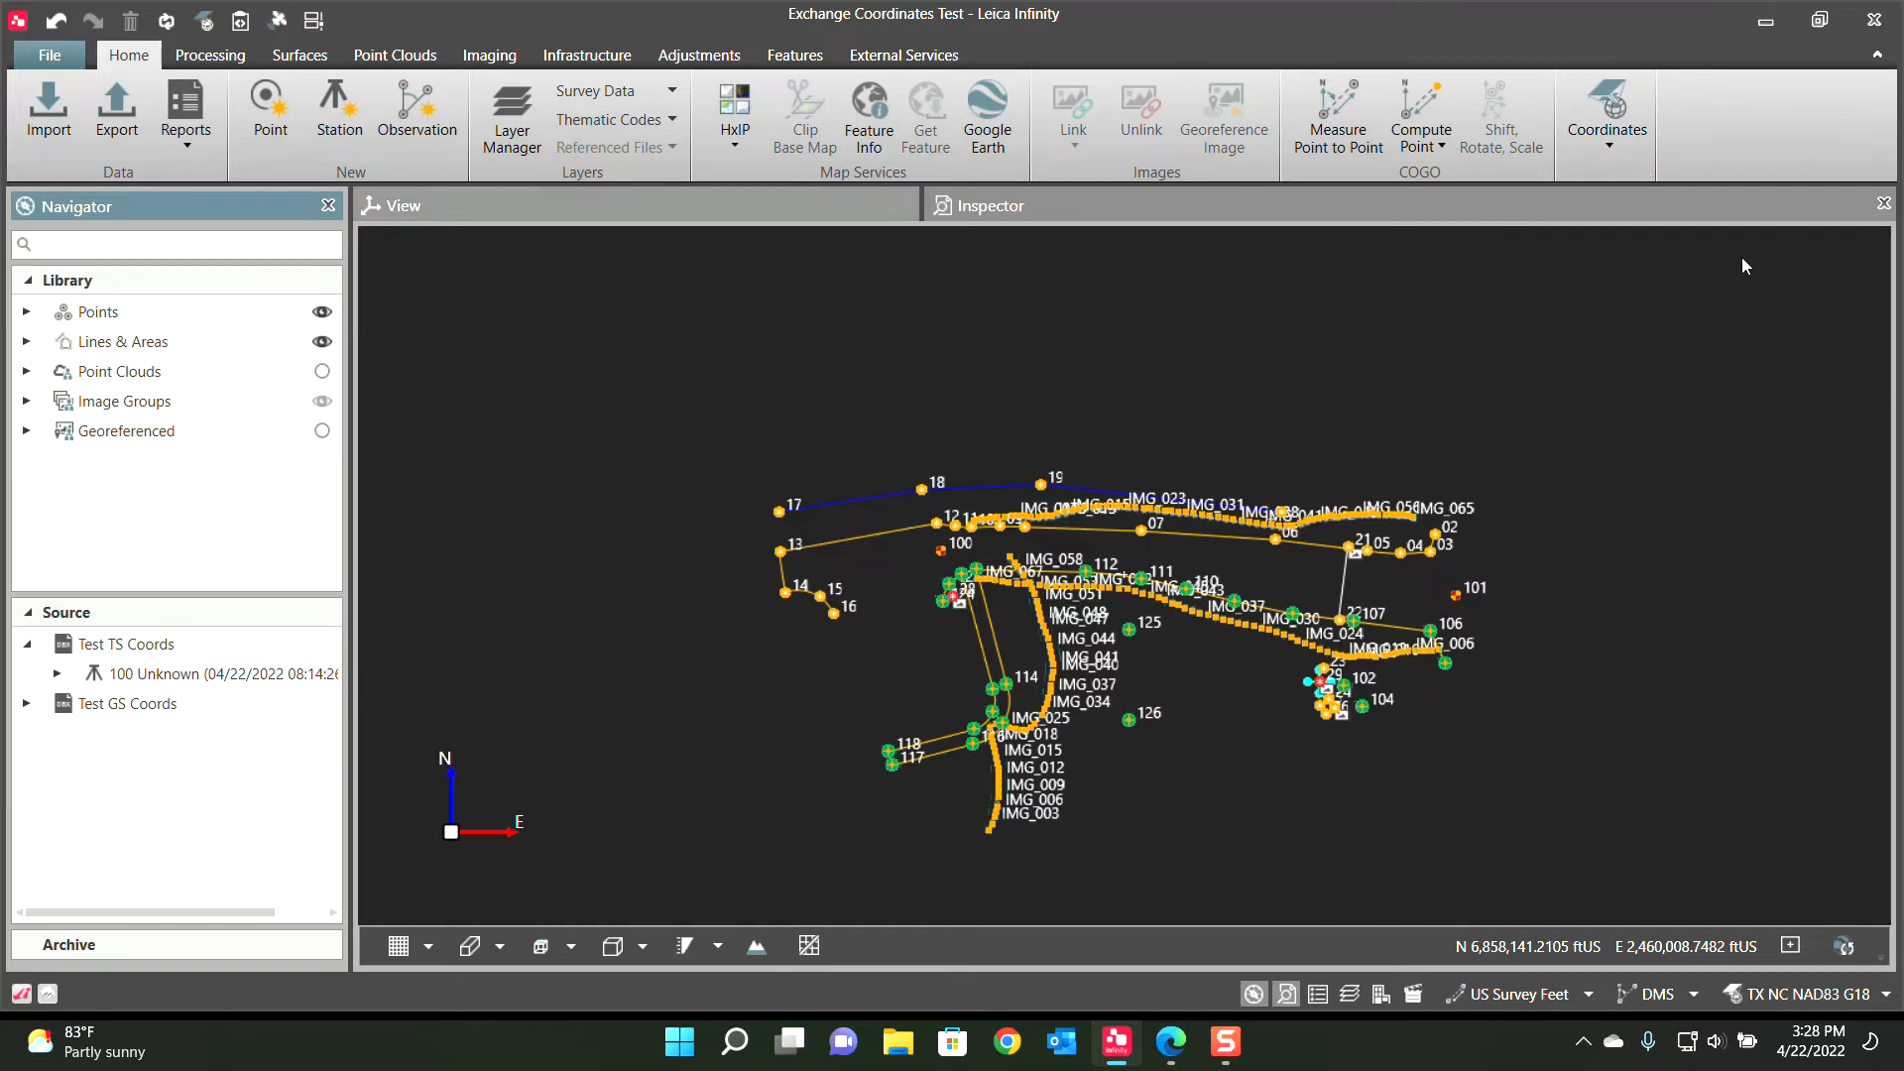
pyautogui.click(1605, 109)
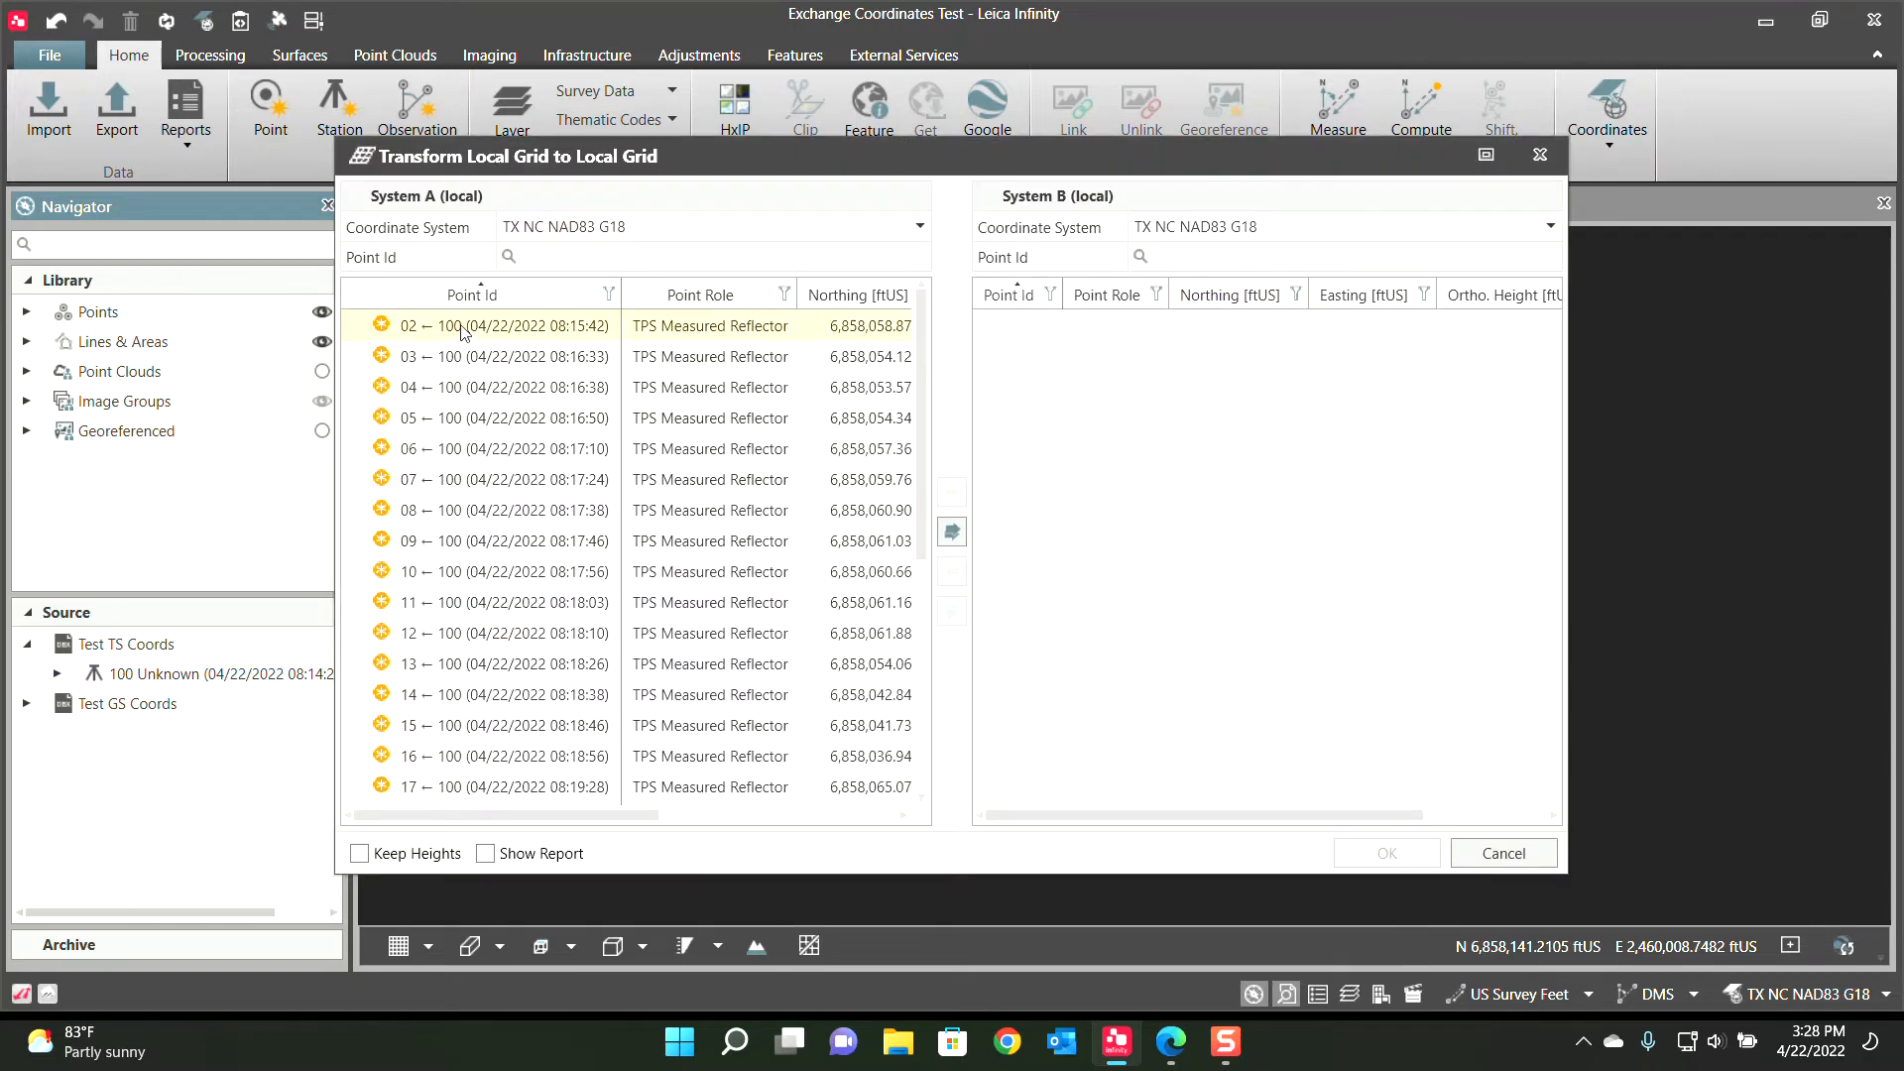
pyautogui.scroll(-3)
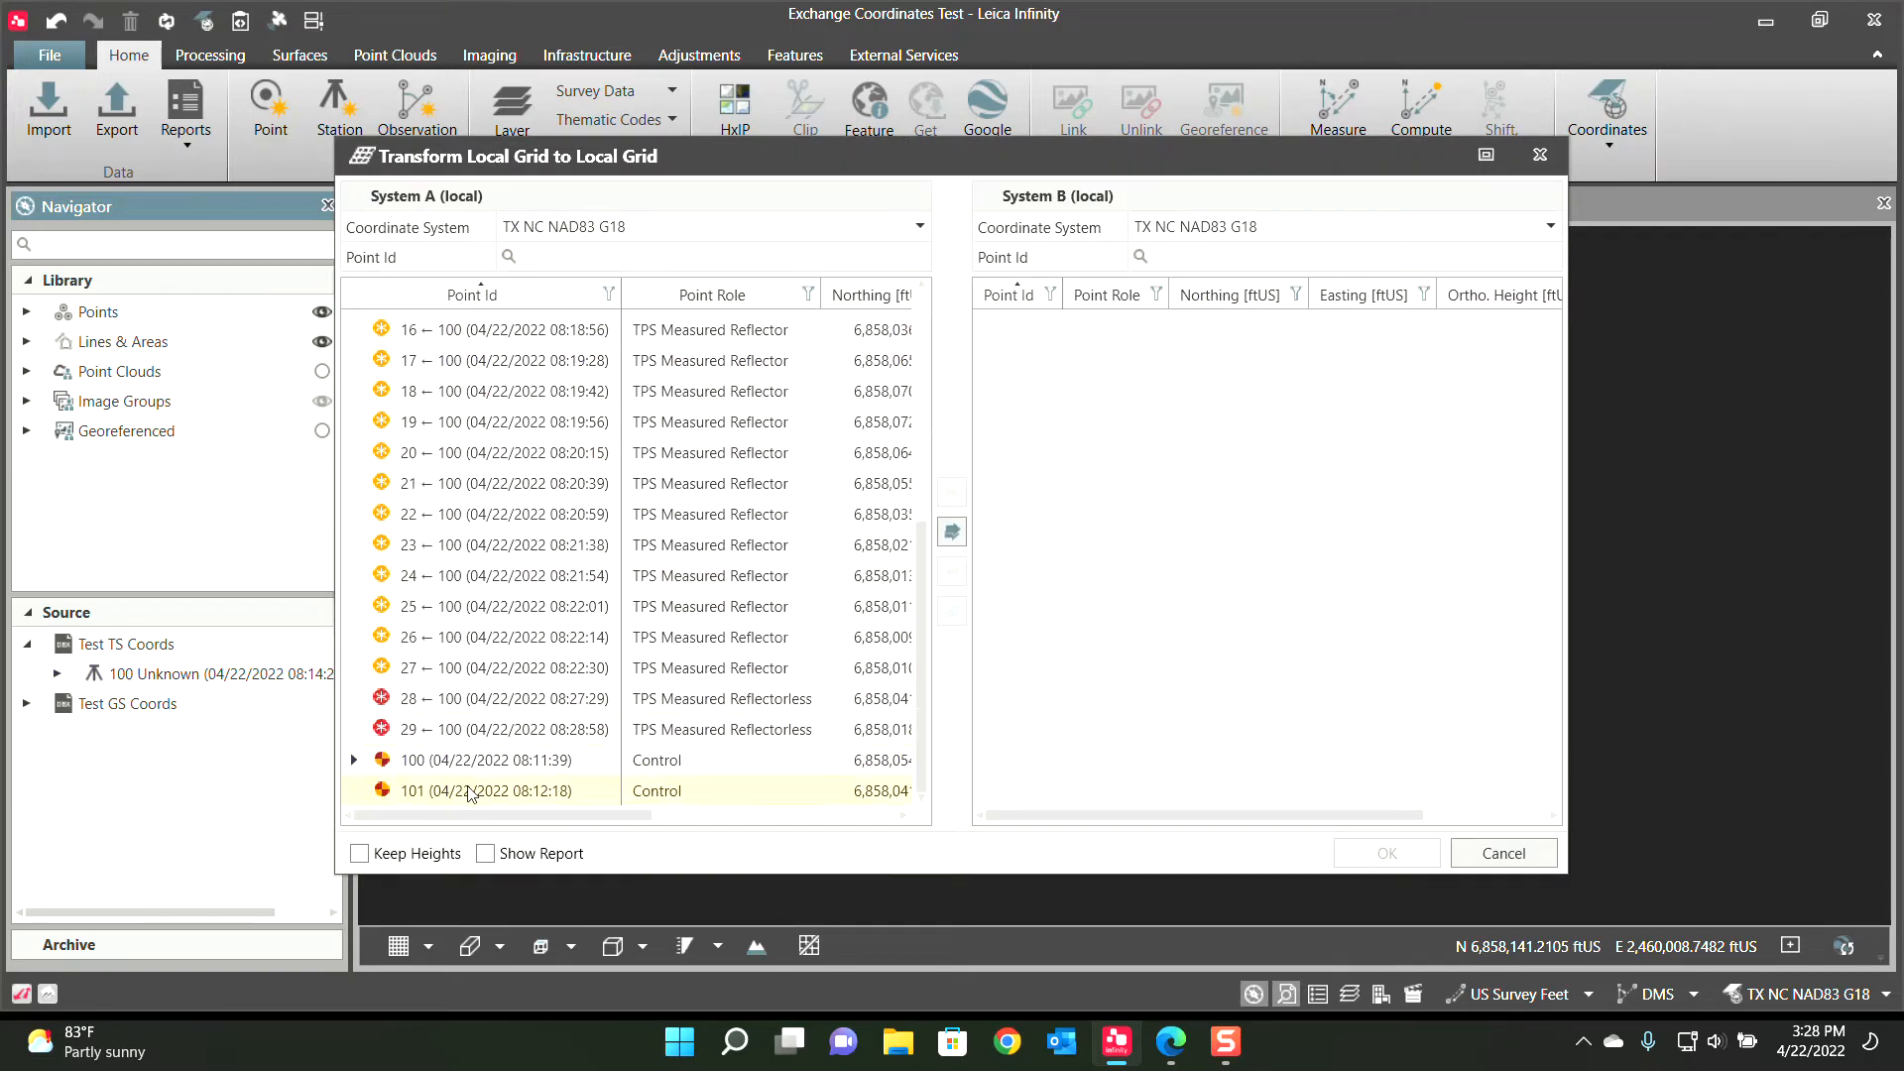
pyautogui.scroll(3)
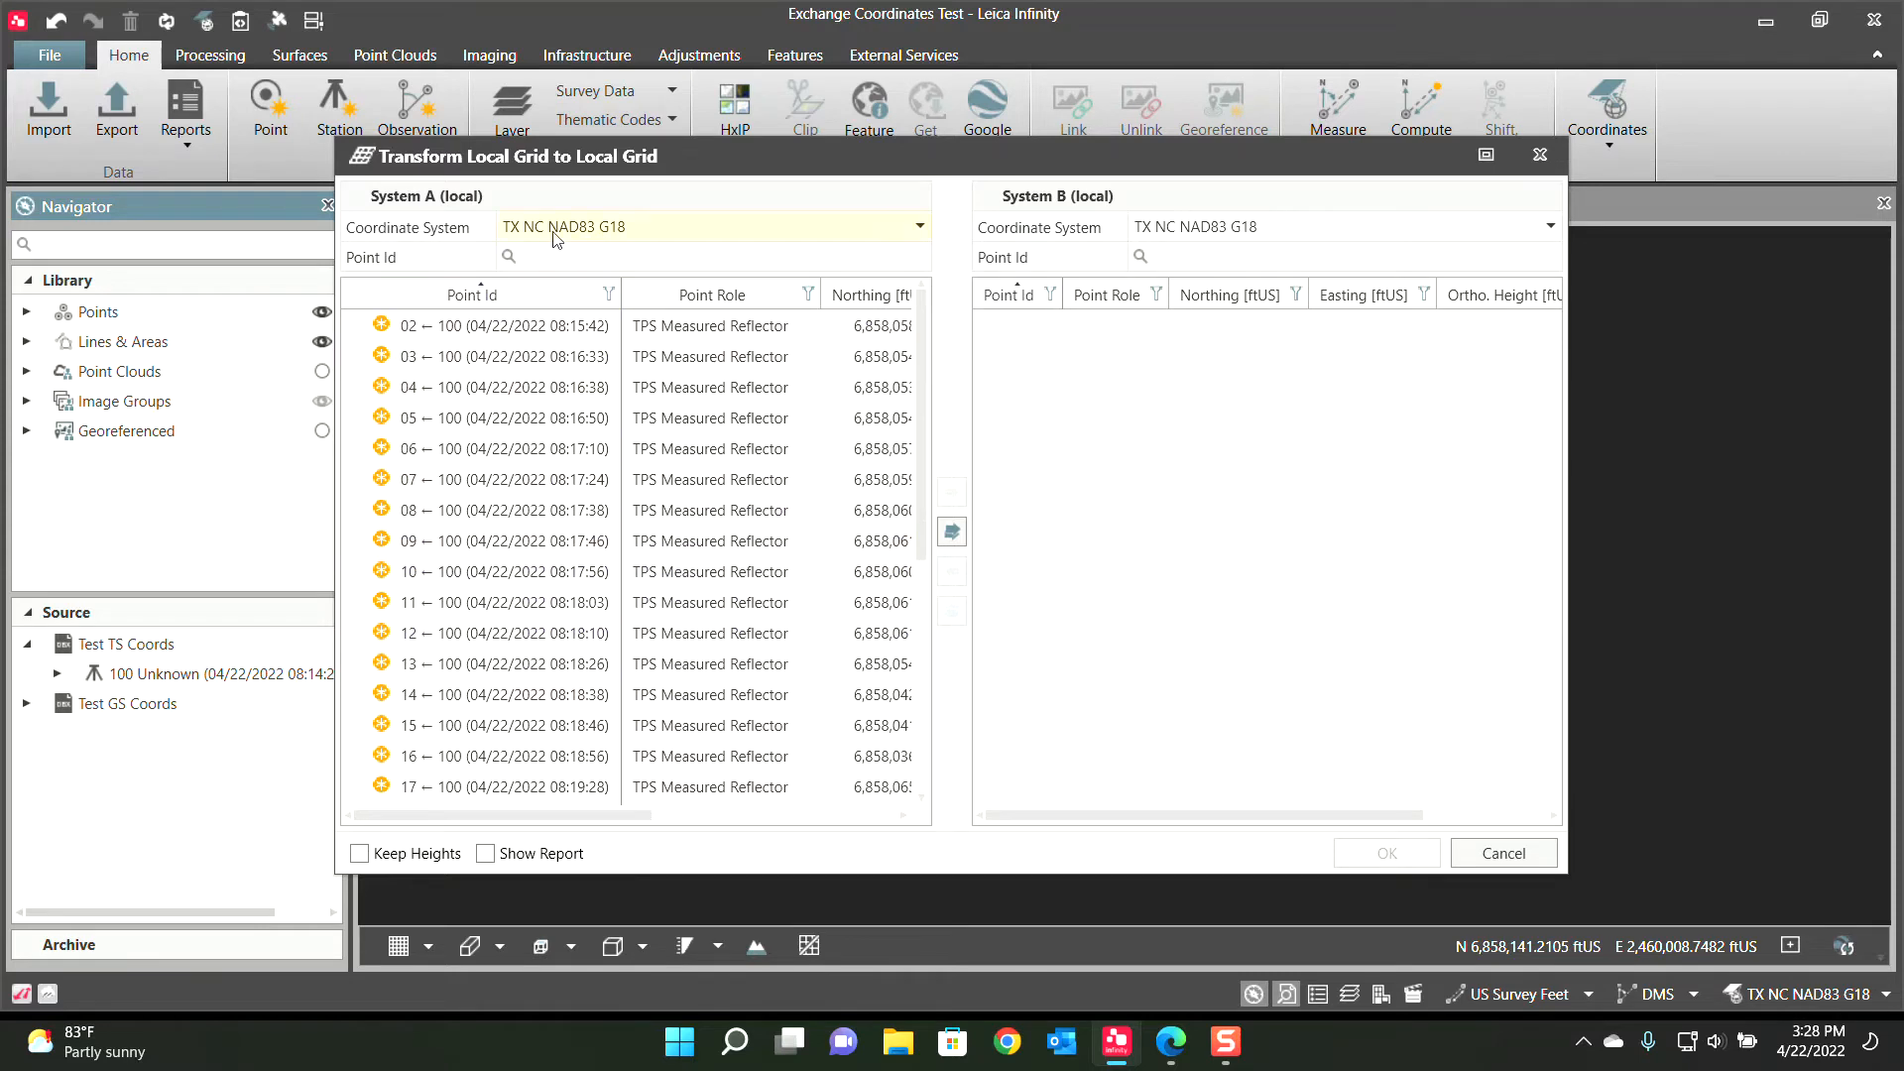
pyautogui.moveTo(835, 251)
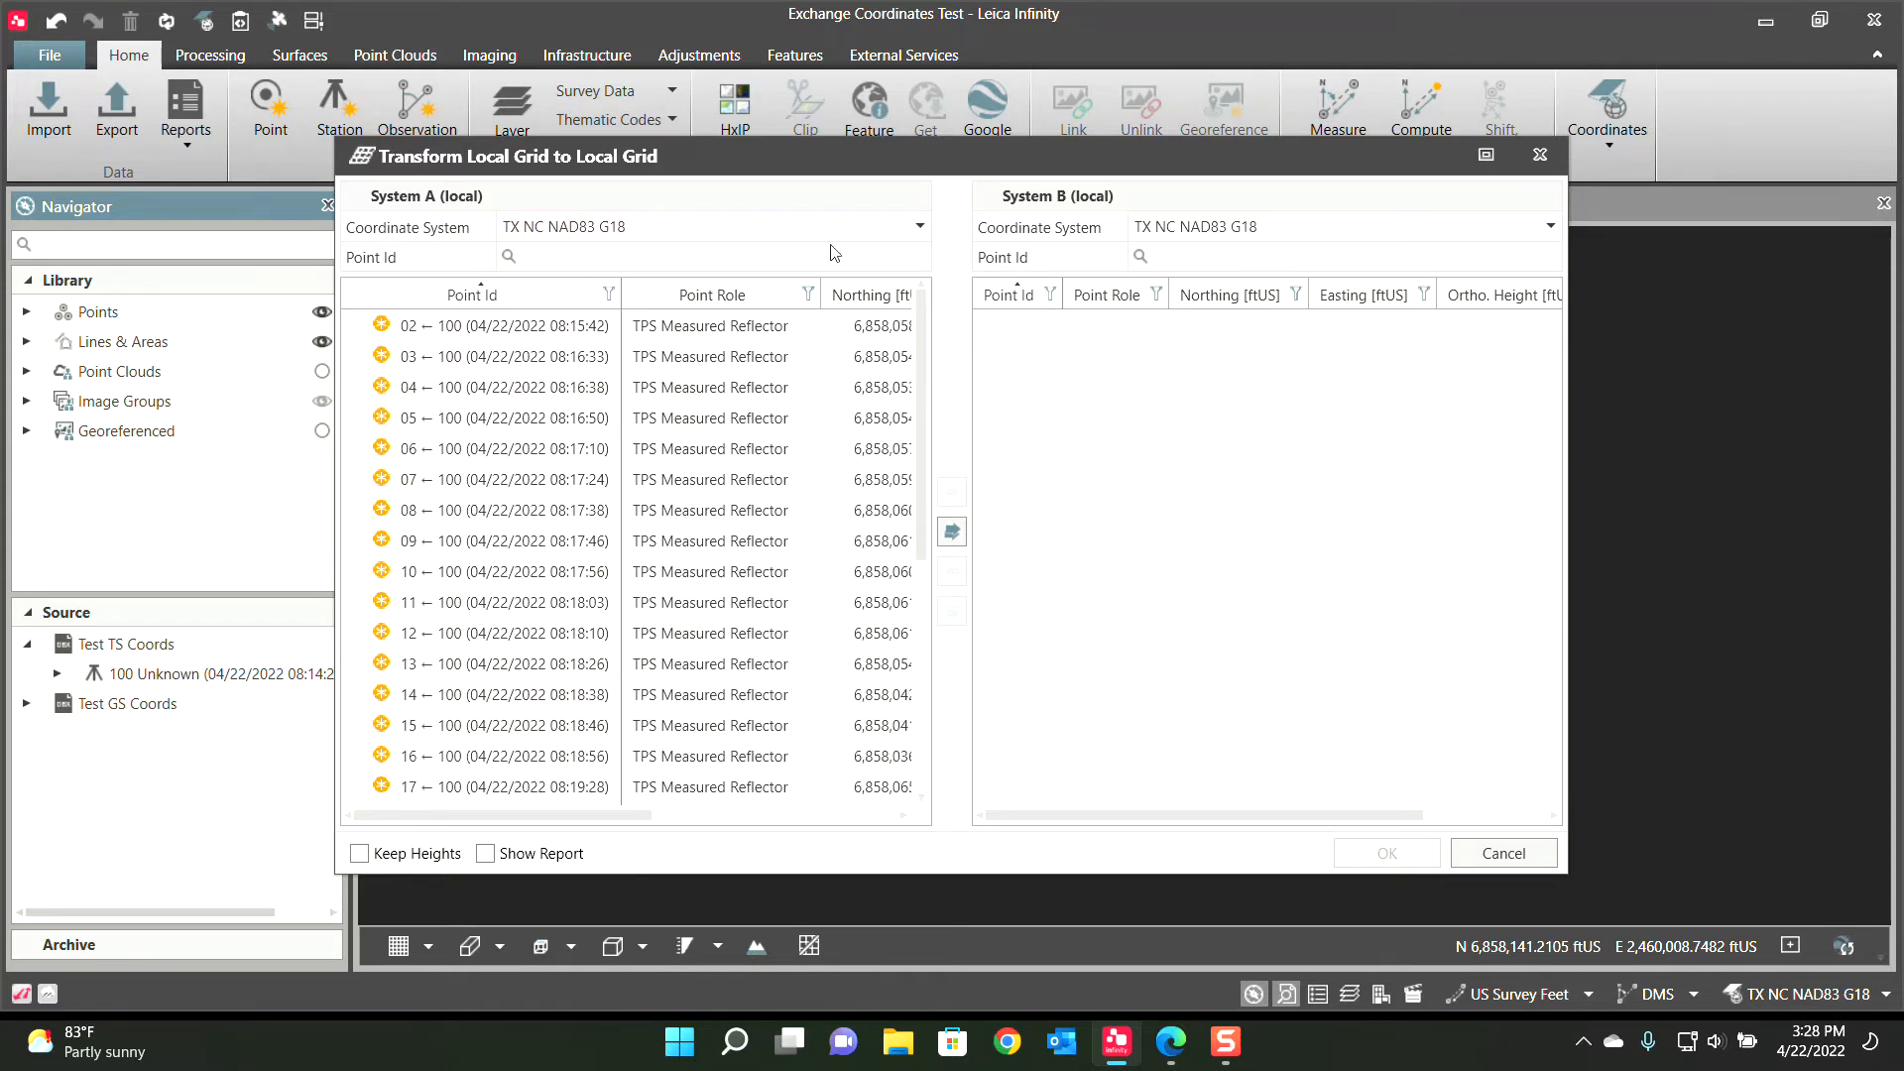
# Set System B to TX NC Ground, transfer all points across and compare the northing values
pyautogui.click(1580, 226)
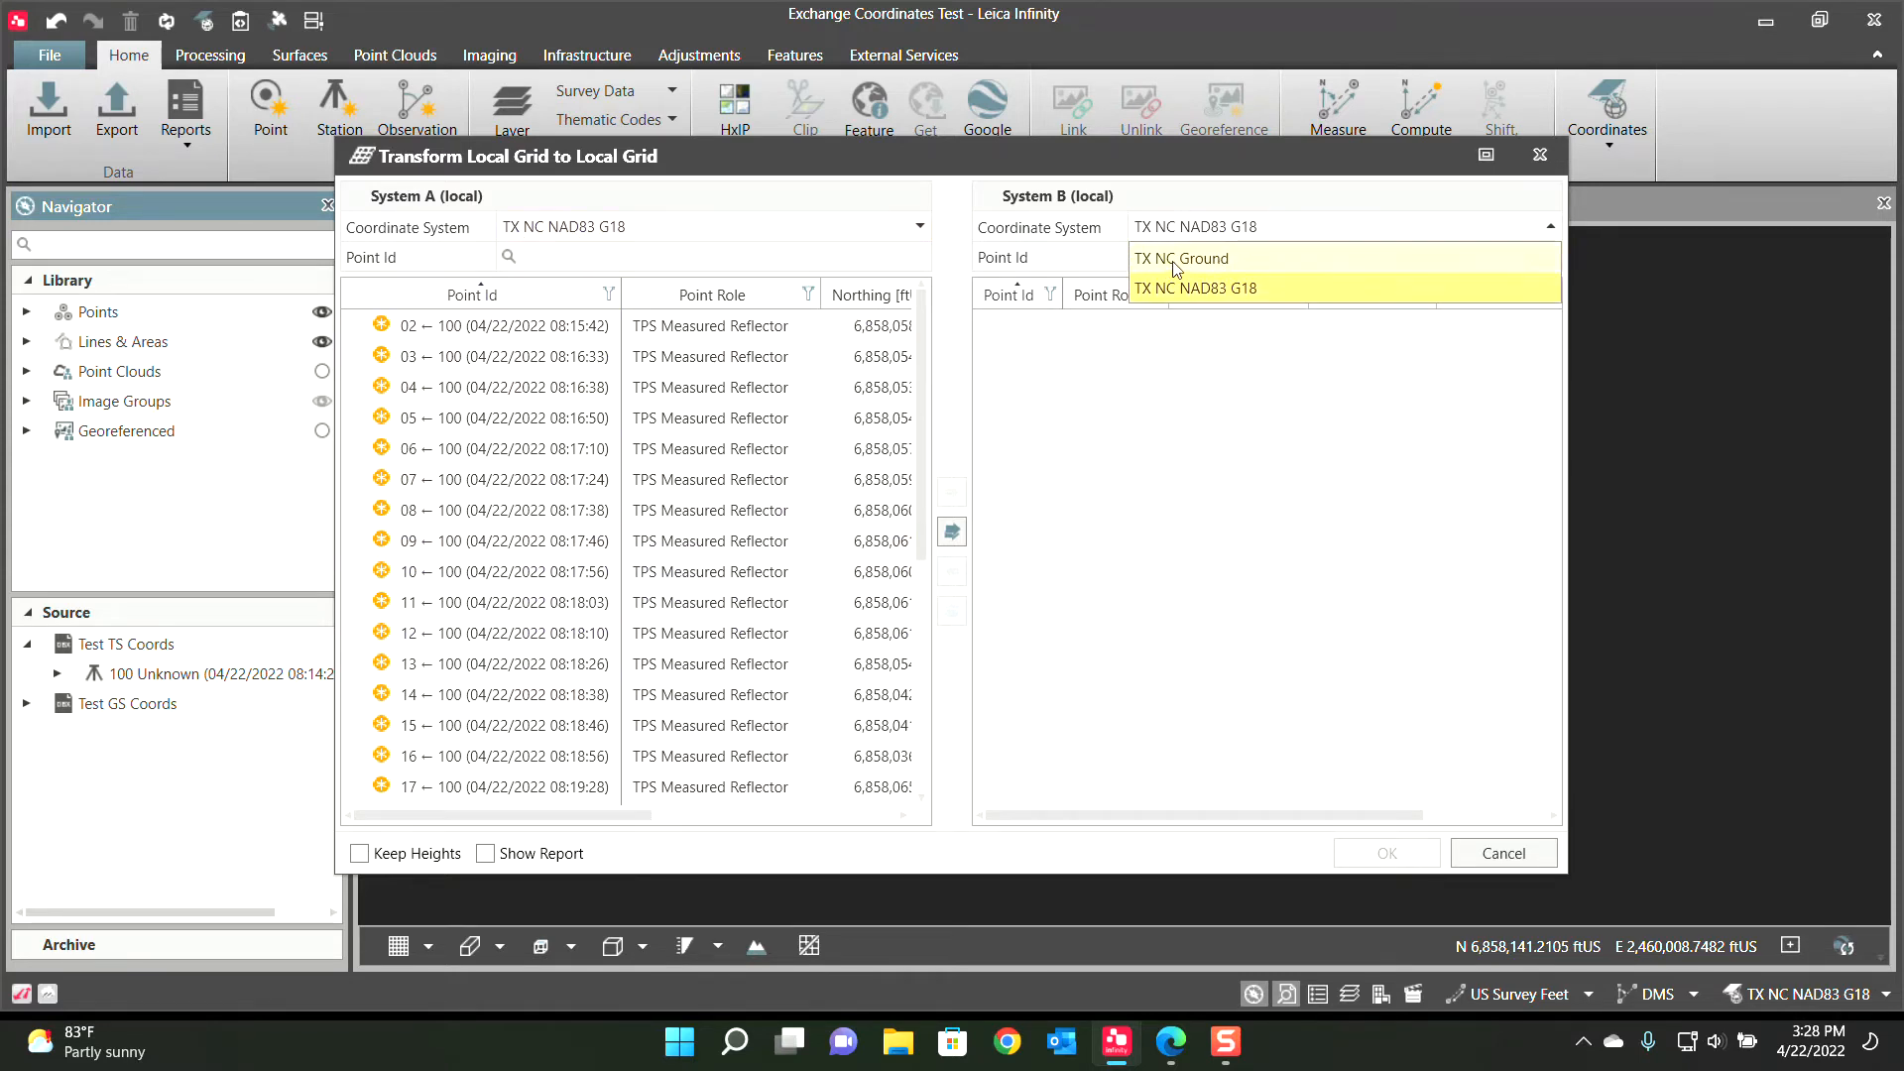
pyautogui.click(1180, 258)
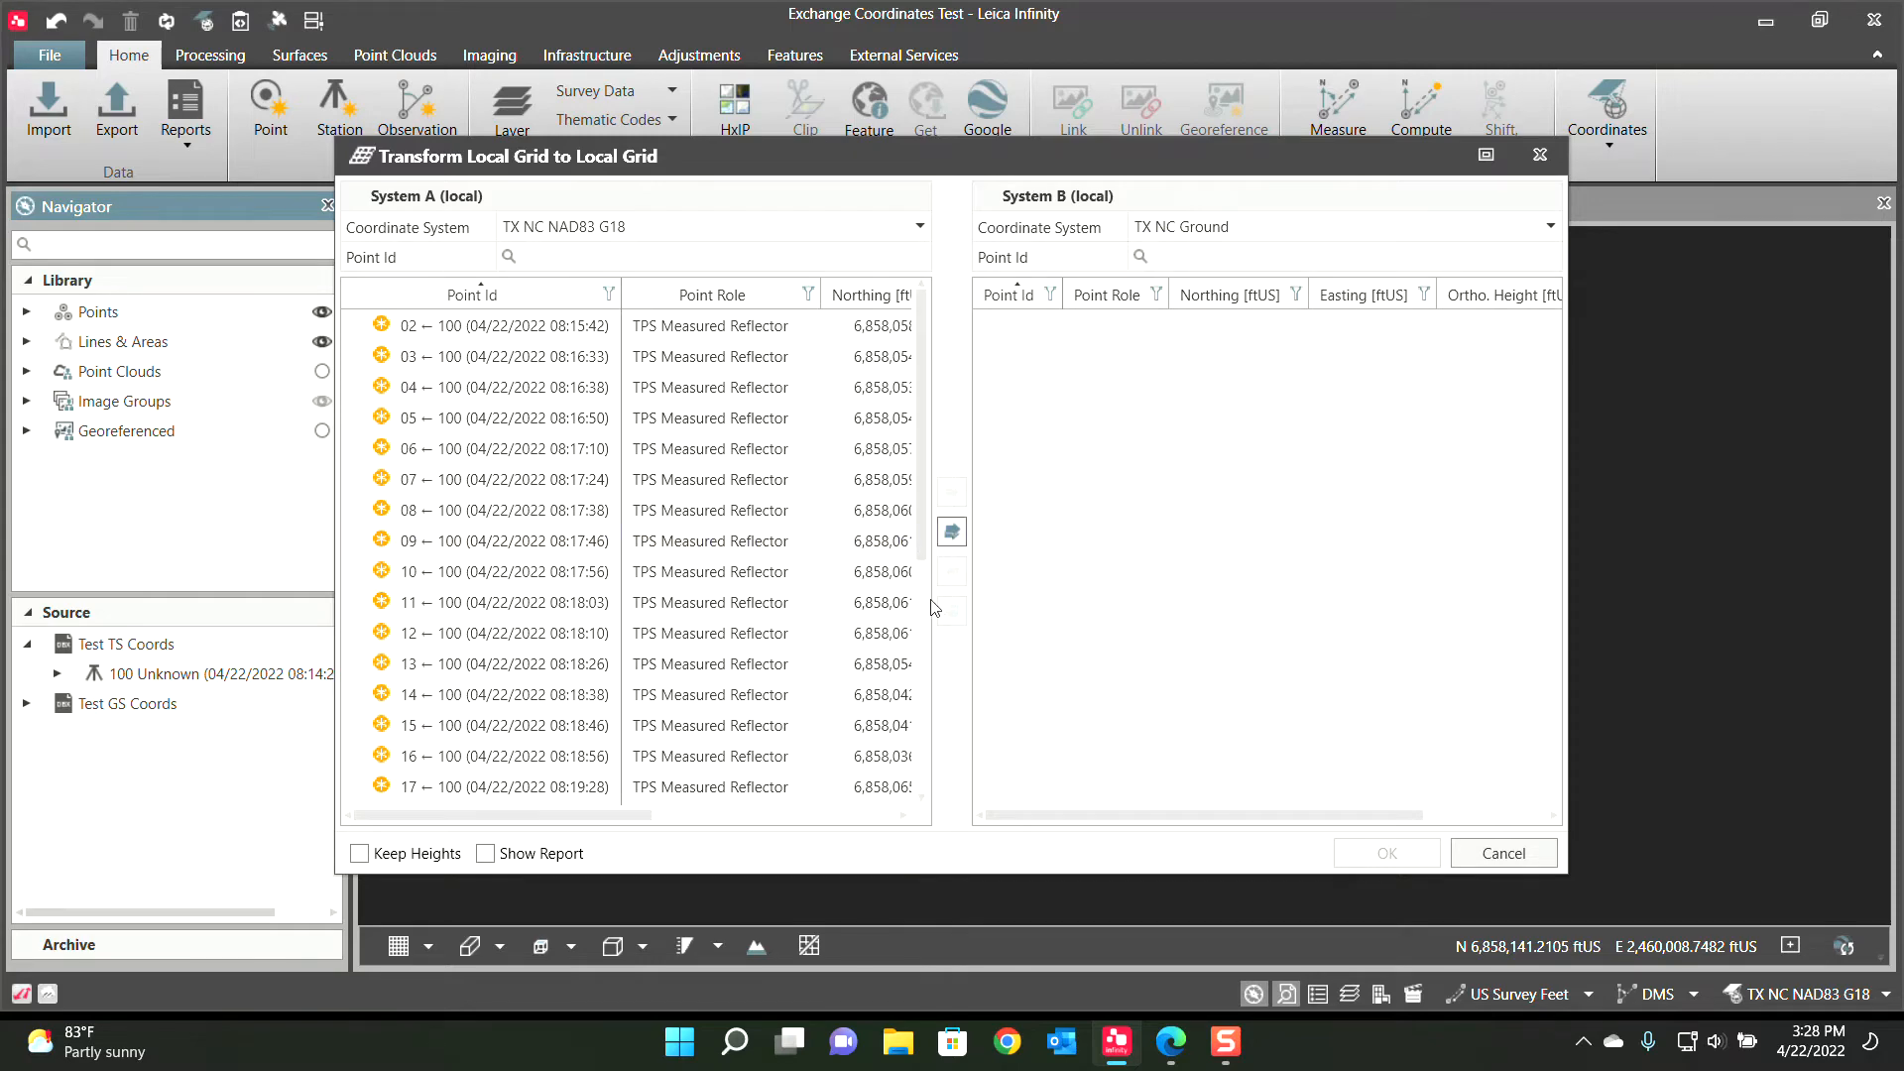
pyautogui.click(950, 532)
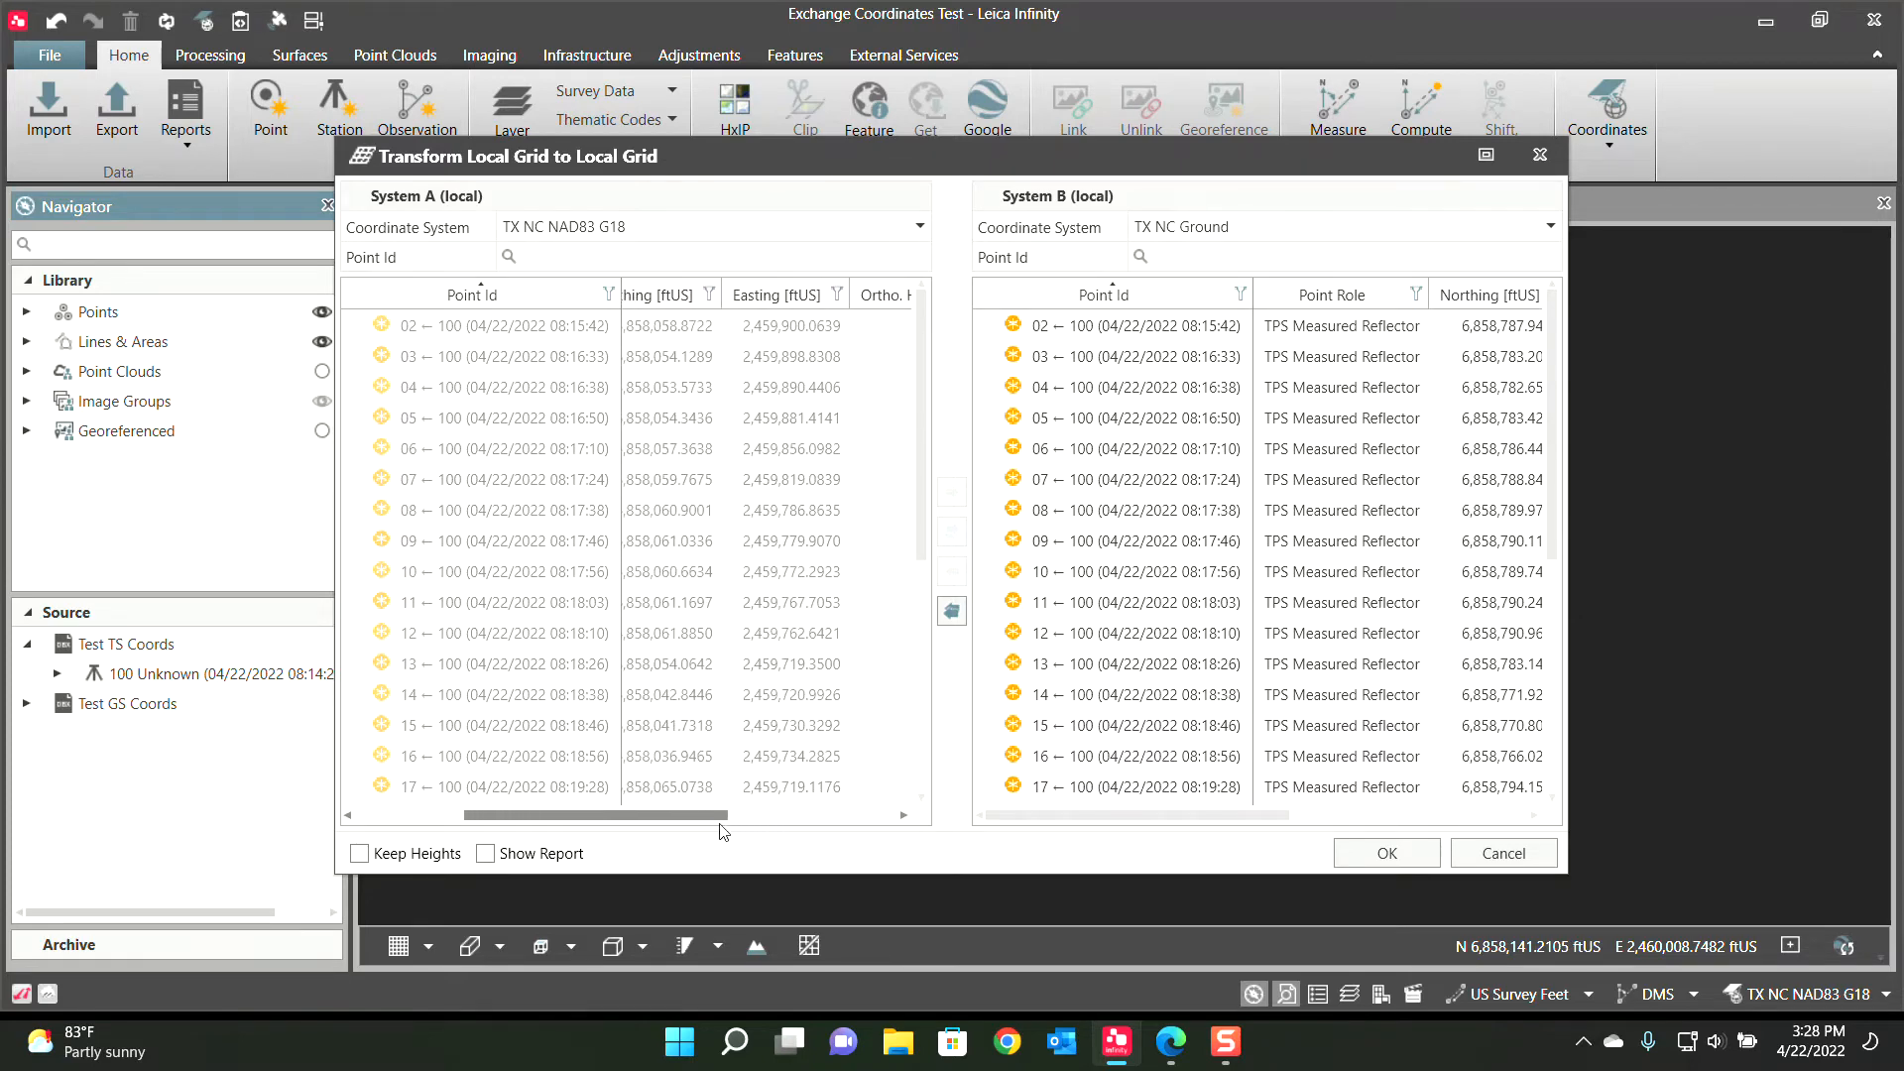
pyautogui.hscroll(-3)
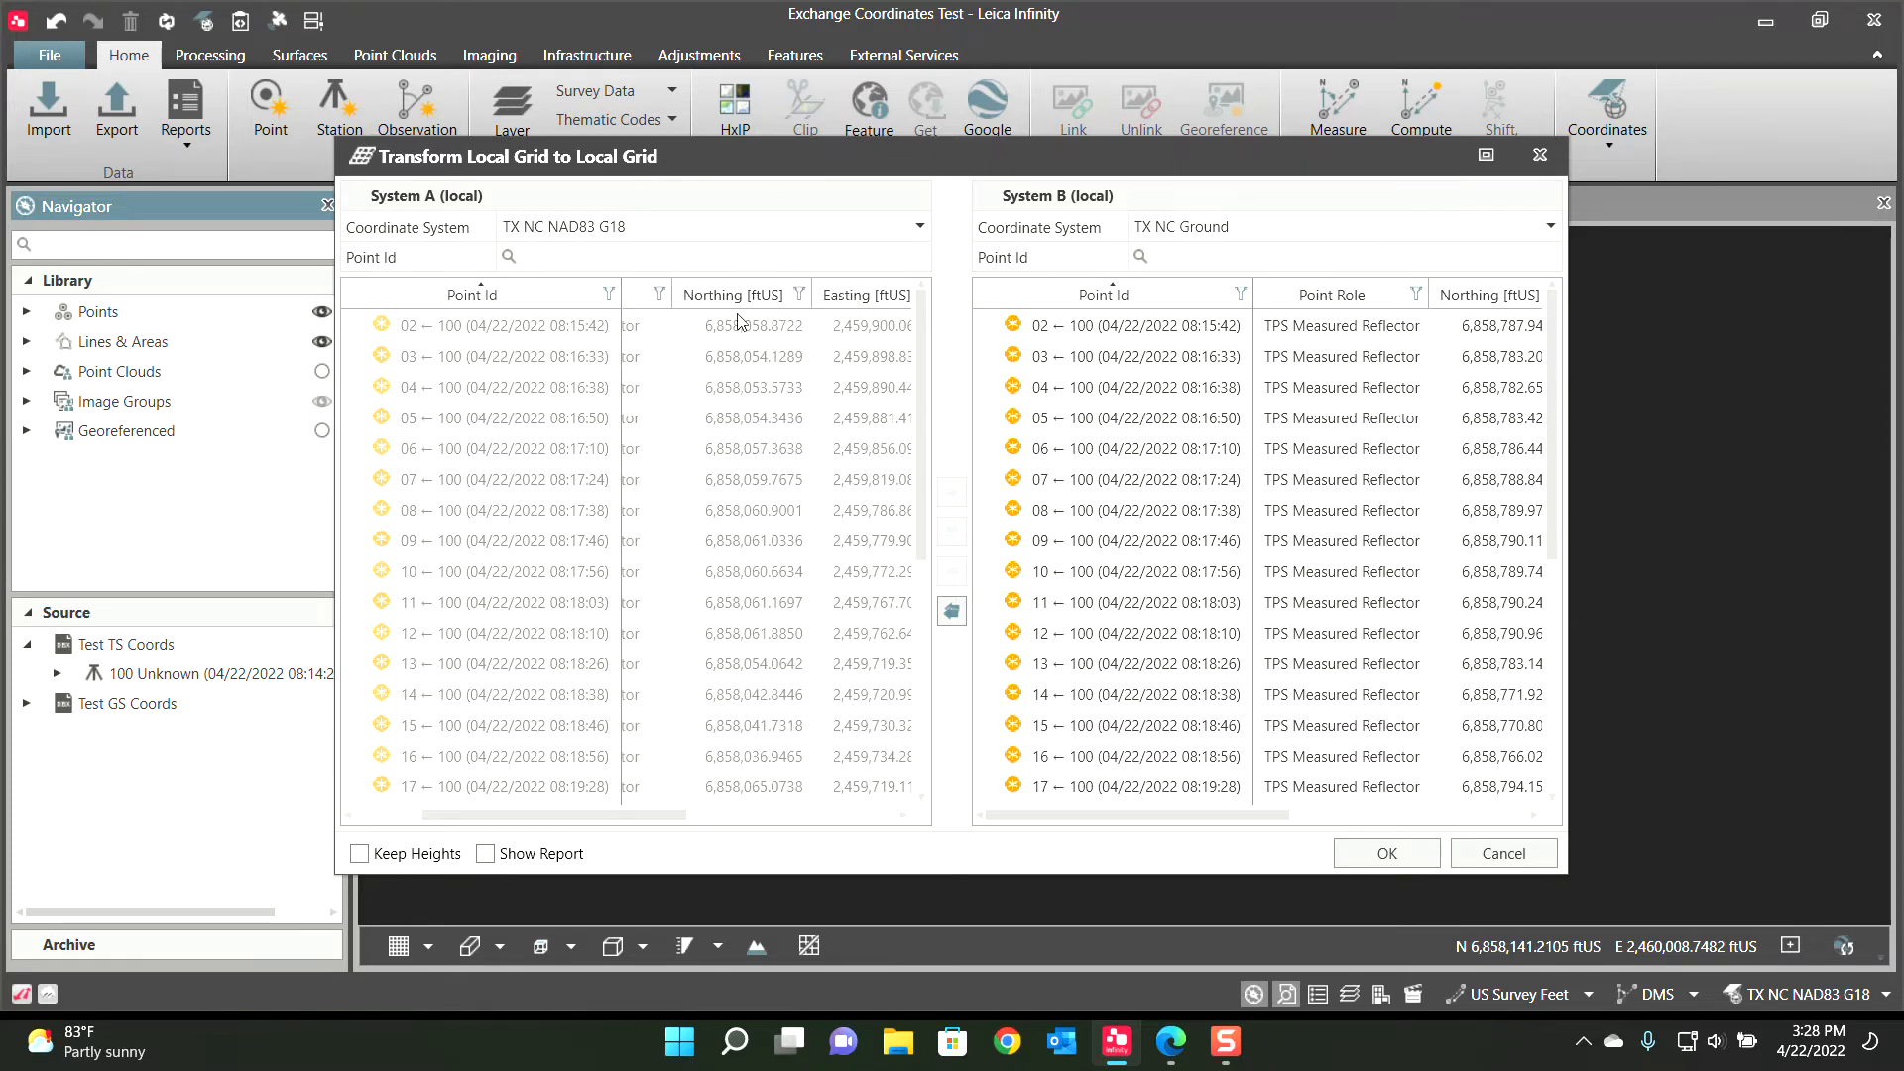
pyautogui.click(710, 226)
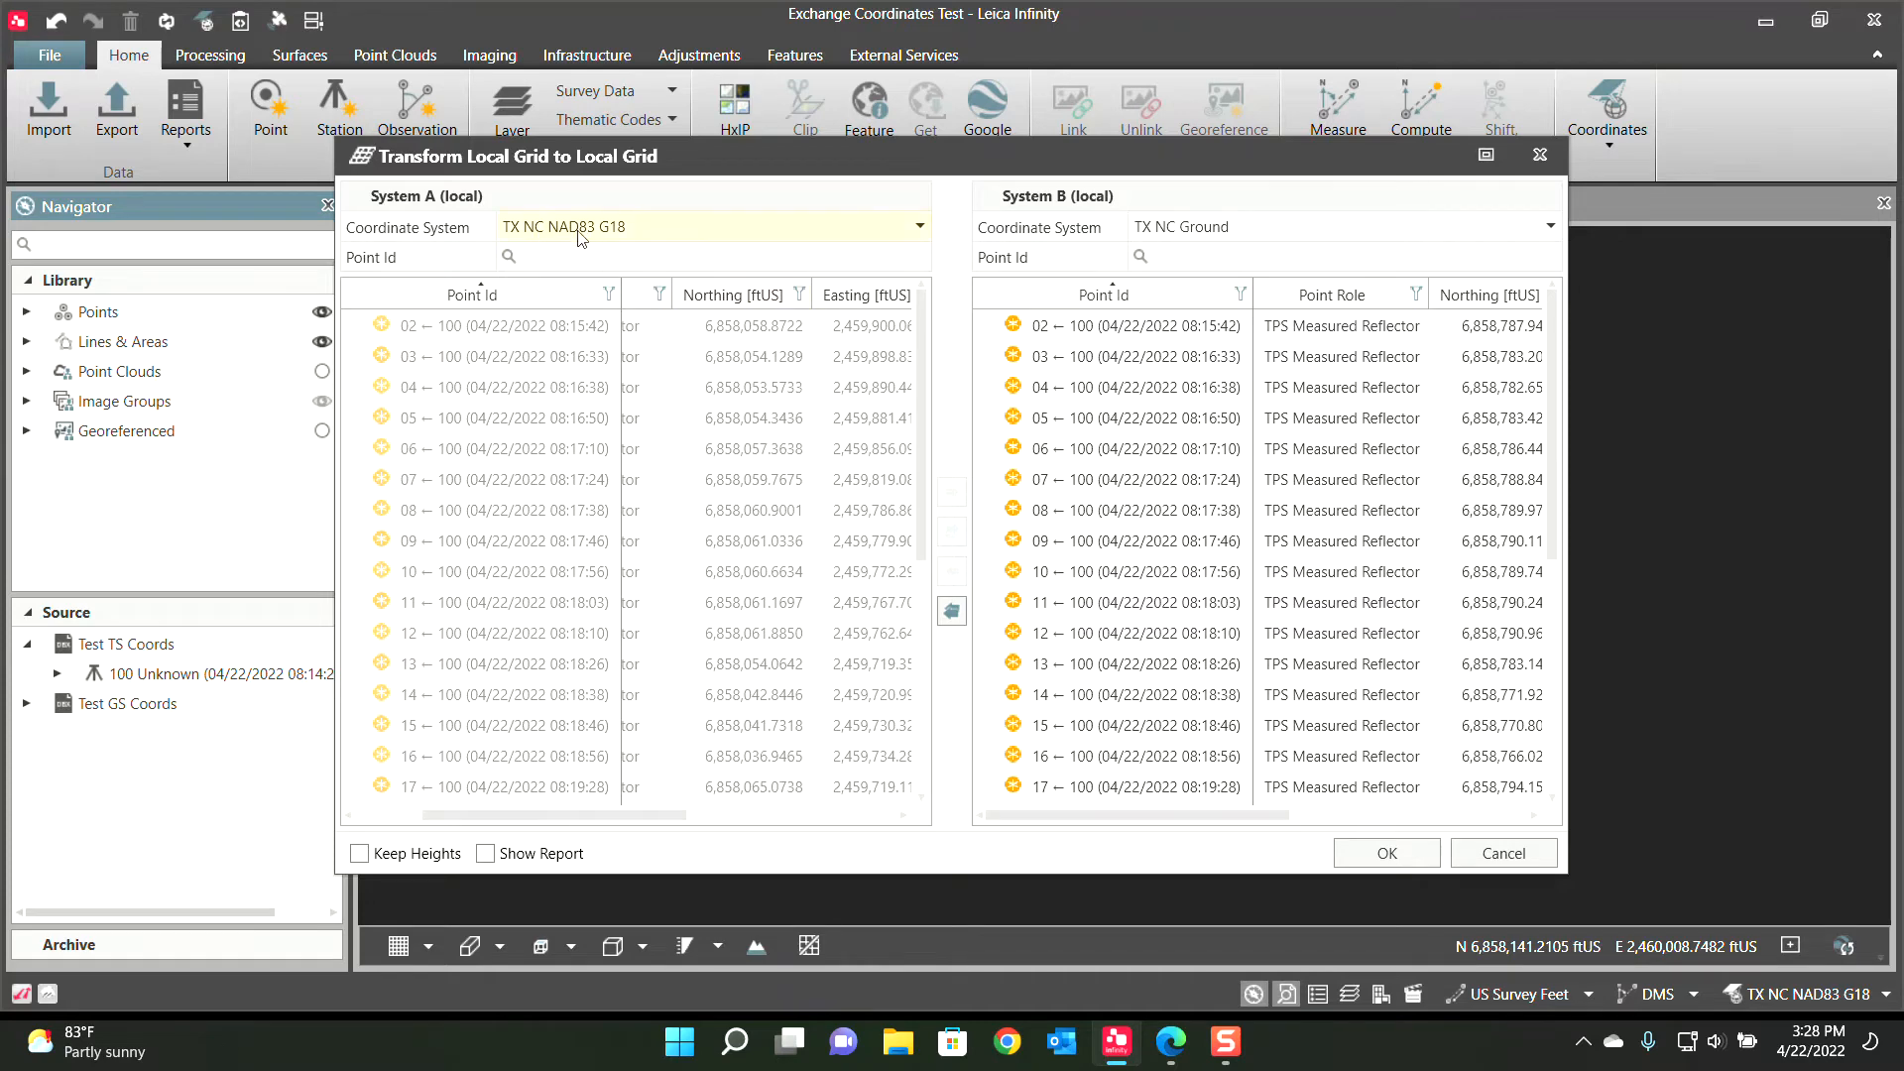
pyautogui.moveTo(656, 224)
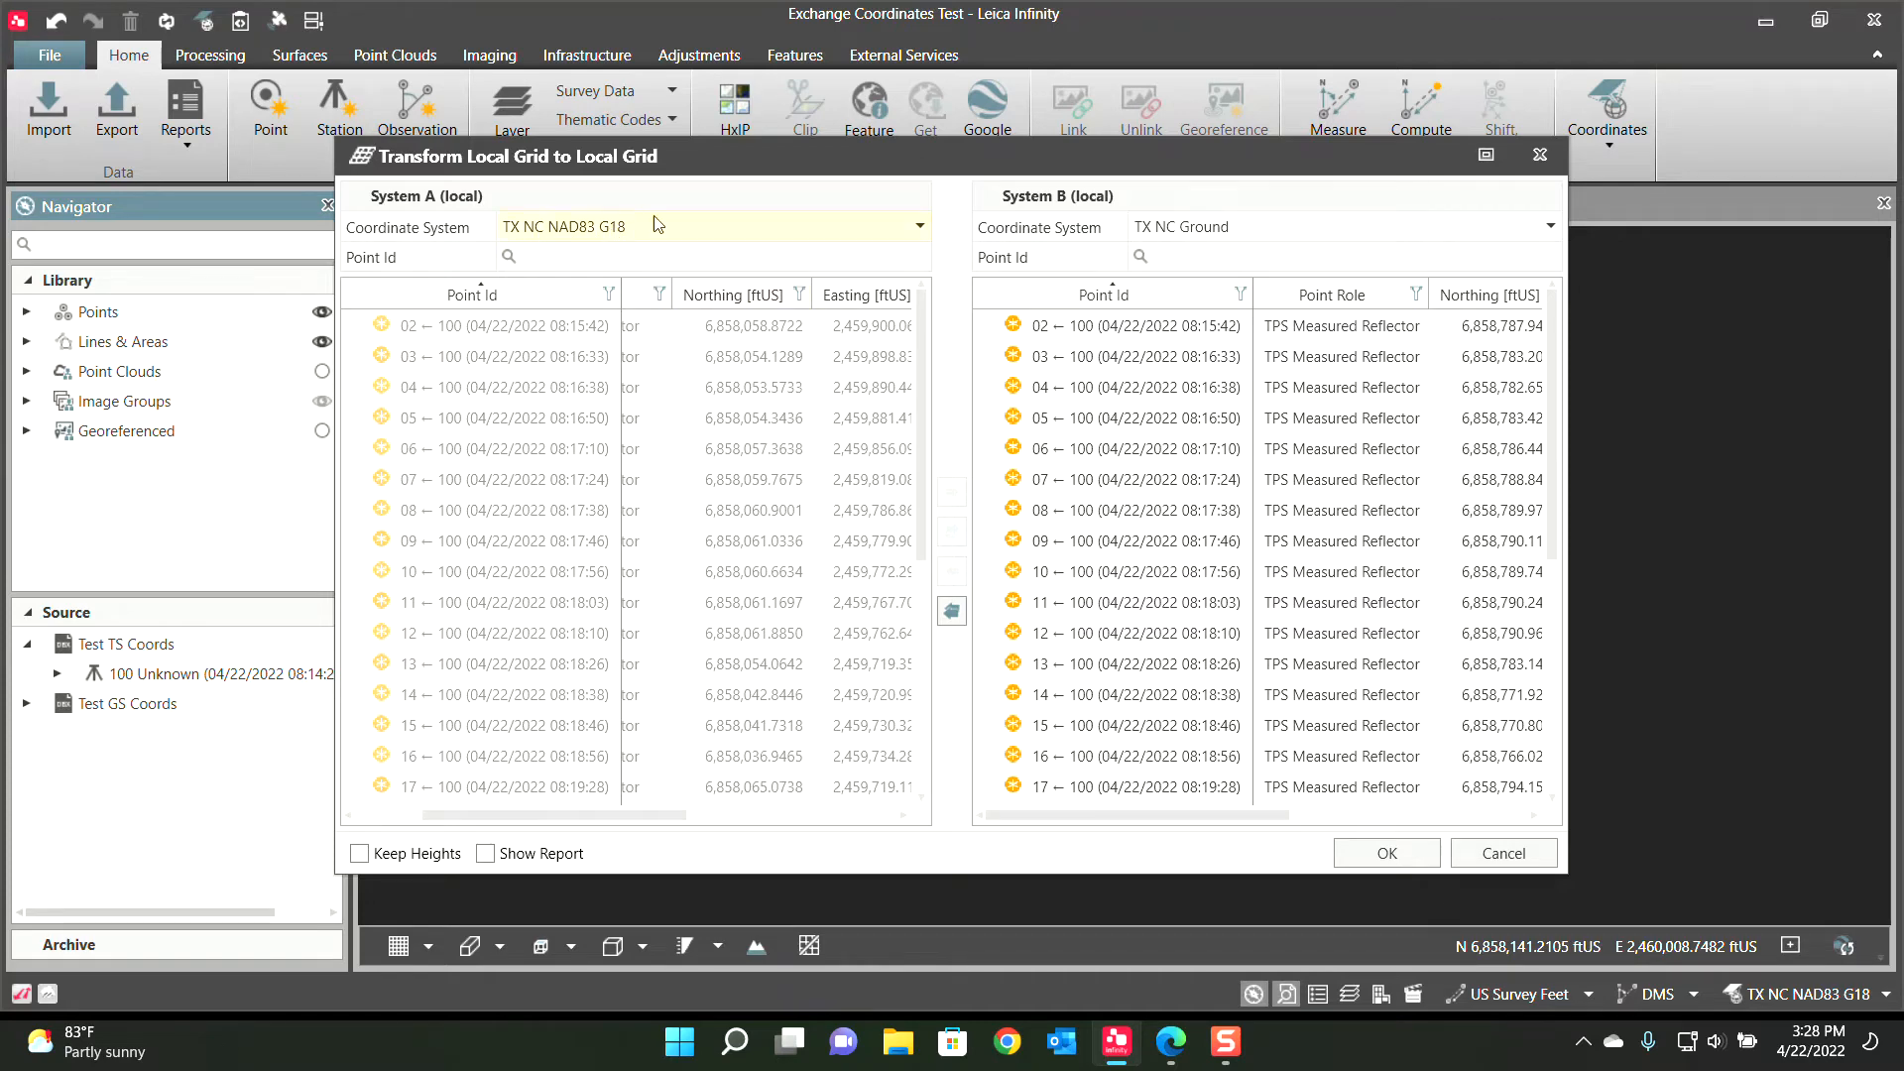
pyautogui.moveTo(900, 535)
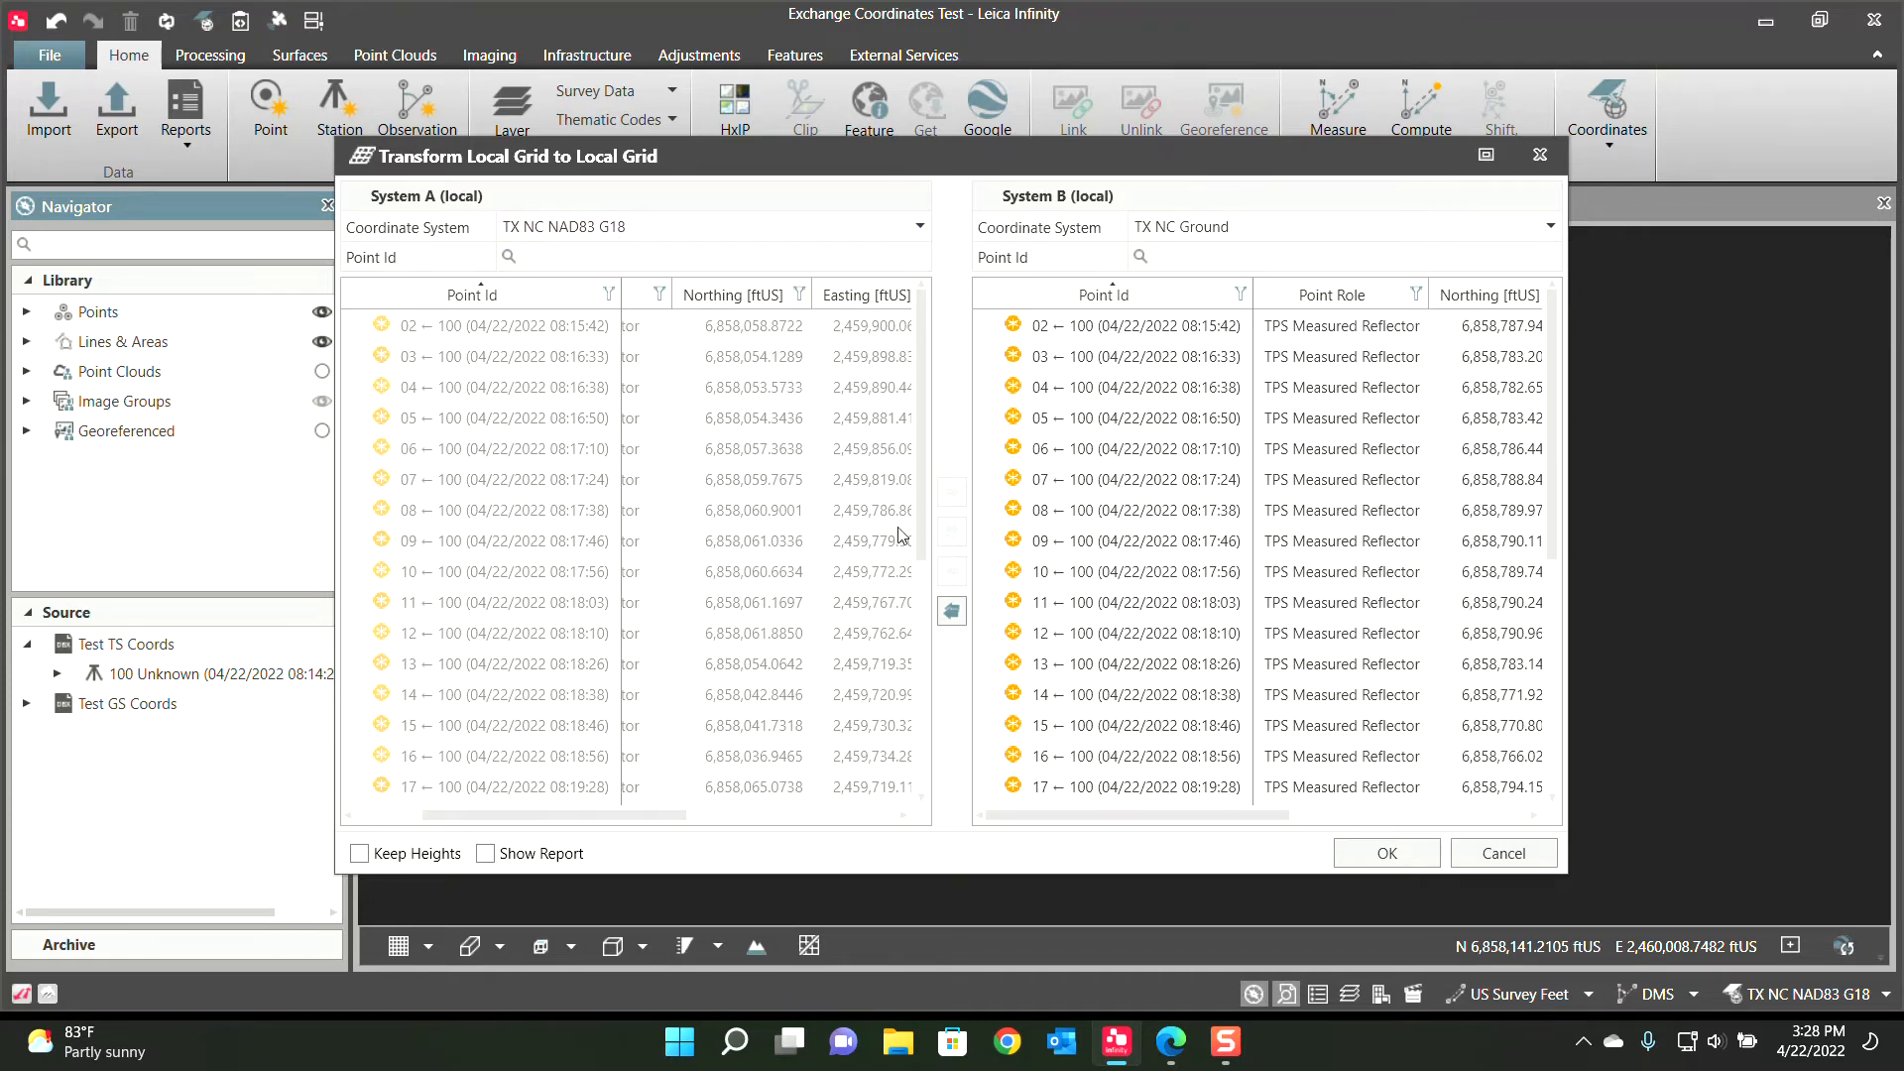
pyautogui.moveTo(728, 561)
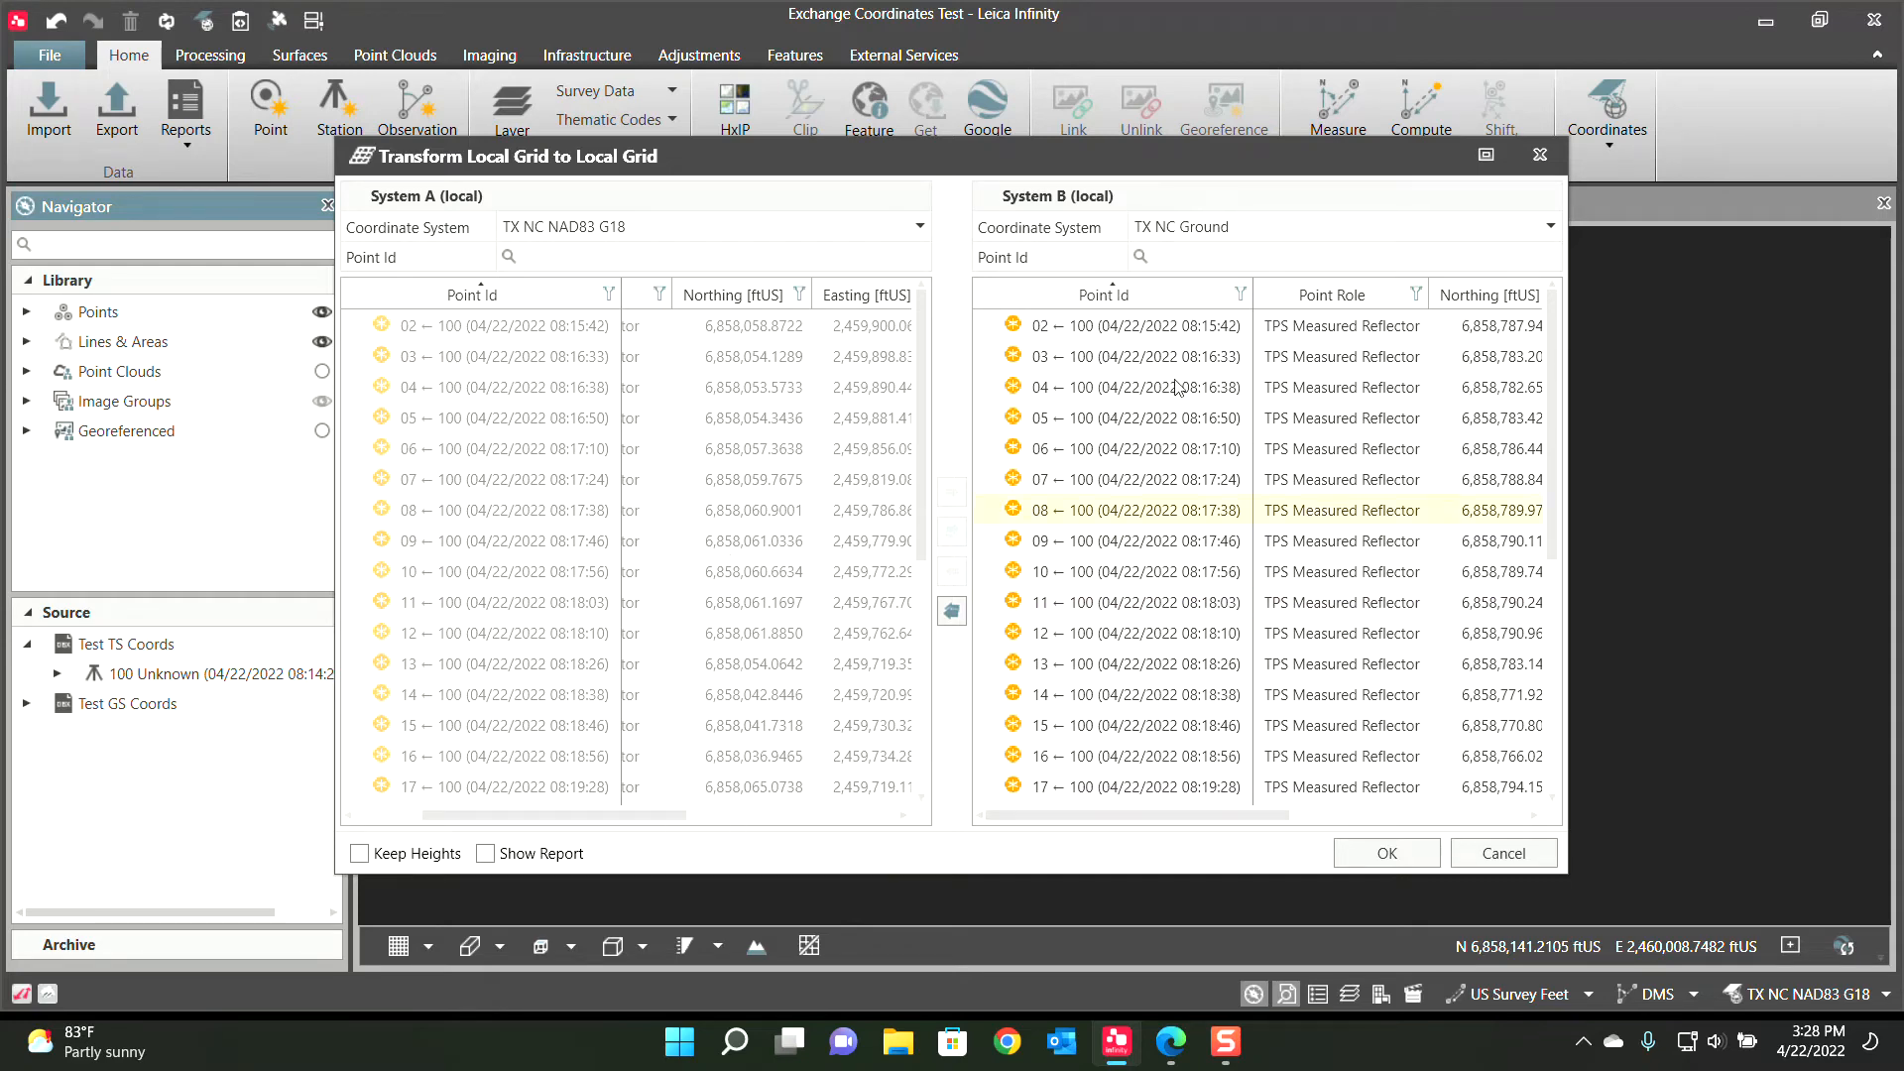
pyautogui.click(1335, 226)
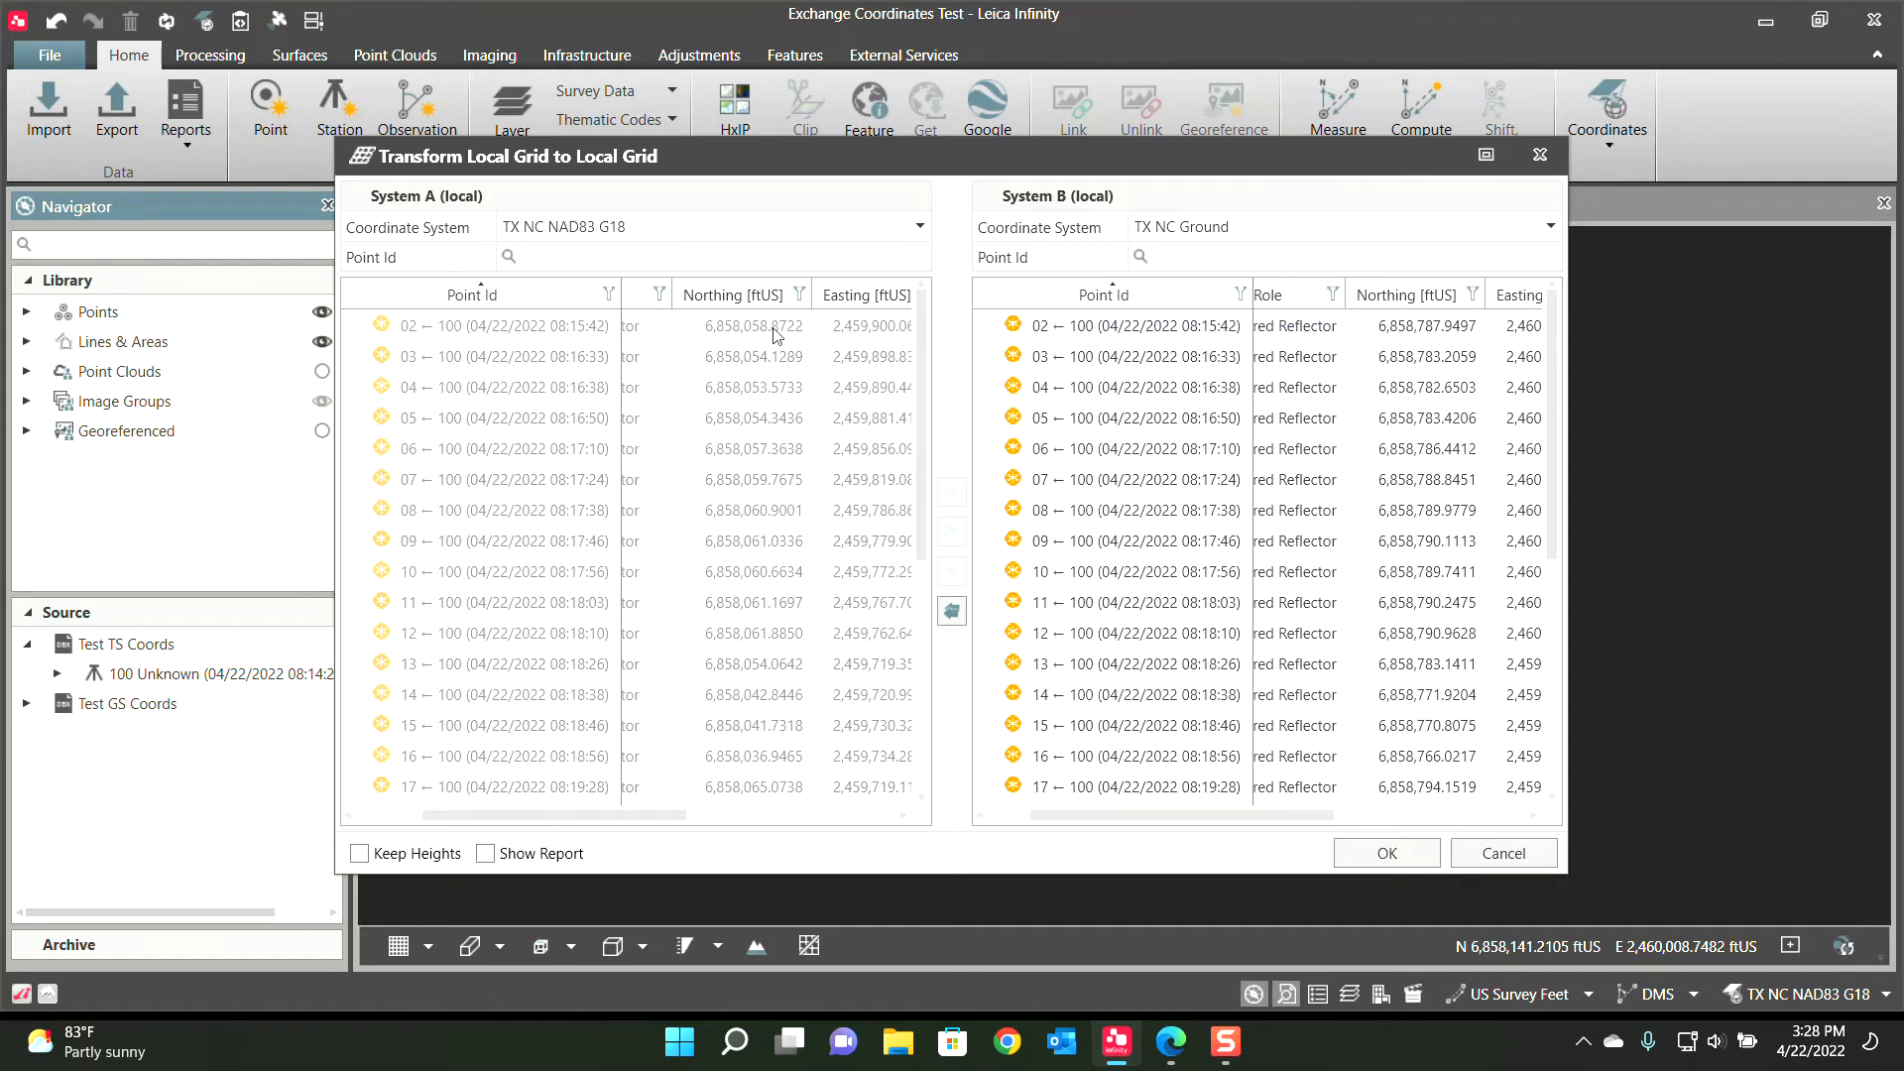
pyautogui.moveTo(740, 349)
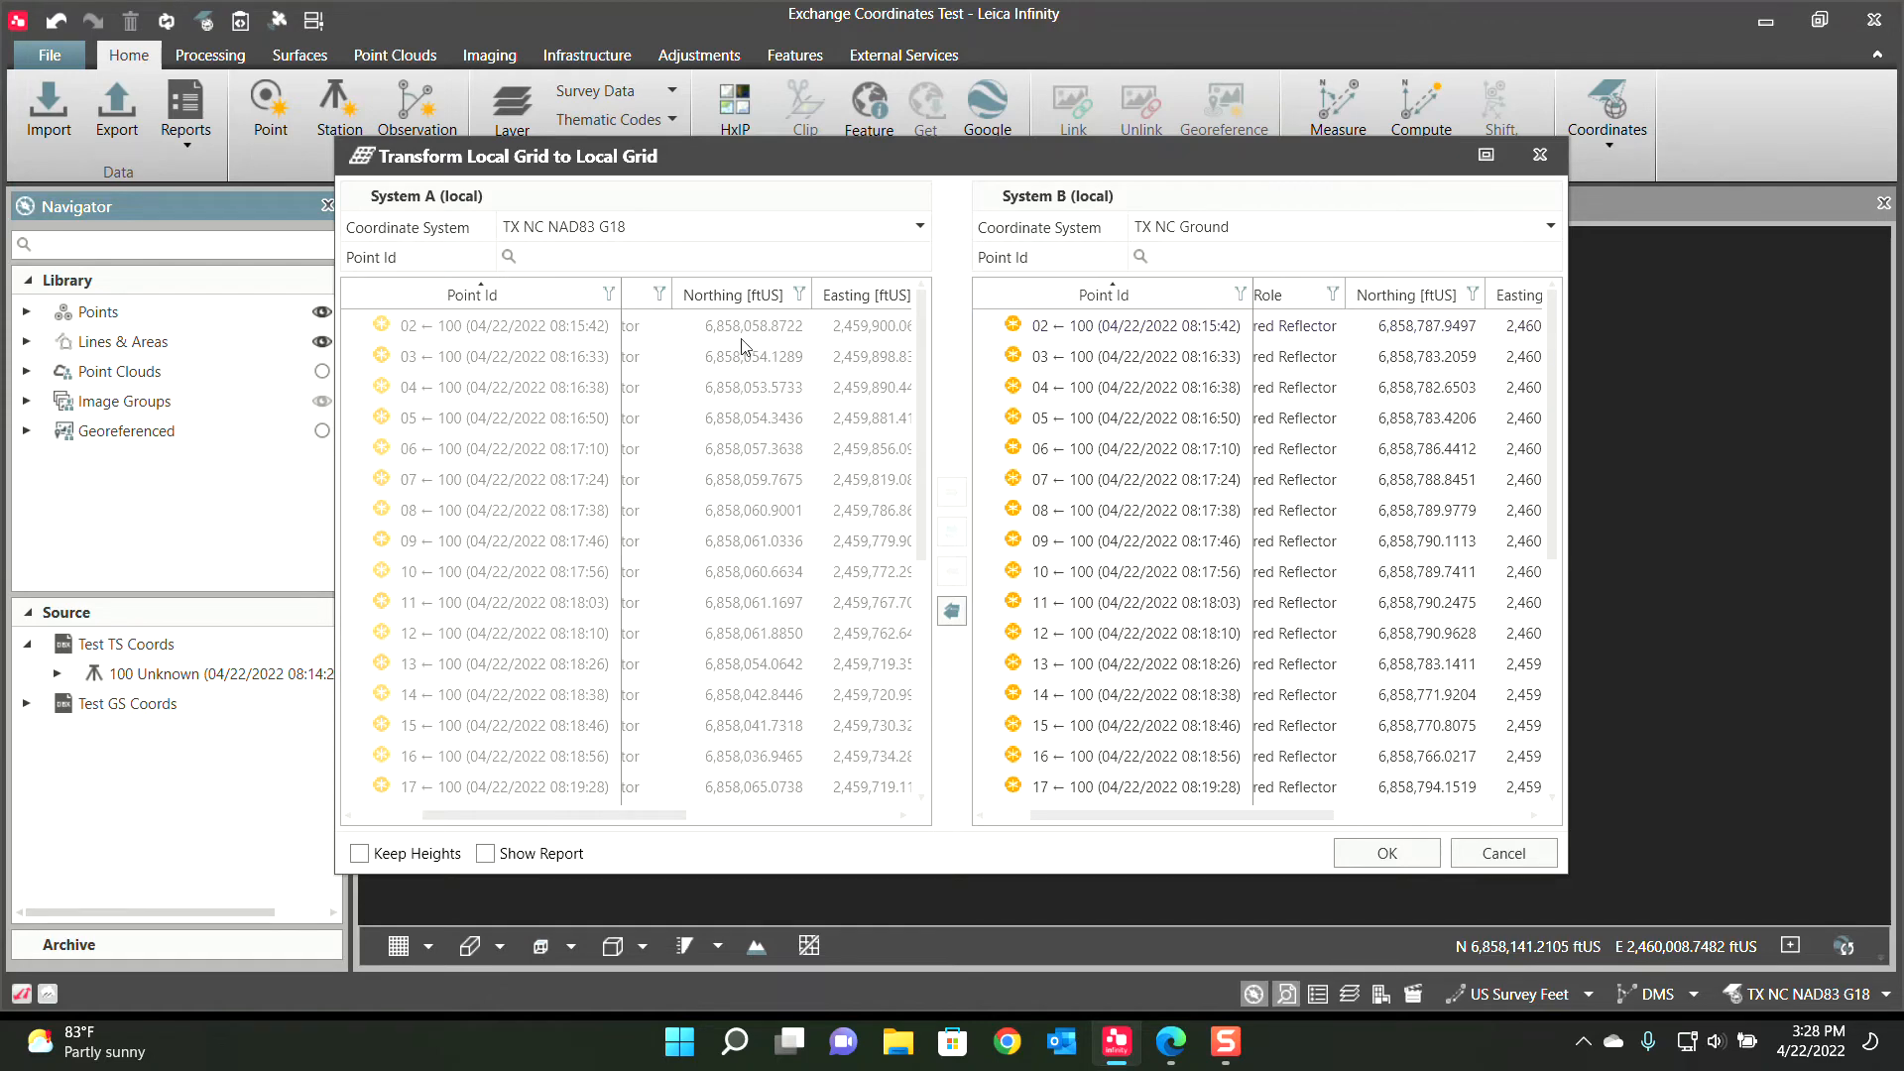
pyautogui.moveTo(754, 339)
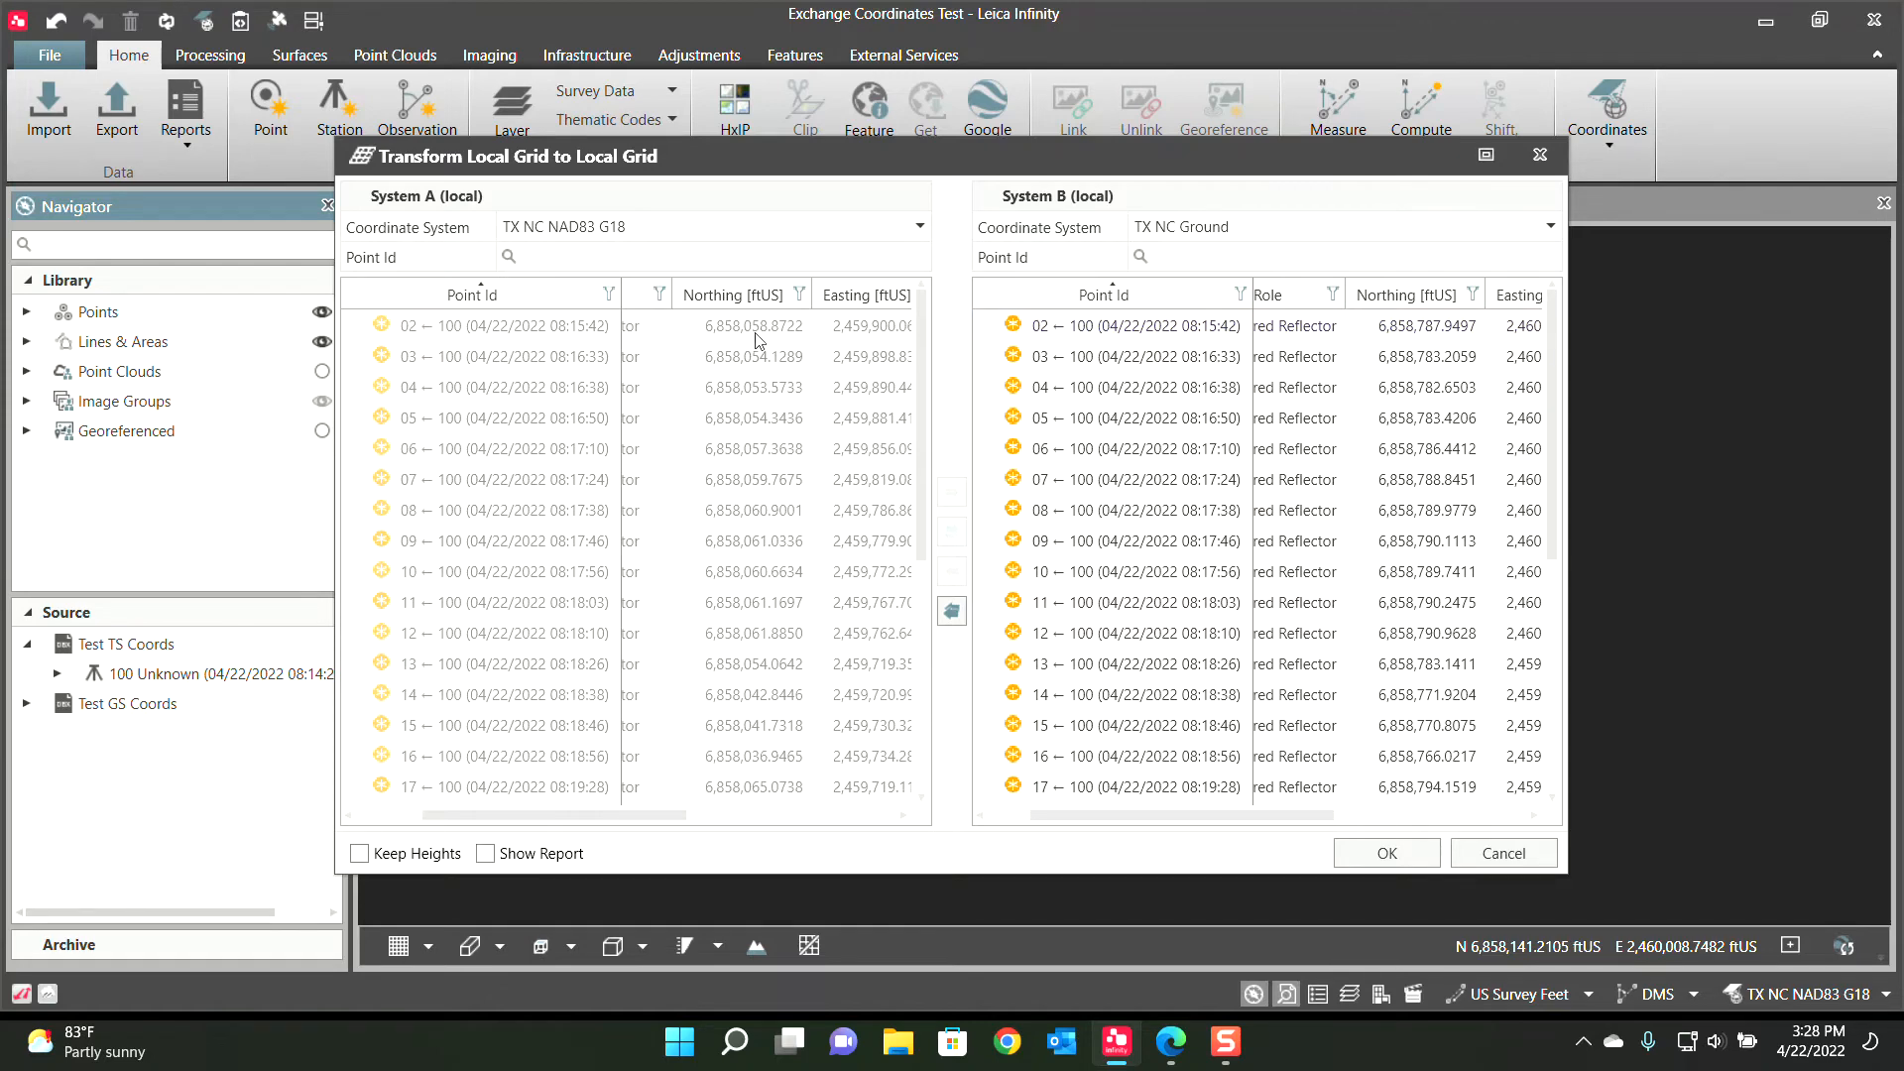
pyautogui.moveTo(1386, 853)
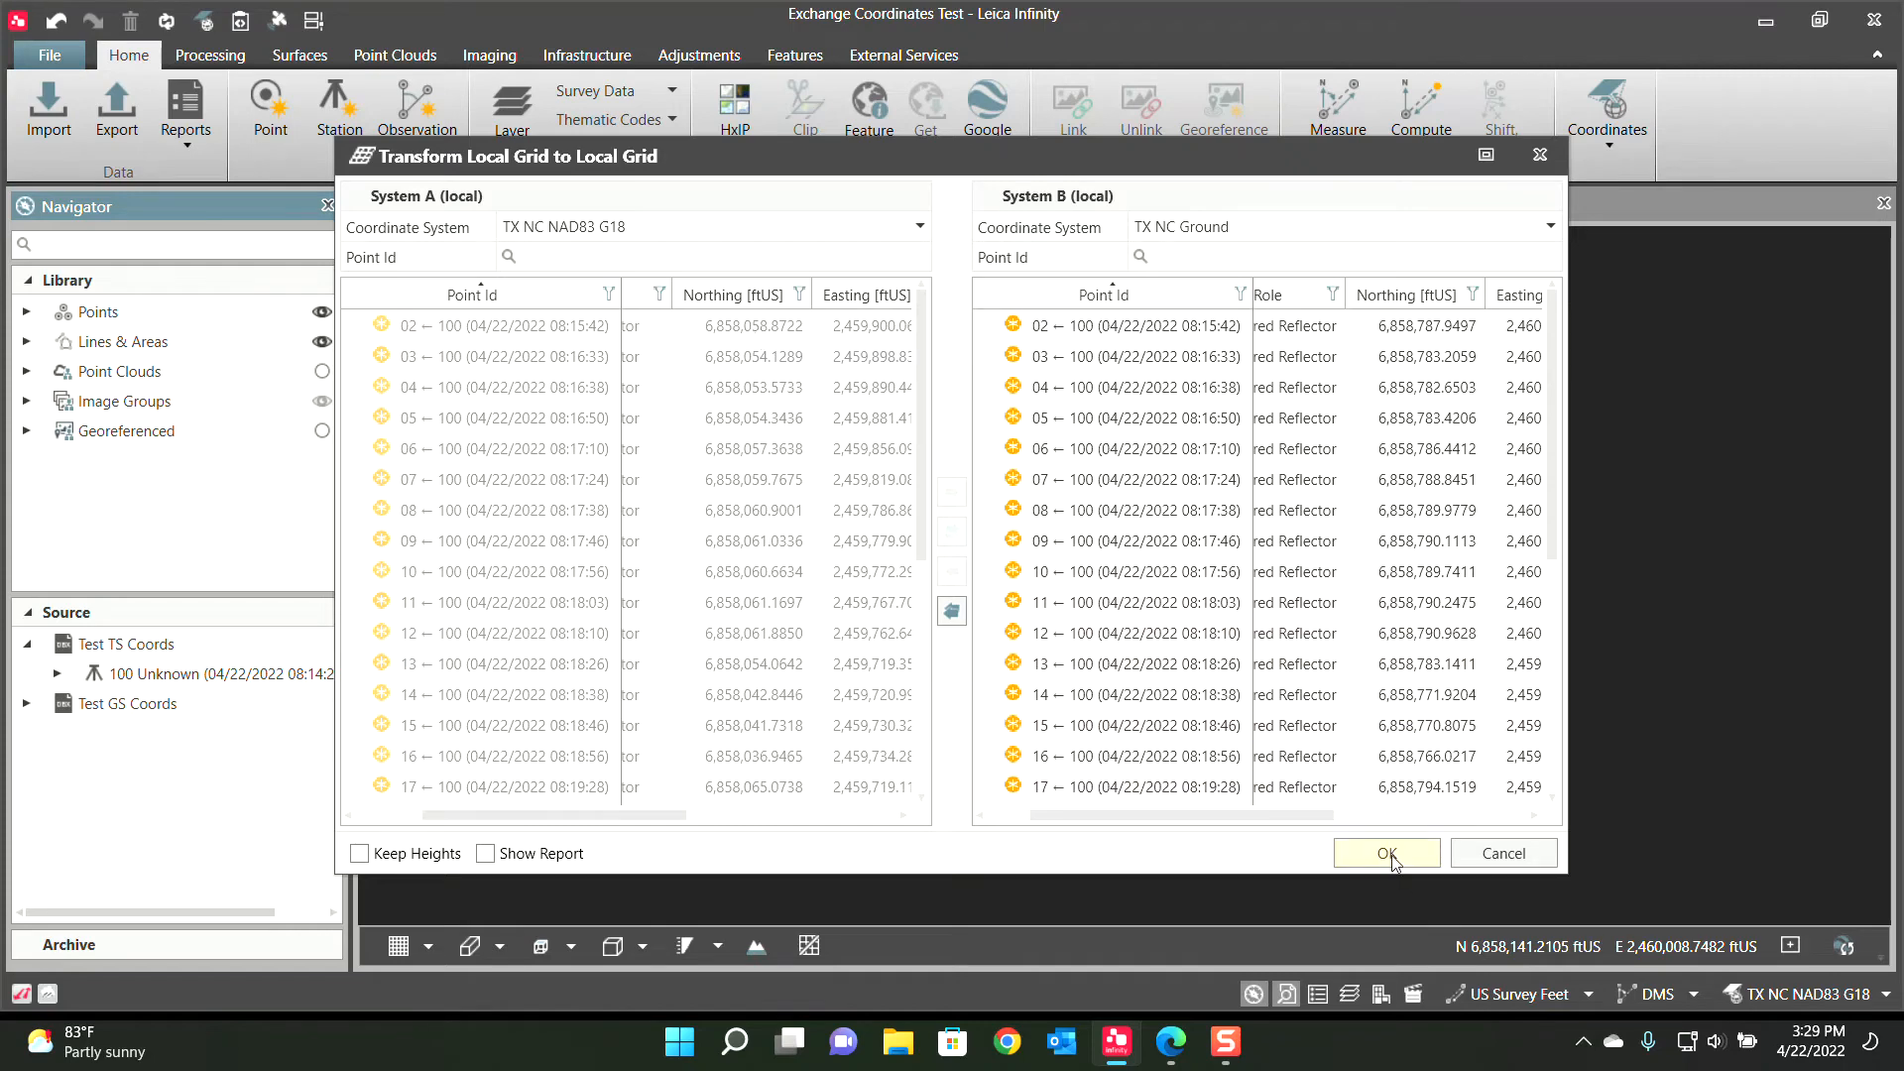
# Apply the local grid transformation and confirm TX NC Ground as the project coordinate system
pyautogui.click(1387, 851)
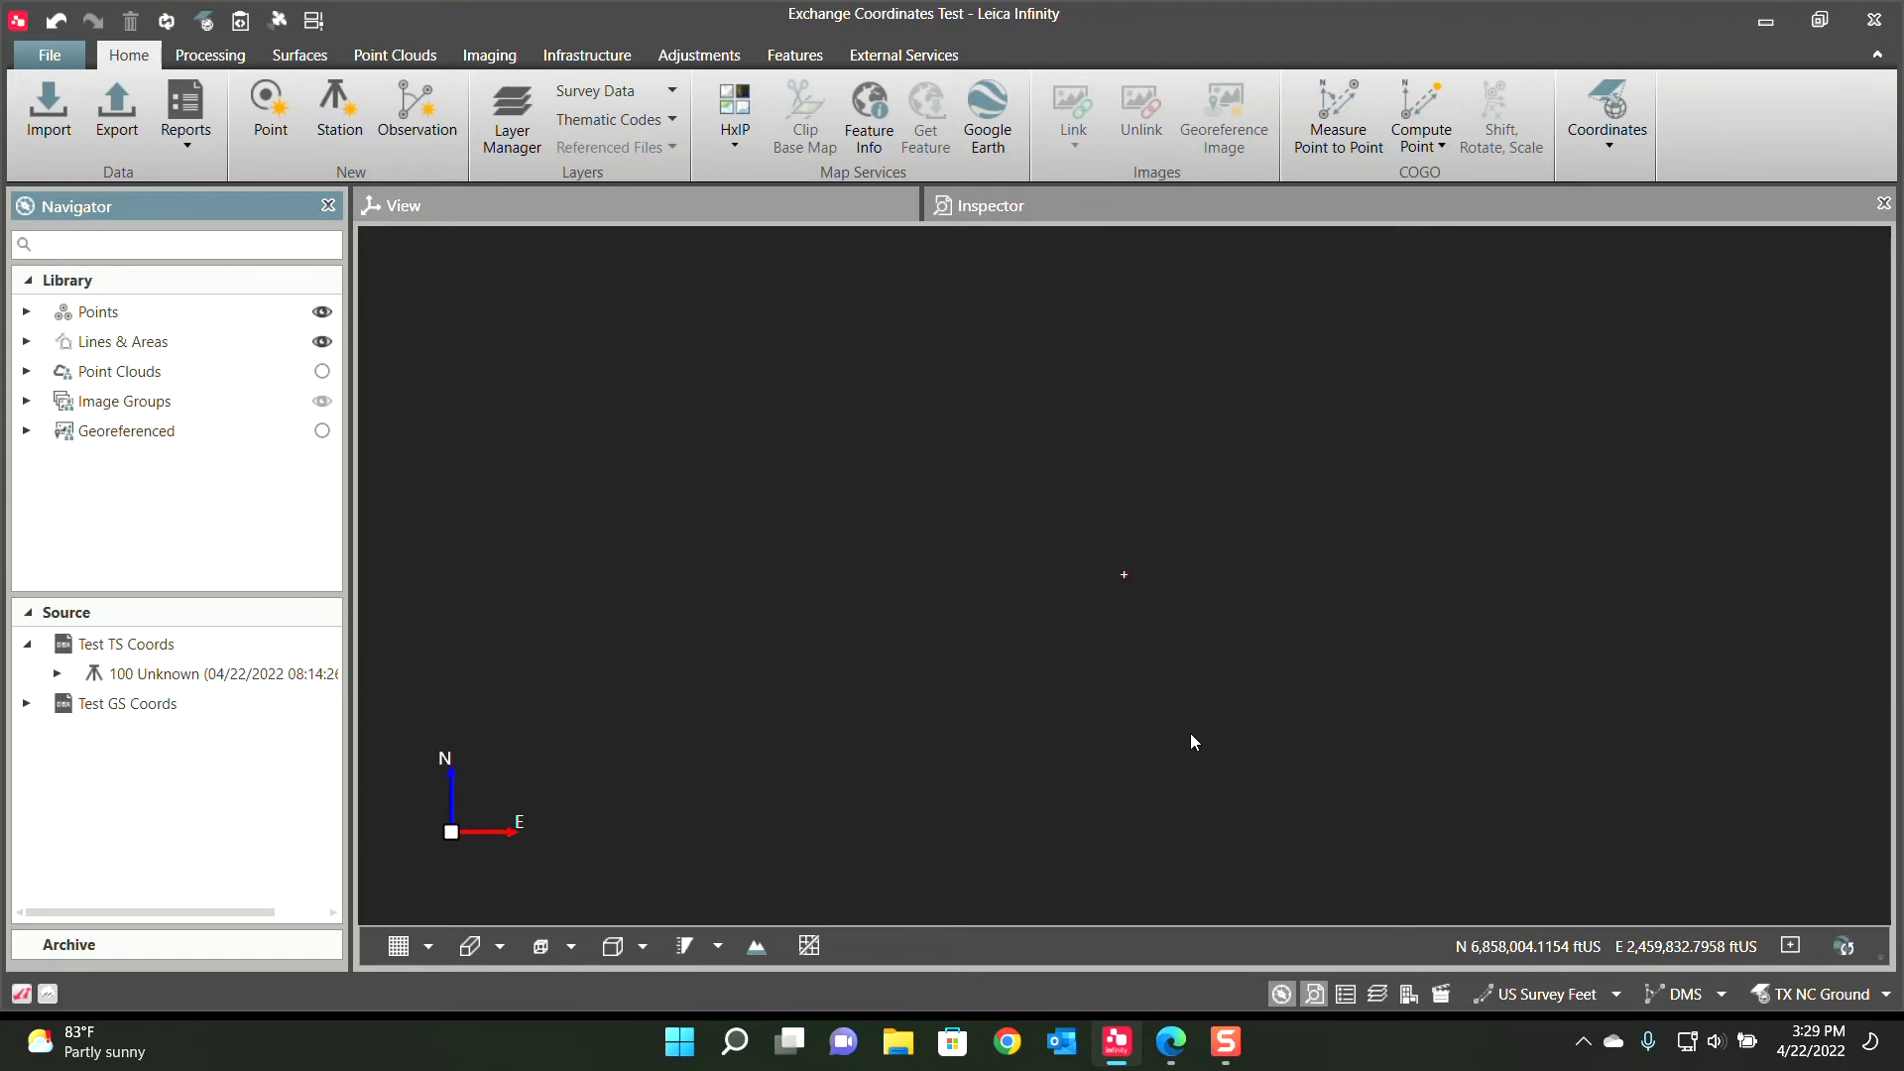
pyautogui.moveTo(1184, 663)
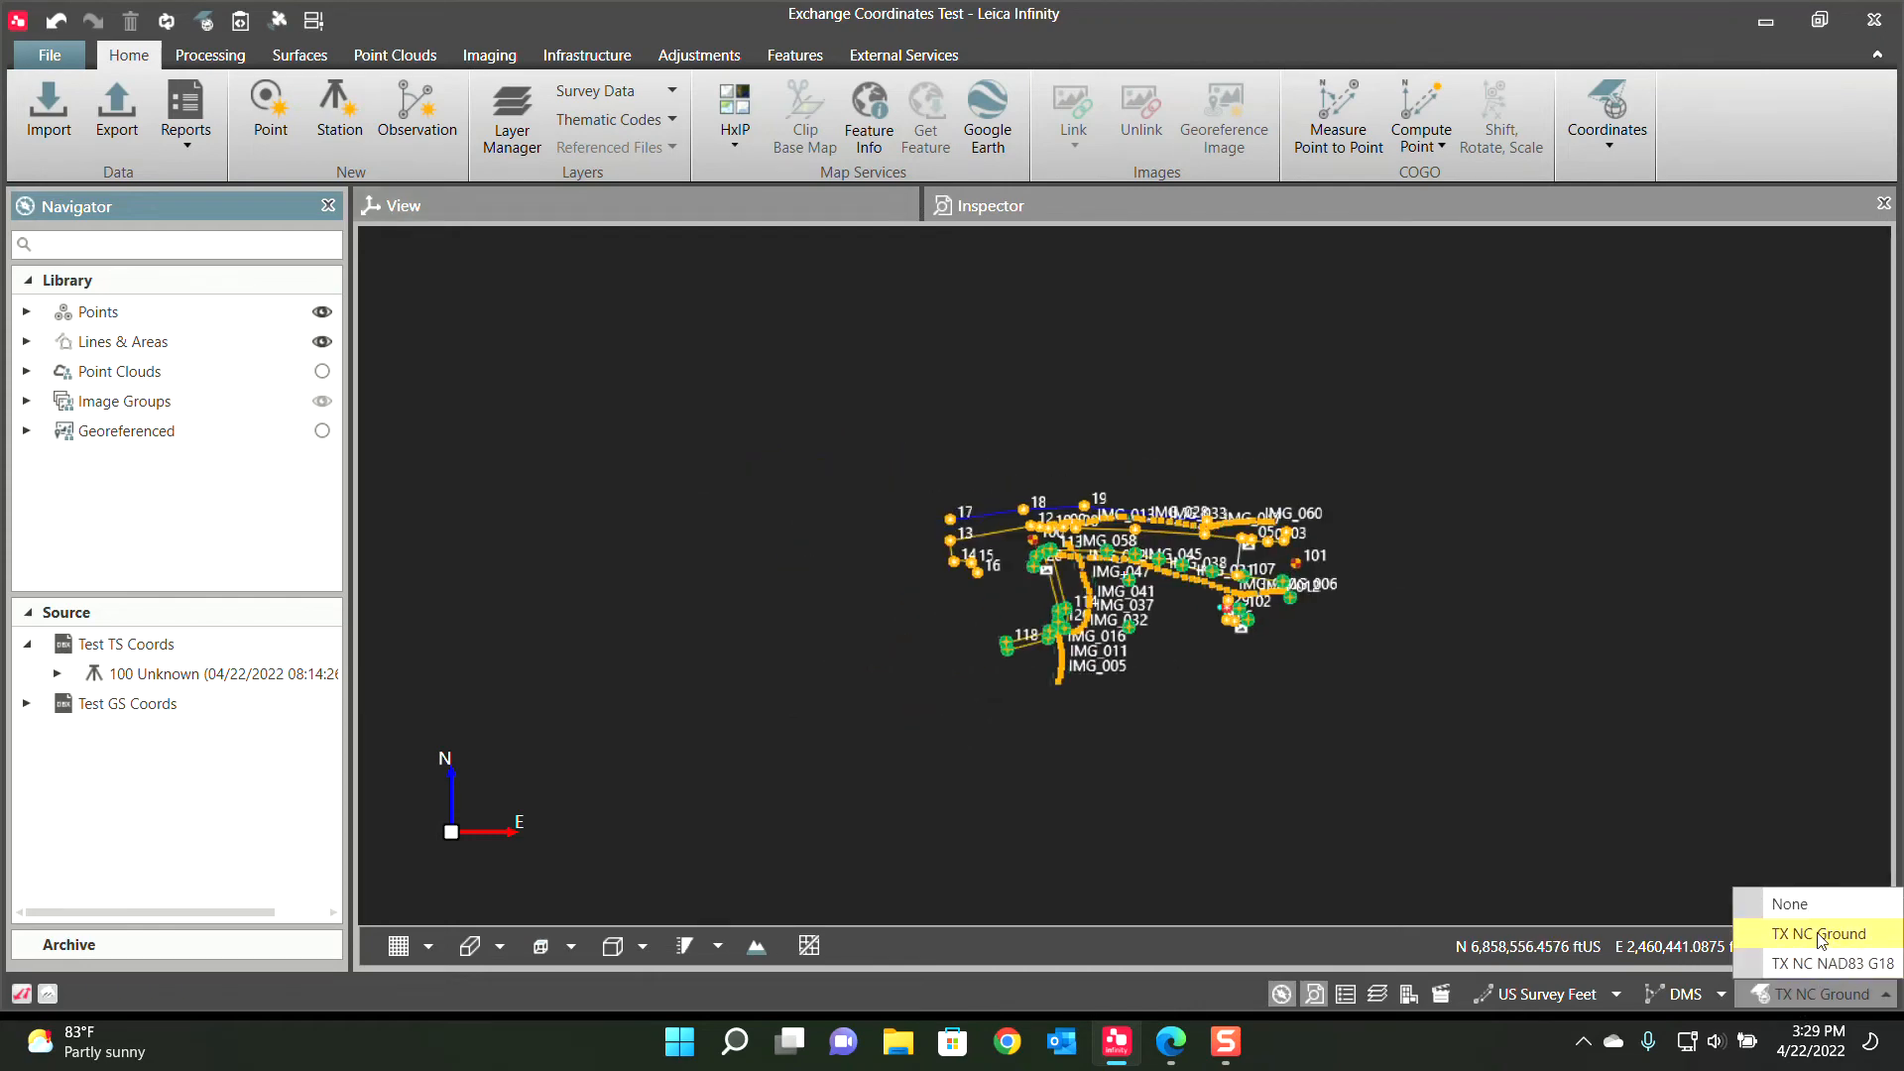
pyautogui.click(1819, 932)
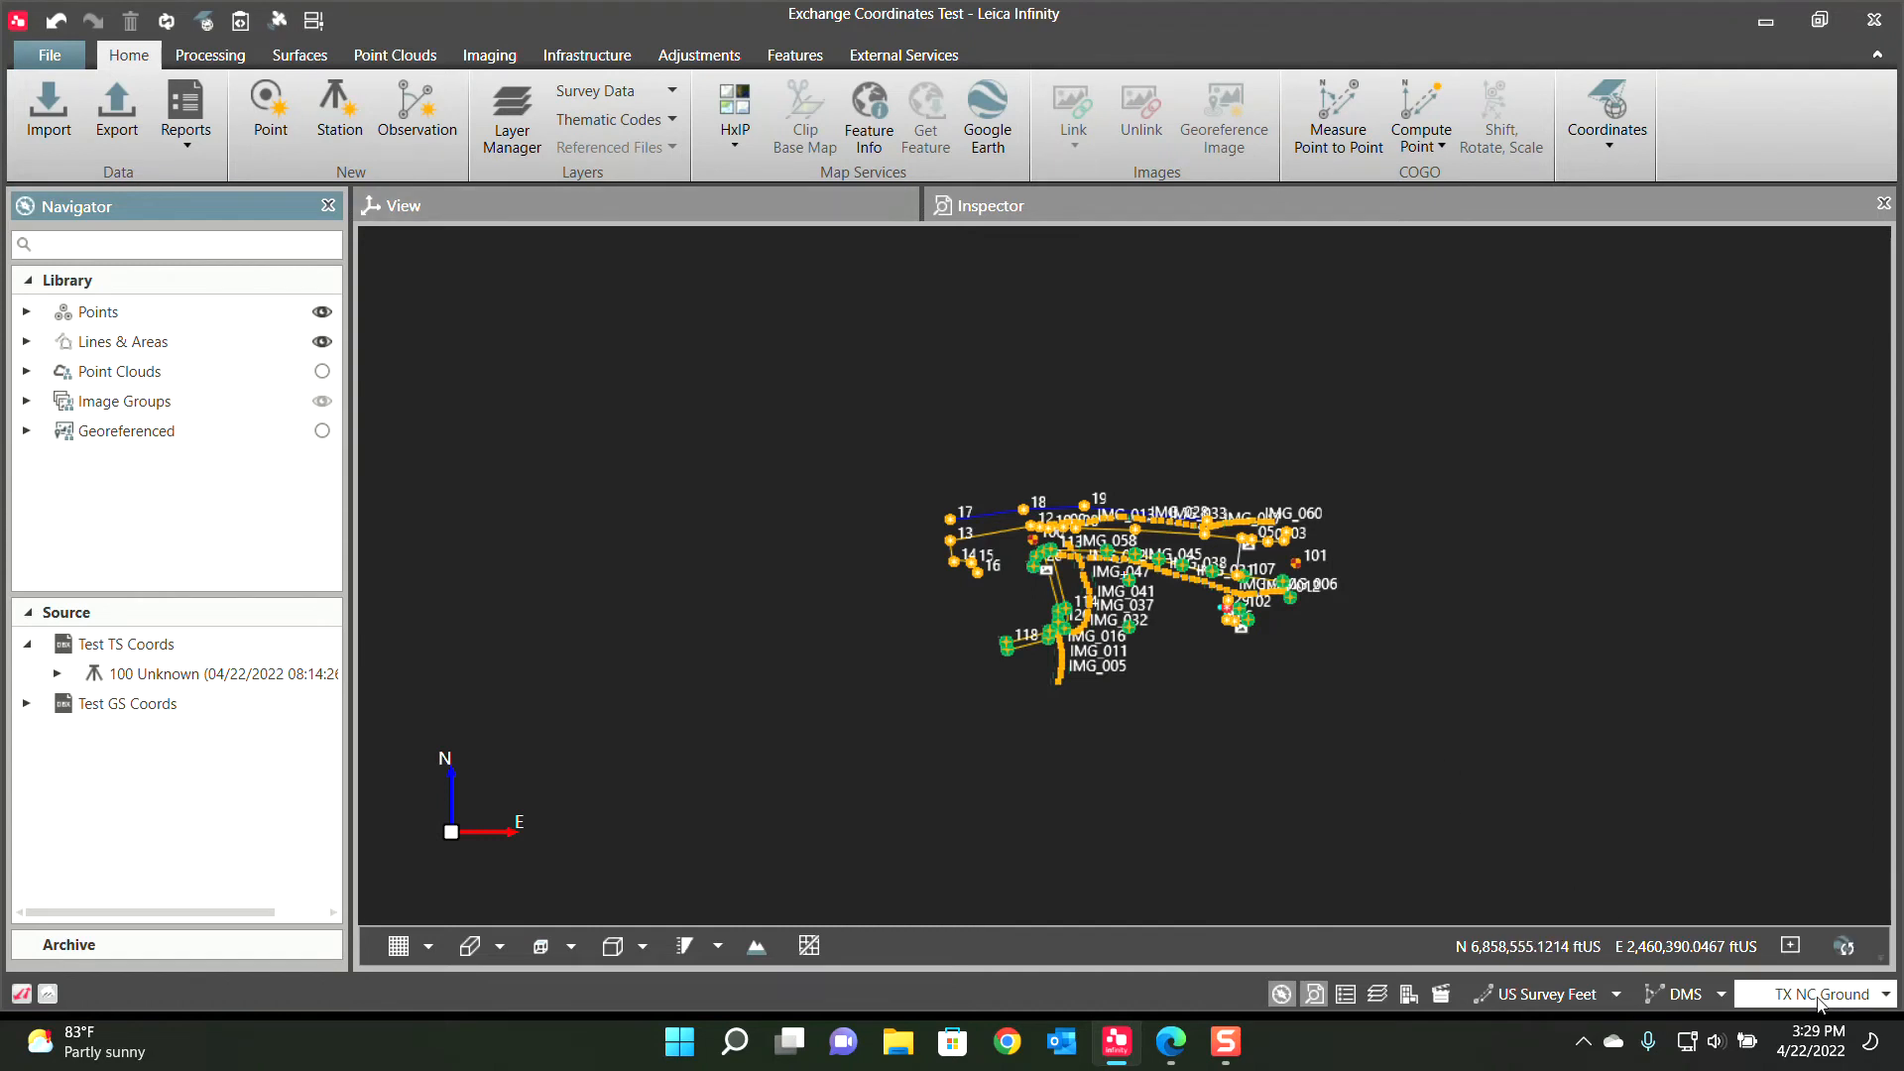
pyautogui.click(1821, 994)
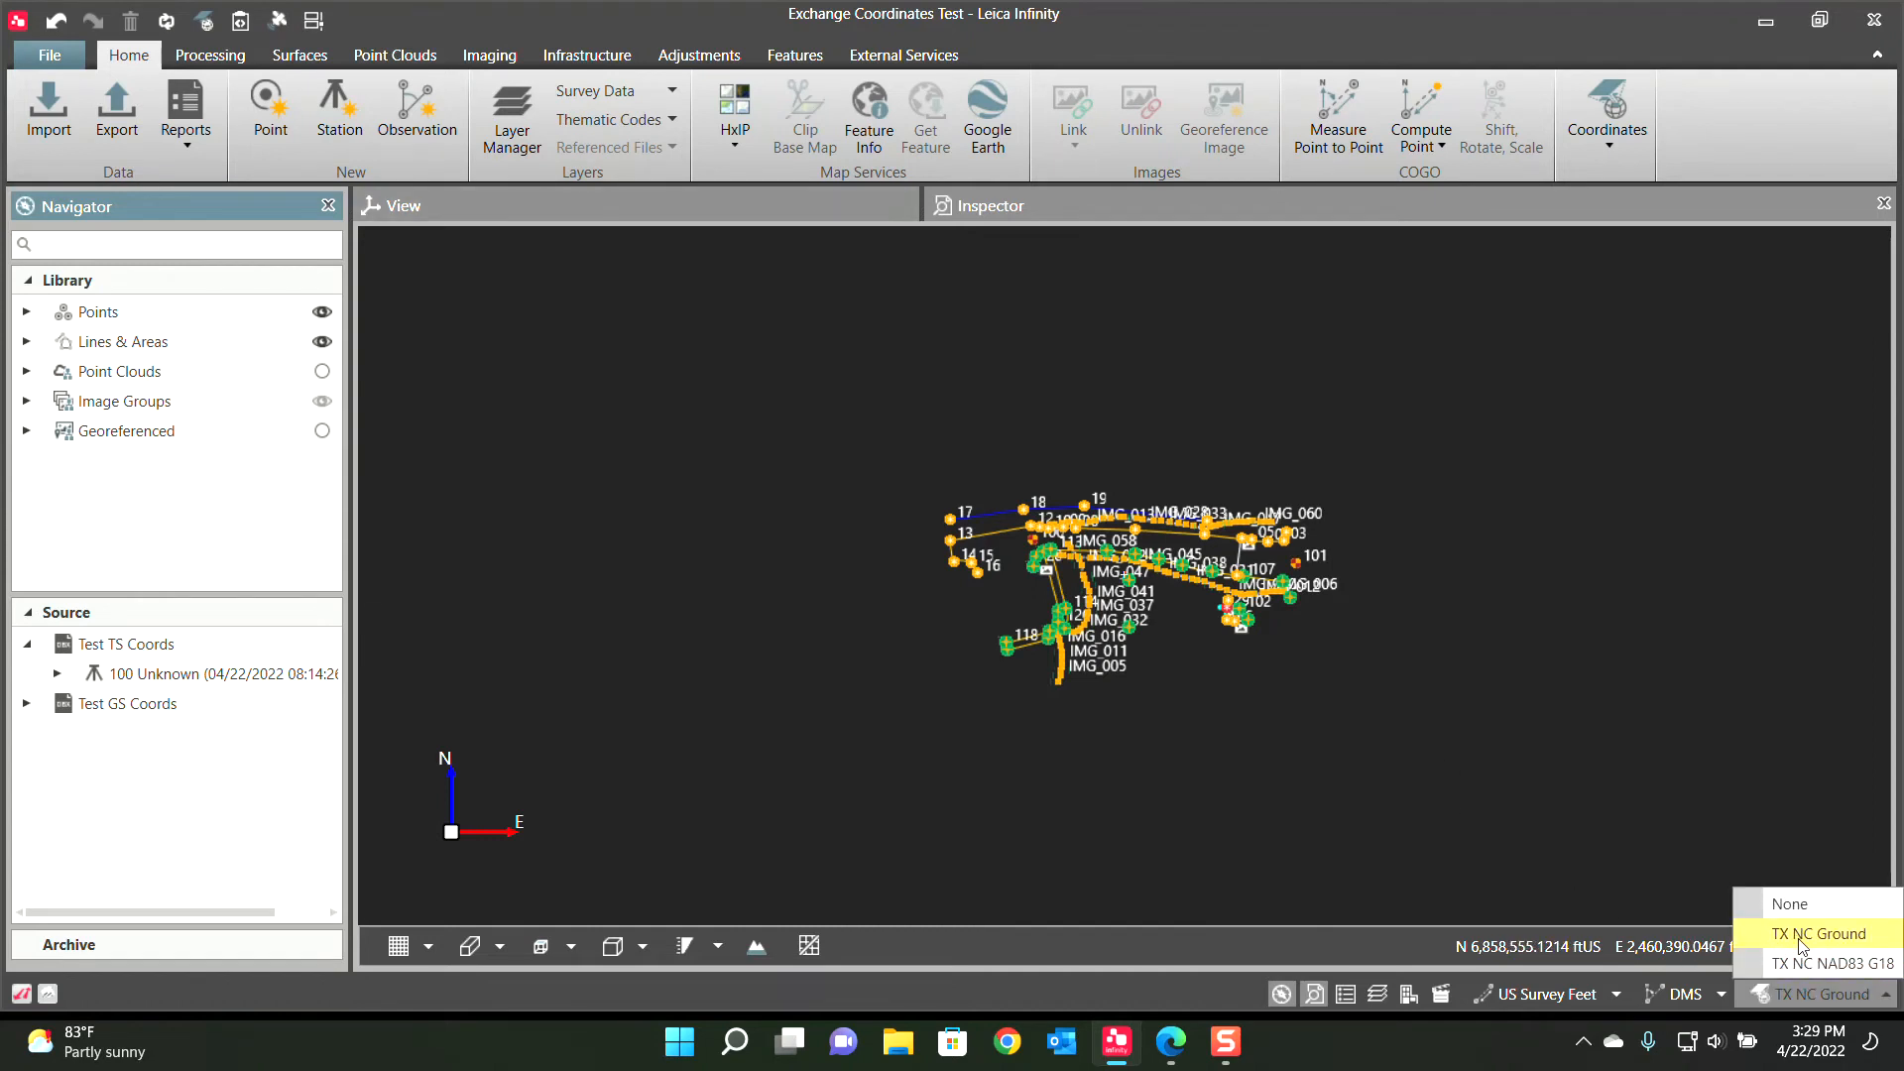
pyautogui.click(1819, 932)
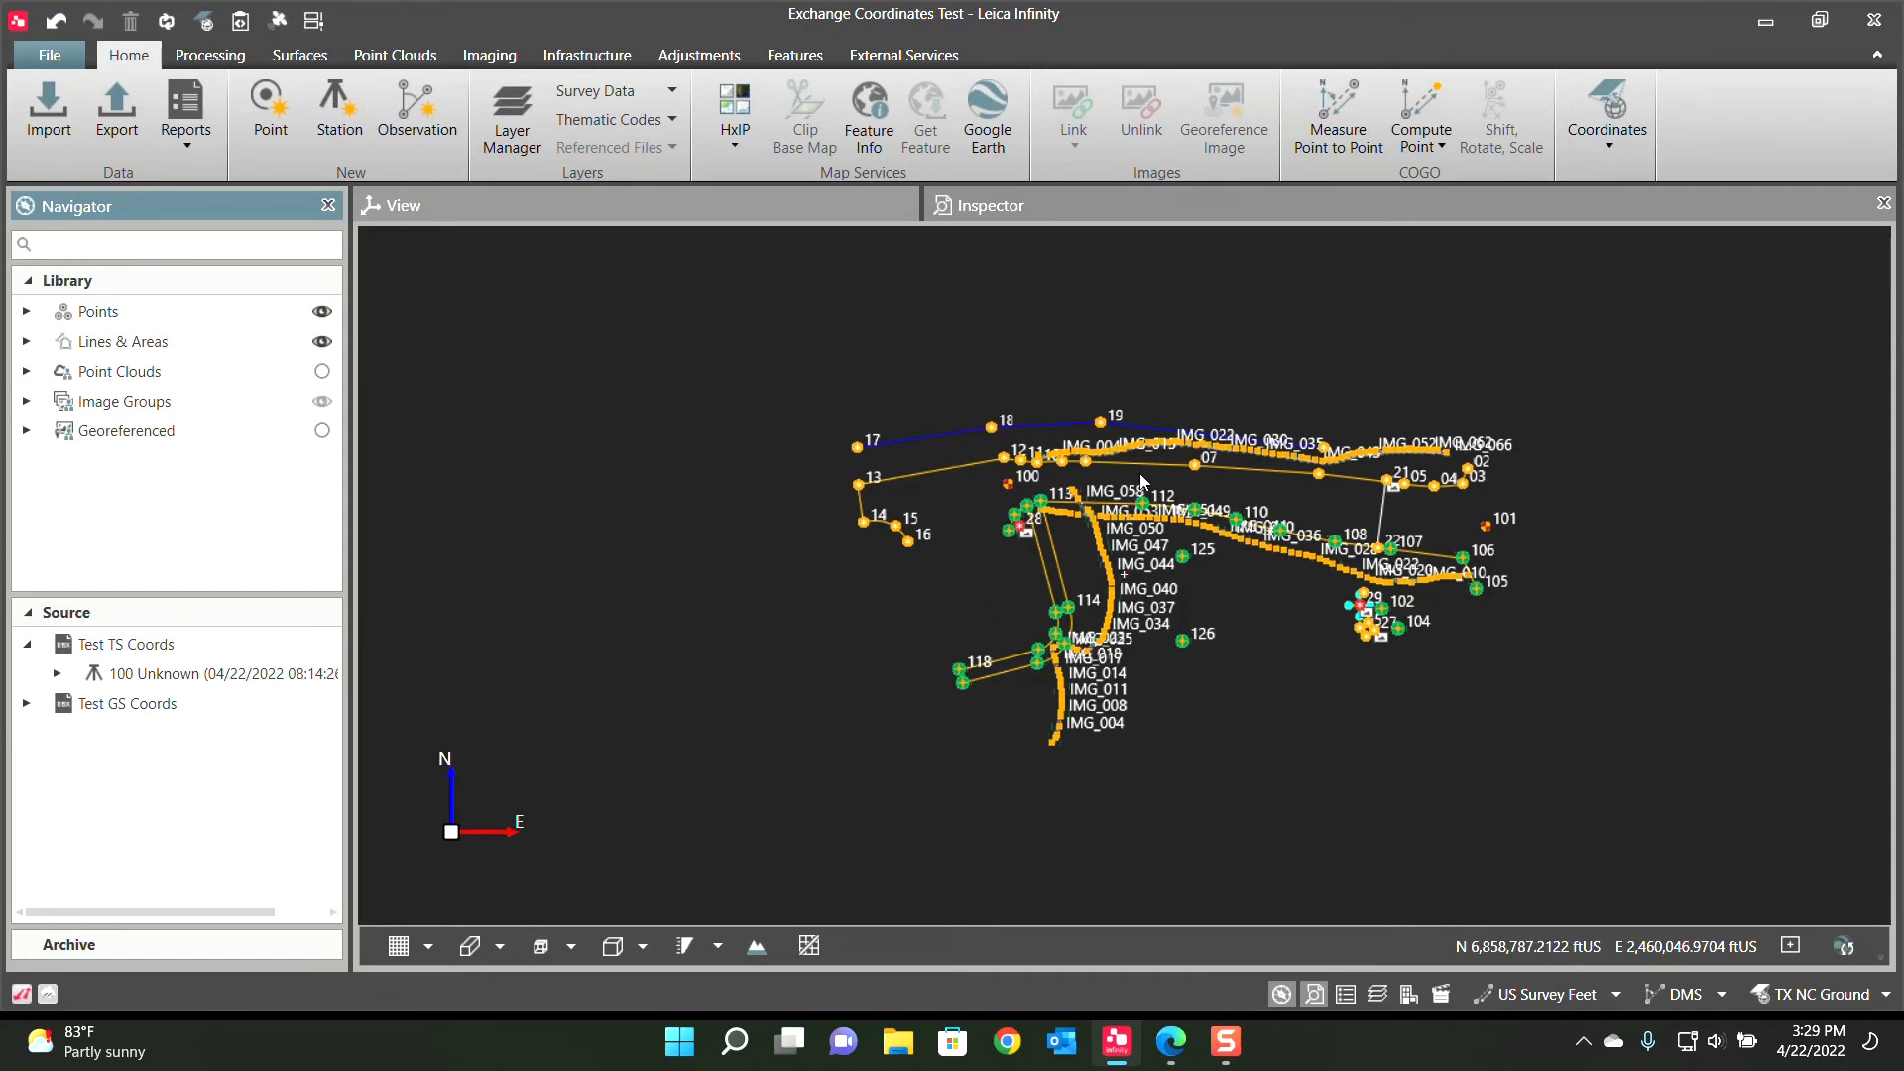
pyautogui.moveTo(1236, 575)
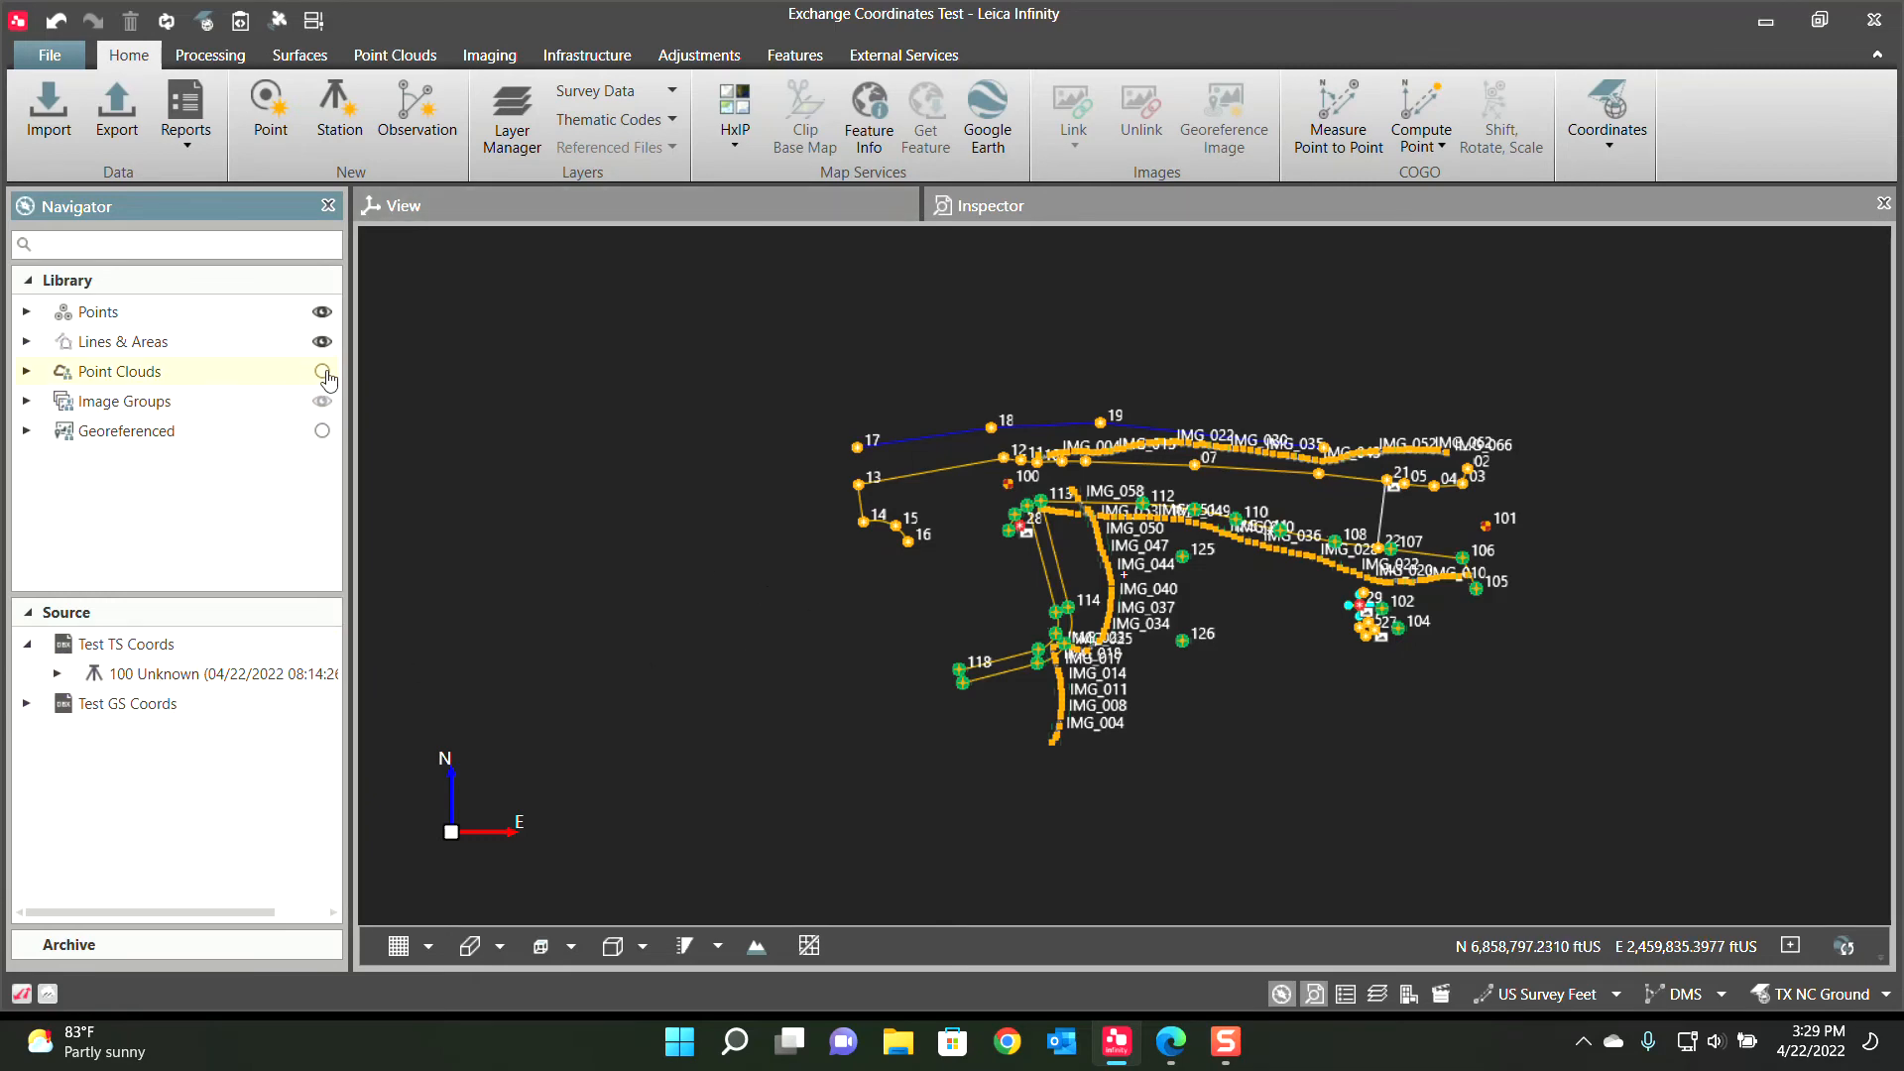
# Show the point clouds, revealing the house cloud lying apart from the survey points
pyautogui.click(321, 371)
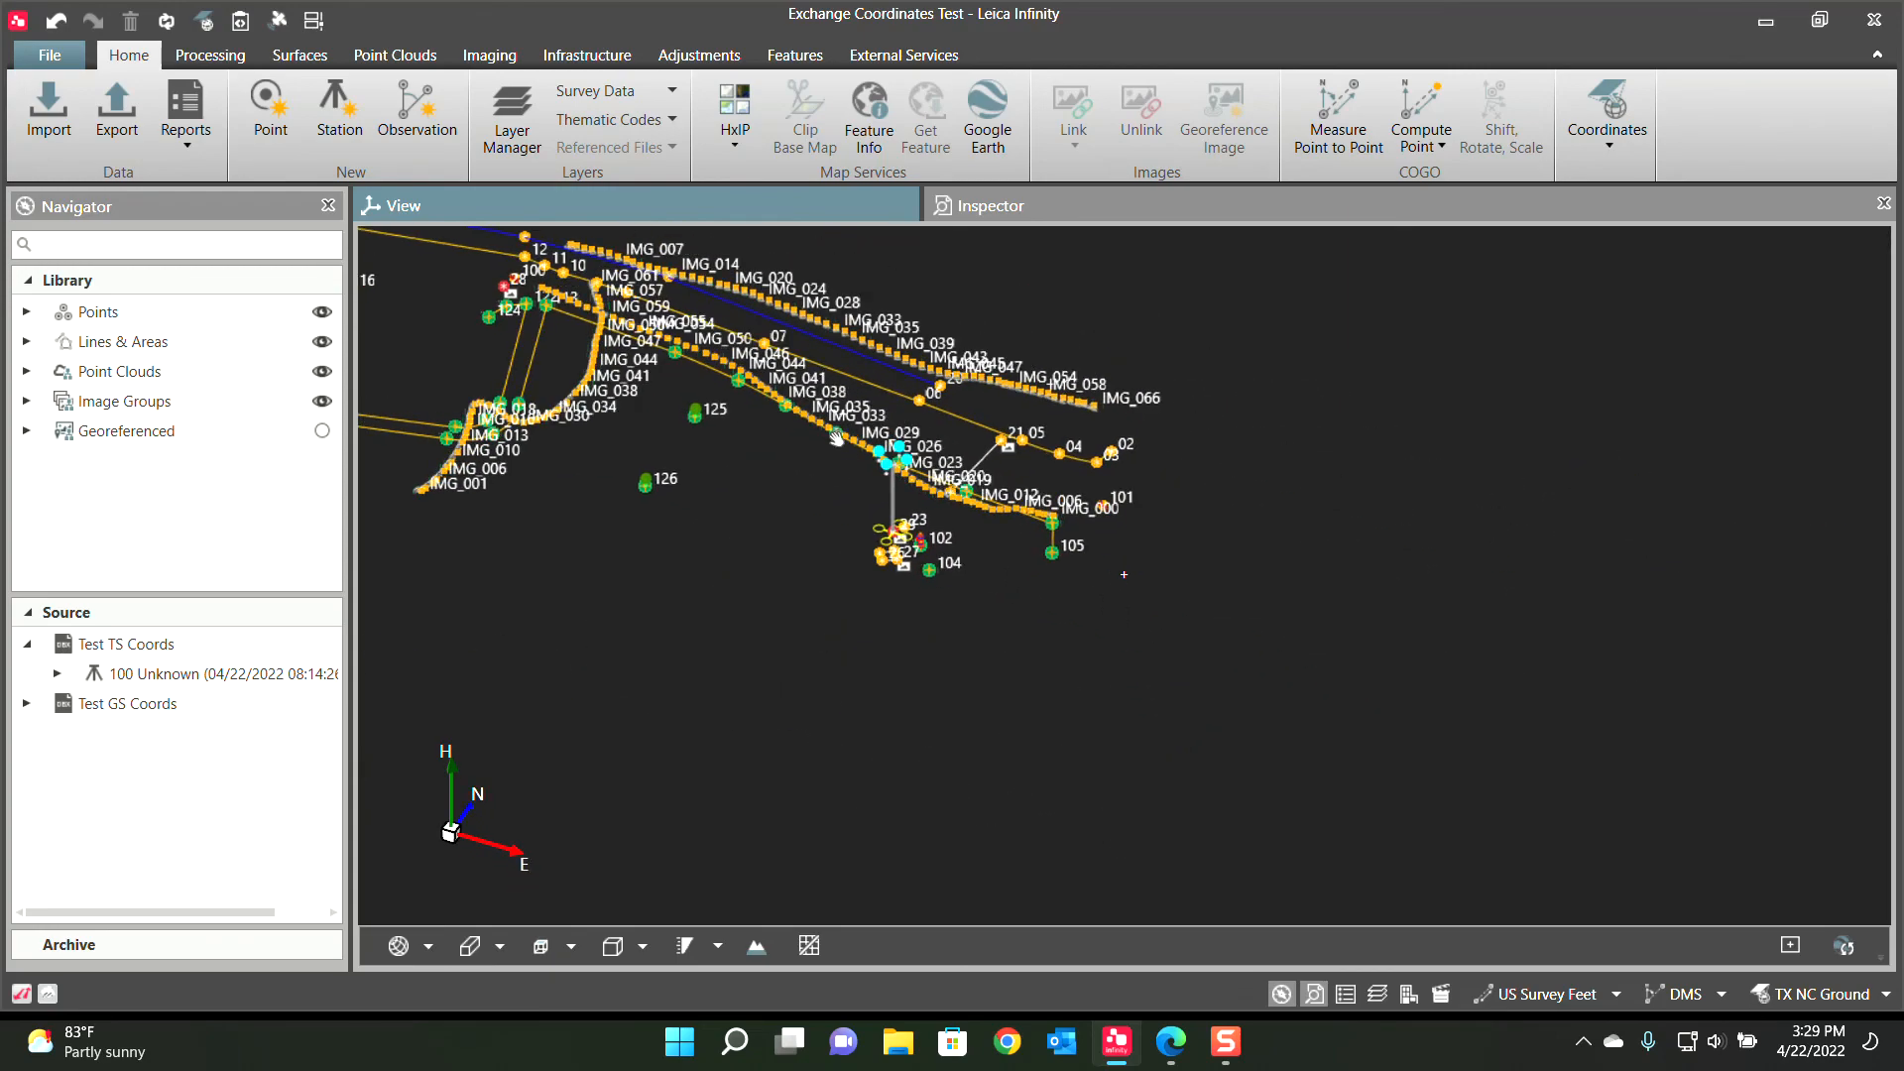
pyautogui.scroll(-3)
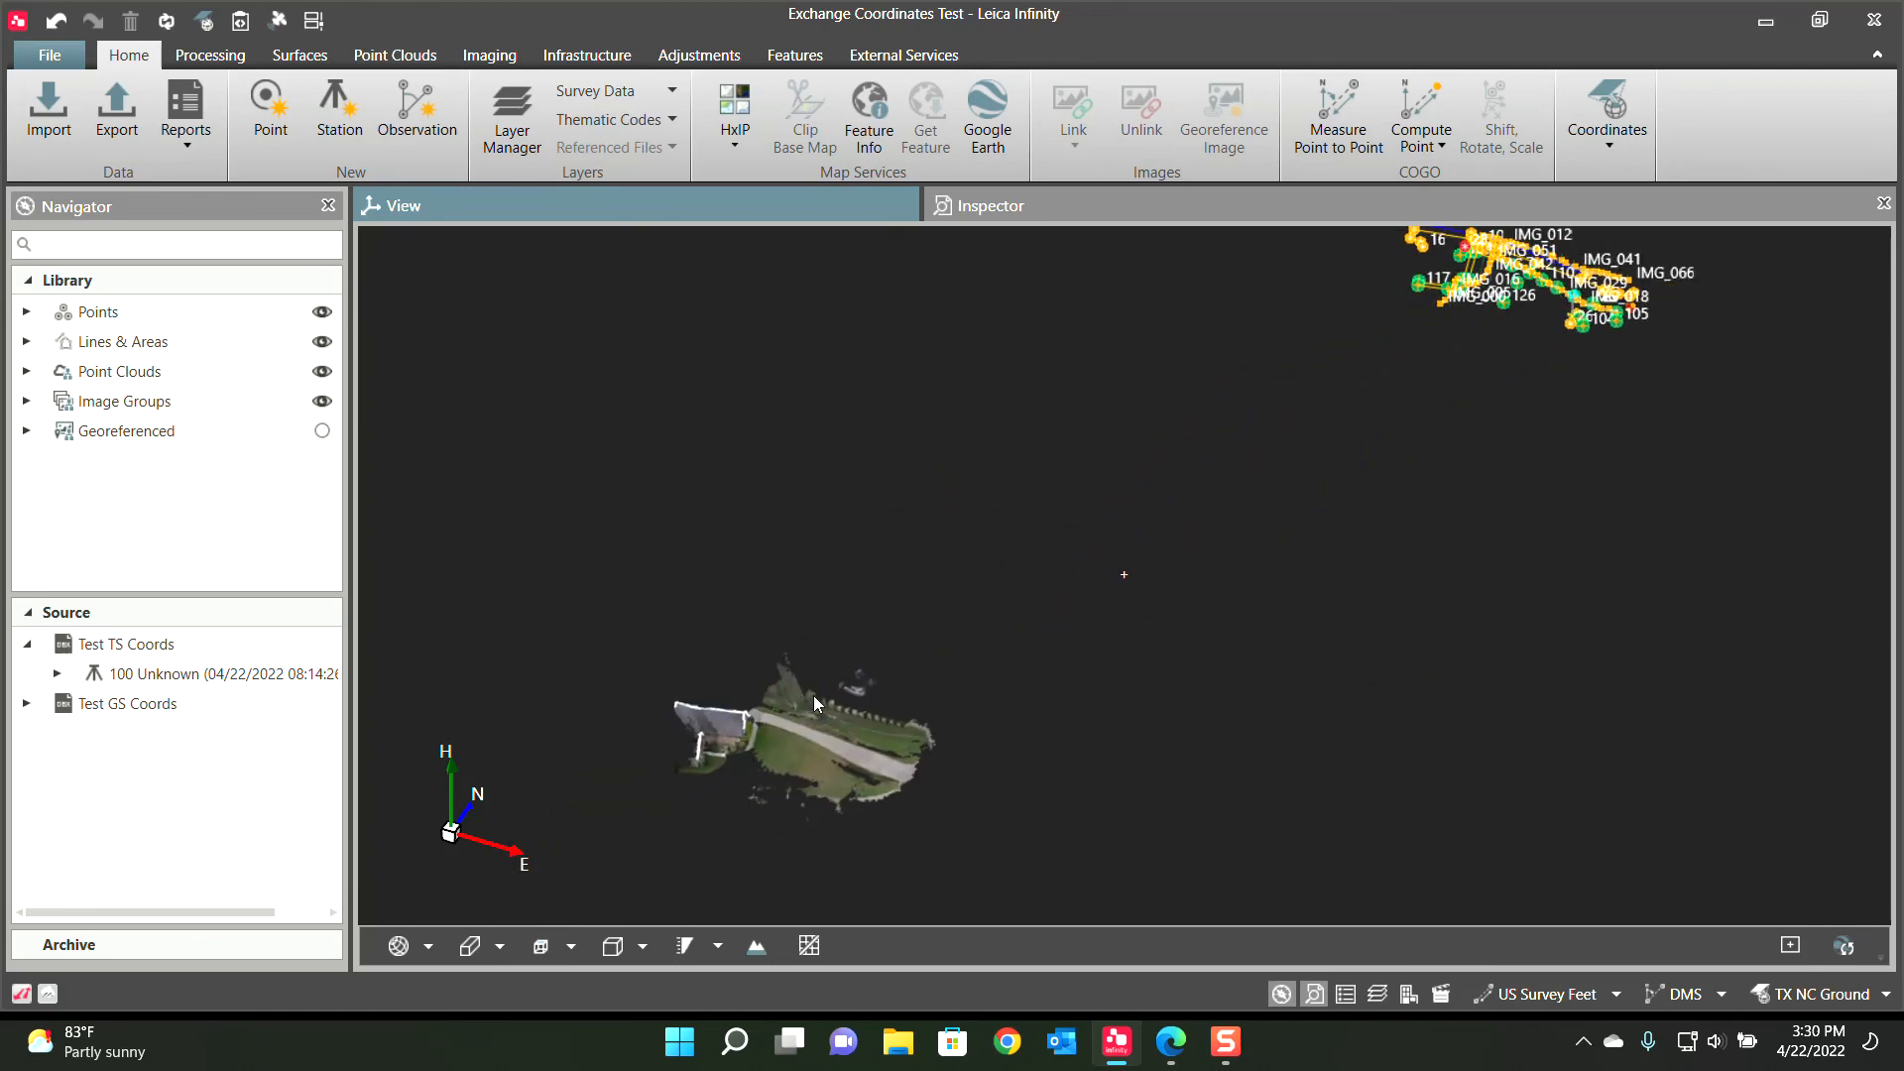
pyautogui.moveTo(1283, 365)
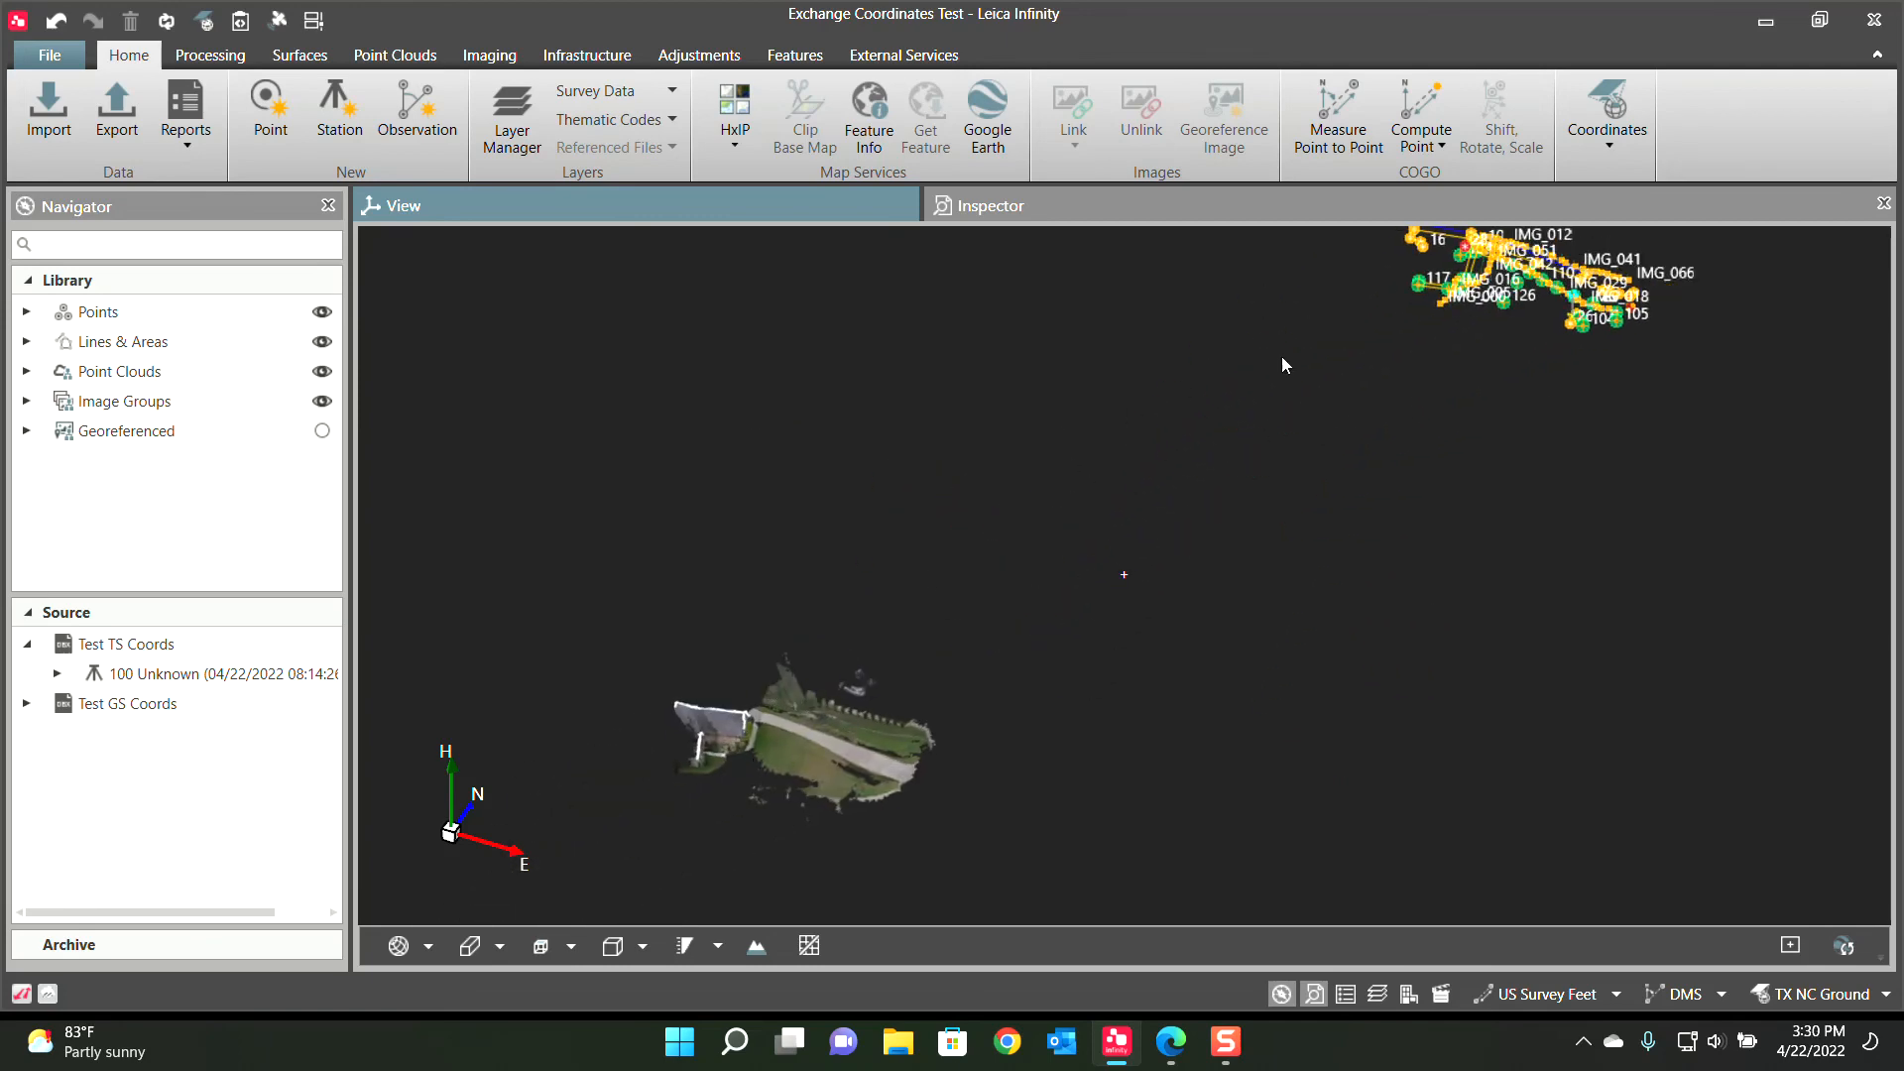
# List the Coordinates operations on the Home ribbon, including the coordinate system manager
pyautogui.click(1604, 115)
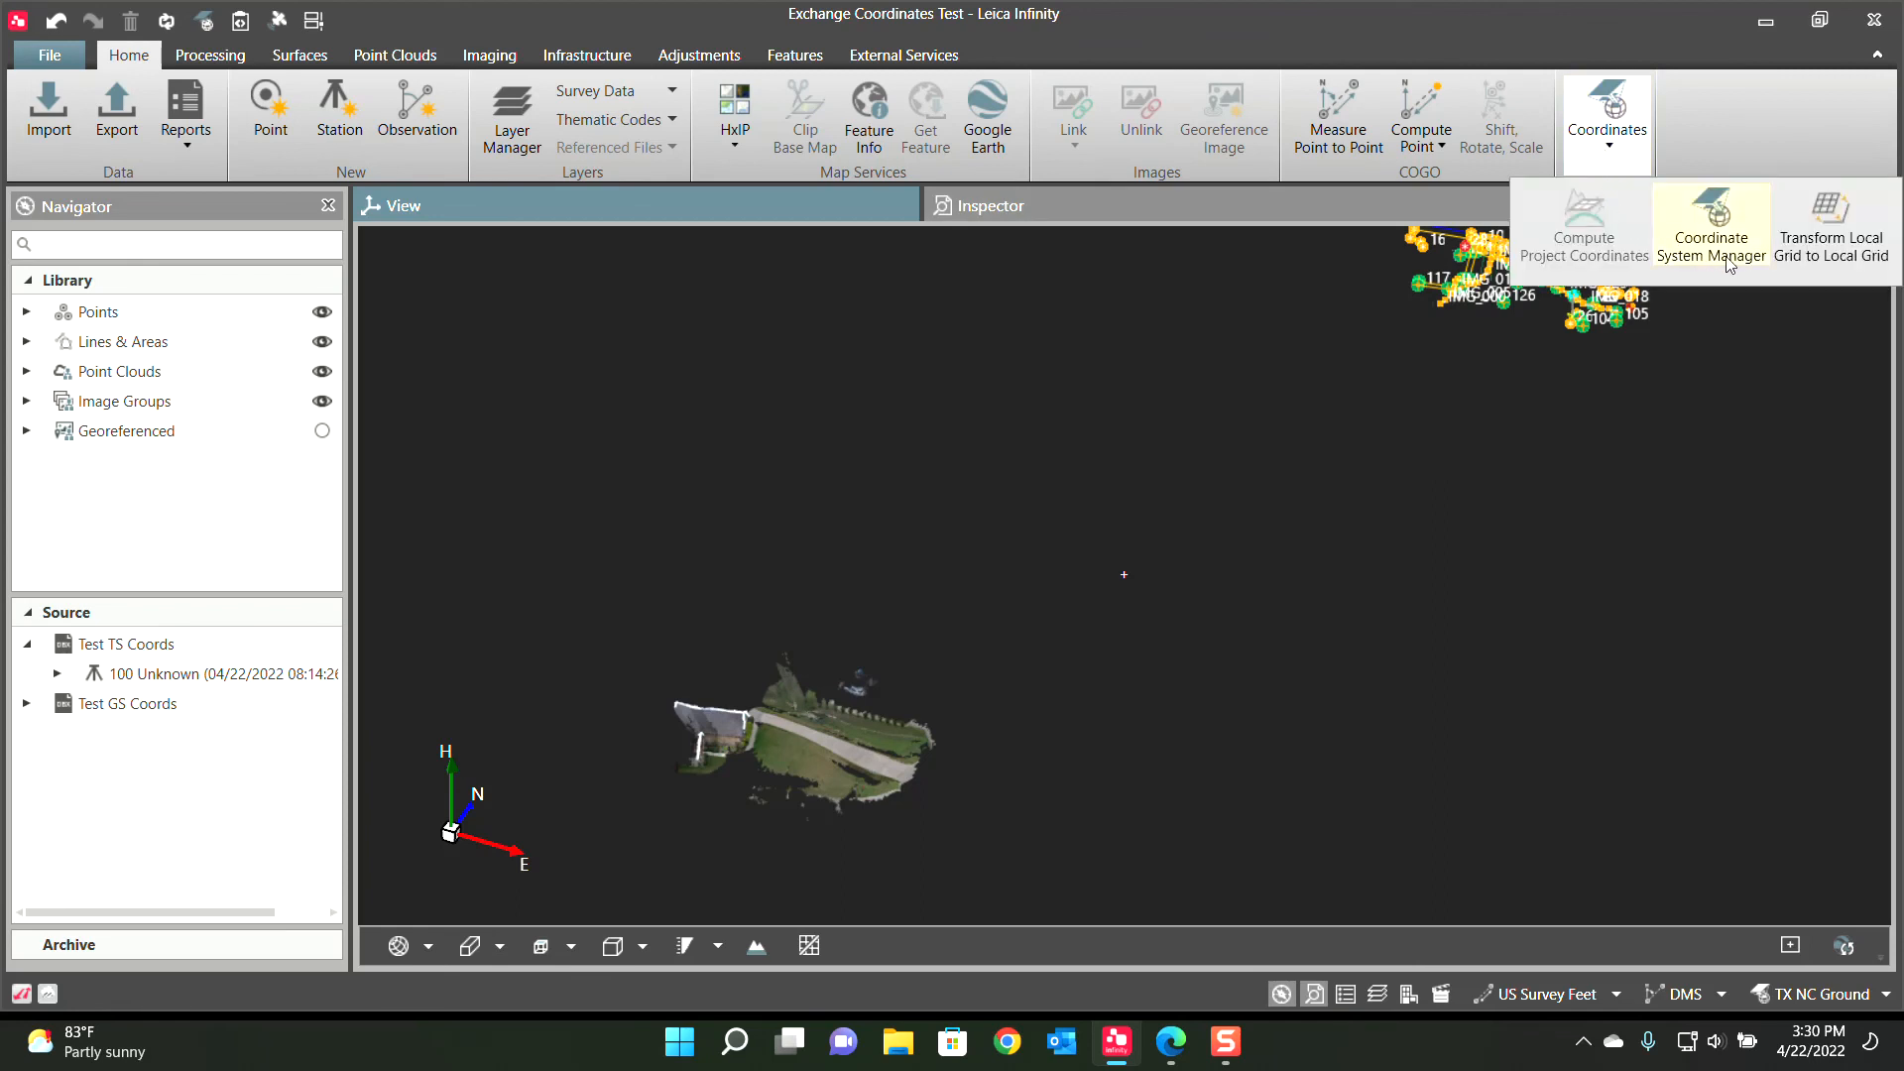
pyautogui.moveTo(1831, 231)
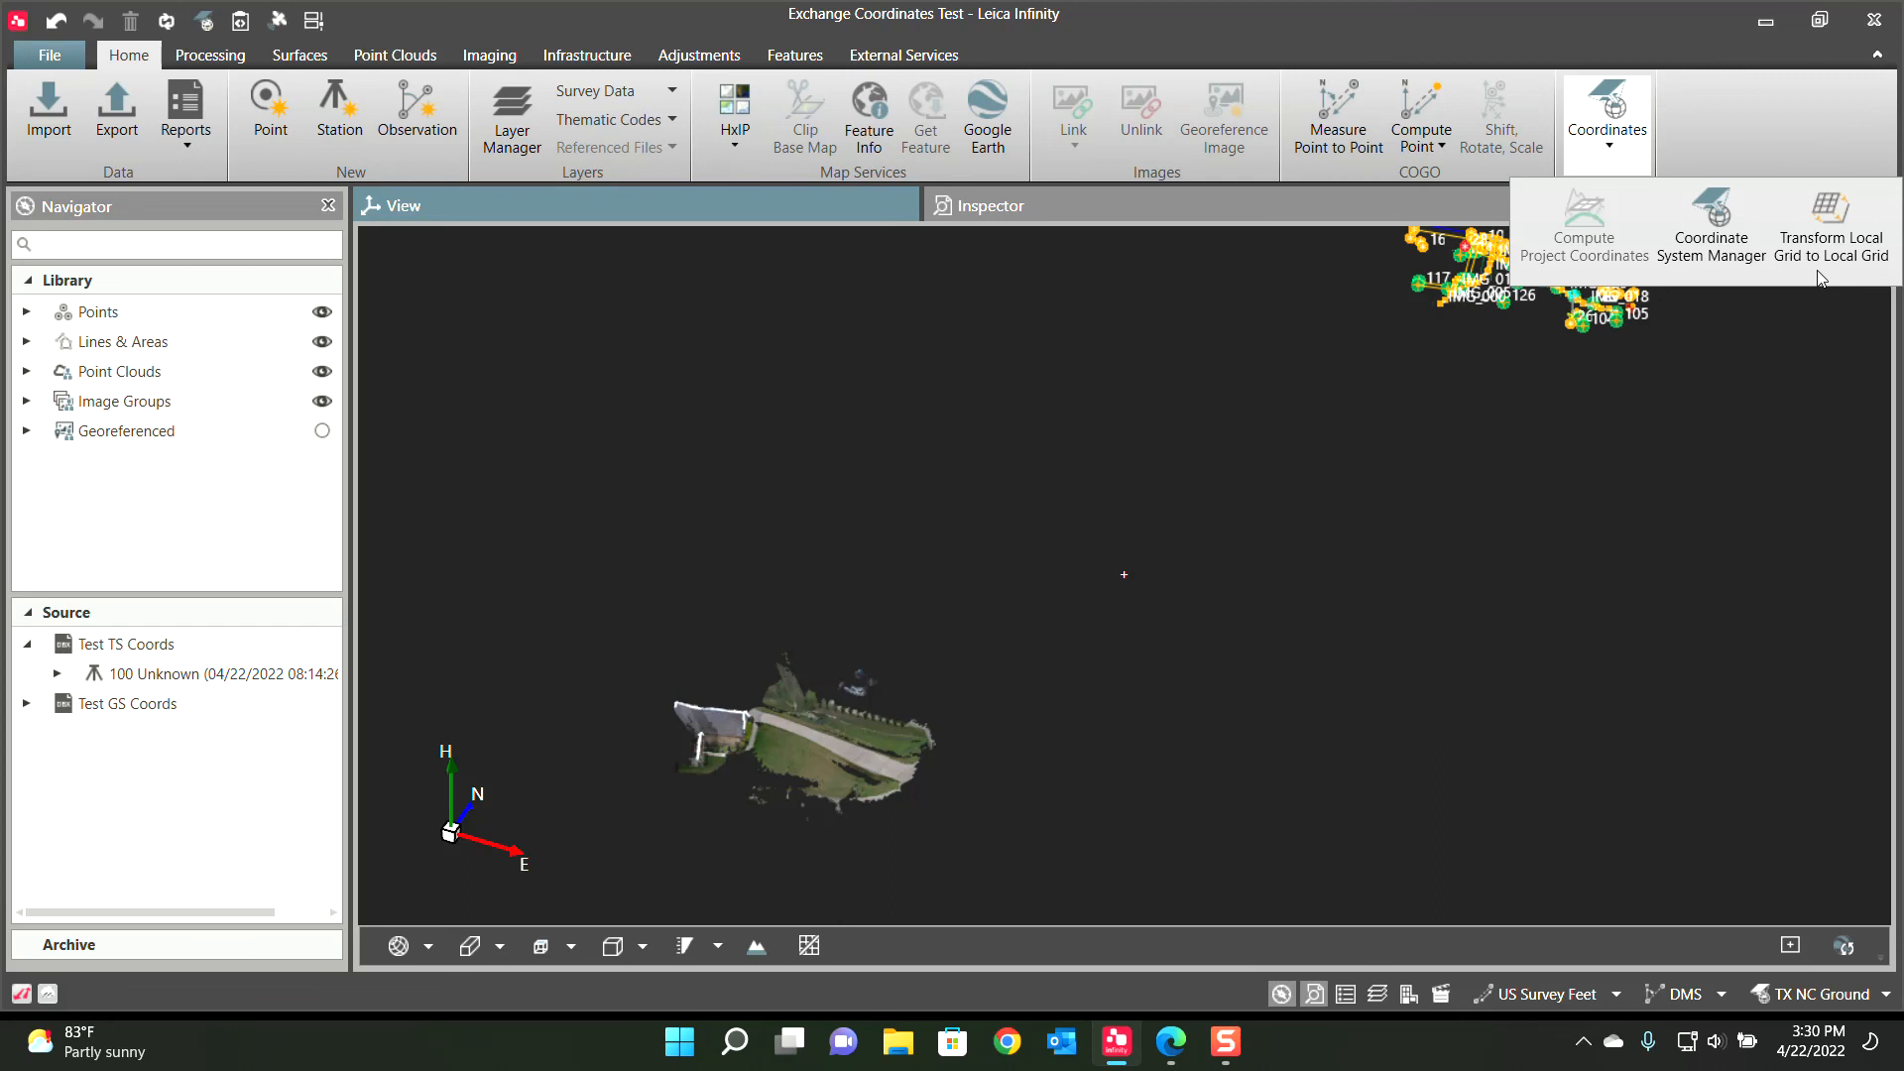
pyautogui.moveTo(1759, 357)
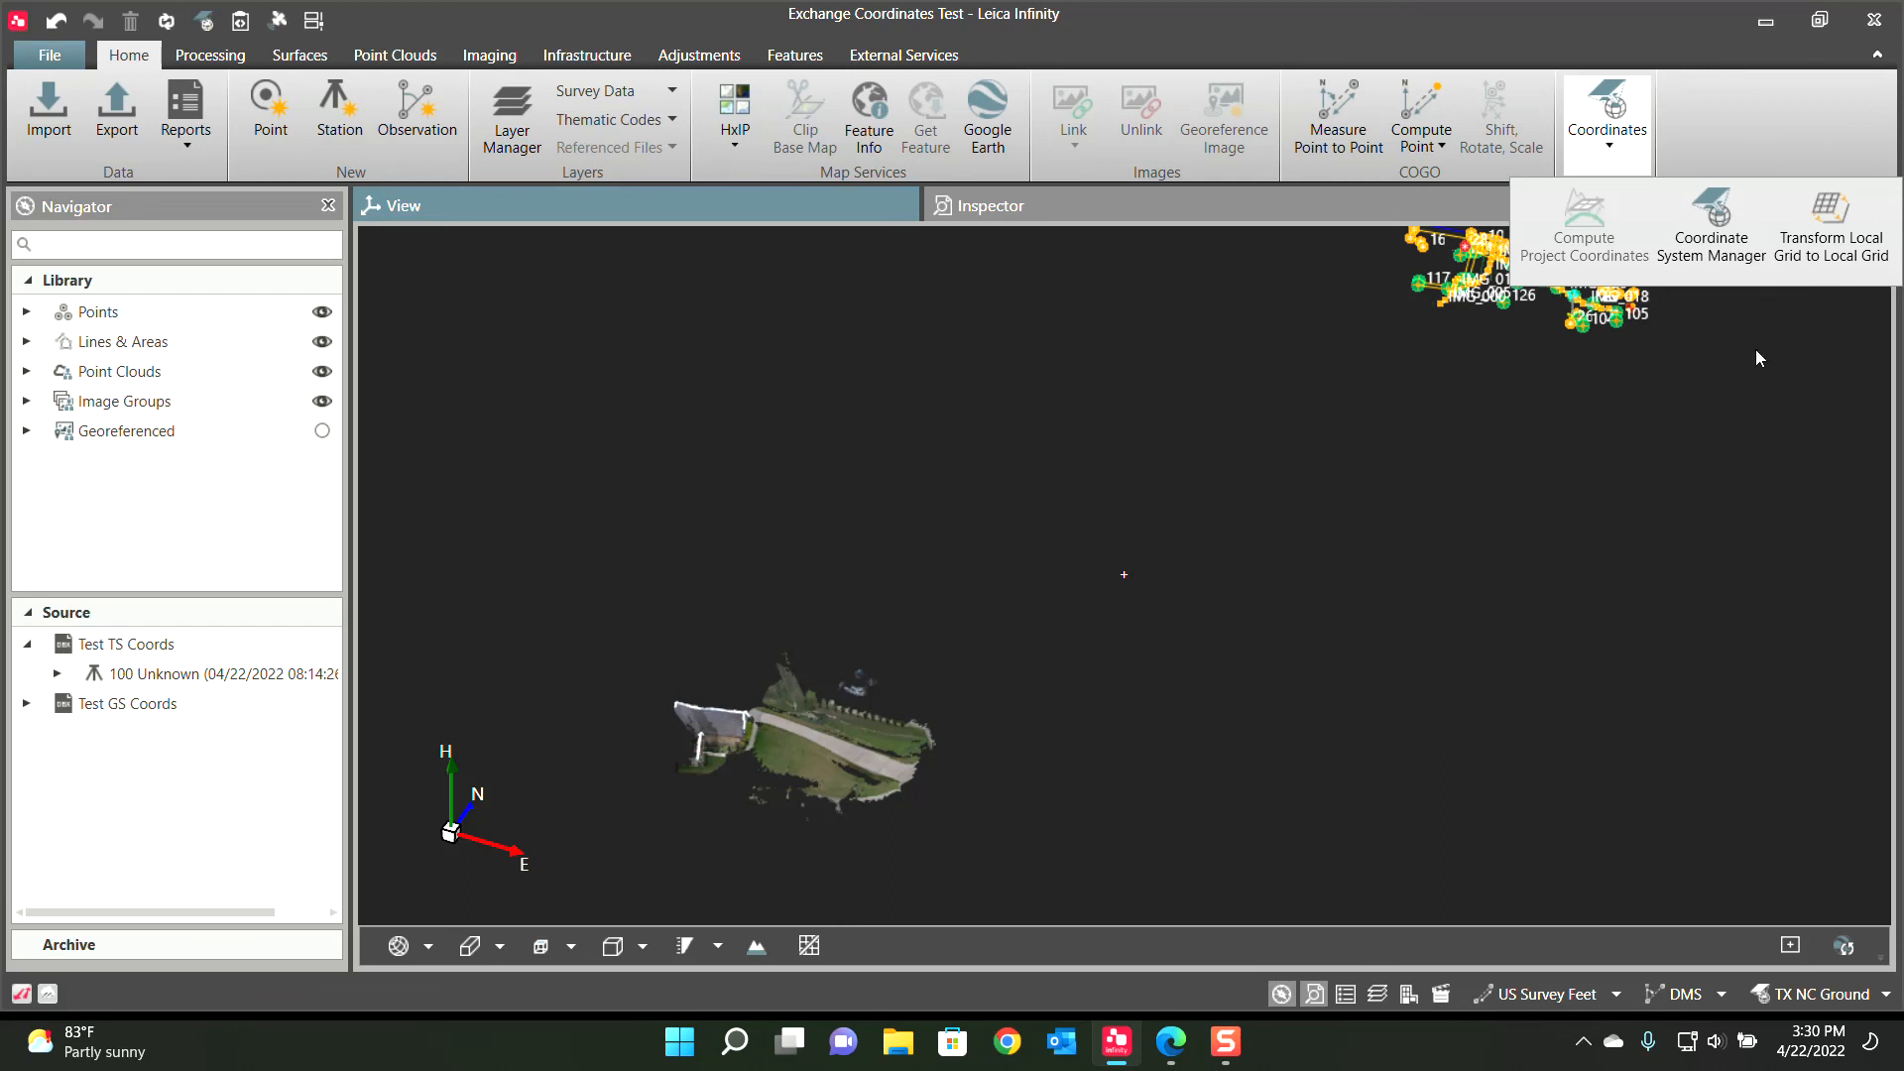